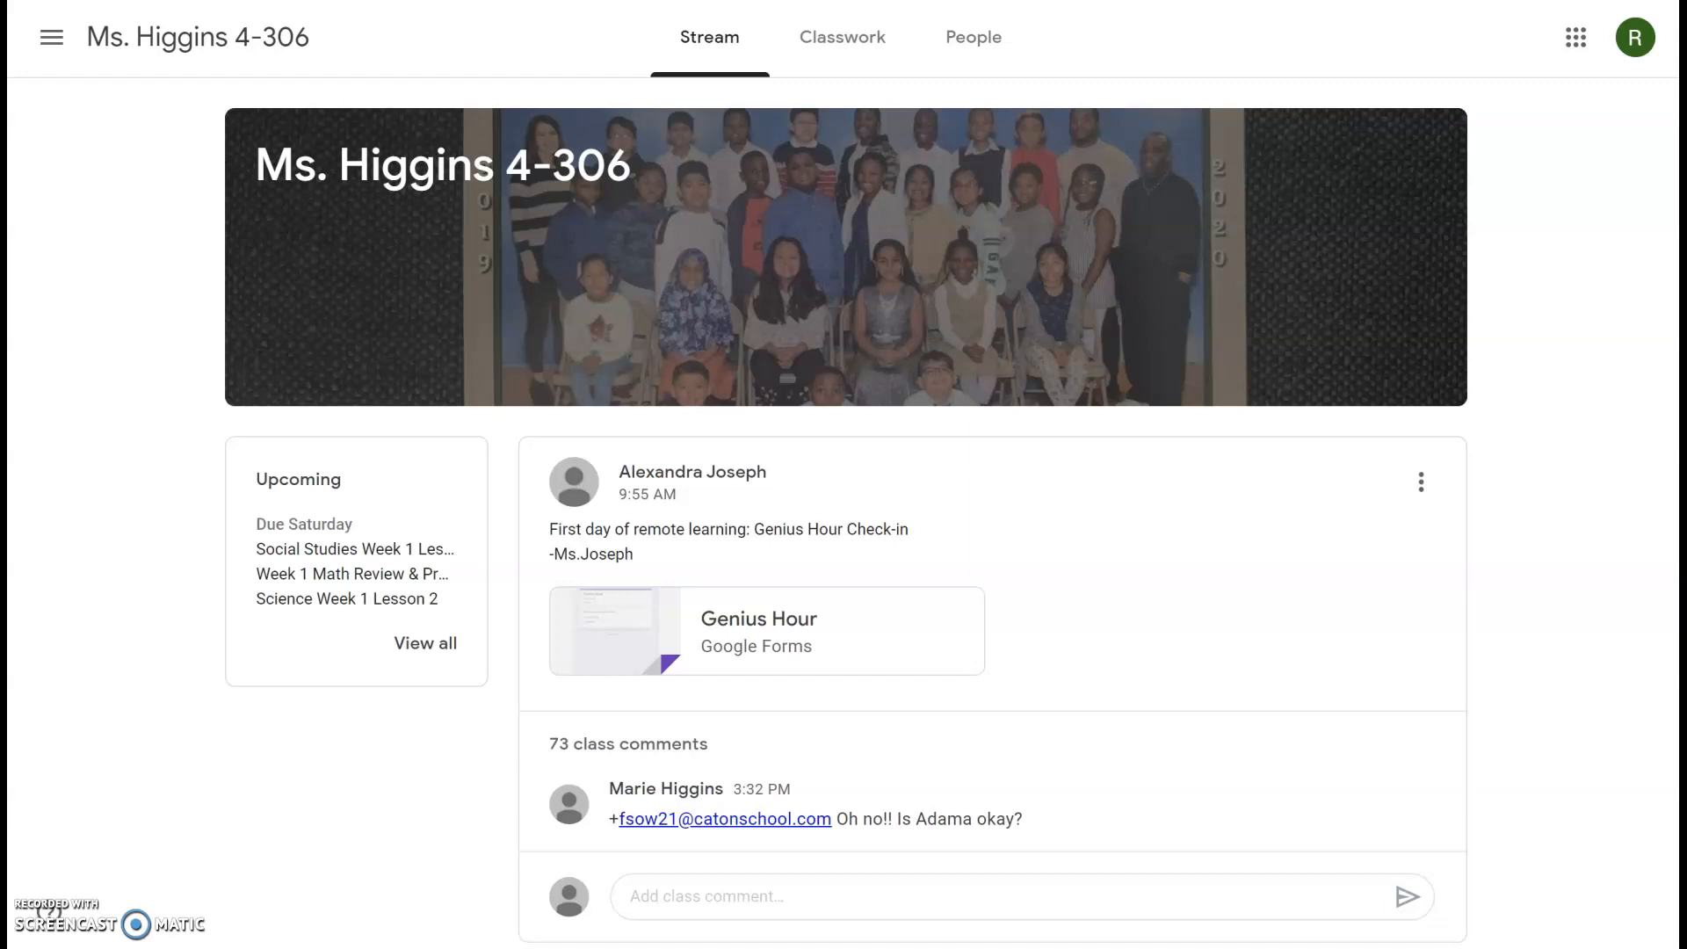
mouse_move(619, 42)
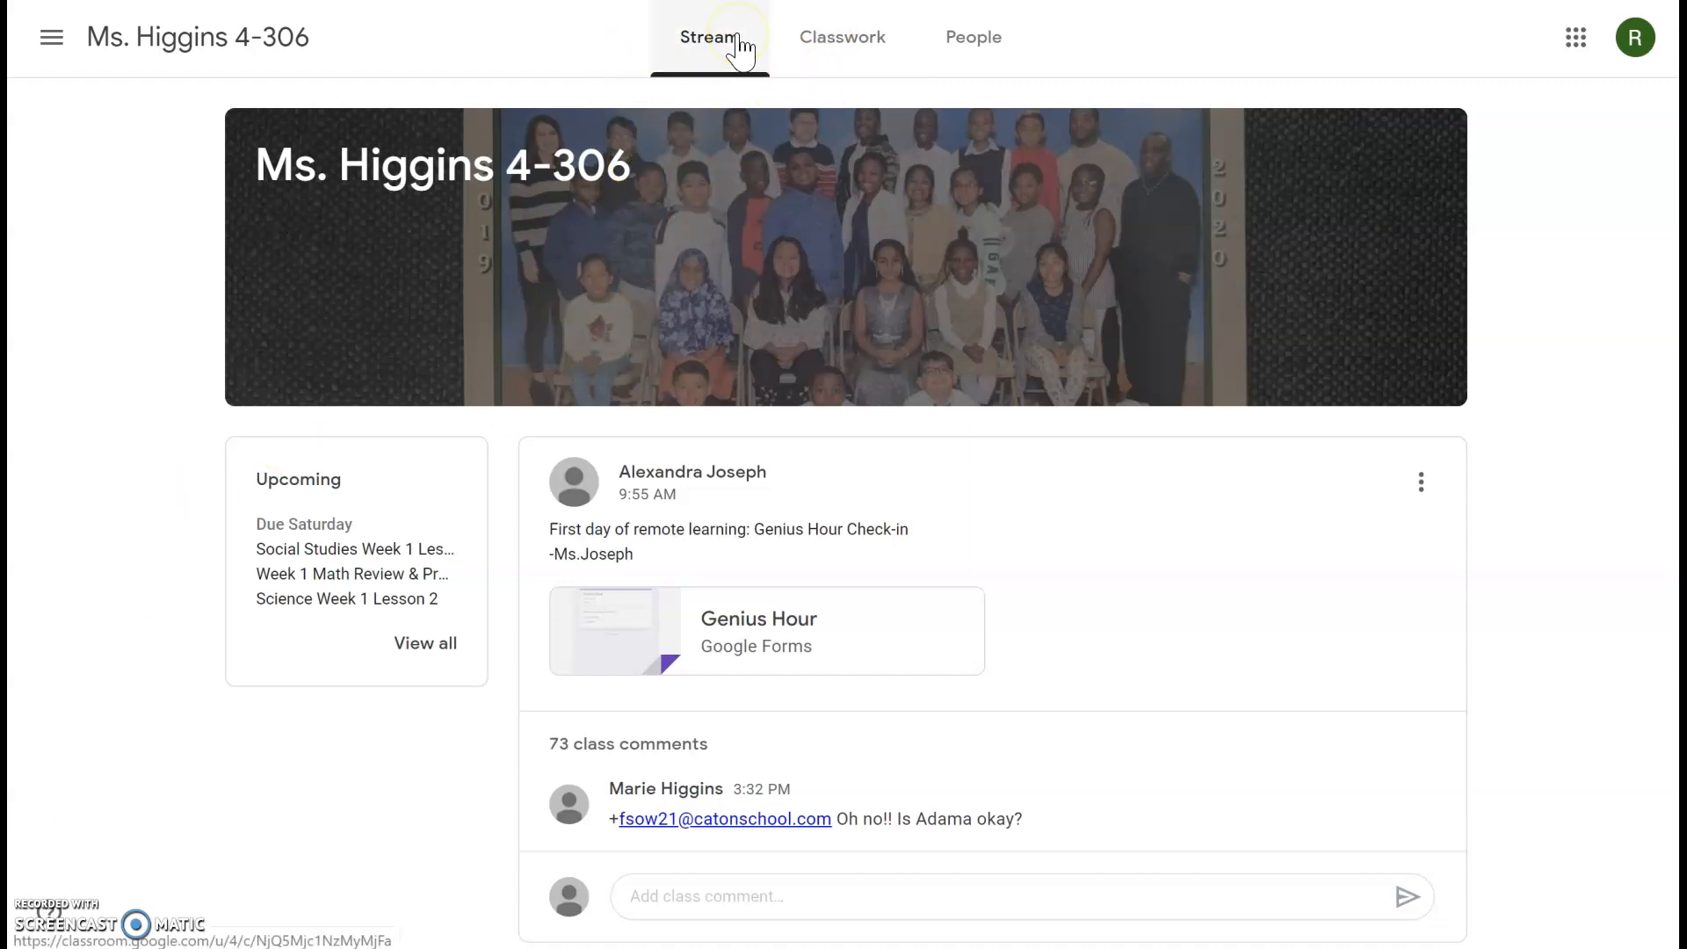
mouse_move(607, 18)
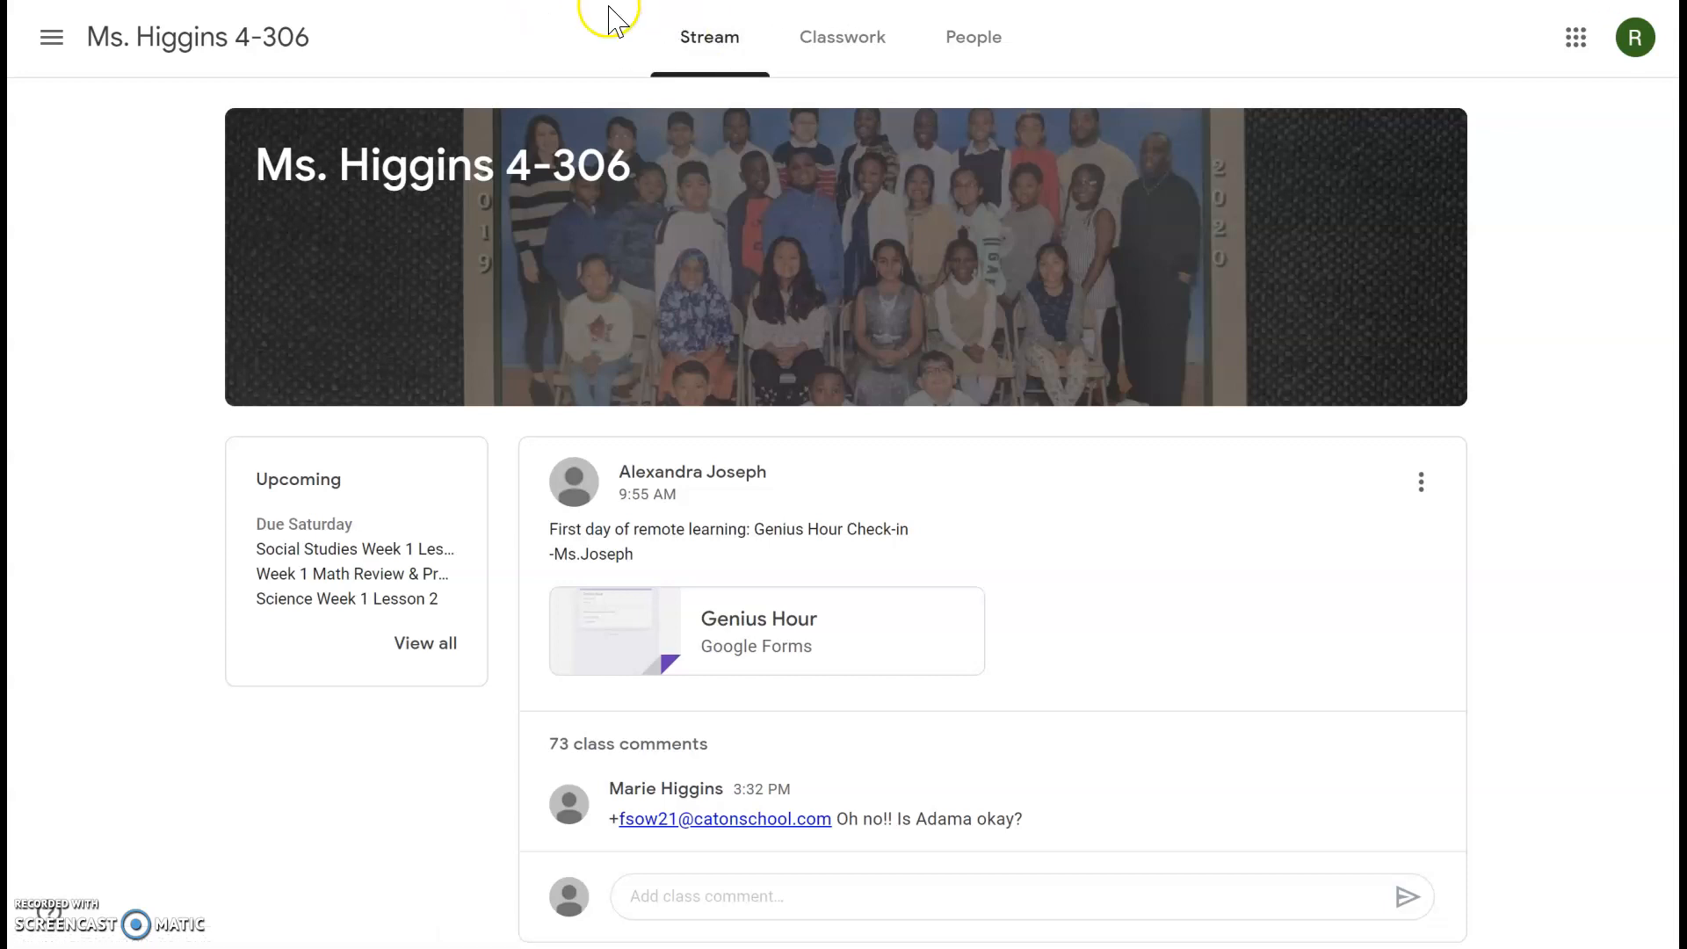
mouse_move(1142, 36)
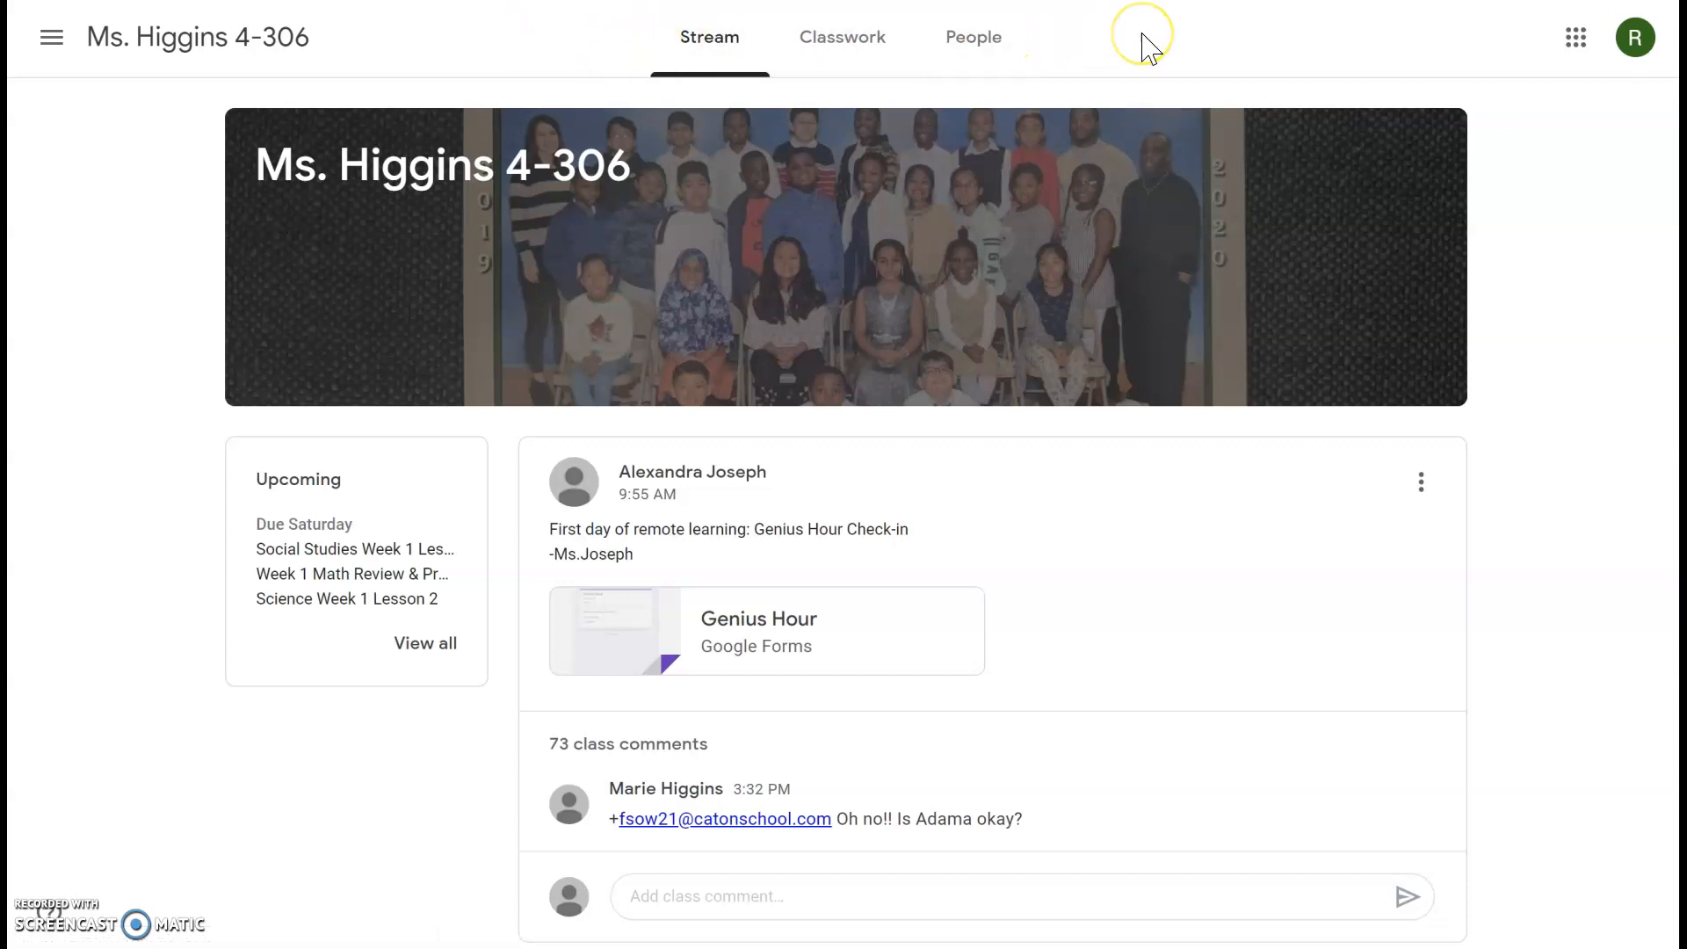
mouse_move(1149, 47)
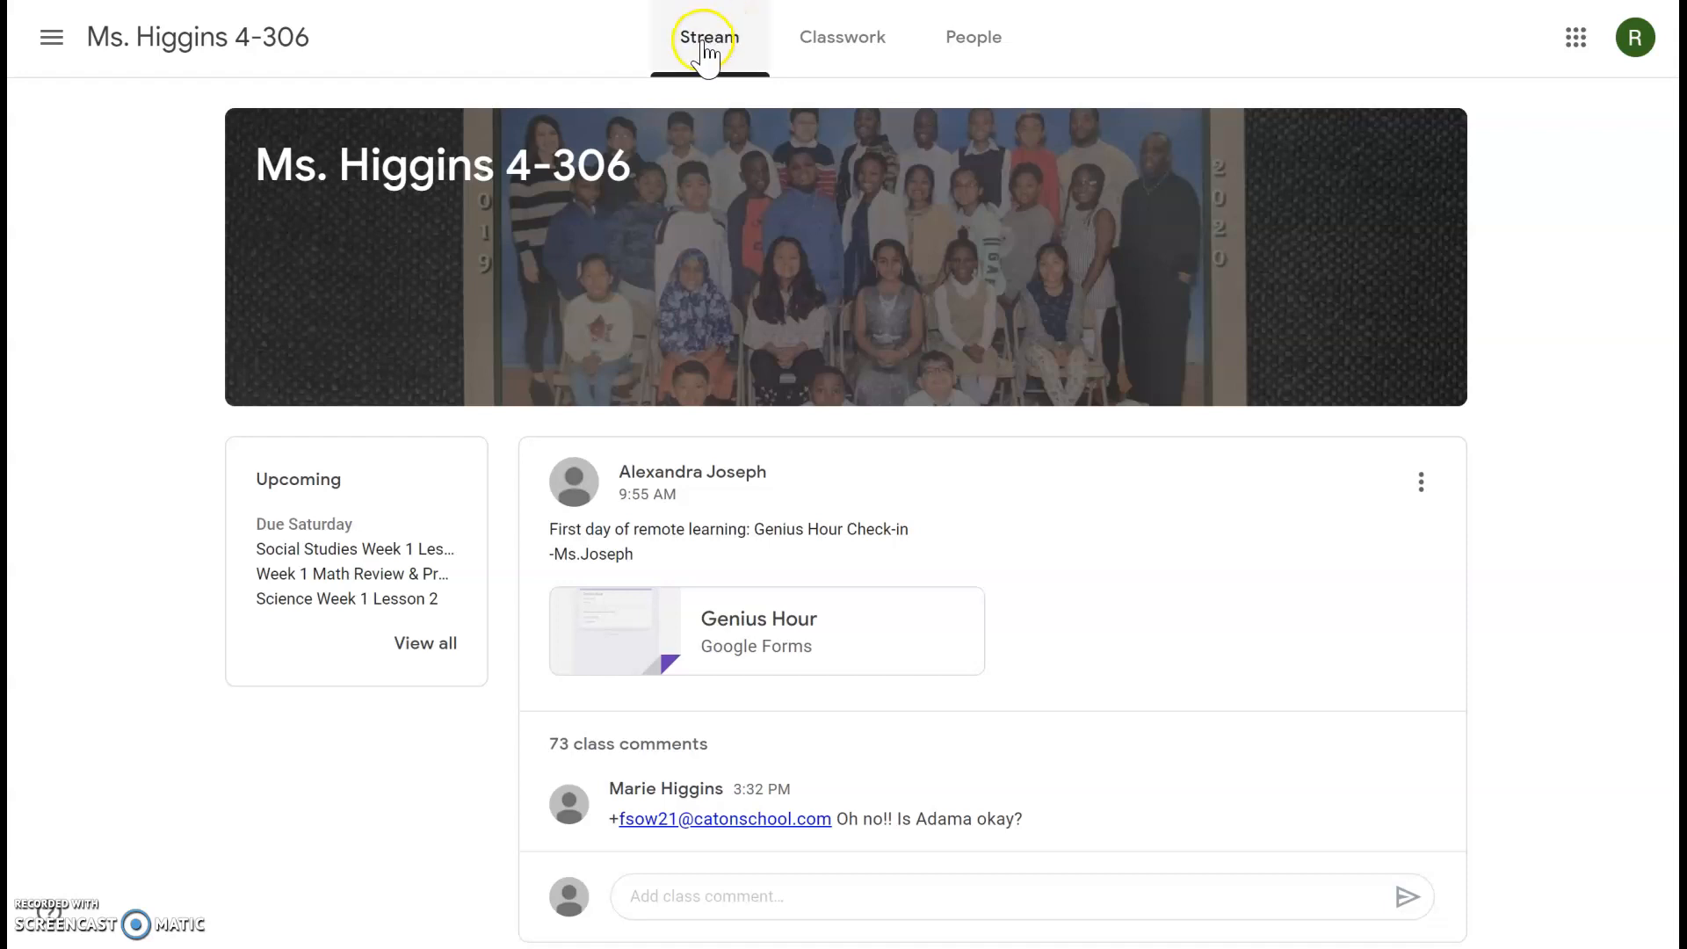
Step: Scroll the Stream to the teacher's welcome post and start a class comment under the reflection question
scroll(down, 3)
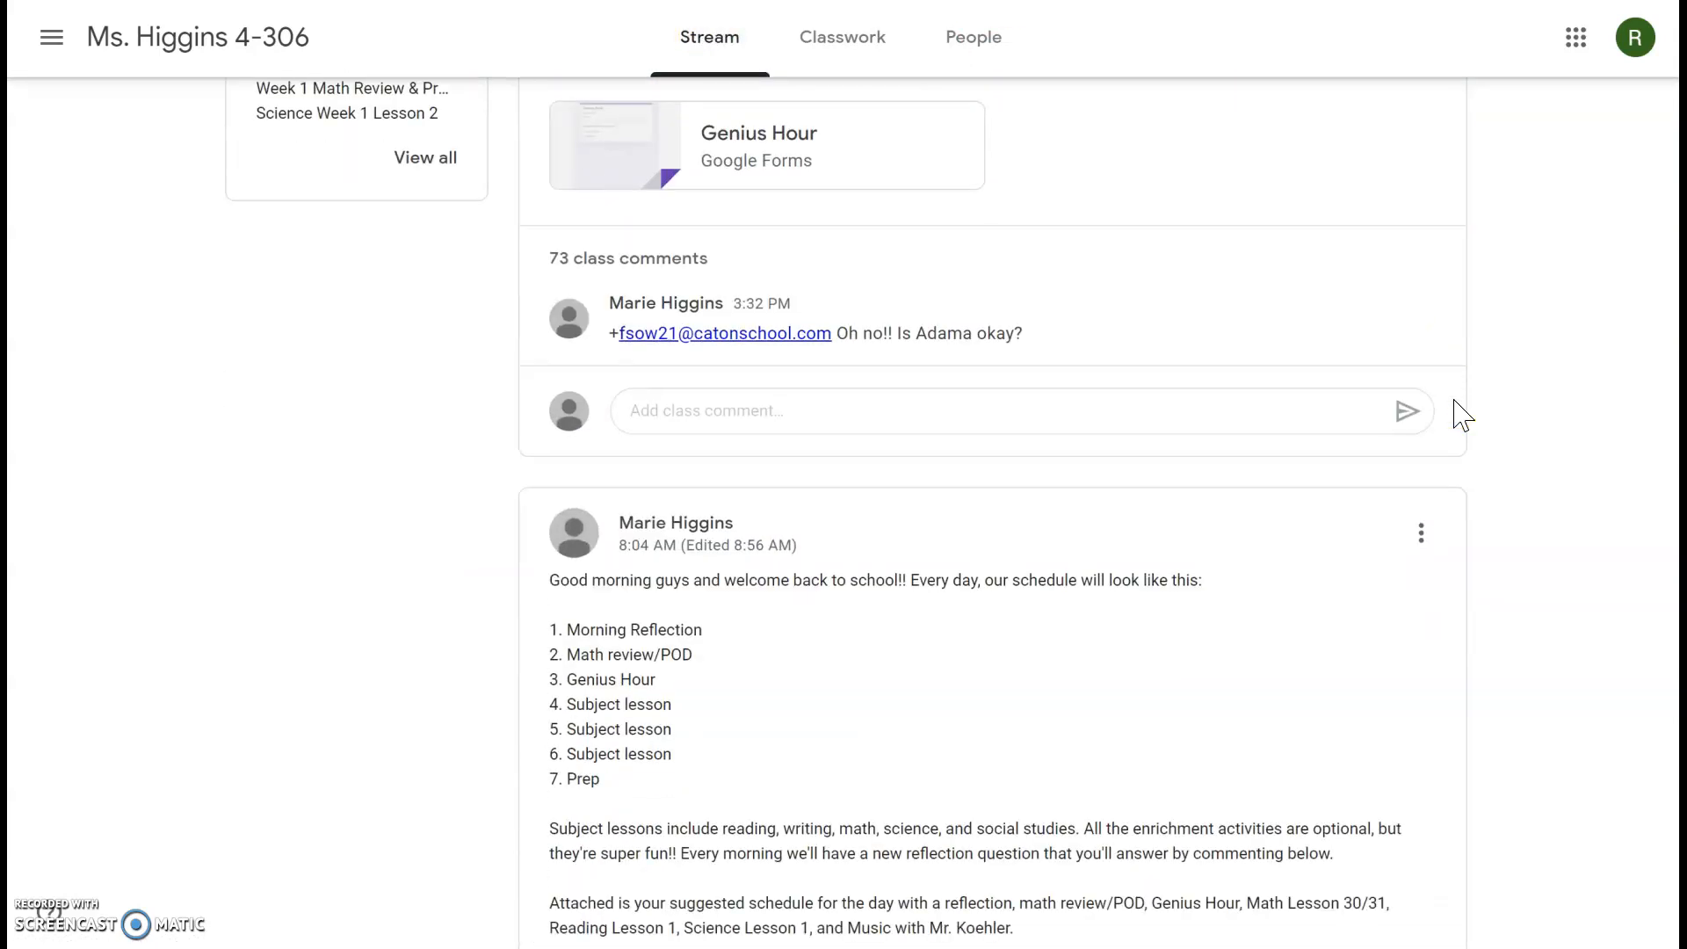
scroll(down, 3)
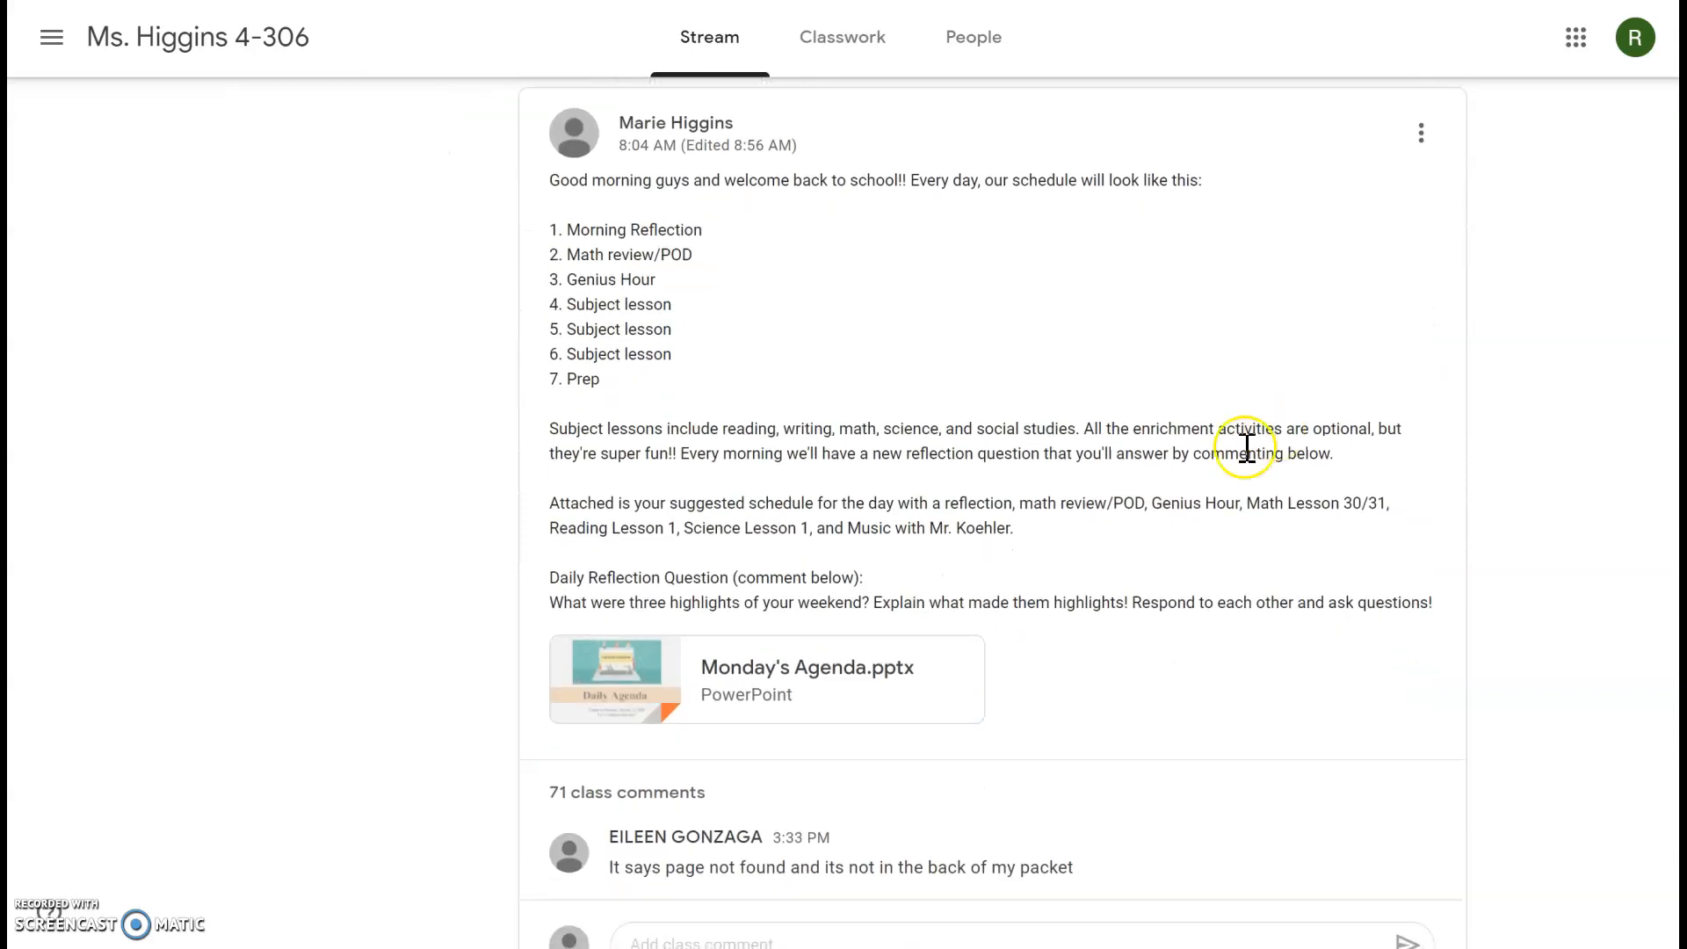
mouse_move(949, 506)
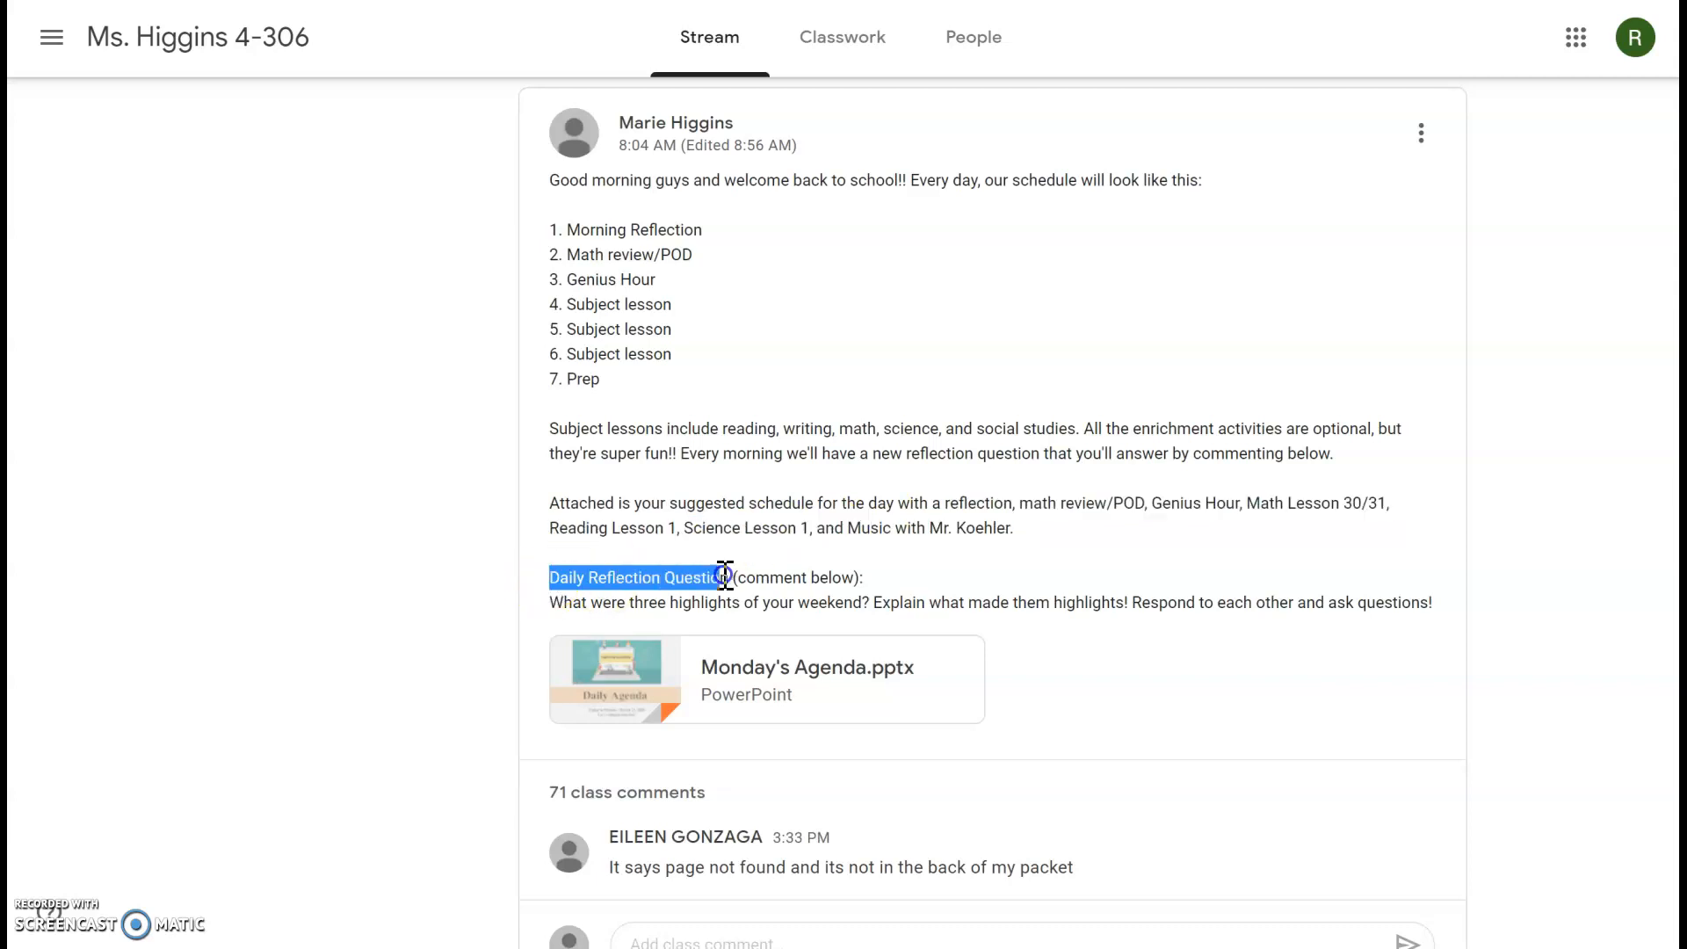
scroll(up, 3)
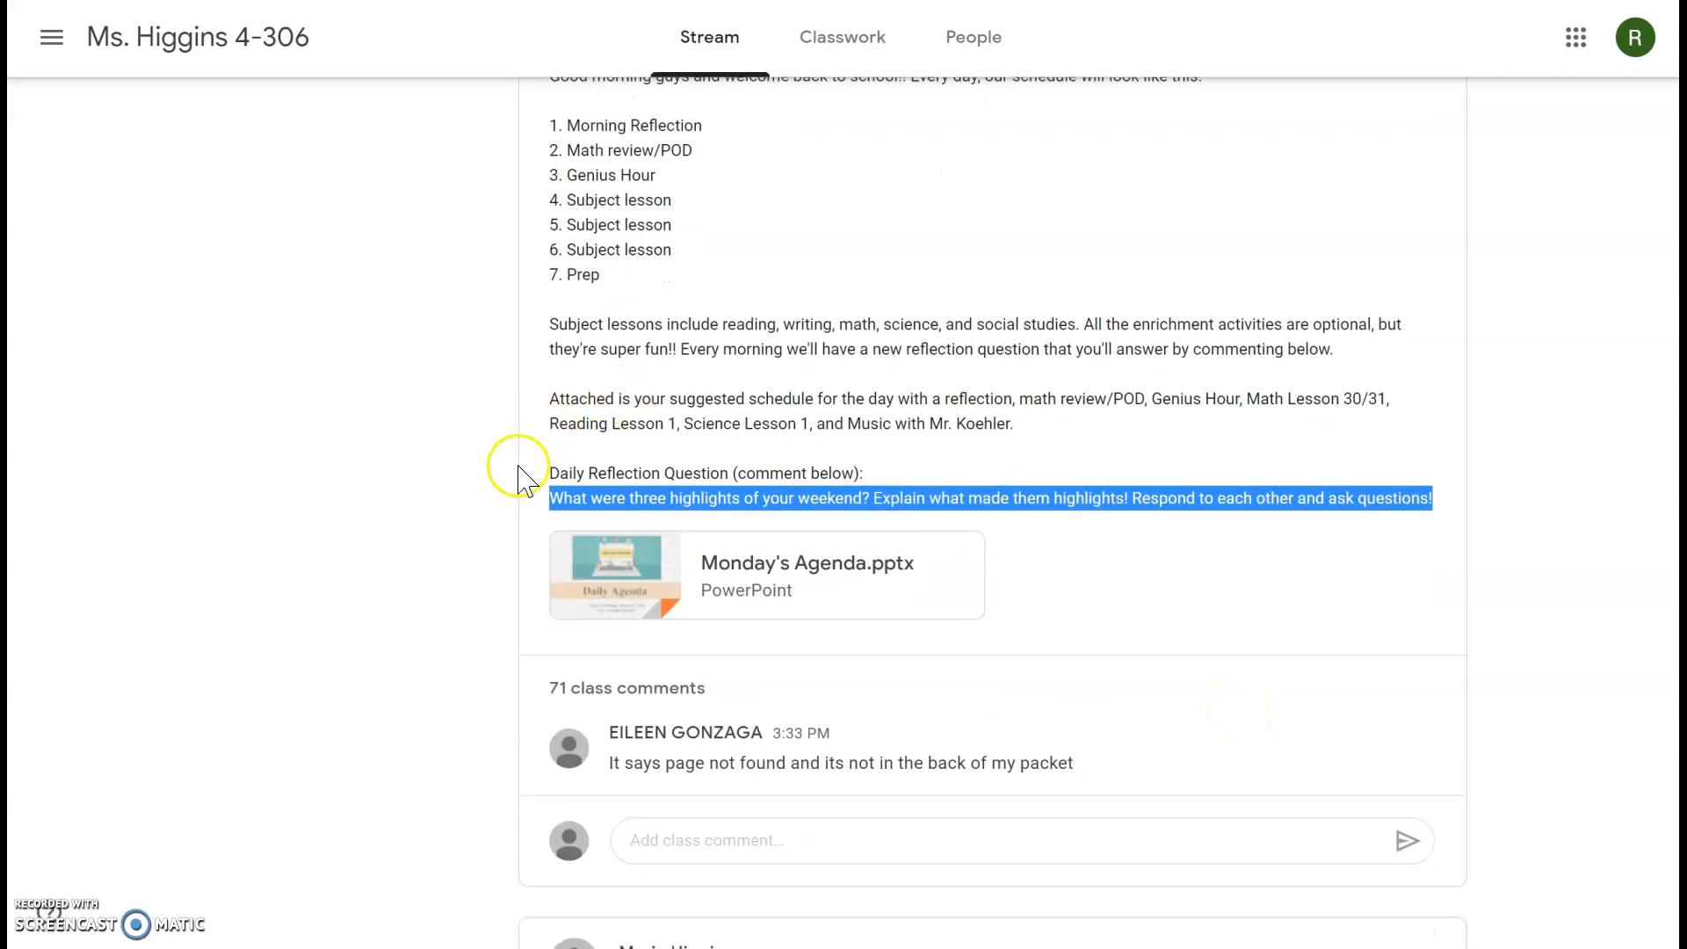
mouse_move(1079, 471)
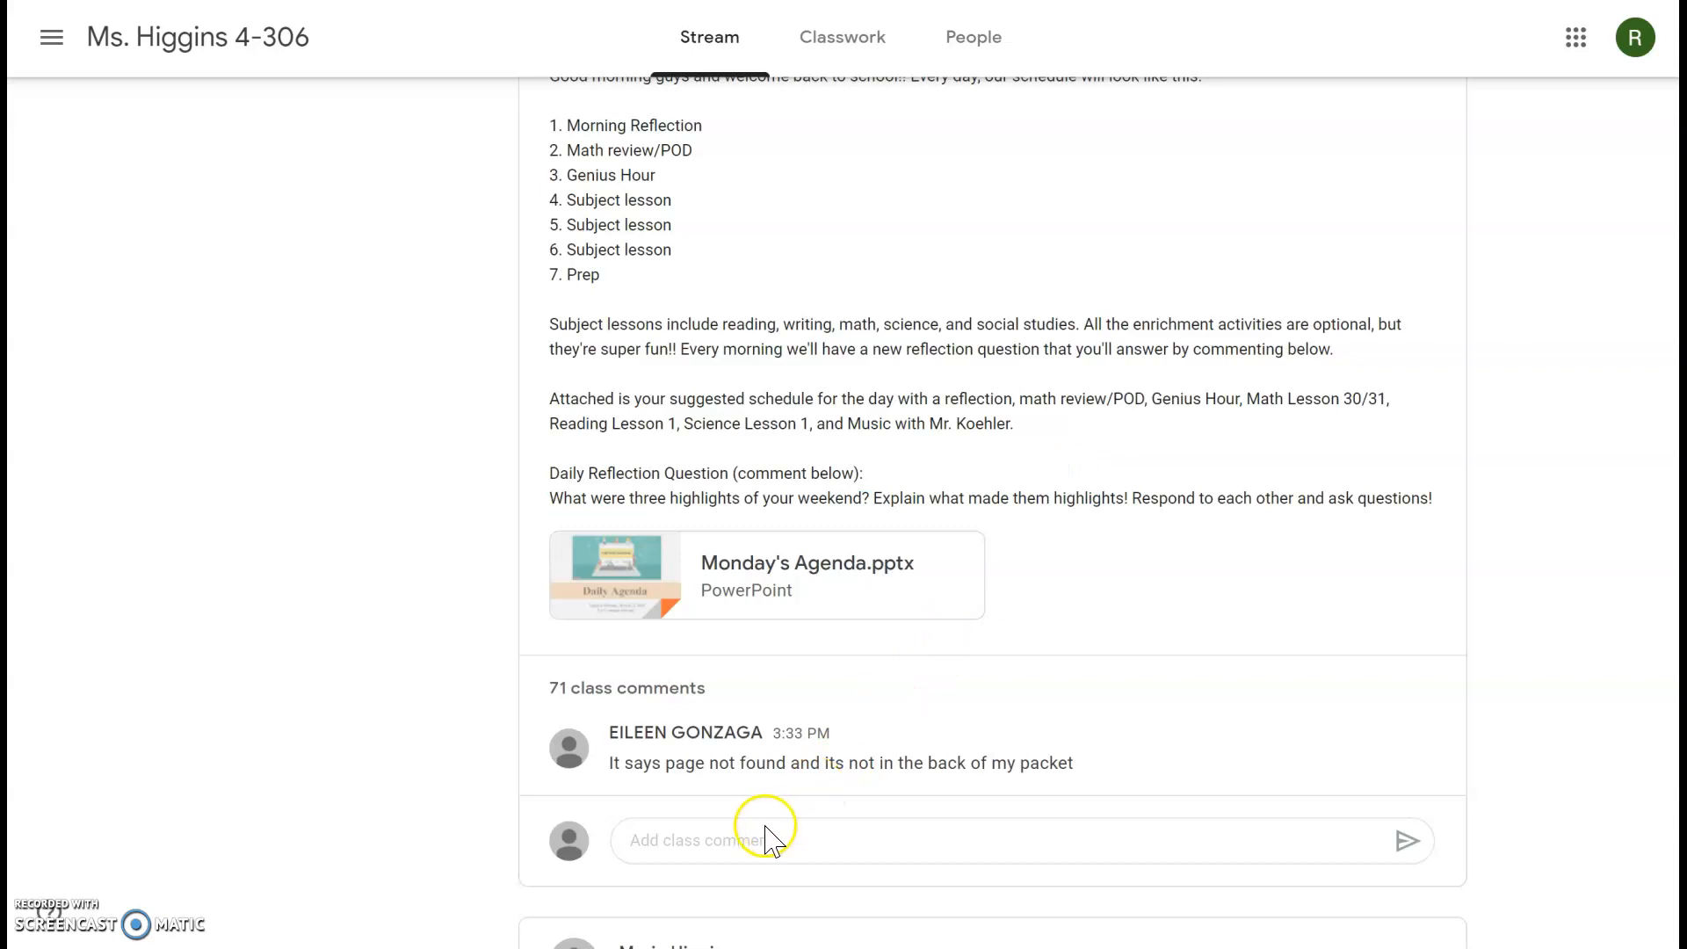
text(;lkj)
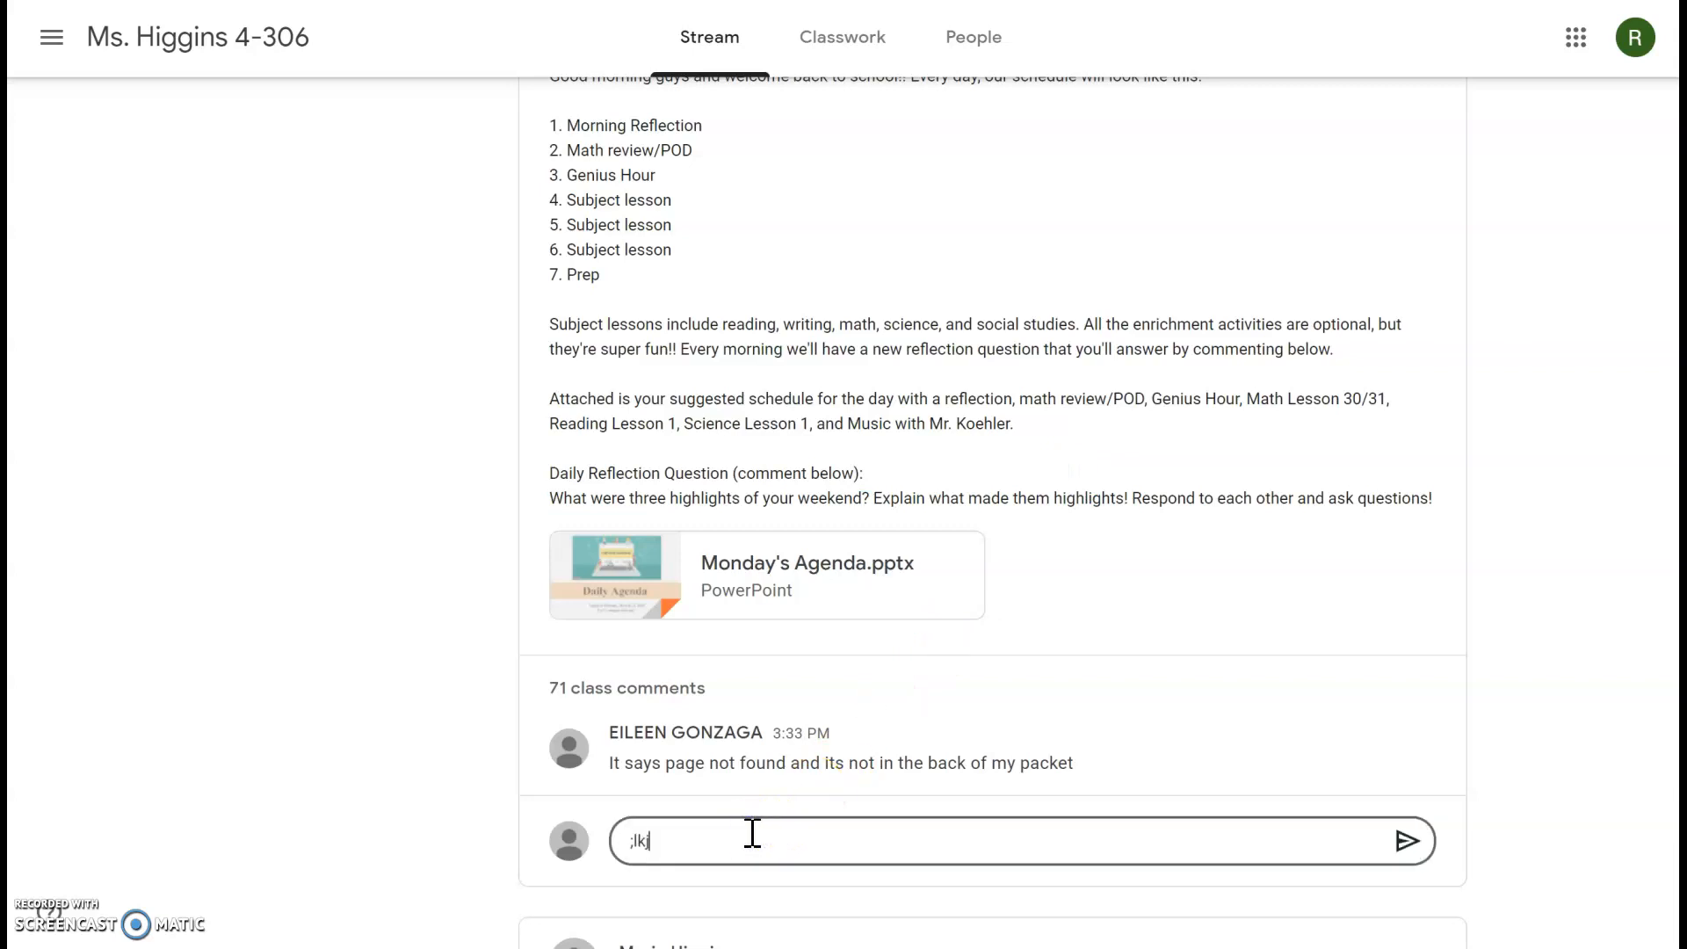
mouse_move(1160, 836)
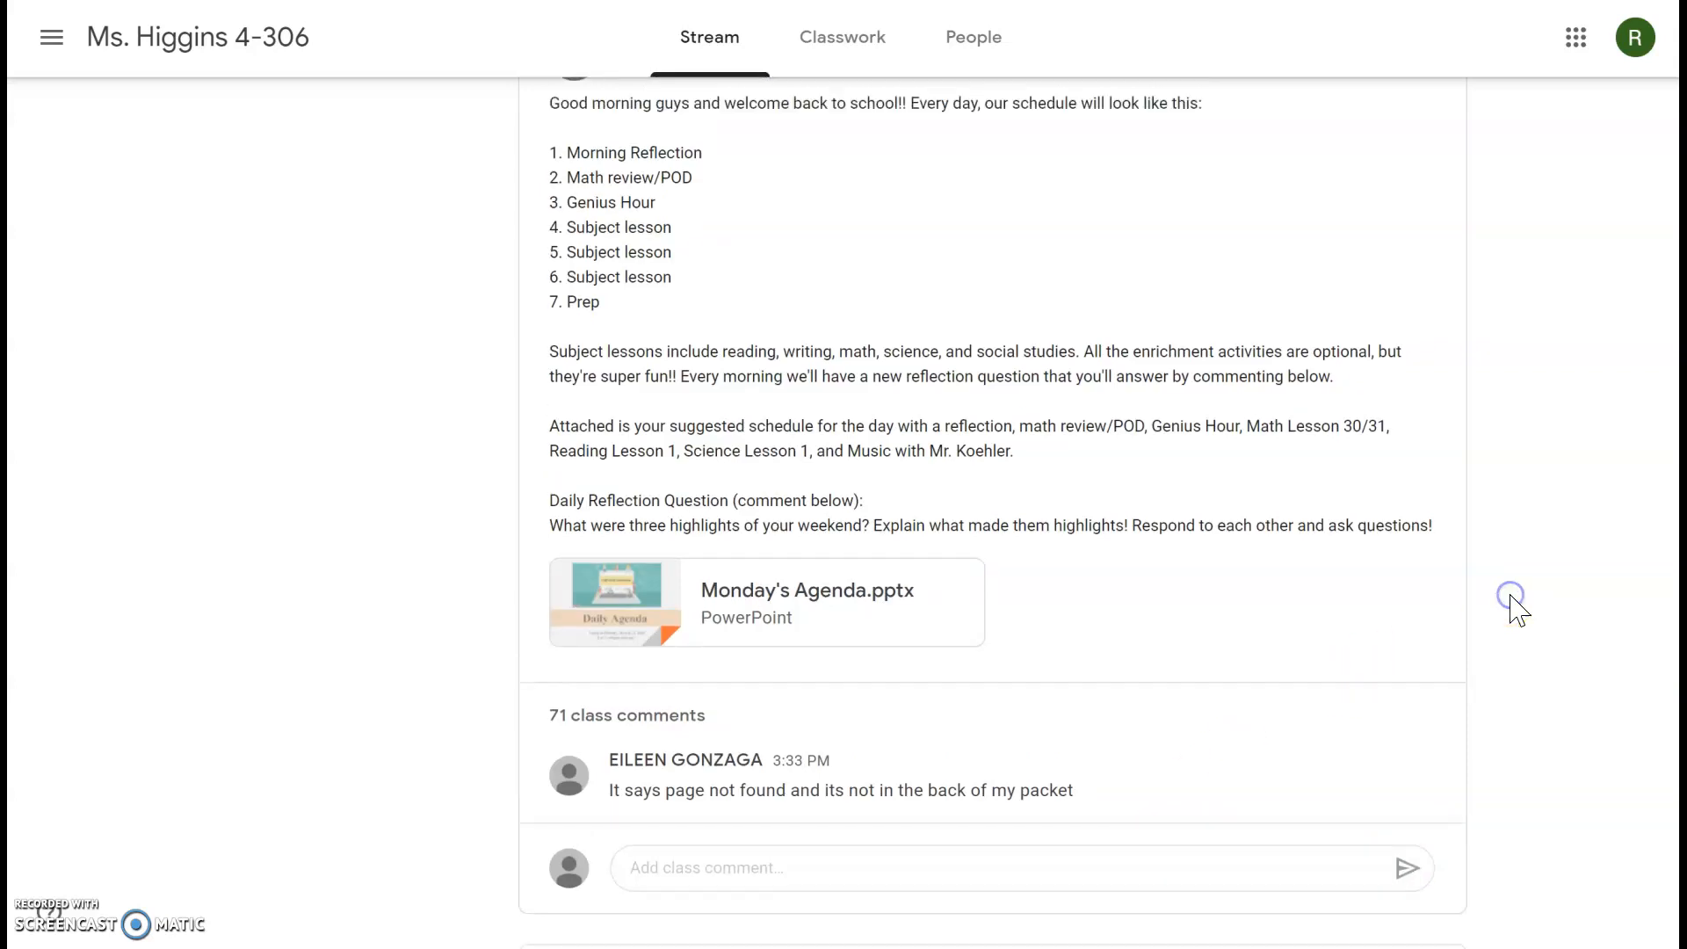
scroll(up, 3)
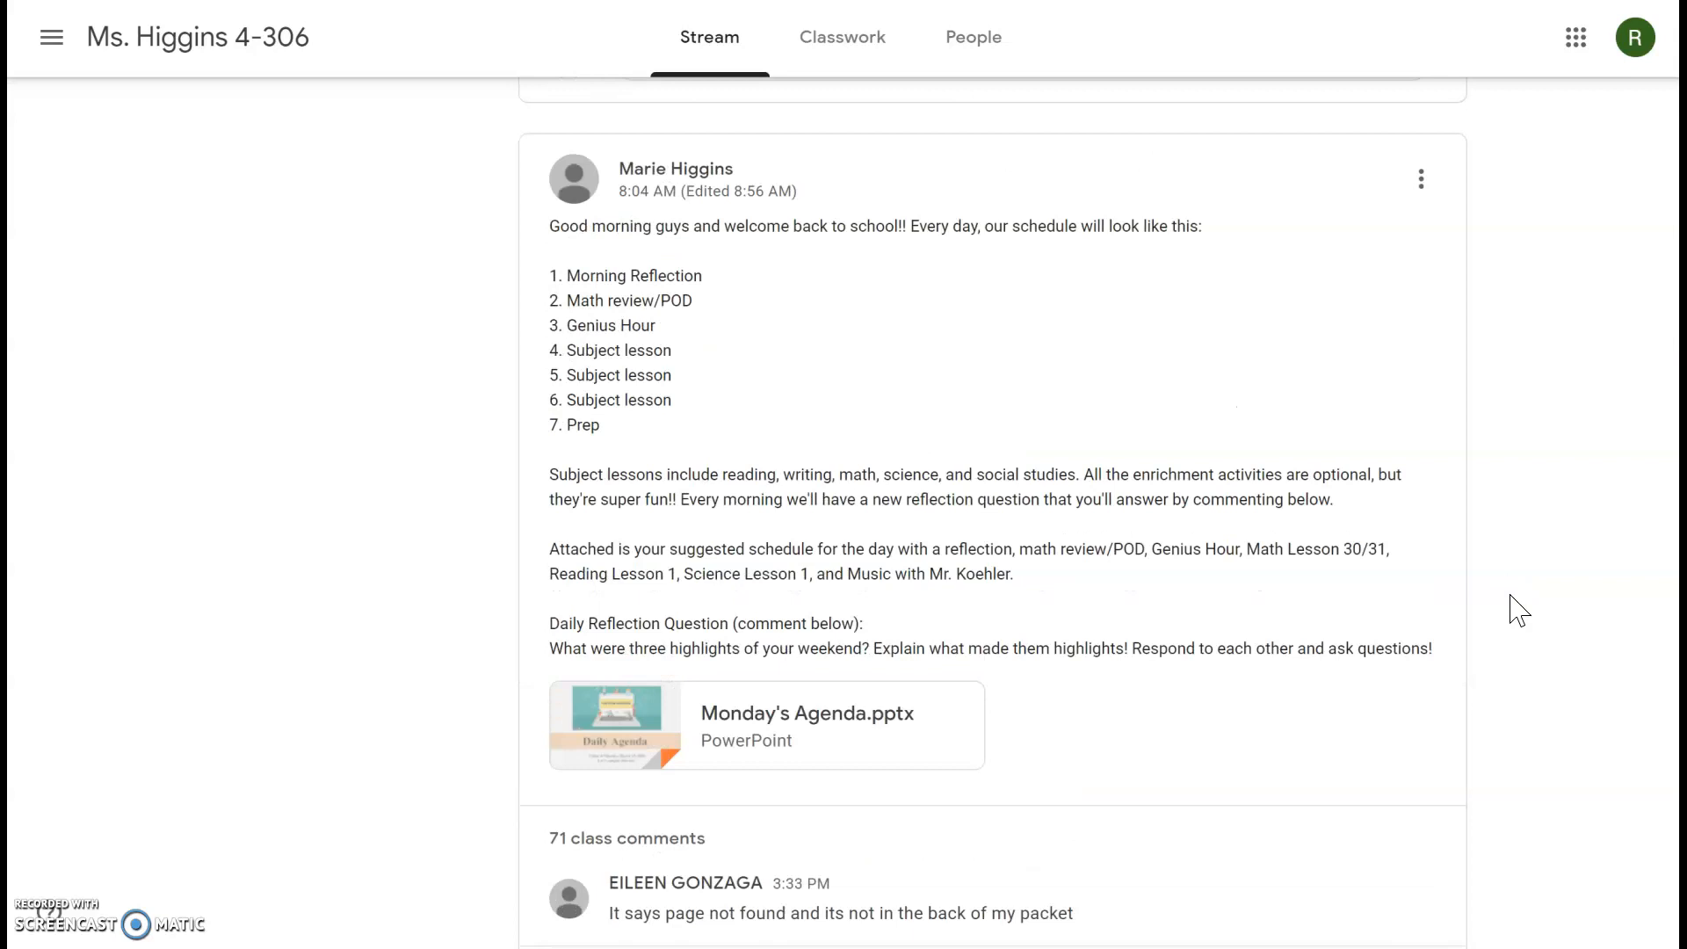
mouse_move(945, 544)
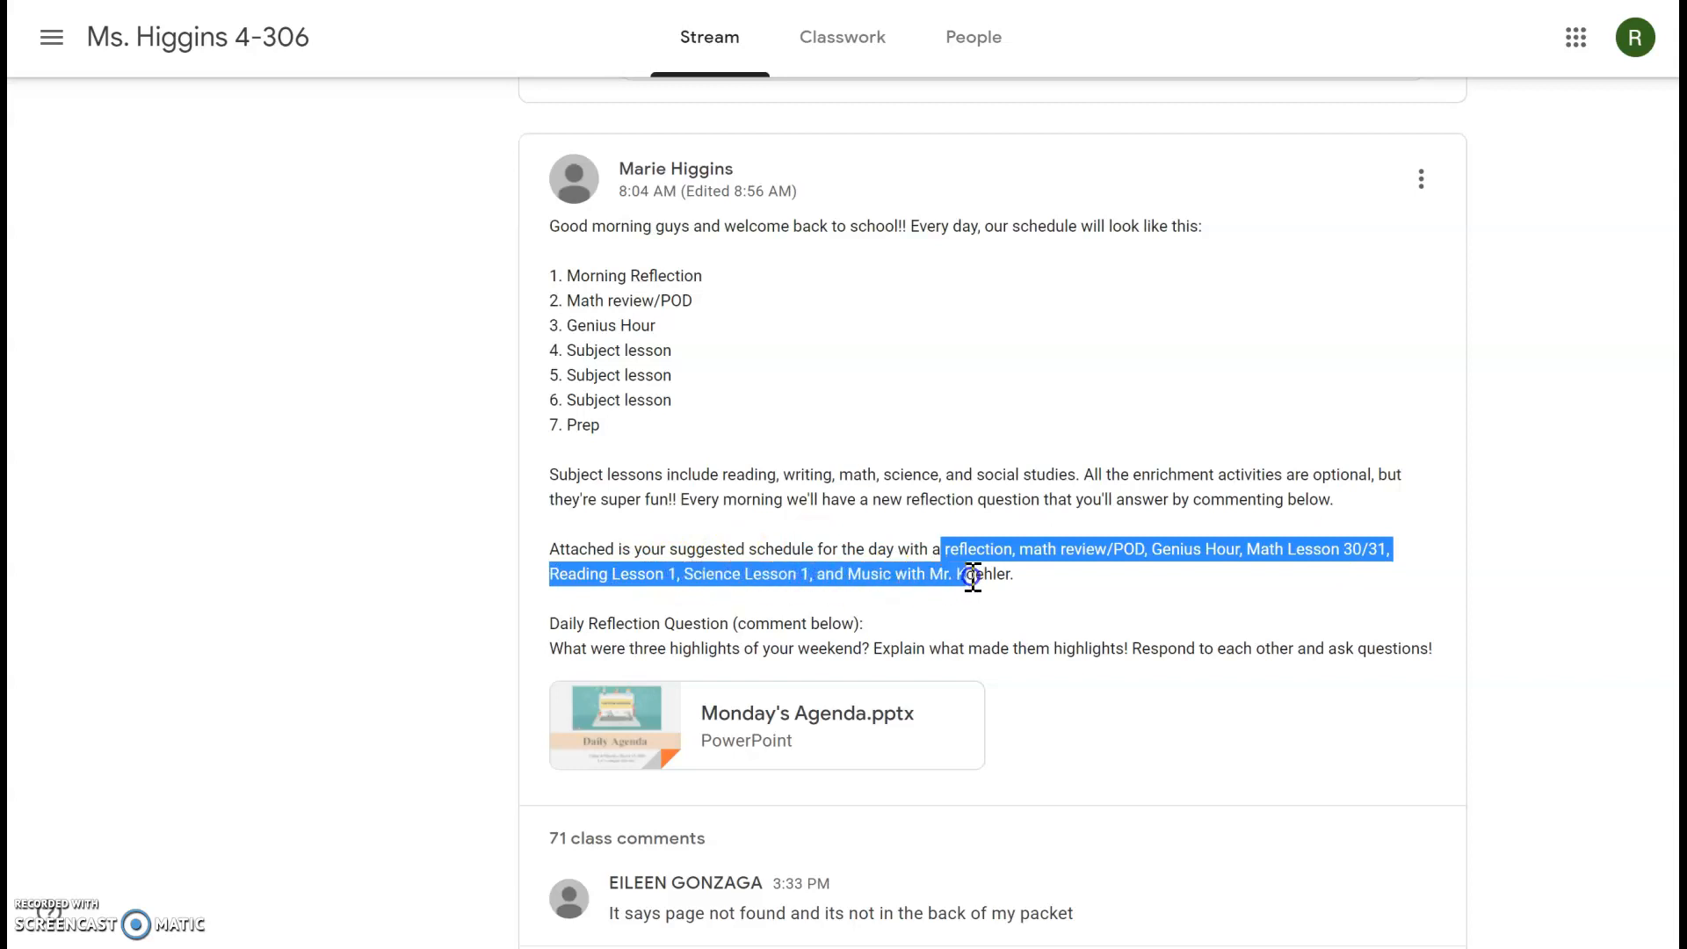
click(1053, 587)
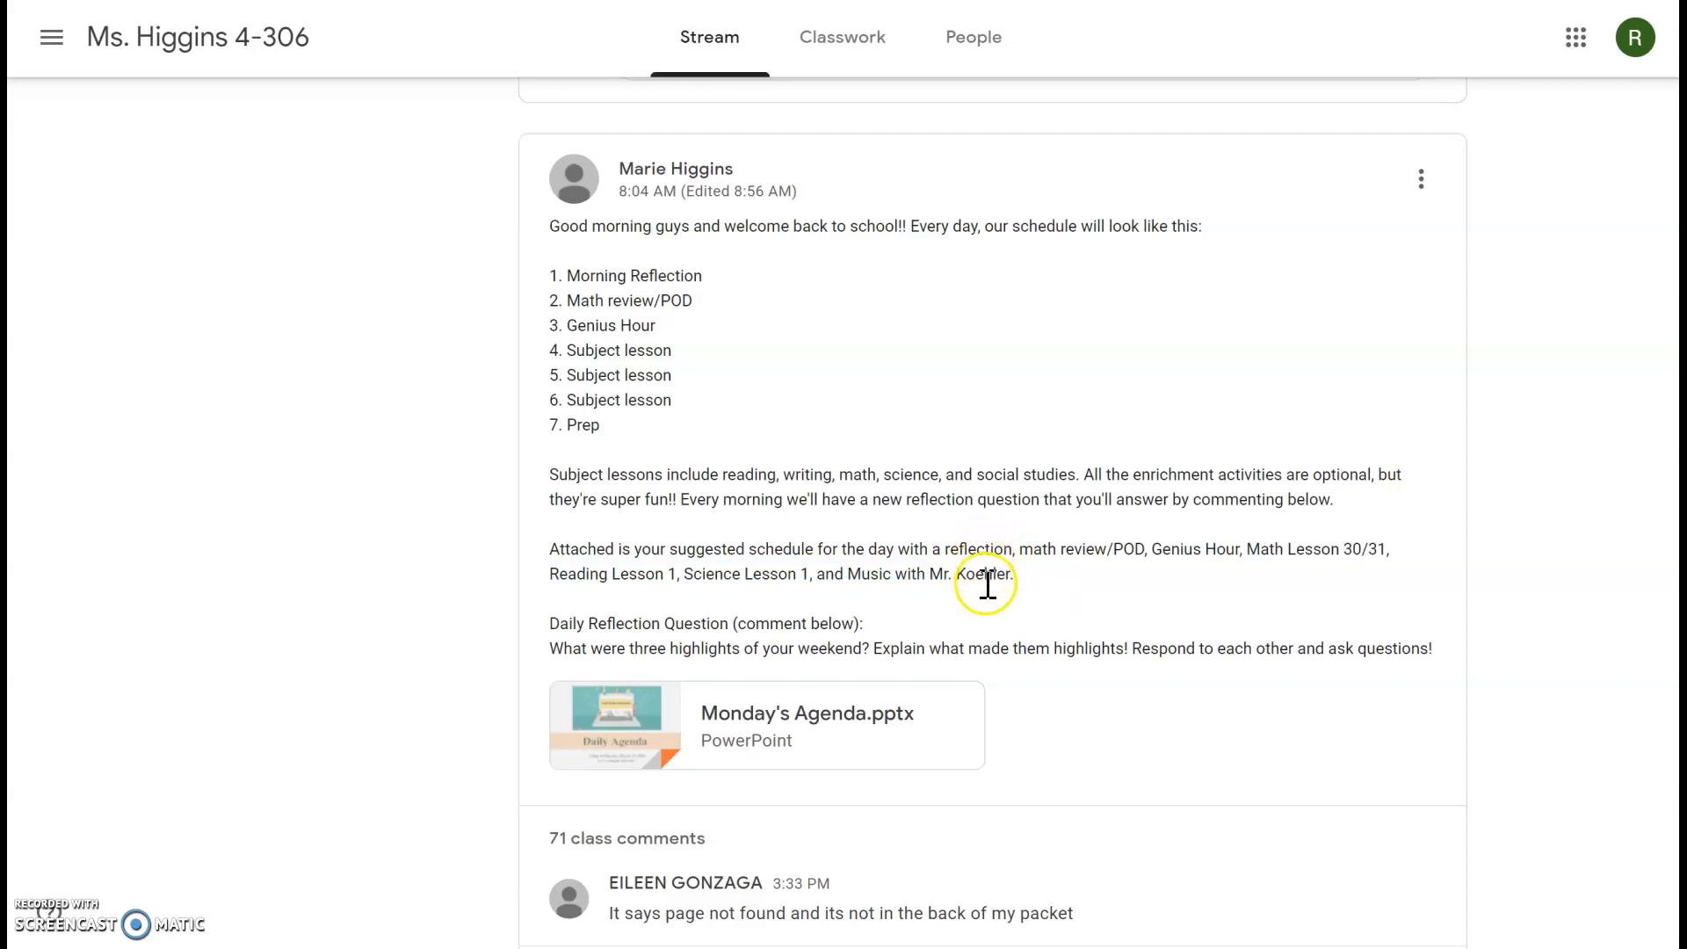
Step: Preview Monday's Agenda.pptx and page through its slides to Reading and Science
click(764, 724)
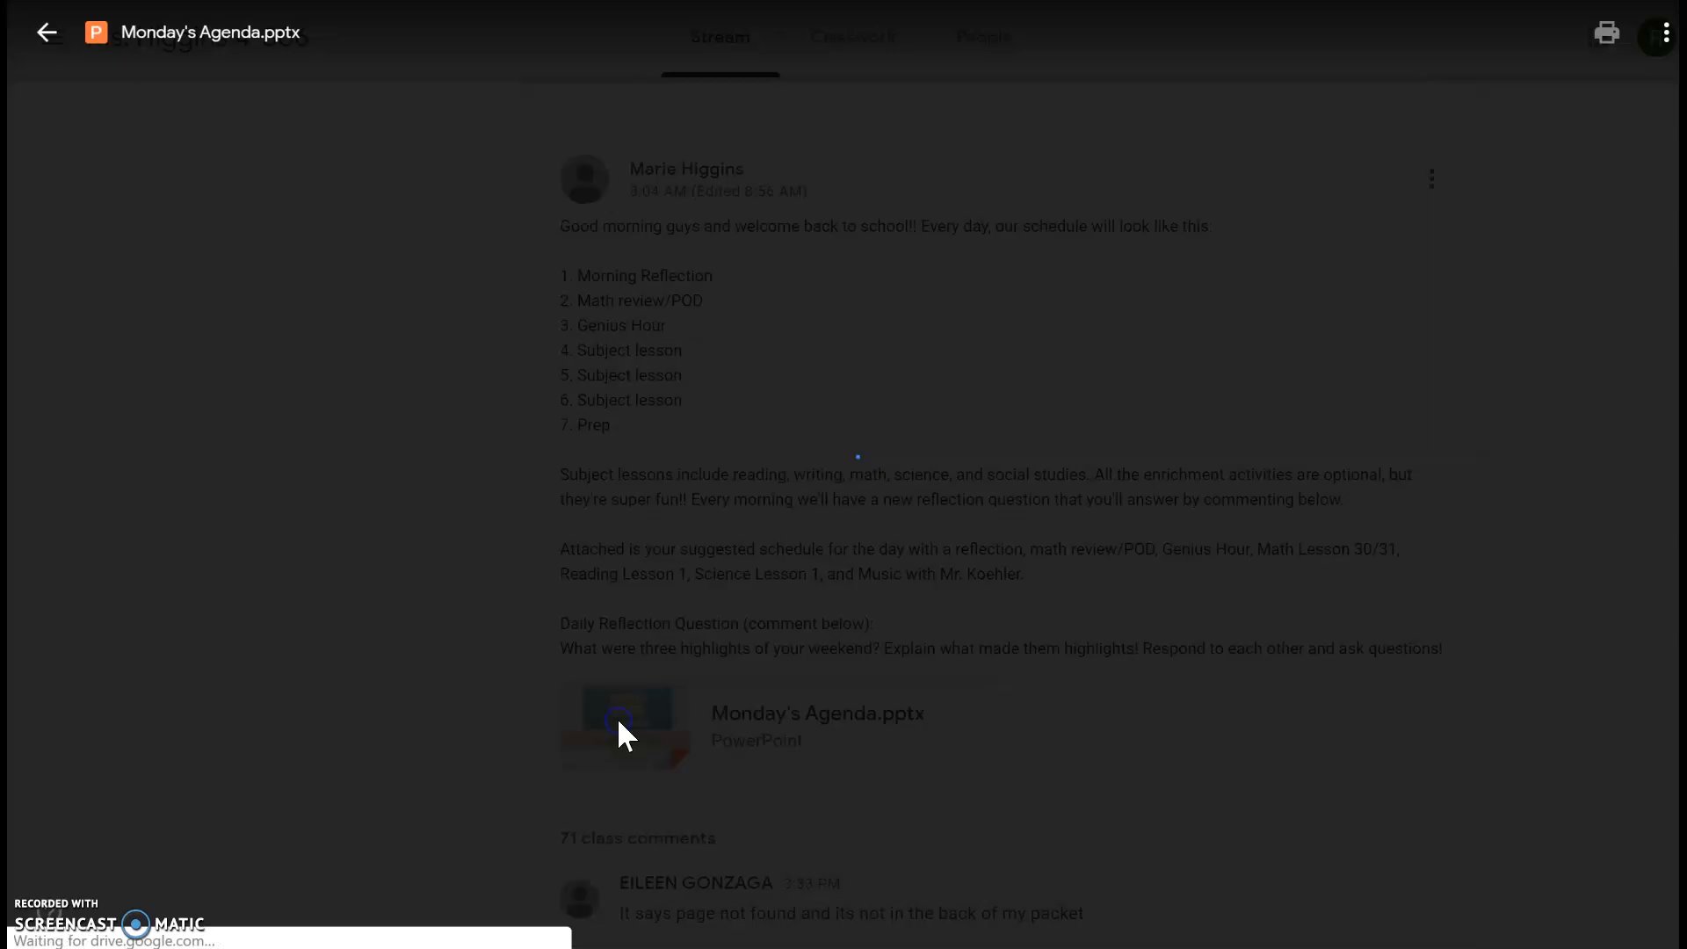
click(624, 726)
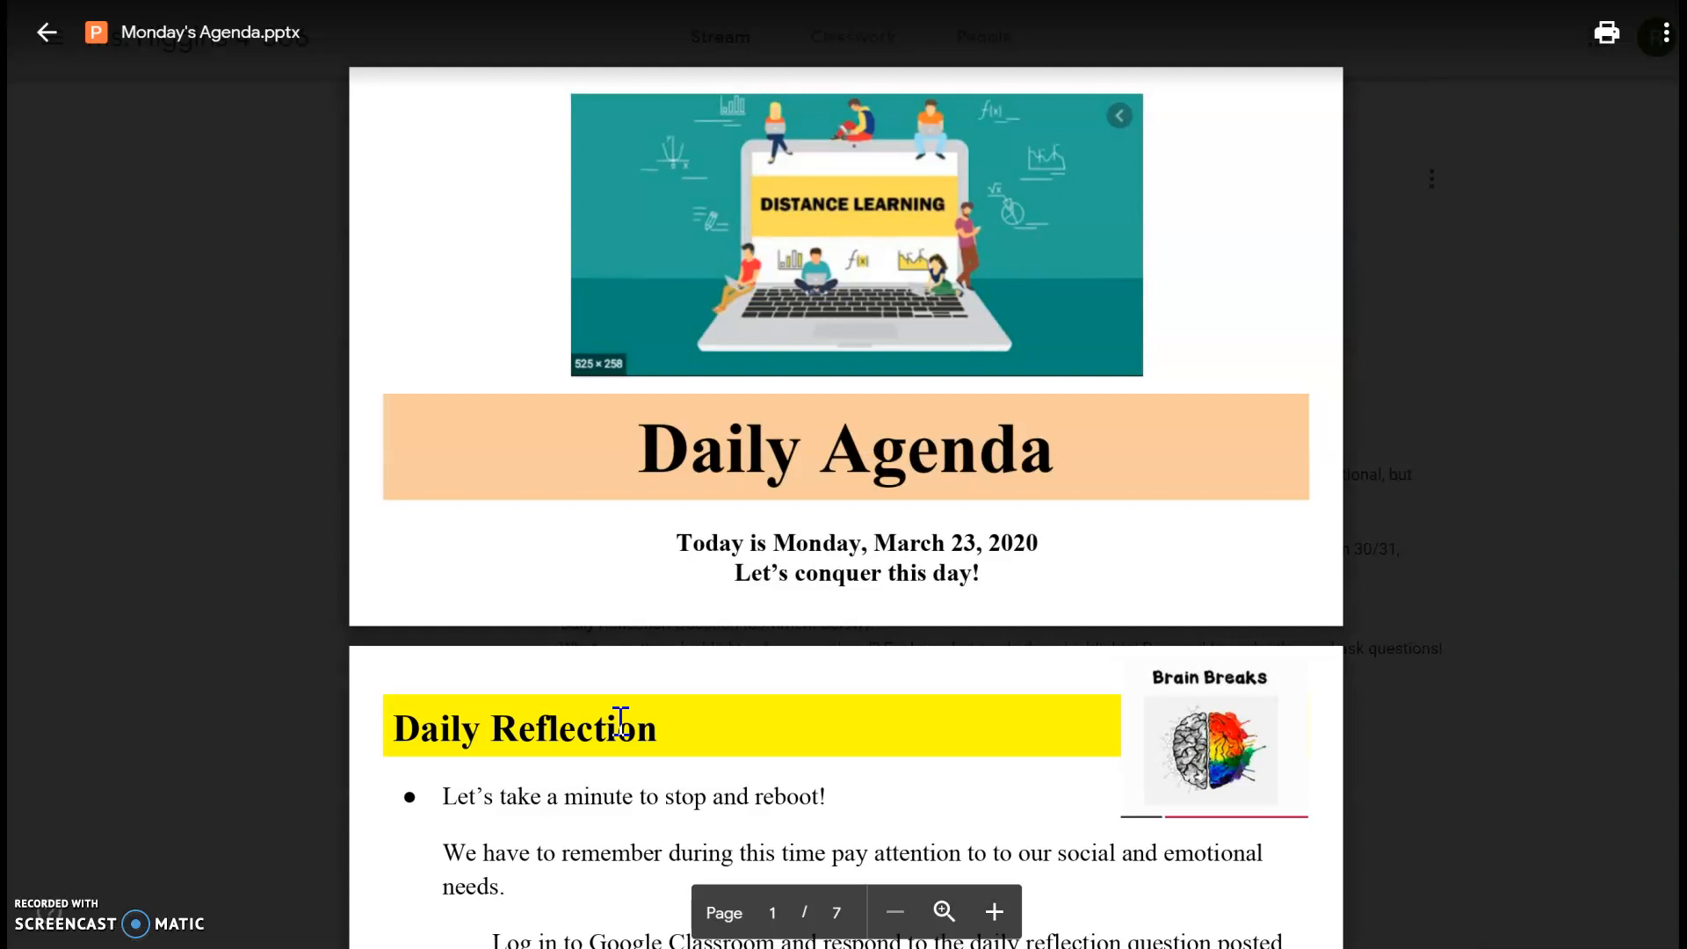
scroll(down, 3)
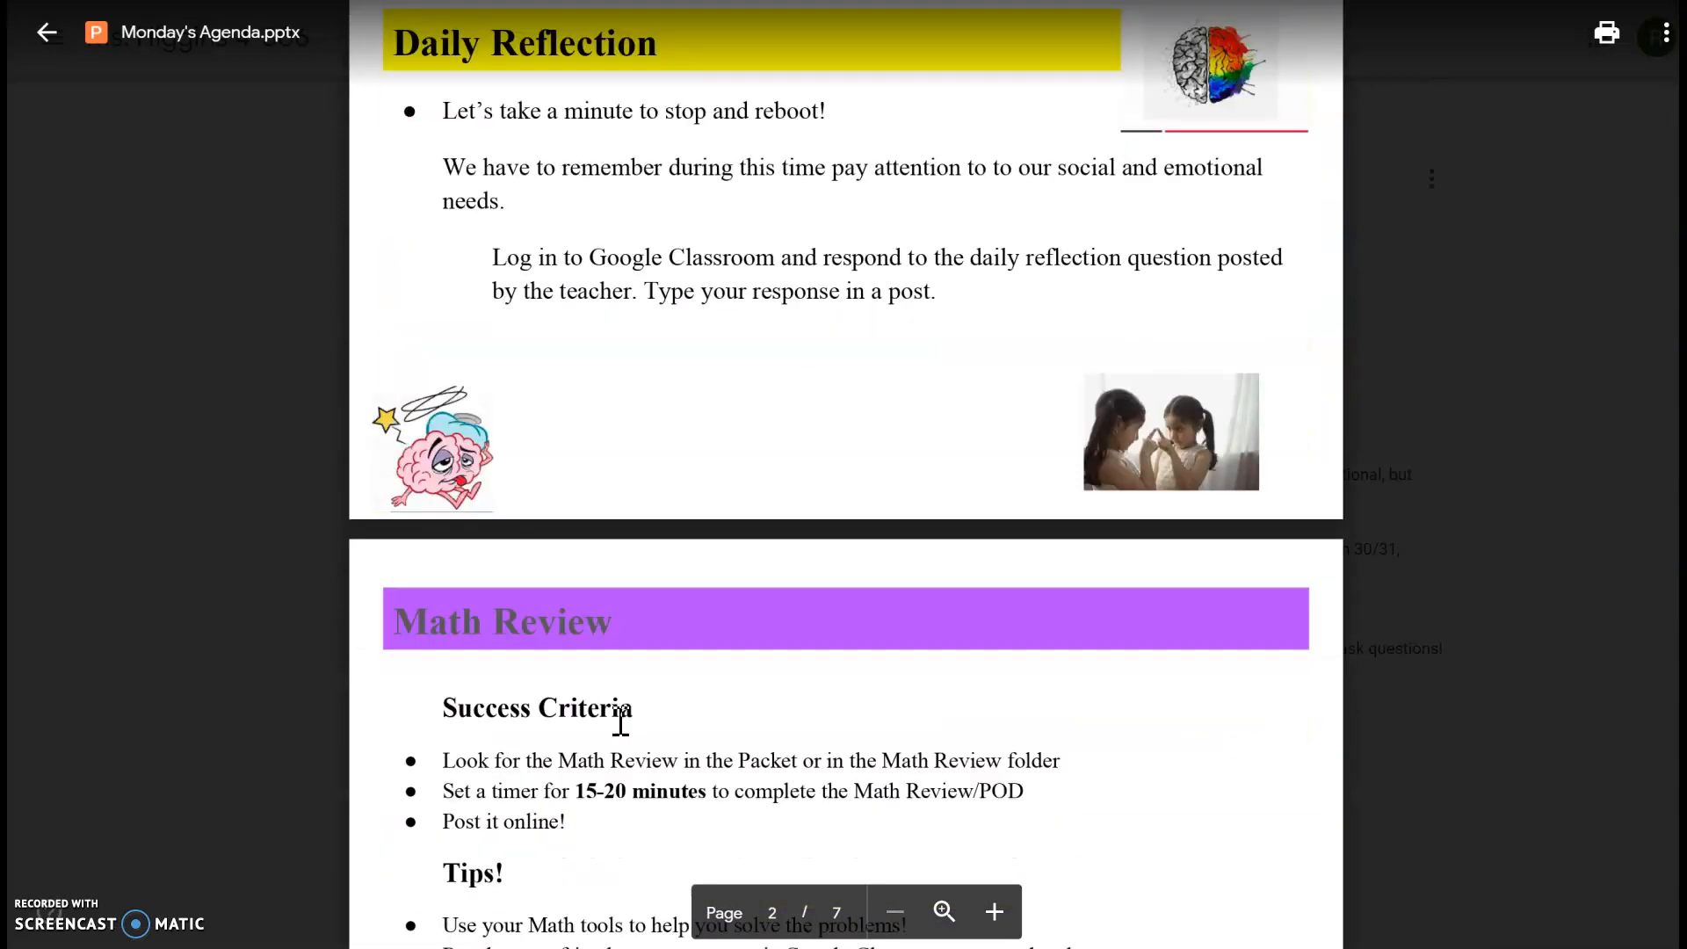
scroll(down, 3)
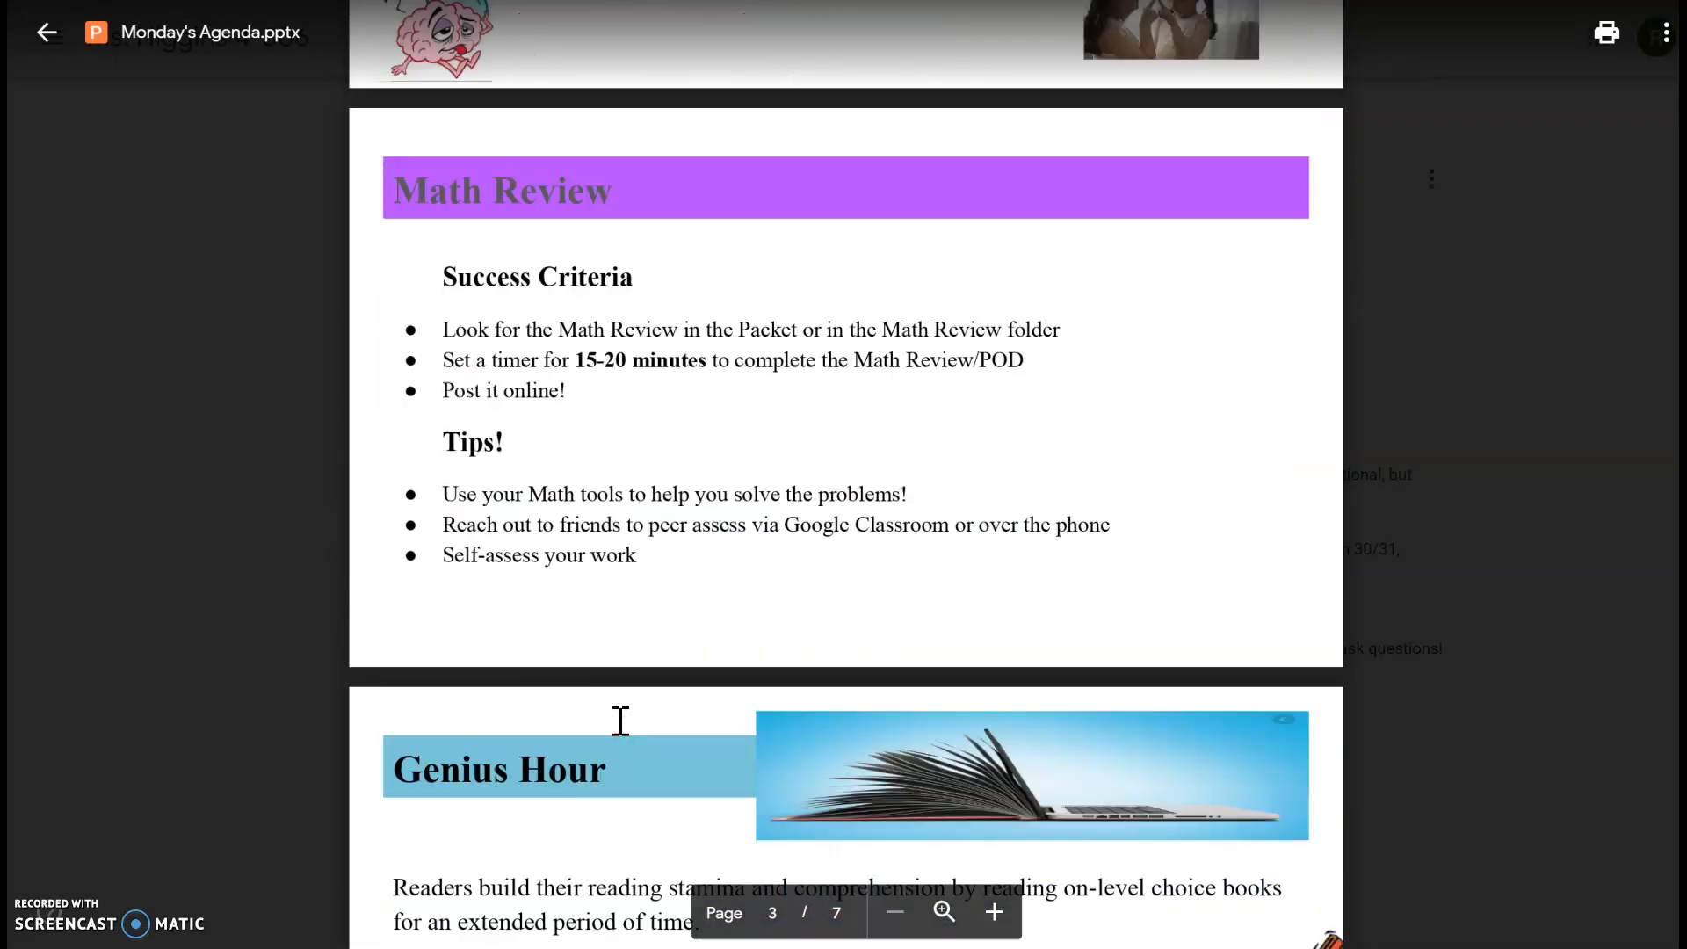
scroll(down, 3)
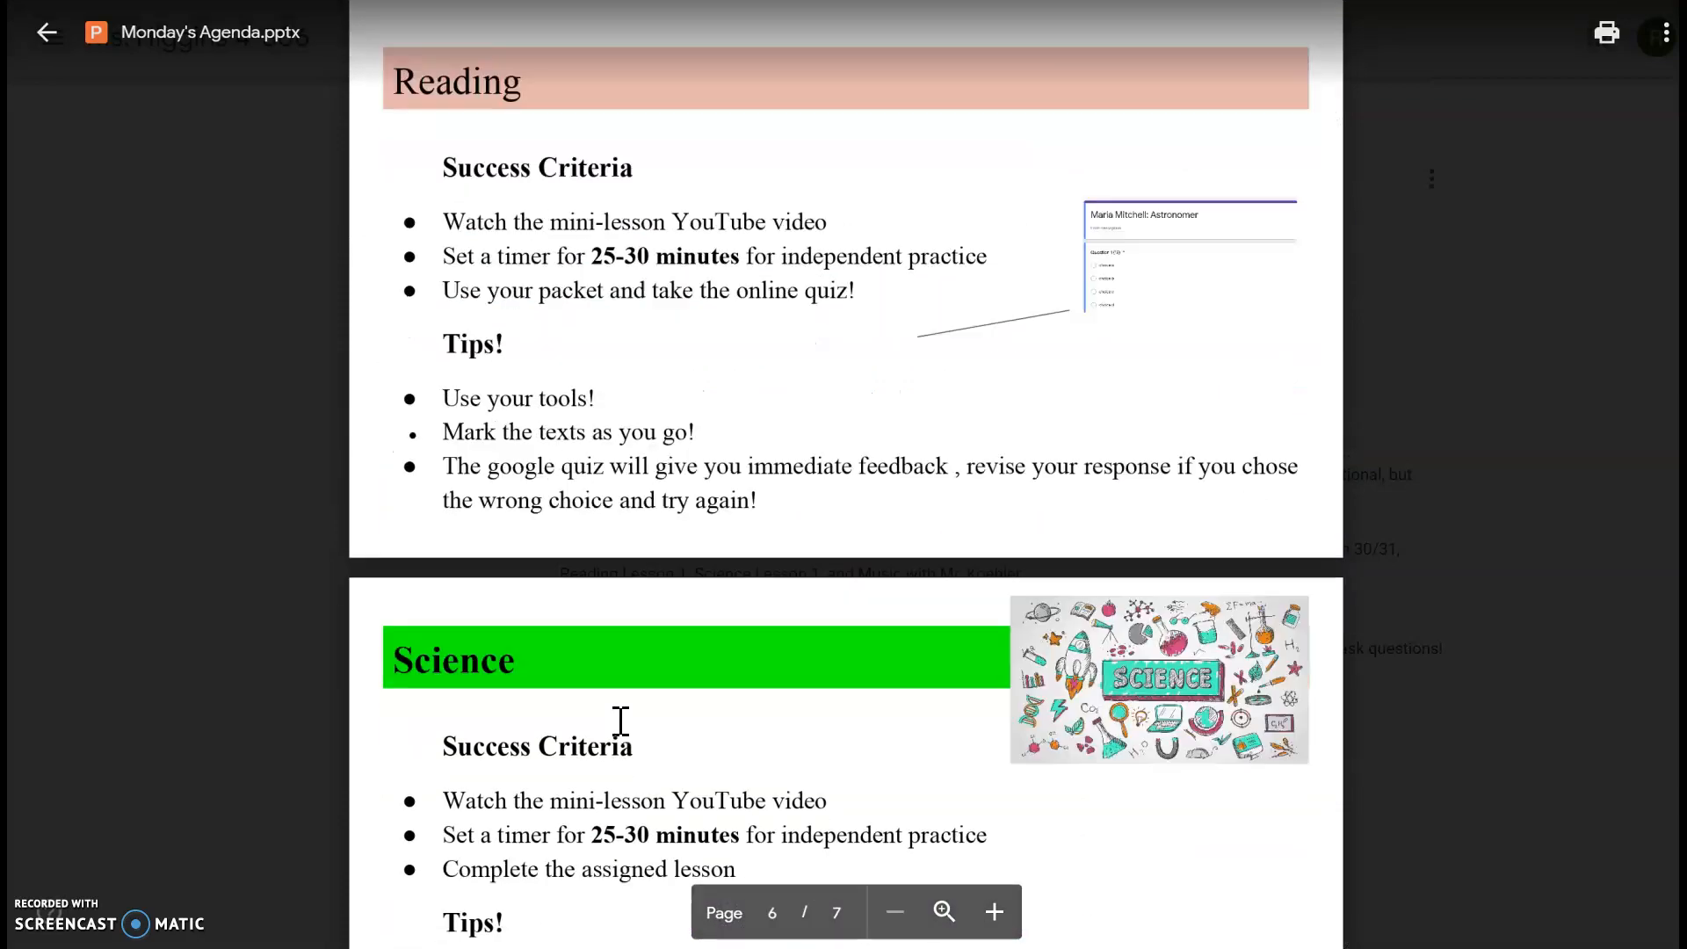
Step: Leave the agenda preview and show the Classwork page listing topics from Enrichment
click(46, 31)
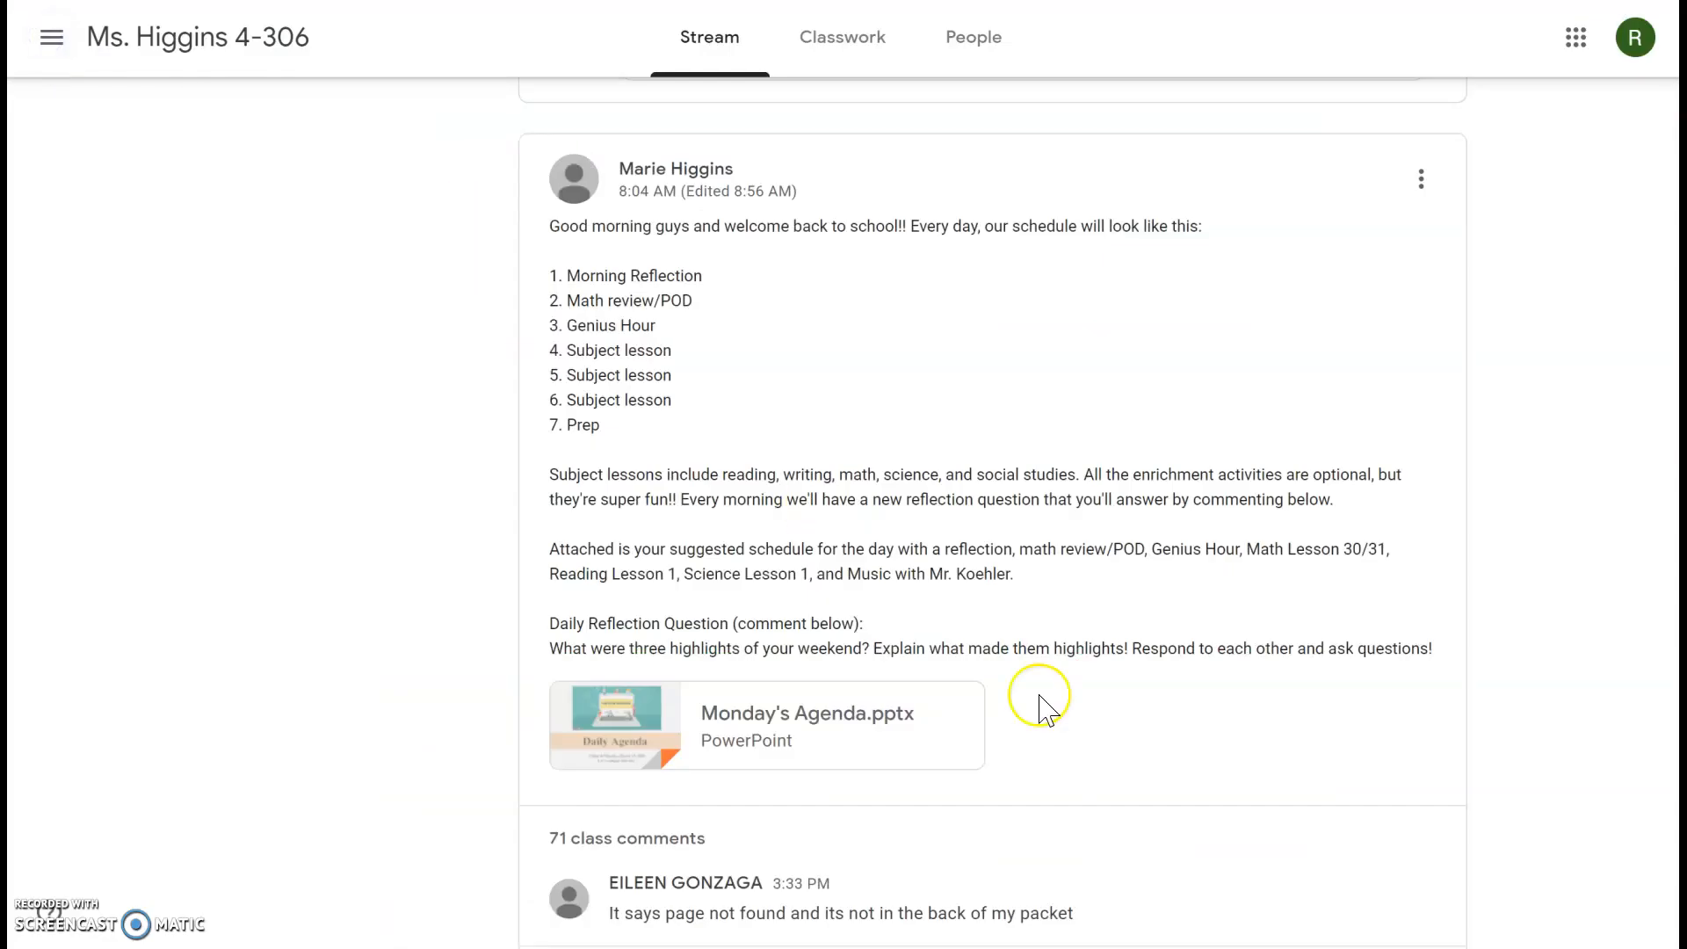
mouse_move(1044, 710)
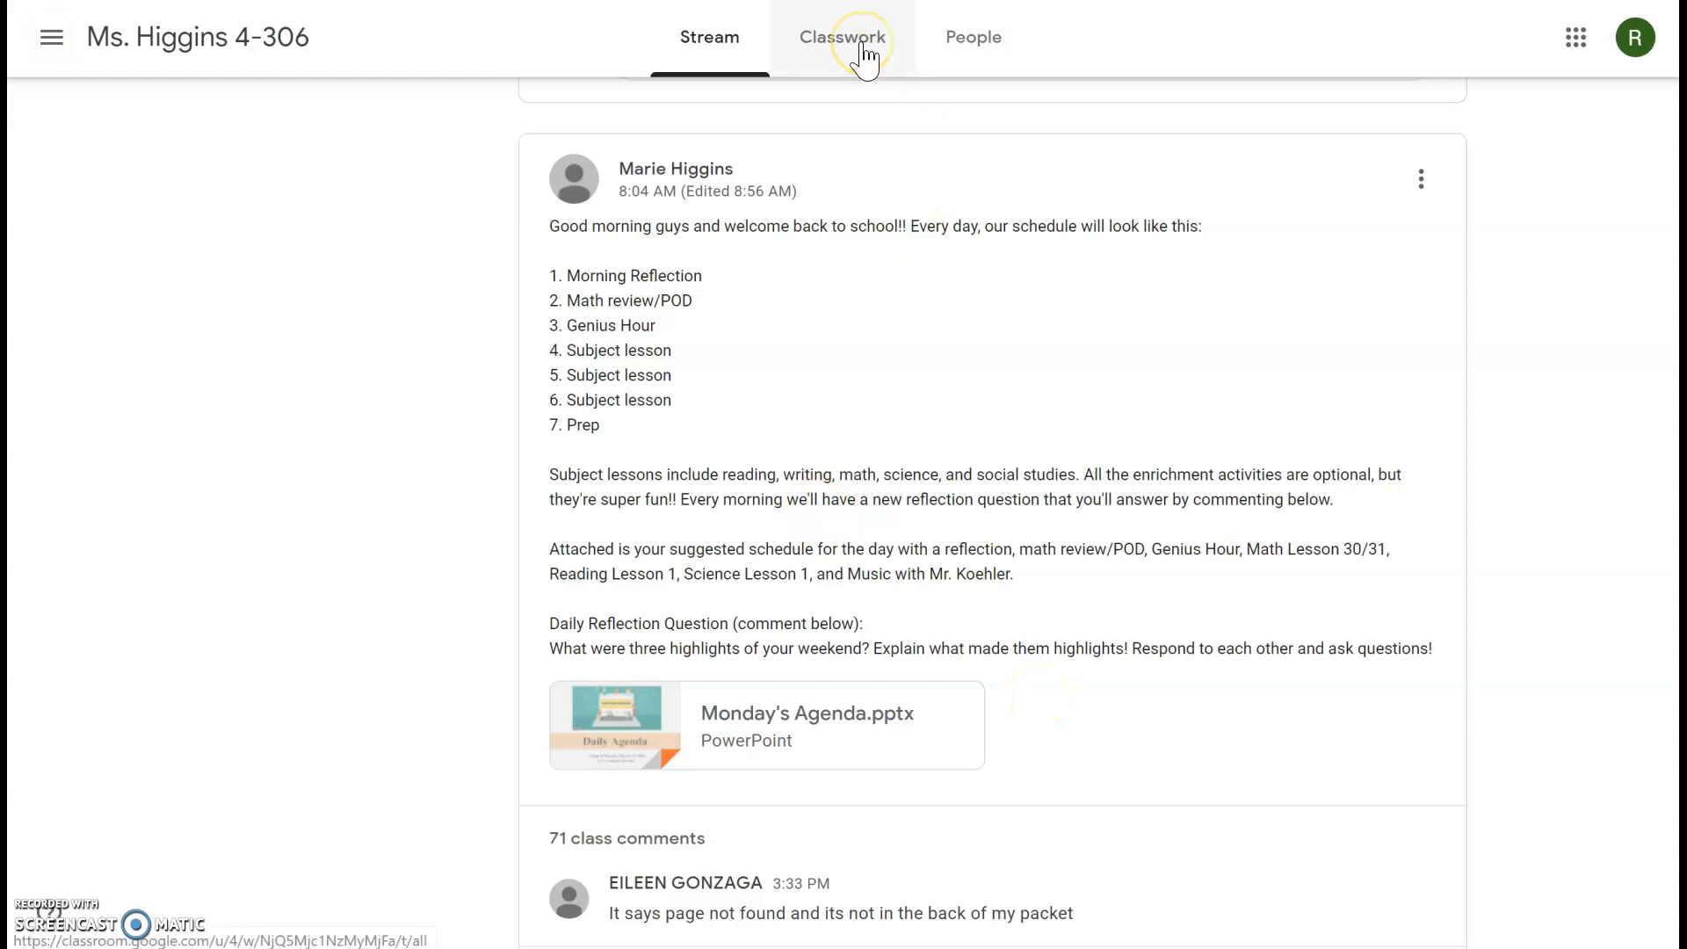
click(842, 37)
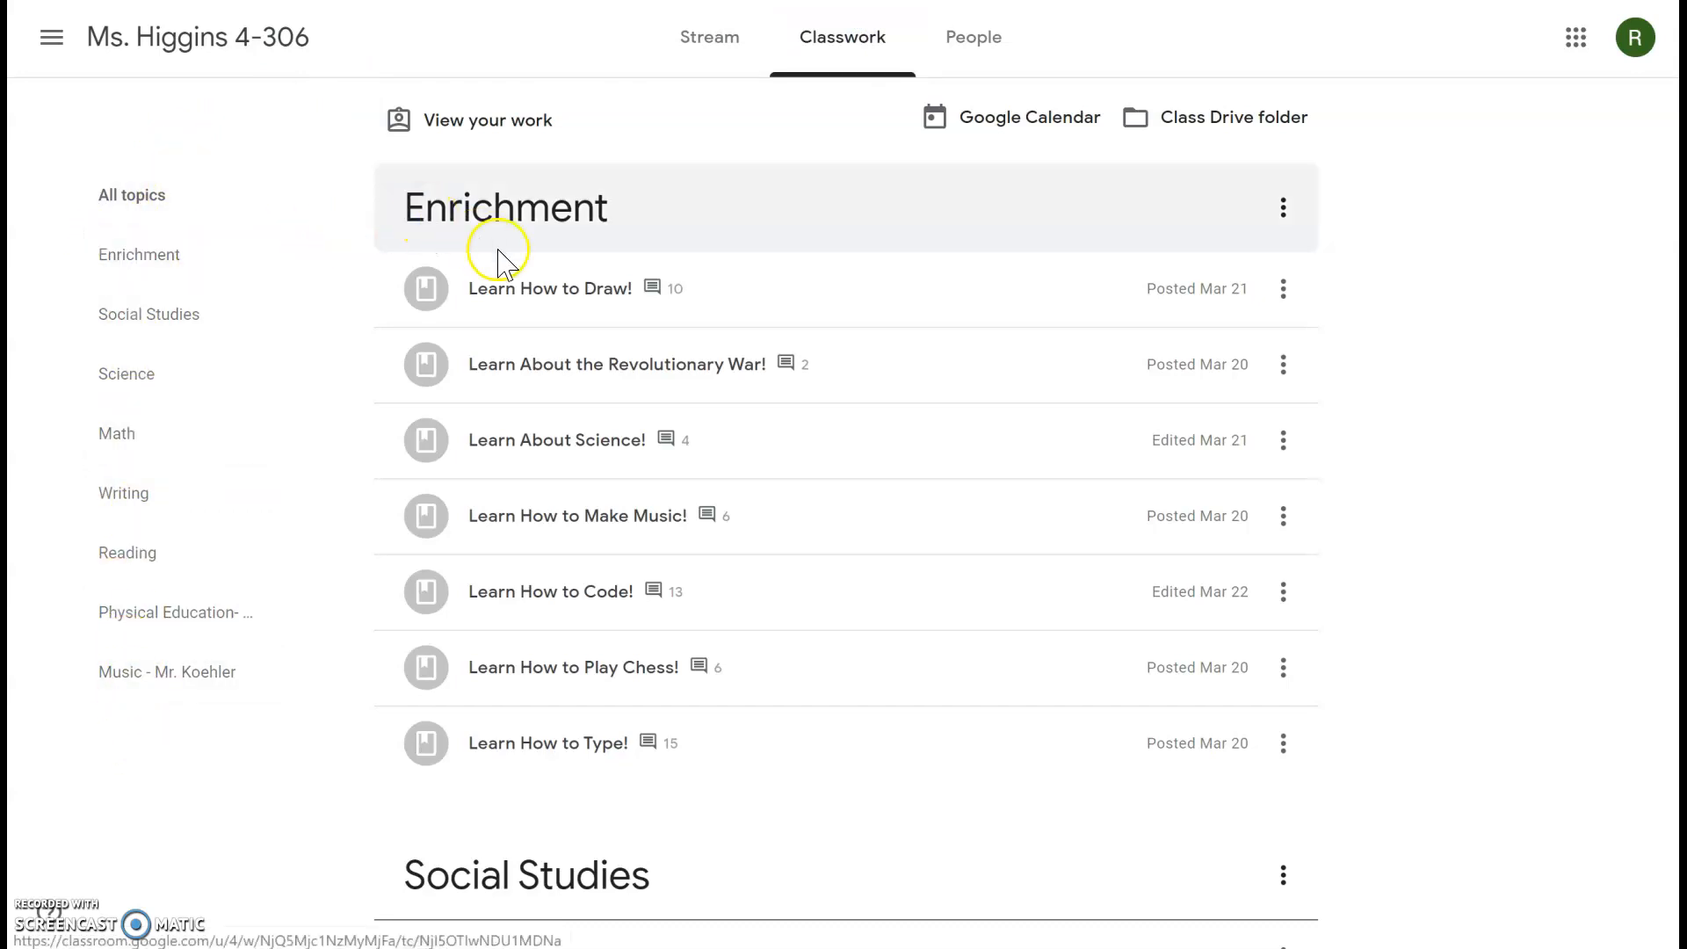
mouse_move(620, 803)
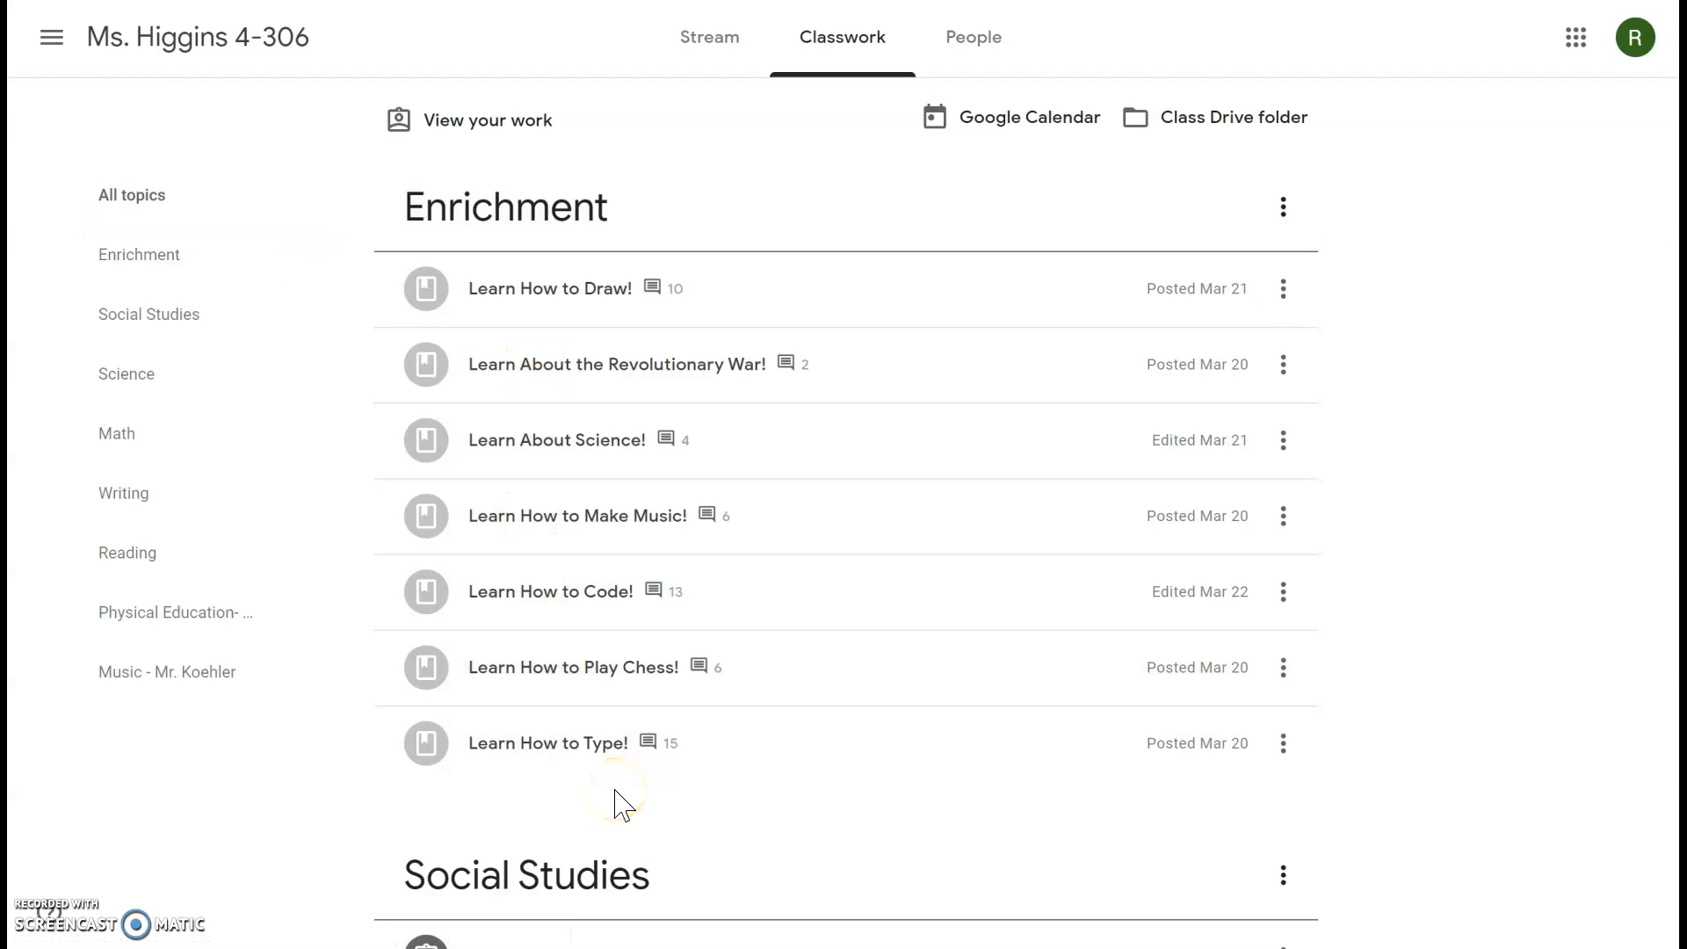
mouse_move(370, 222)
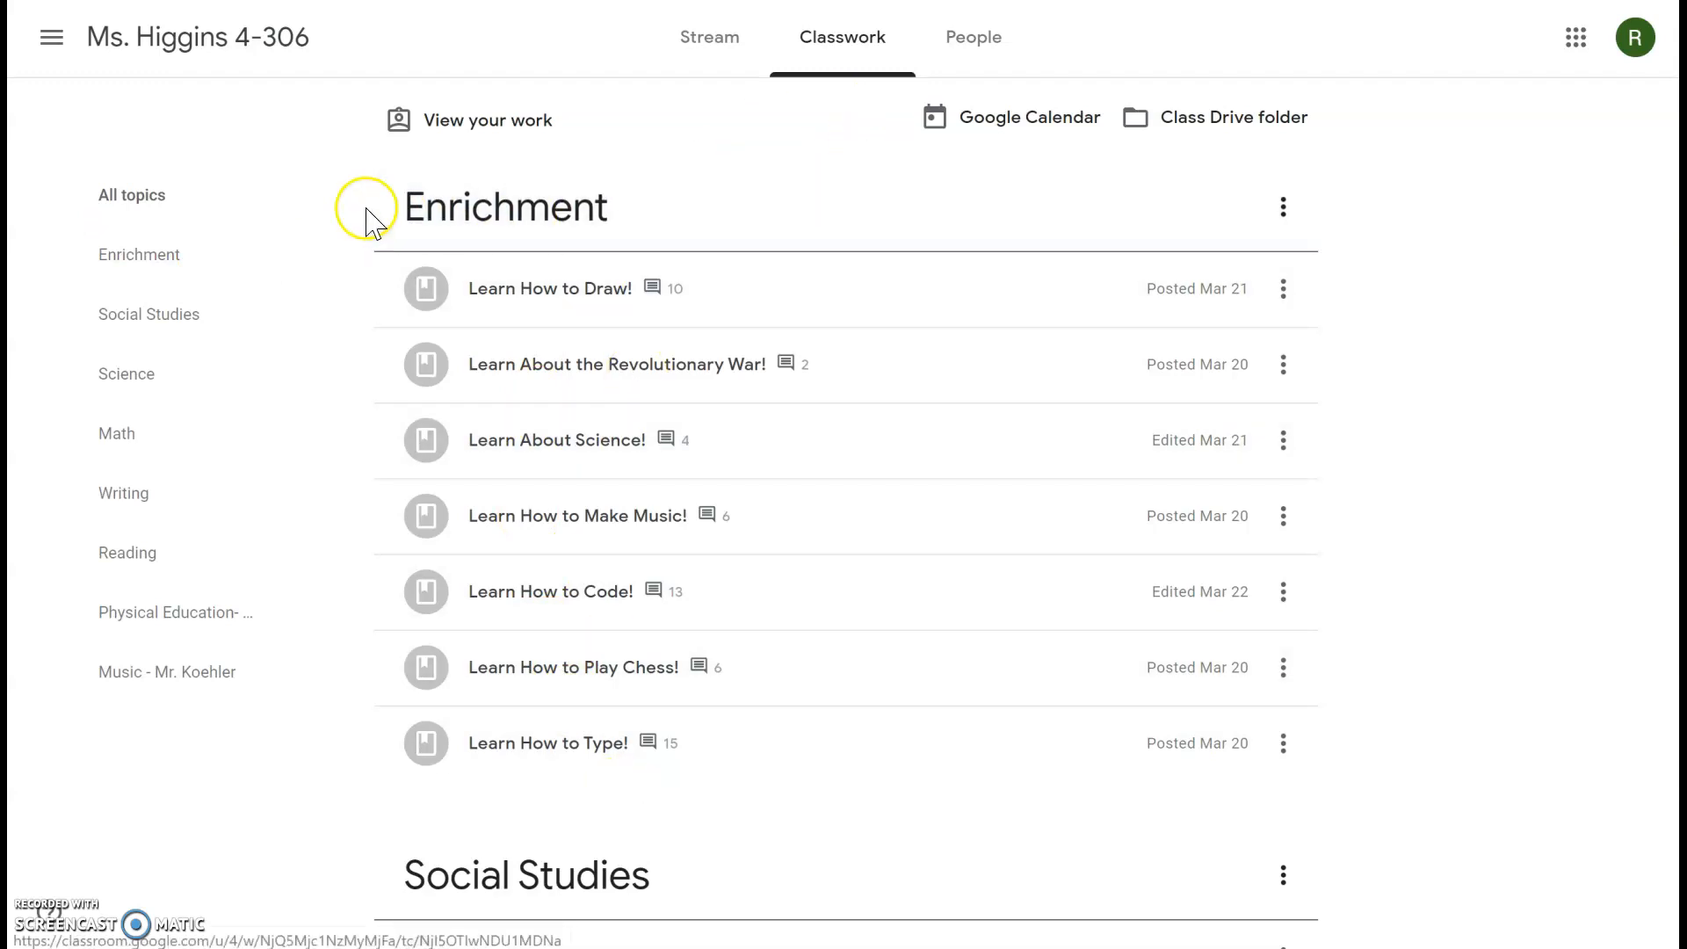
mouse_move(373, 223)
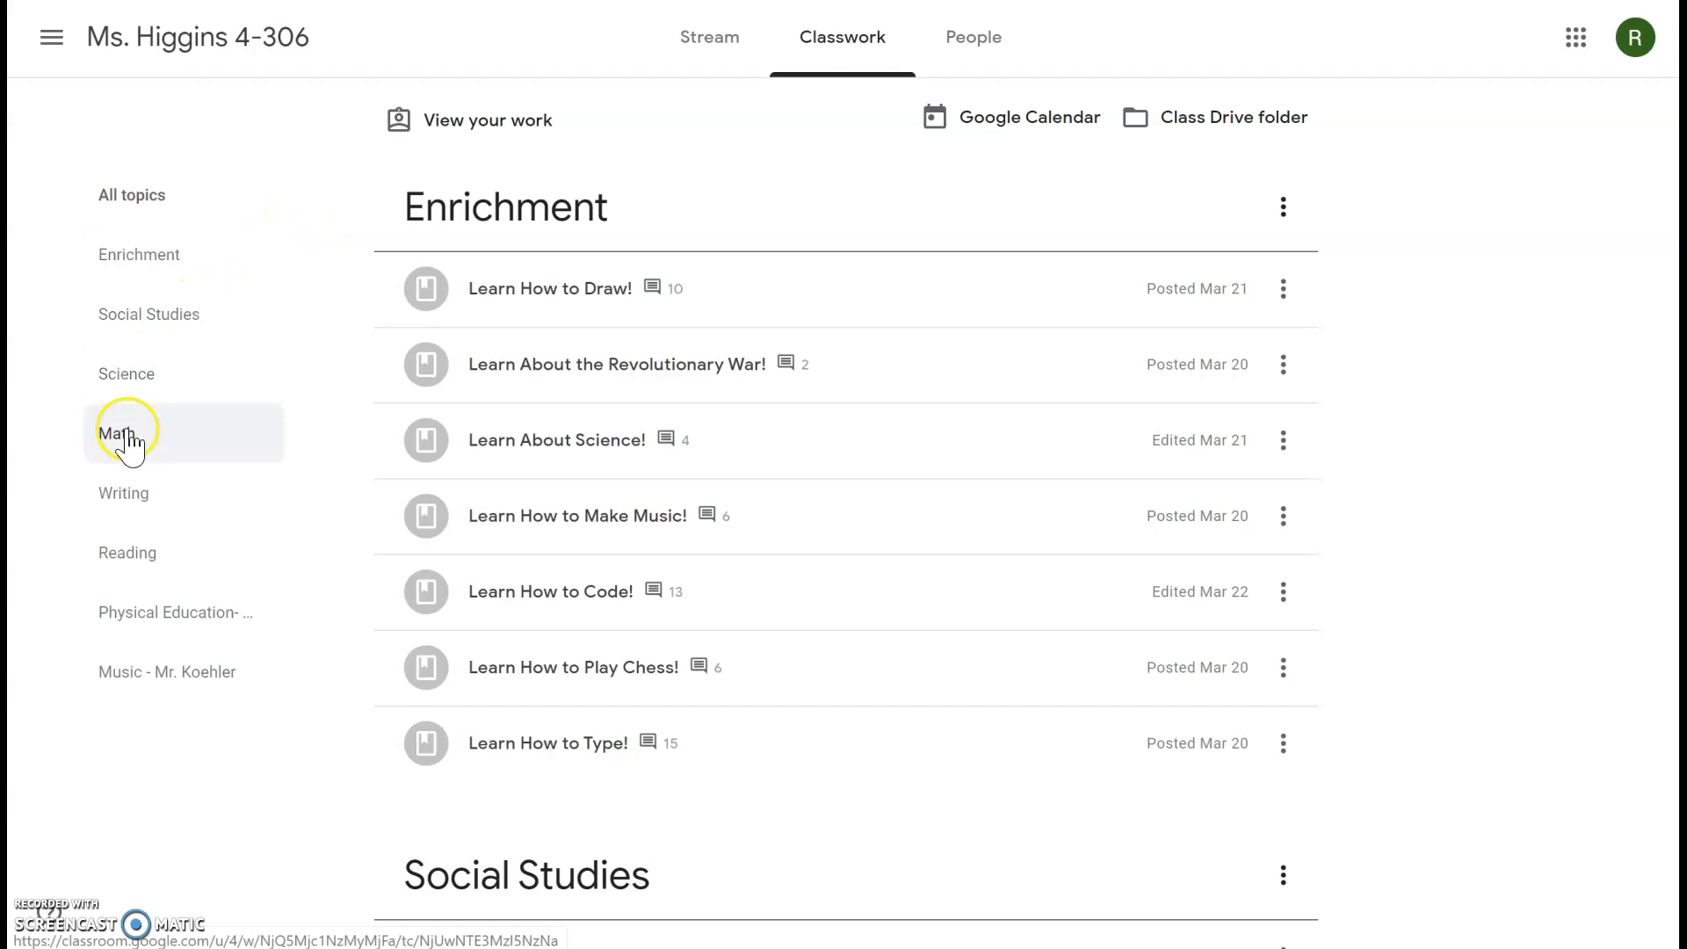
mouse_move(197, 685)
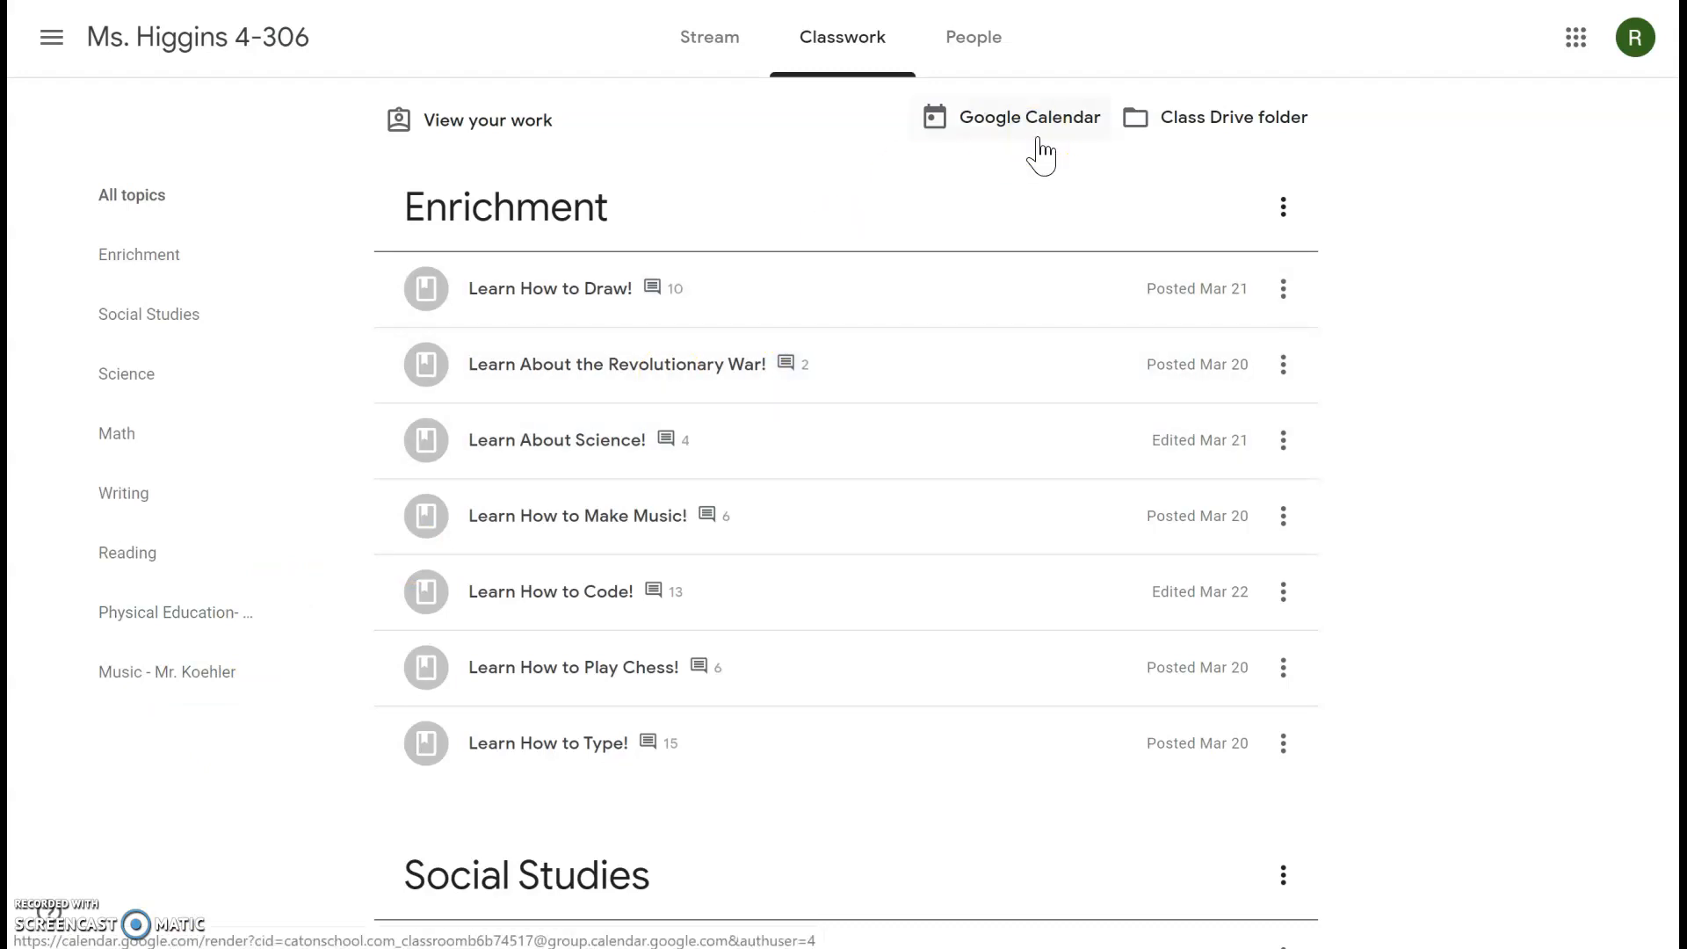
Step: Open Week 1 Math Review & Problem of the Day and highlight the sentence about attached problems
scroll(down, 3)
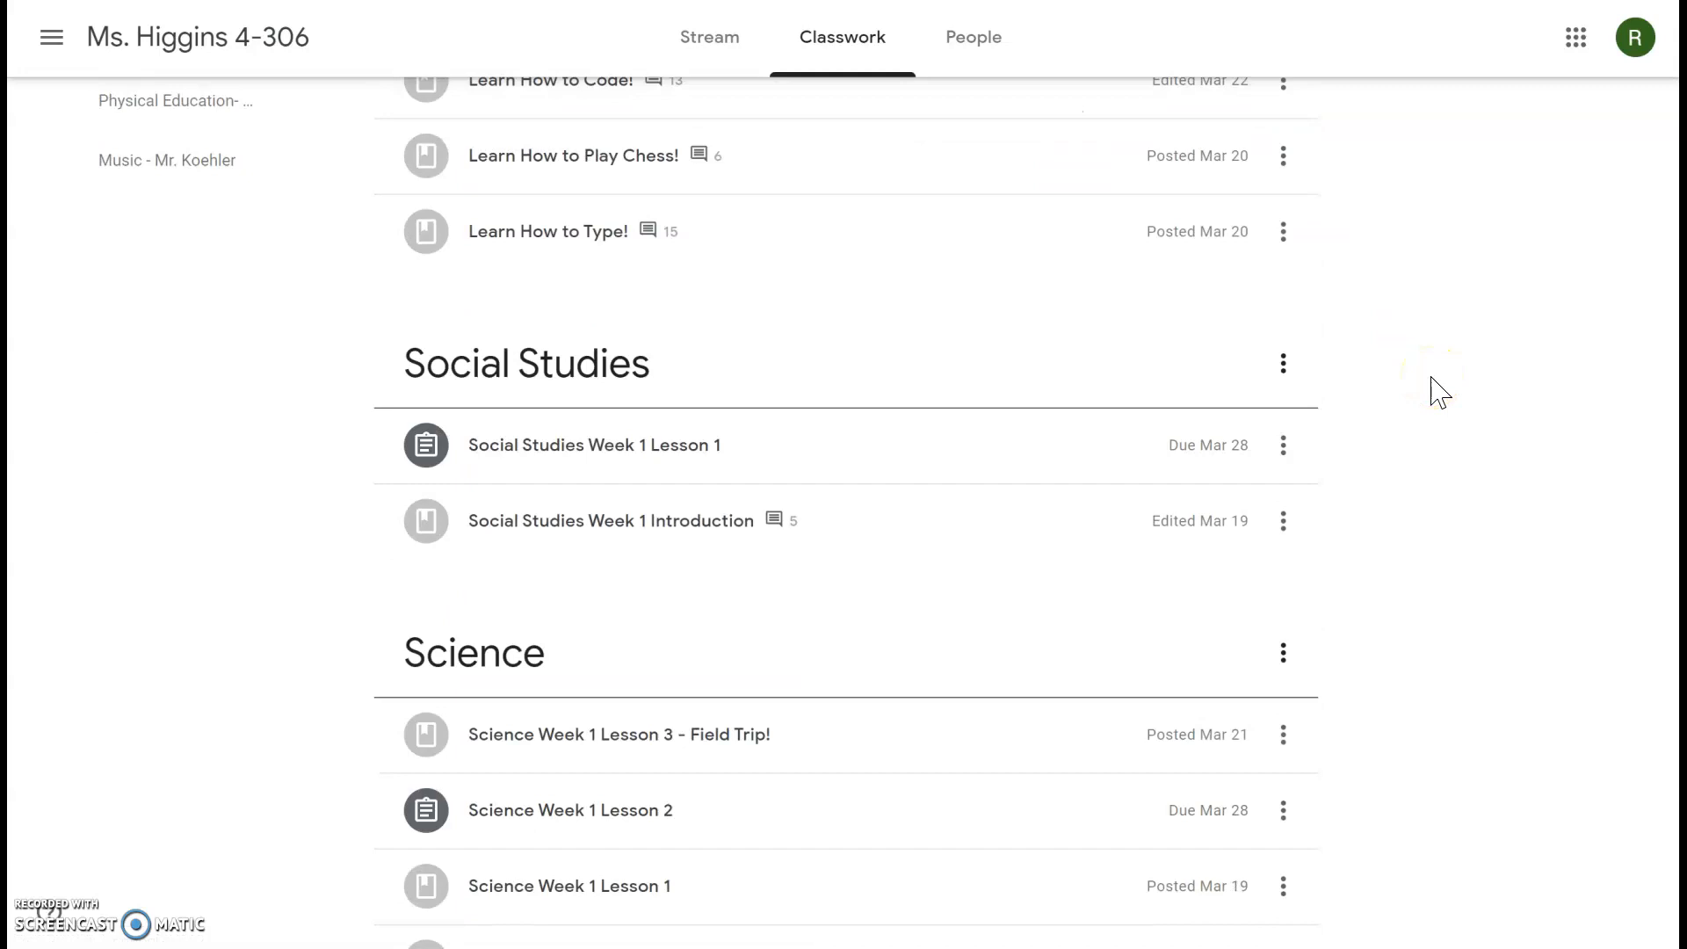
scroll(down, 3)
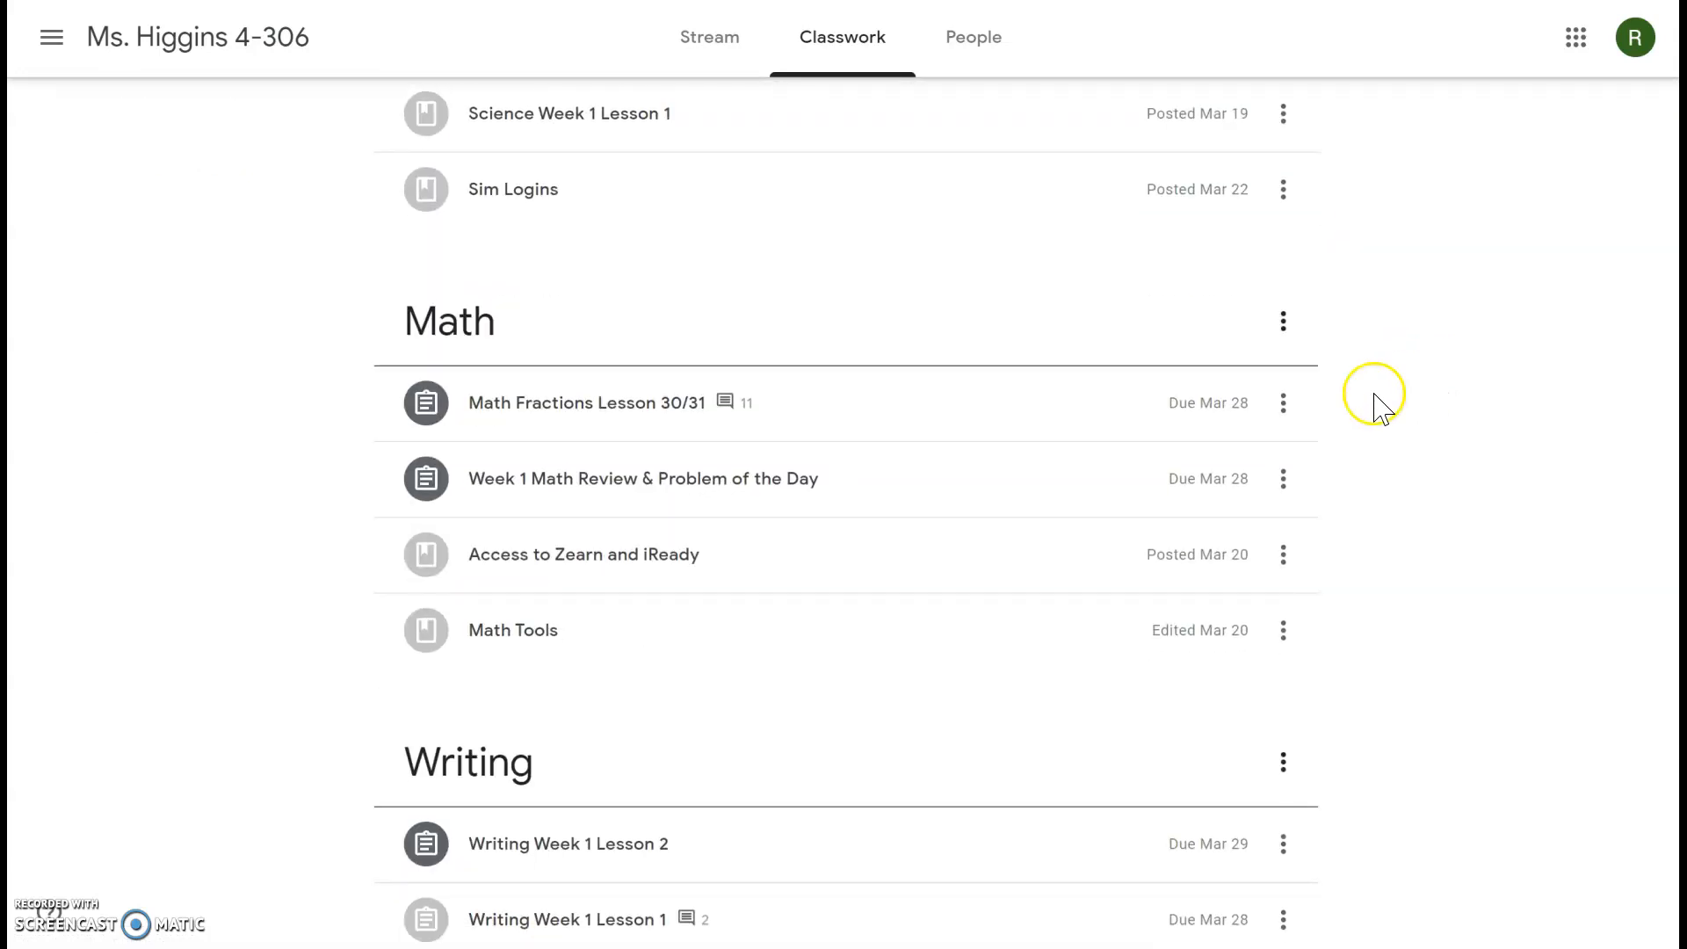
mouse_move(643, 478)
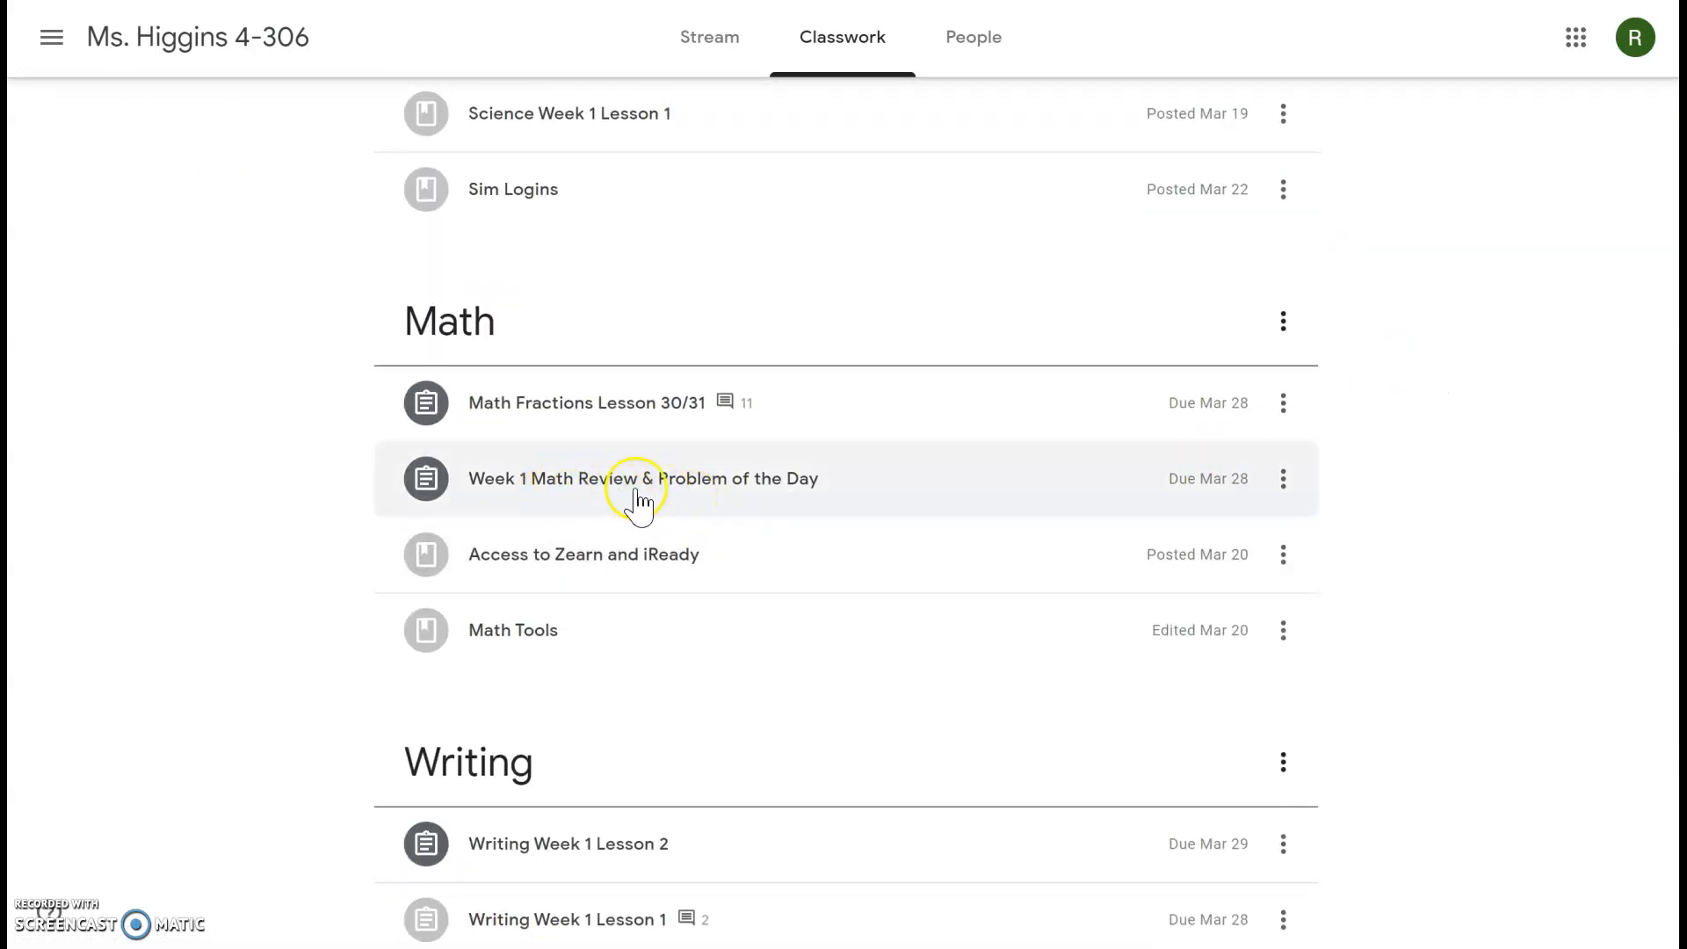
click(644, 478)
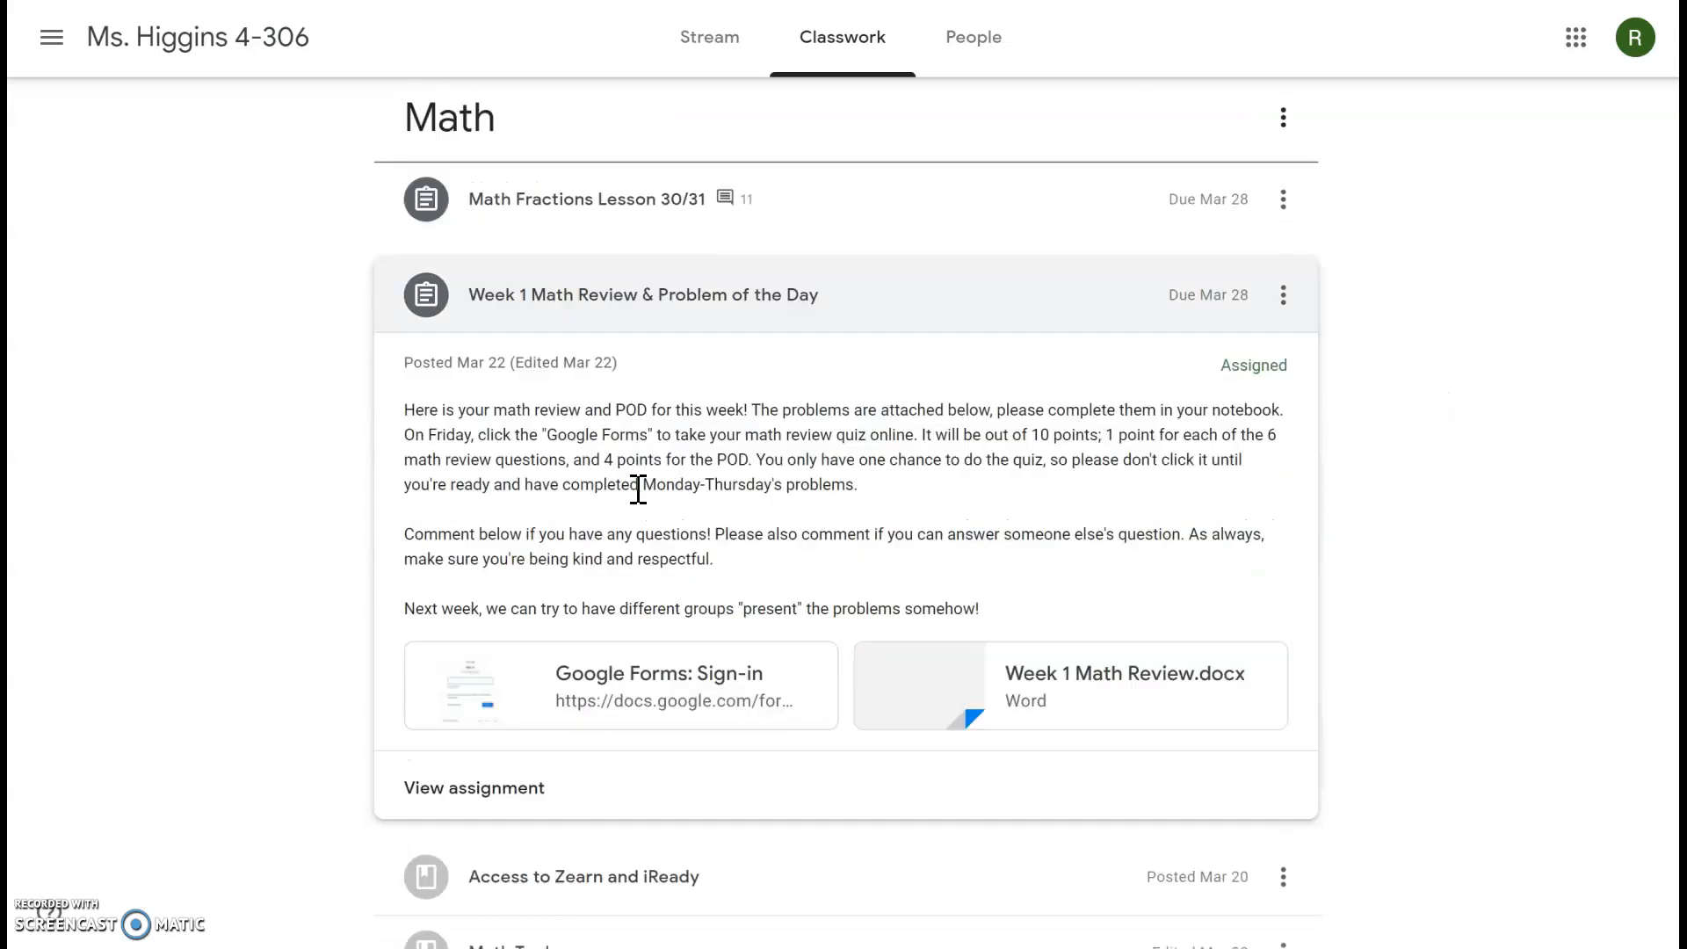
click(473, 787)
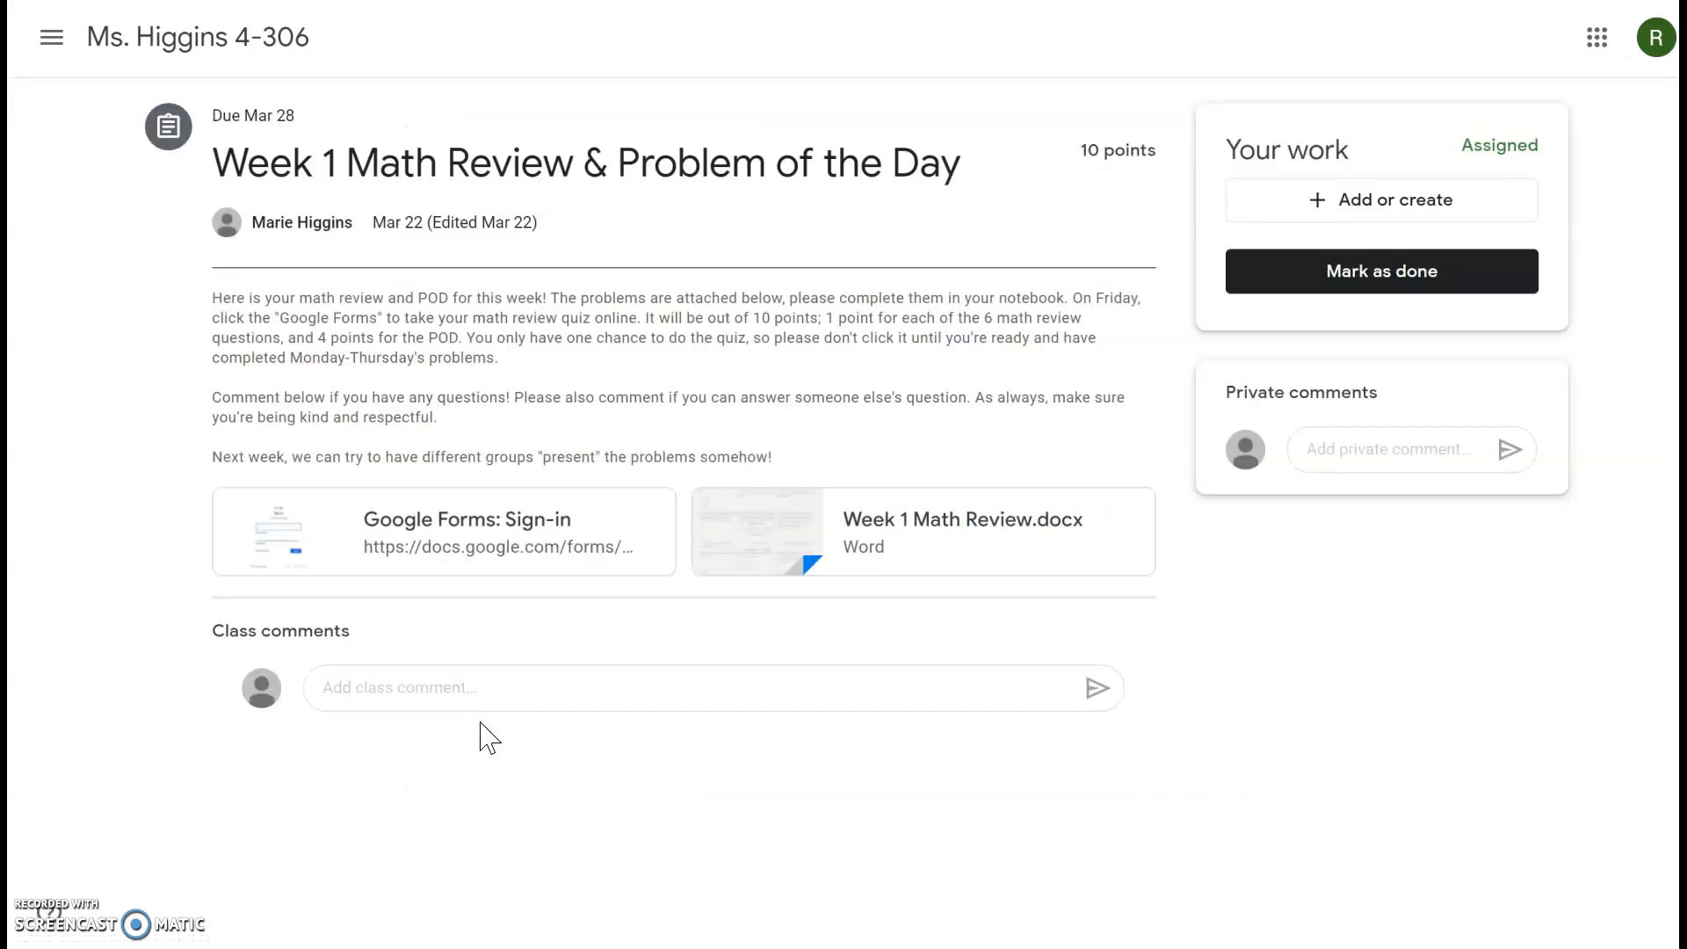
mouse_move(487, 345)
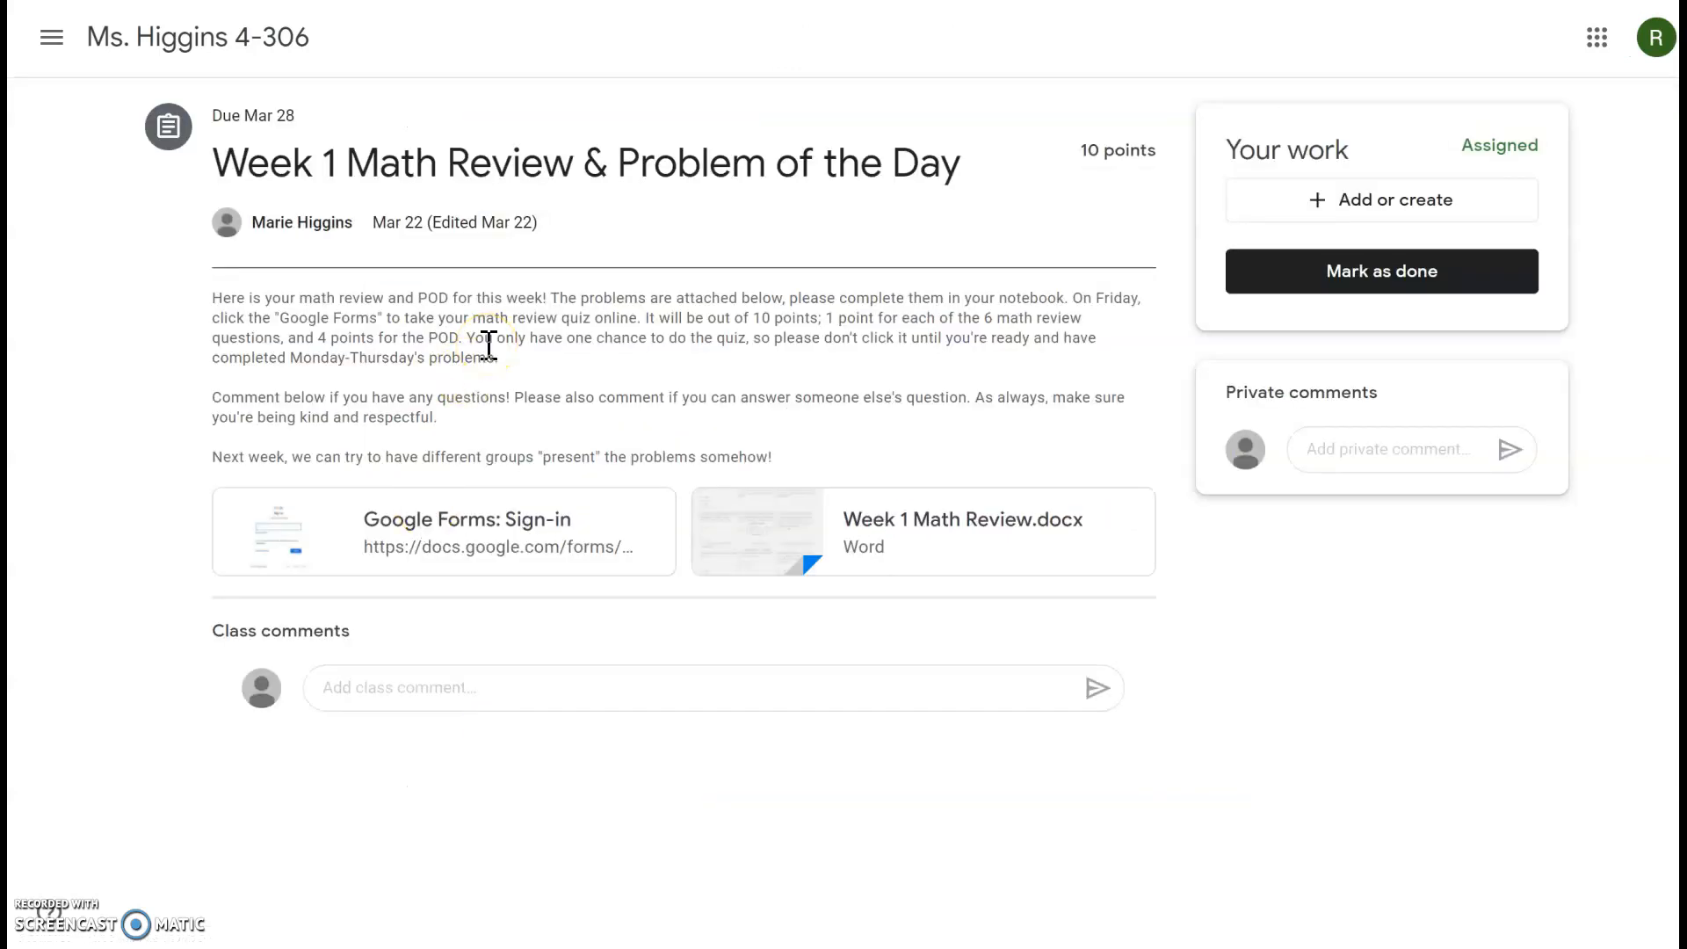
mouse_move(557, 296)
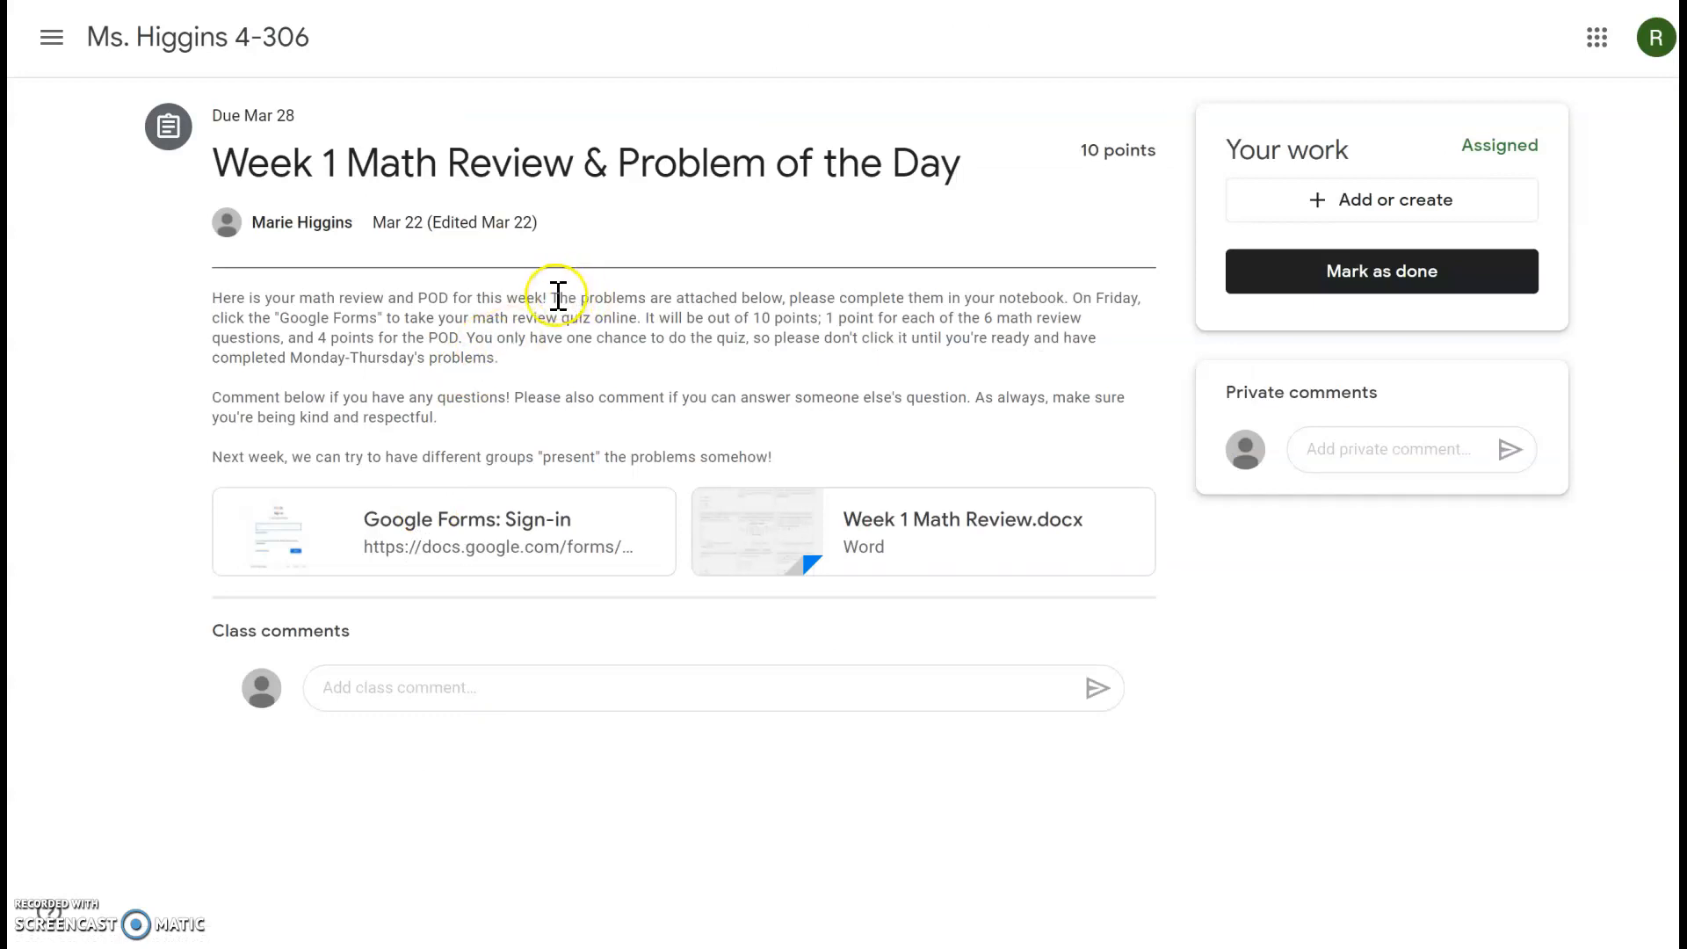
drag(550, 299, 775, 298)
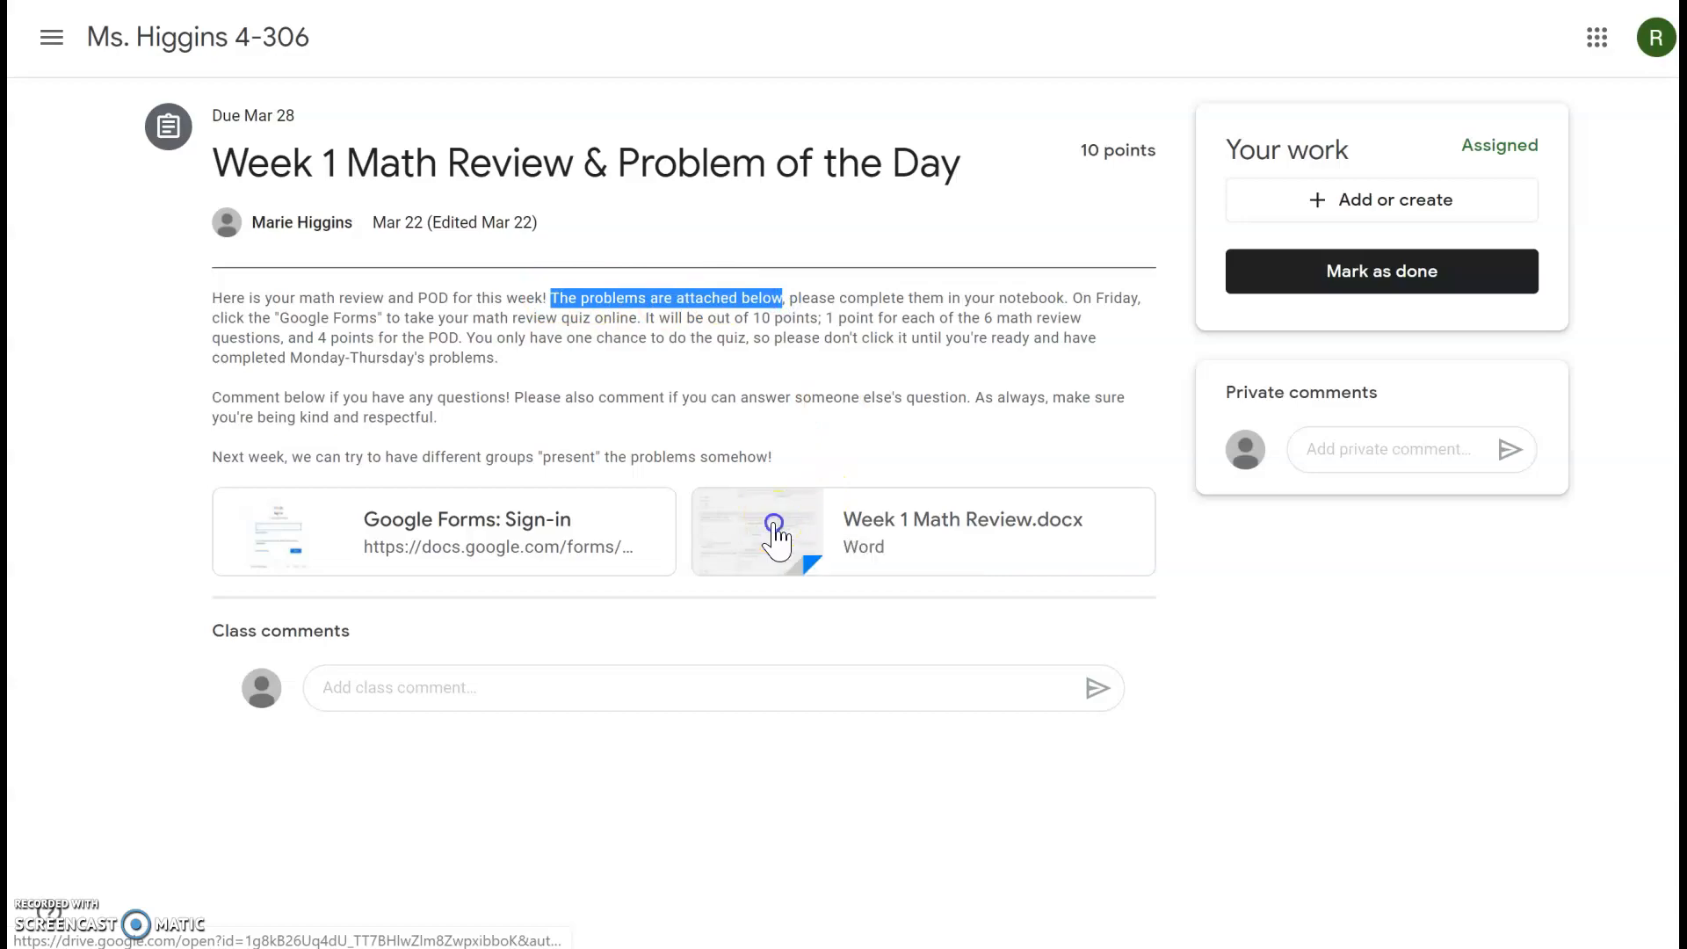
click(766, 531)
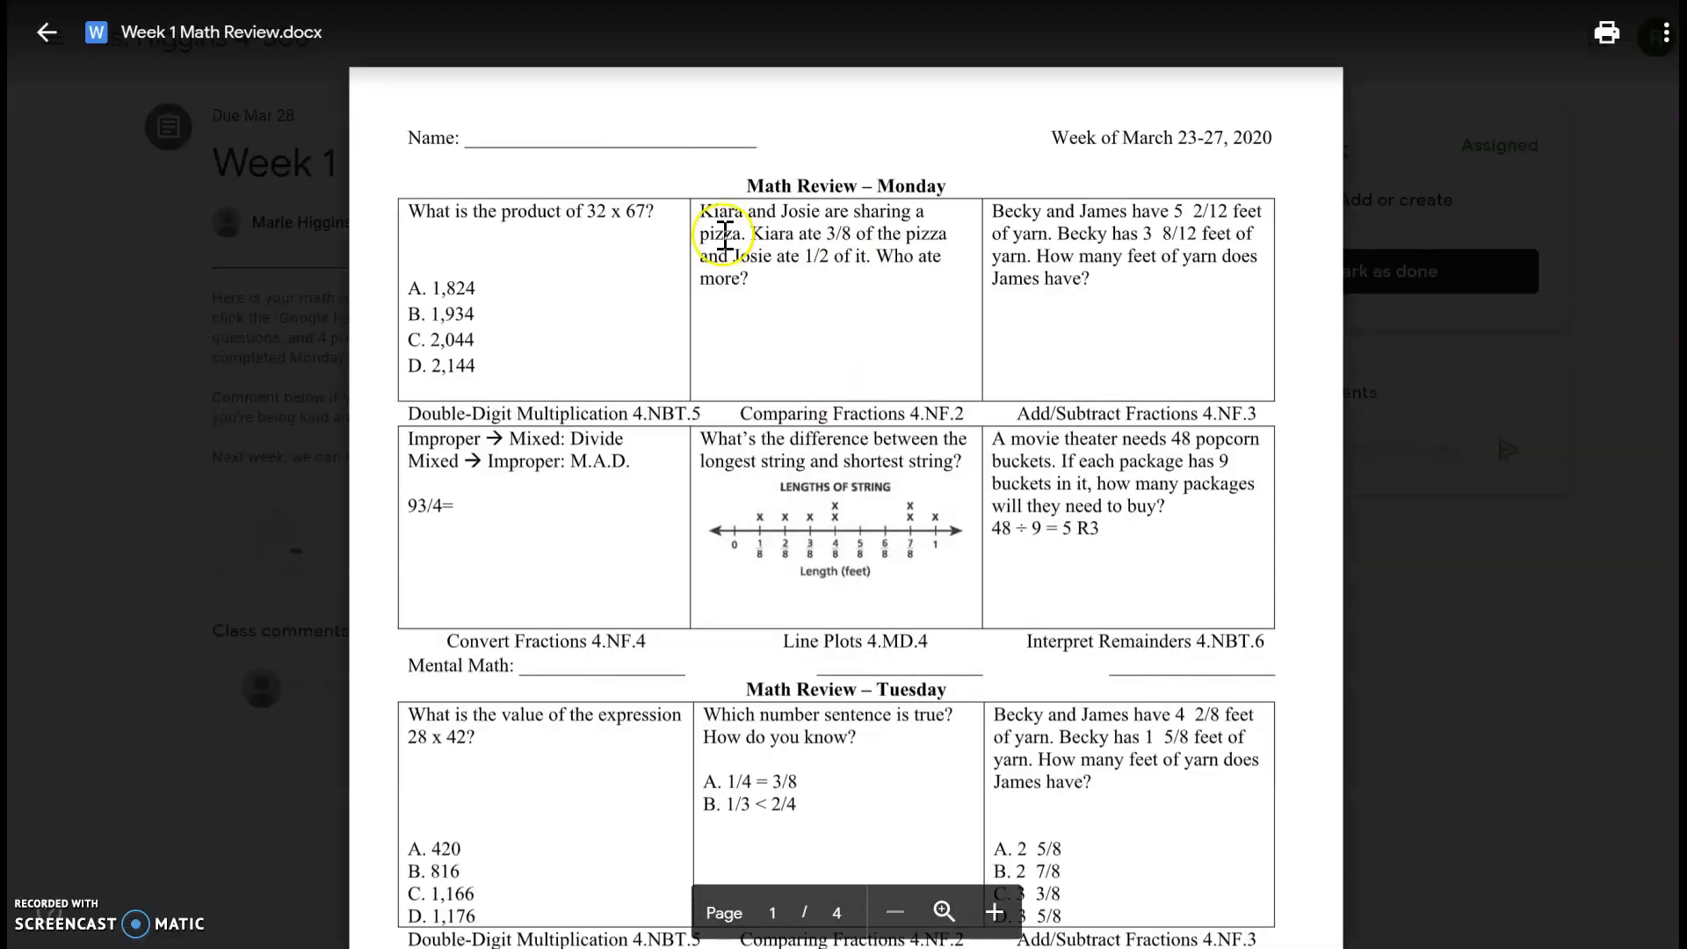
mouse_move(547, 628)
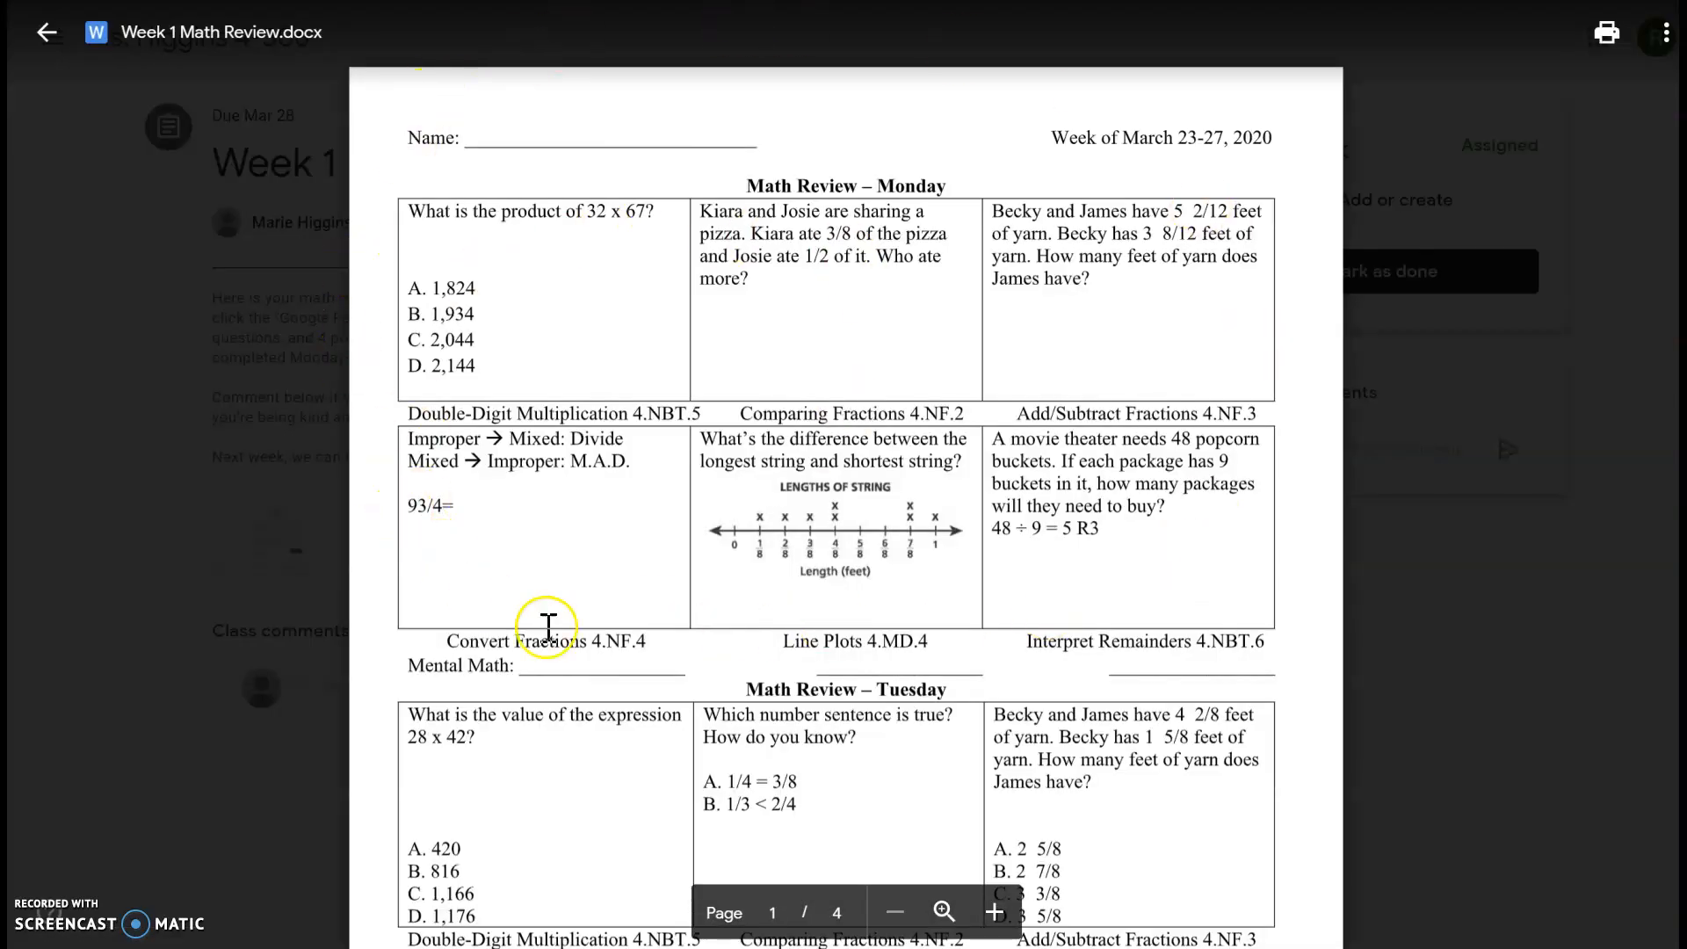
mouse_move(1196, 581)
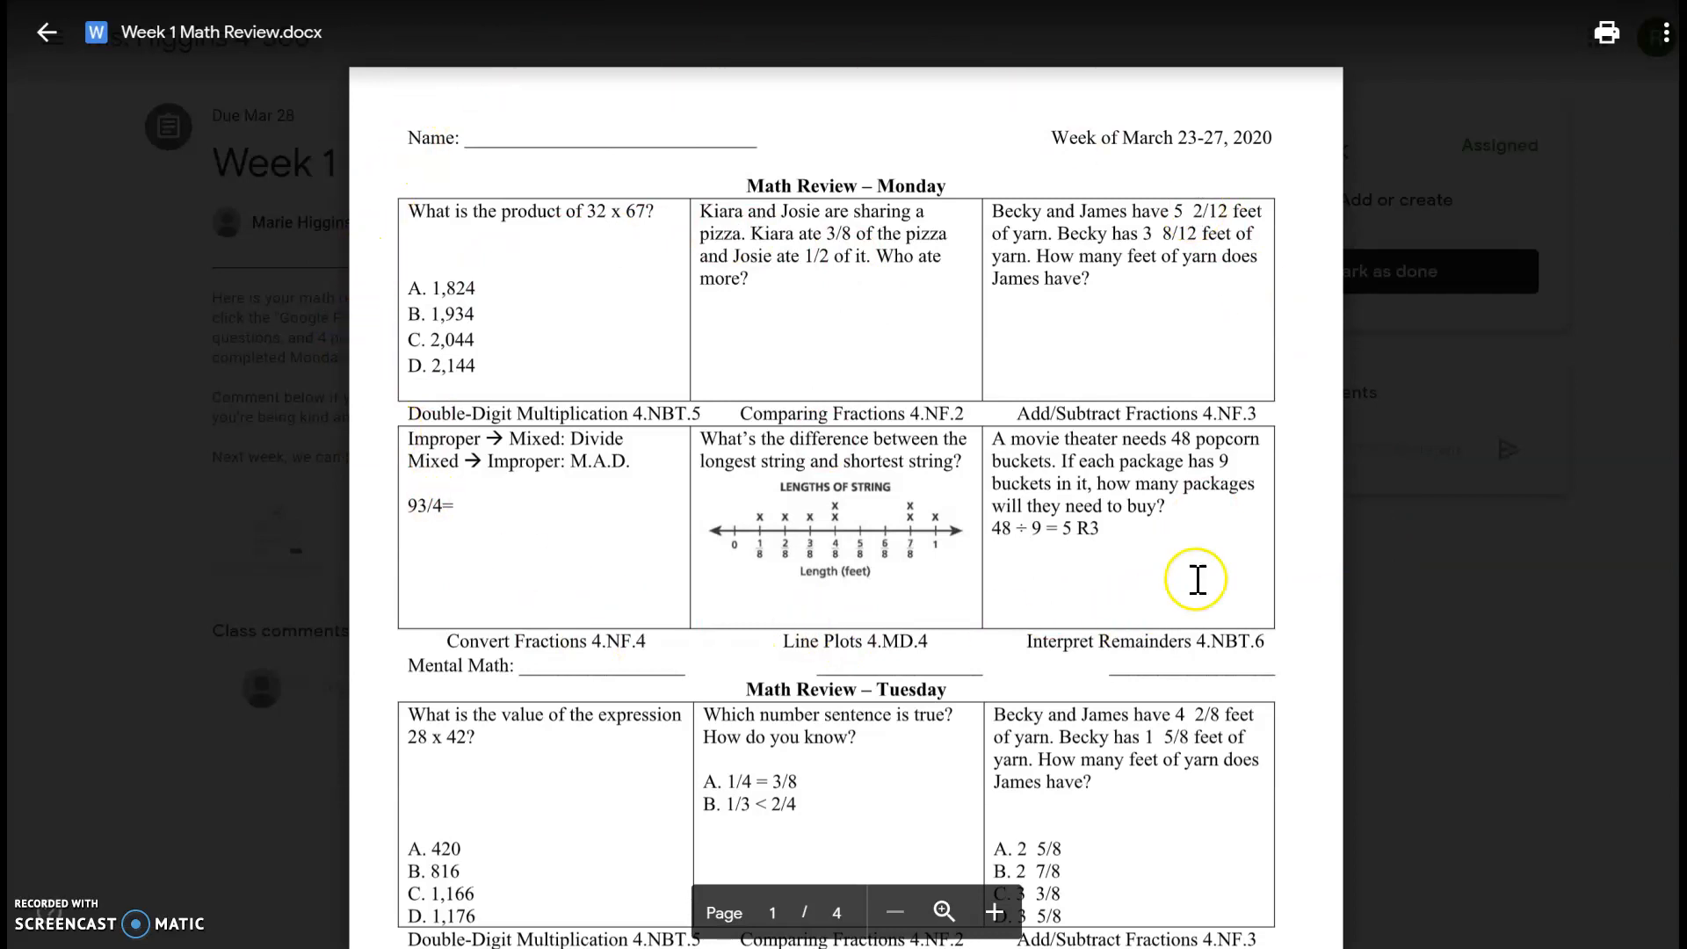
mouse_move(936, 106)
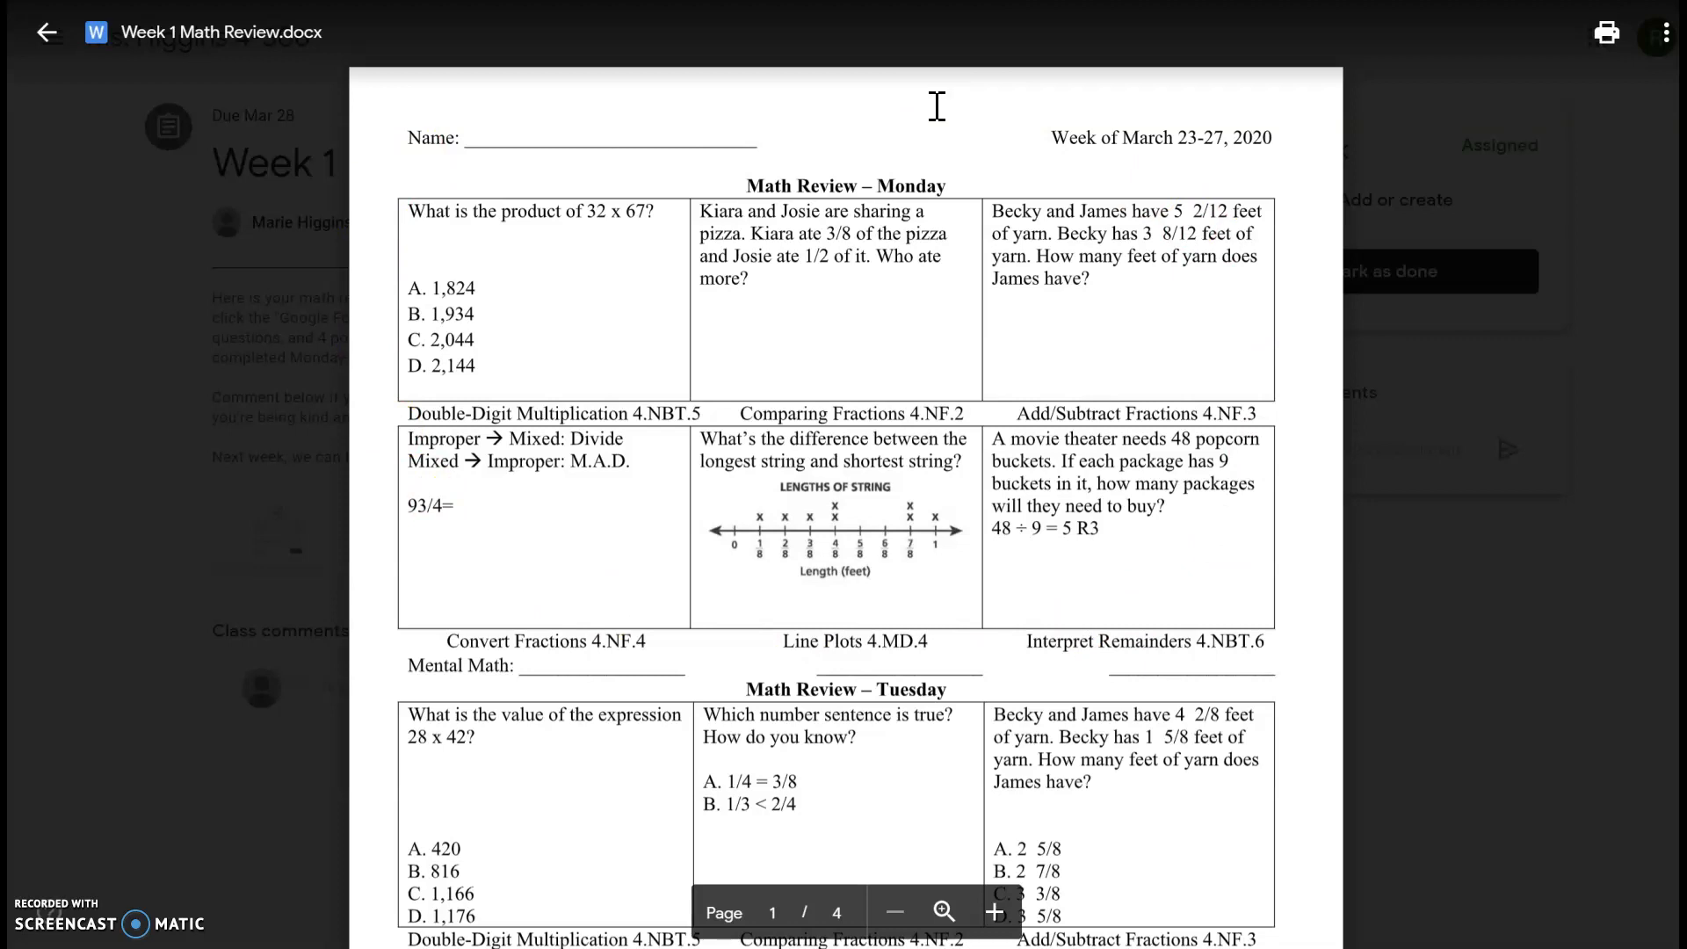
mouse_move(543, 275)
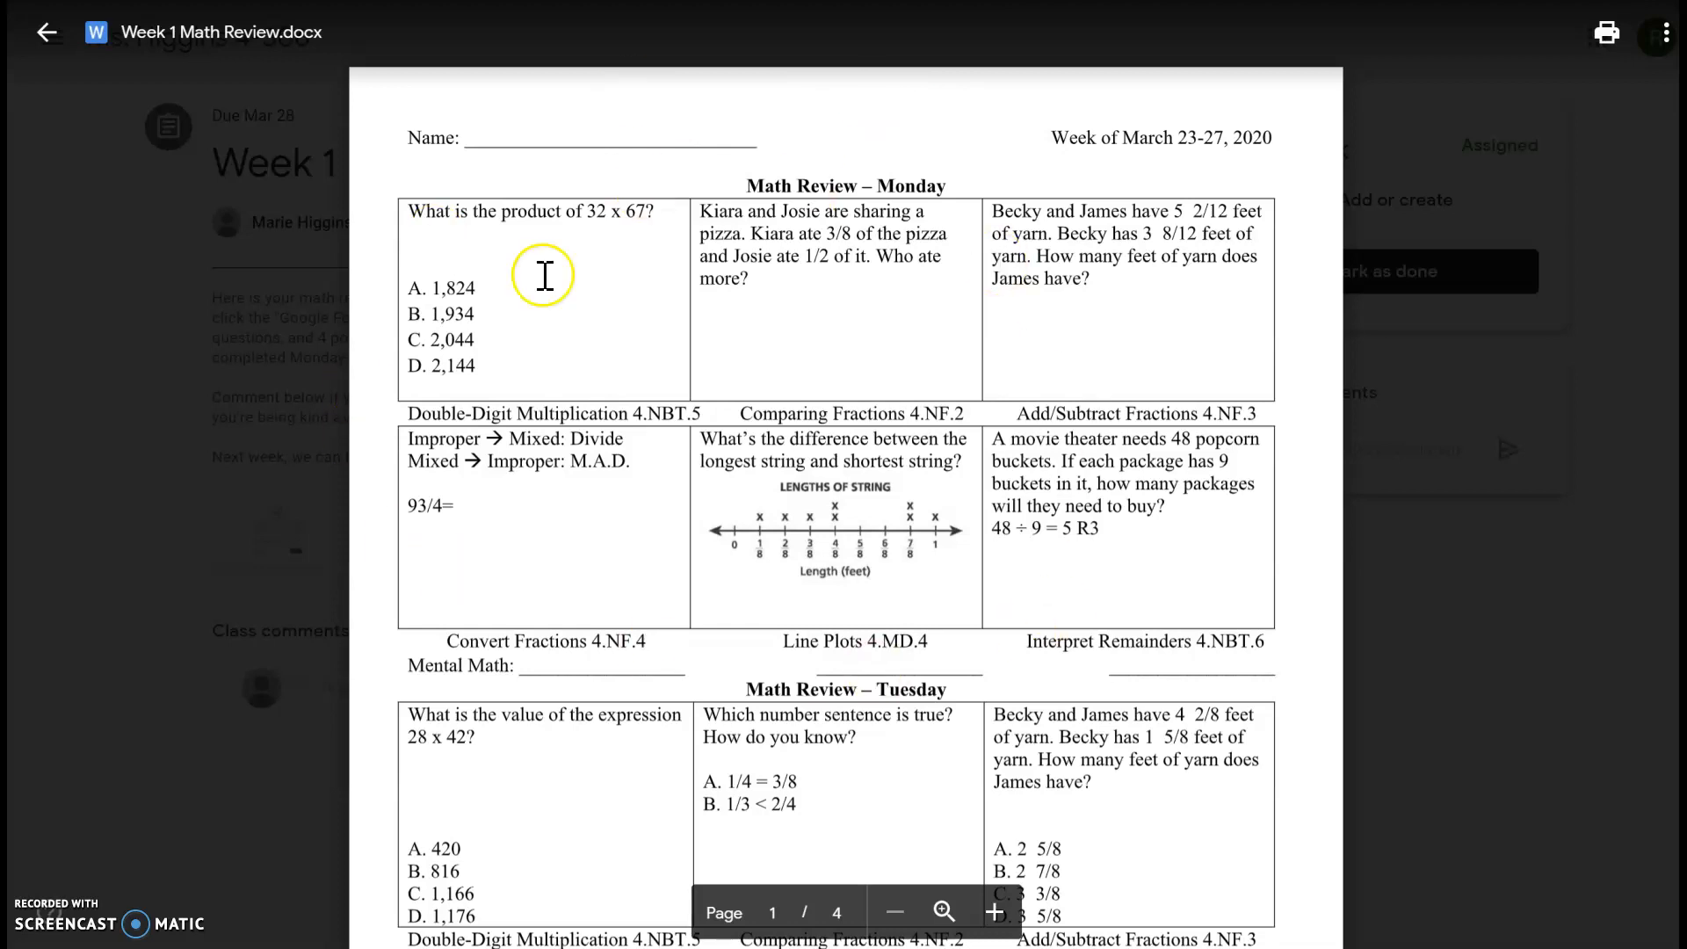
scroll(down, 3)
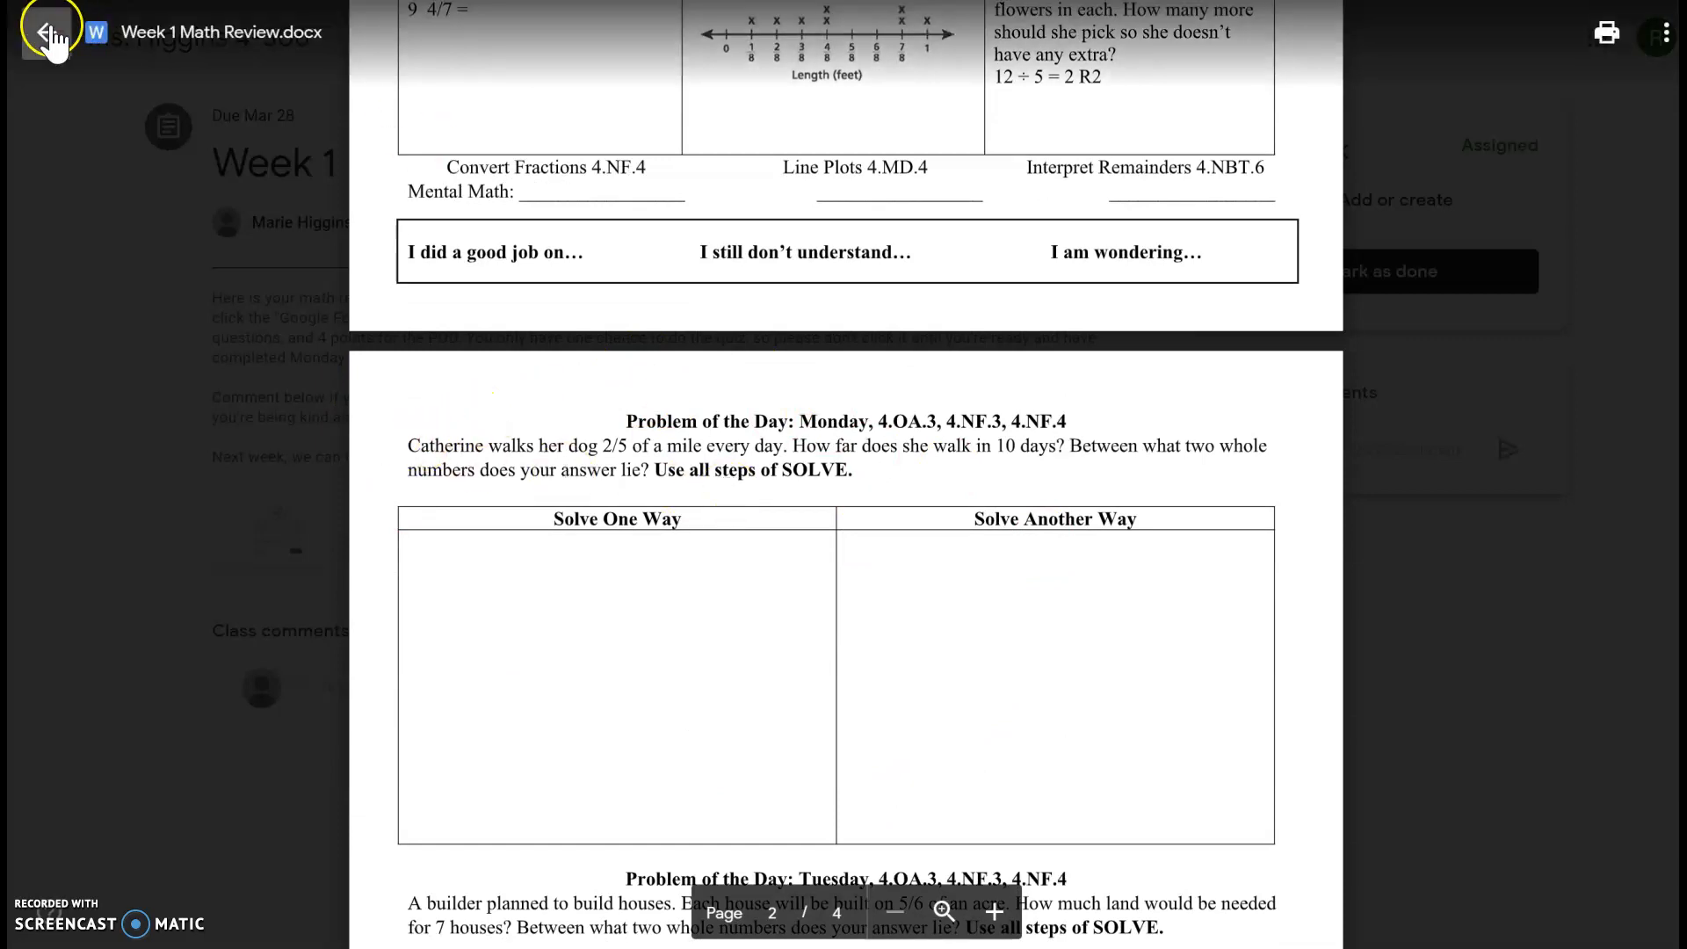
click(49, 32)
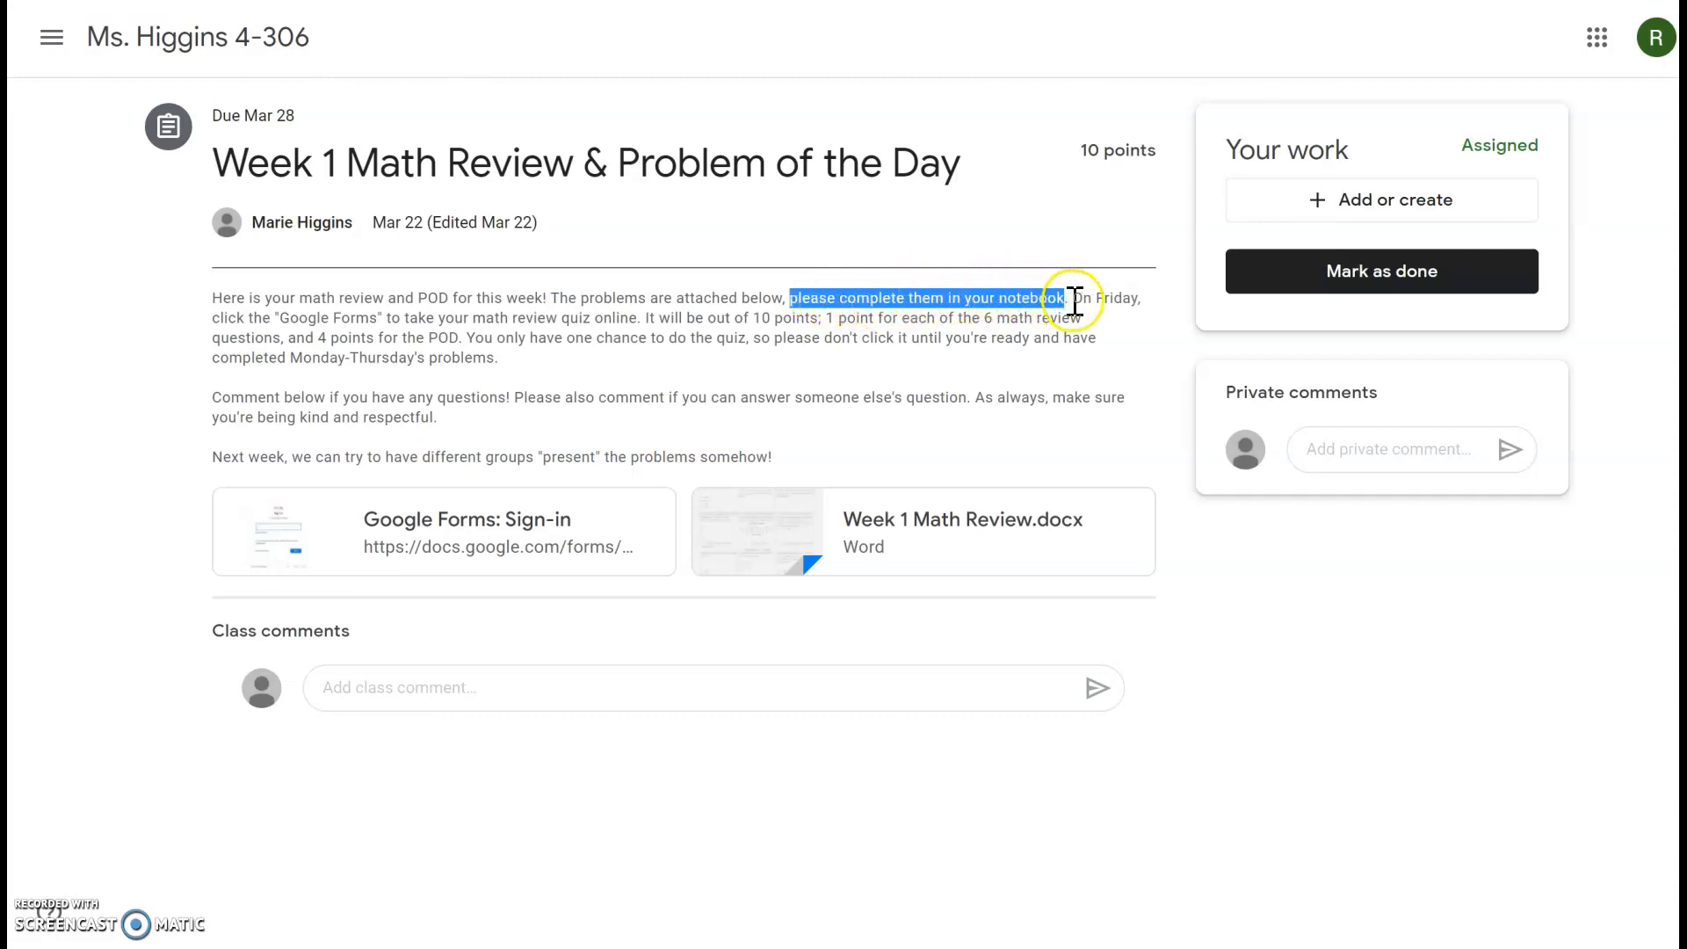
click(1074, 298)
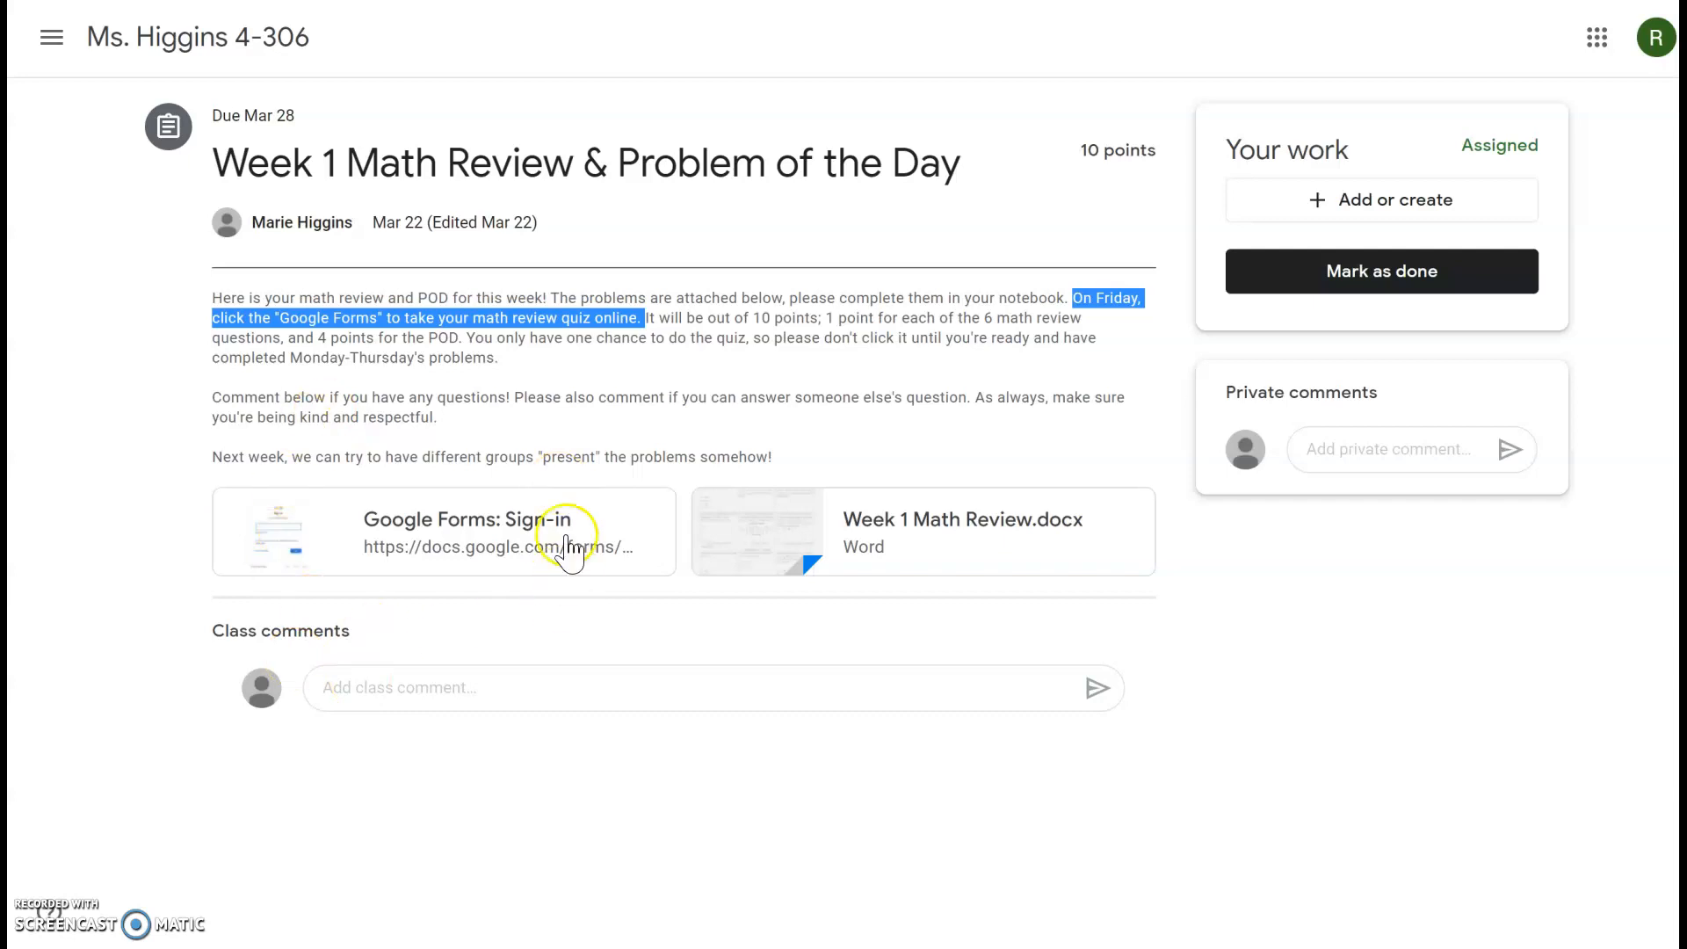
mouse_move(544, 390)
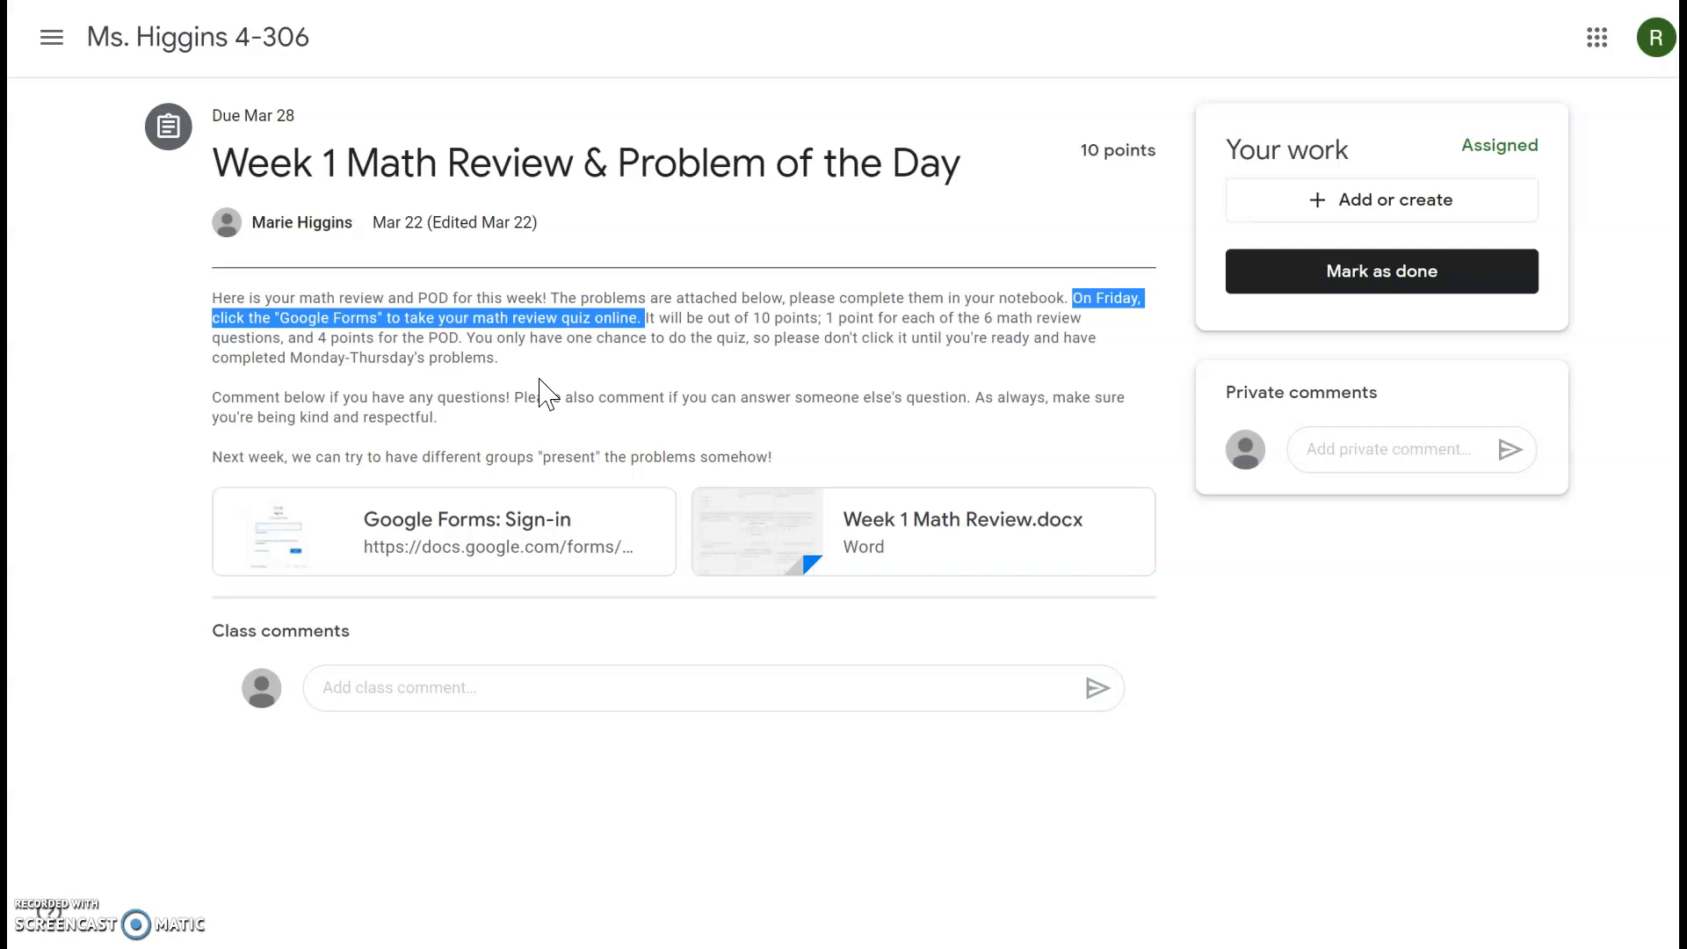
click(221, 405)
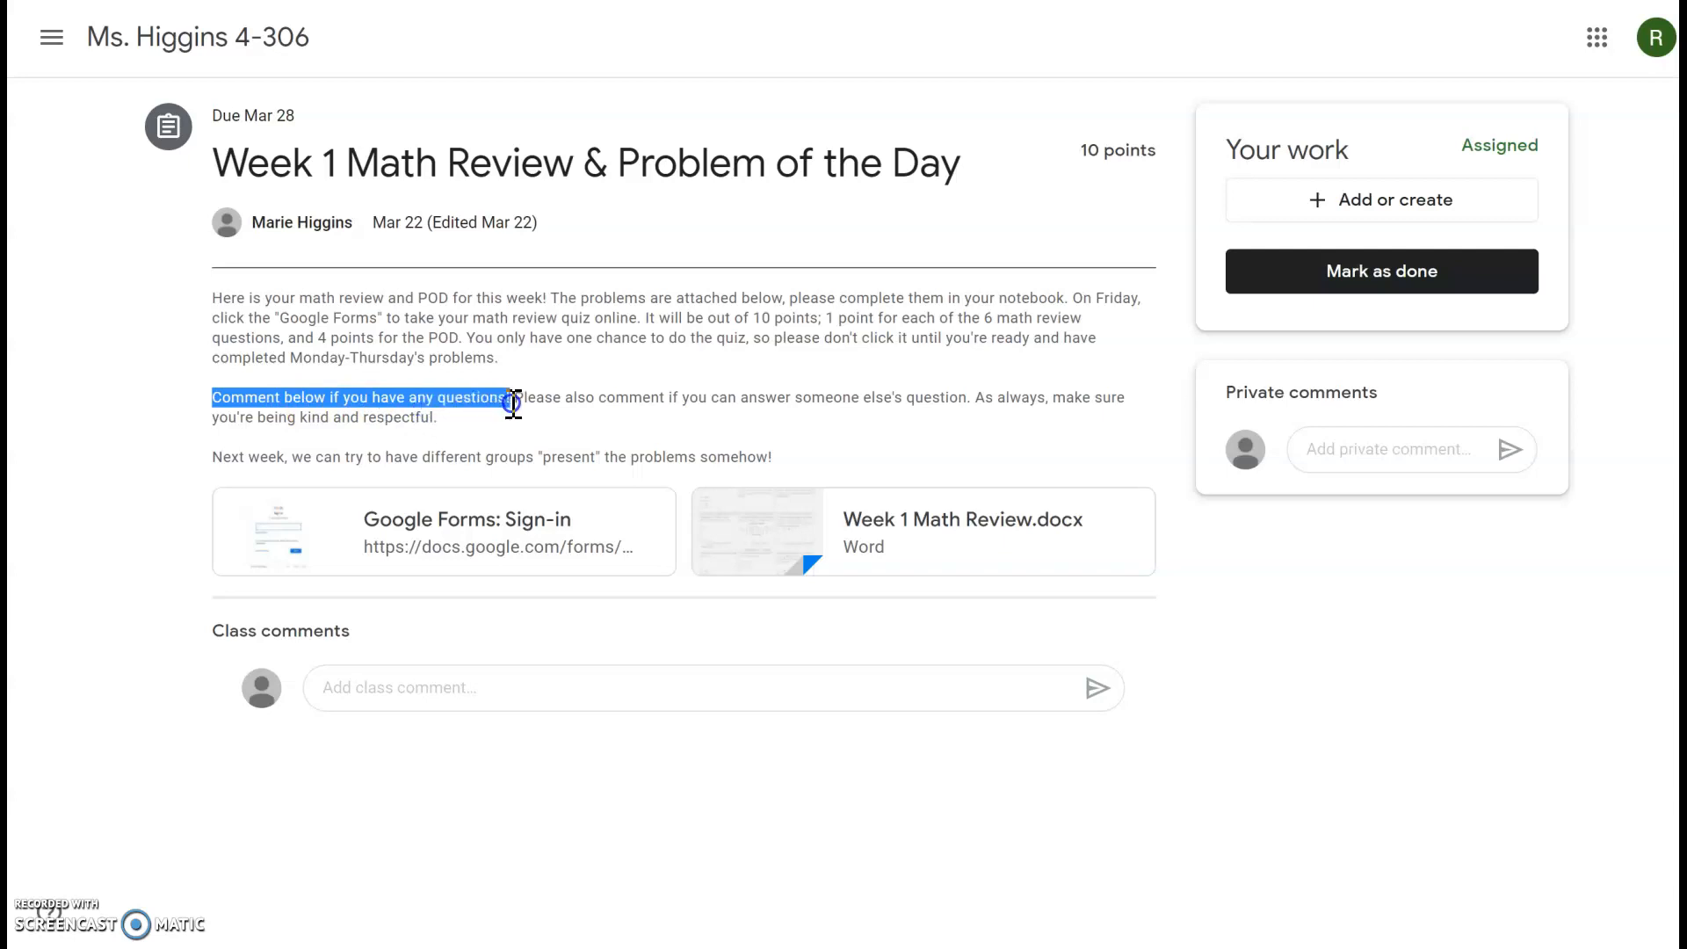
mouse_move(856, 687)
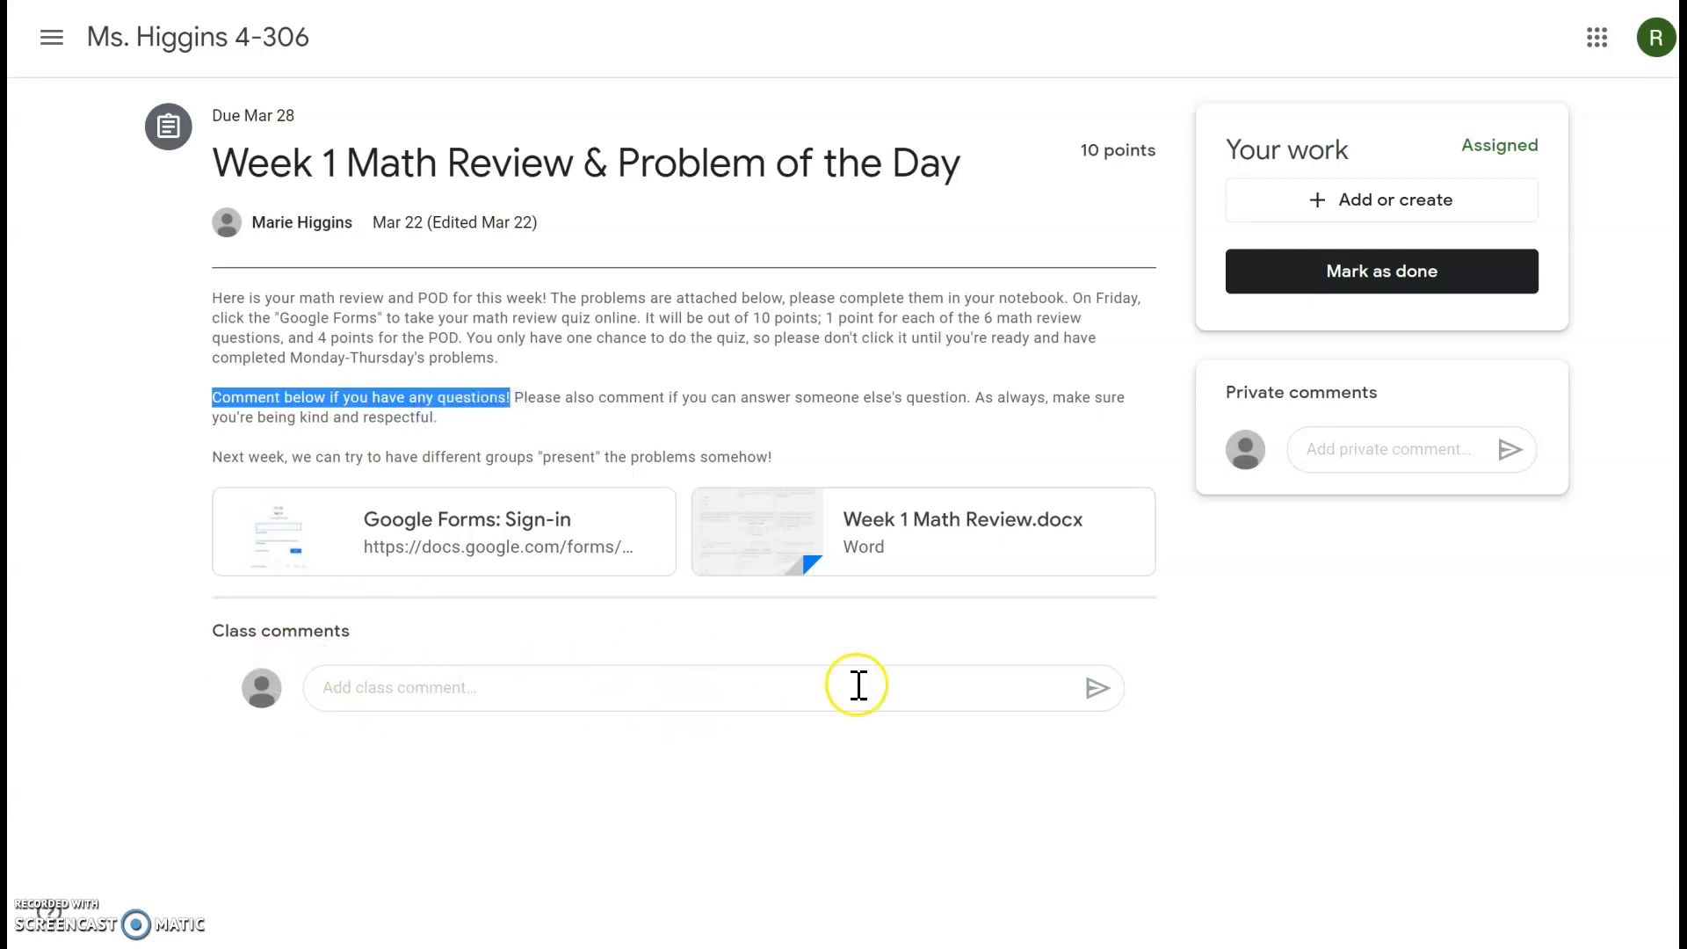
mouse_move(299, 719)
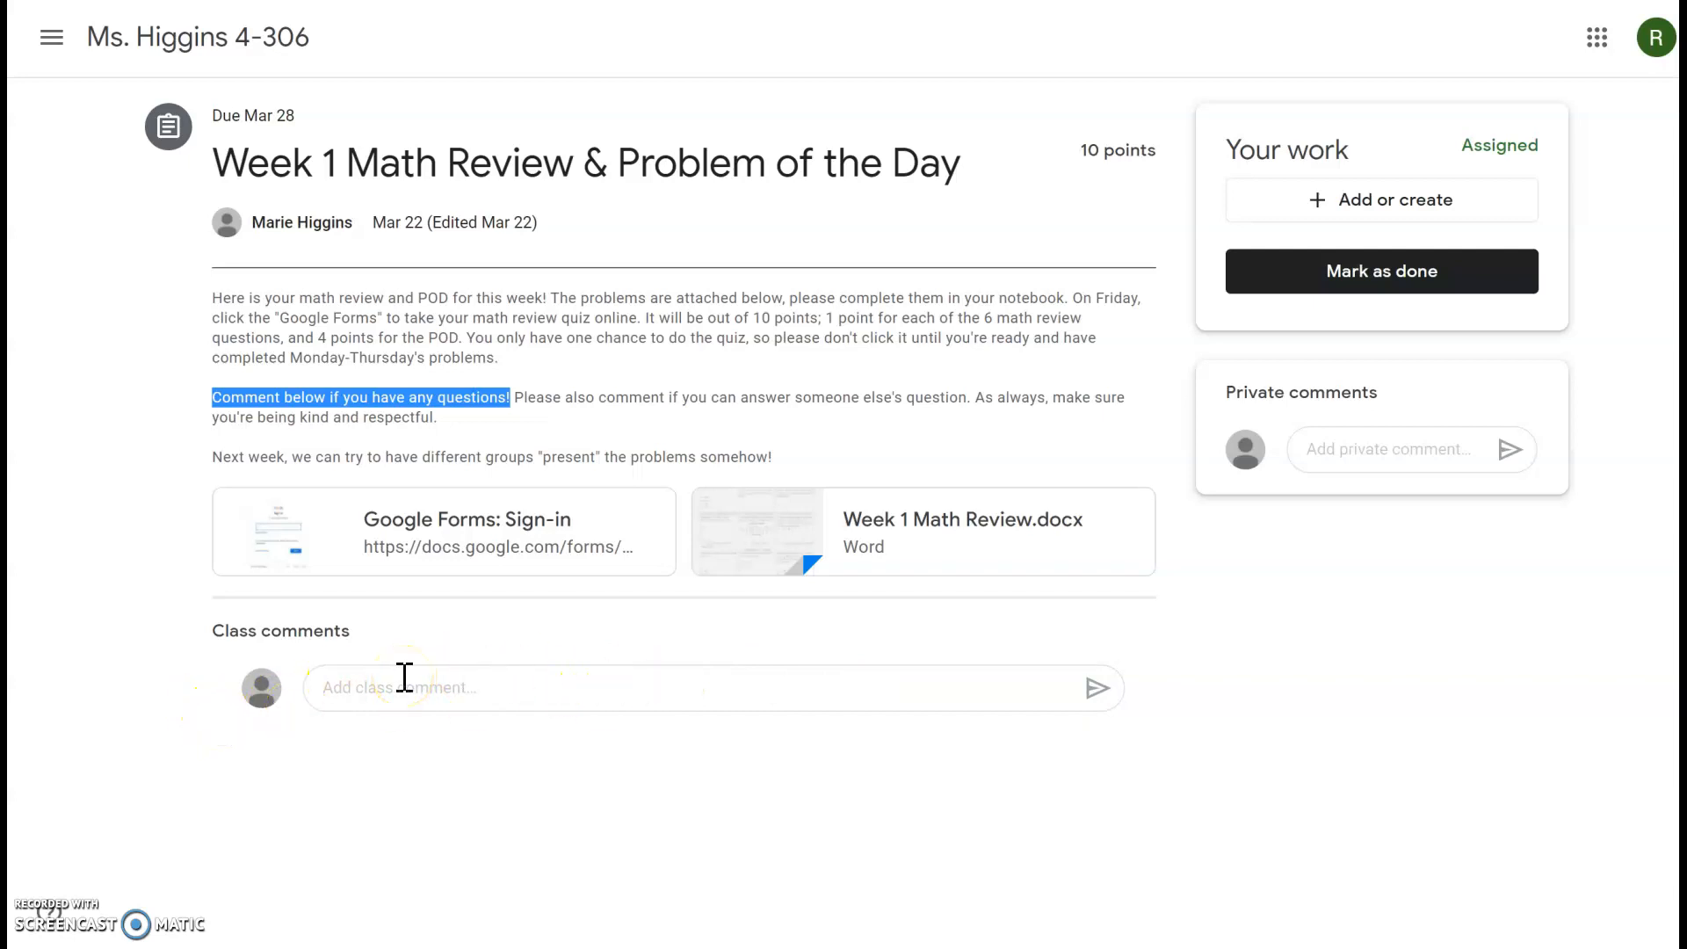
mouse_move(1511, 780)
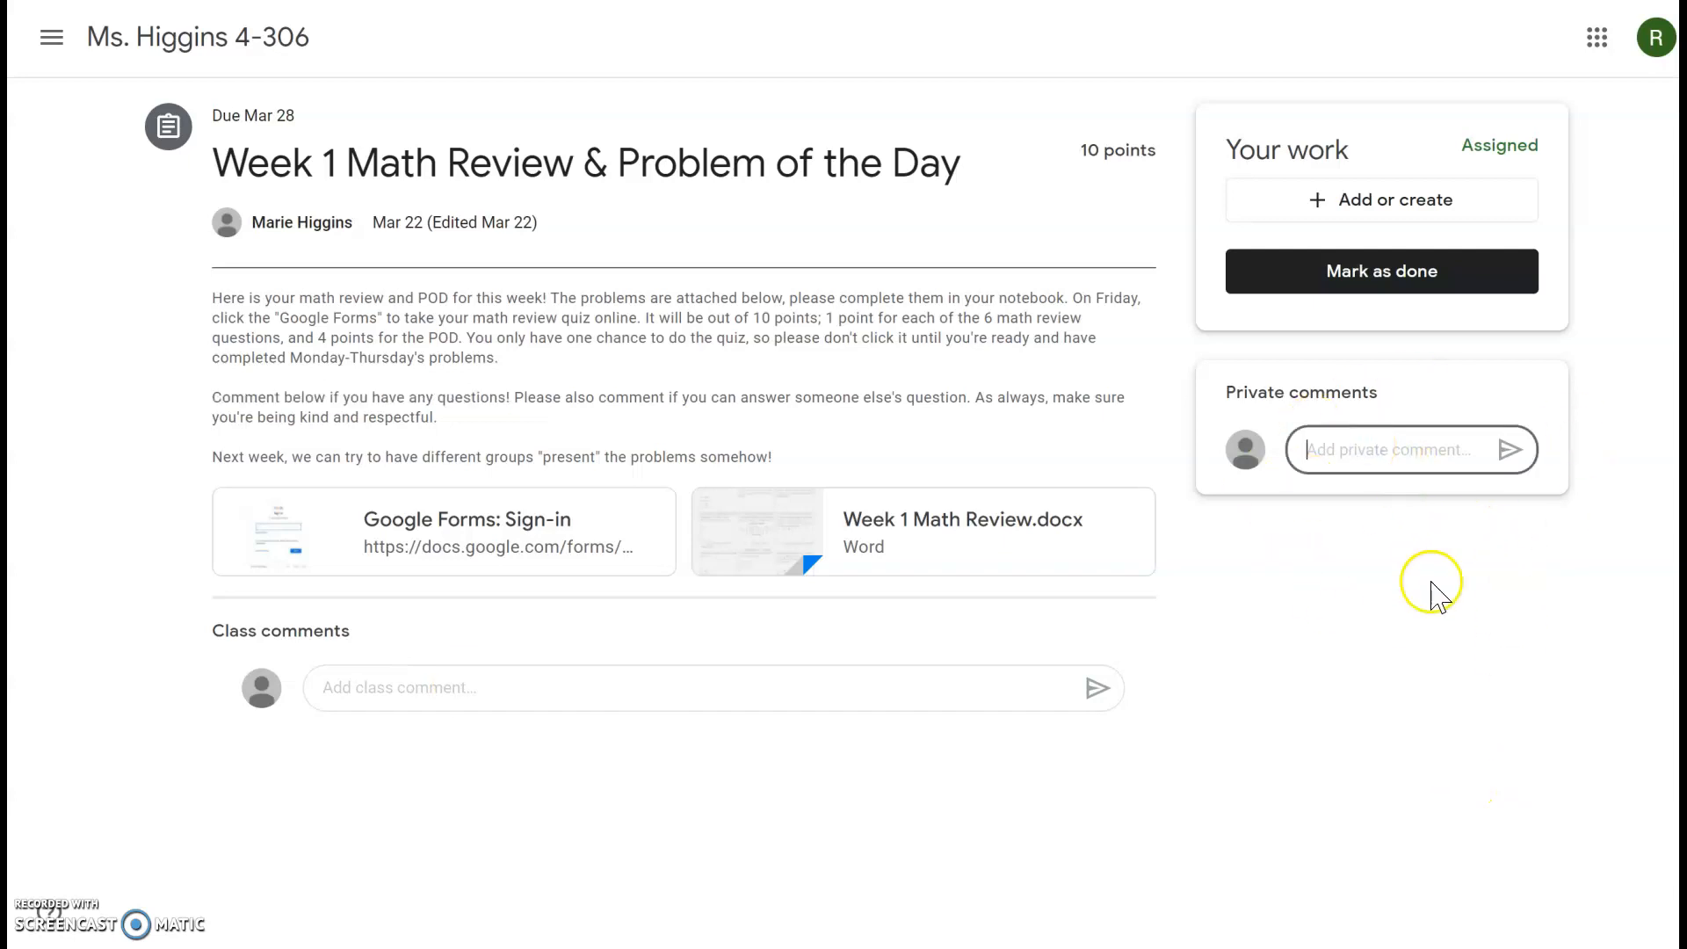
mouse_move(234, 51)
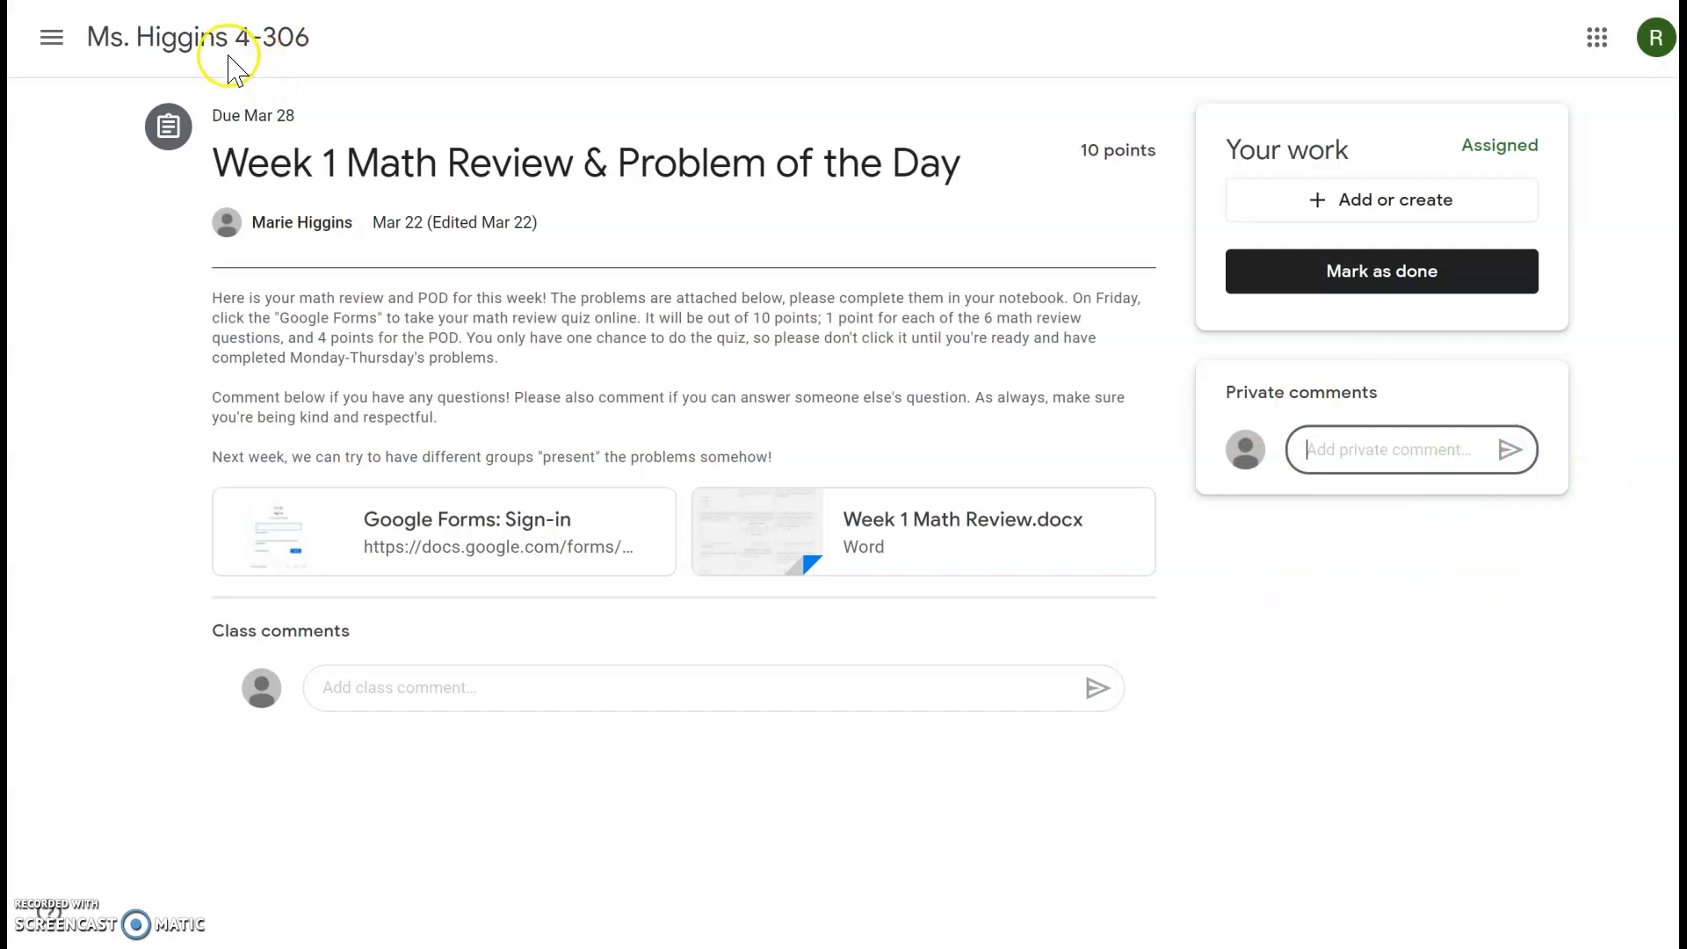
Step: Return to Classwork and expand the Access to Virtual Books material under Reading
click(708, 37)
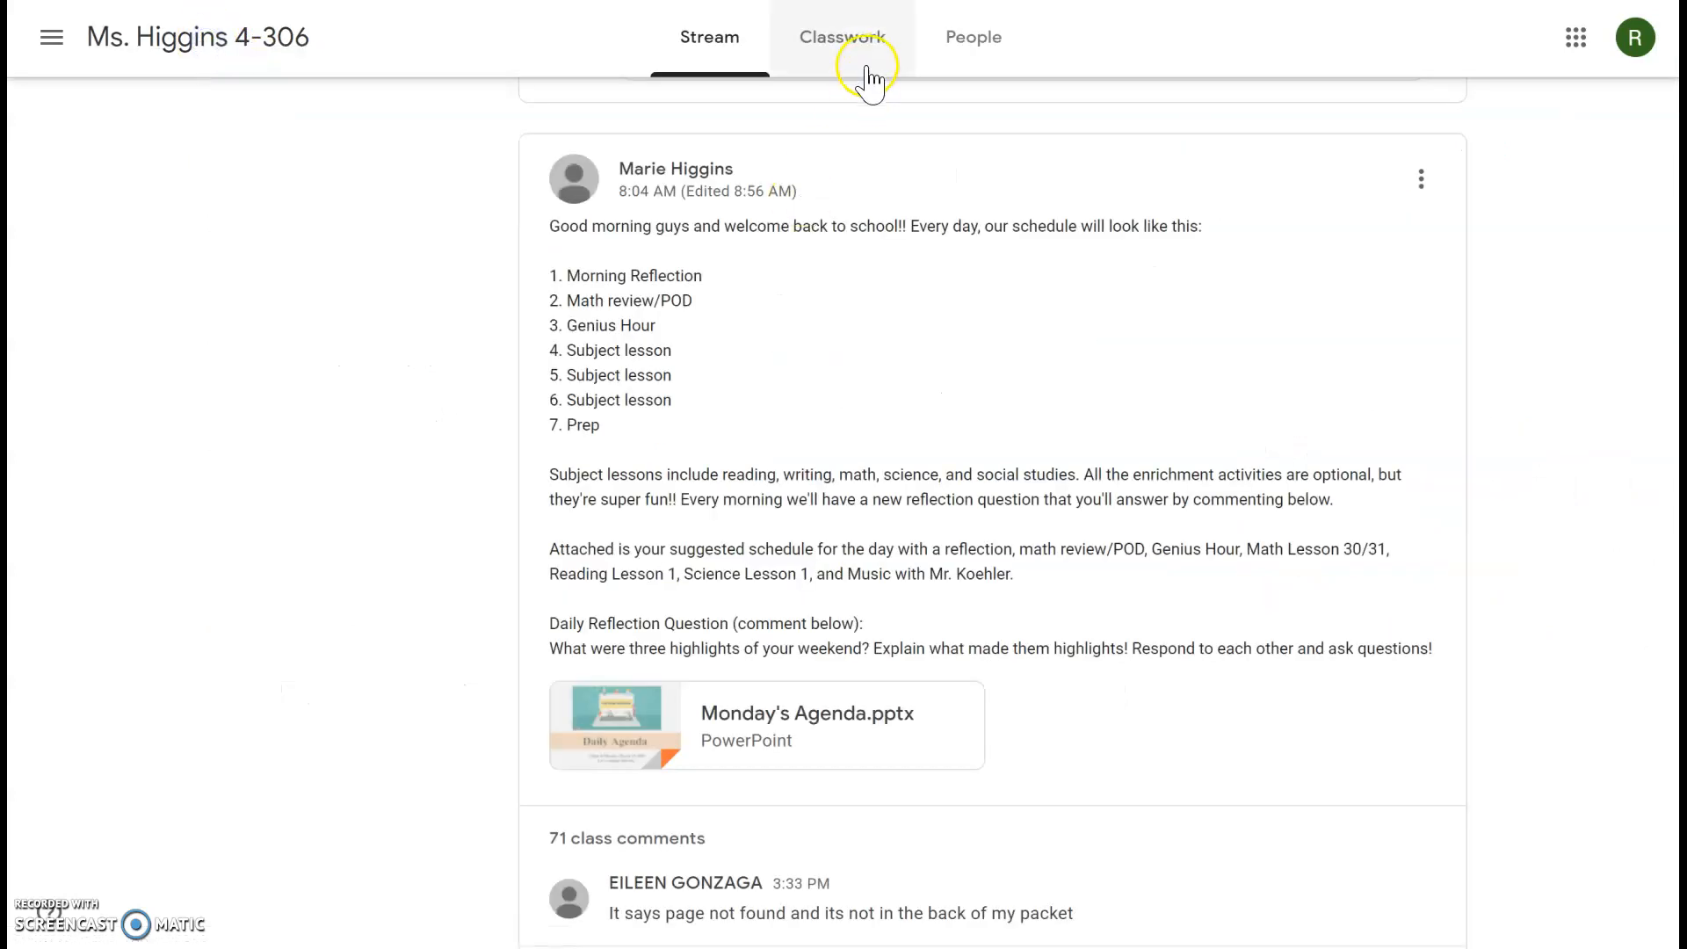
click(841, 35)
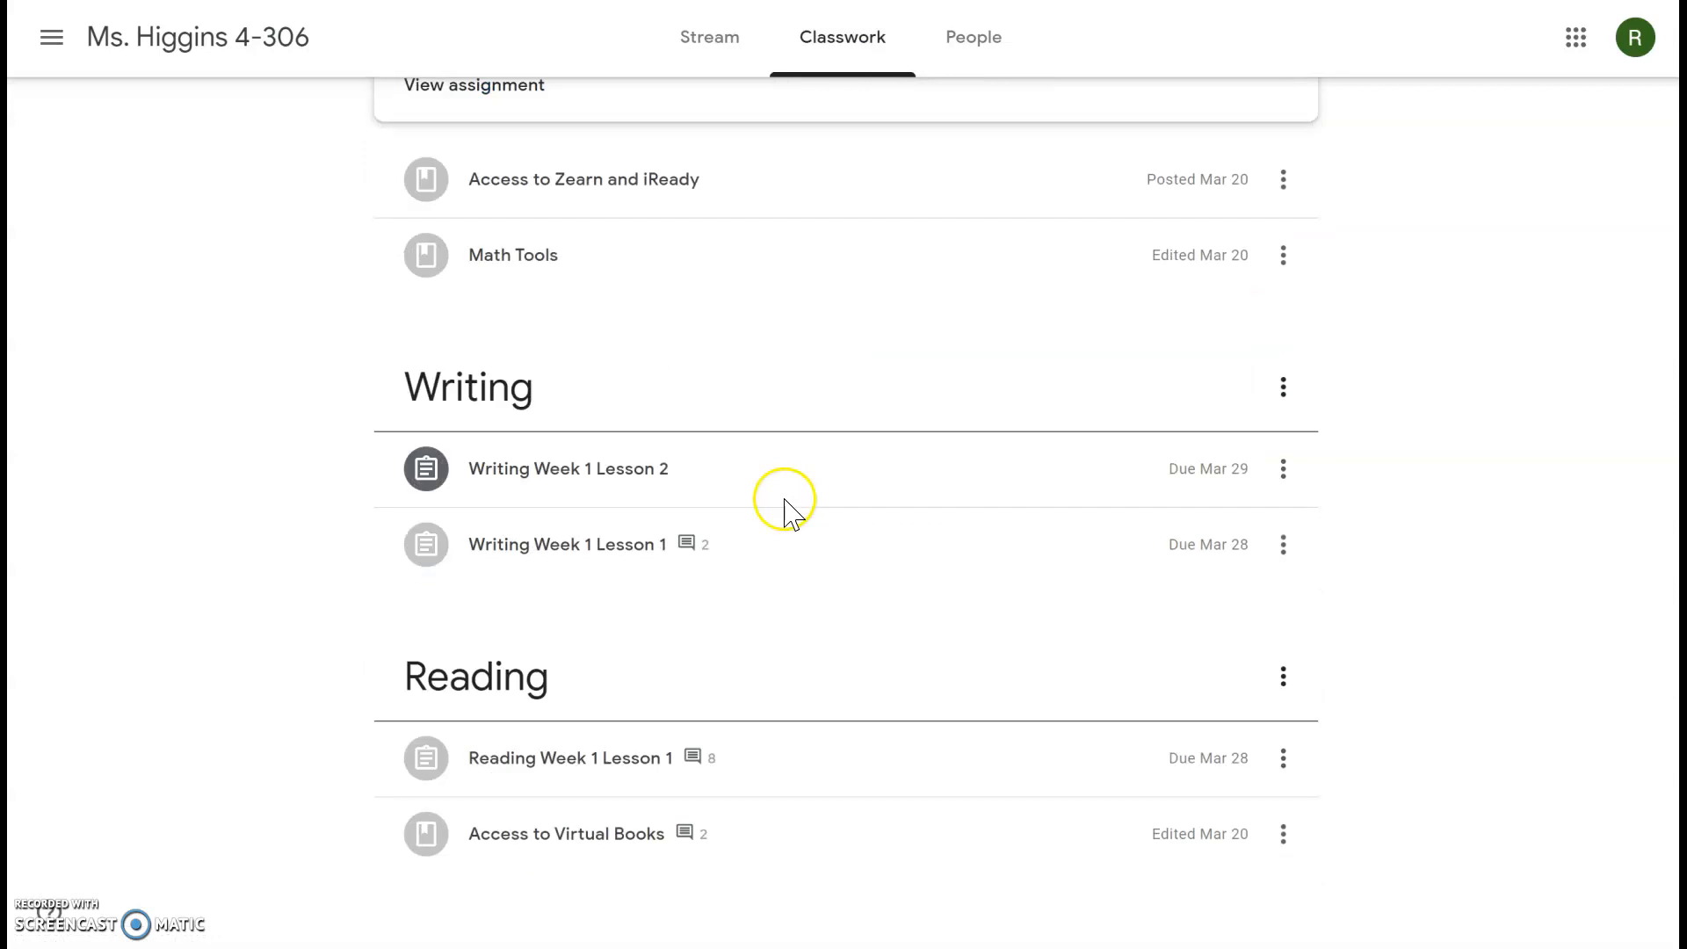
scroll(down, 3)
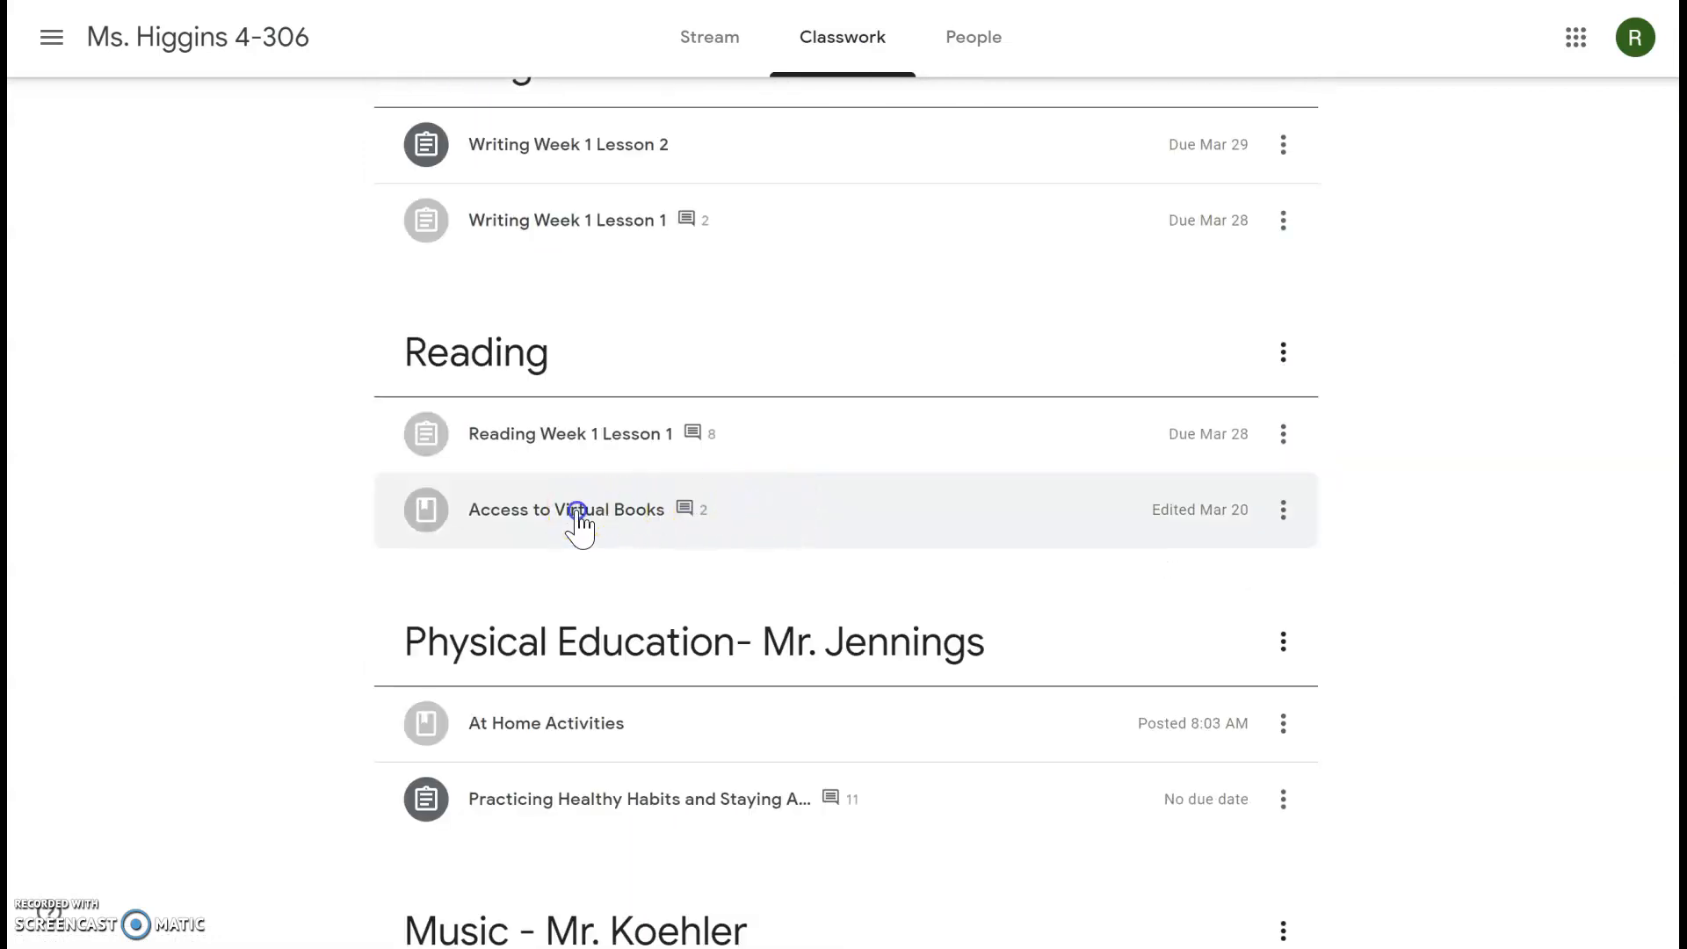
click(566, 509)
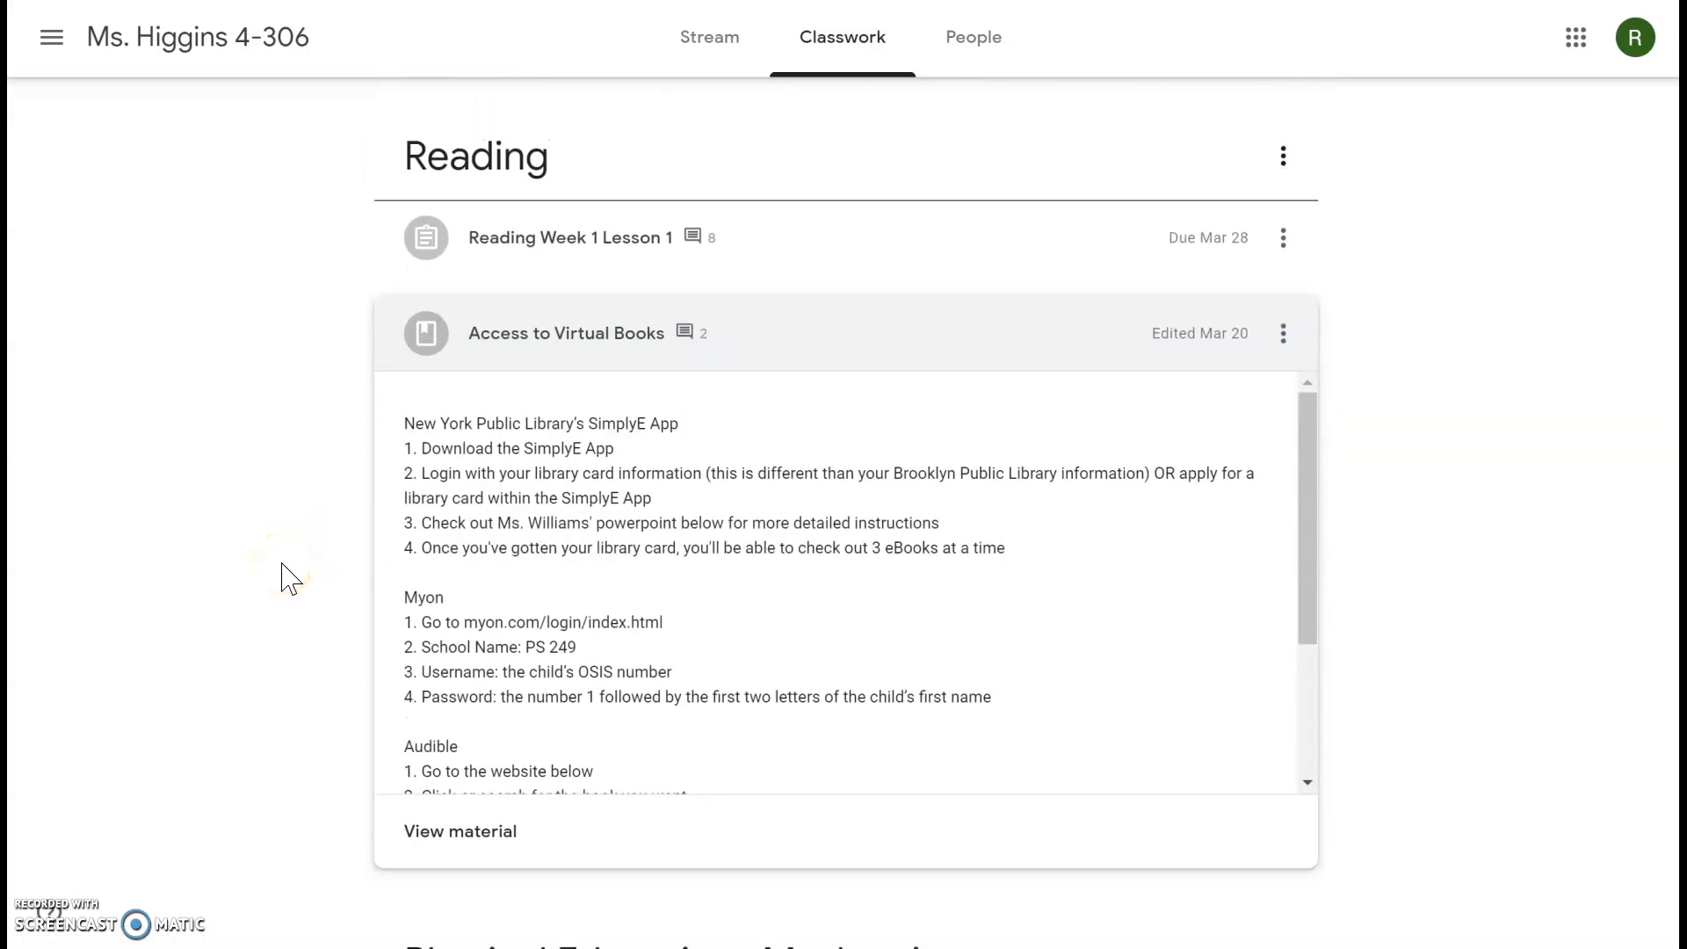
Step: Read through the login steps, highlighting the SimplyE and Myon site names
scroll(down, 3)
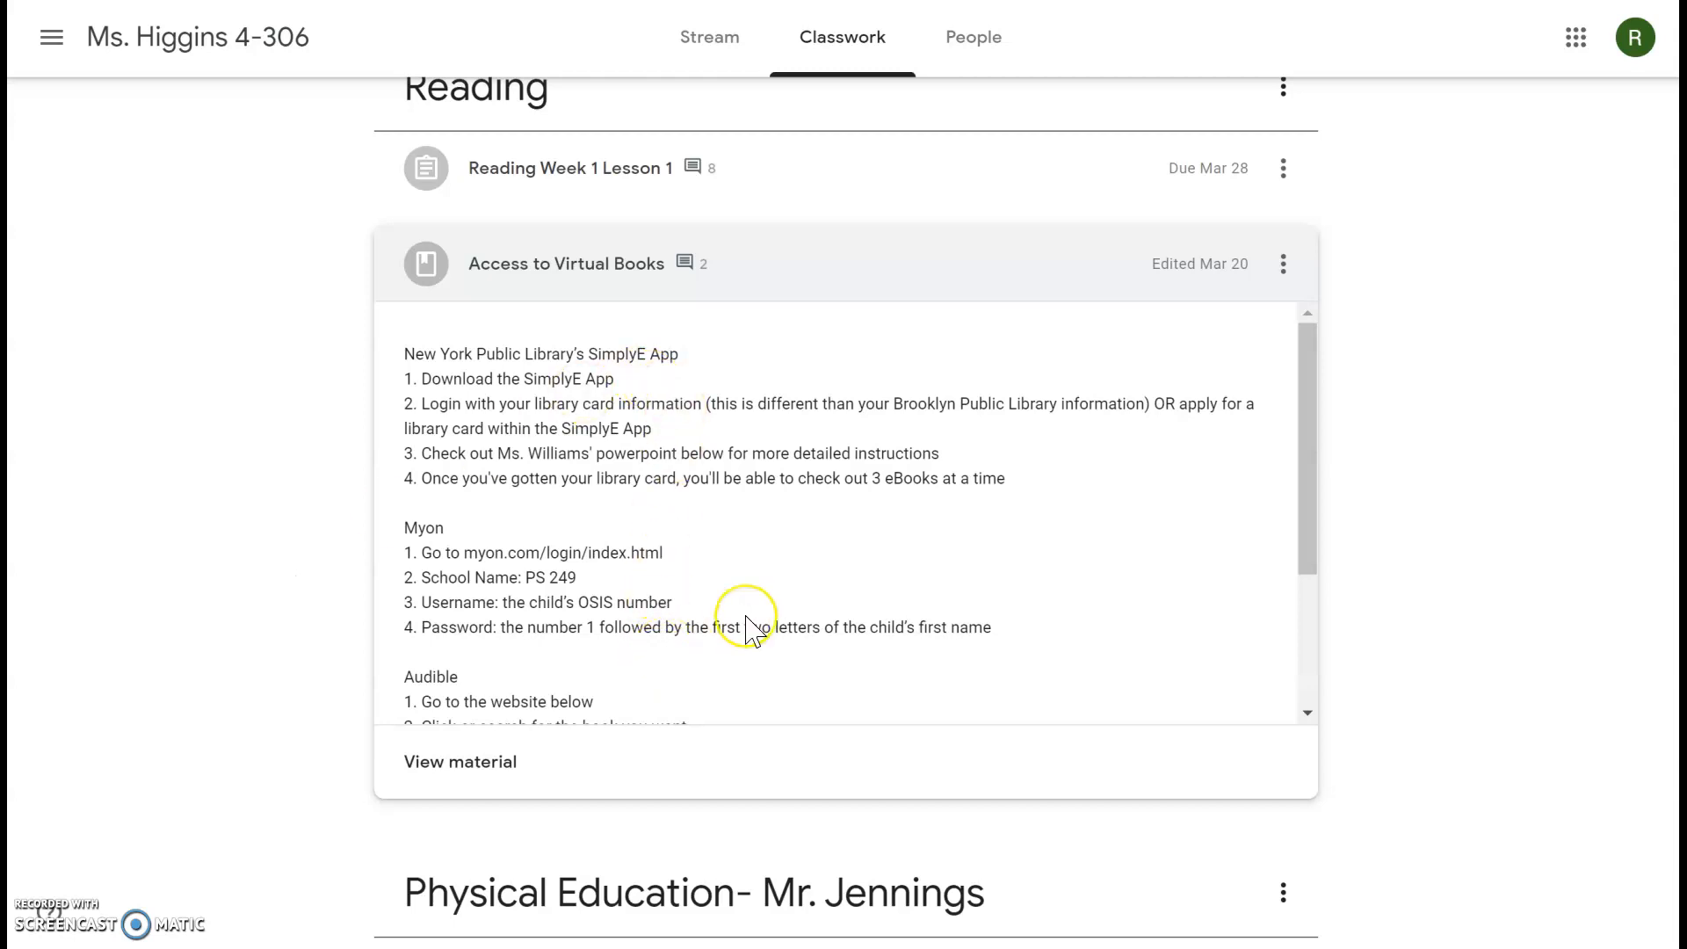
scroll(up, 3)
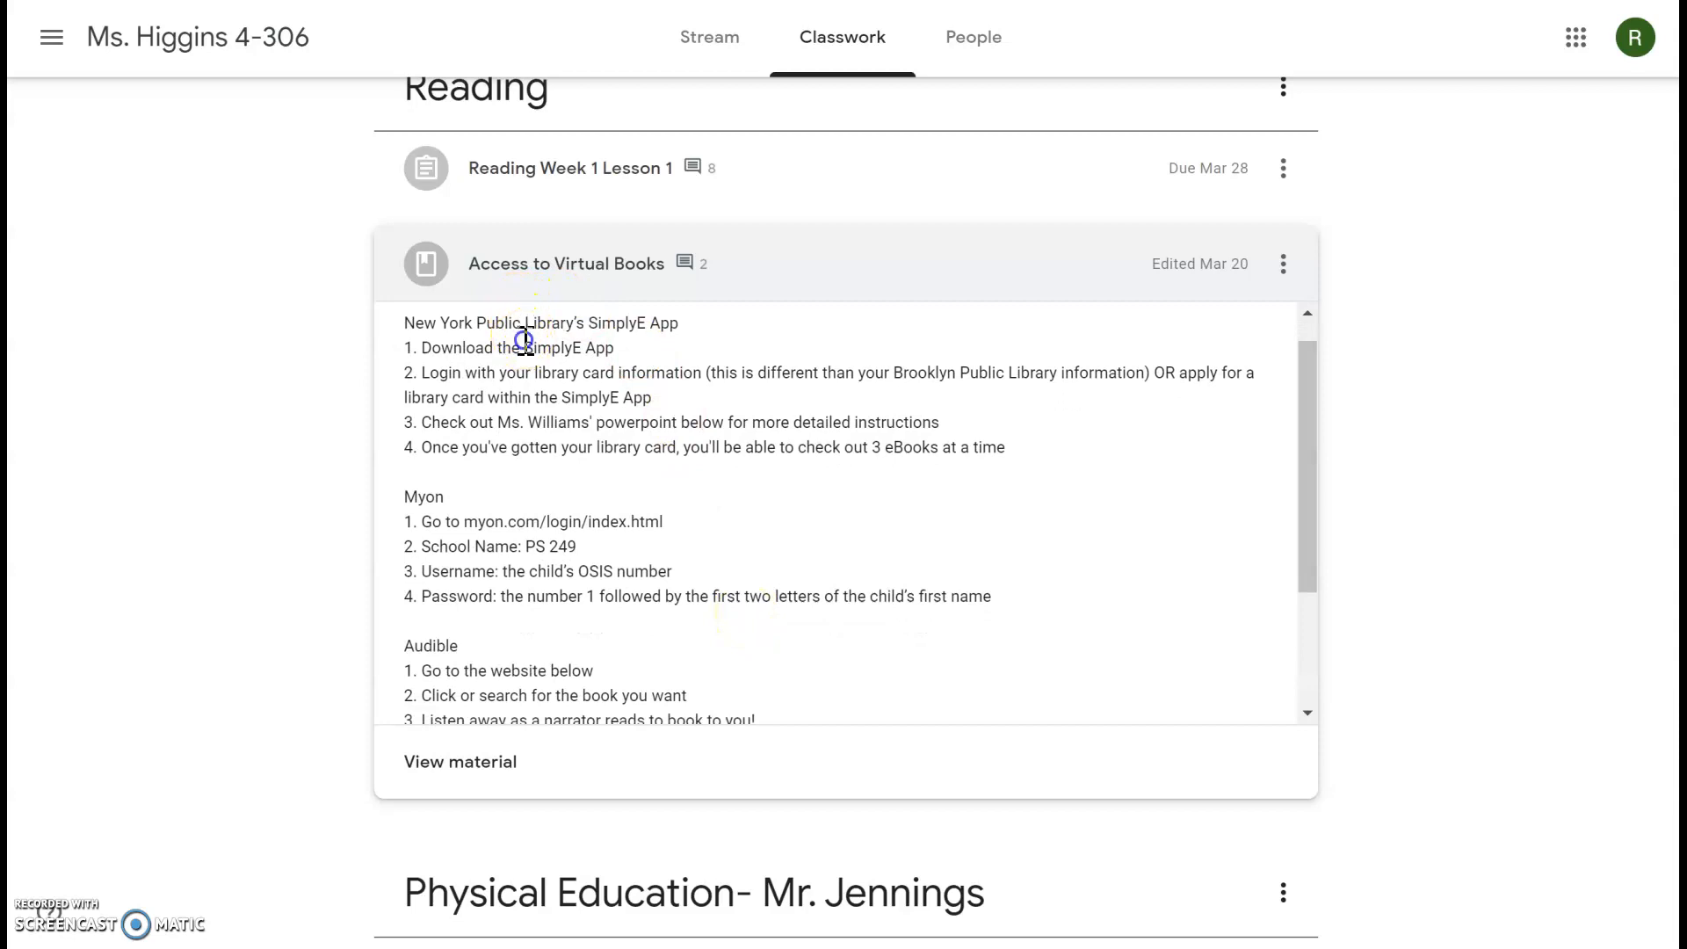
double_click(553, 348)
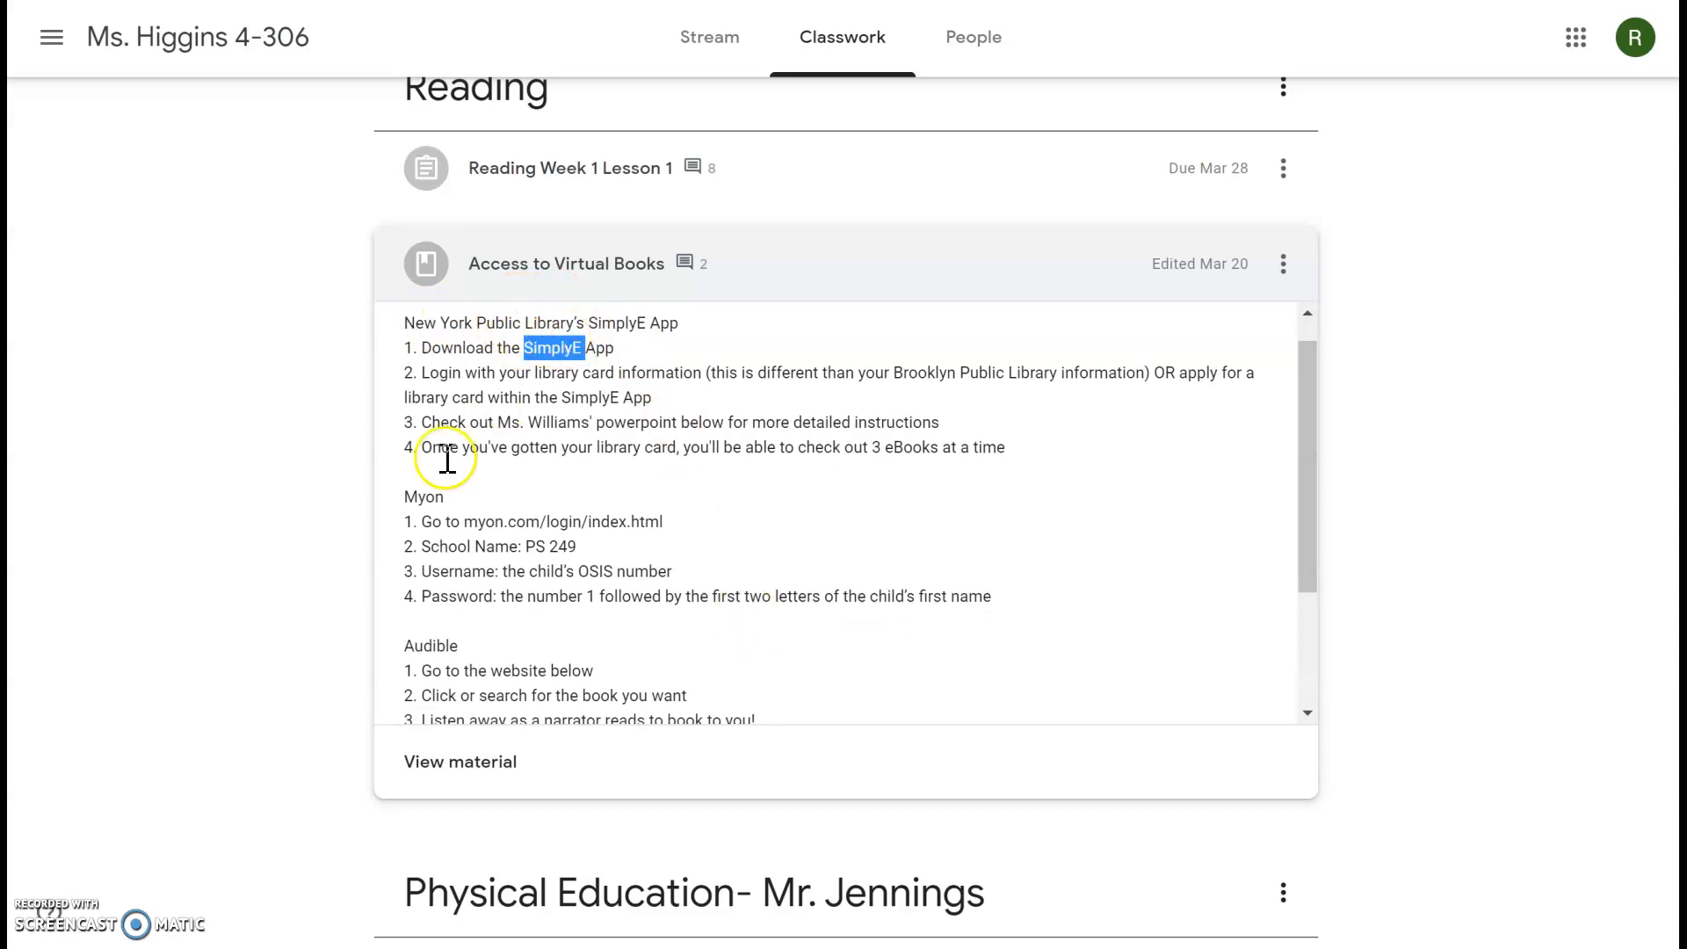
double_click(424, 498)
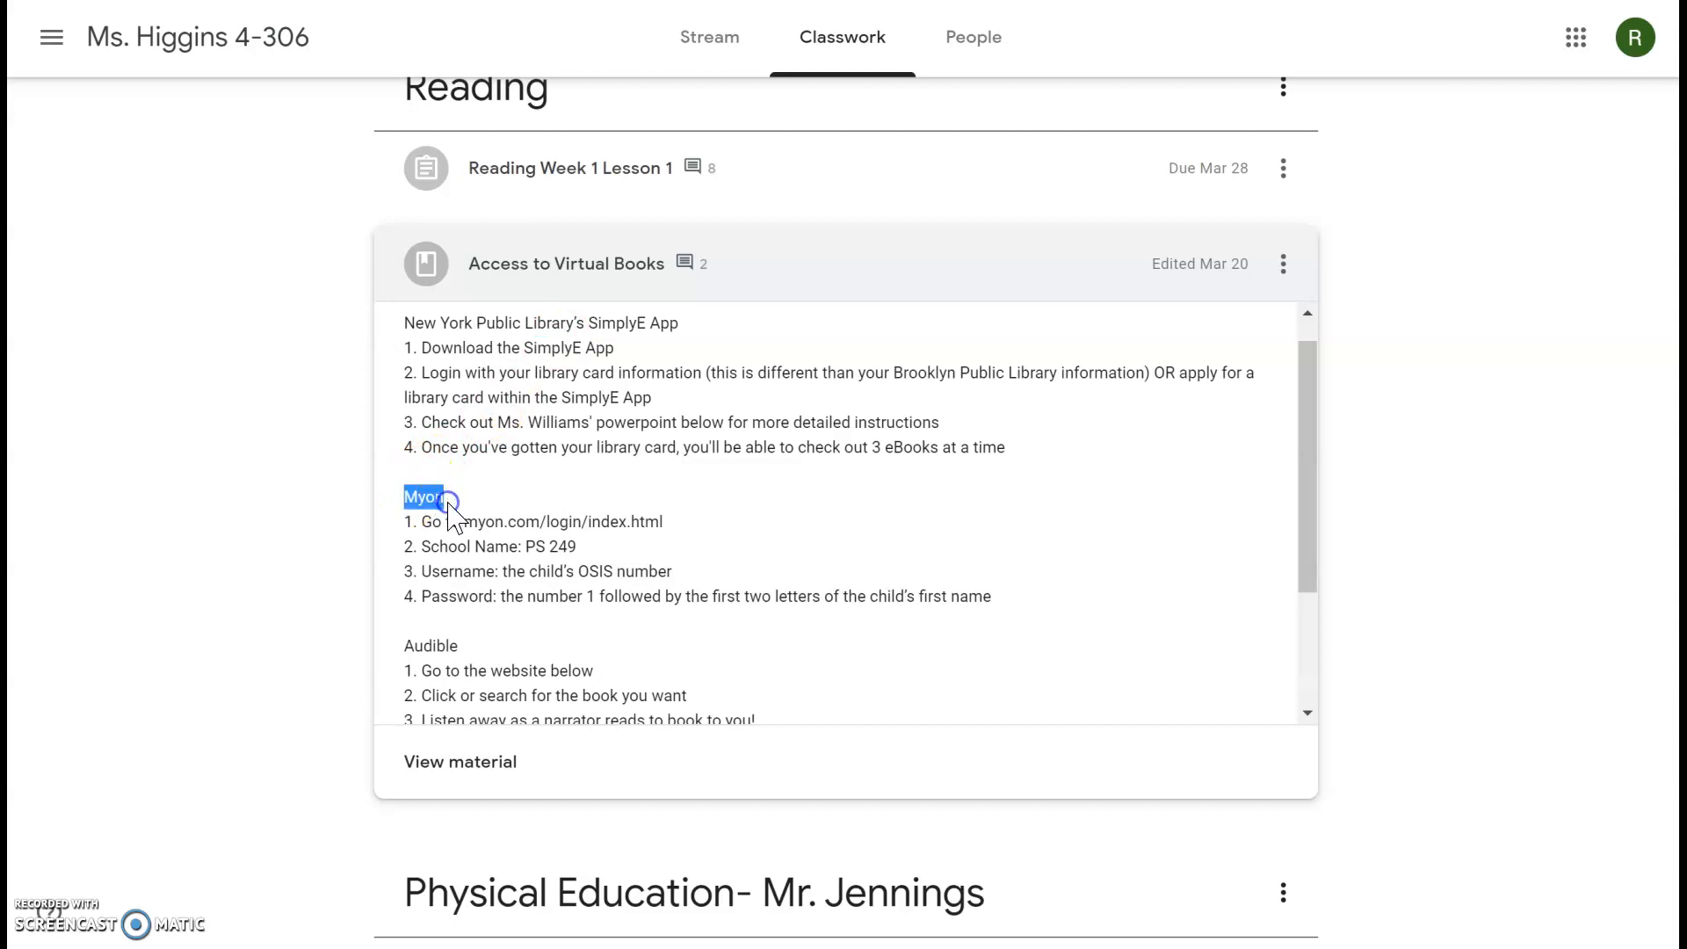
scroll(down, 3)
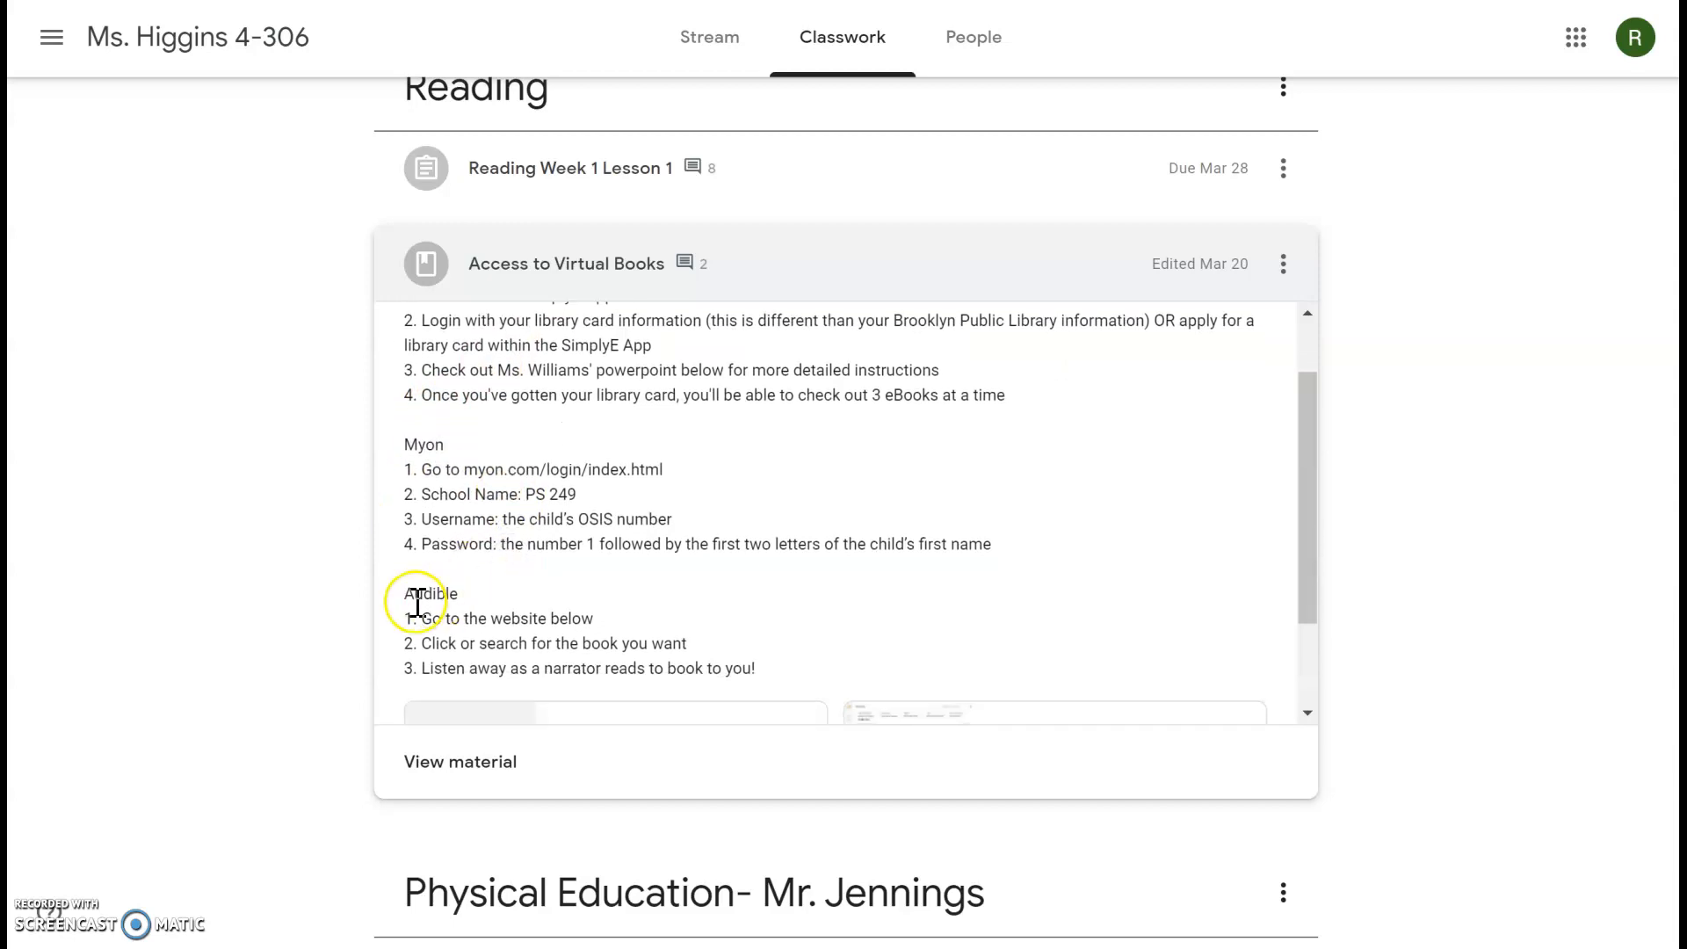
mouse_move(710, 662)
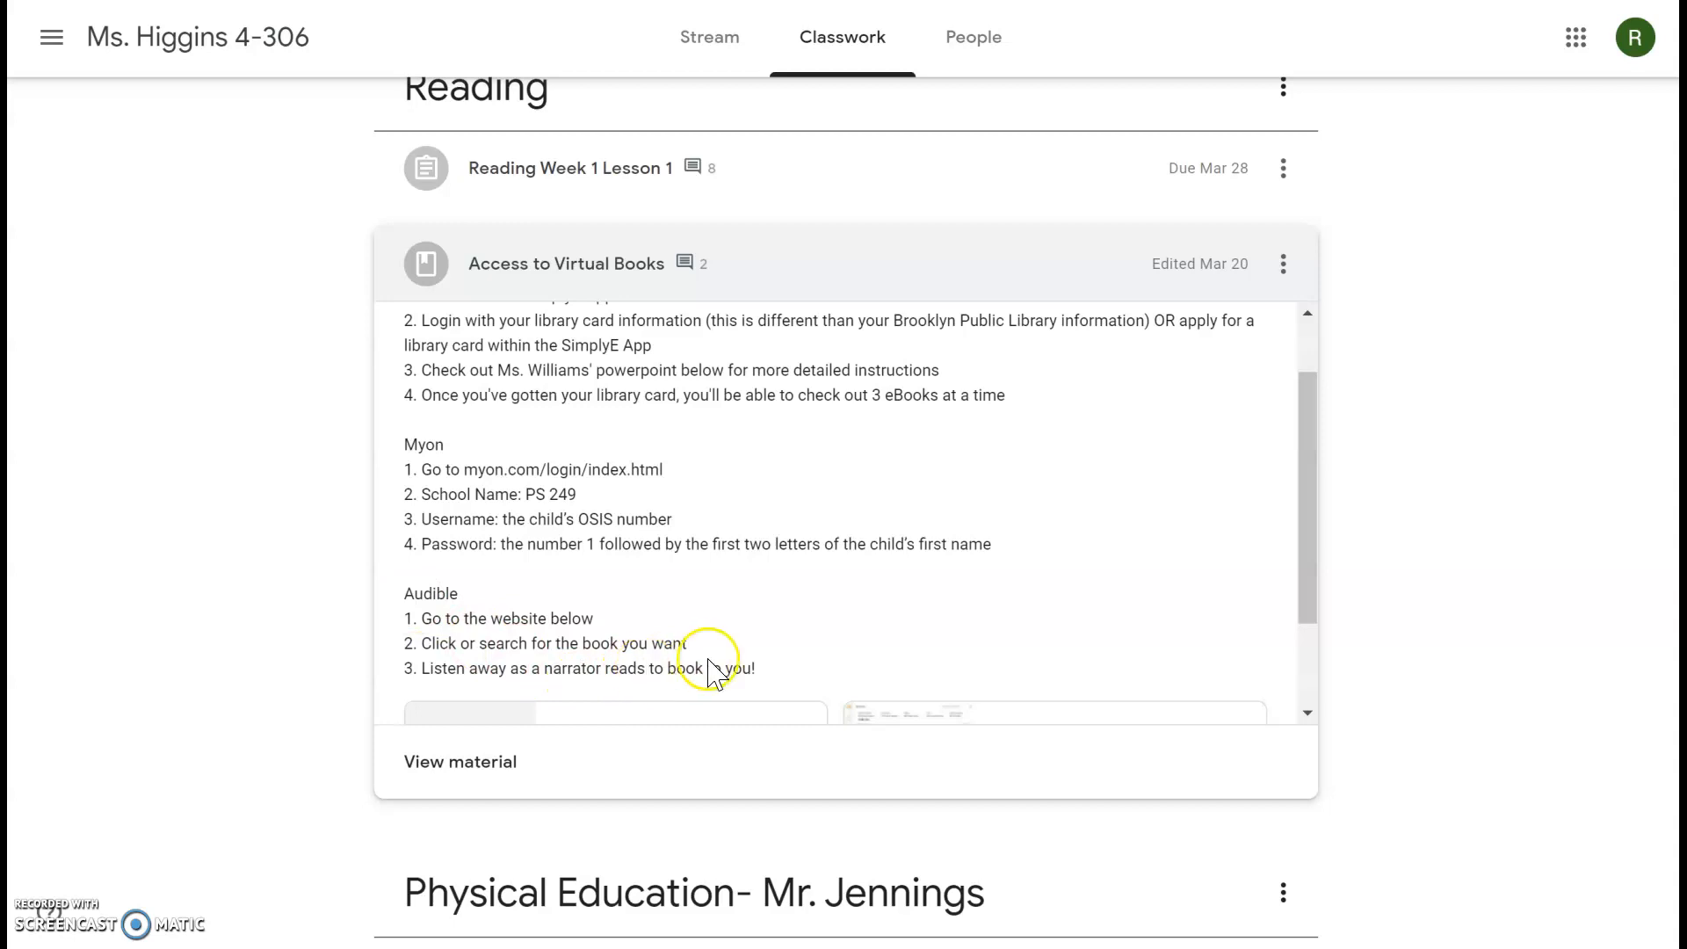
mouse_move(783, 667)
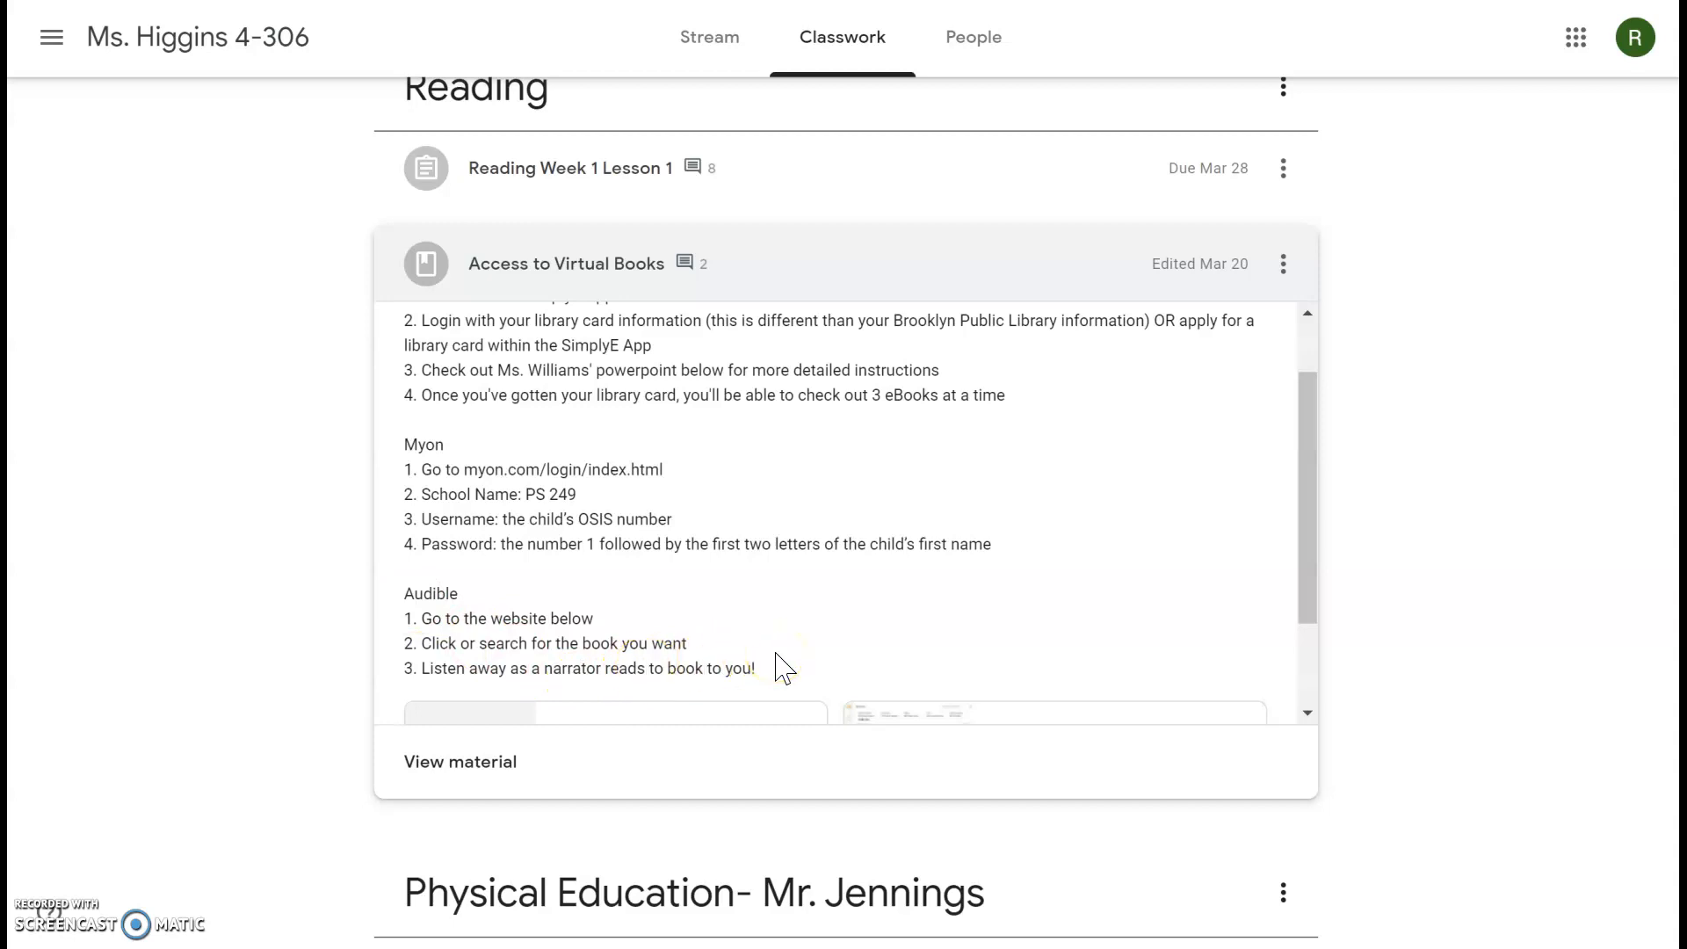
mouse_move(822, 121)
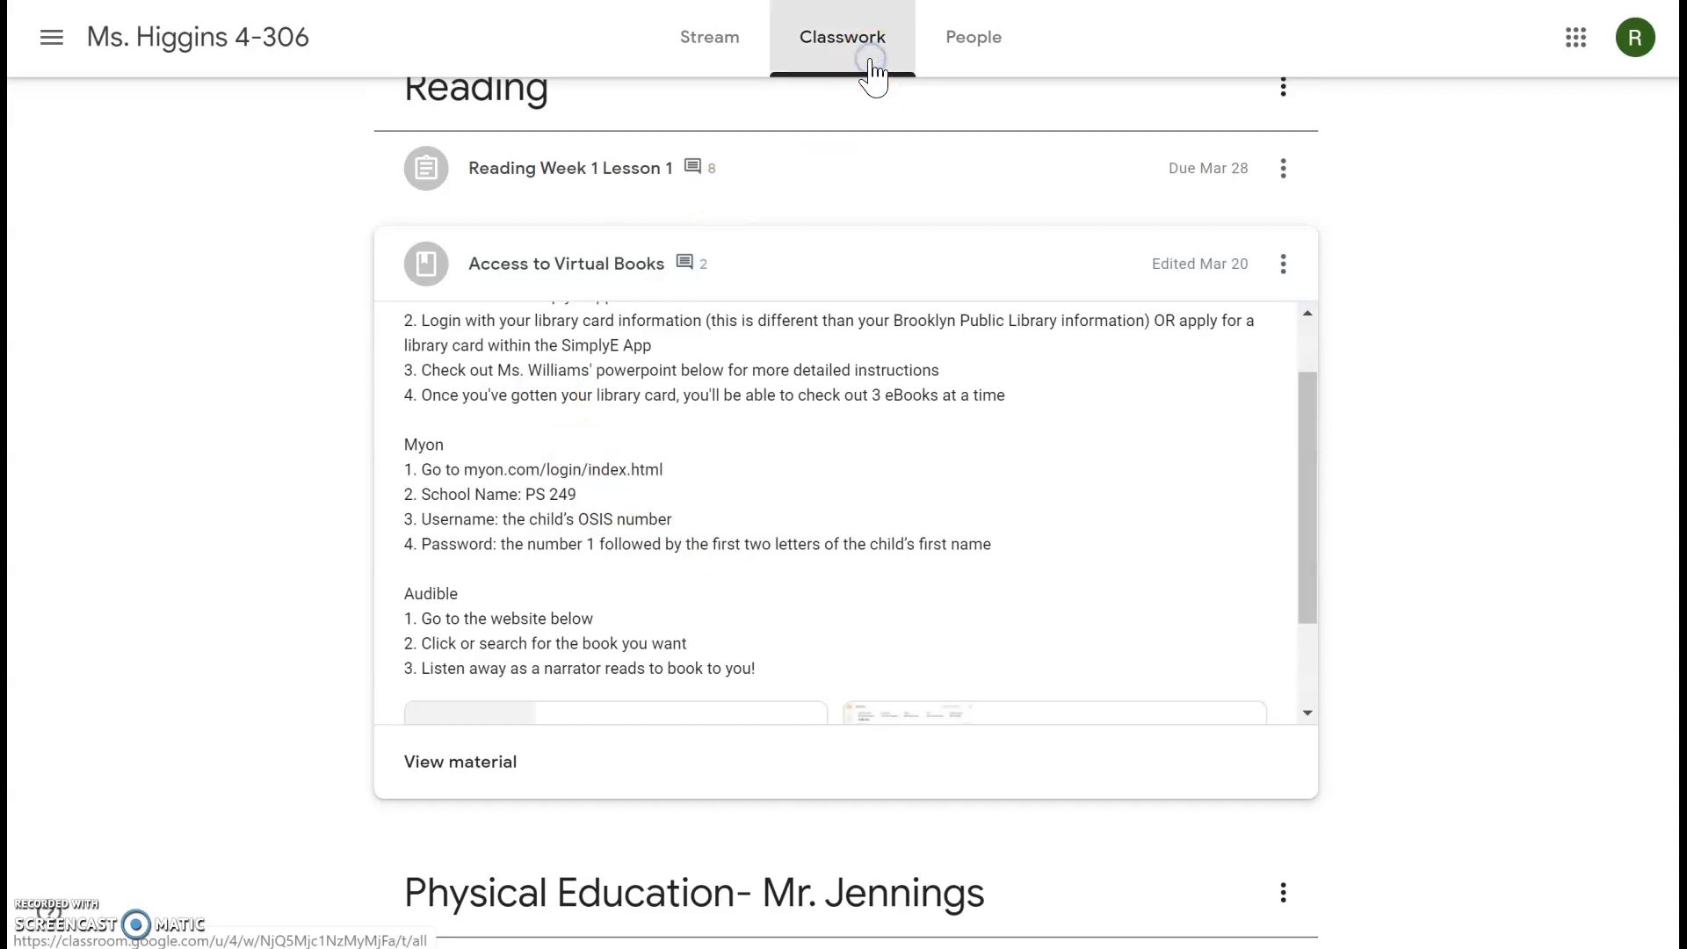
Step: Scroll to the Math topic and open the Math Fractions Lesson 30/31 assignment page
scroll(up, 3)
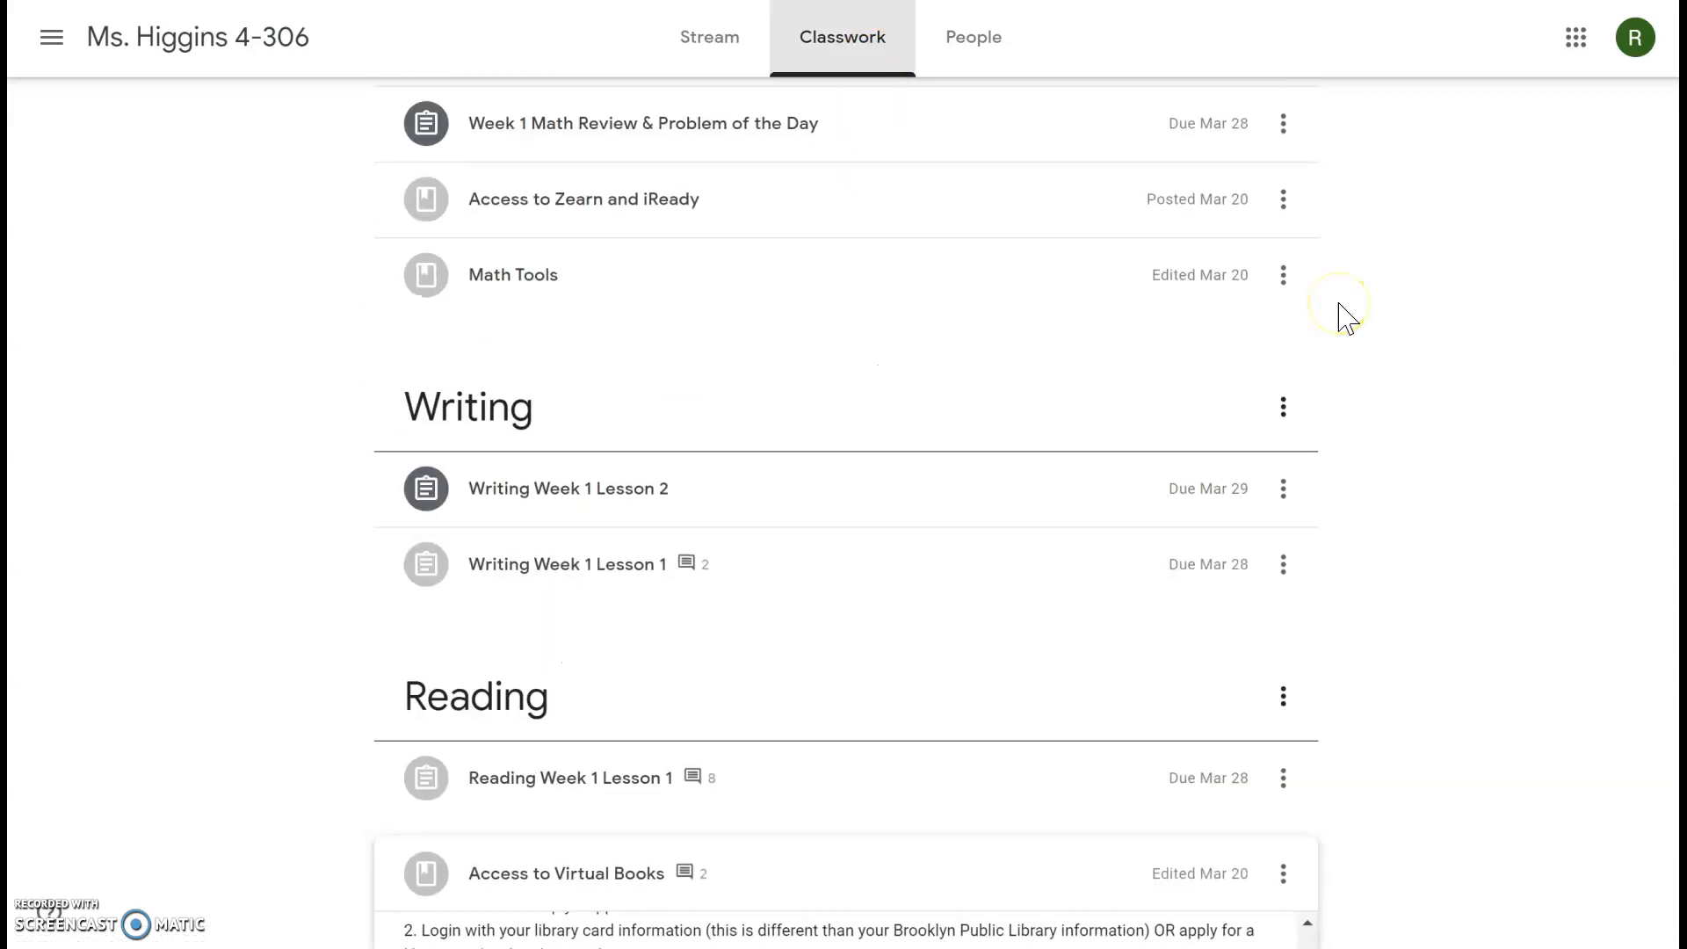
scroll(up, 3)
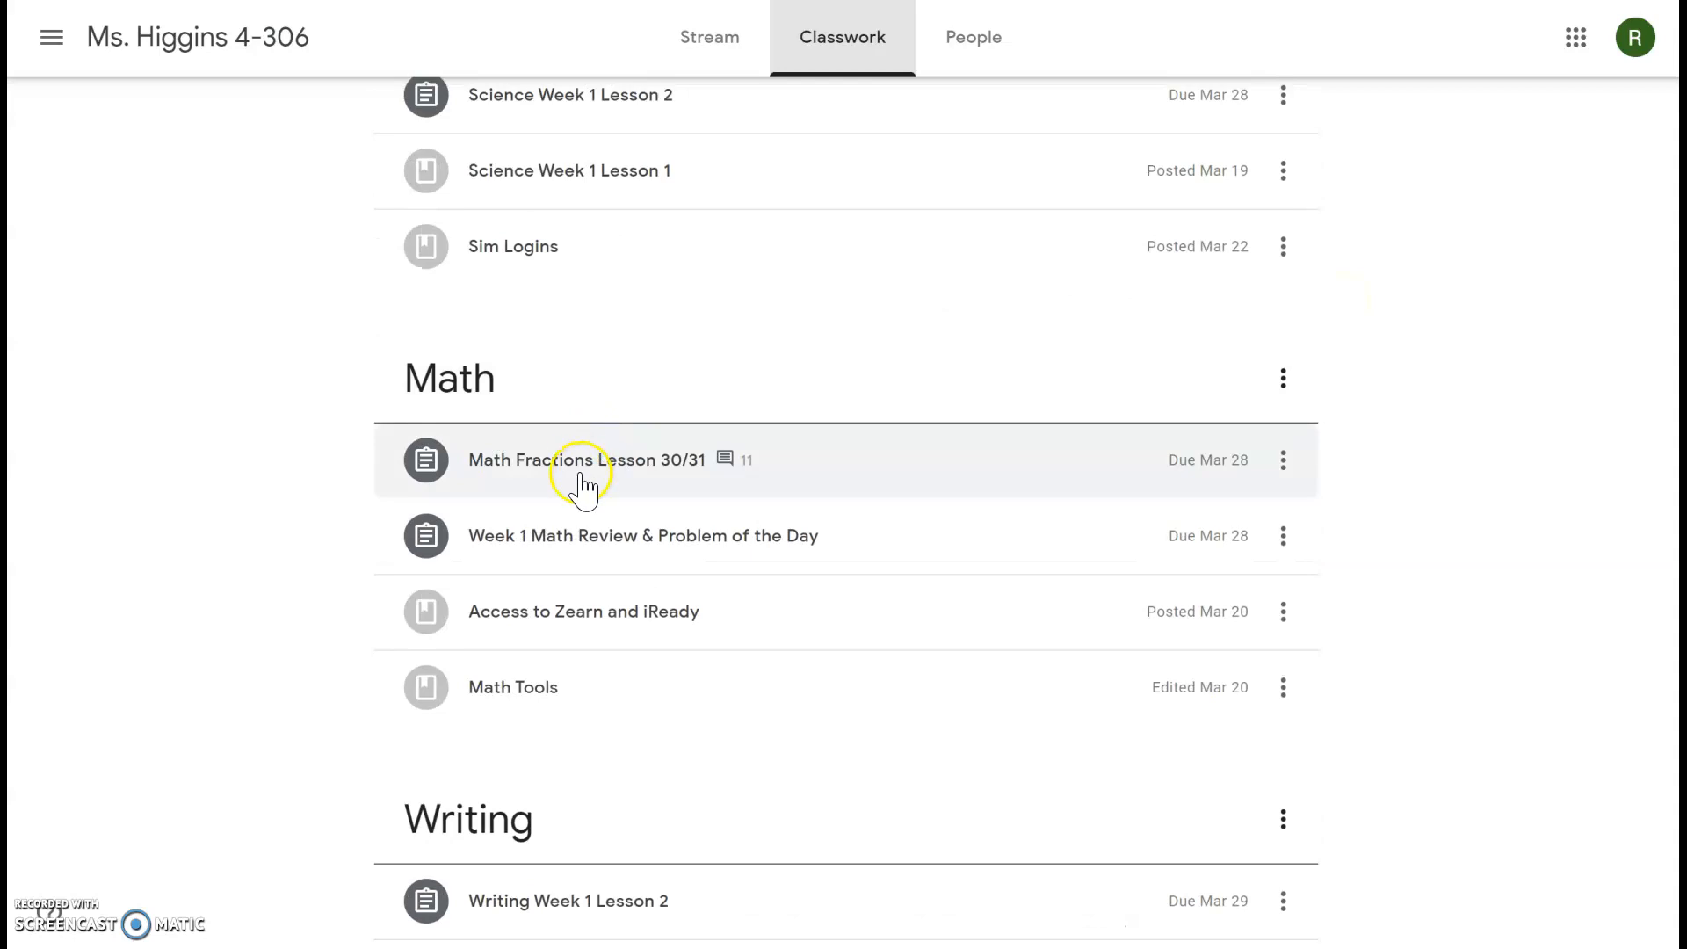
click(587, 459)
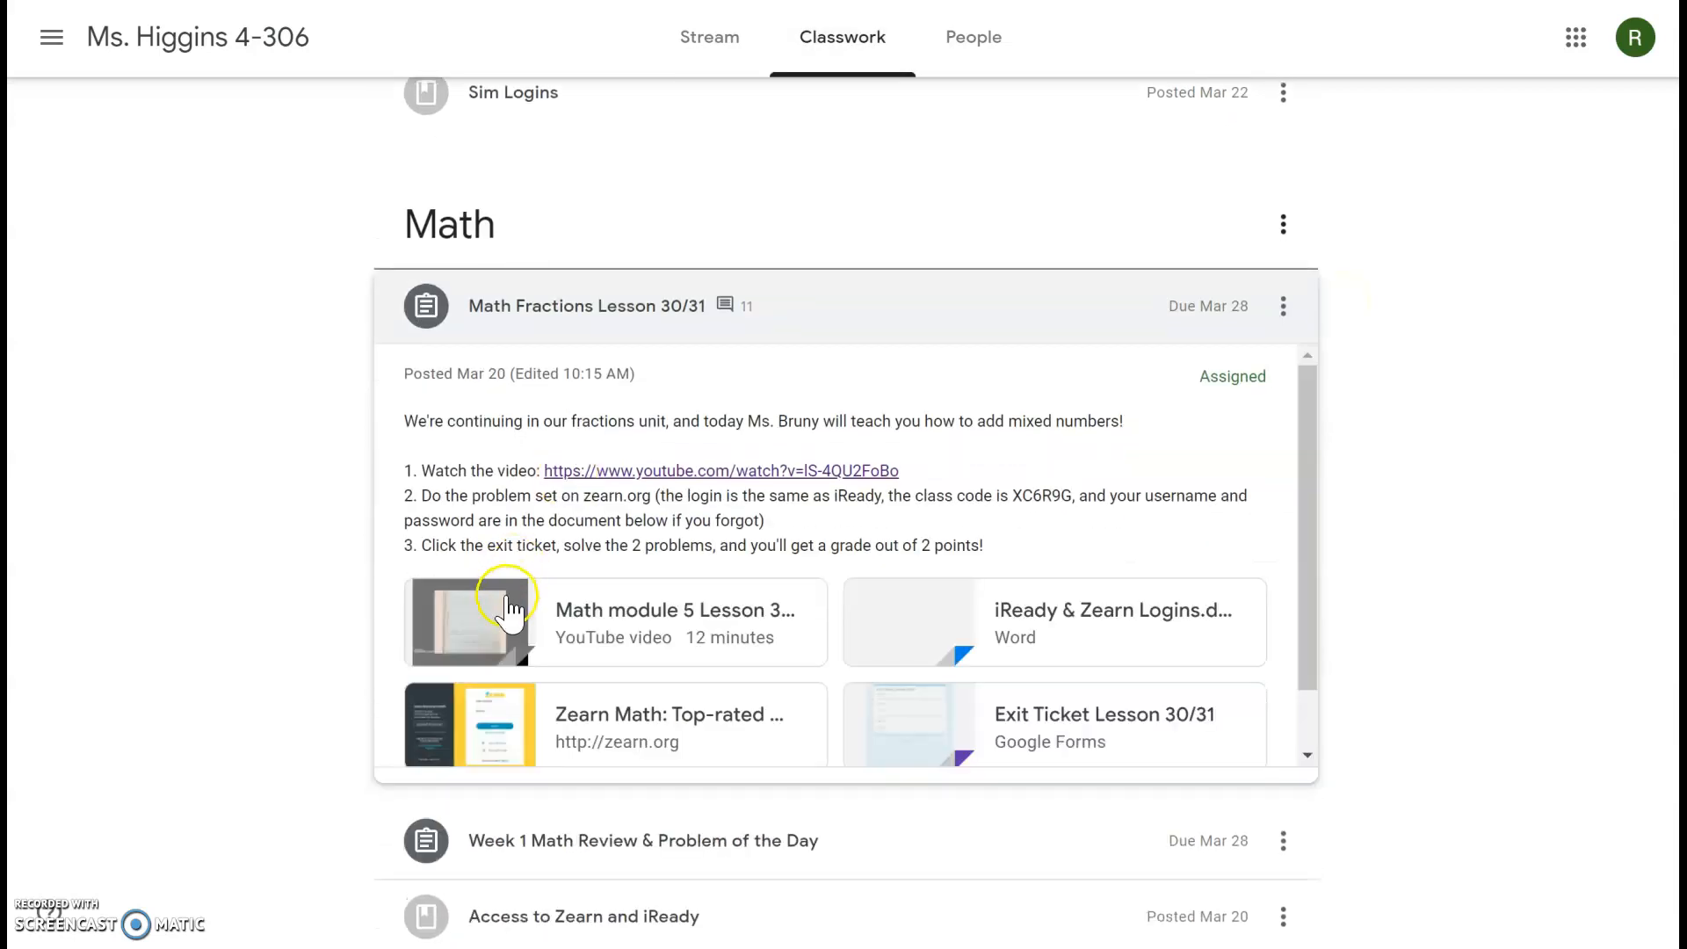
click(587, 306)
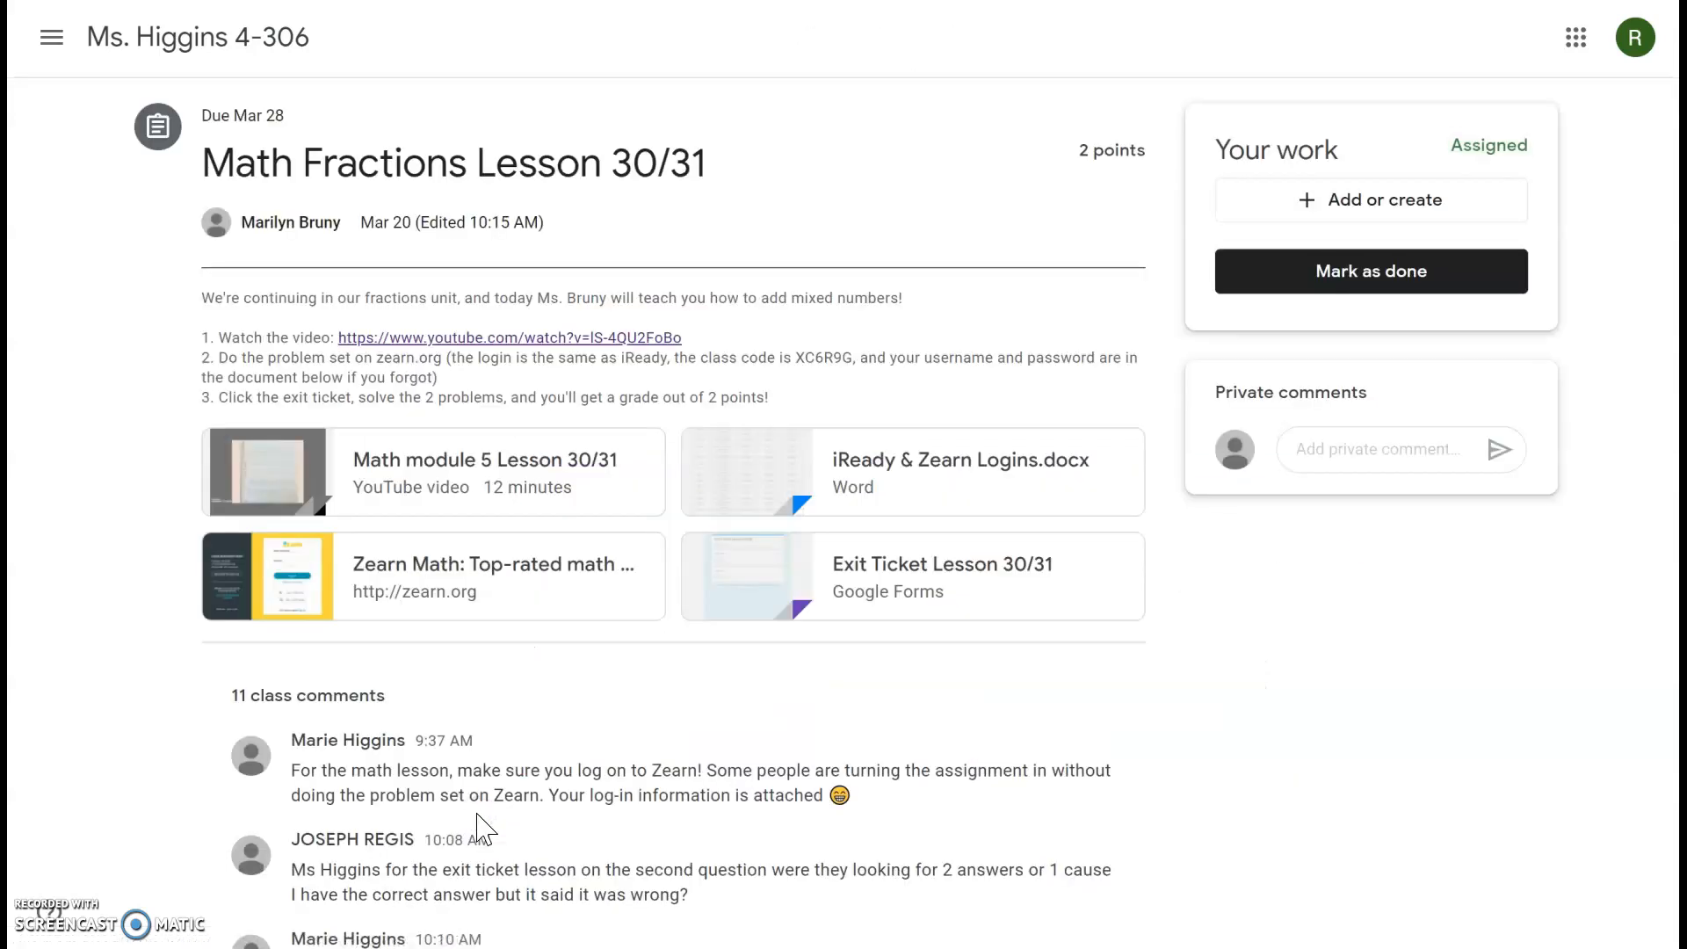
mouse_move(258, 332)
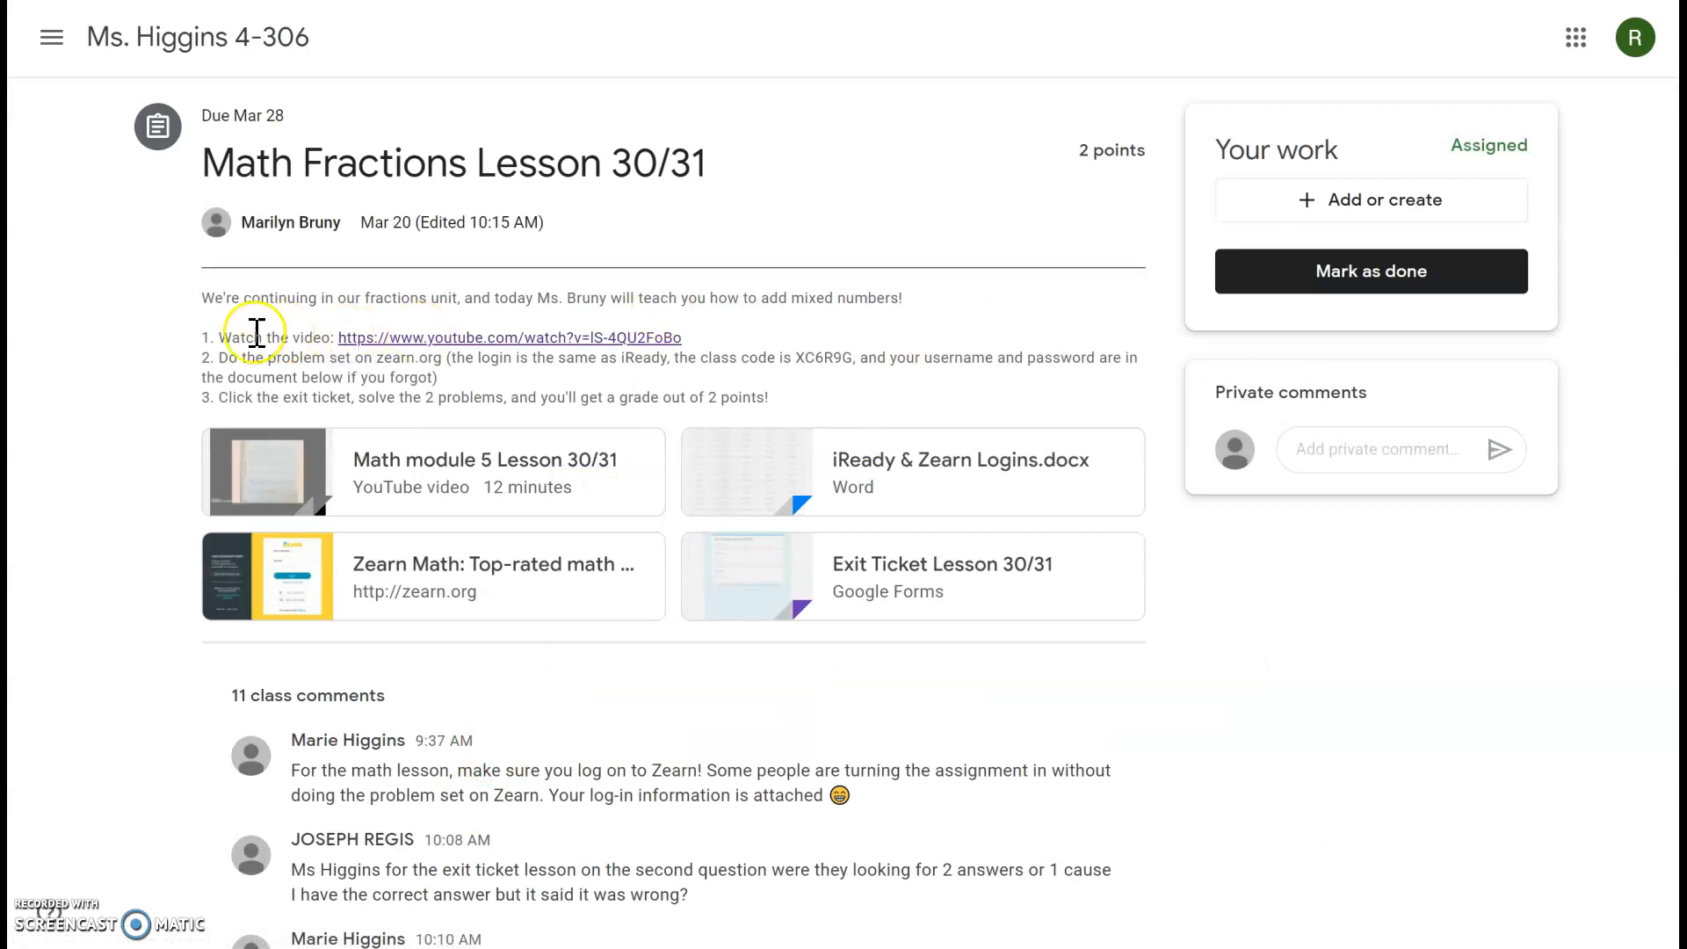
mouse_move(318, 344)
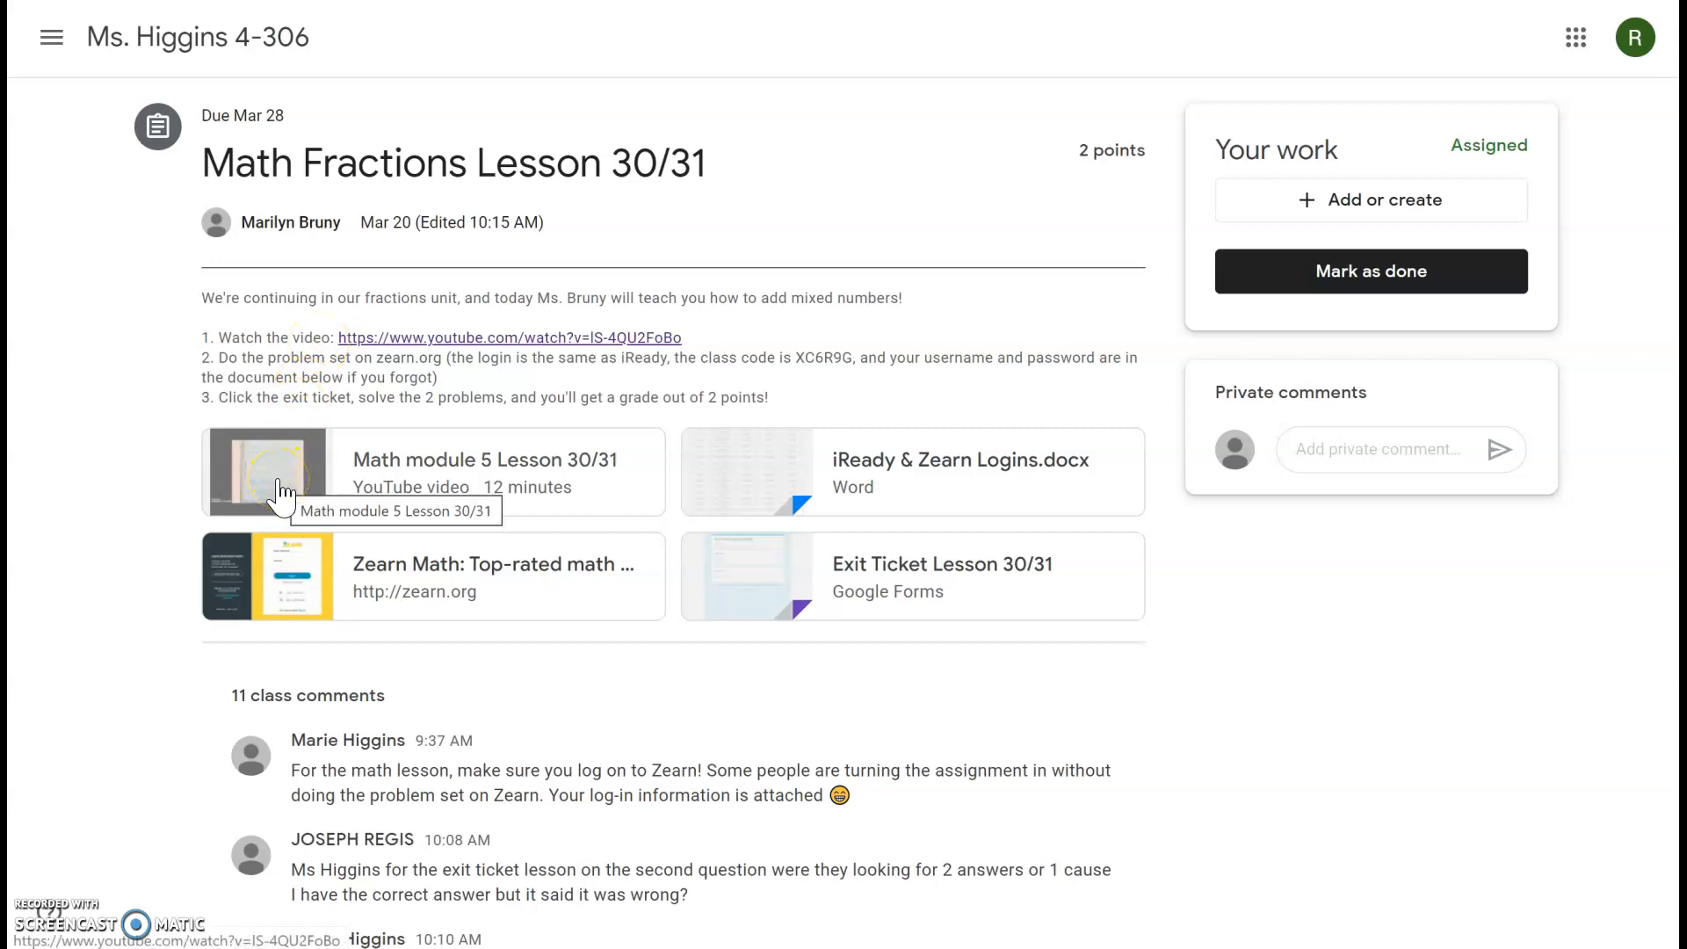
click(278, 470)
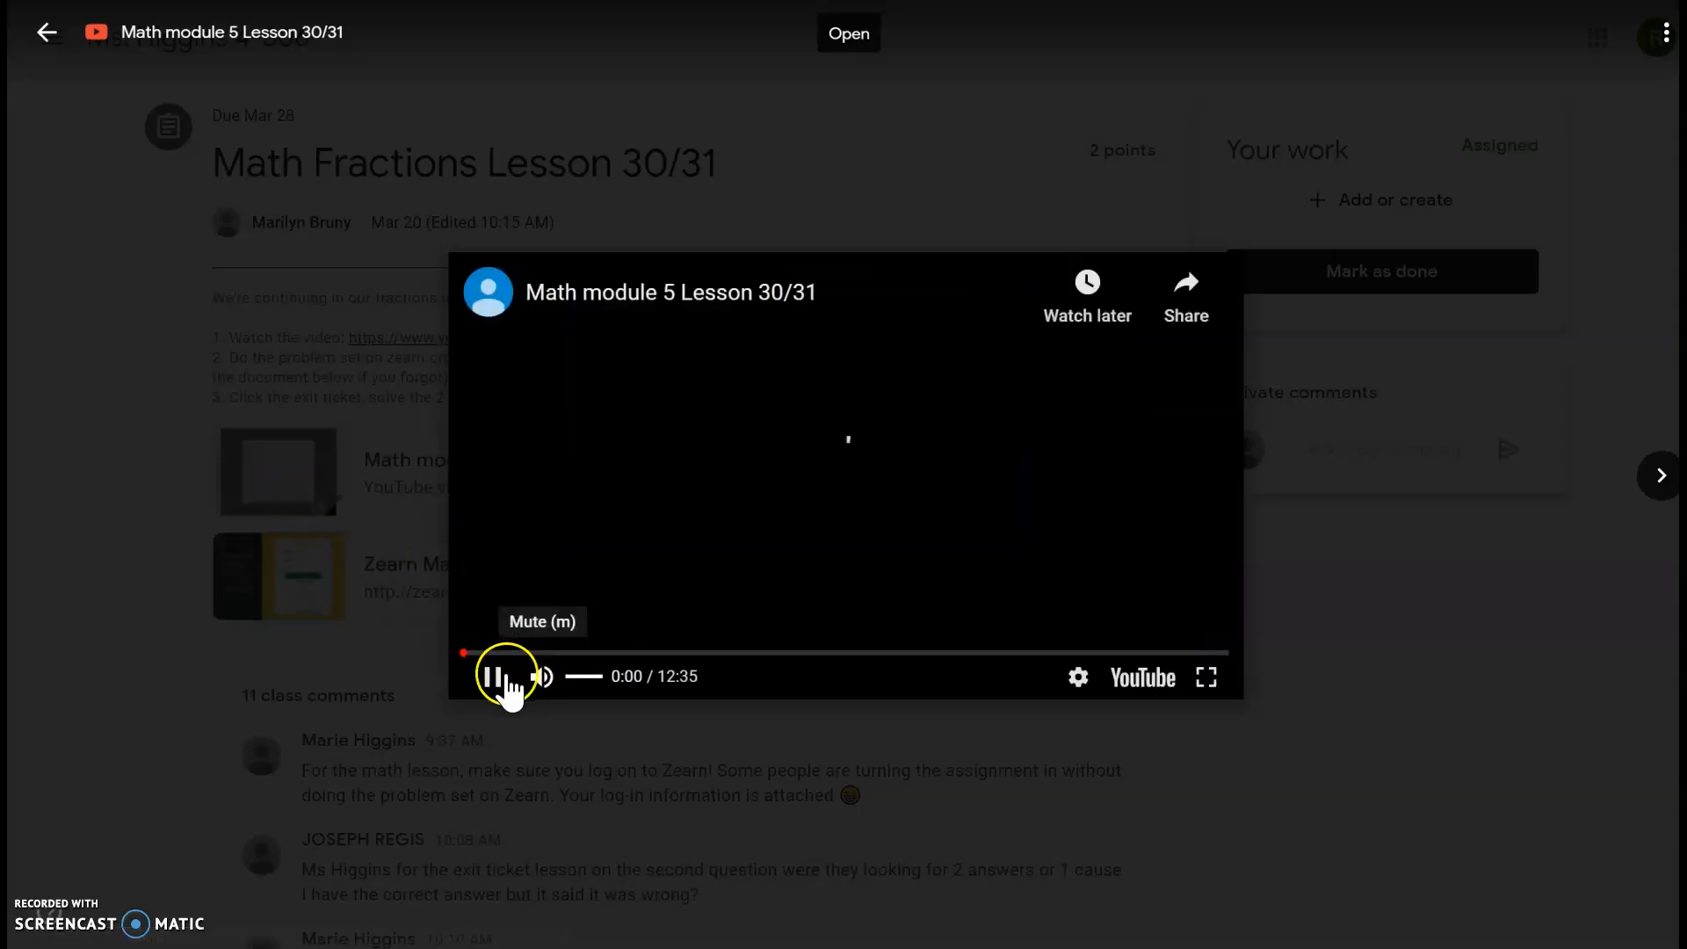
click(488, 675)
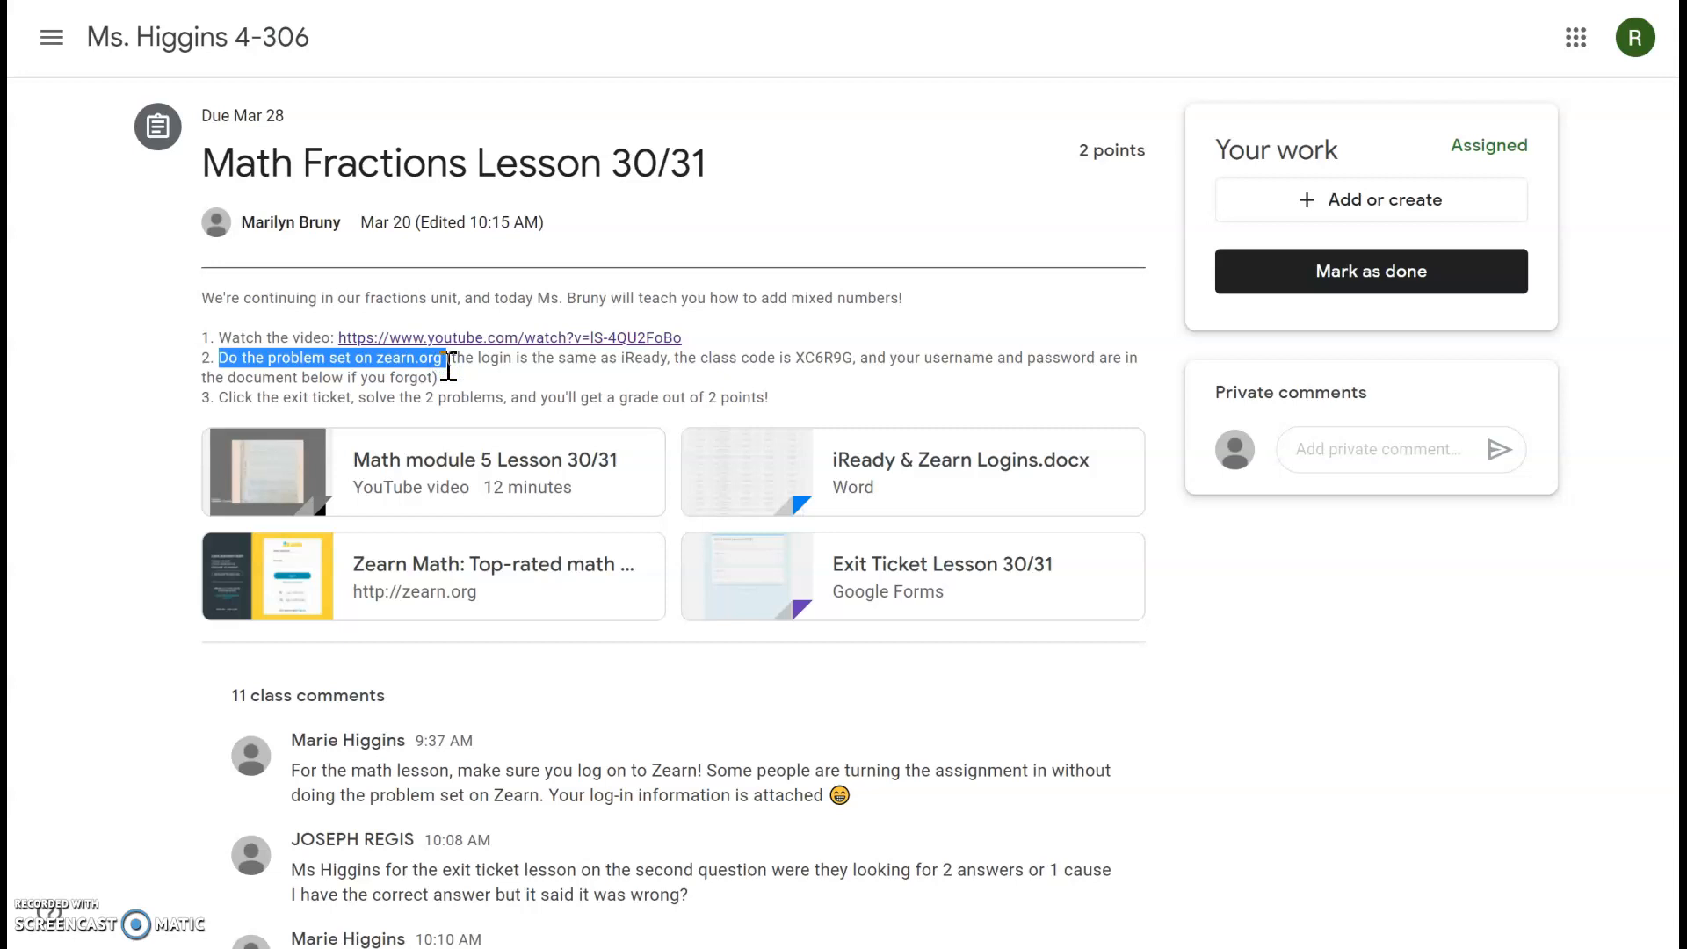
mouse_move(520, 592)
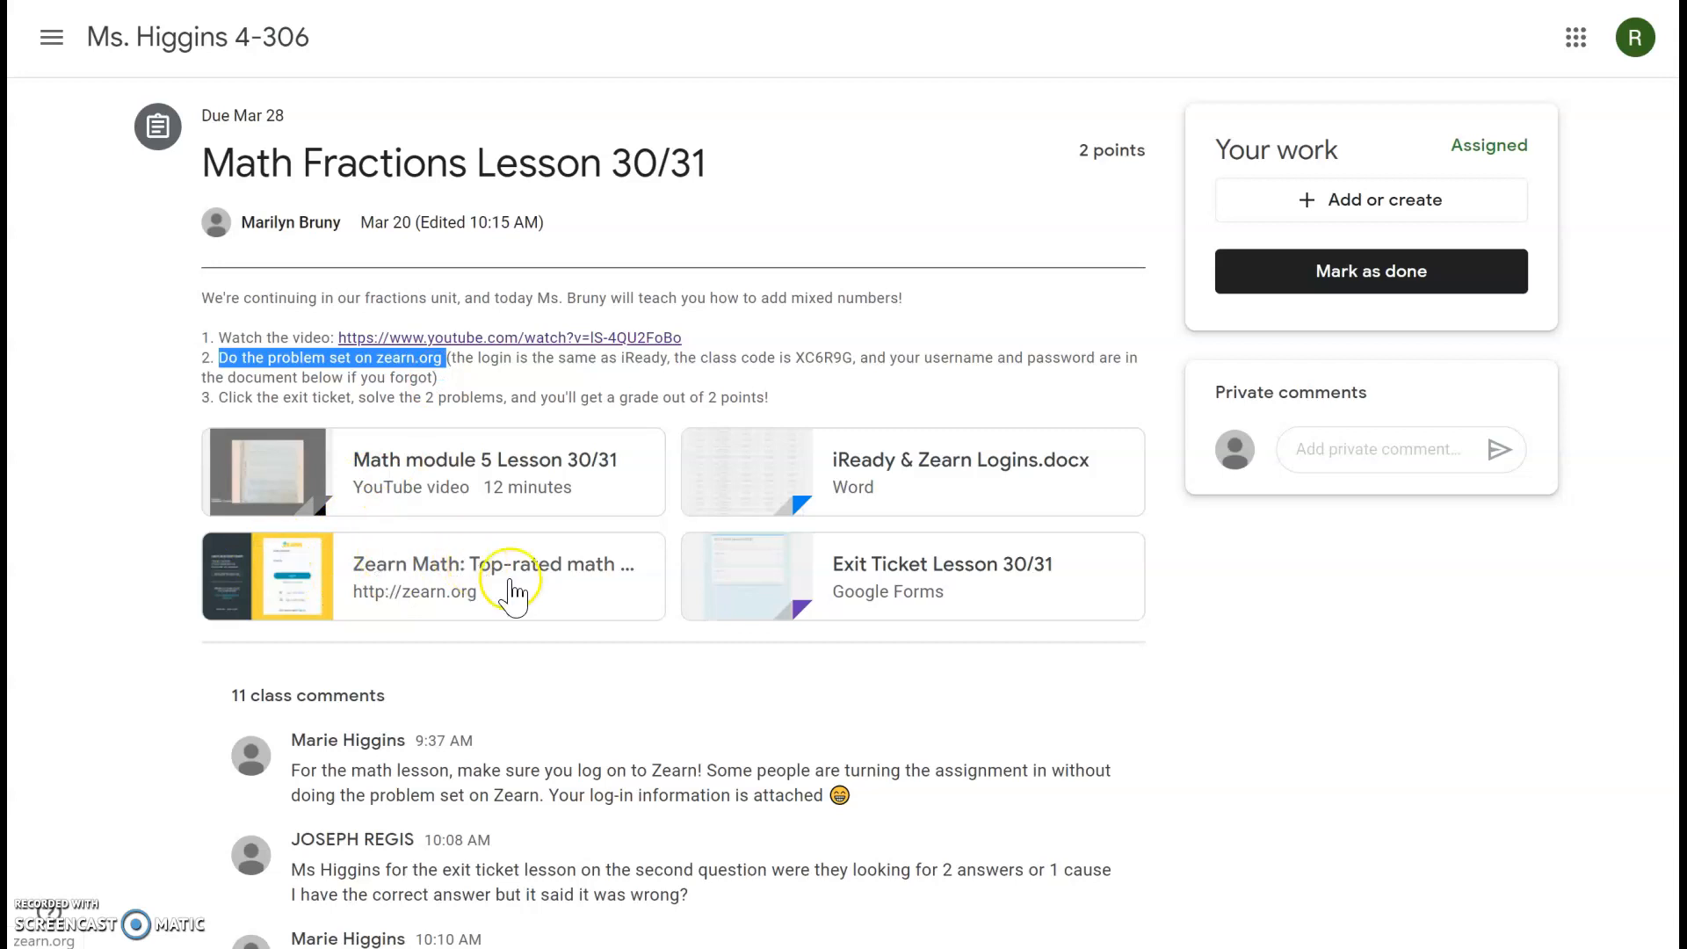
mouse_move(293, 595)
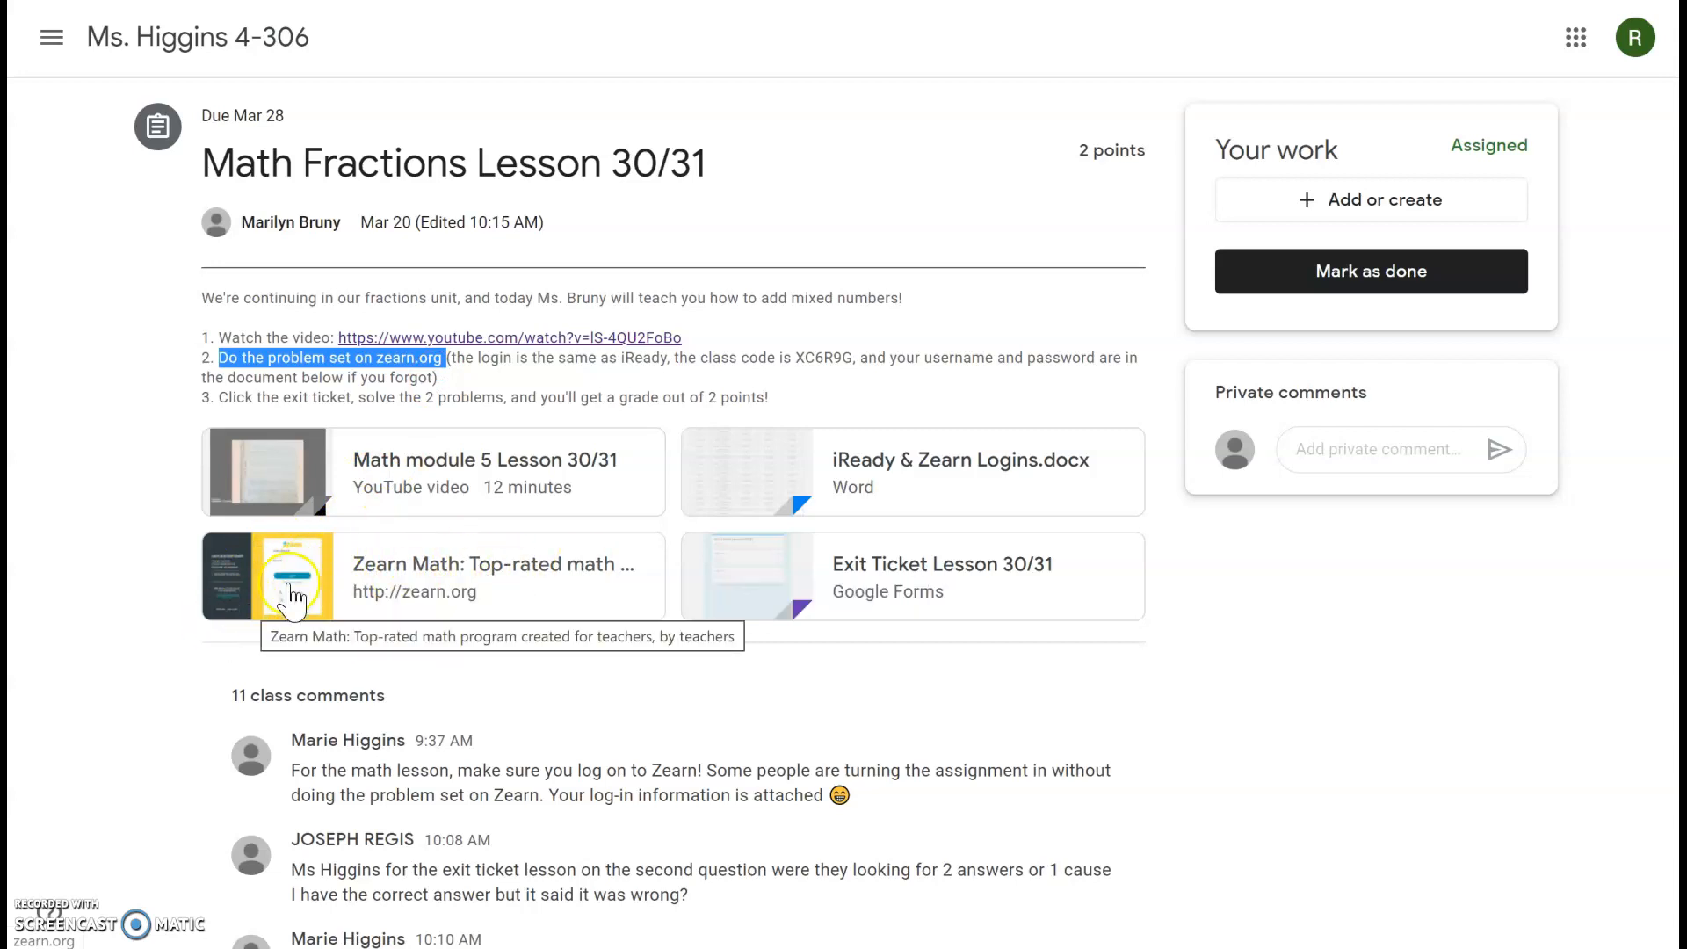
mouse_move(933, 471)
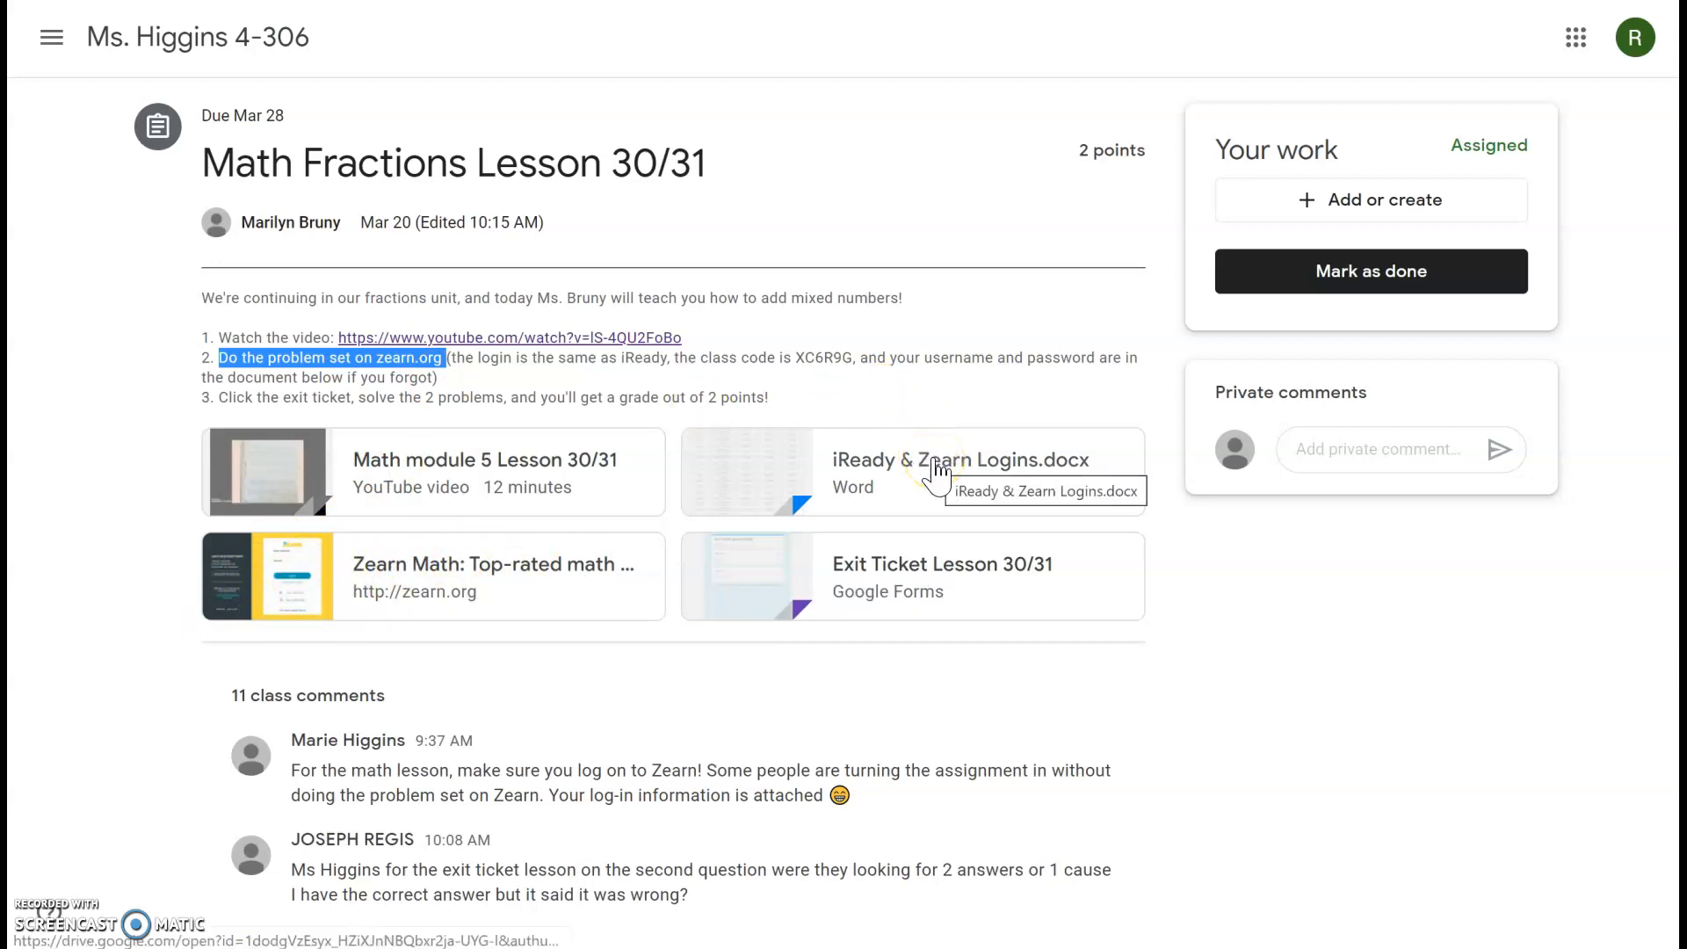
Step: Open the iReady & Zearn Logins.docx attachment from the Fractions assignment
click(912, 471)
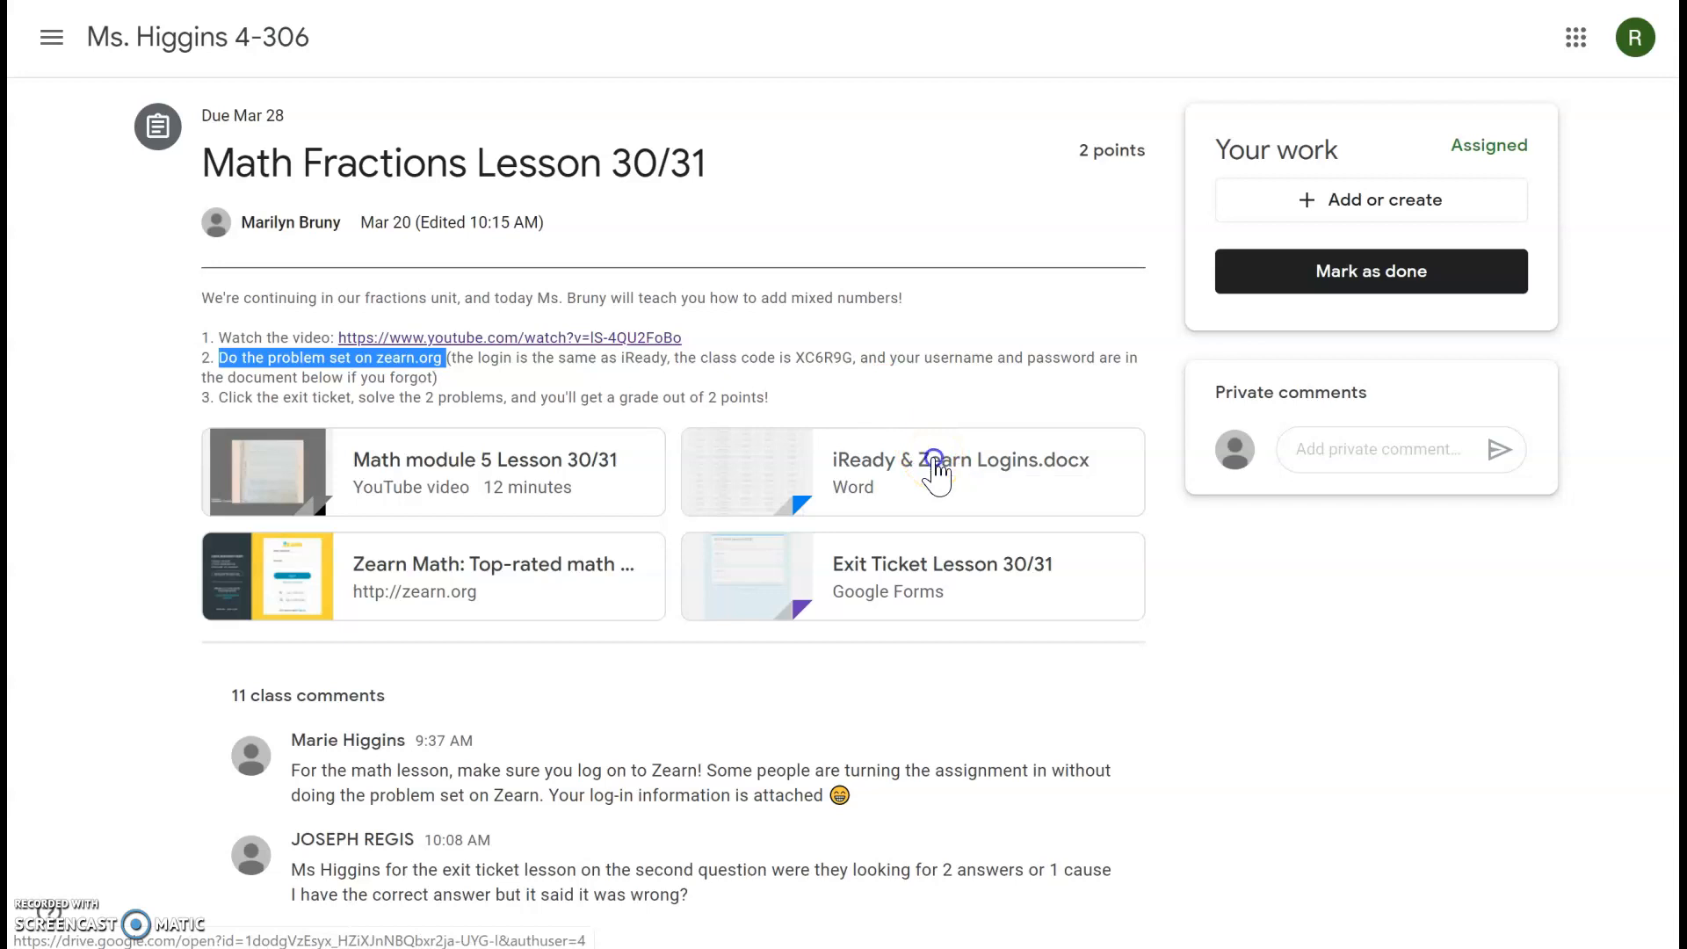
Step: Preview the Math Login Codes table, then close it back to the Fractions assignment
click(912, 471)
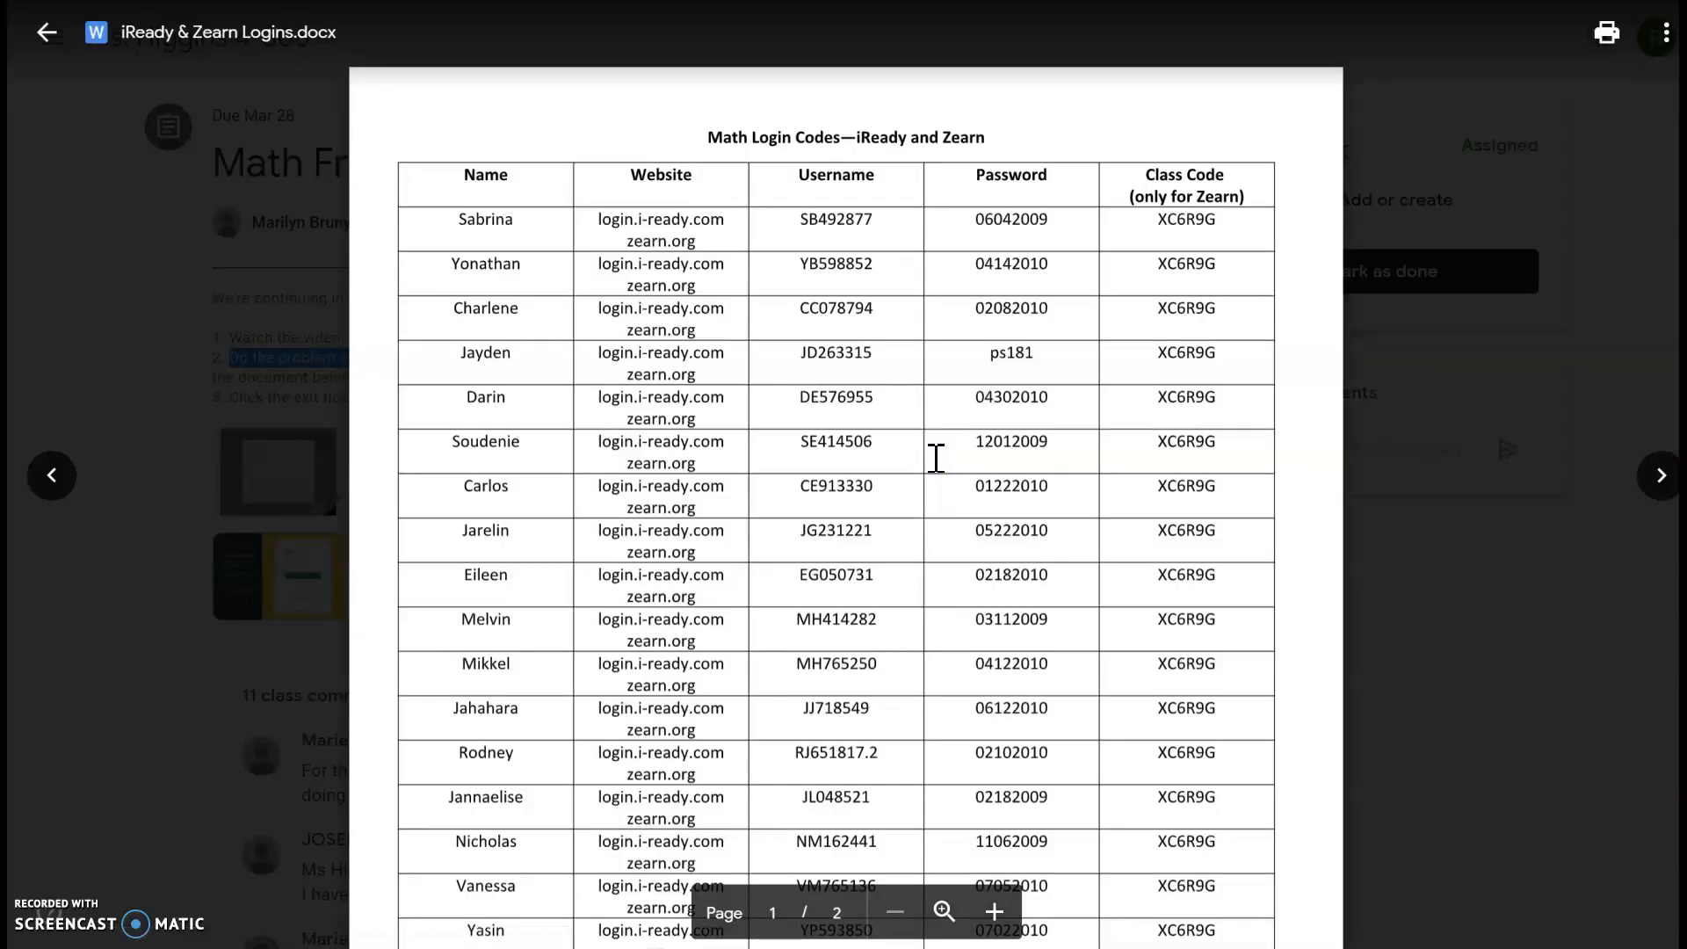
mouse_move(1060, 247)
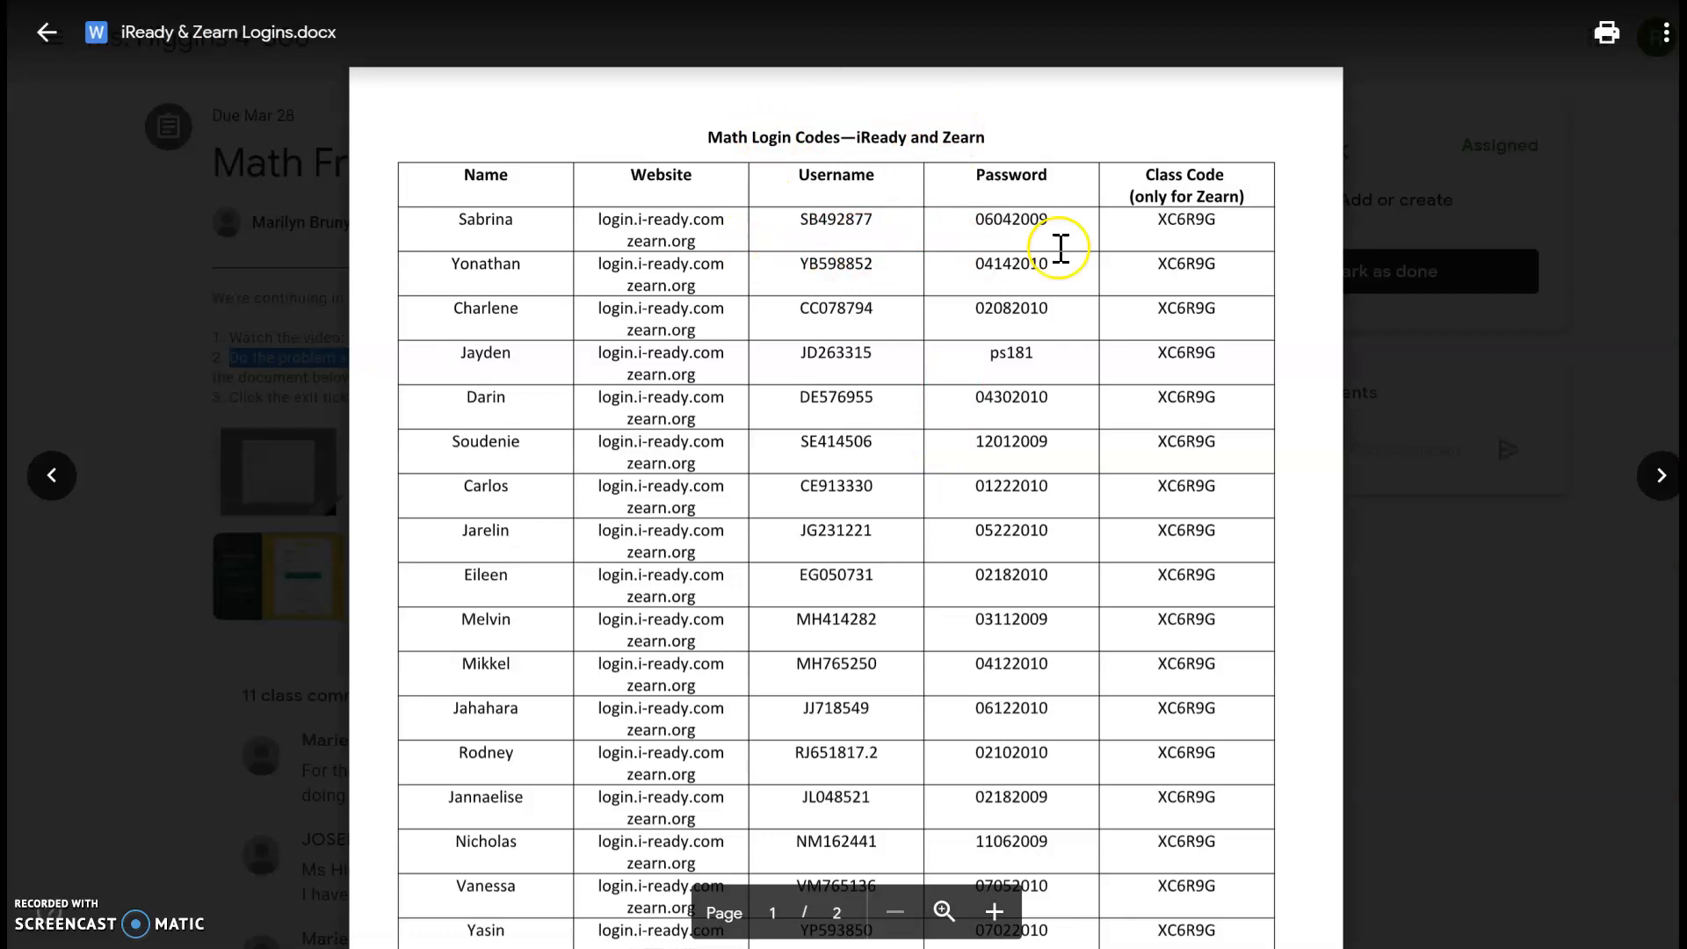
mouse_move(980, 122)
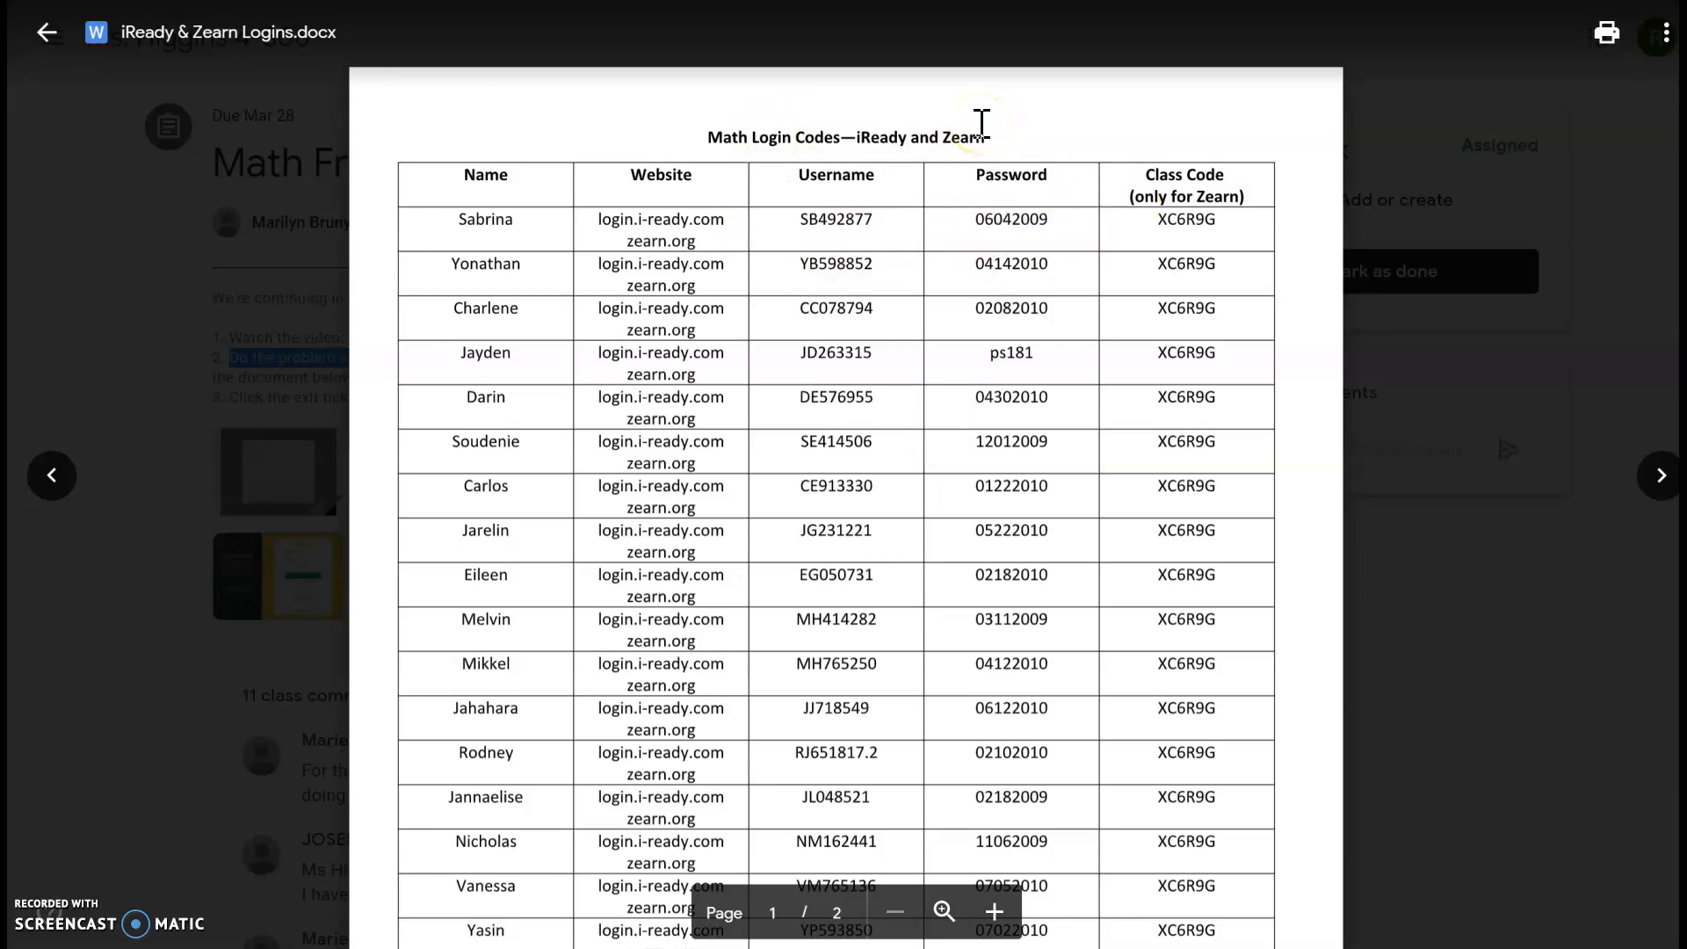
mouse_move(1218, 155)
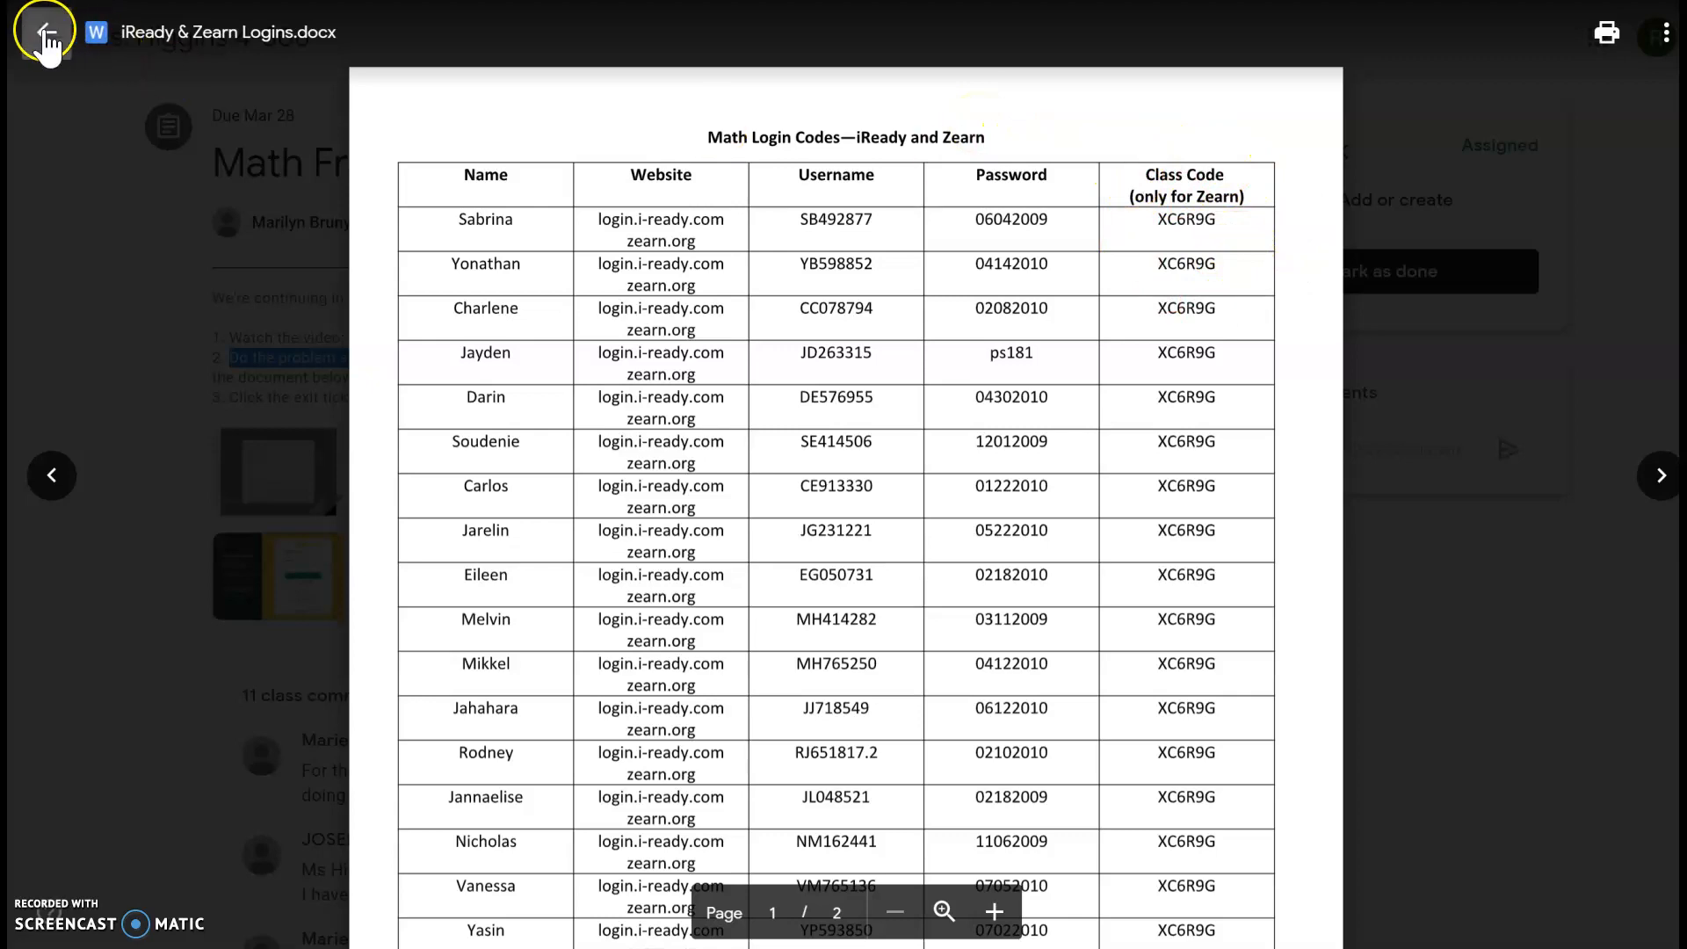
click(46, 31)
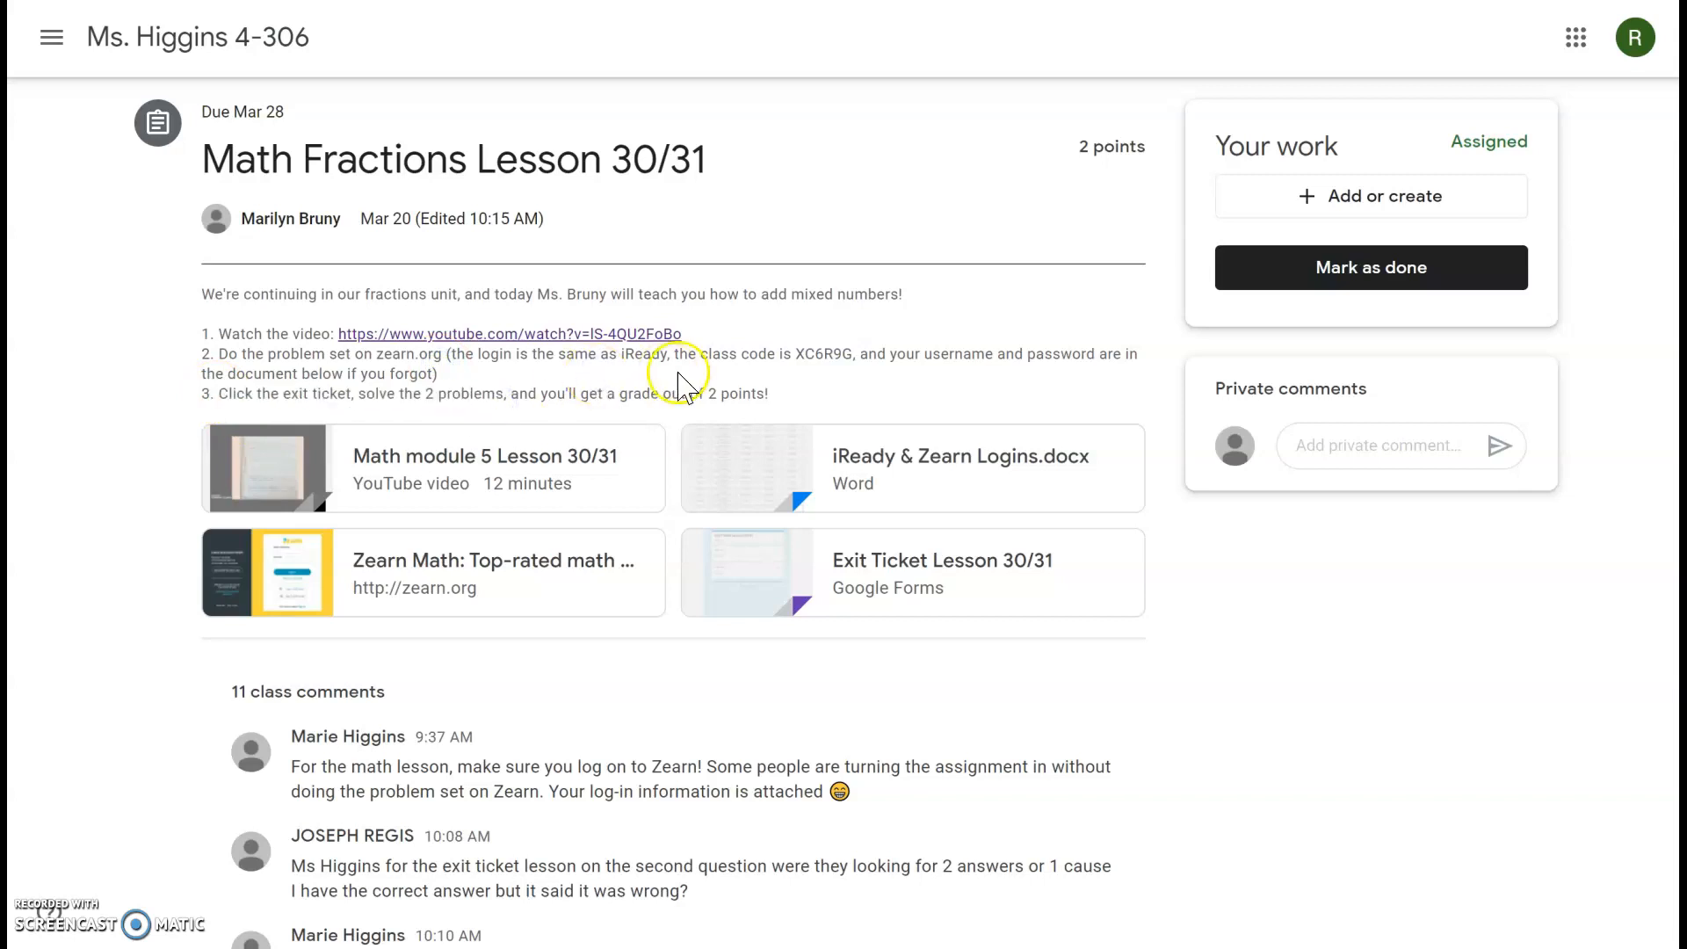
click(942, 559)
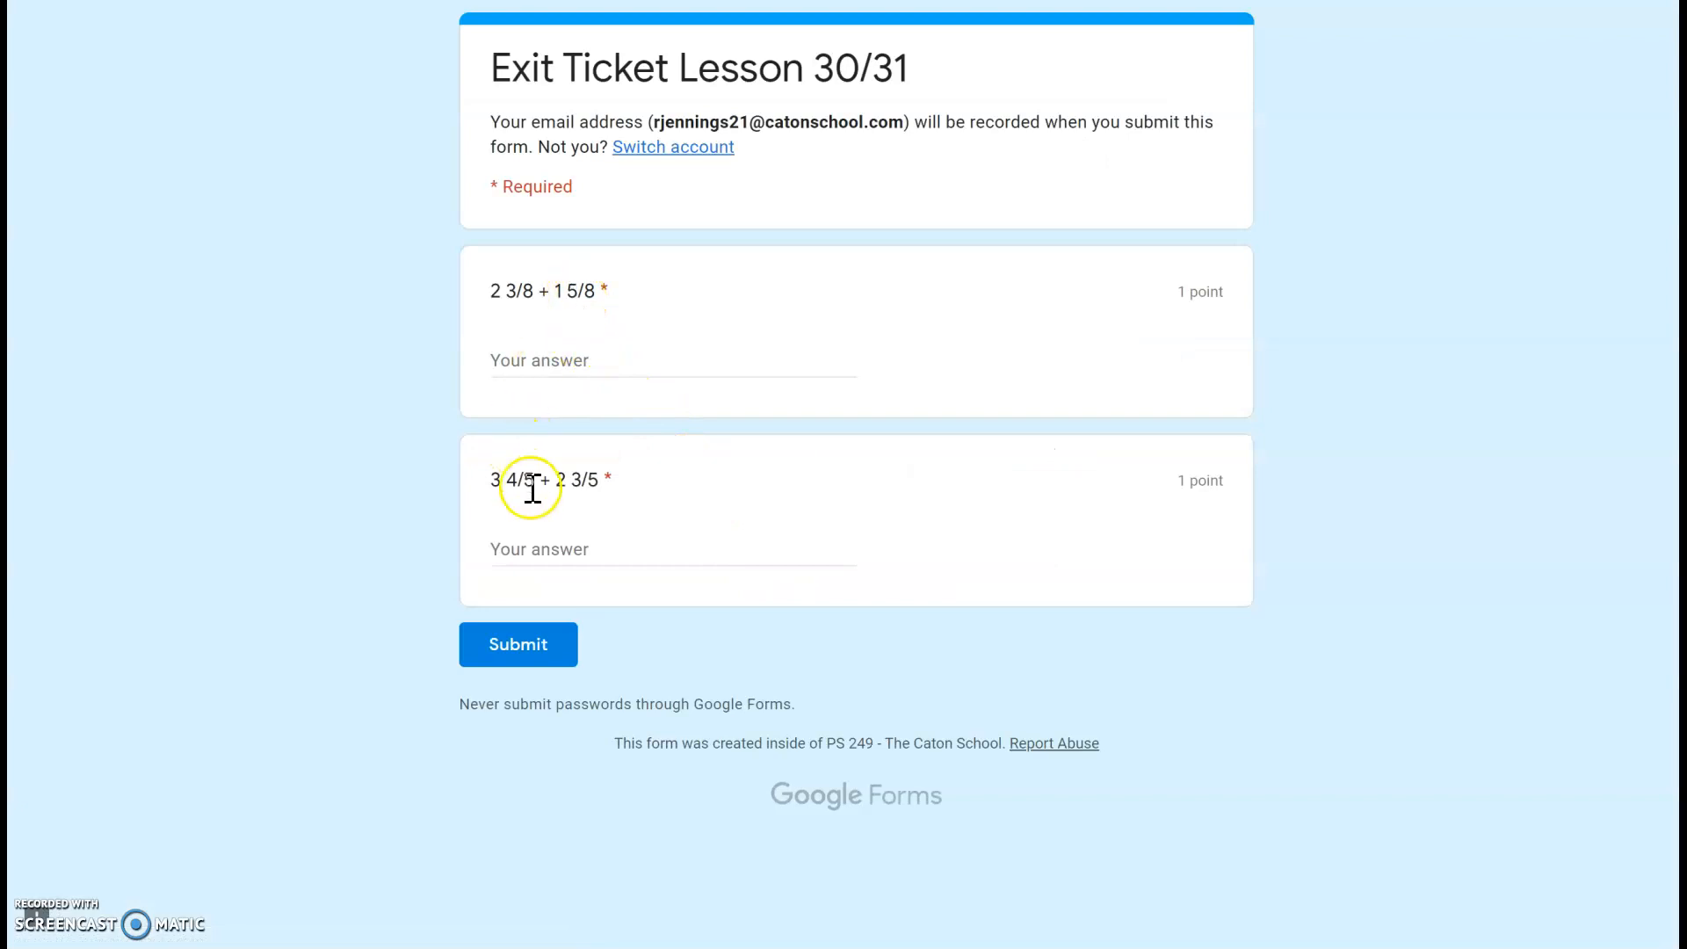
click(581, 360)
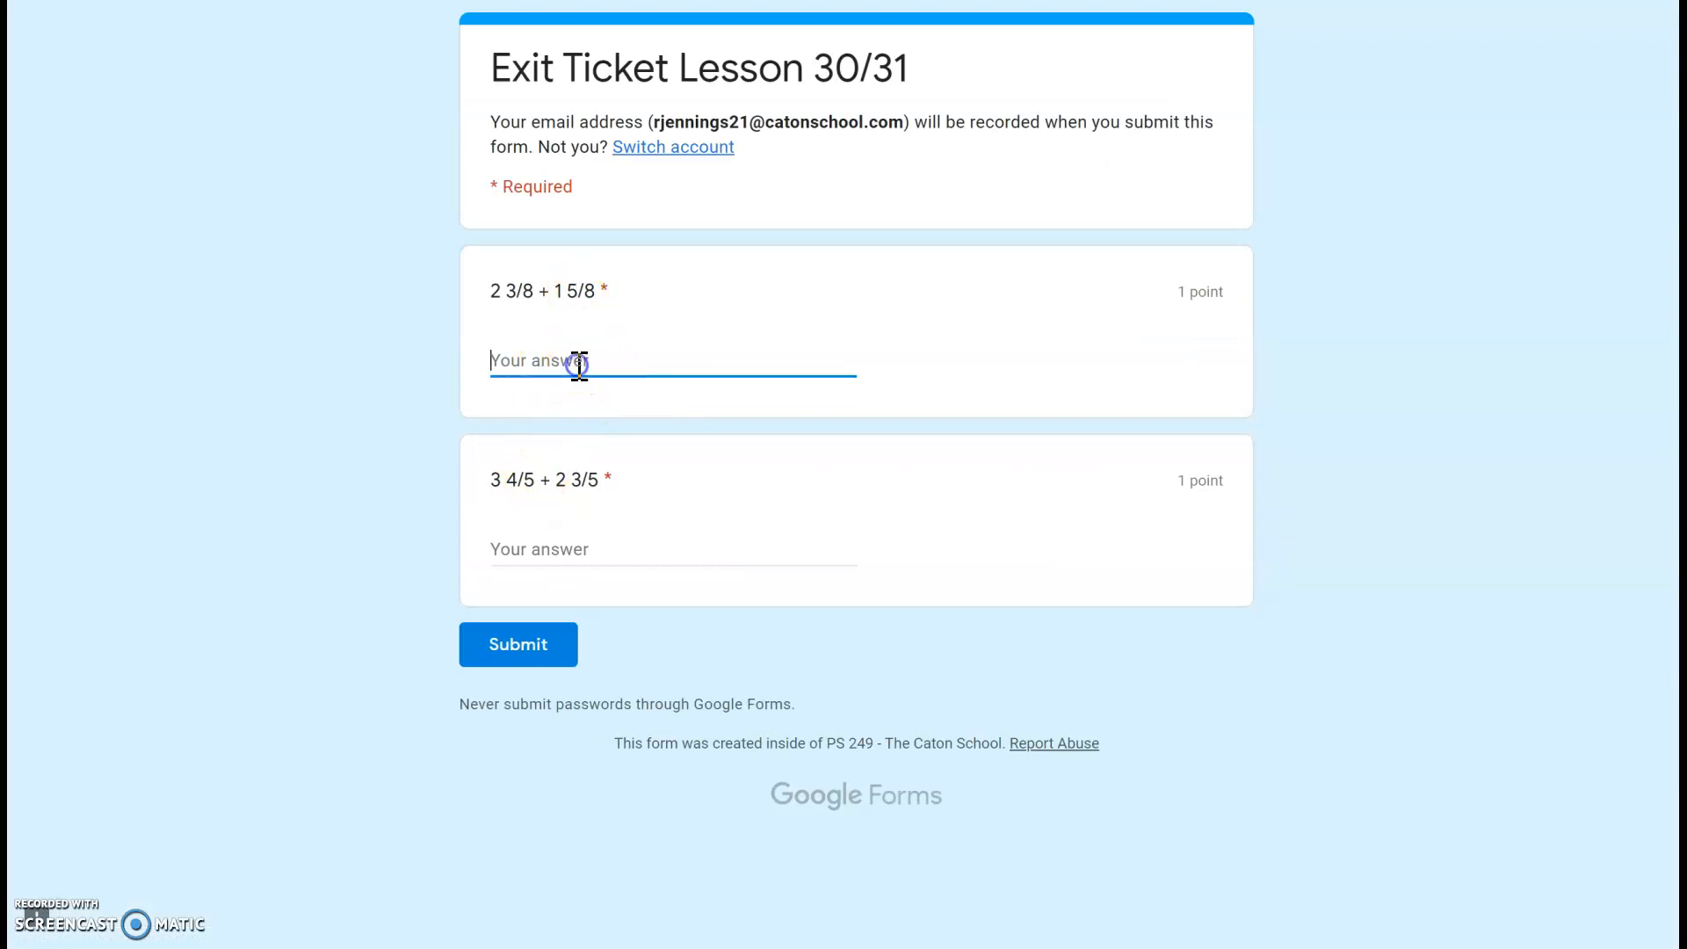
mouse_move(471, 812)
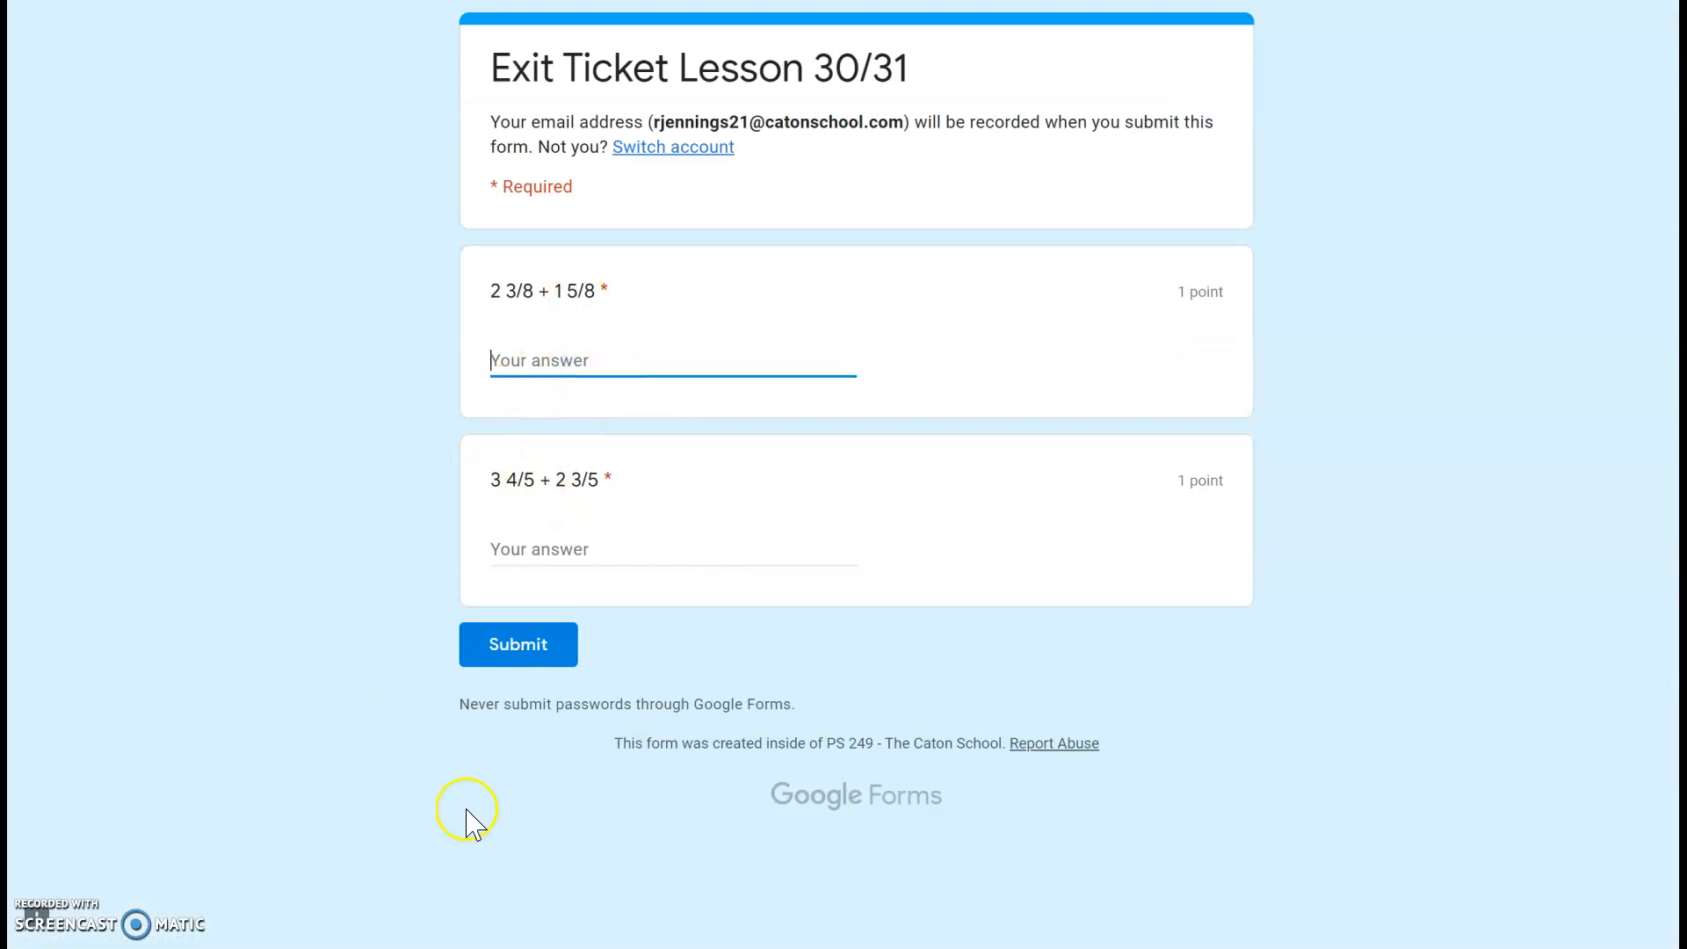
mouse_move(632, 515)
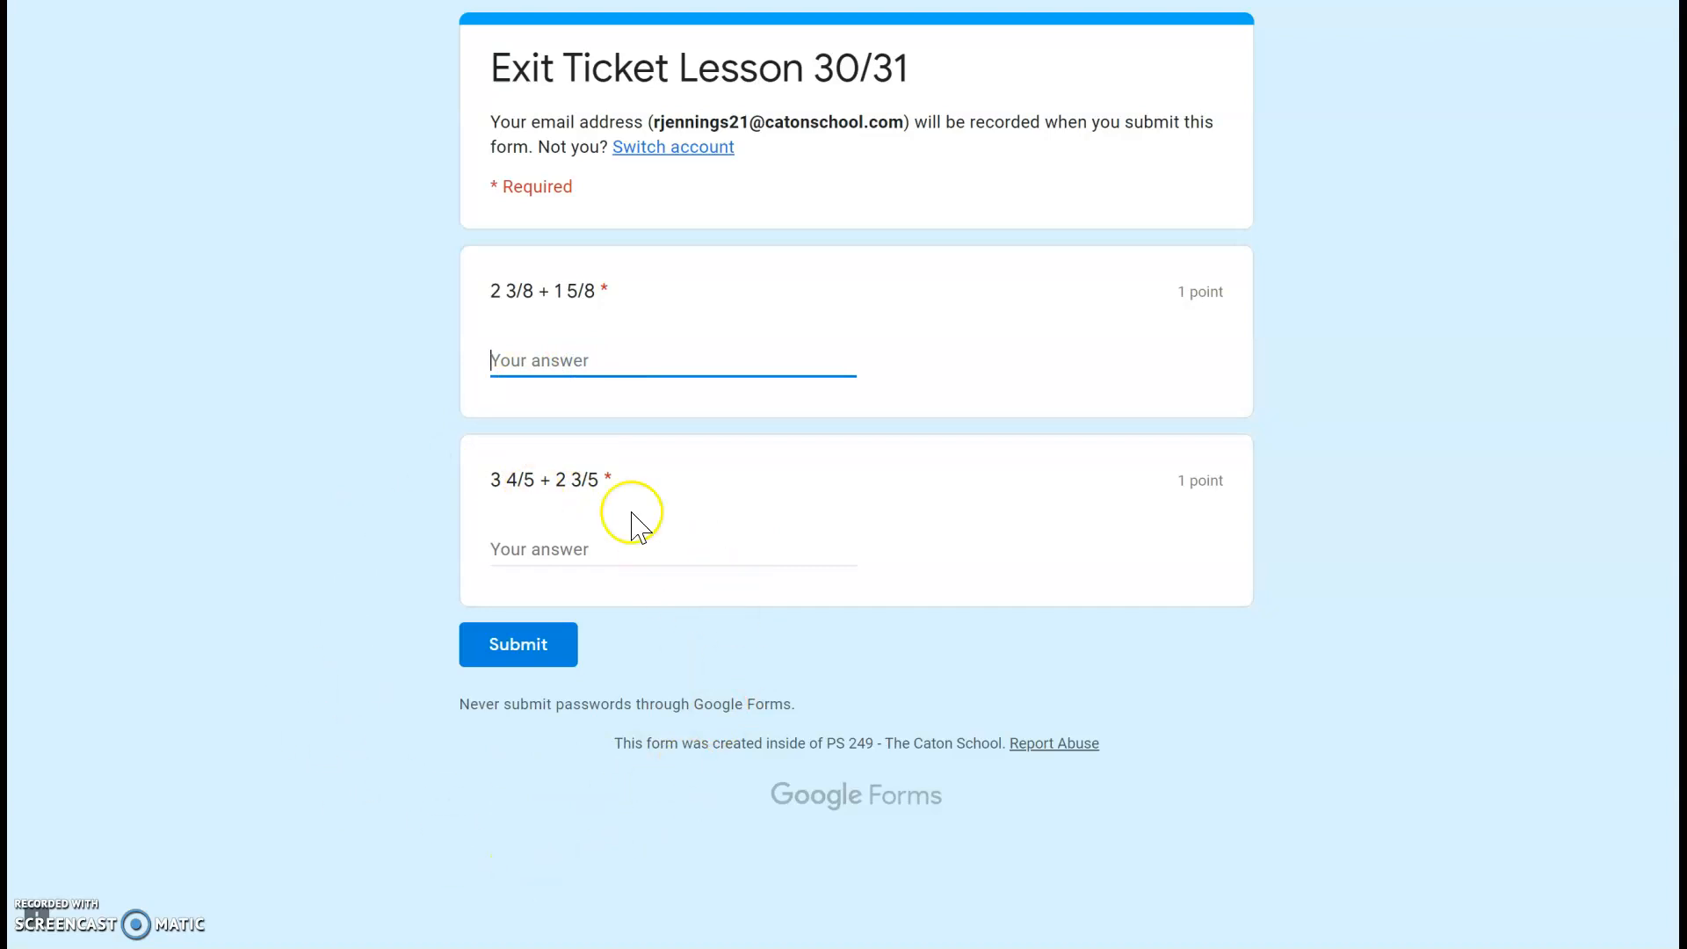
mouse_move(406, 295)
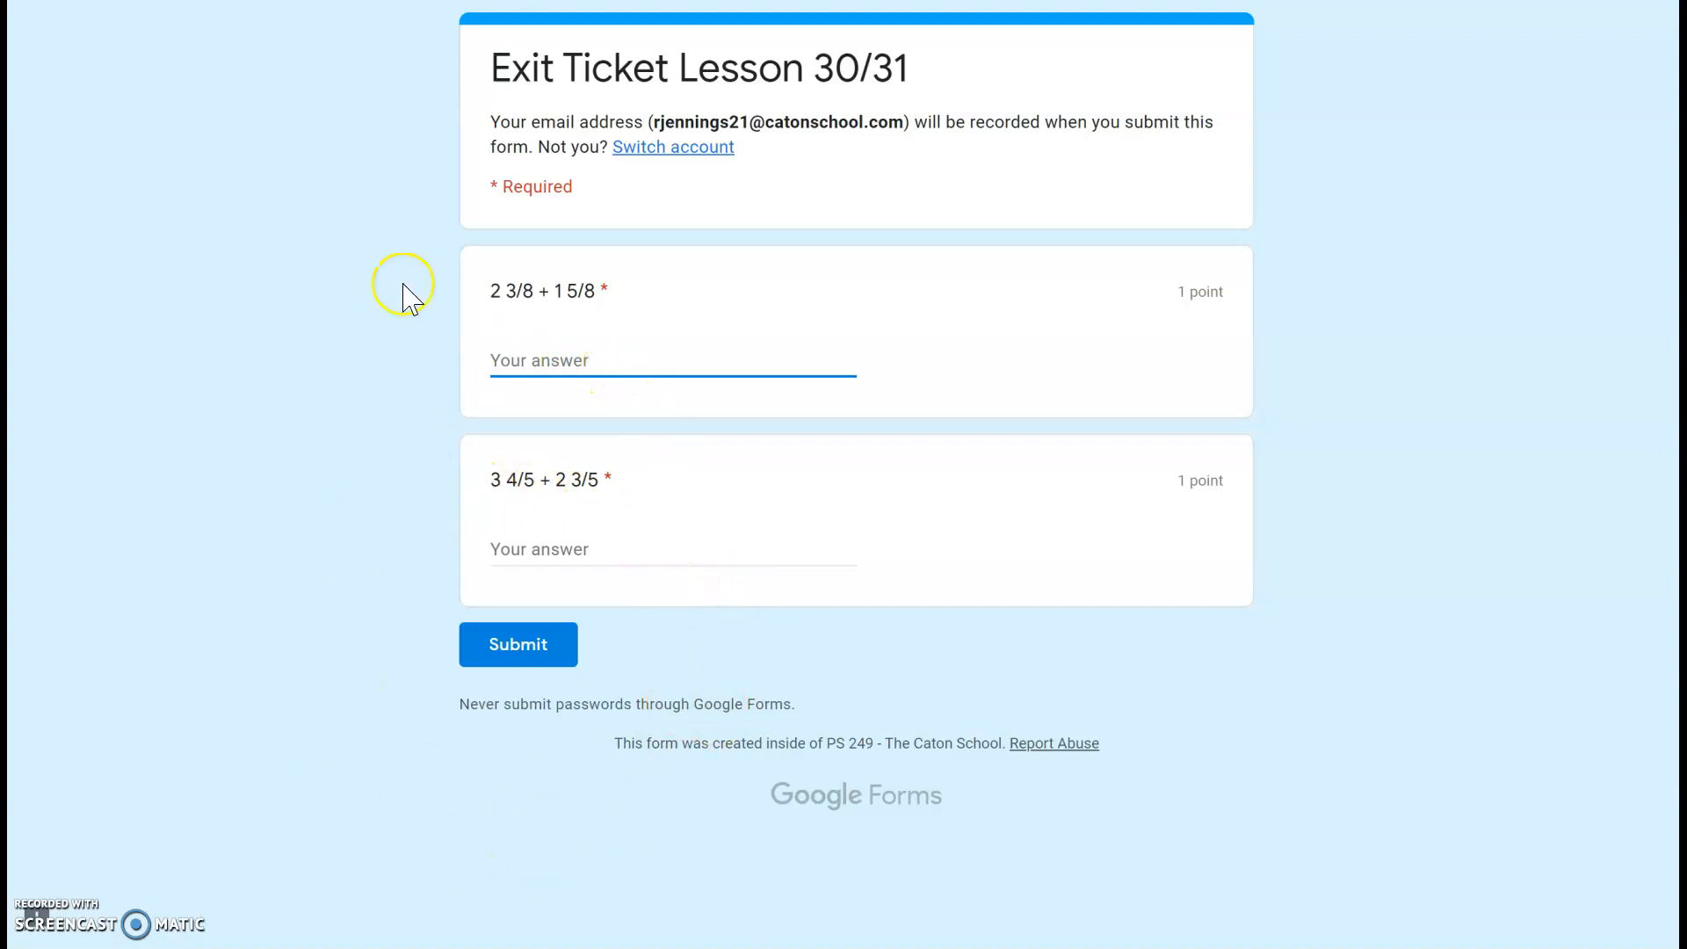
mouse_move(493, 533)
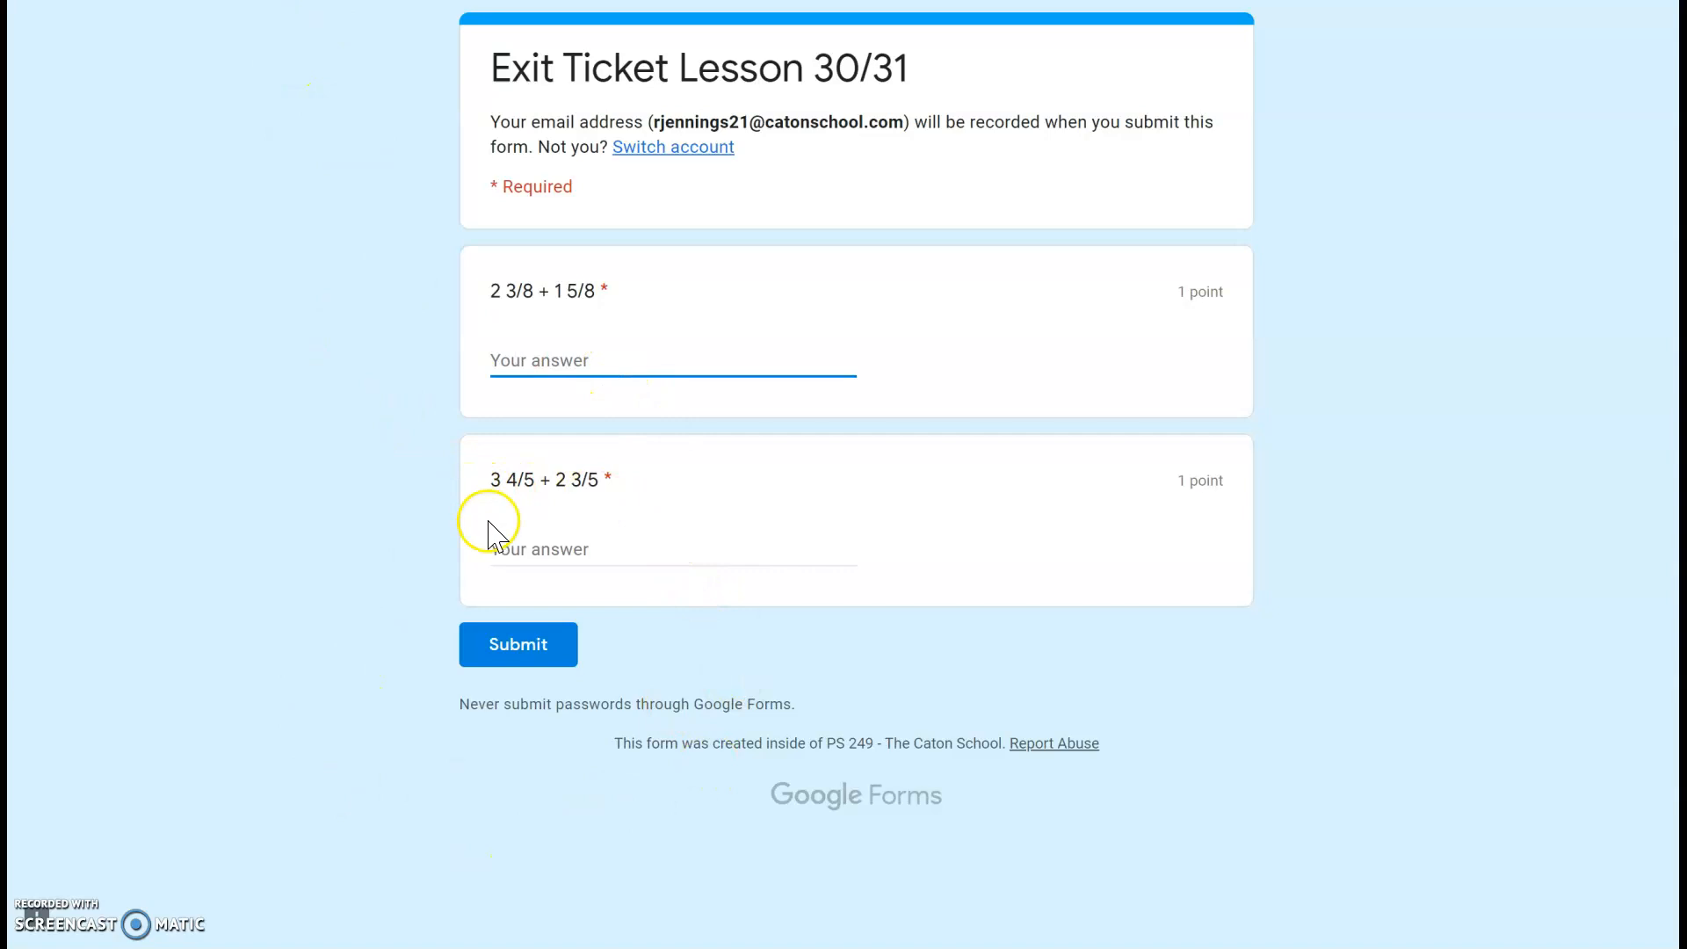
mouse_move(600, 655)
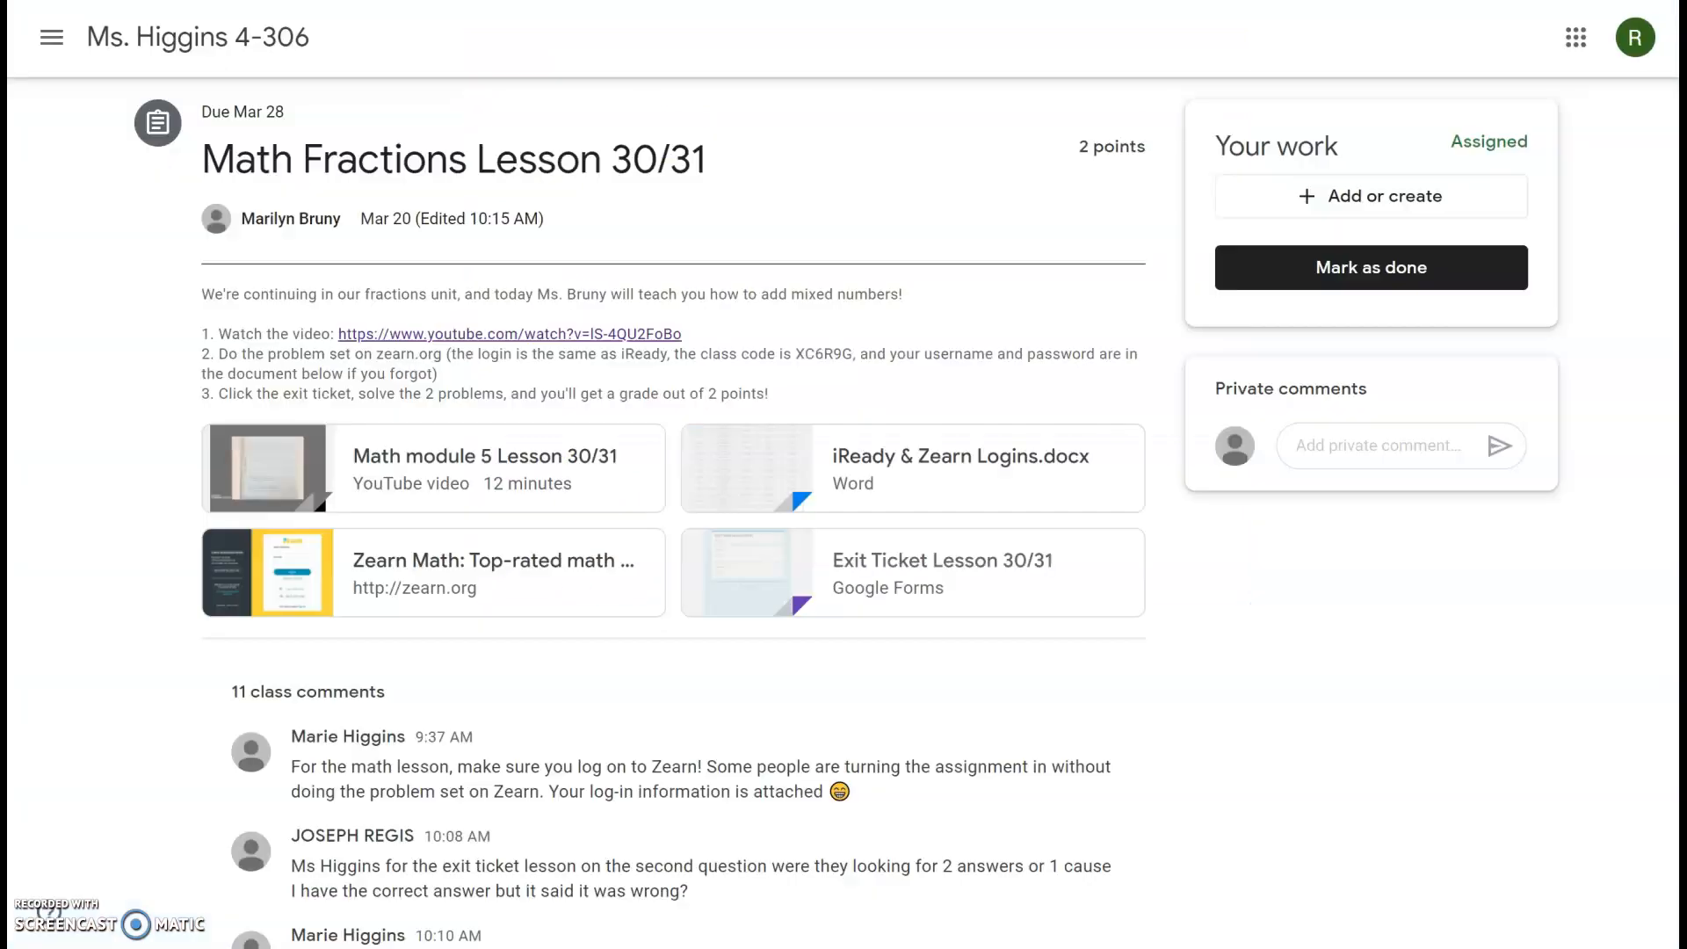
mouse_move(873, 260)
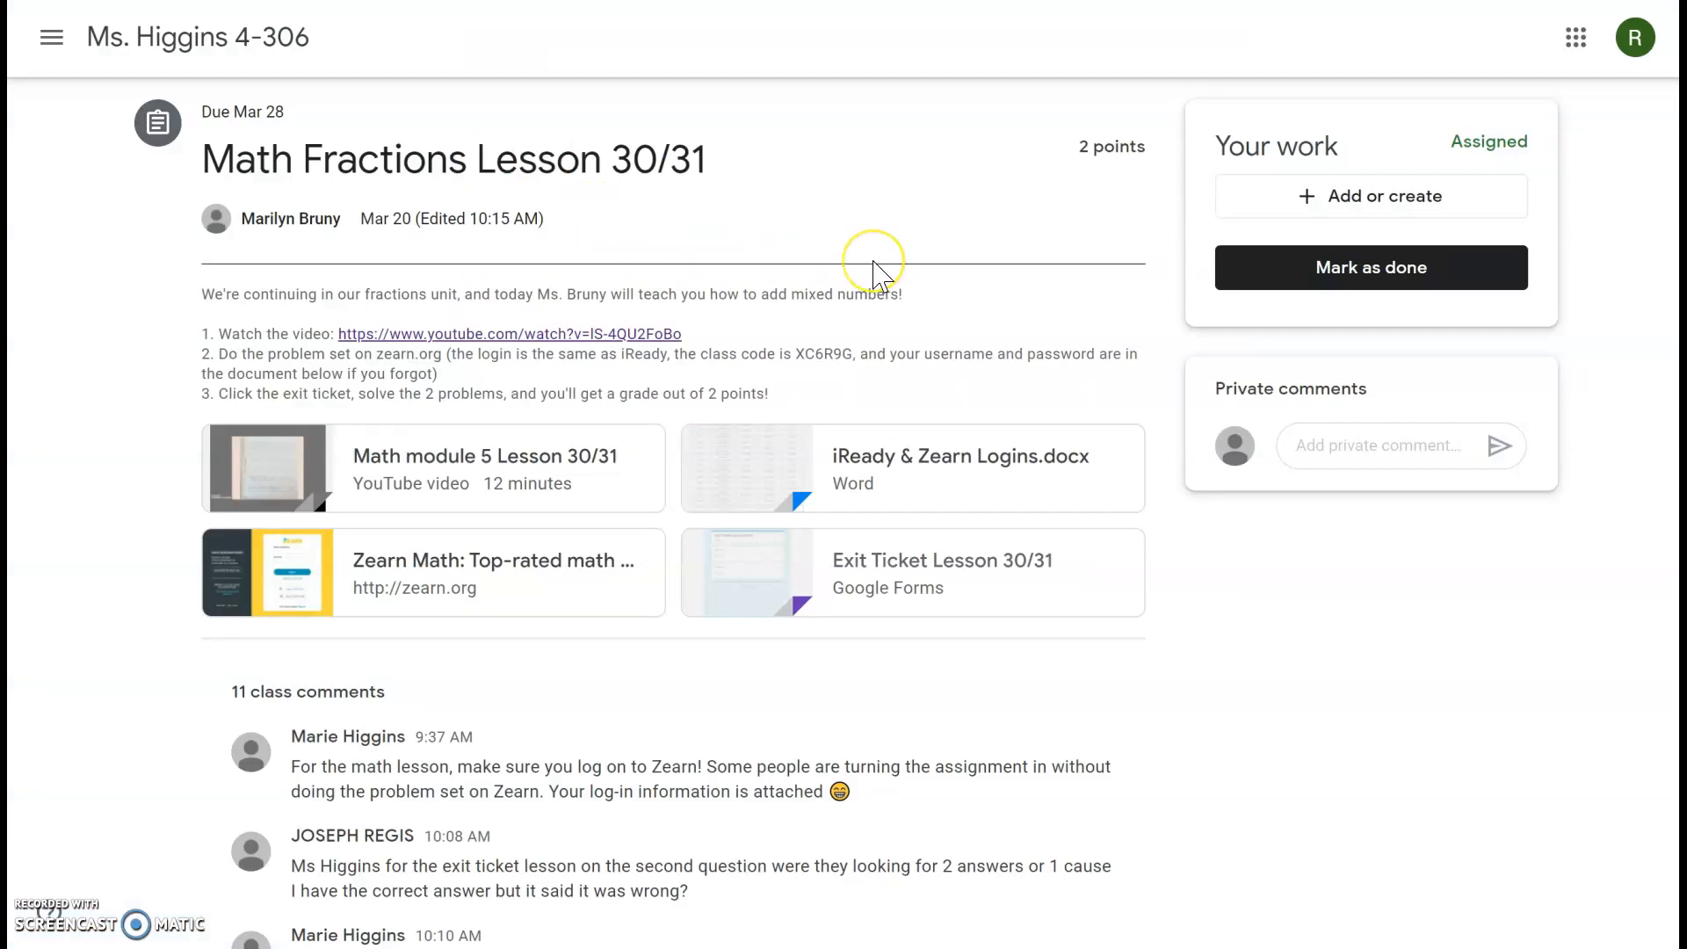
mouse_move(1189, 294)
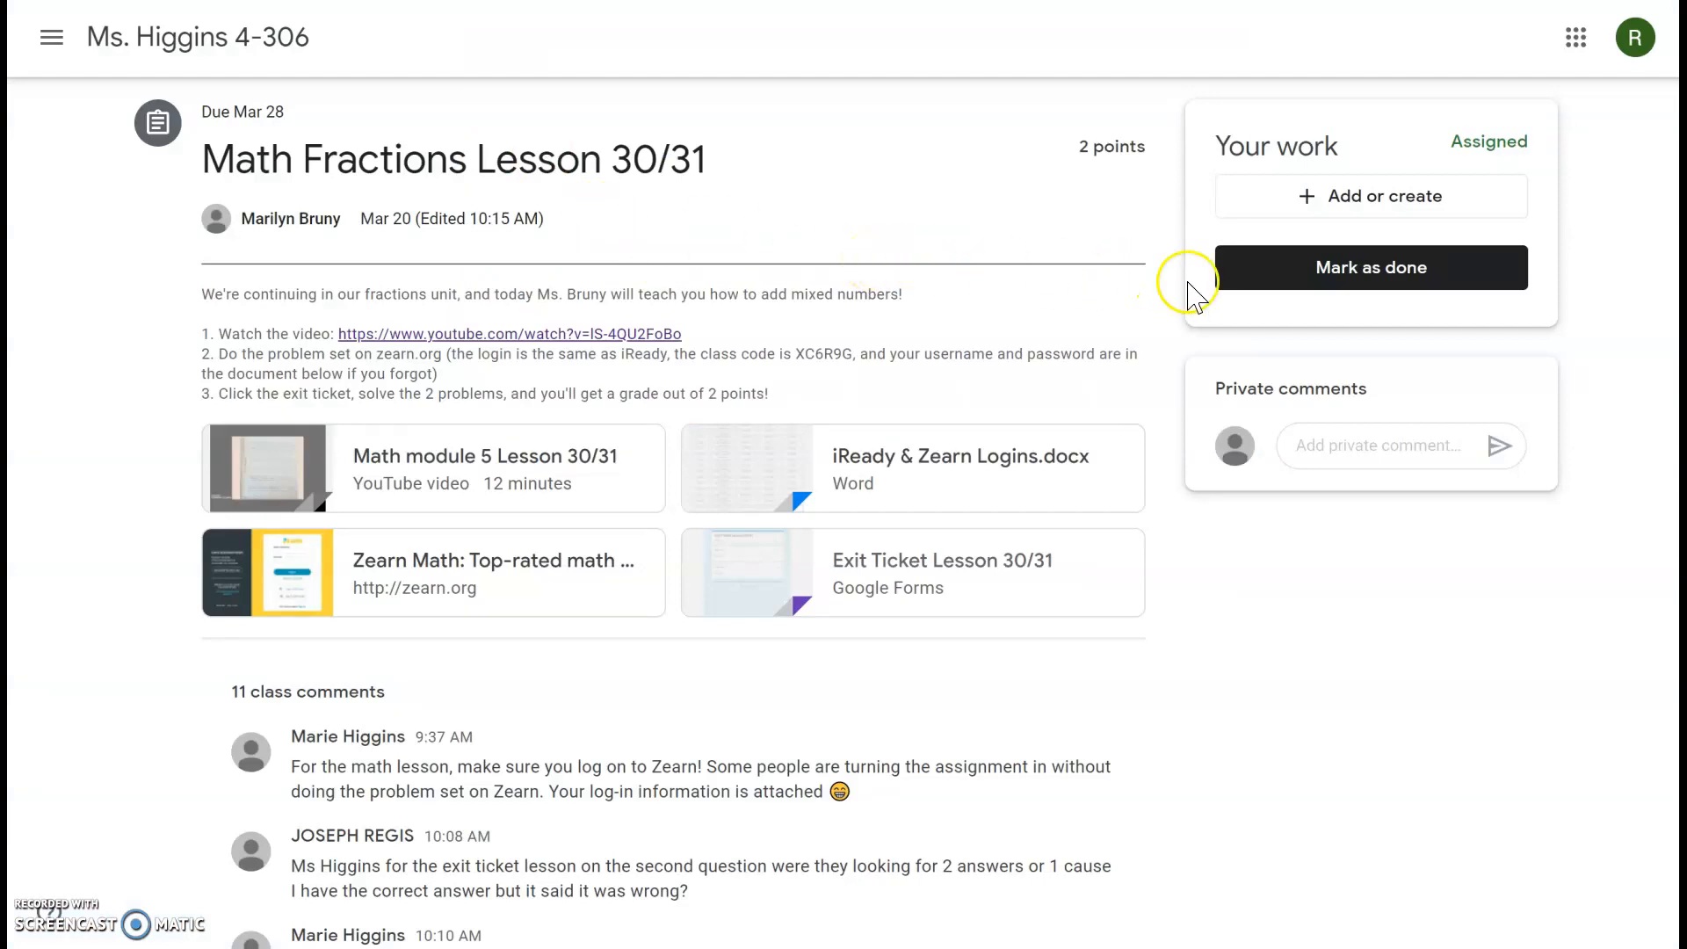
mouse_move(1044, 329)
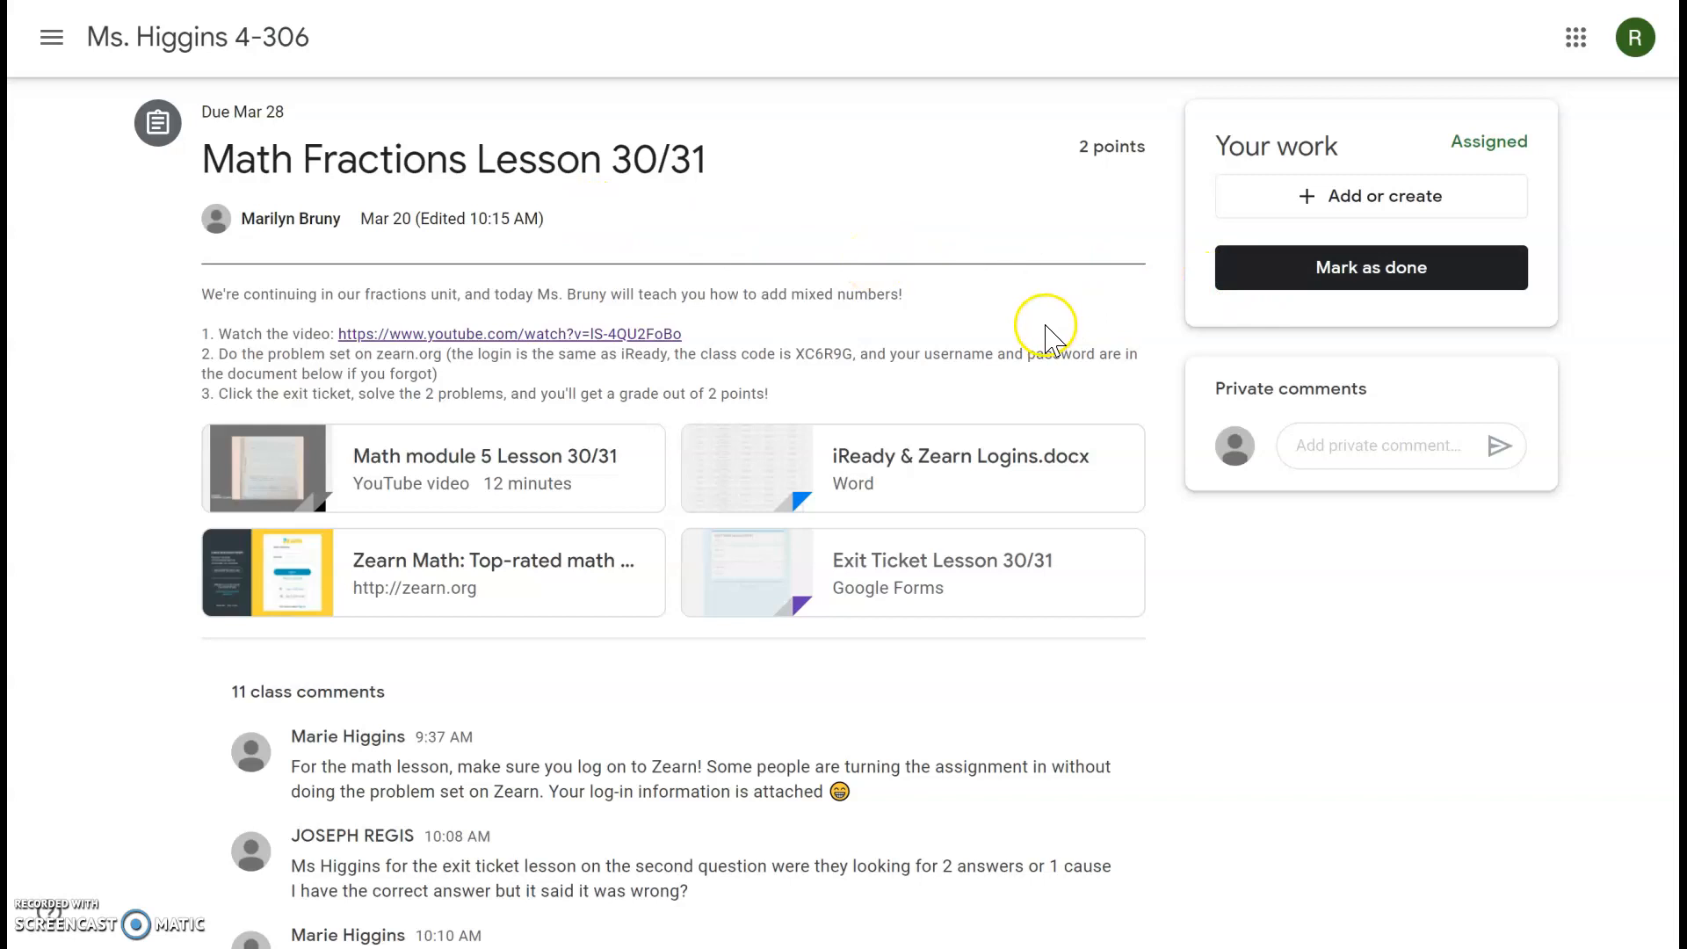
mouse_move(457, 554)
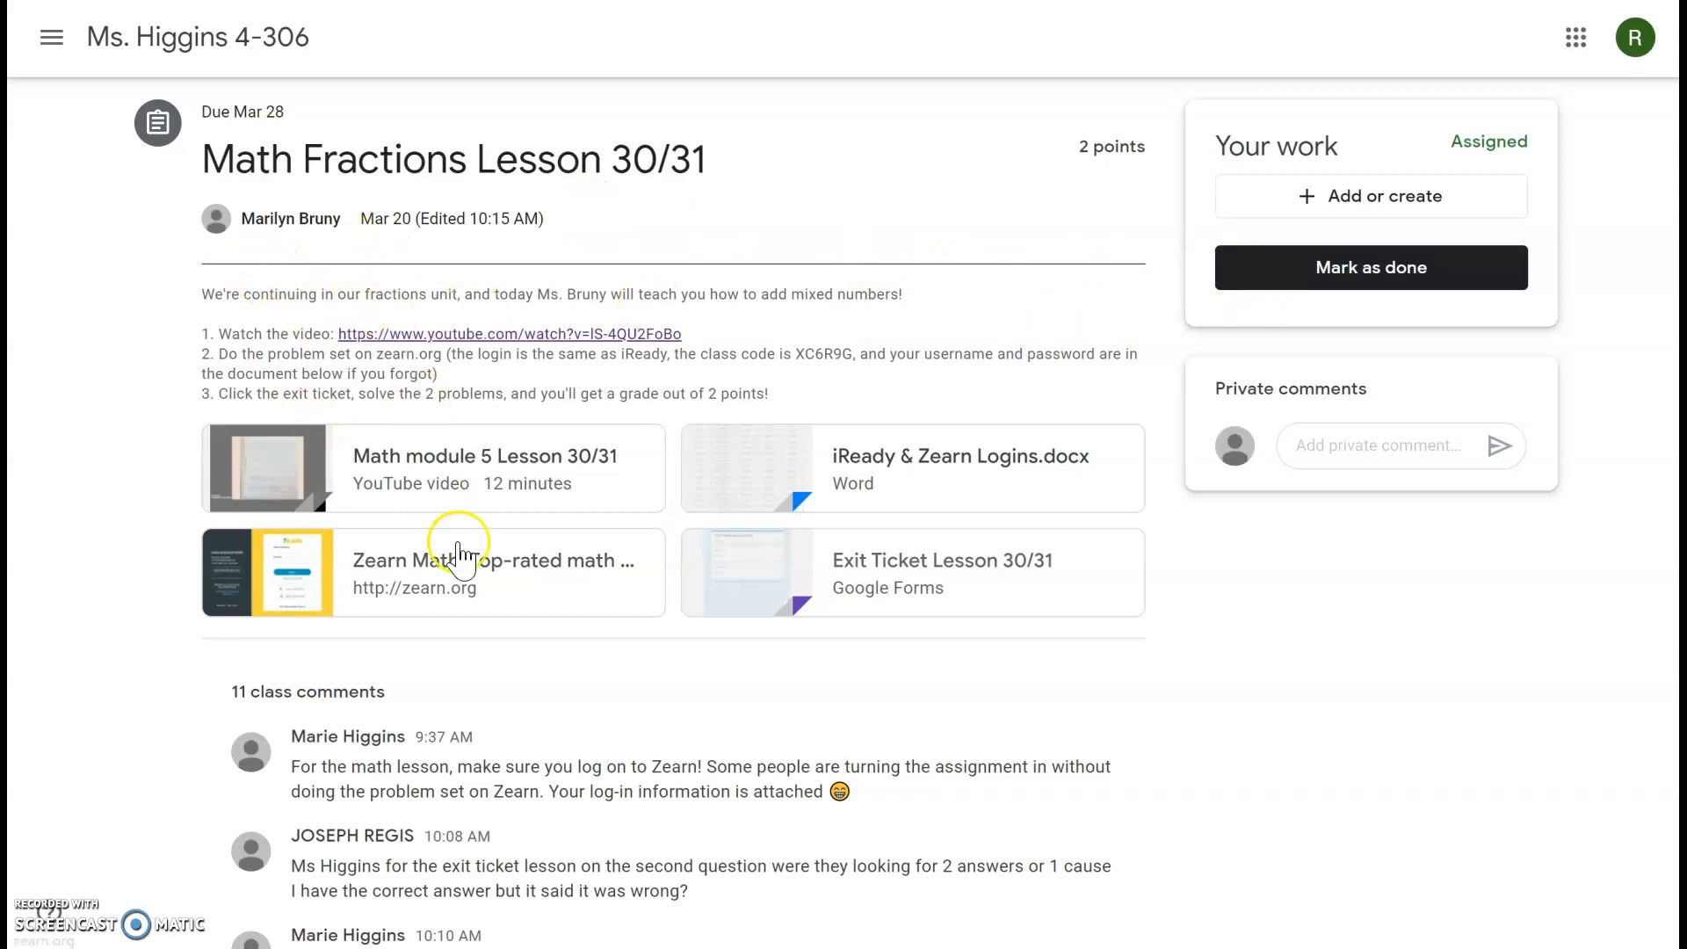
Step: Return from the math assignment to the class Stream of announcements
click(708, 35)
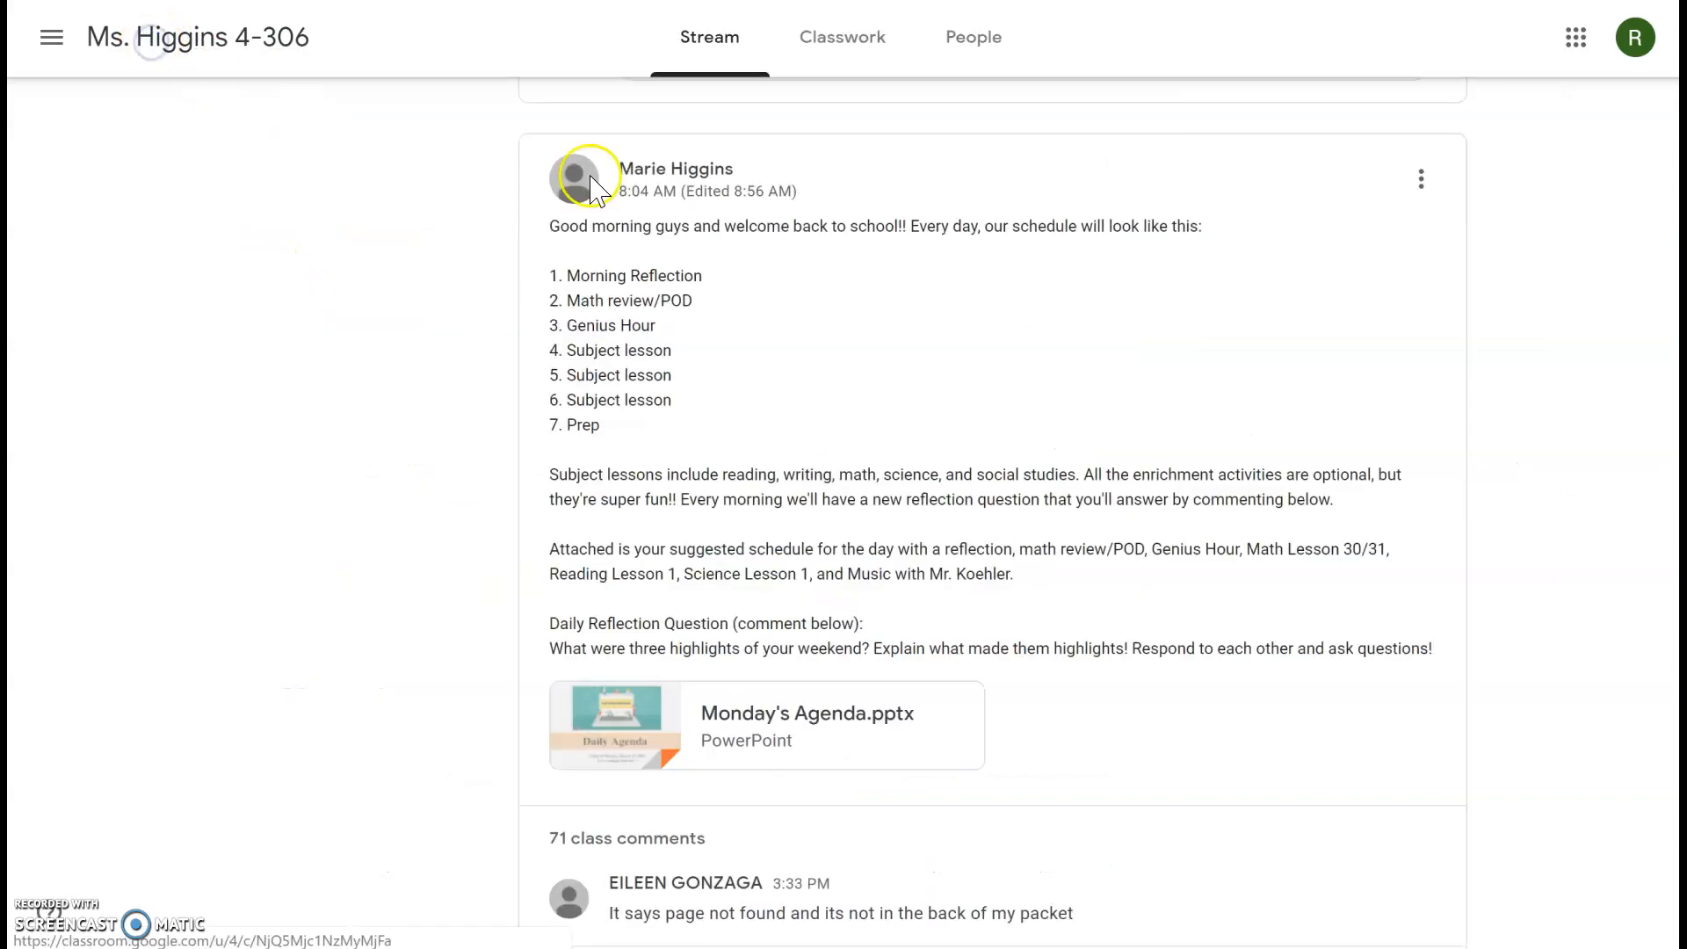
Step: From Classwork, open the full Reading Week 1 Lesson 1 assignment page
click(841, 37)
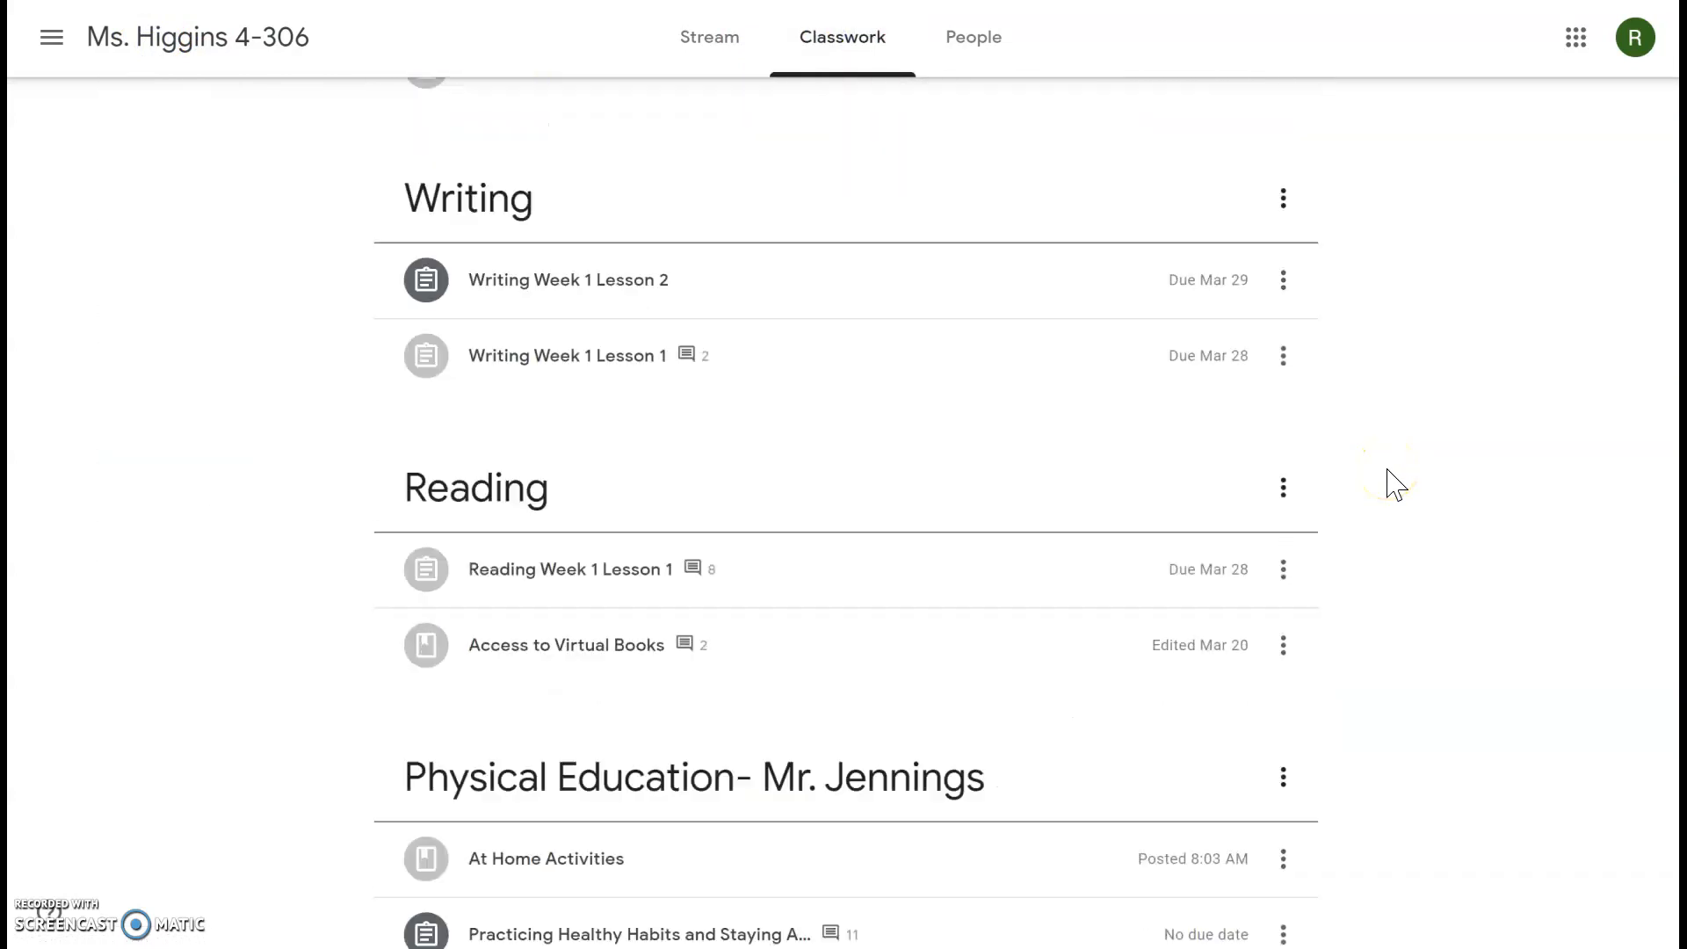
click(570, 569)
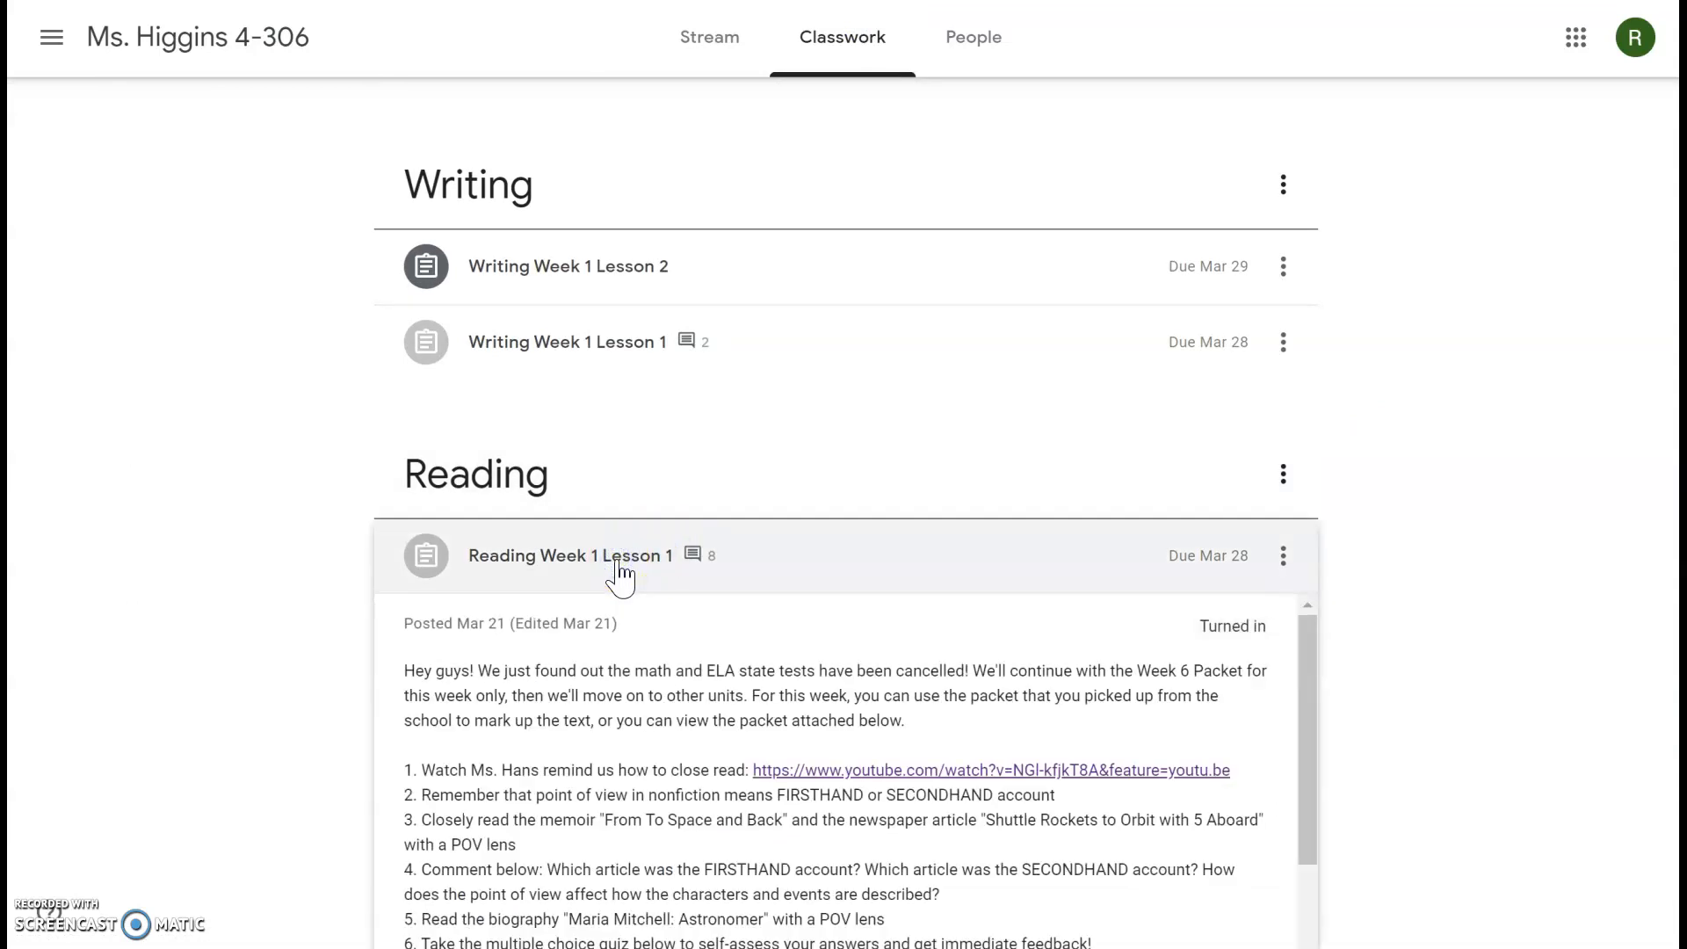
scroll(down, 3)
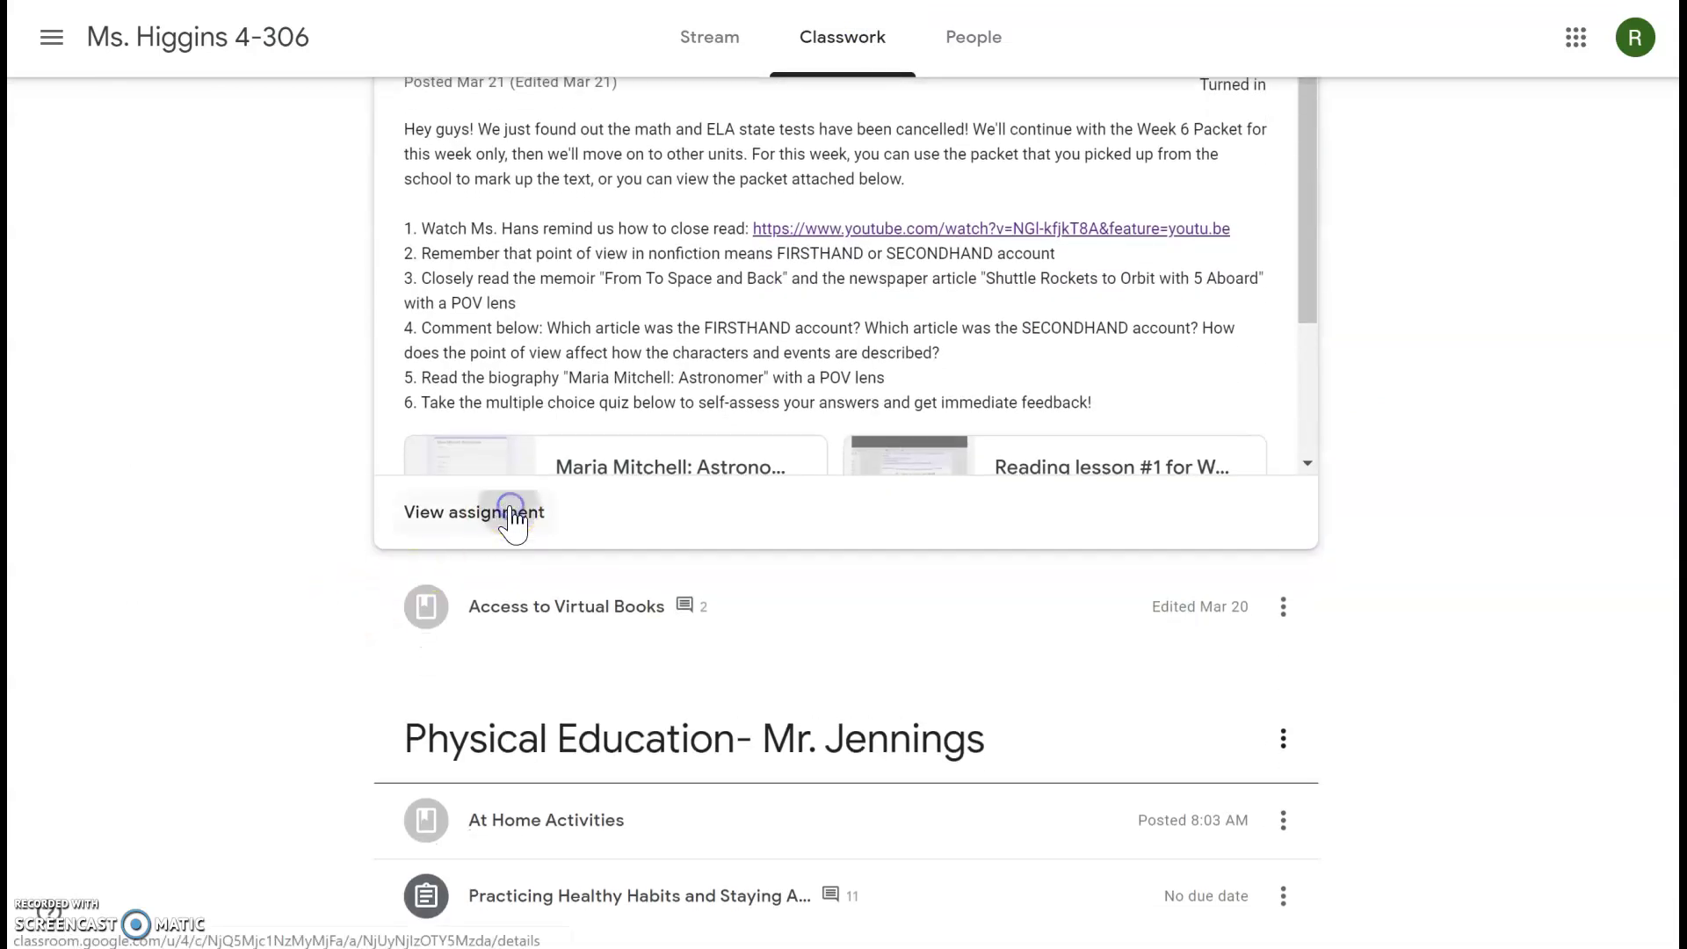
click(475, 512)
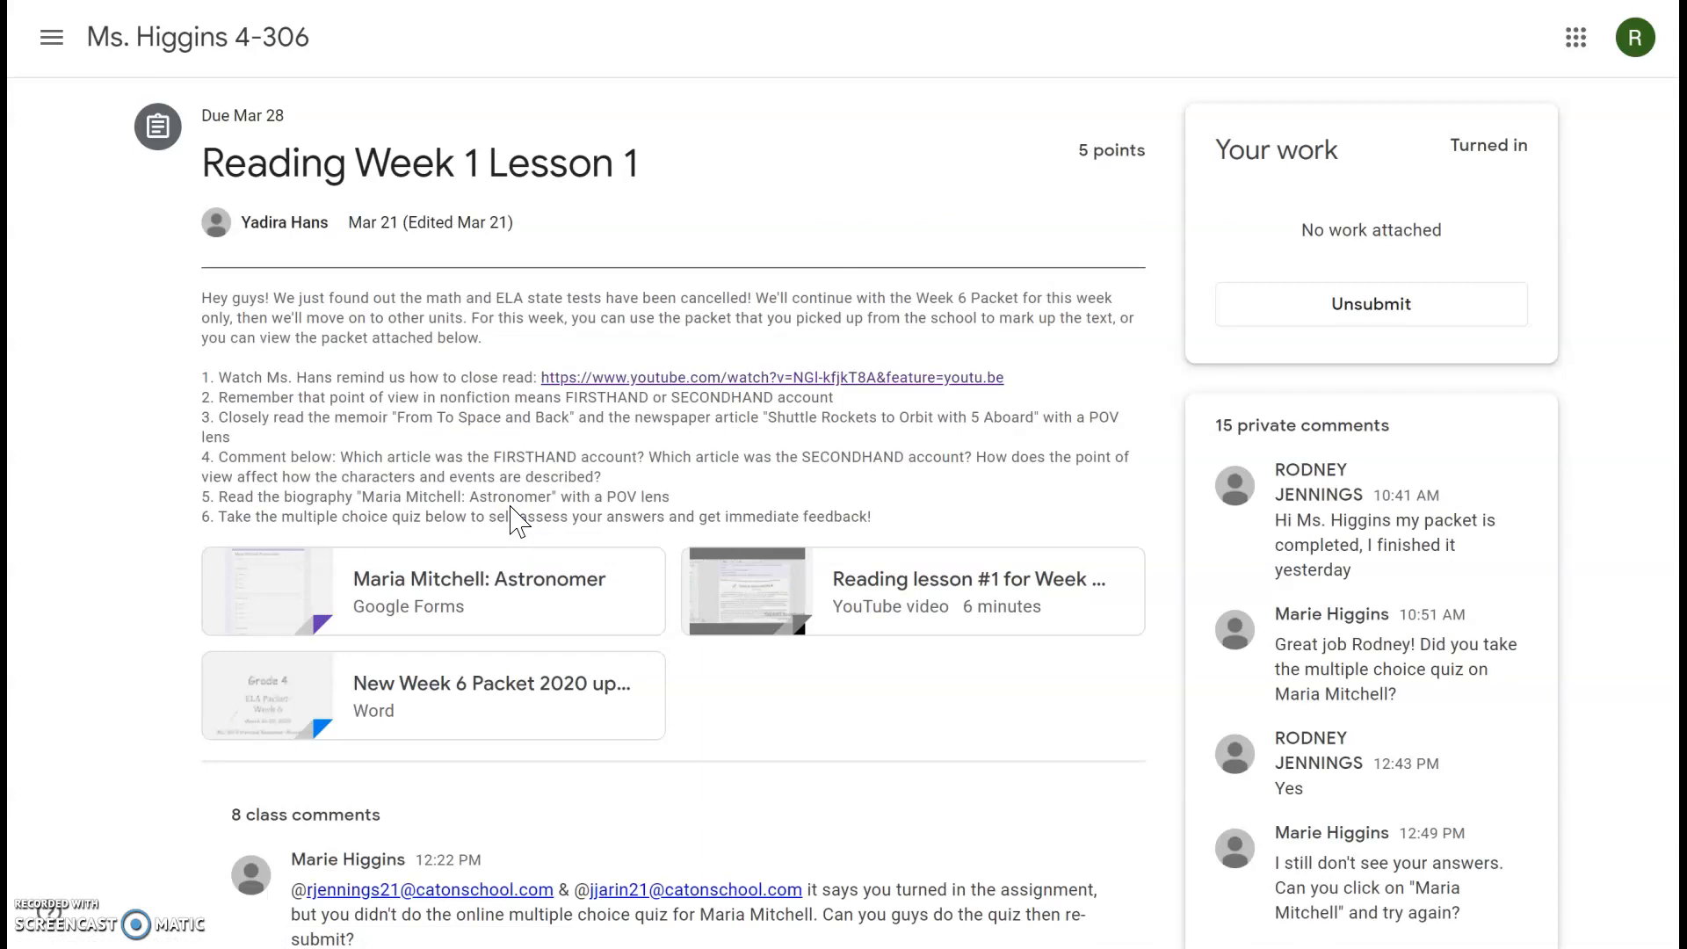
mouse_move(288, 376)
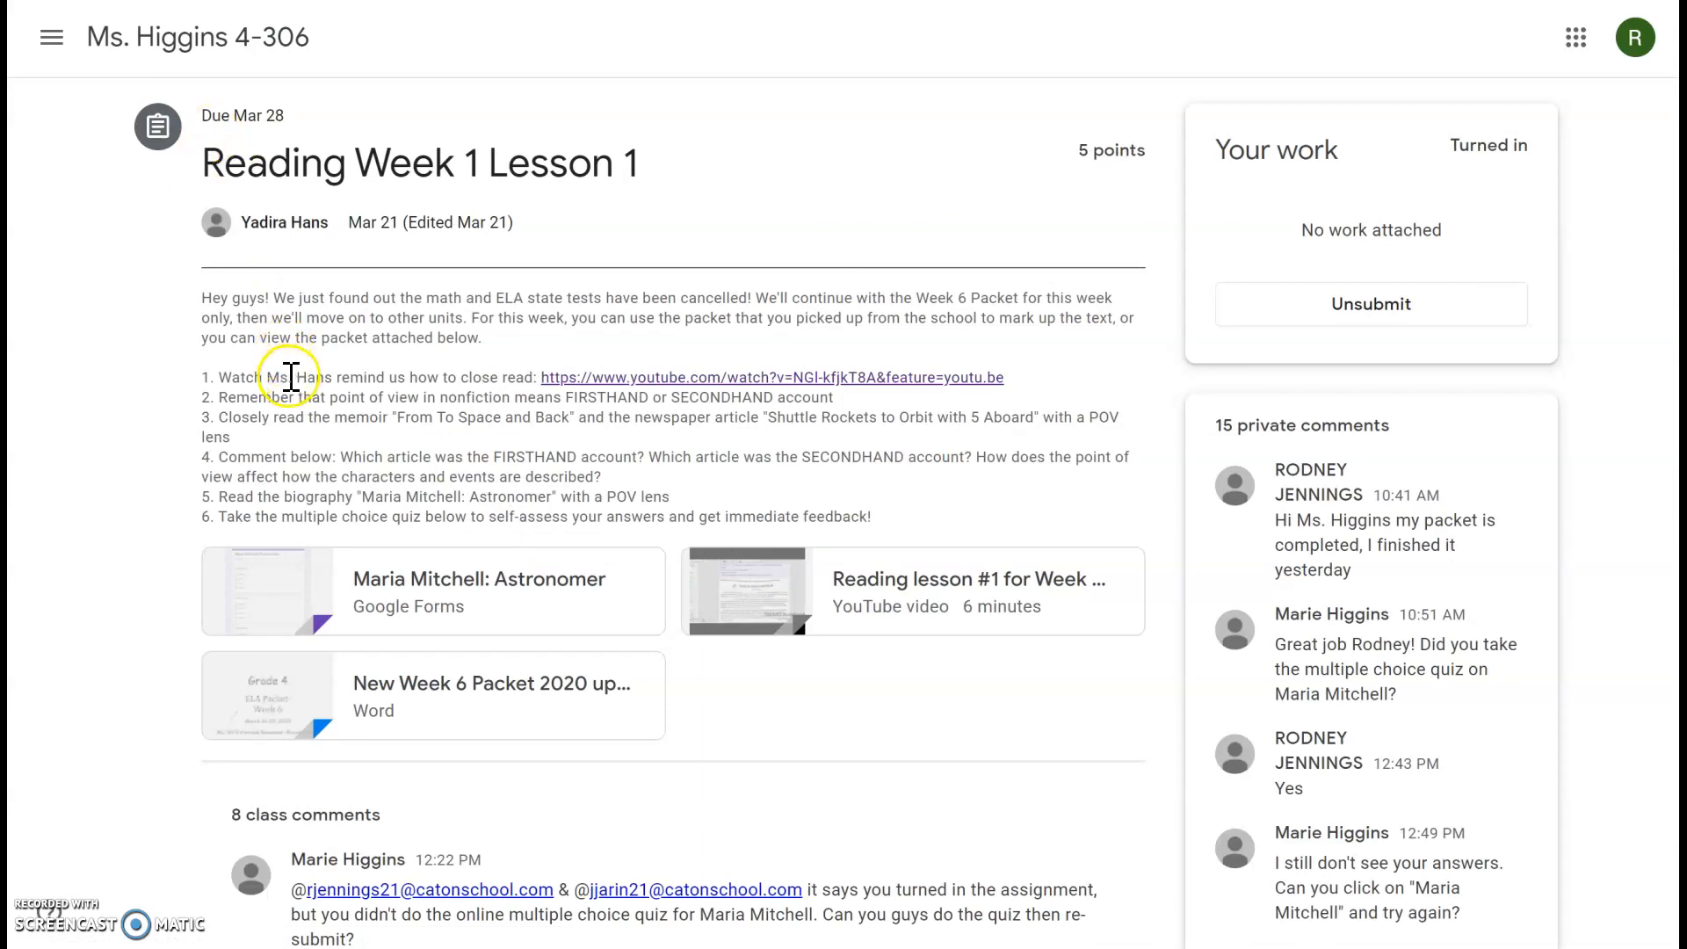
mouse_move(699, 544)
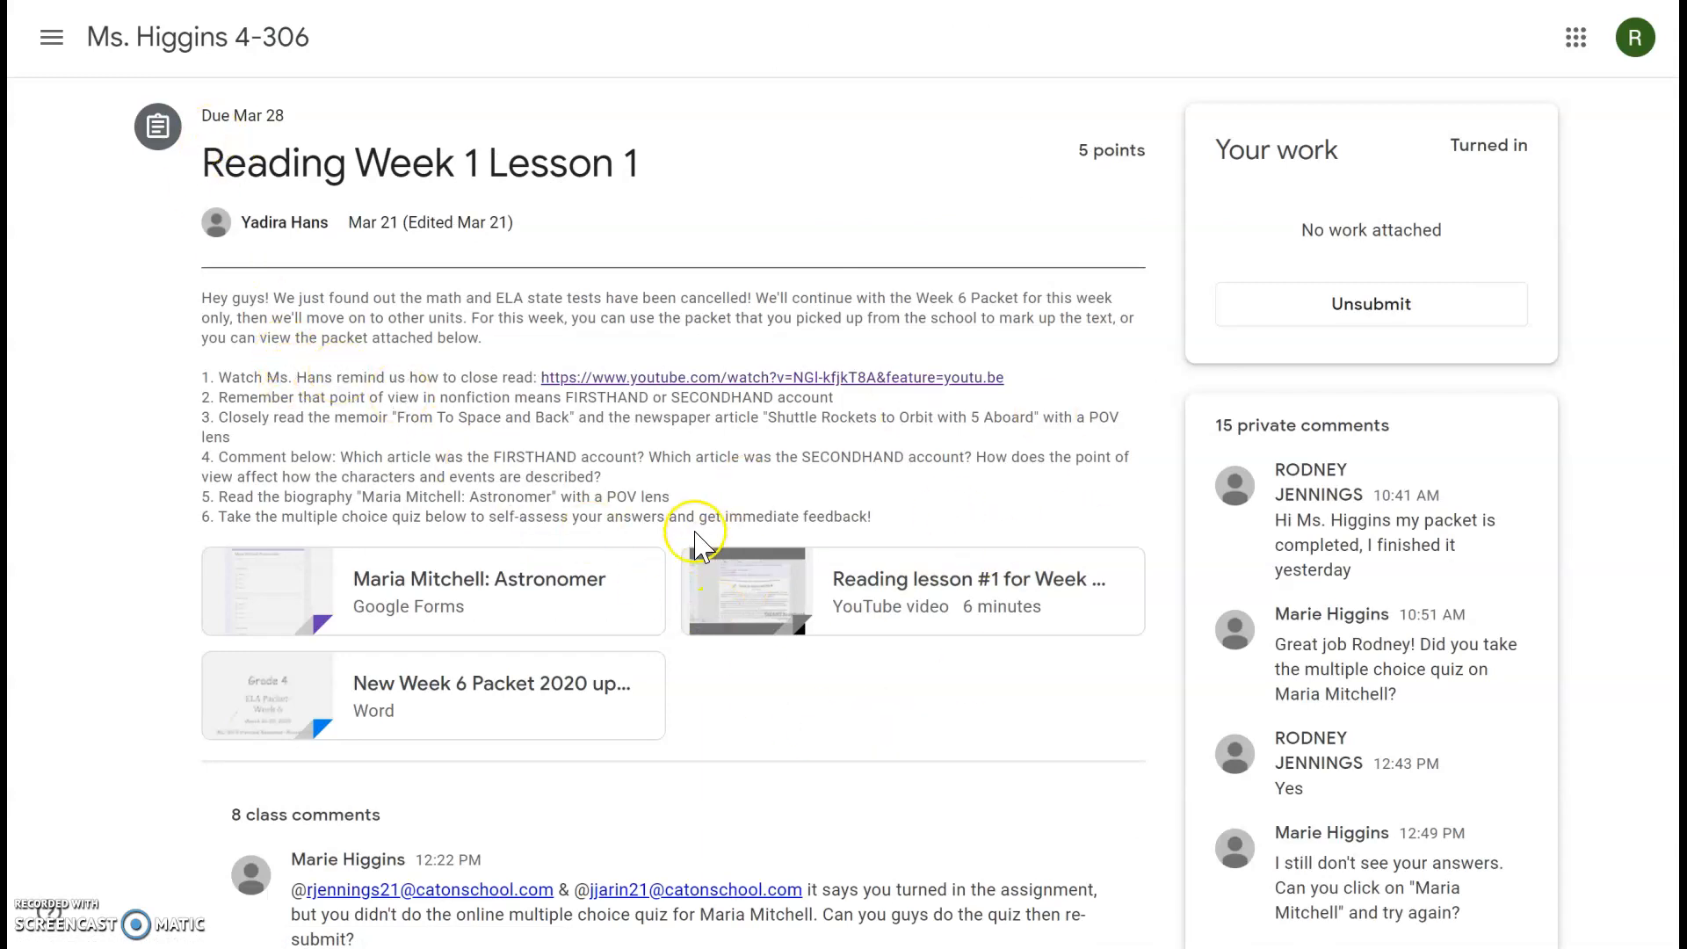
mouse_move(495, 416)
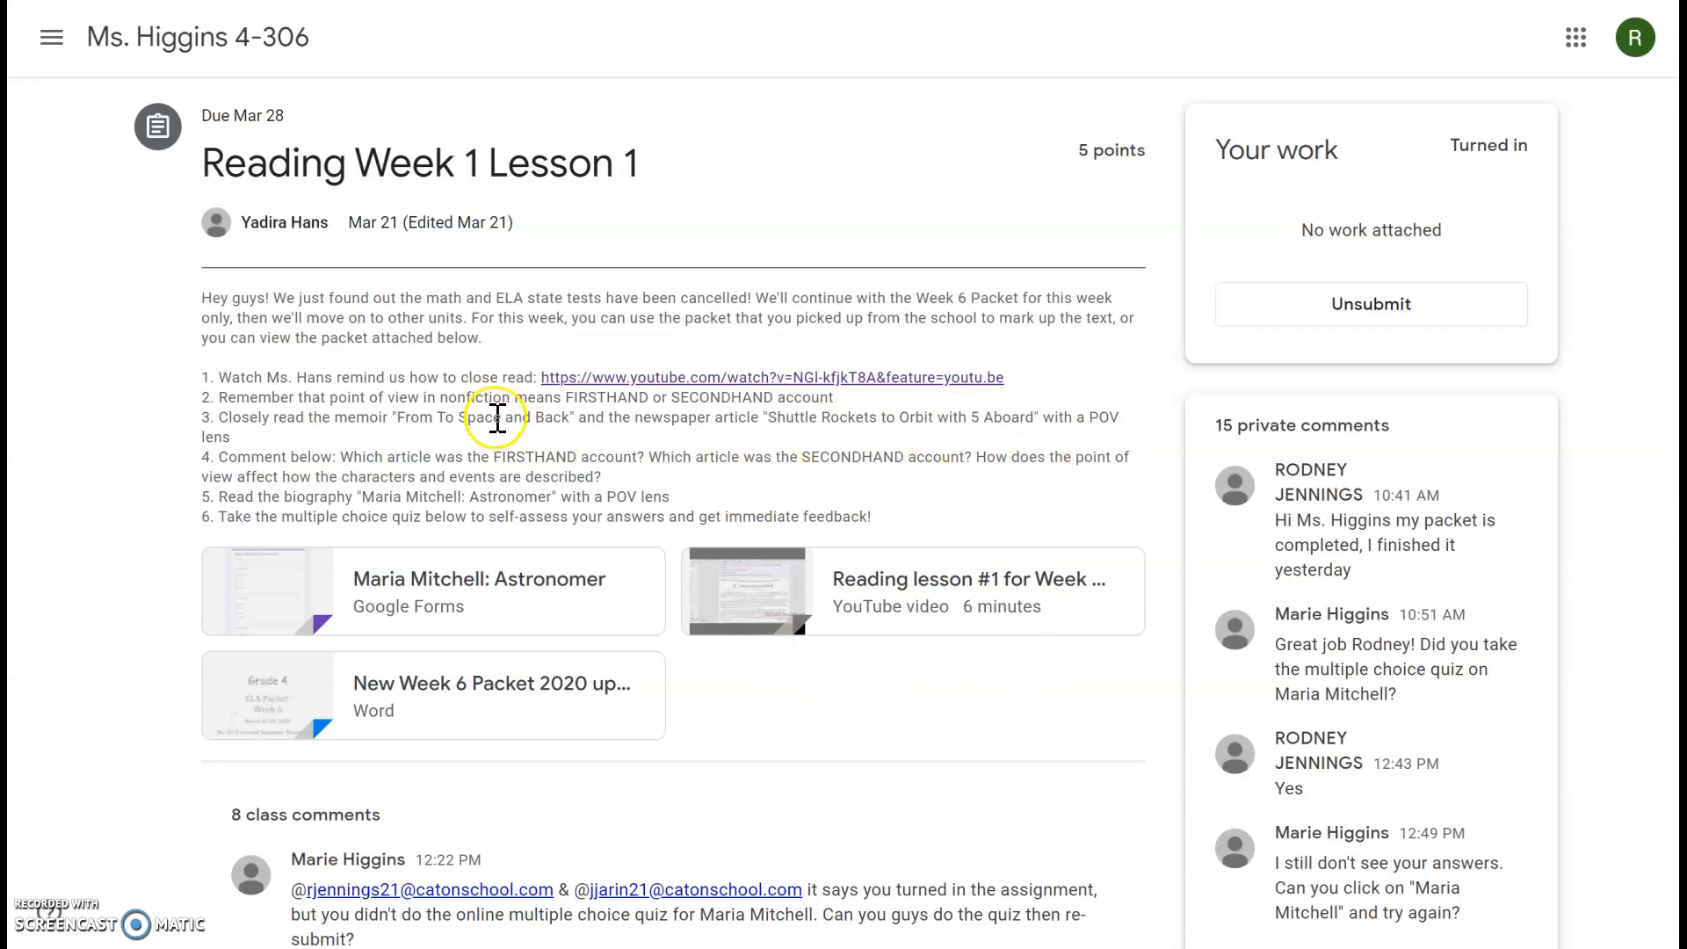
mouse_move(290, 699)
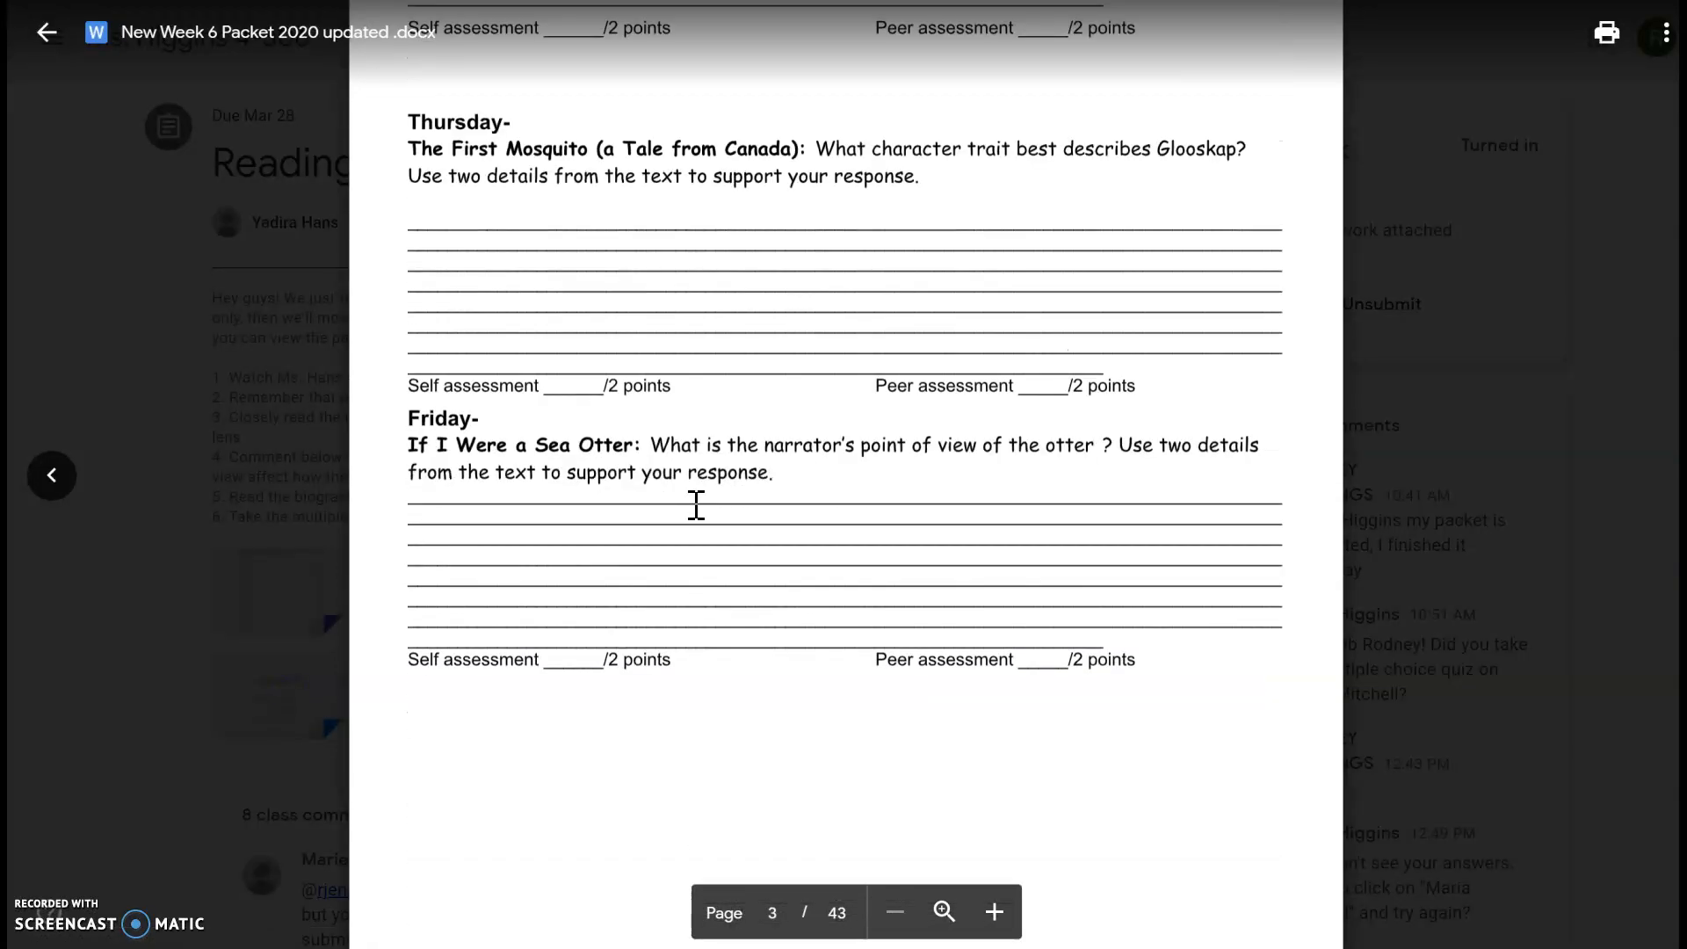
Step: Page down through the packet's Sally Ride and Maria Mitchell readings to the questions
scroll(down, 3)
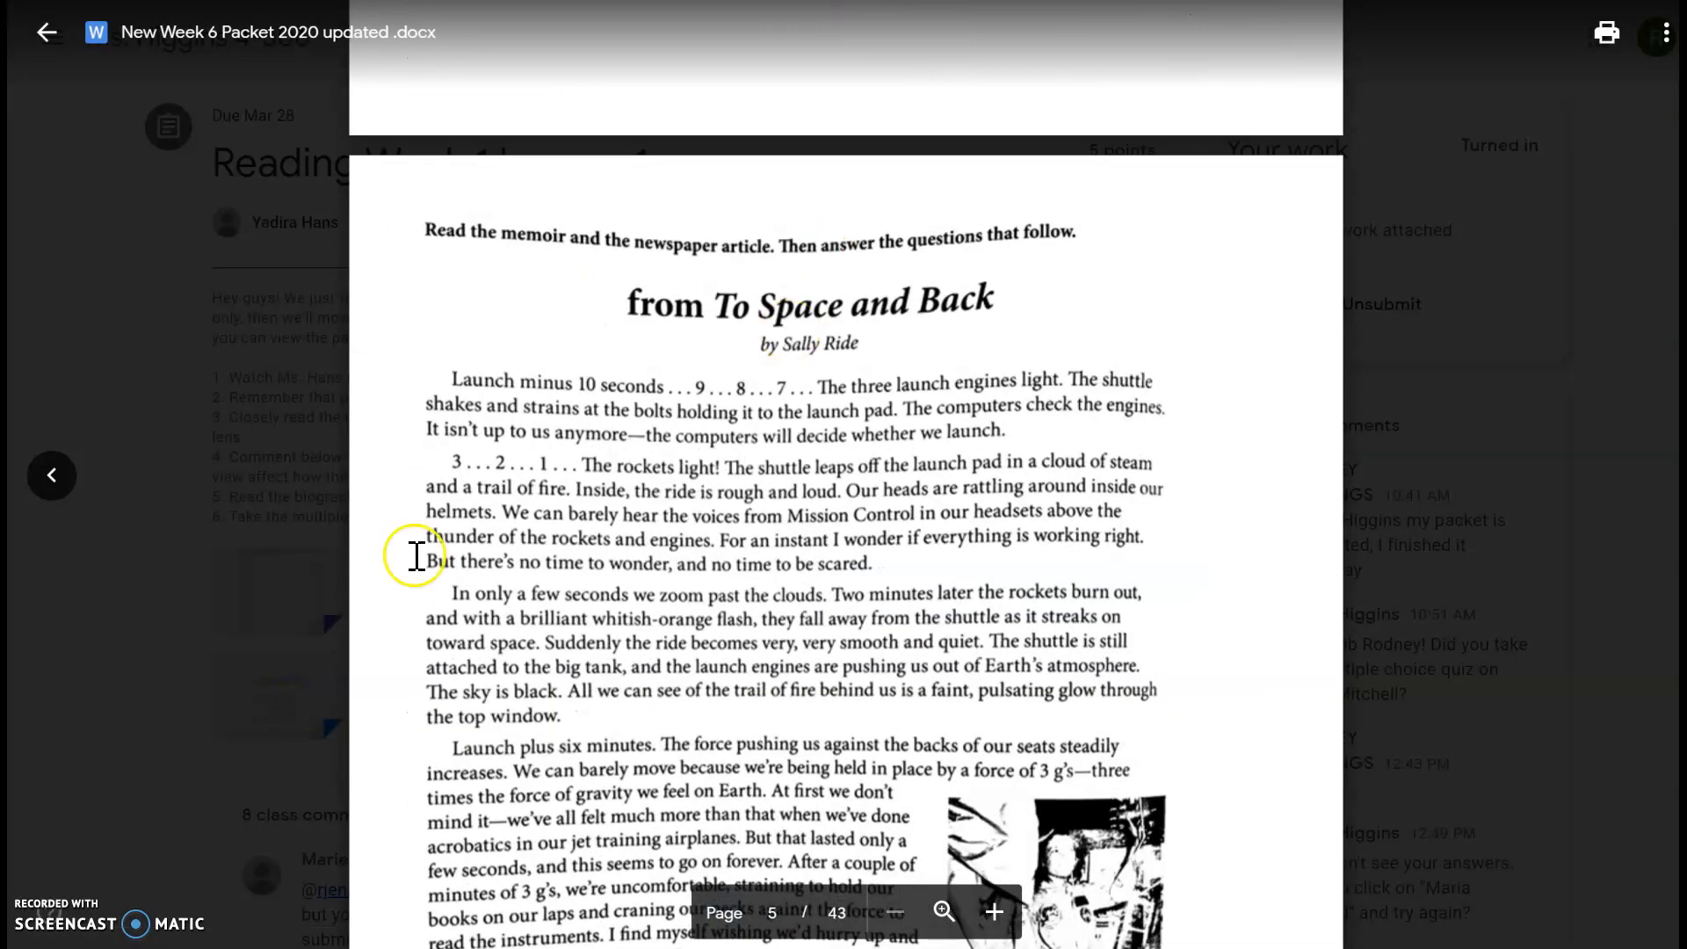
scroll(down, 3)
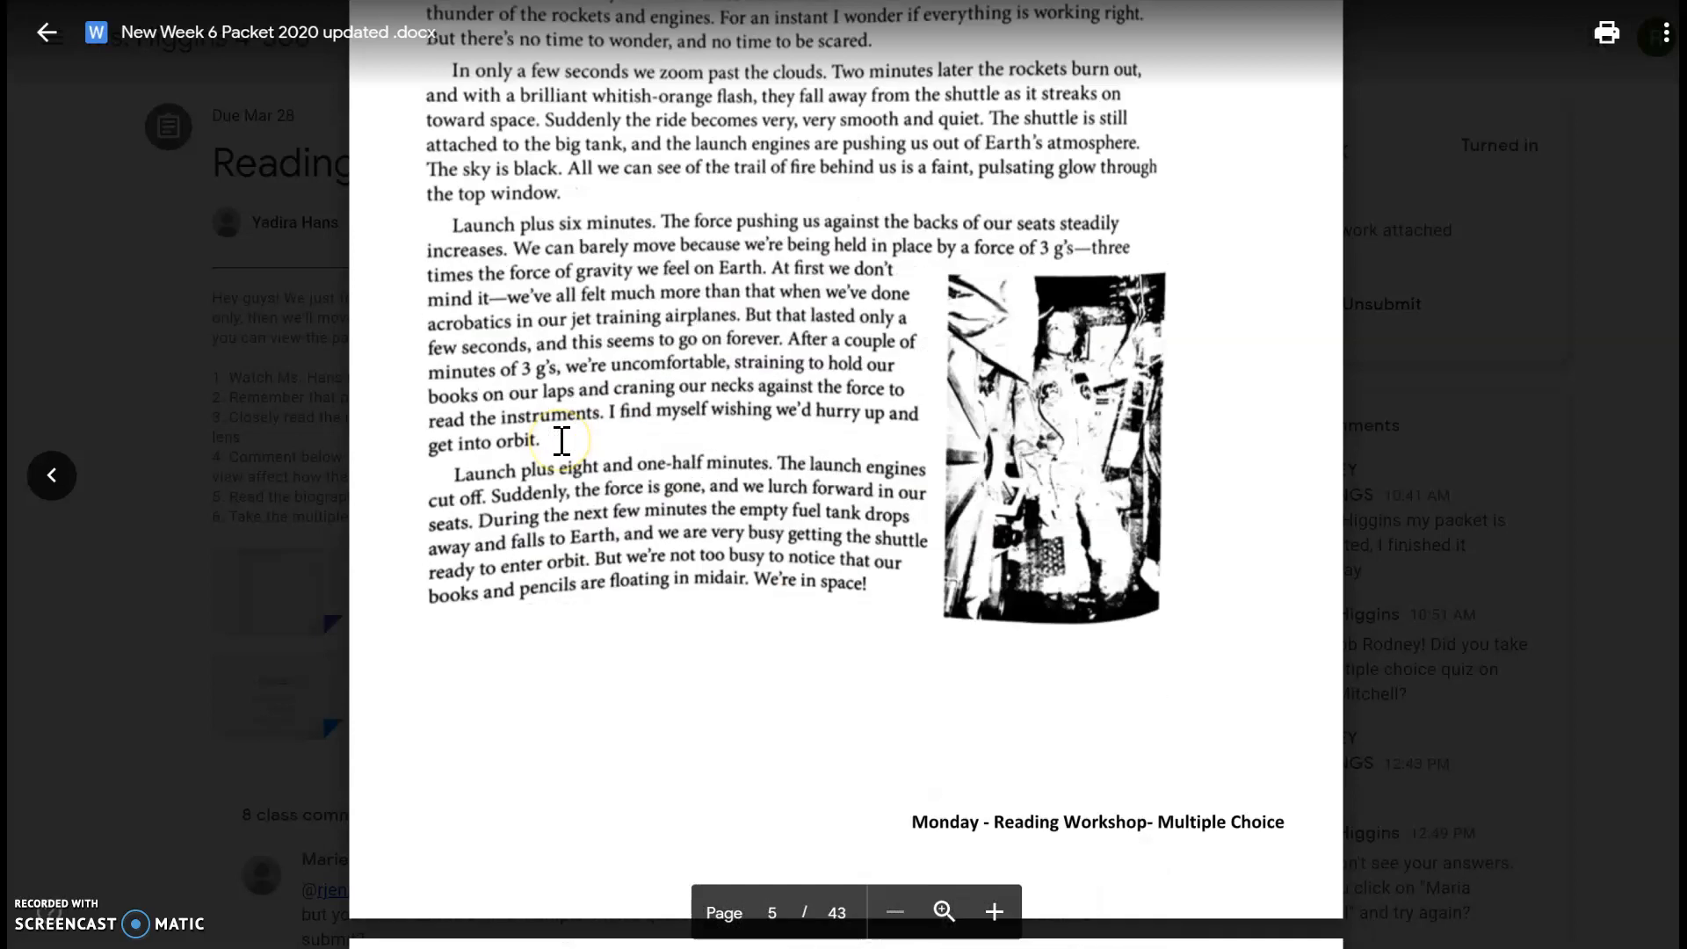
scroll(down, 3)
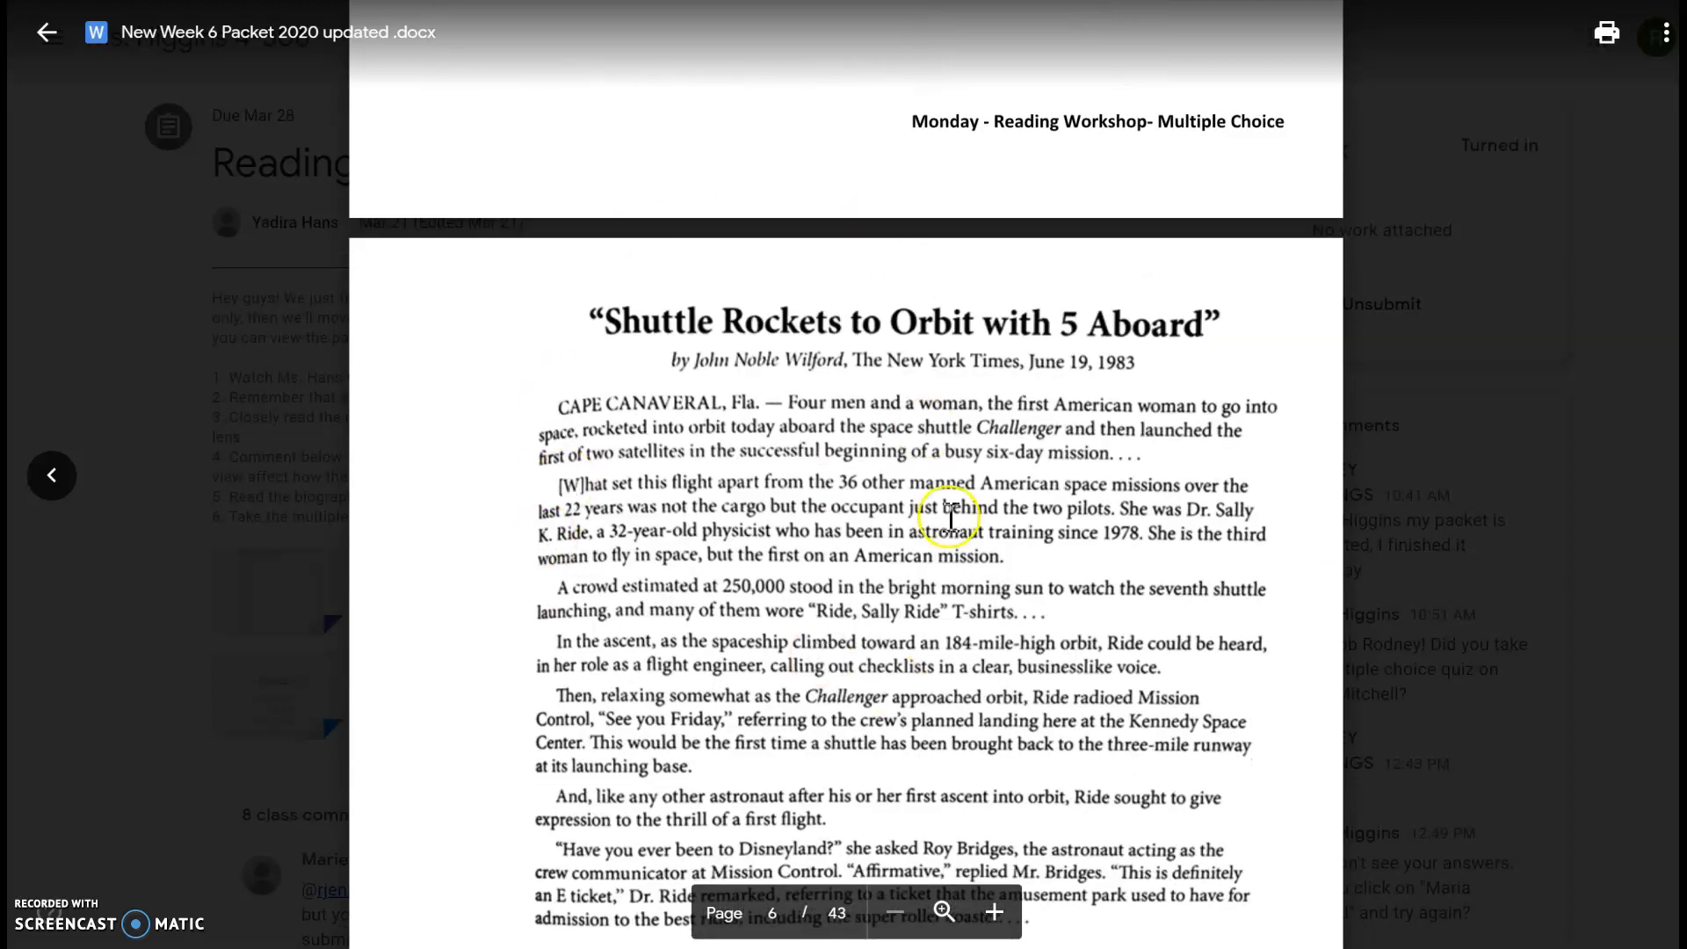
scroll(down, 3)
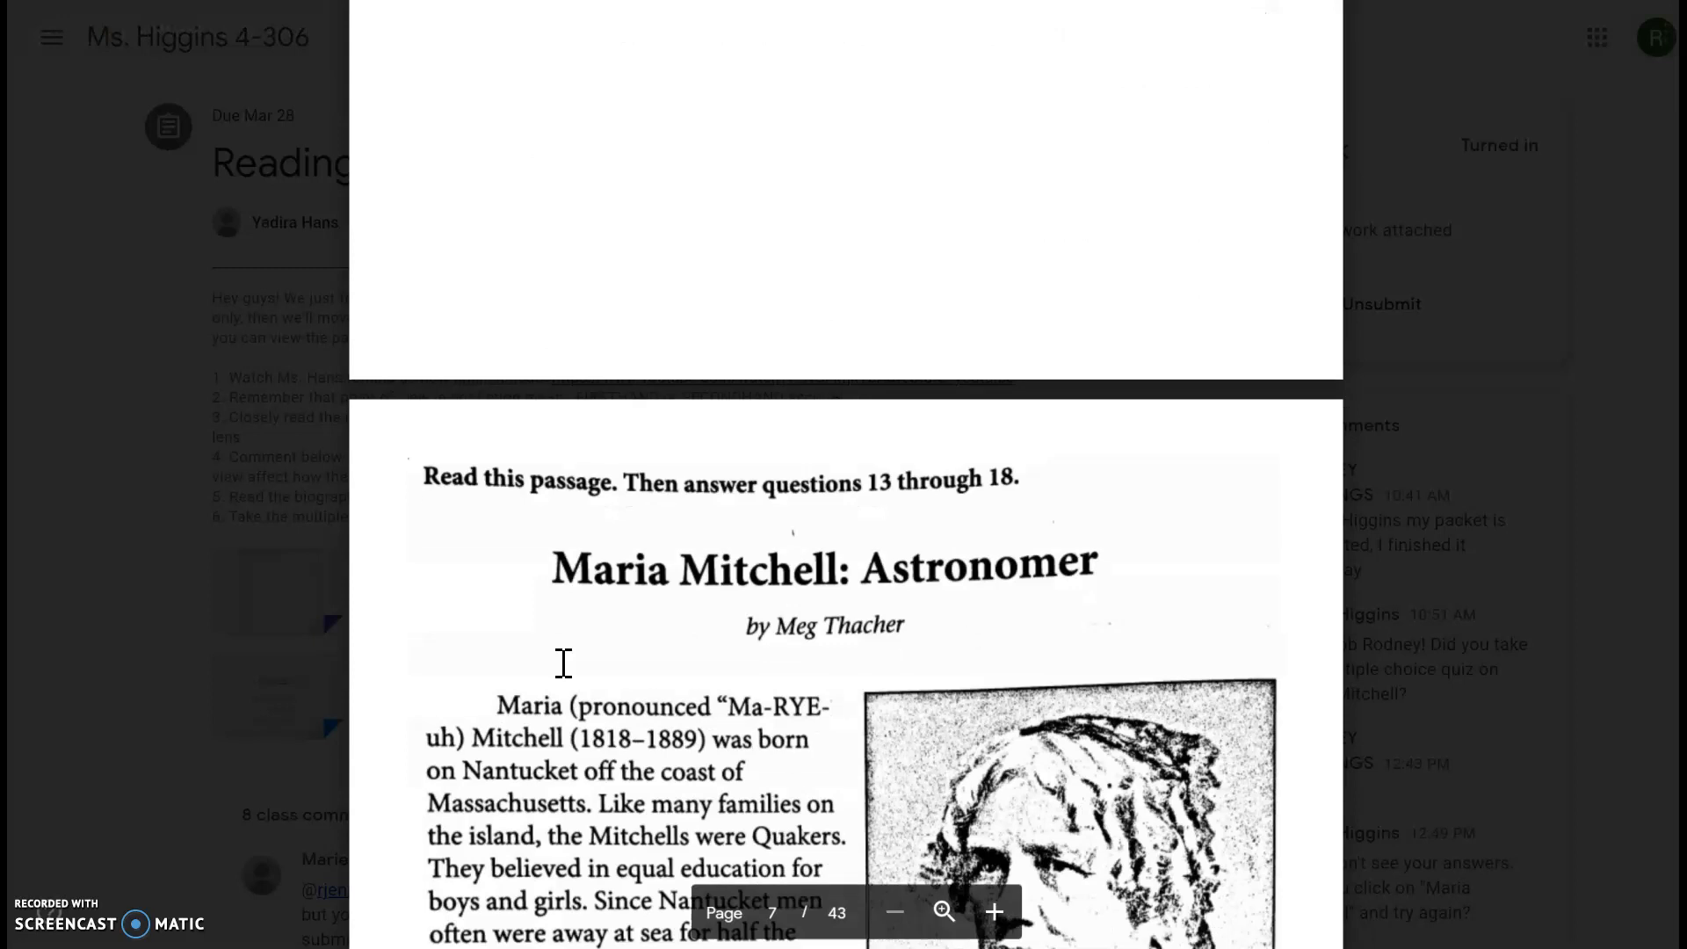
scroll(down, 3)
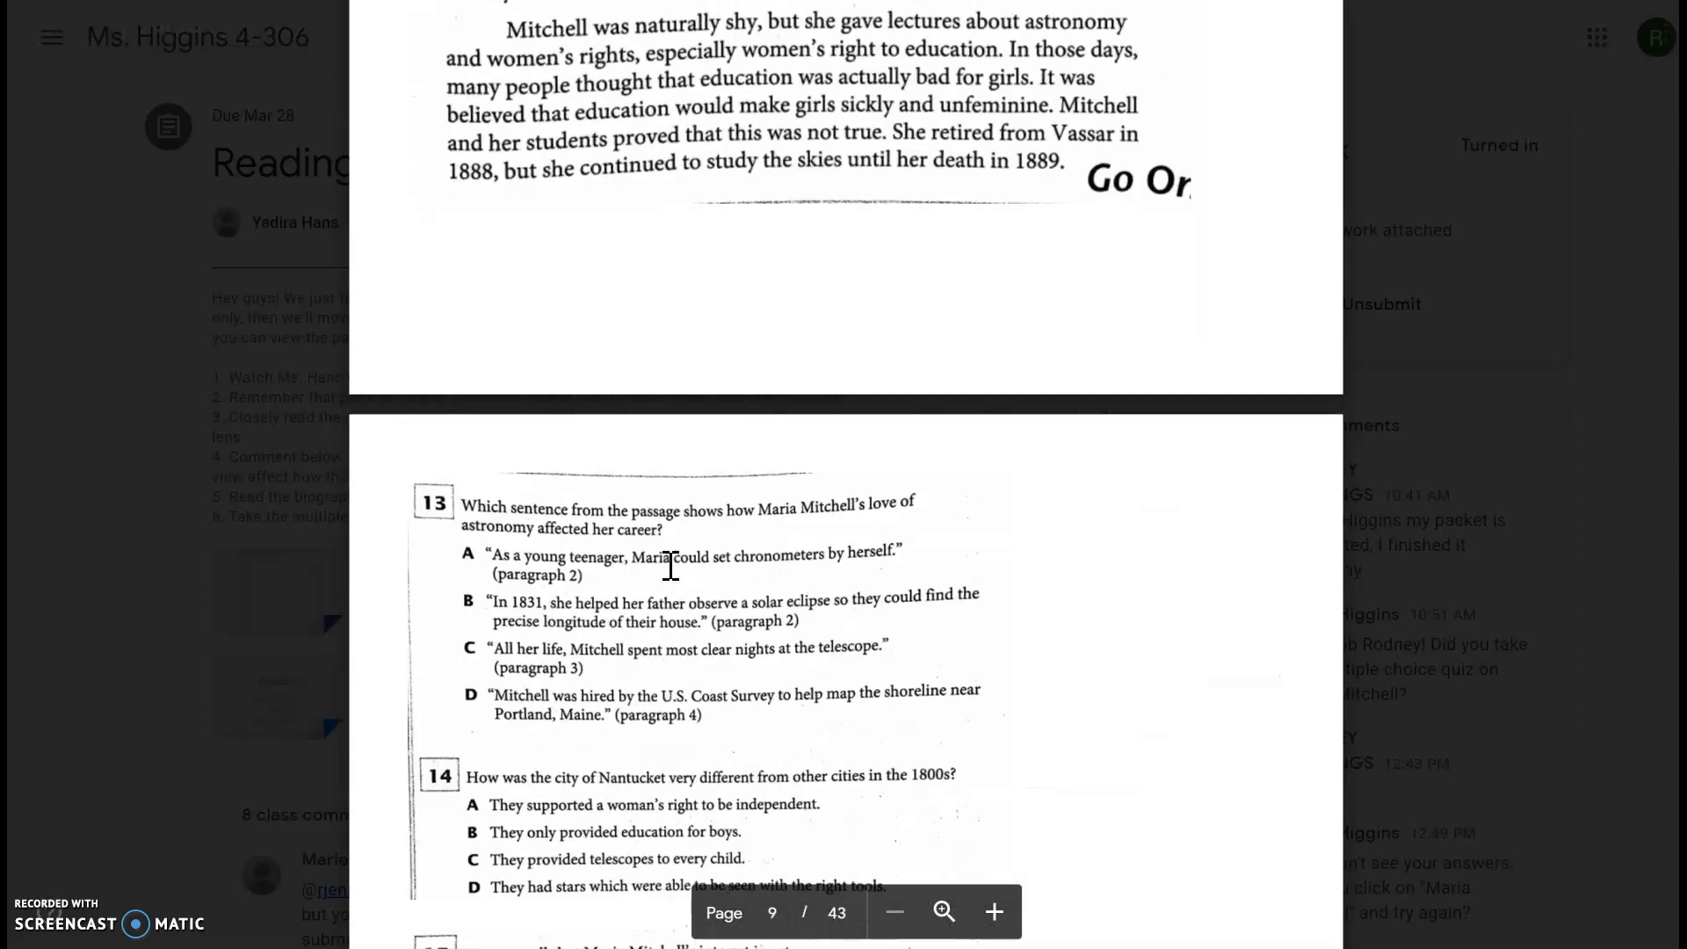
scroll(down, 3)
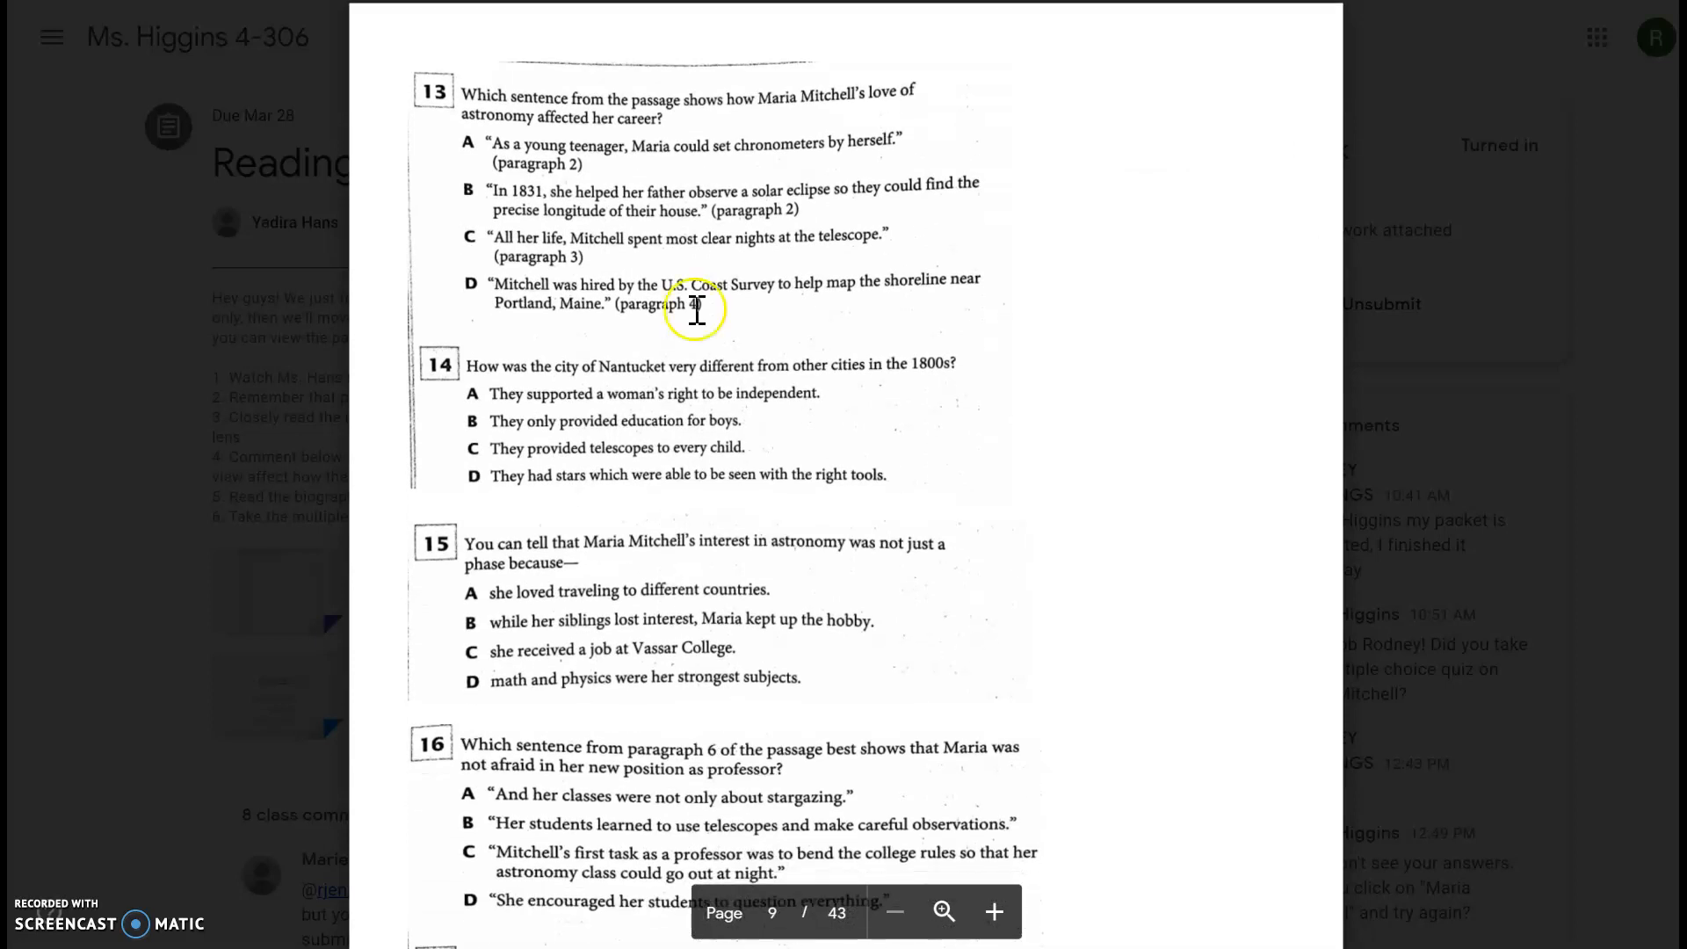
scroll(down, 3)
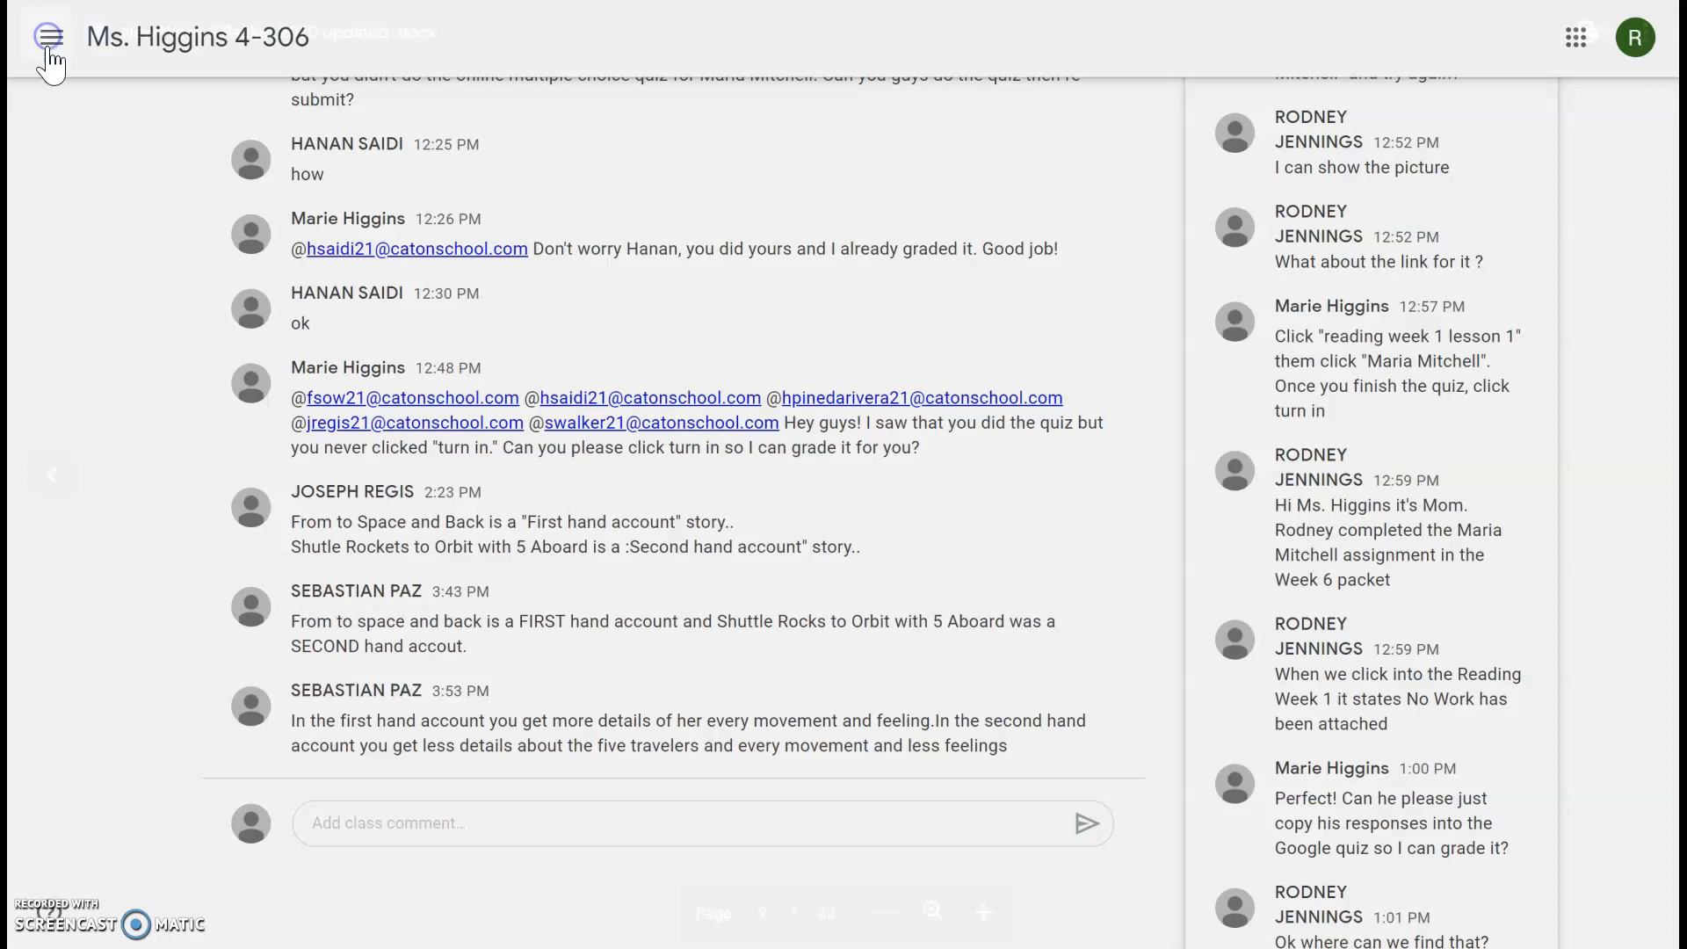
Step: Scroll back up to the Reading assignment's instructions and attachments
scroll(up, 3)
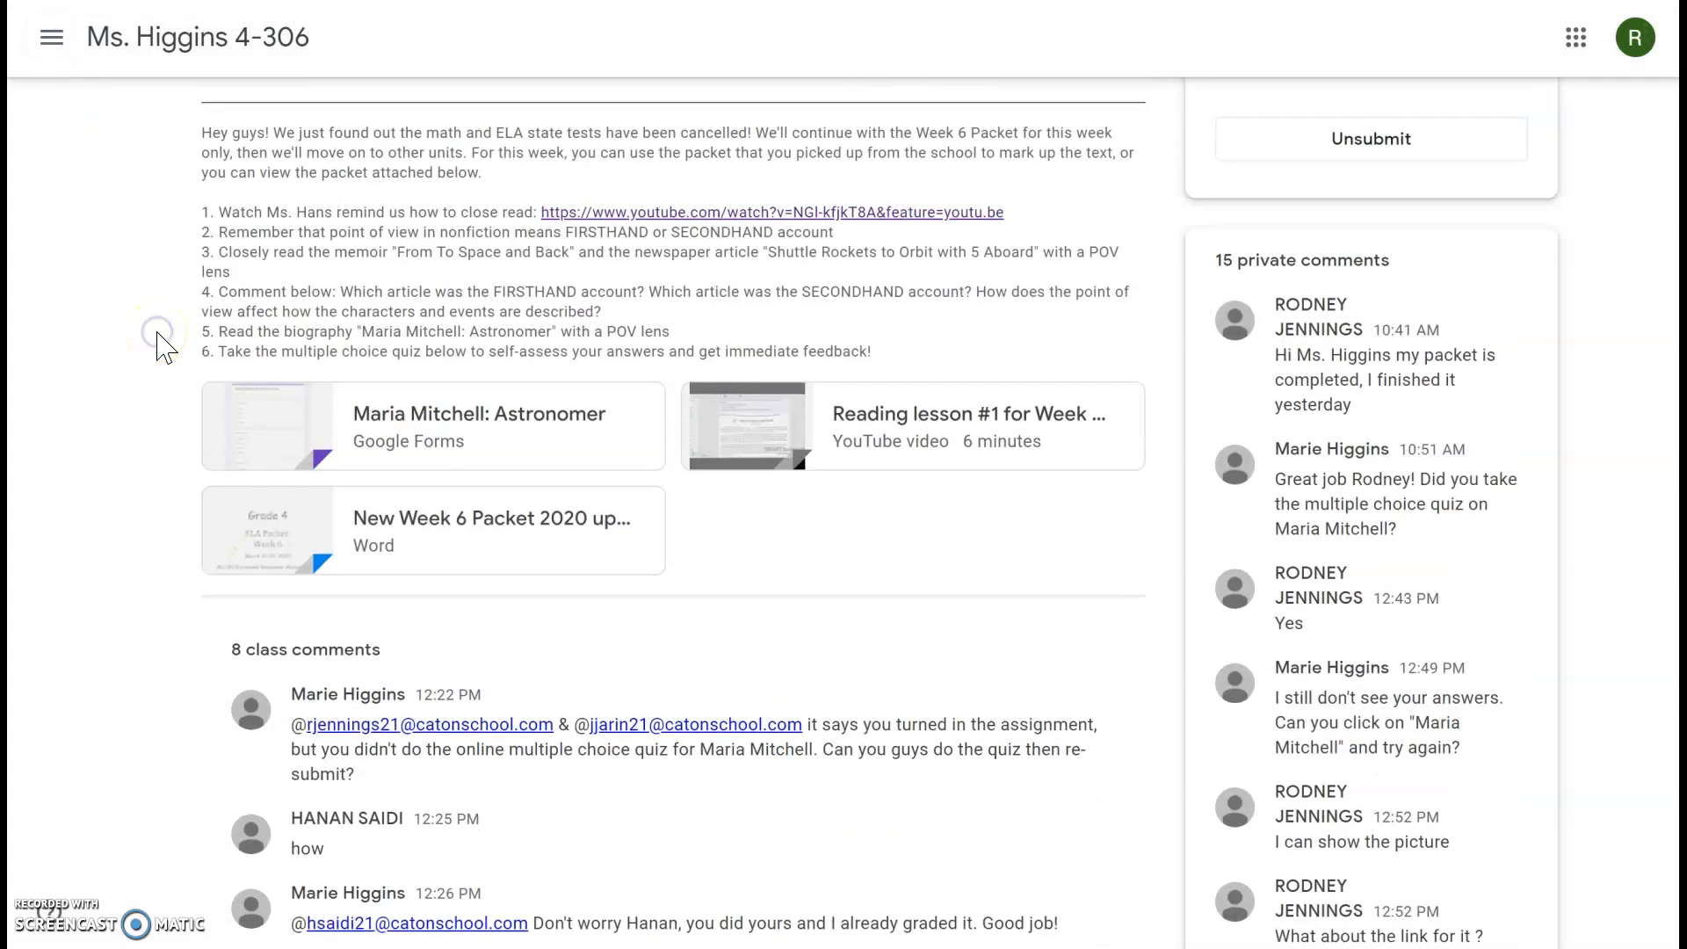
mouse_move(249, 423)
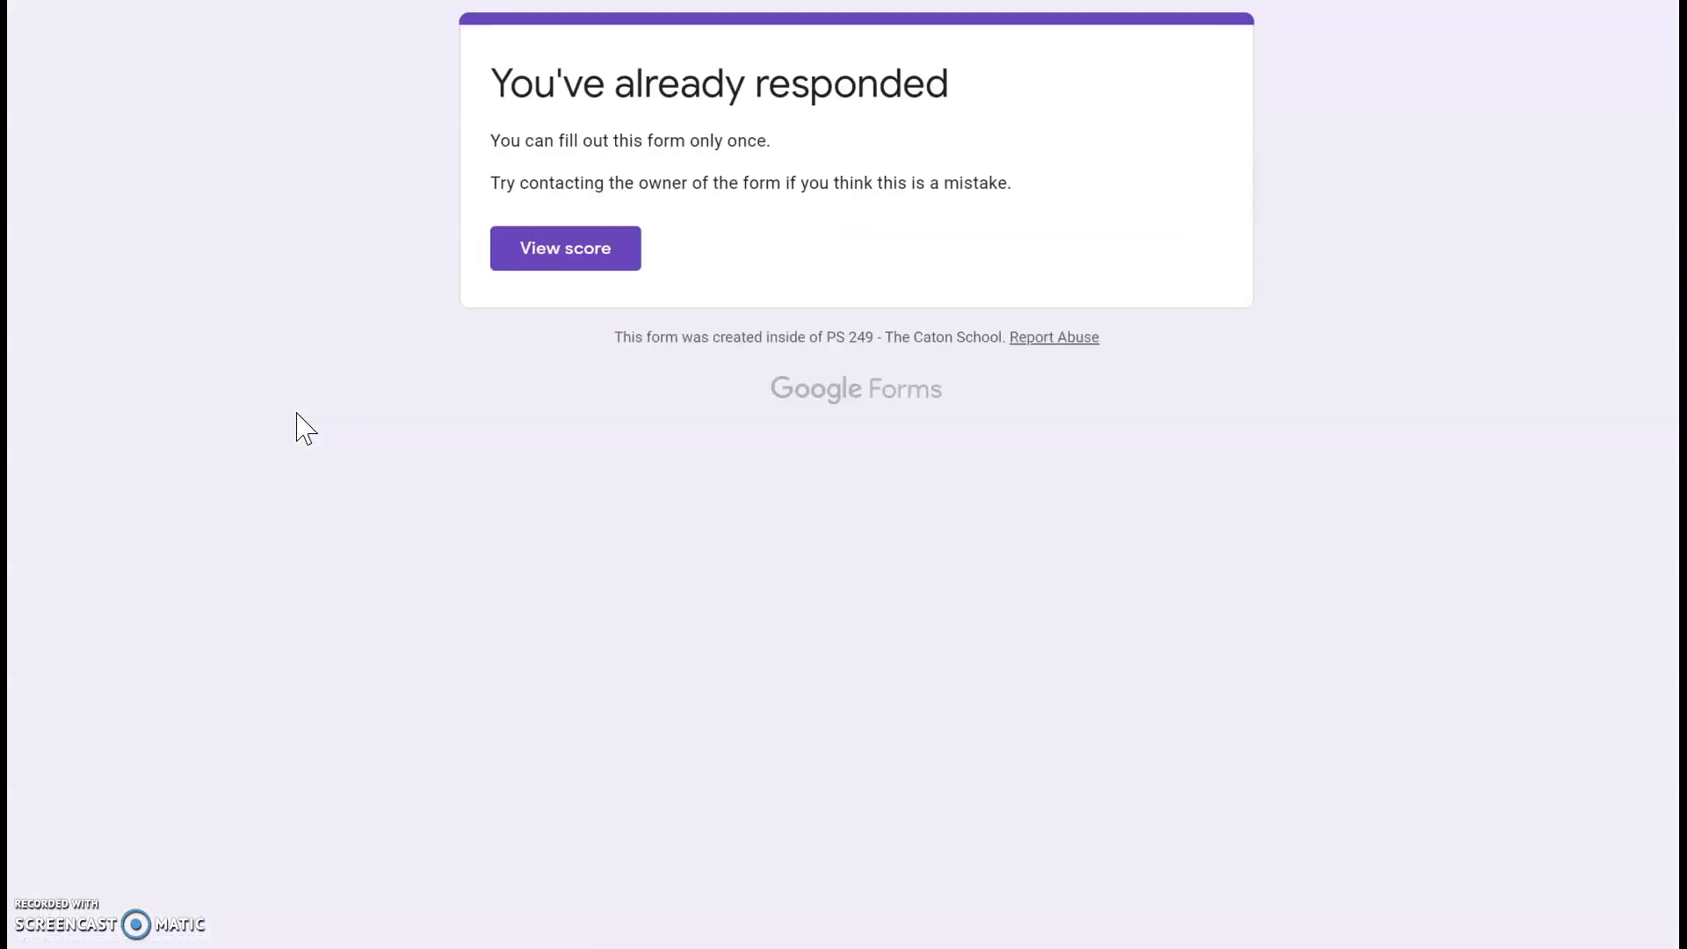
mouse_move(766, 465)
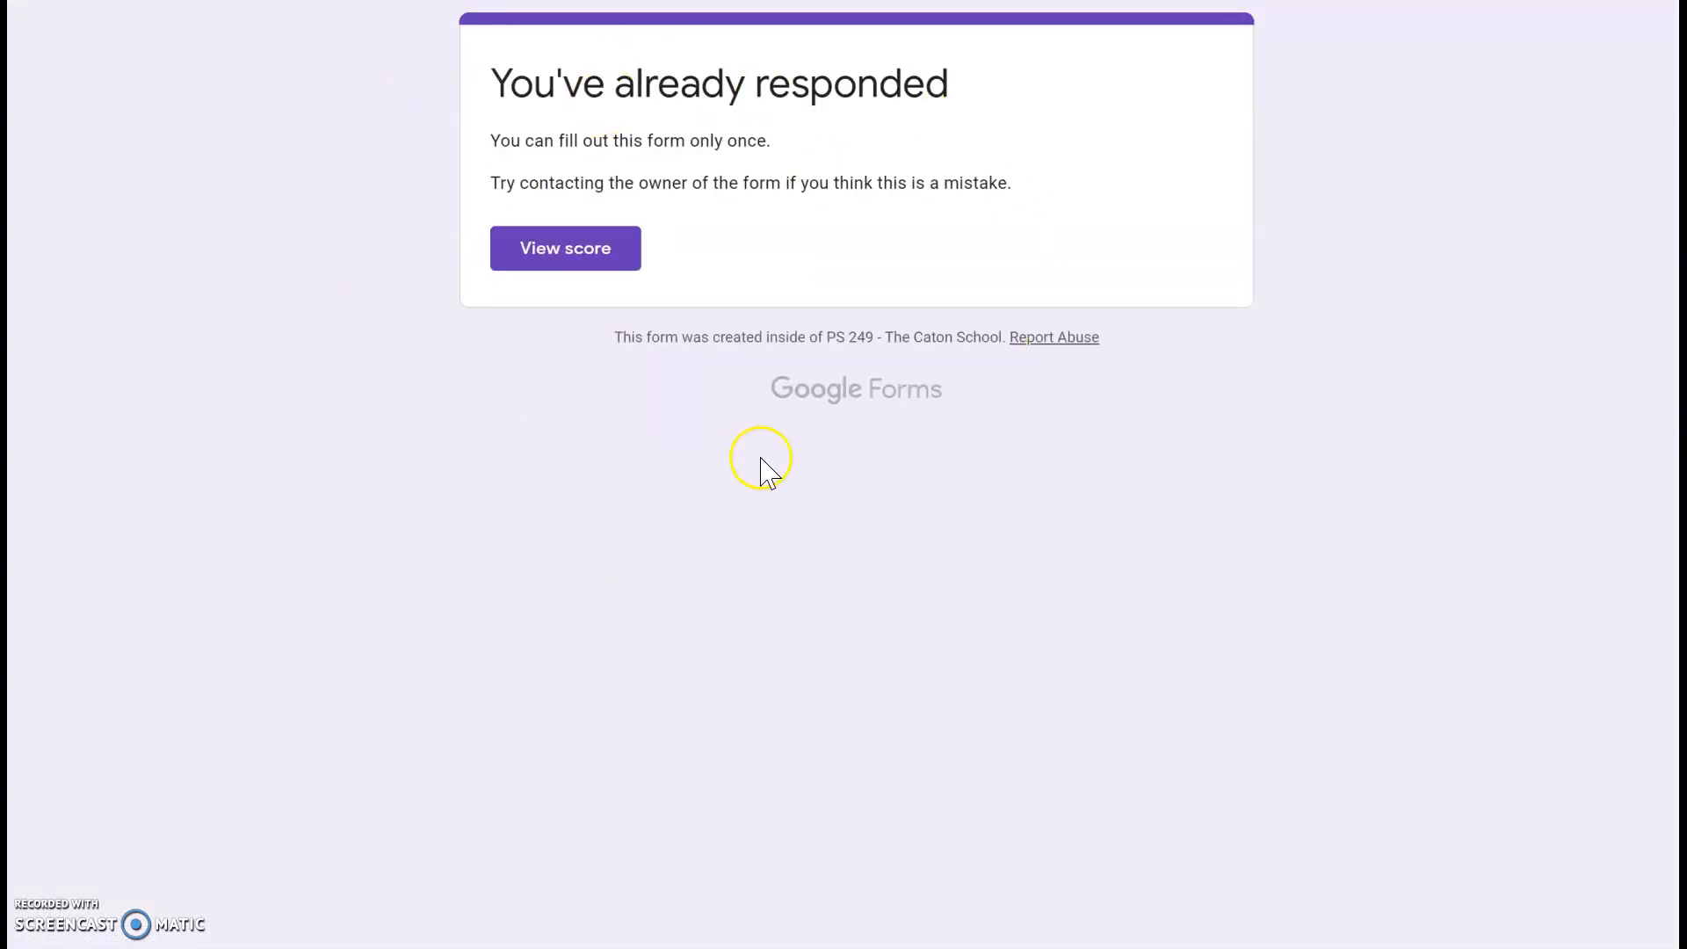
mouse_move(497, 145)
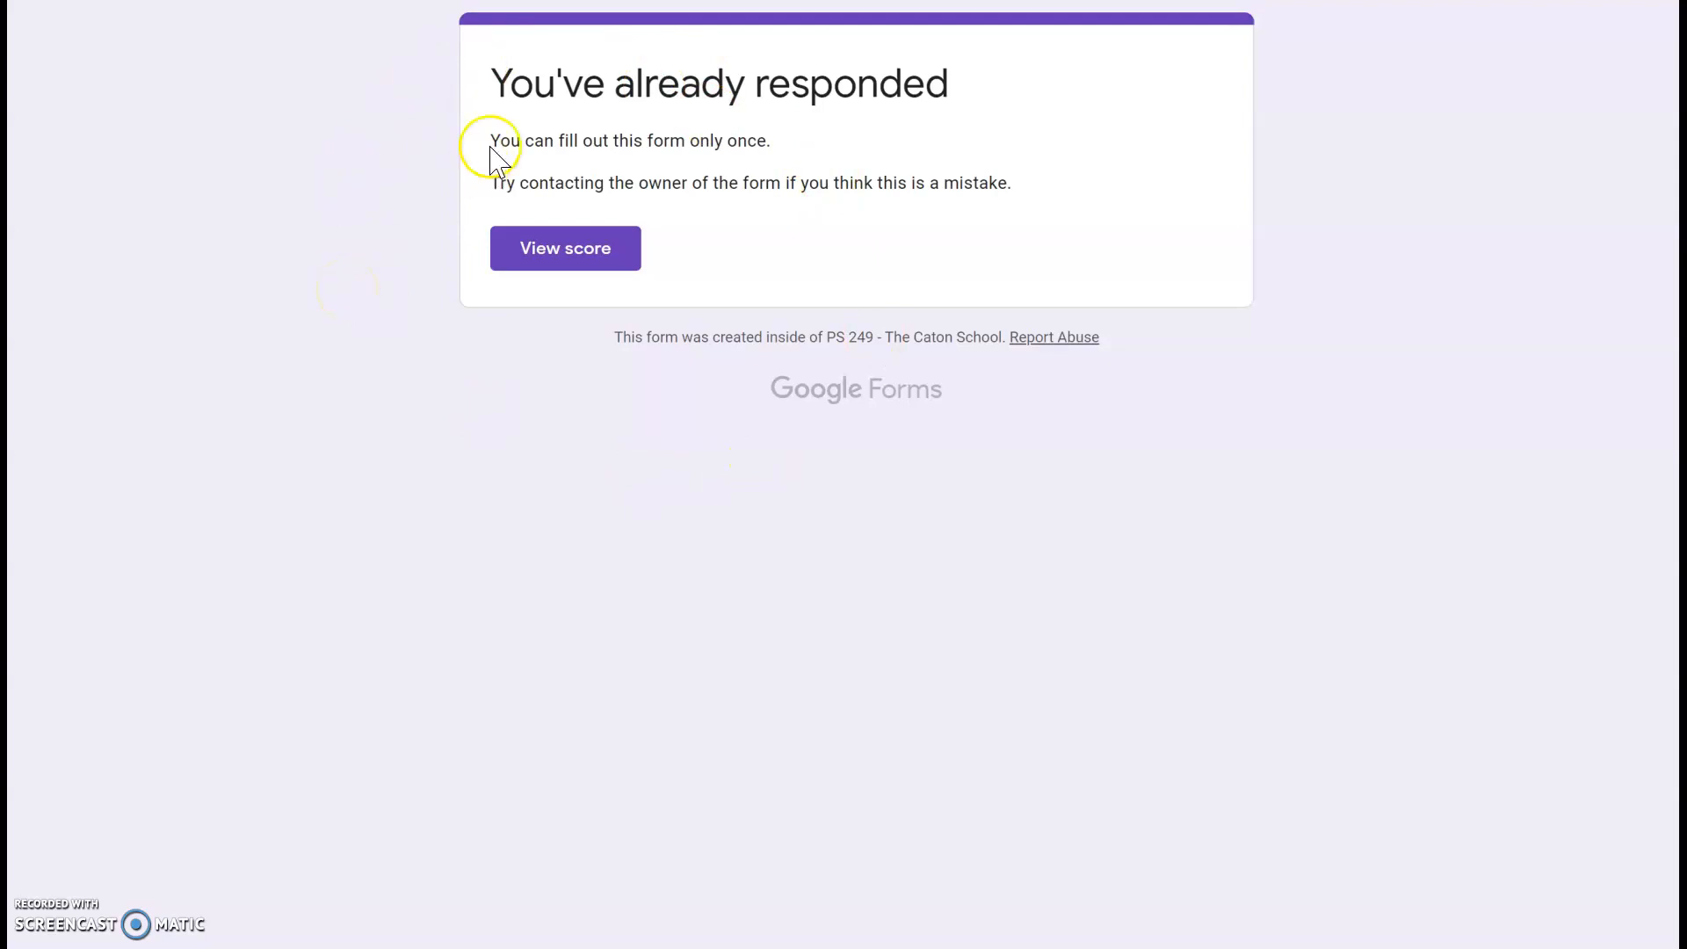
mouse_move(640, 310)
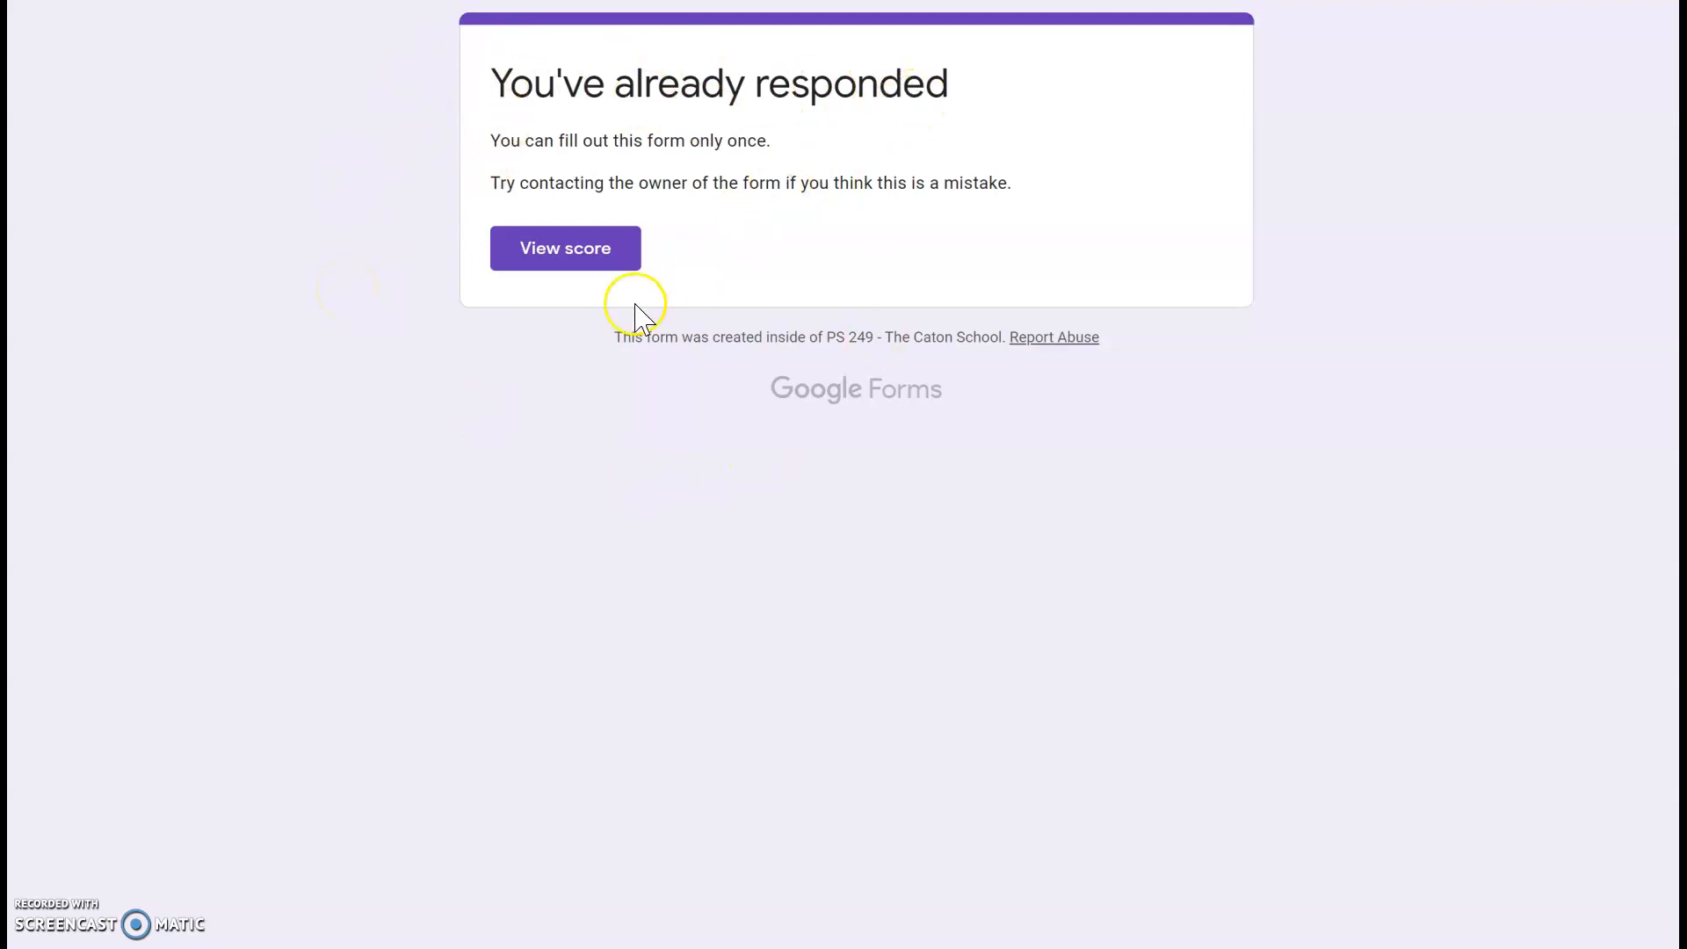
mouse_move(387, 414)
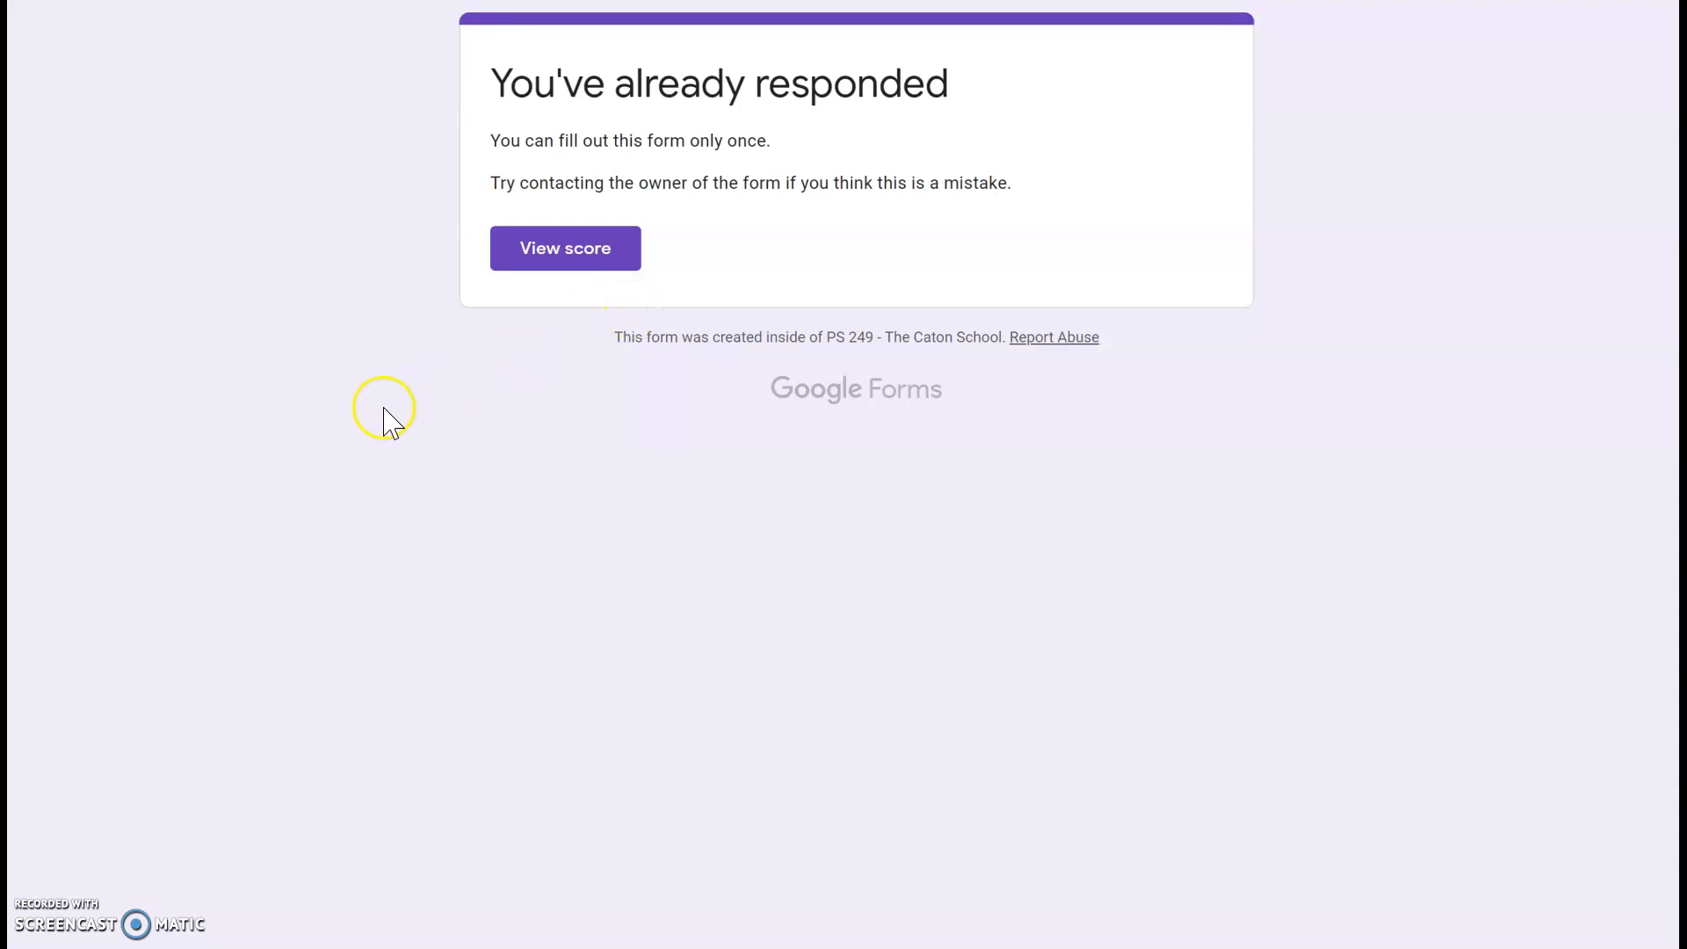
mouse_move(387, 414)
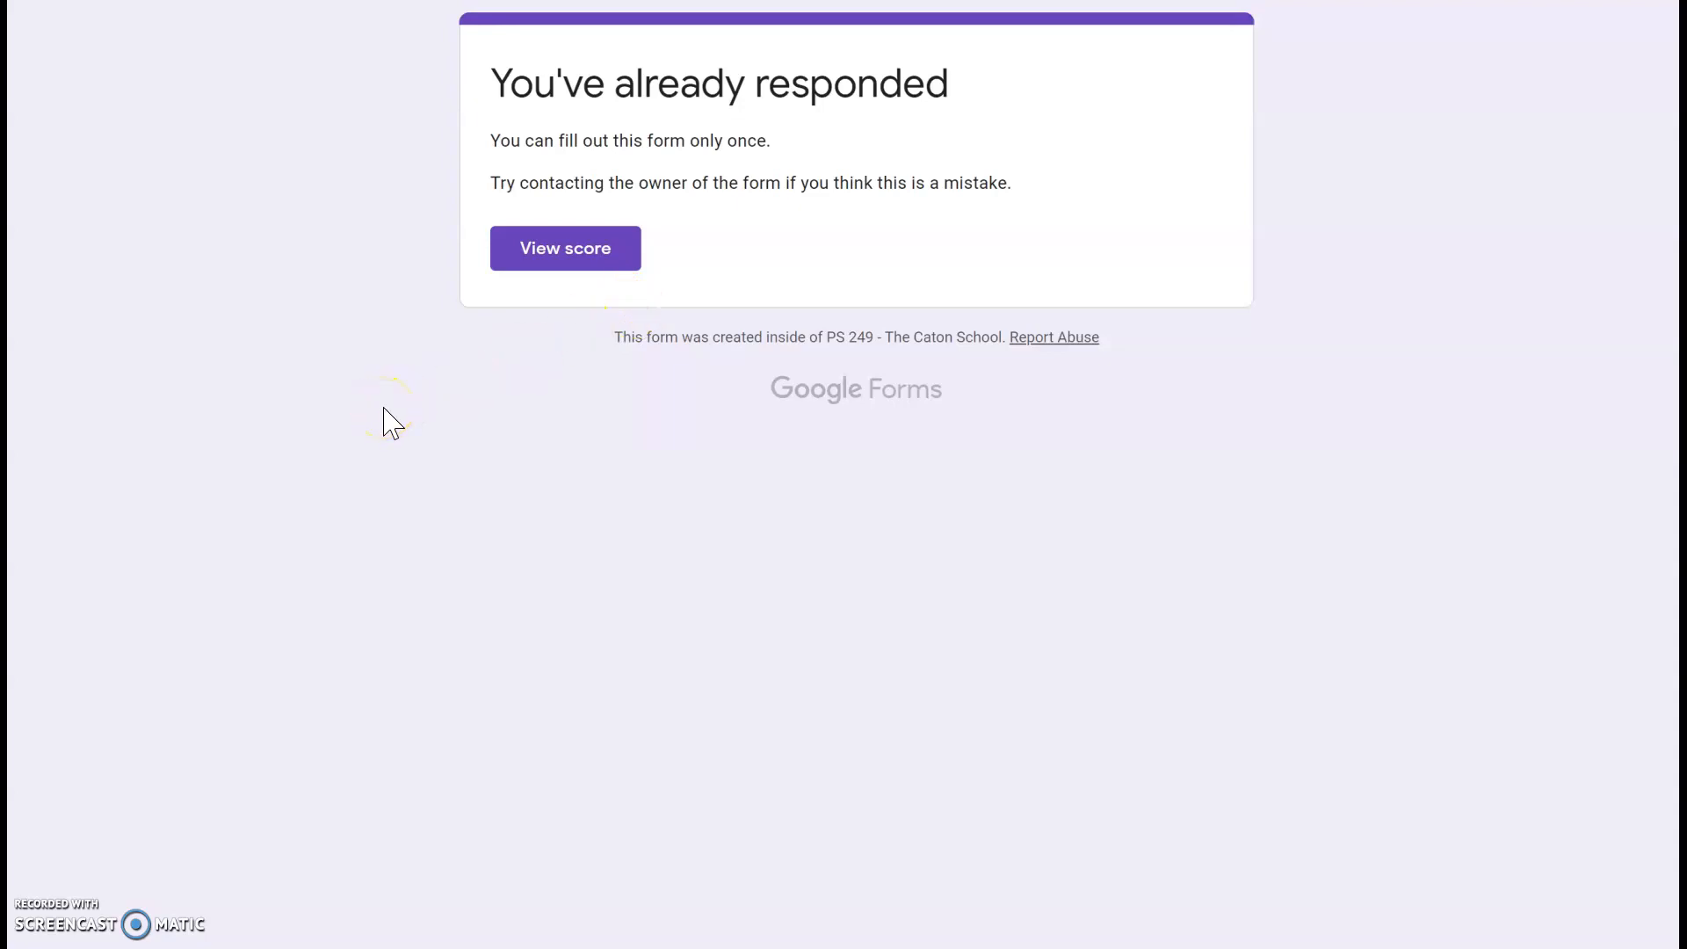
mouse_move(223, 30)
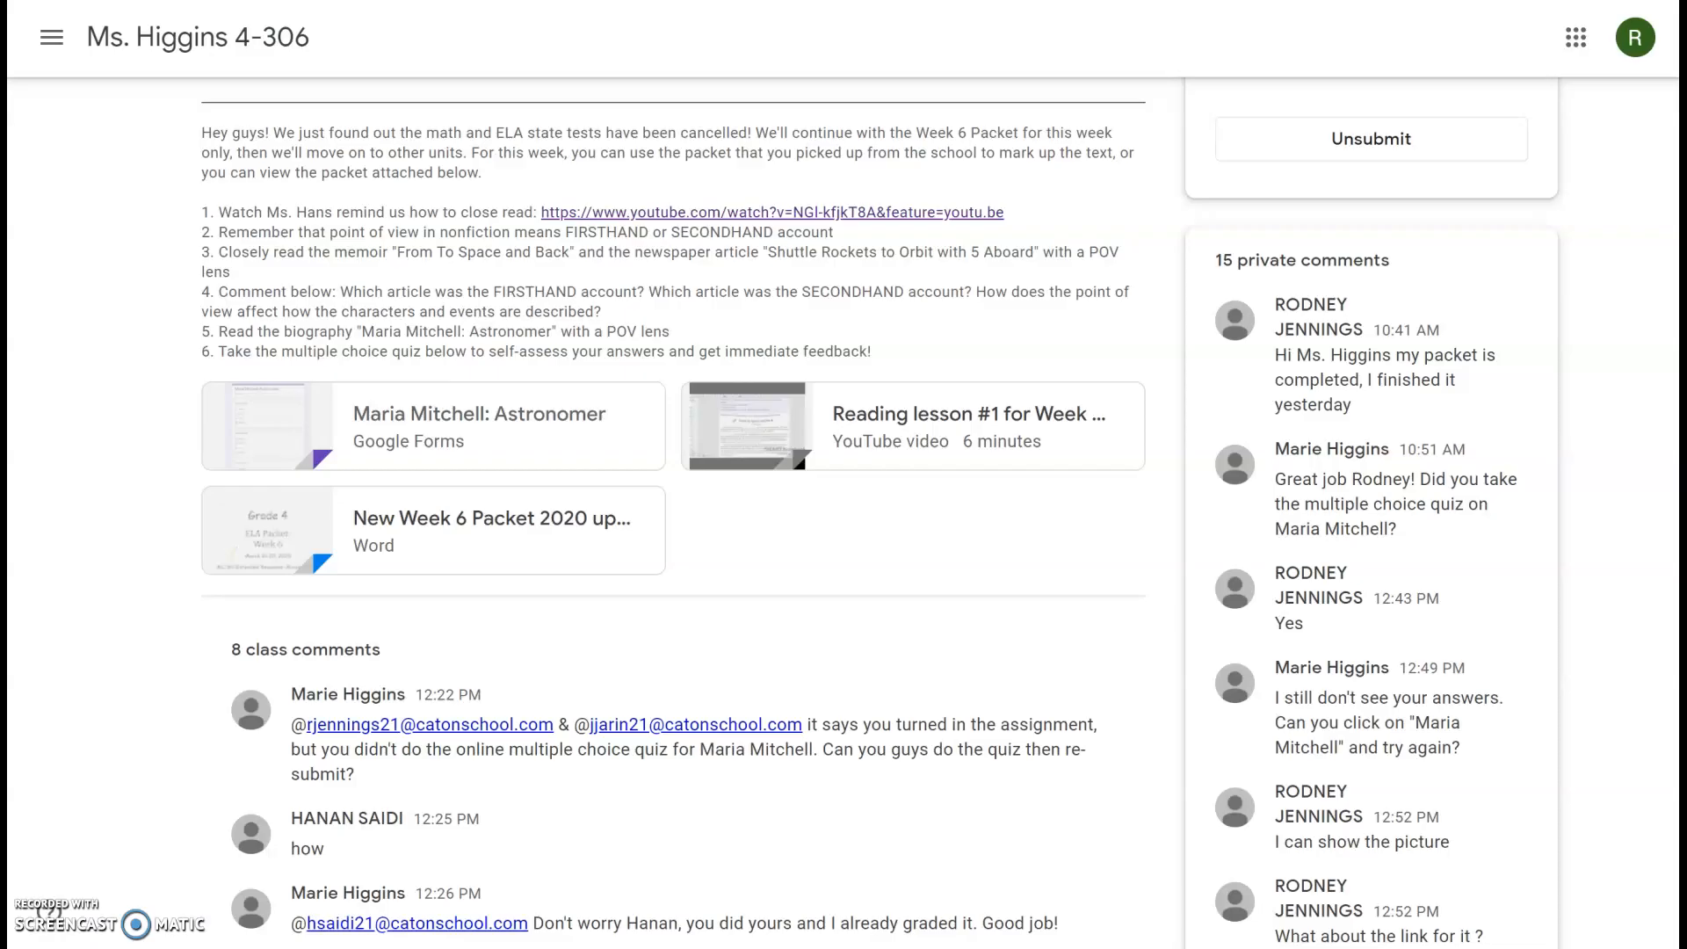
Step: Return to the Ms. Higgins 4-306 class Stream from the assignment page
scroll(up, 3)
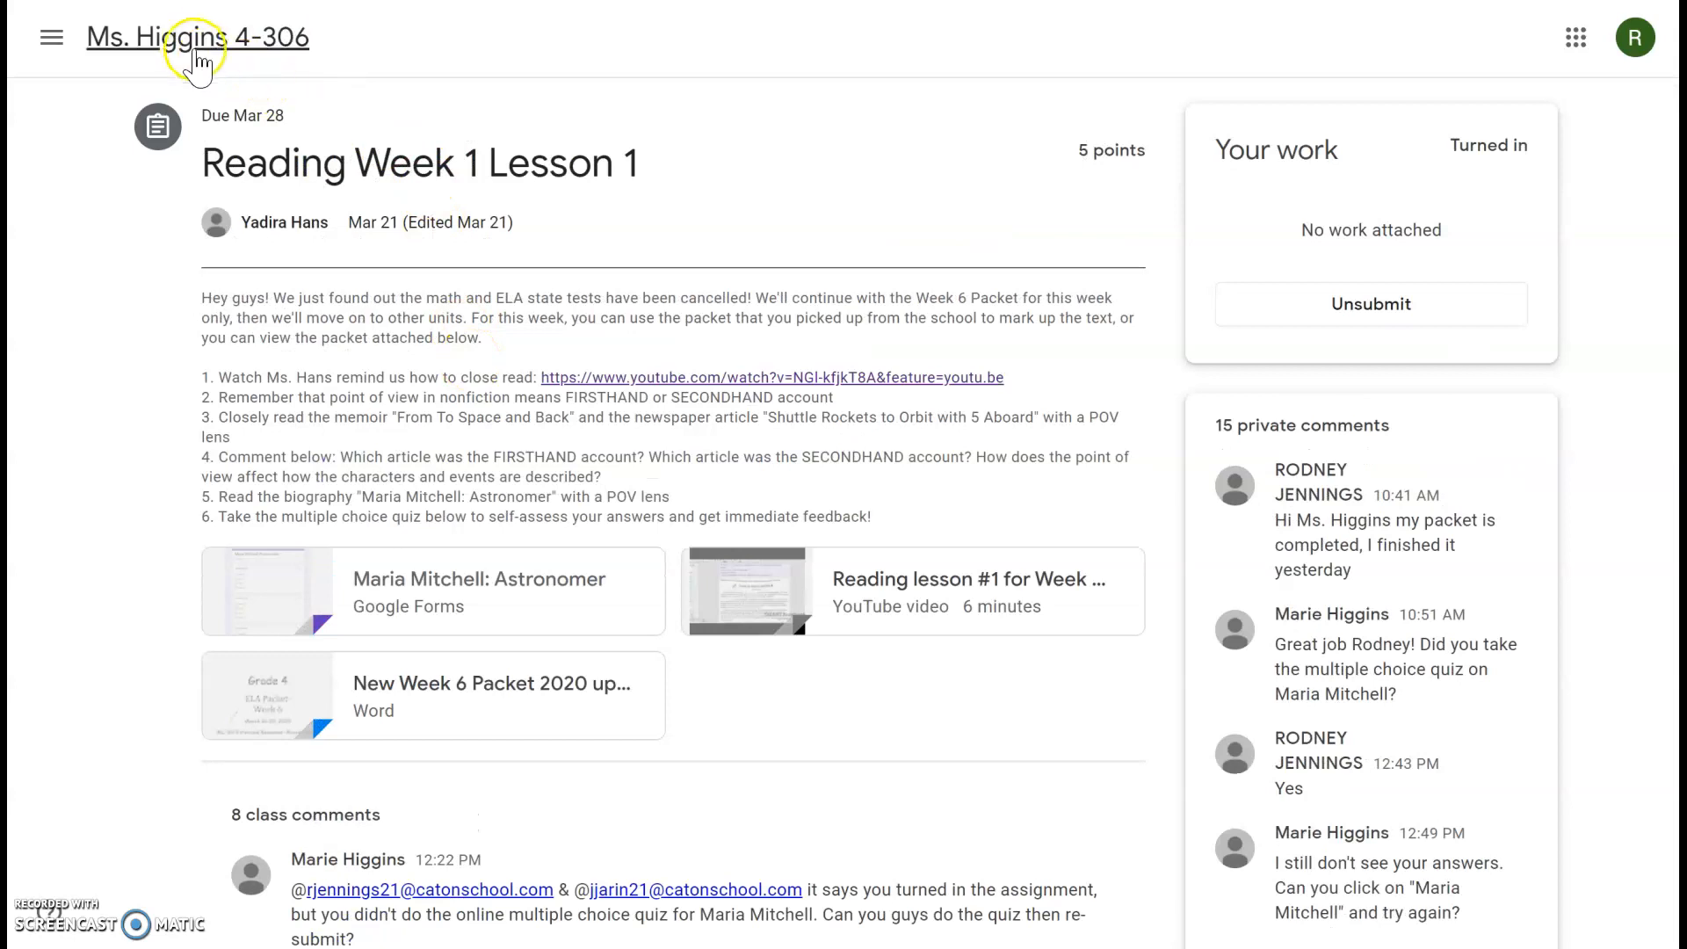
click(197, 37)
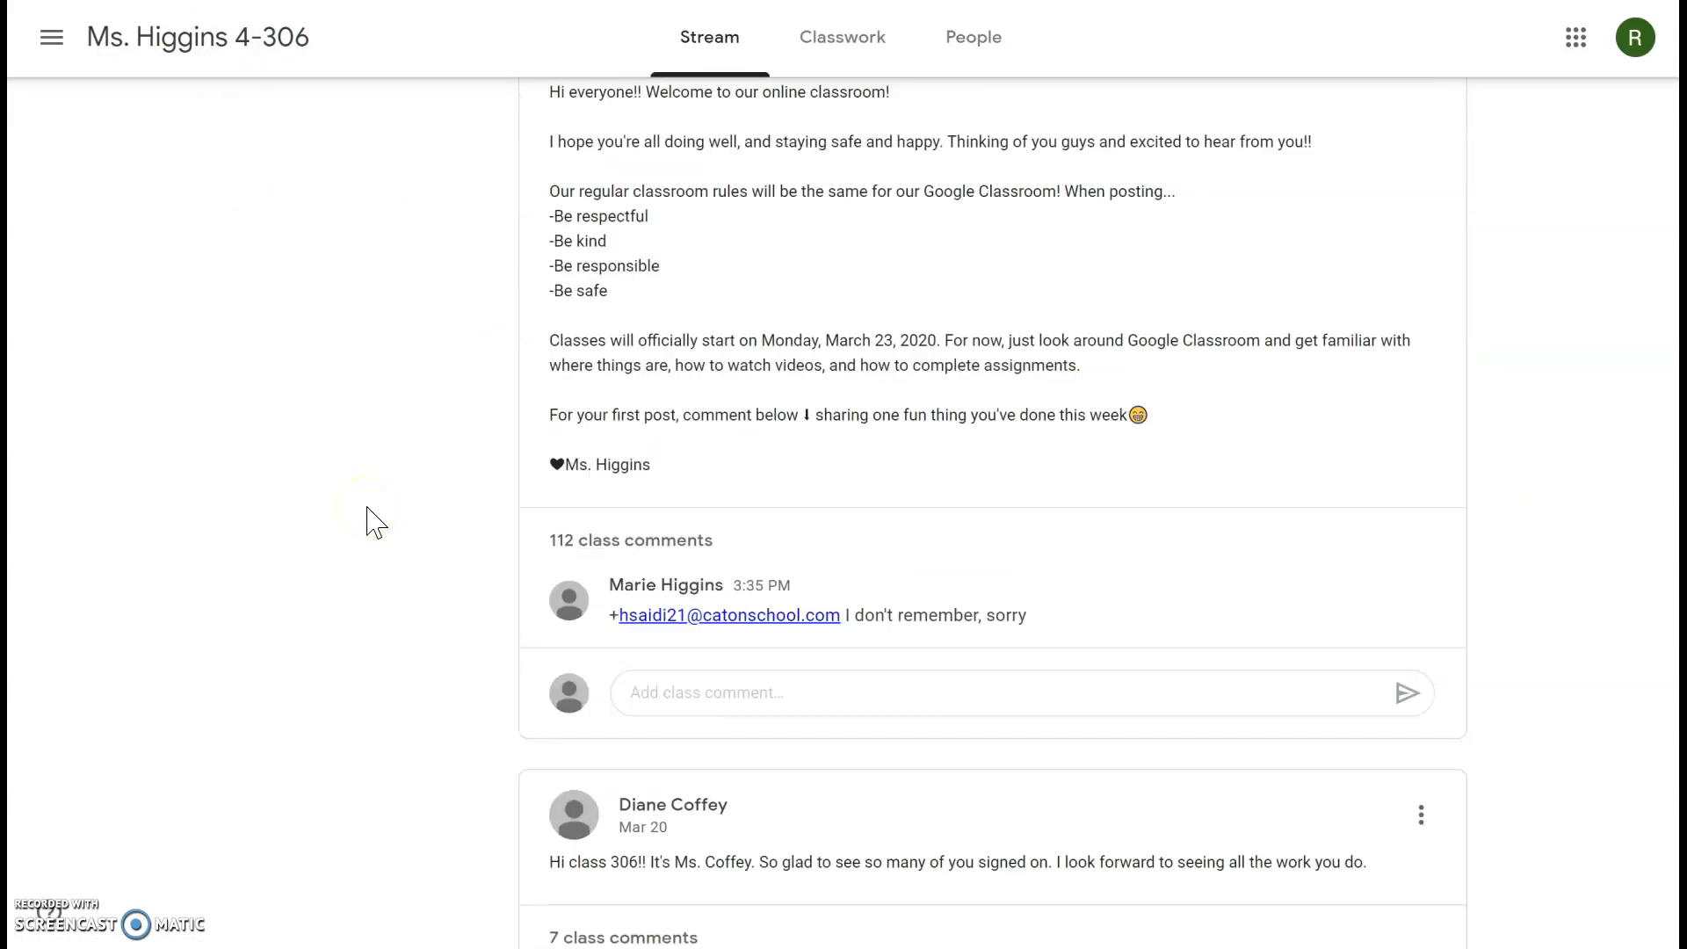
Step: From Classwork, expand Science Week 1 Lesson 1 and view its full material page
click(841, 35)
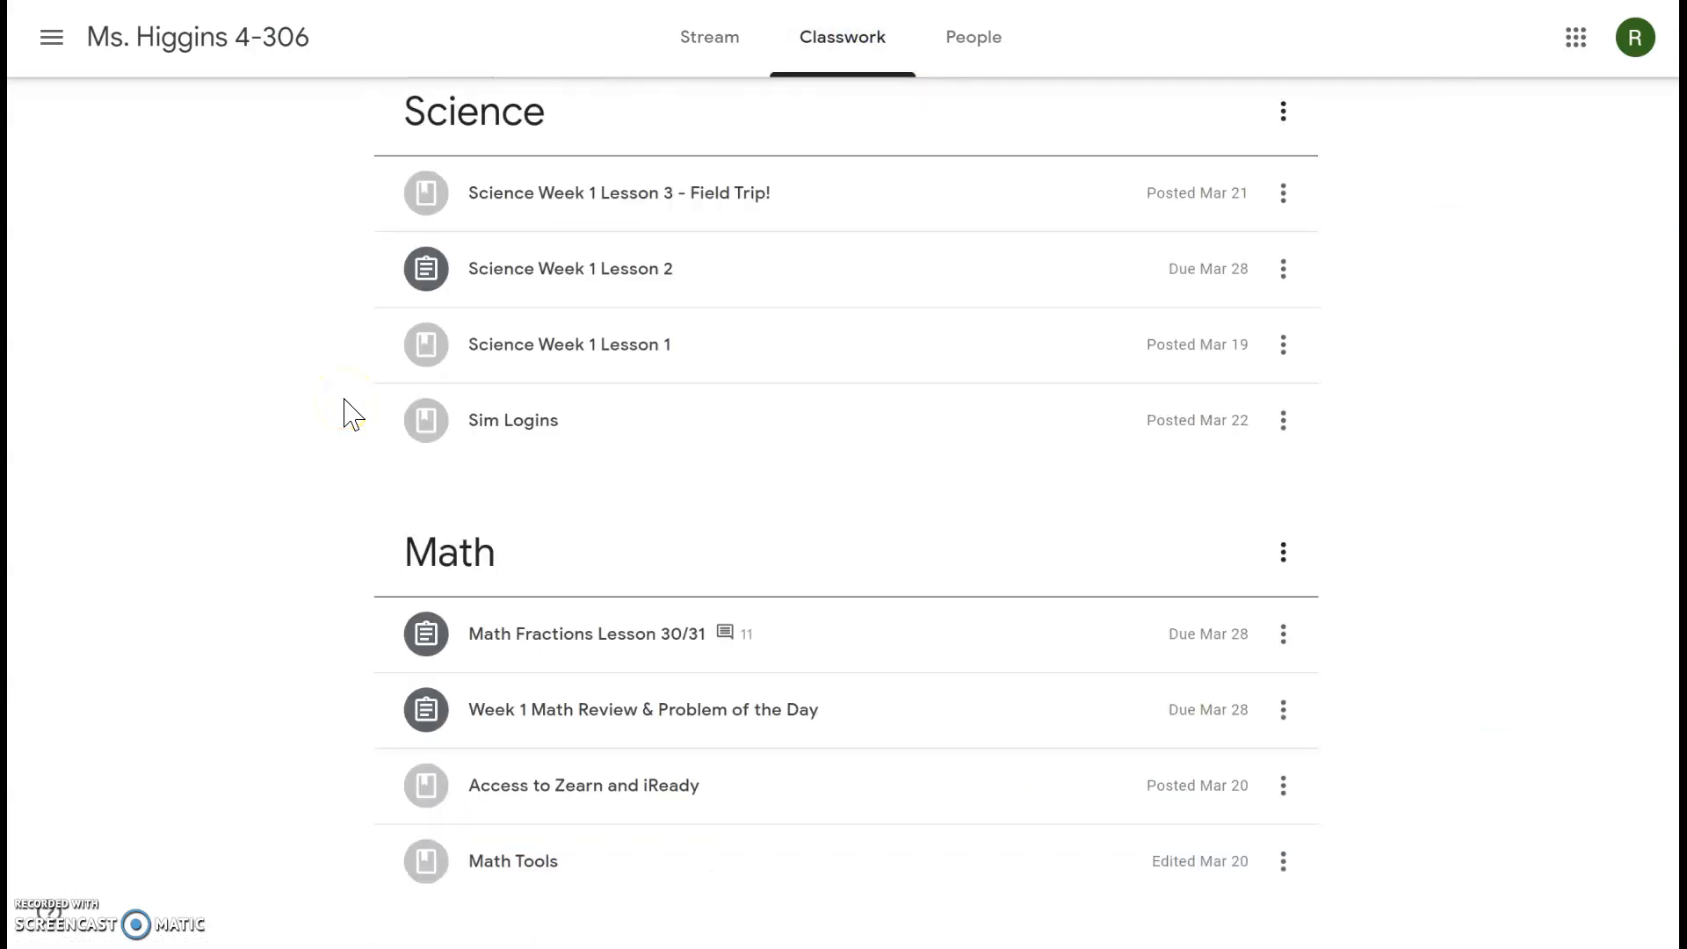
scroll(up, 3)
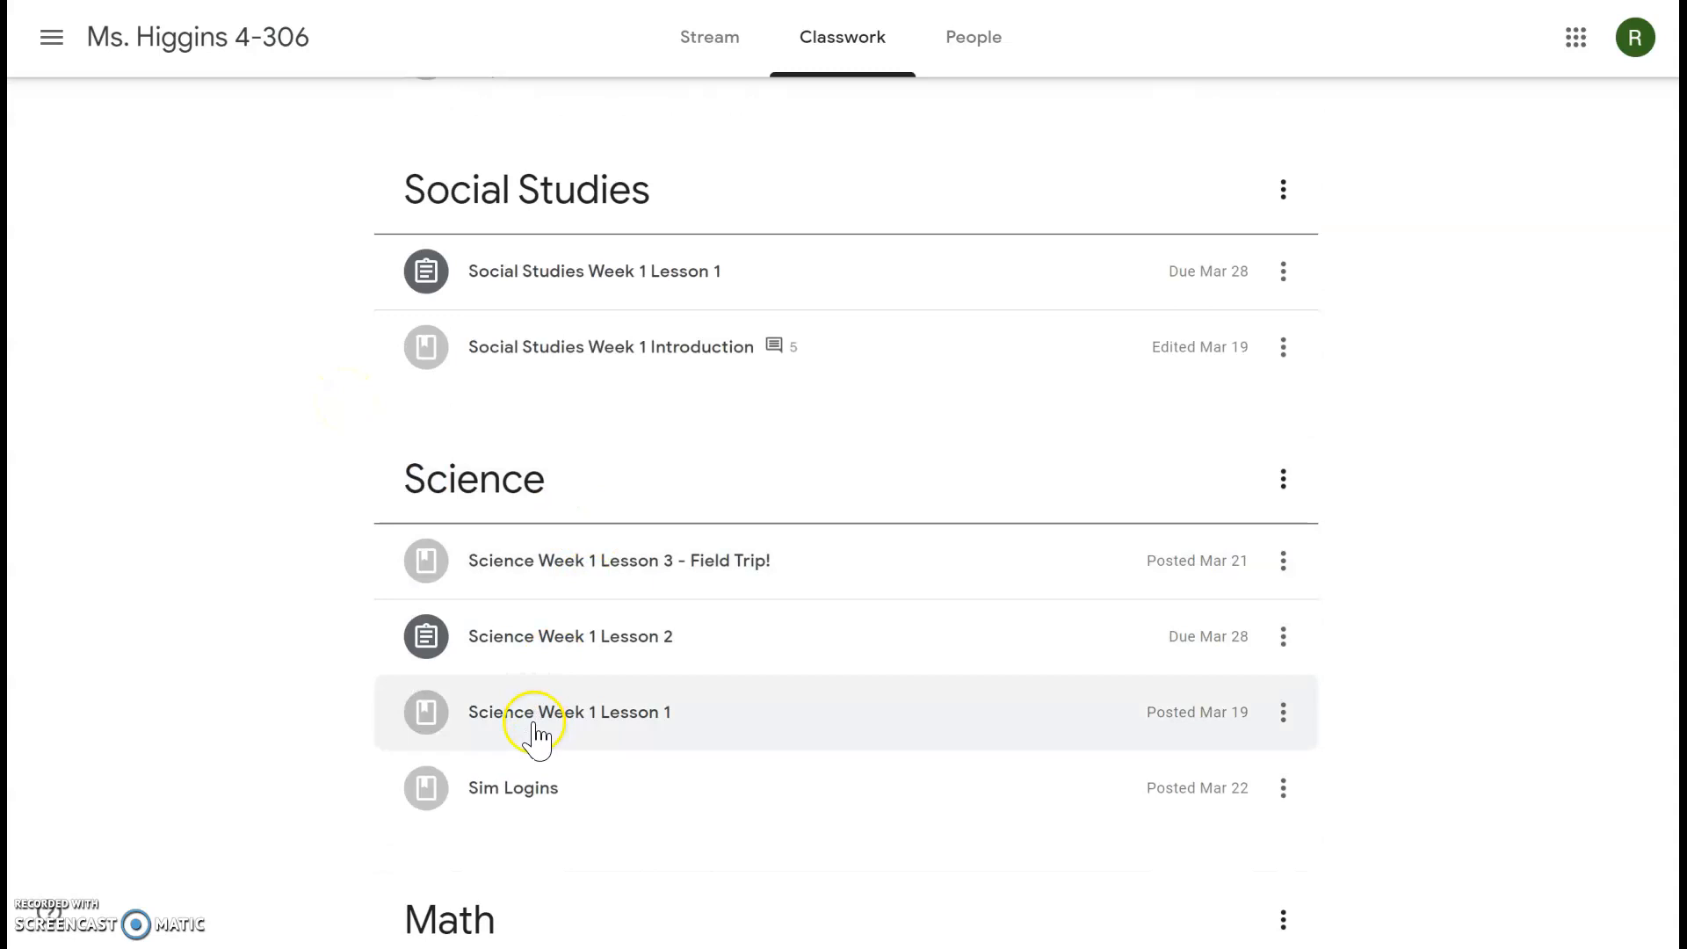
click(569, 712)
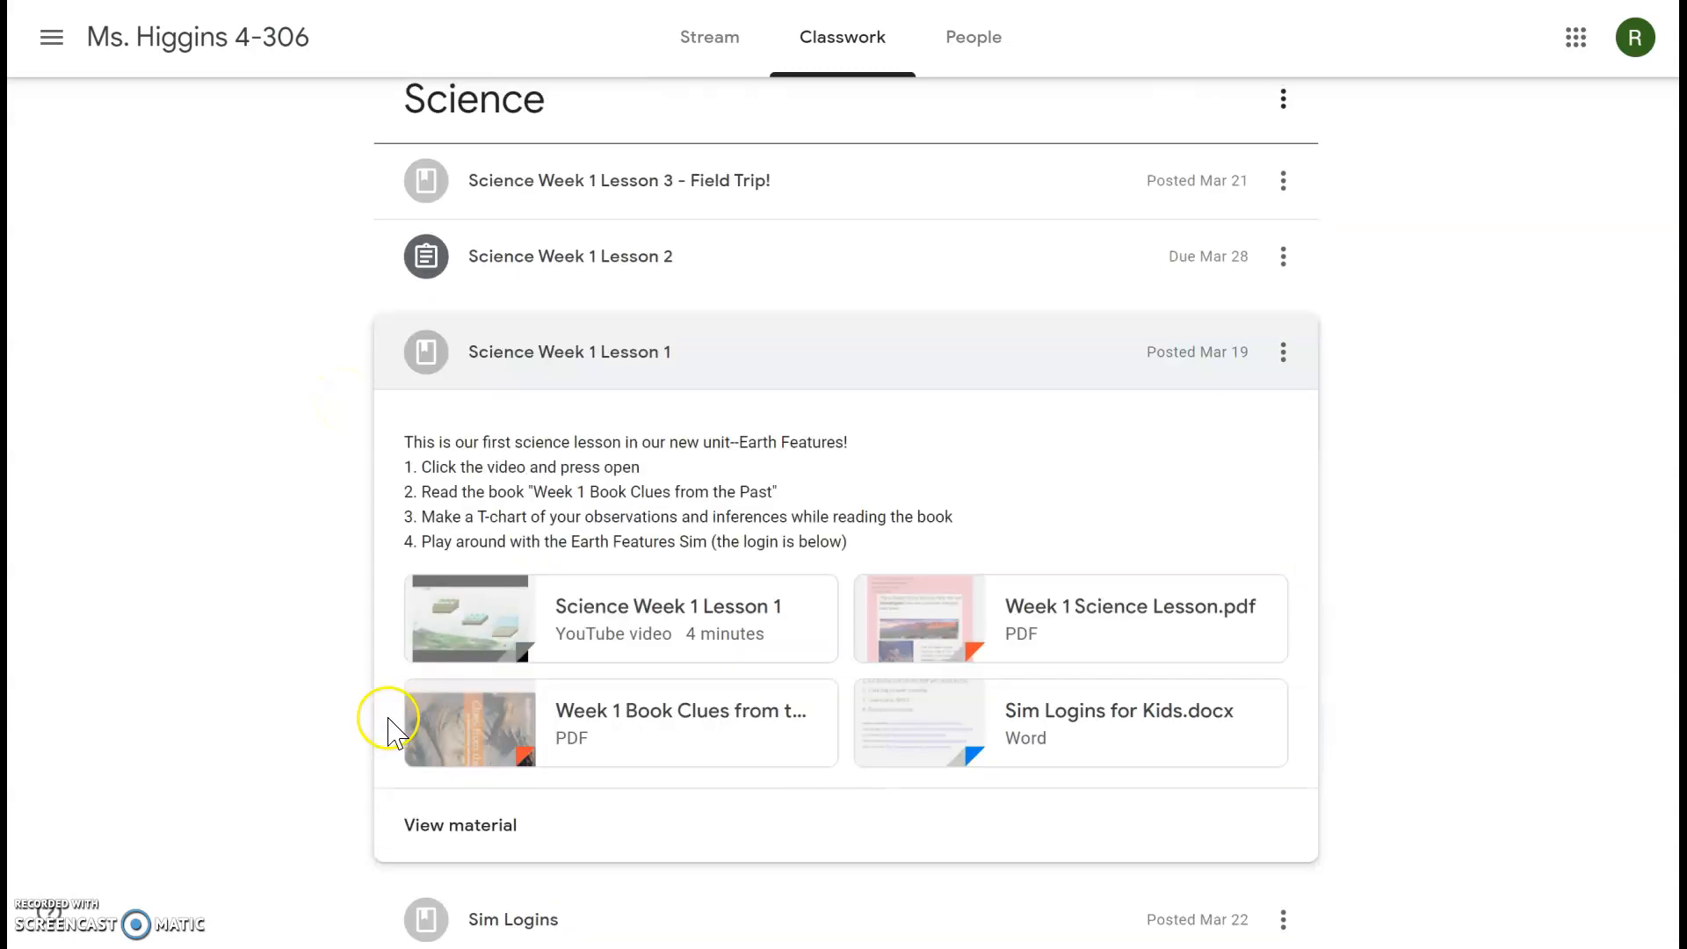
click(570, 351)
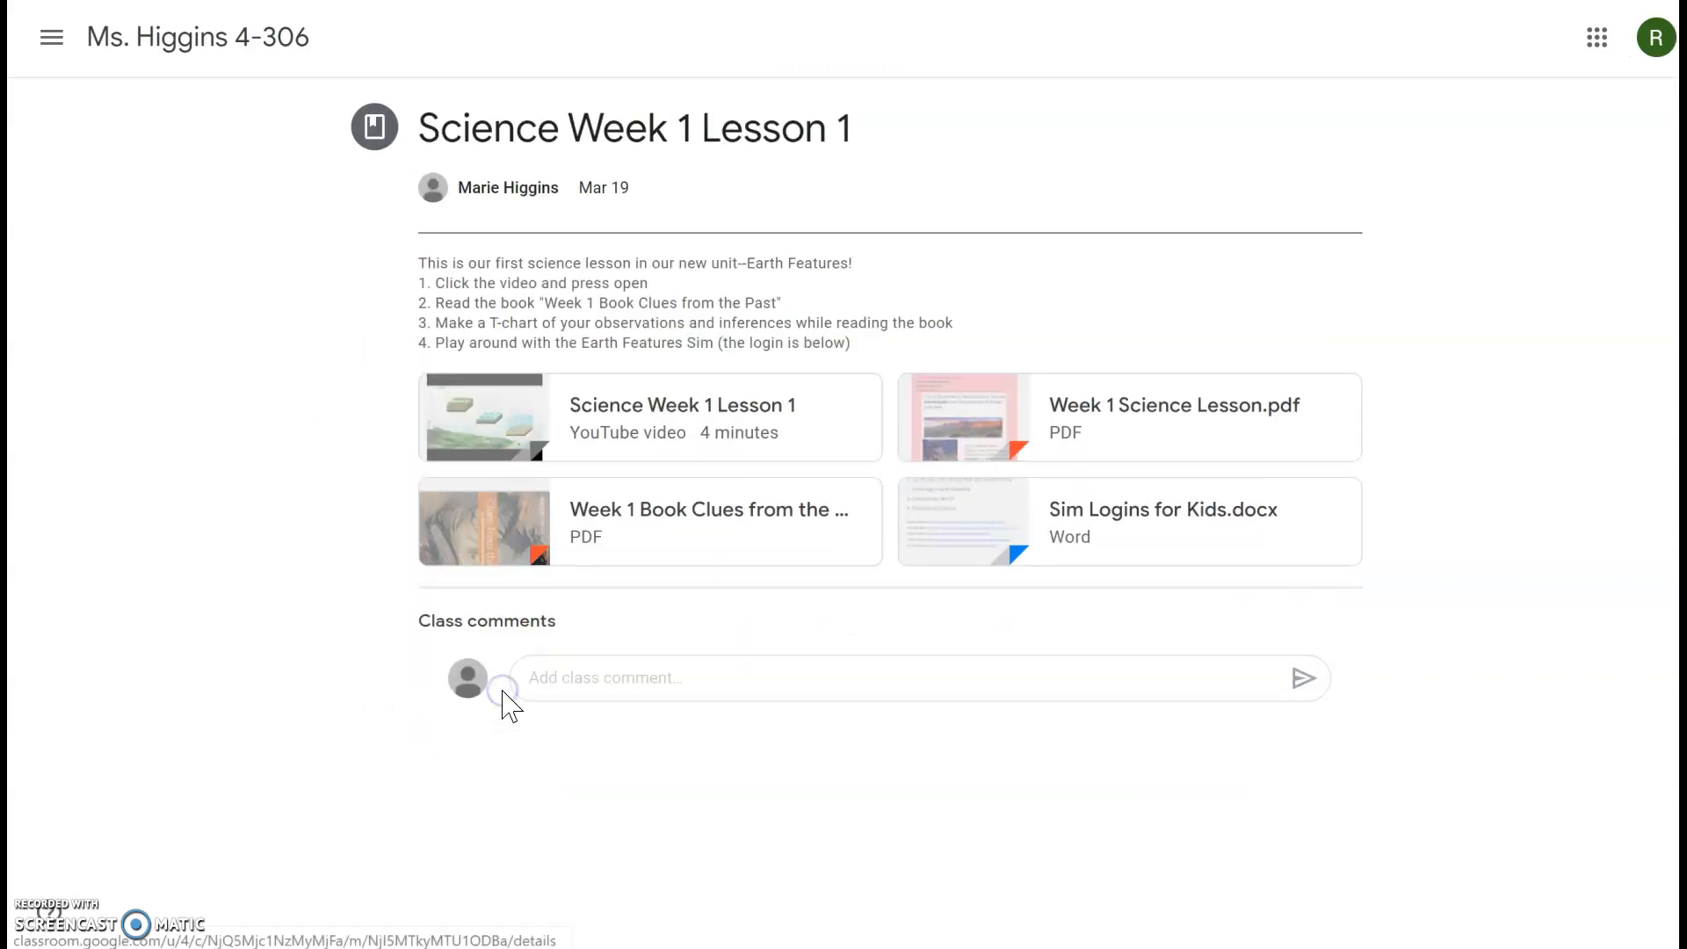
mouse_move(476, 371)
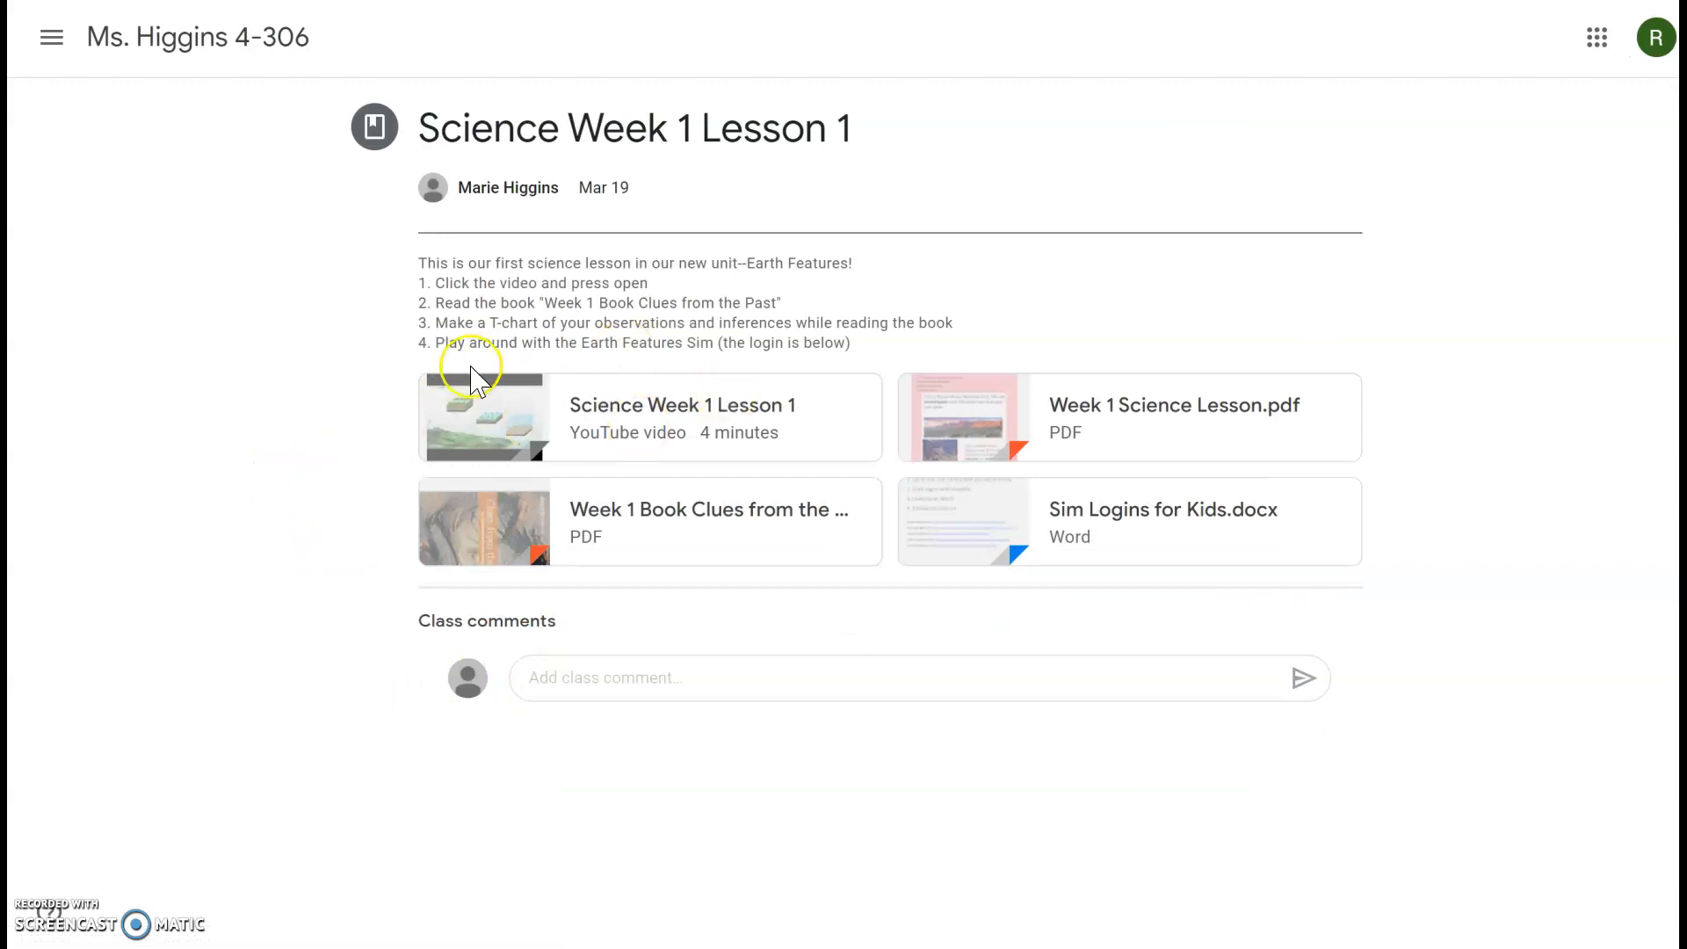
mouse_move(787, 461)
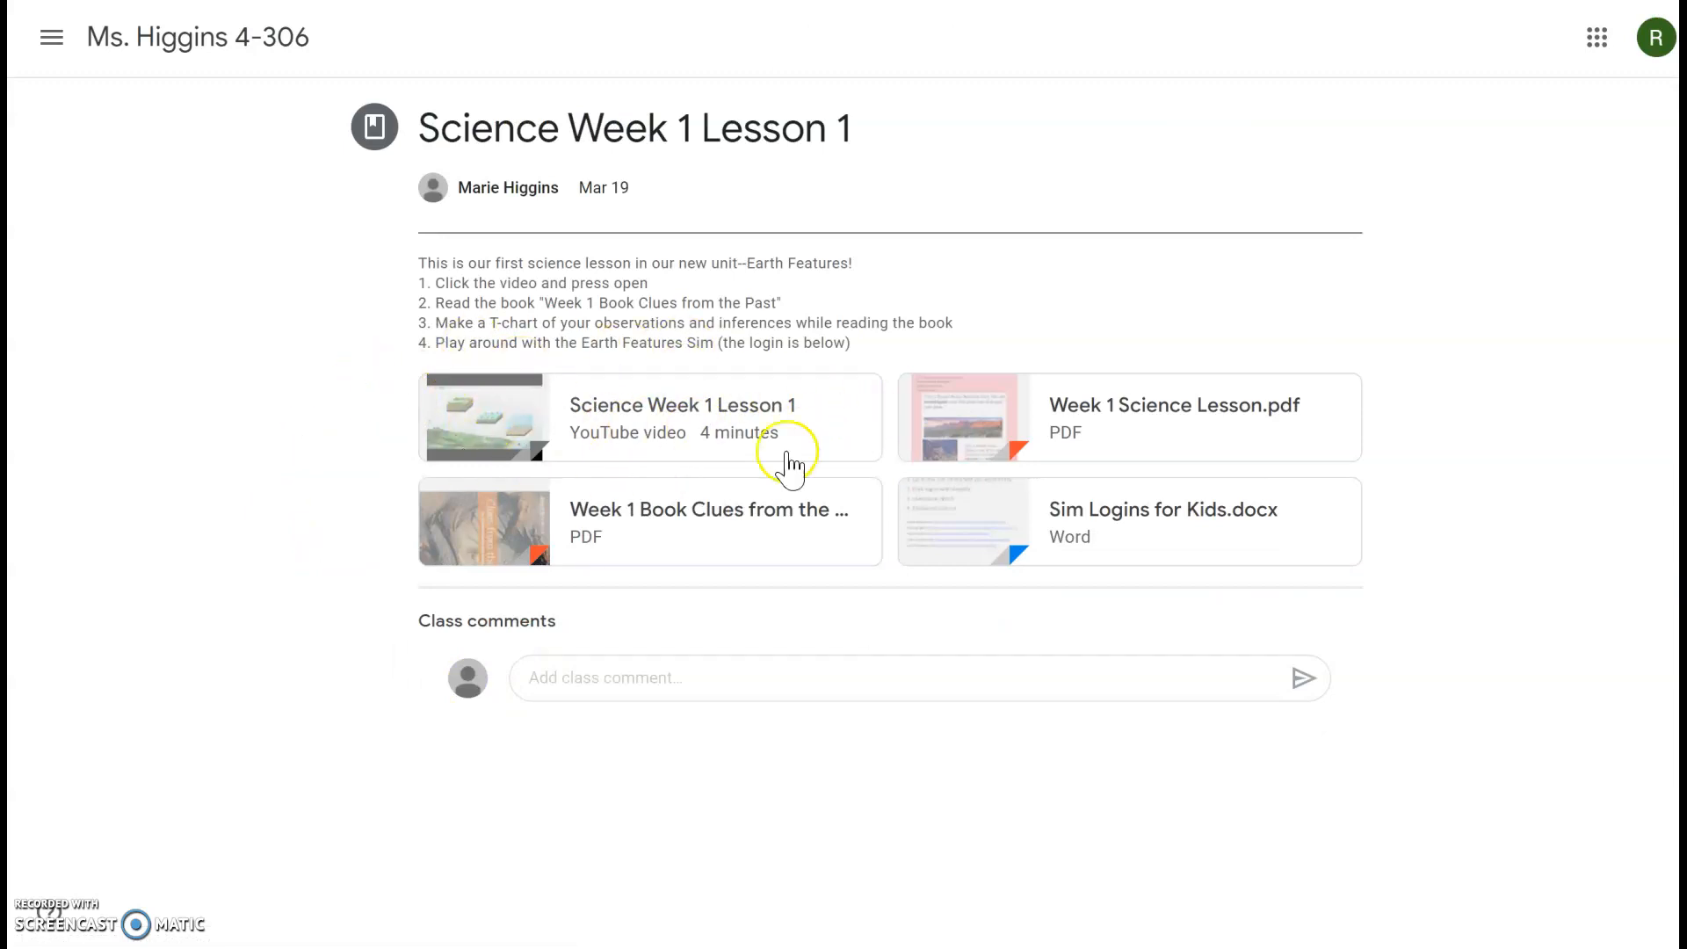
mouse_move(510, 386)
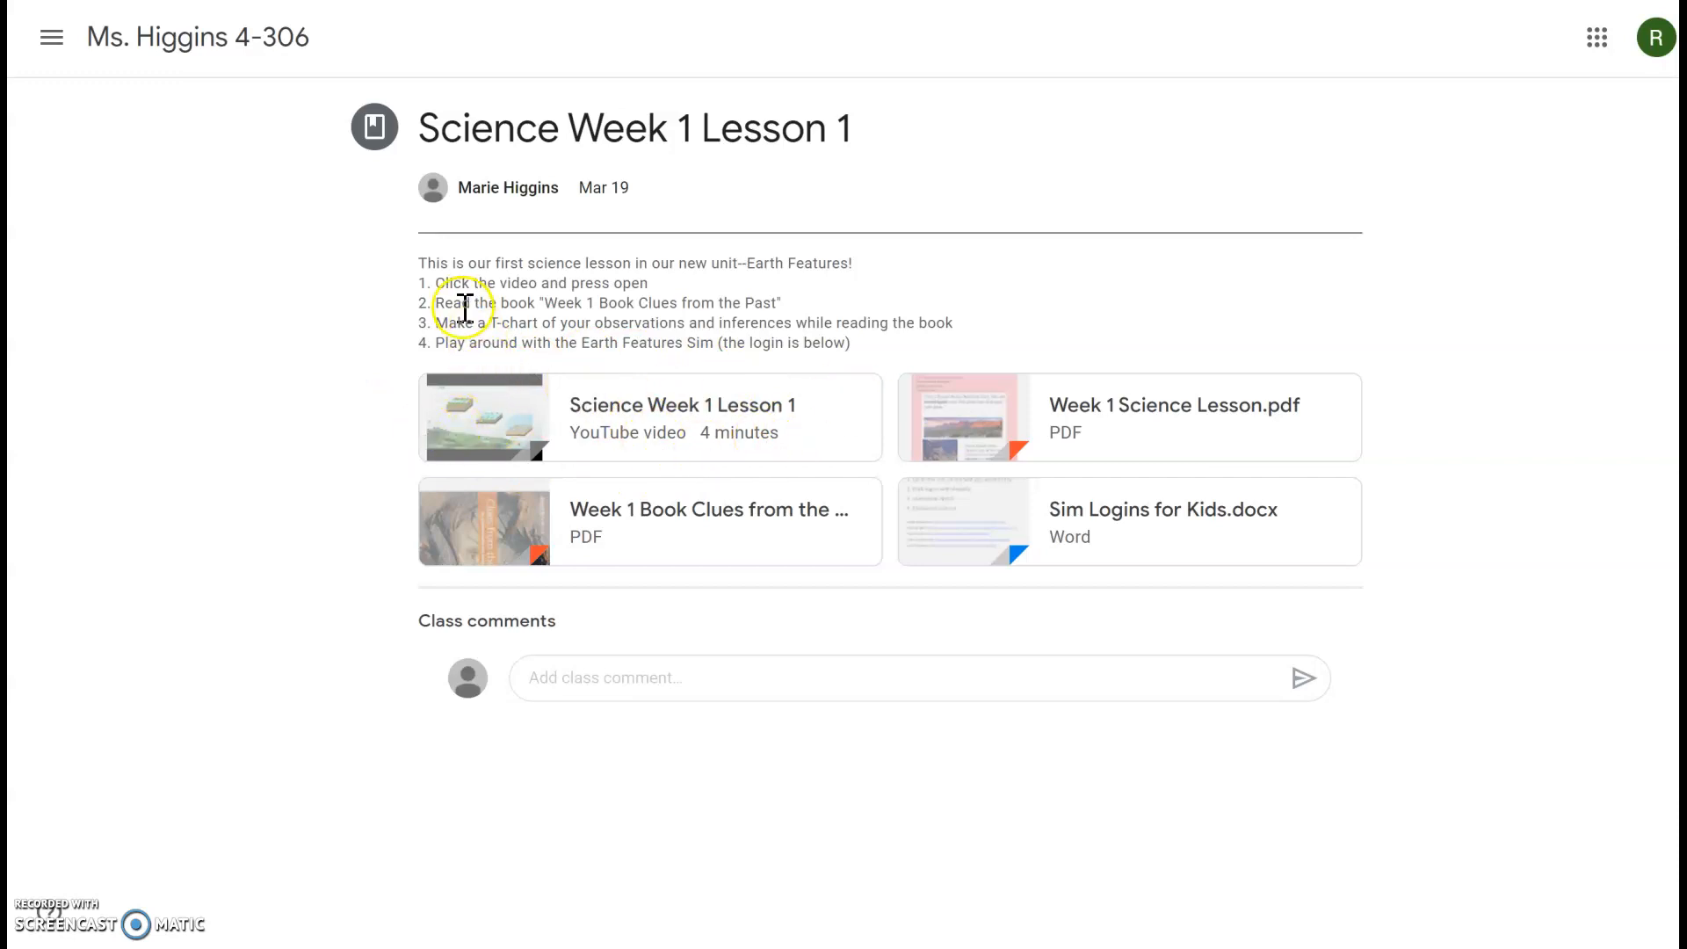
mouse_move(506, 532)
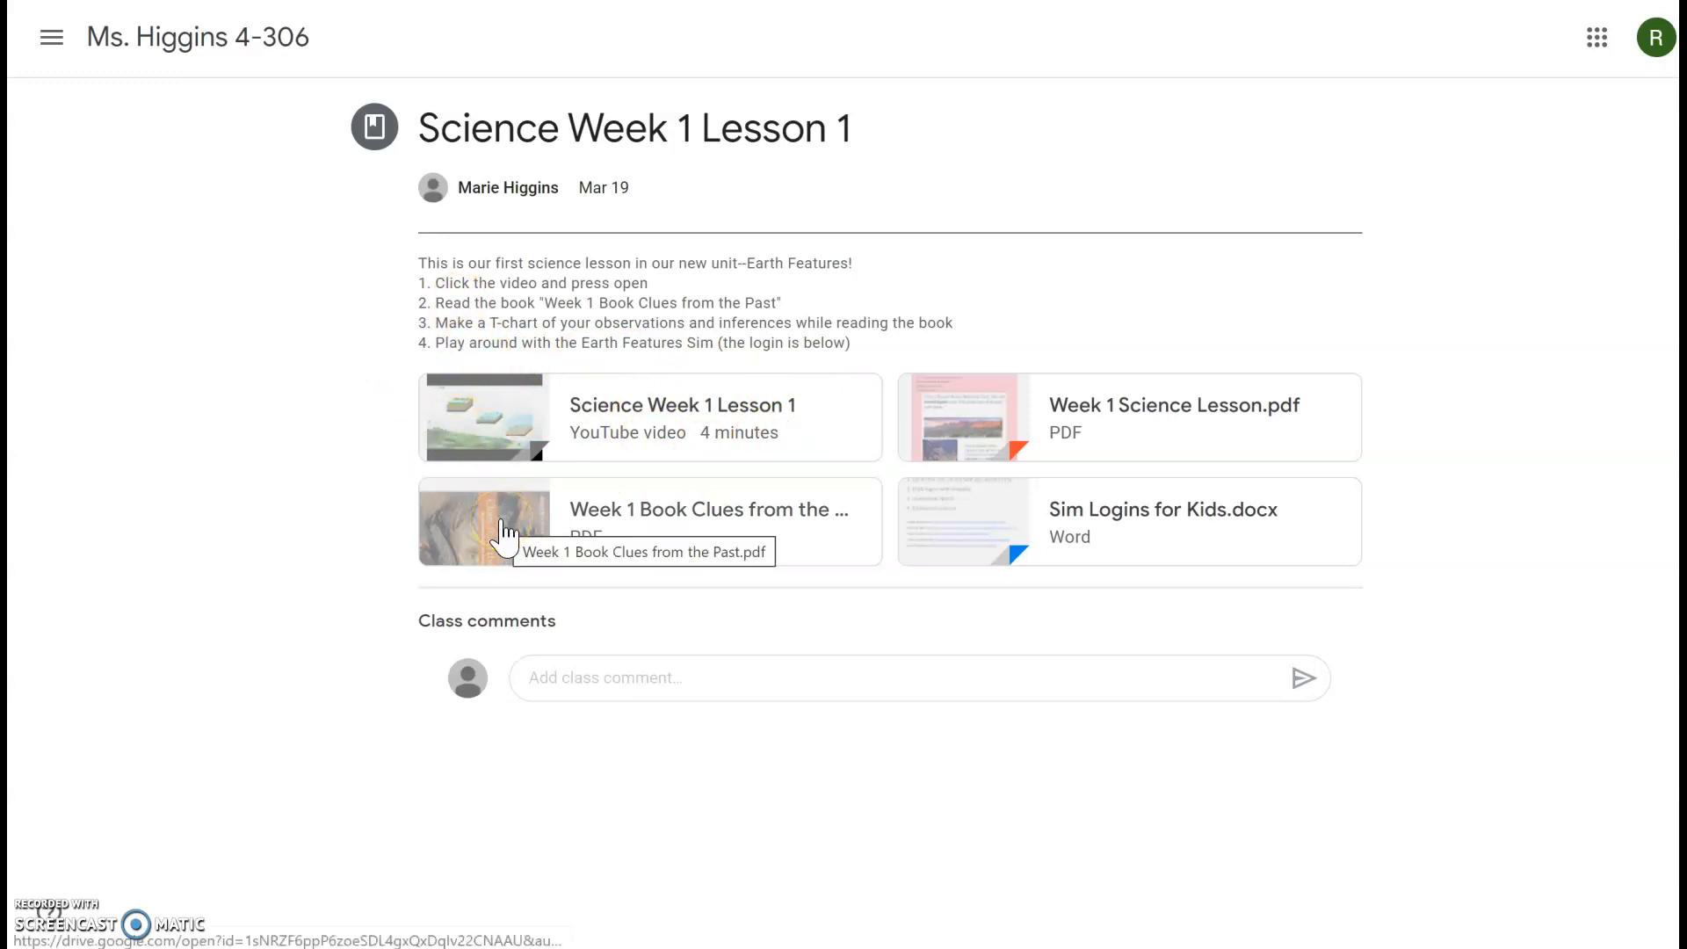
click(506, 531)
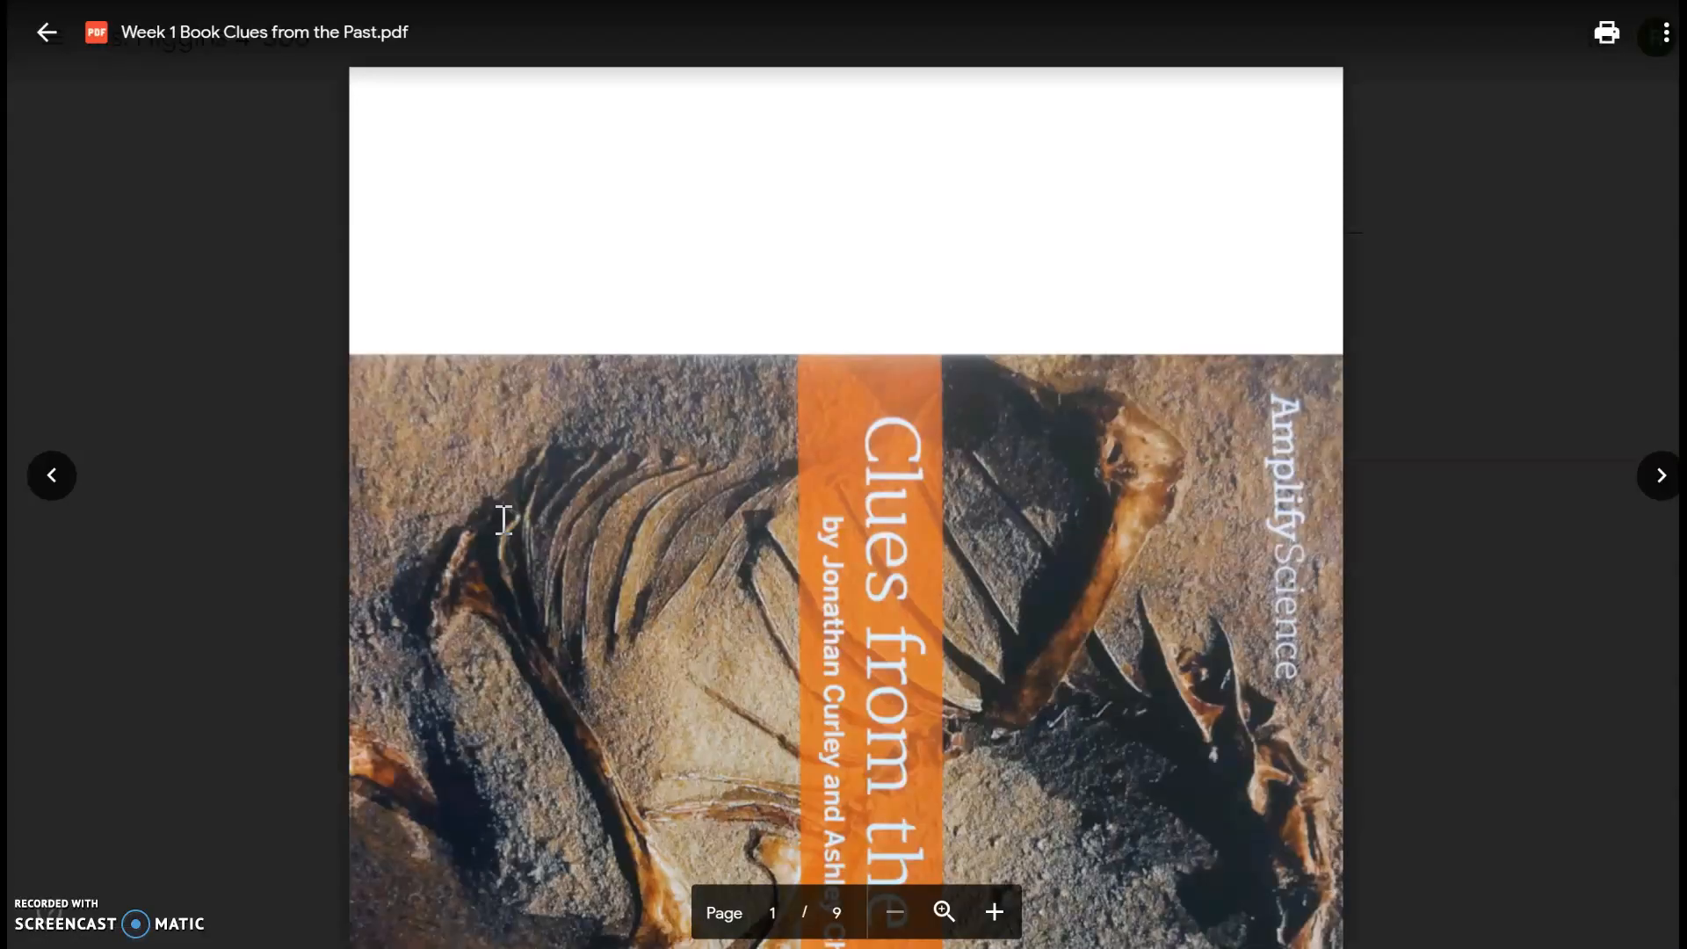
scroll(down, 3)
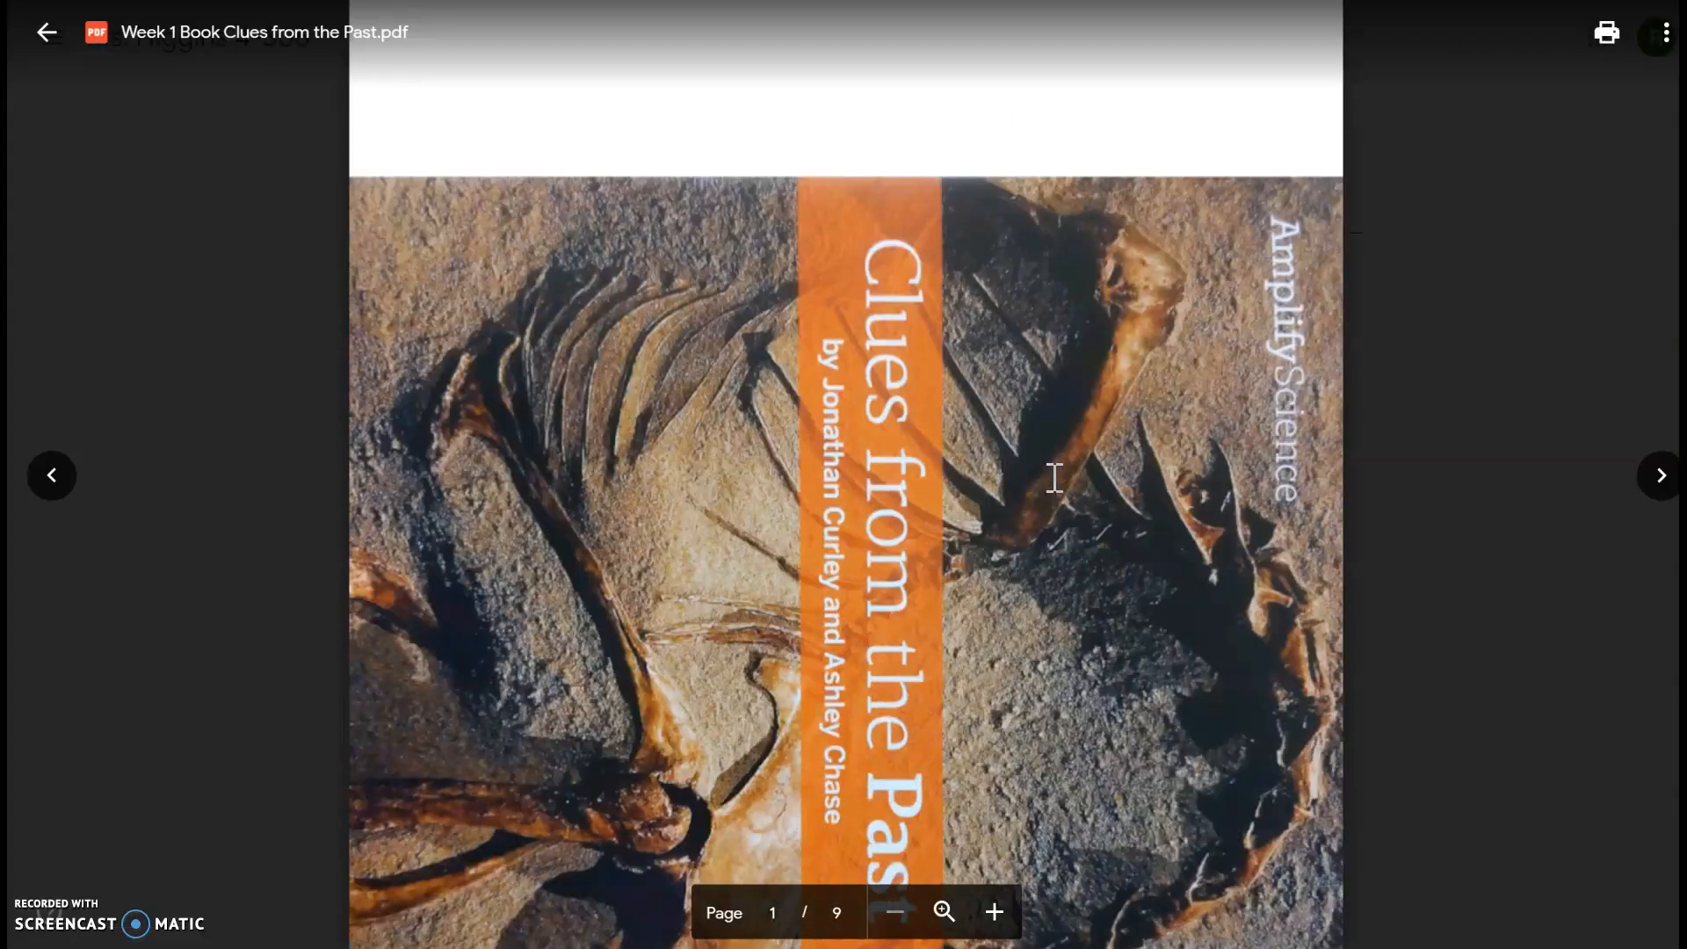
click(1657, 477)
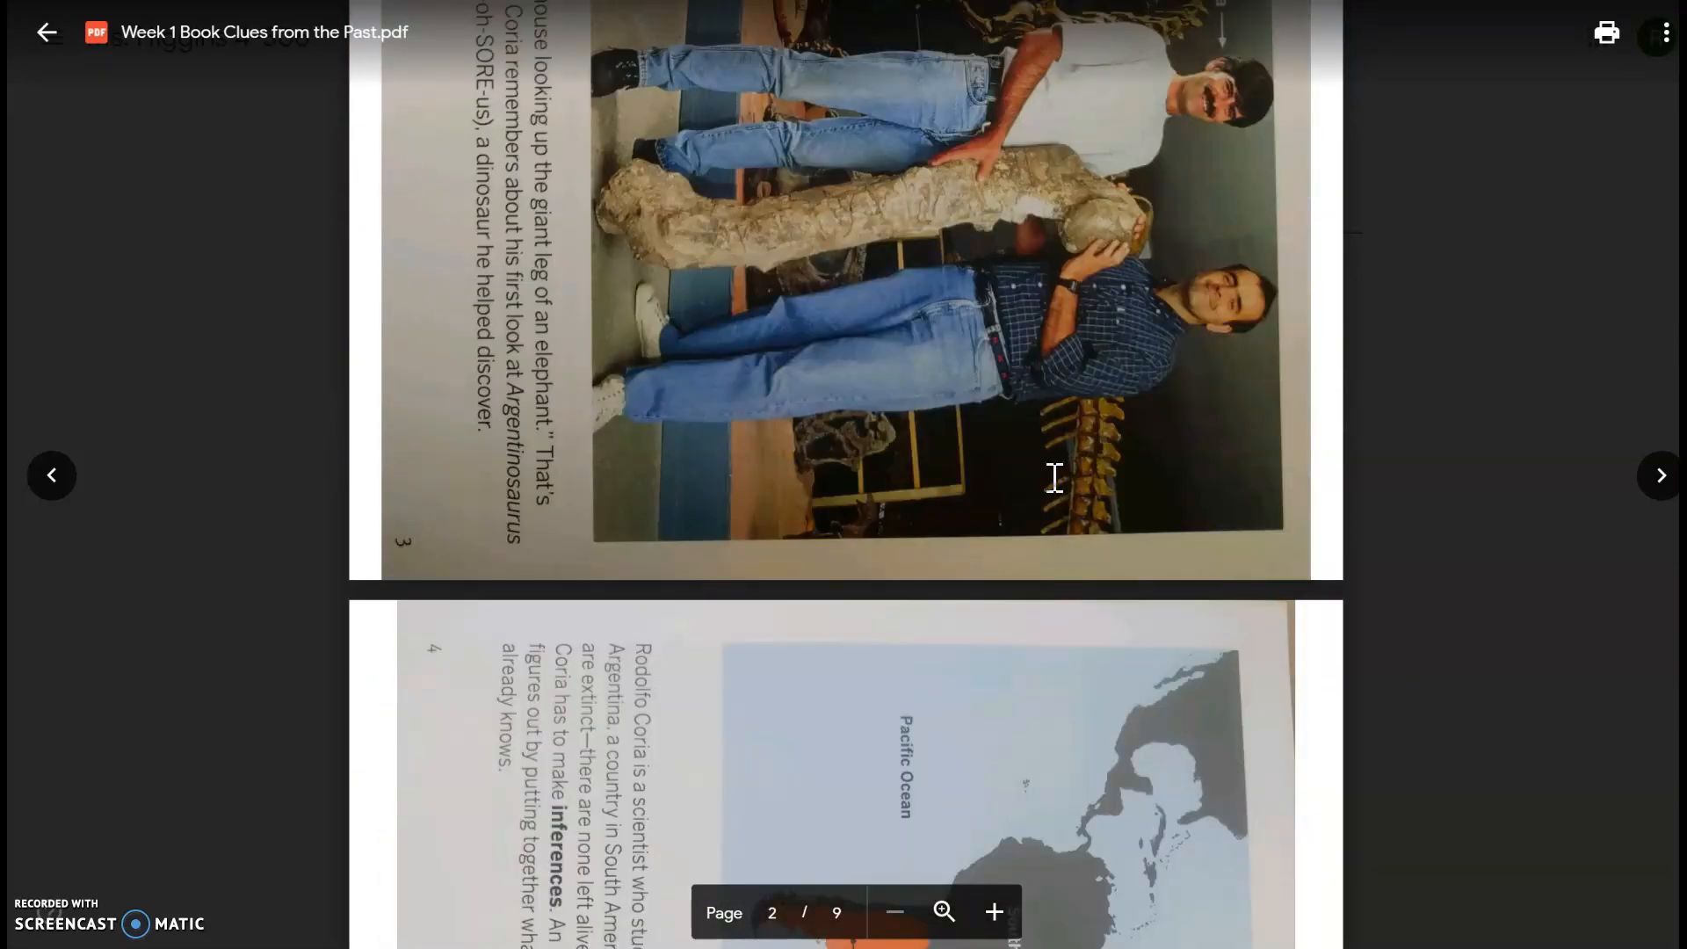
scroll(down, 3)
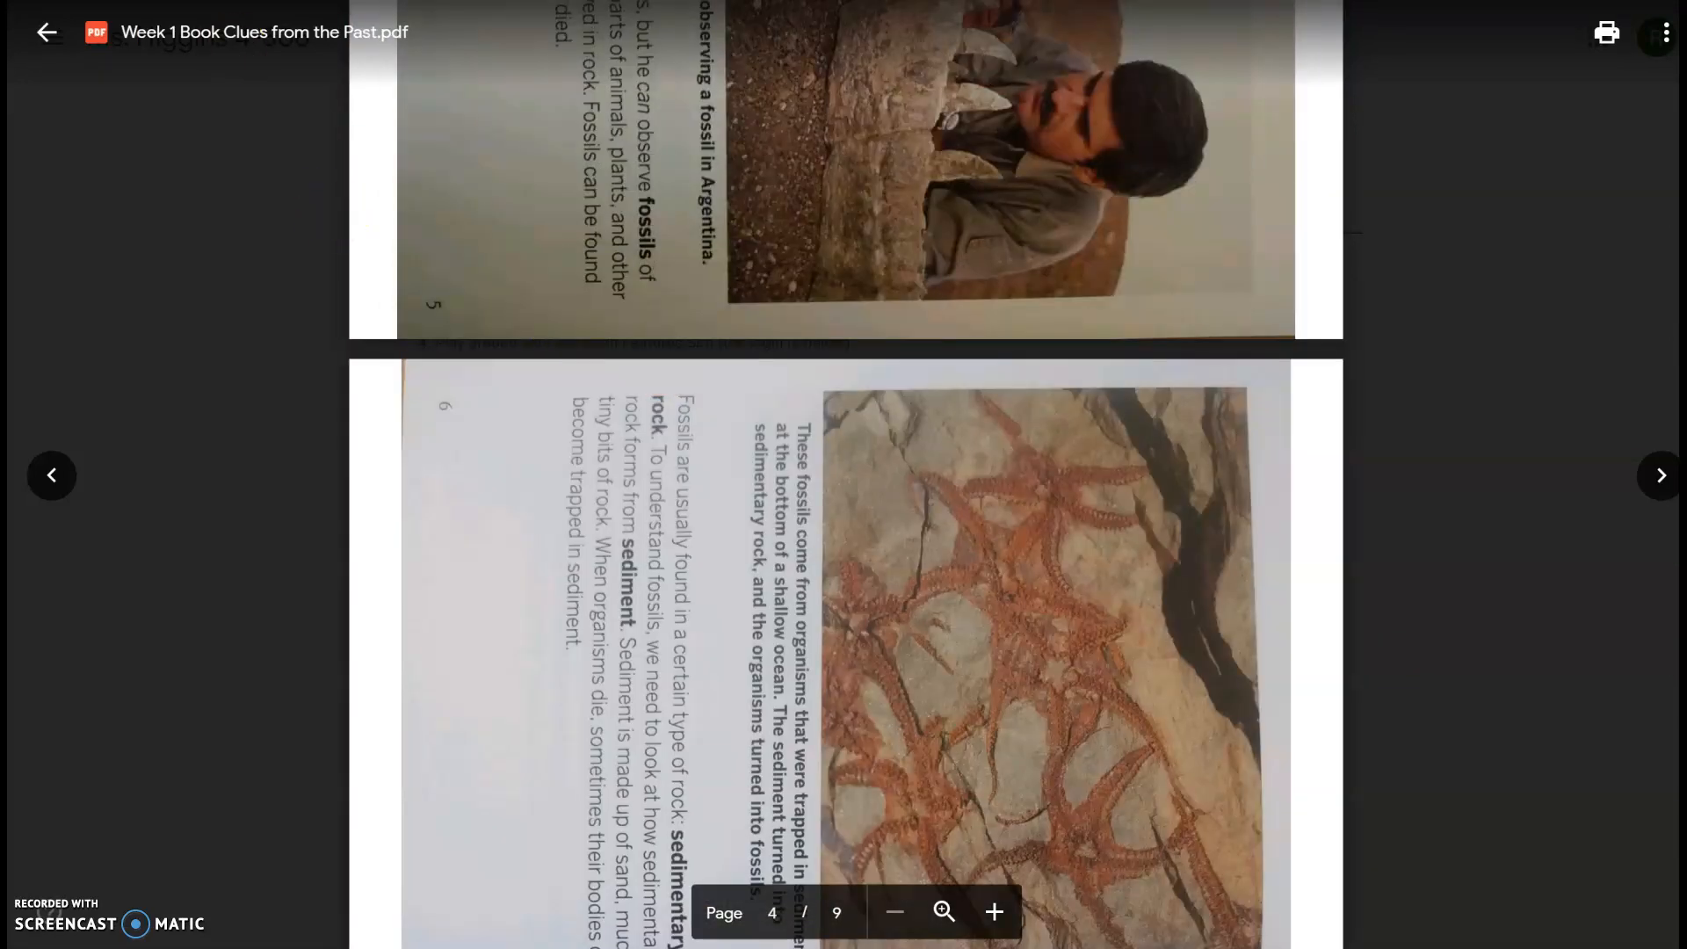
click(45, 32)
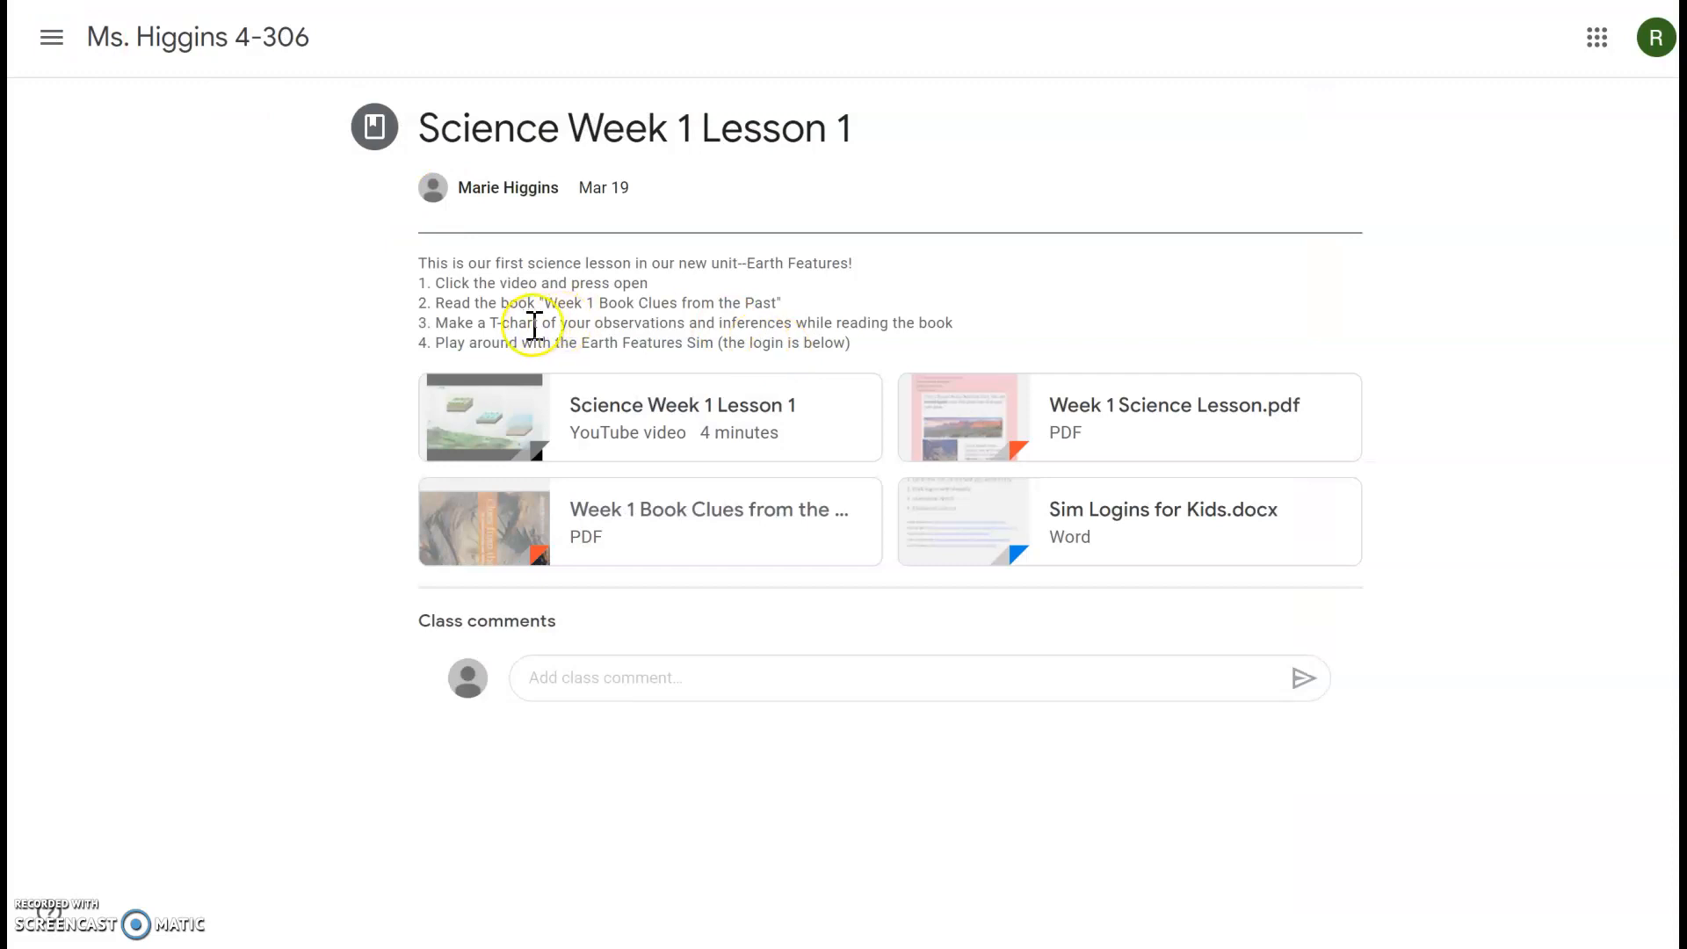
mouse_move(599, 320)
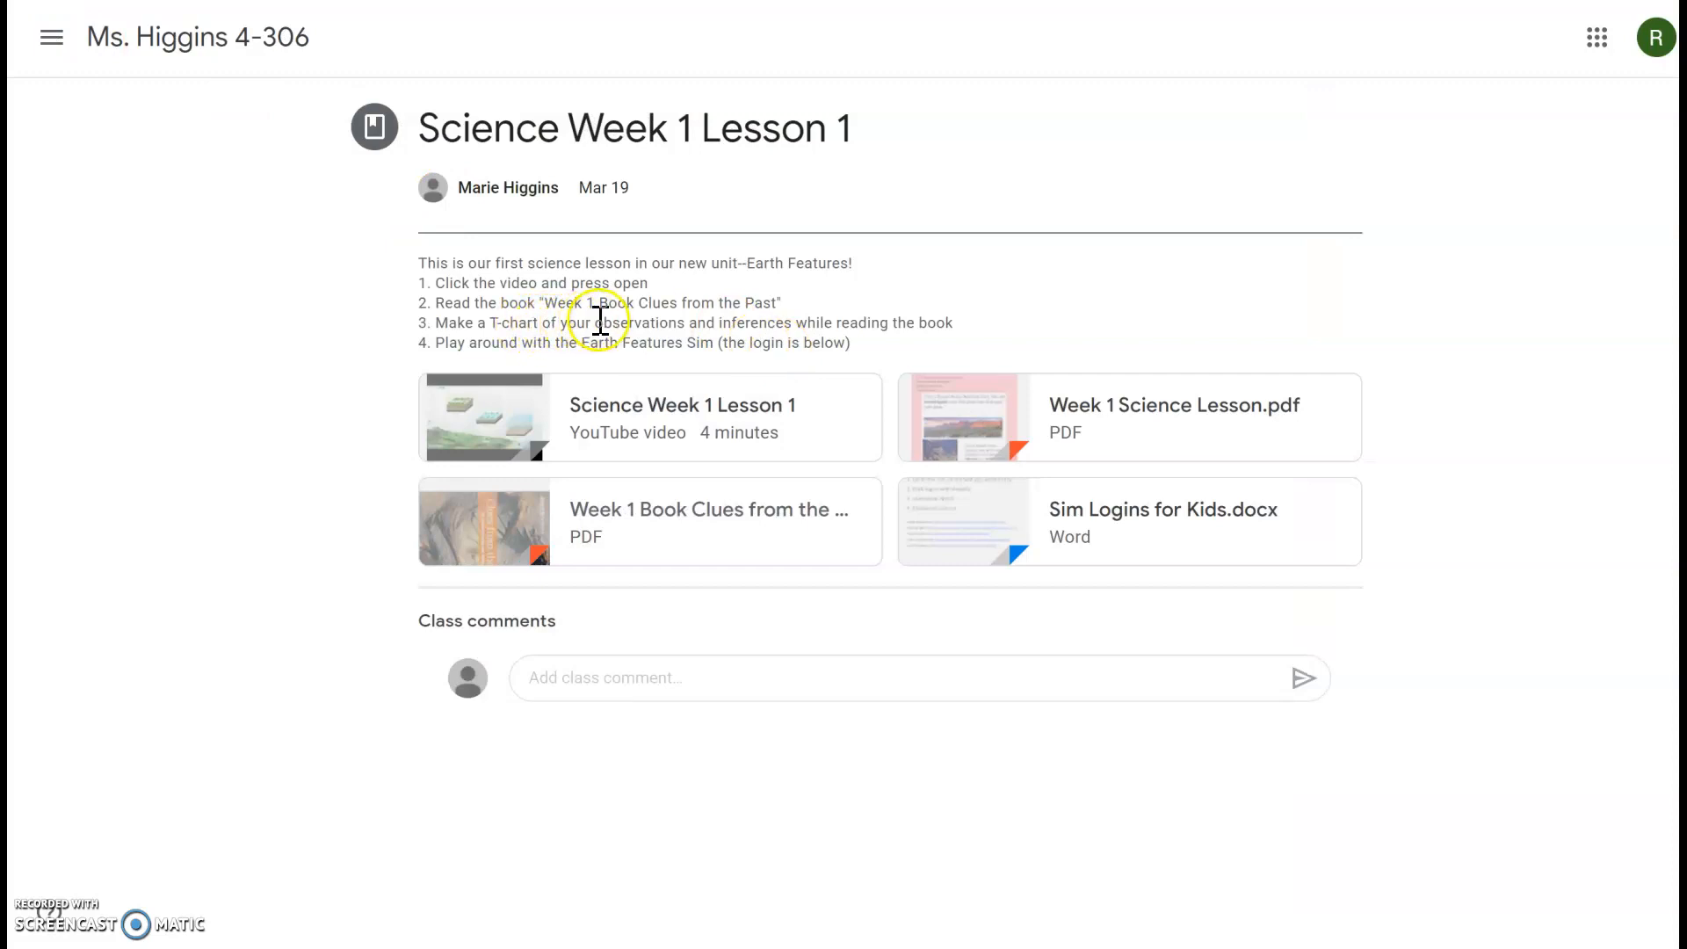
Step: Select and clear a word in the instructions, then open Sim Logins for Kids.docx
double_click(636, 324)
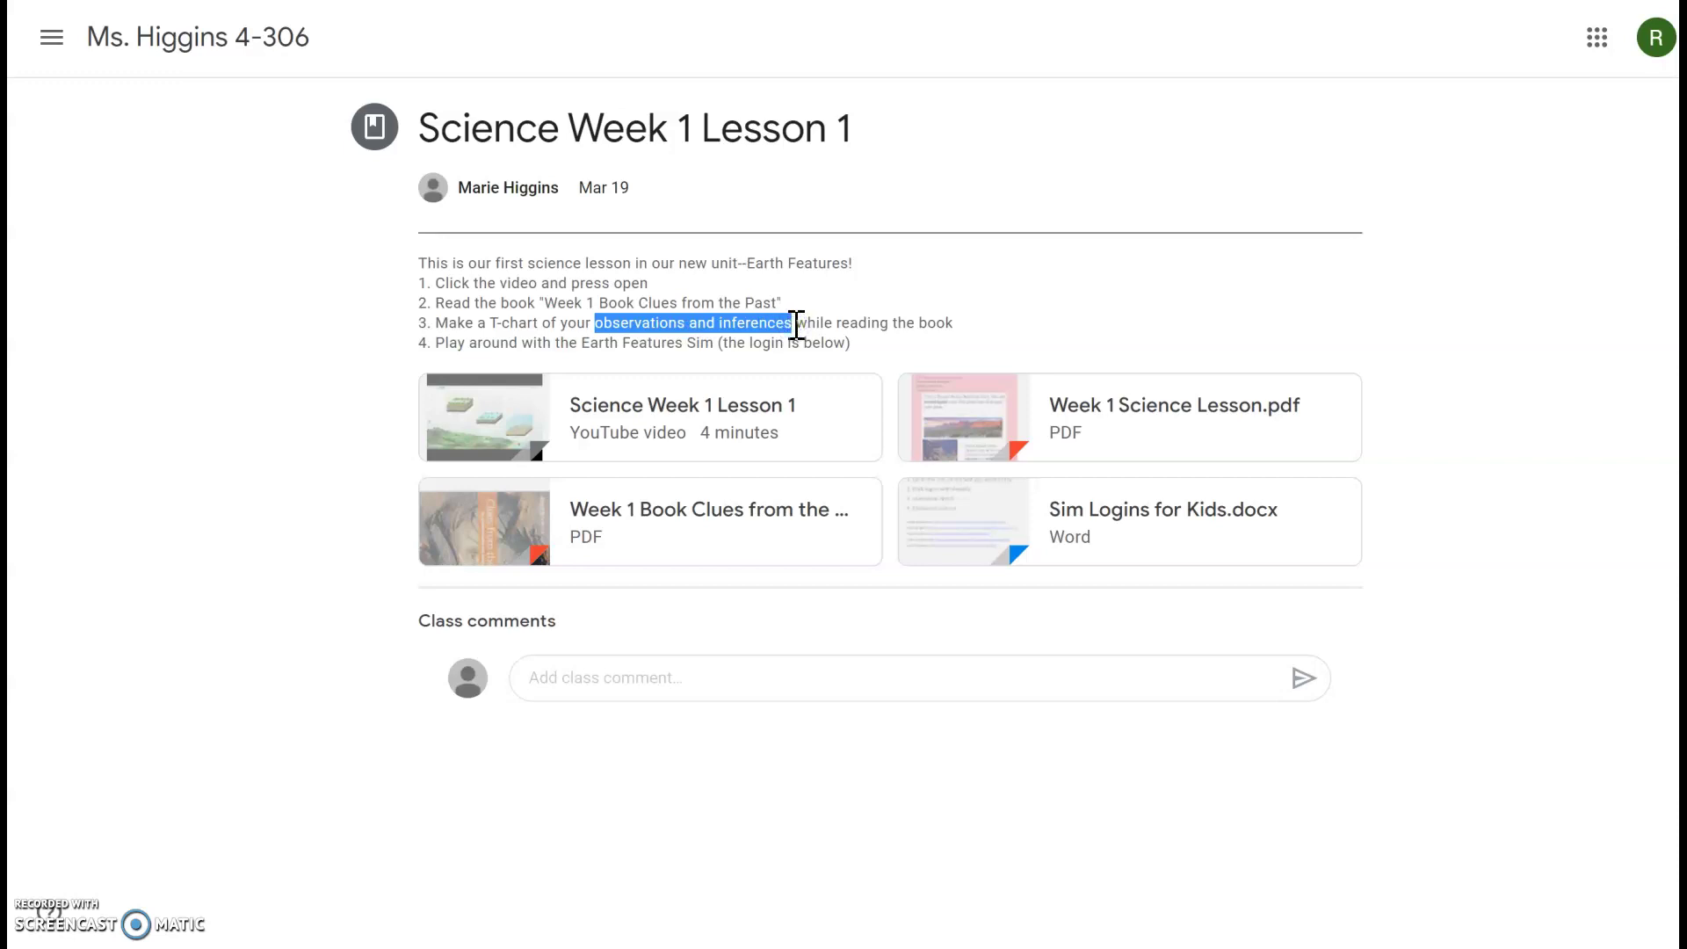
click(796, 323)
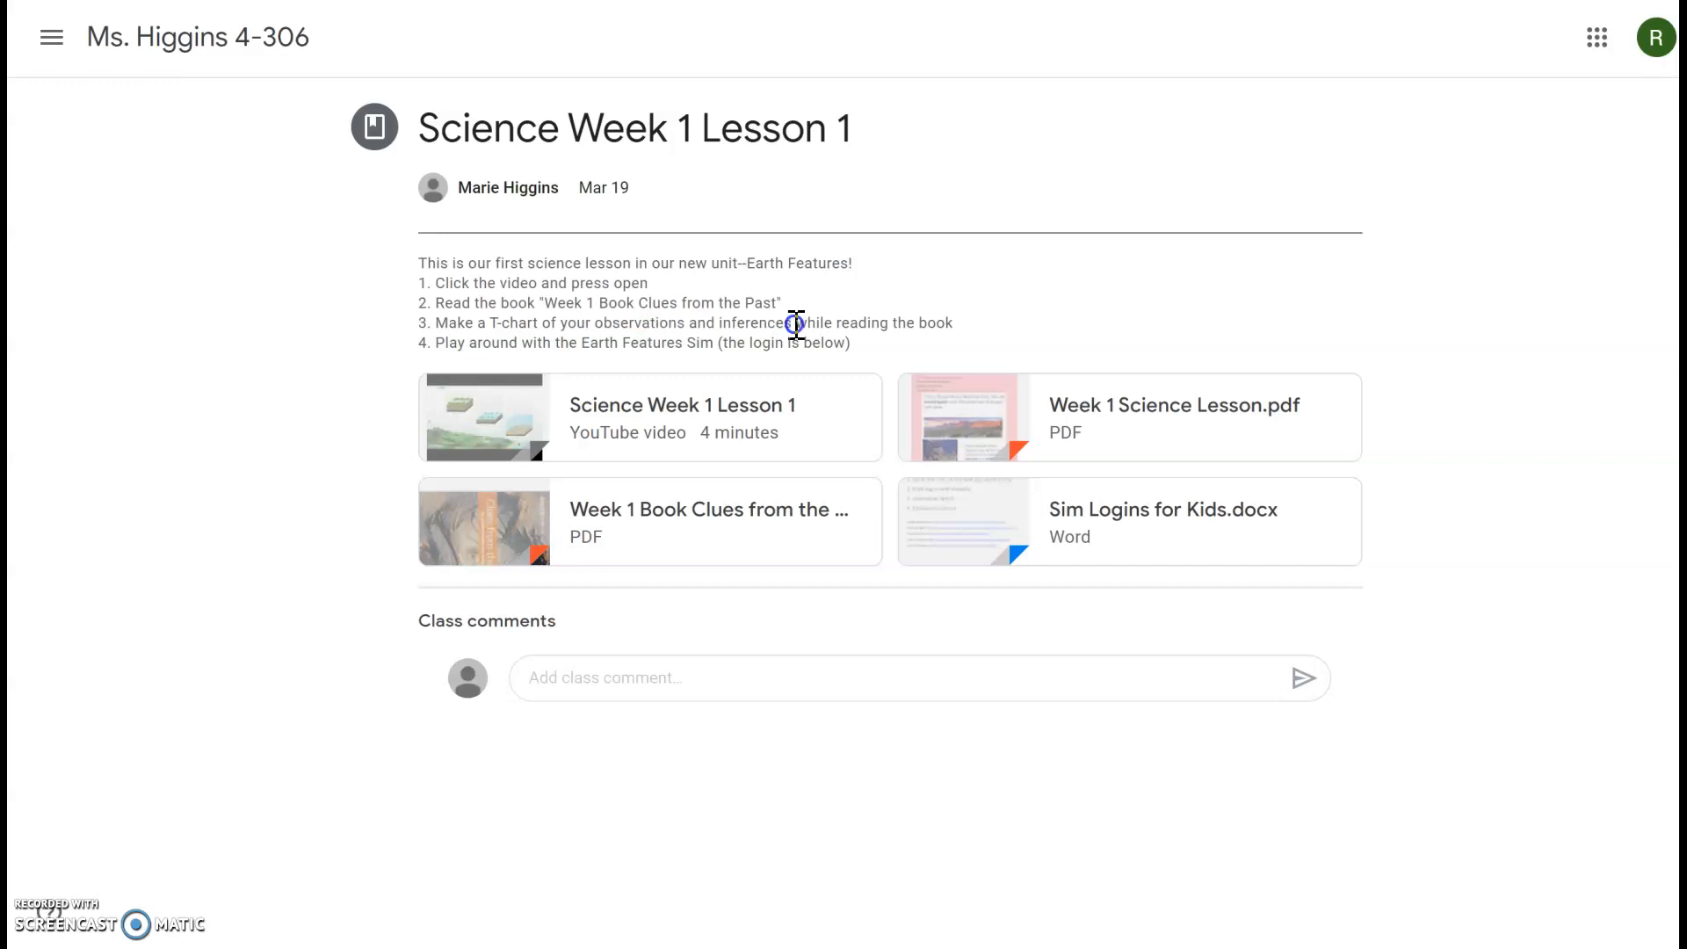
mouse_move(464, 316)
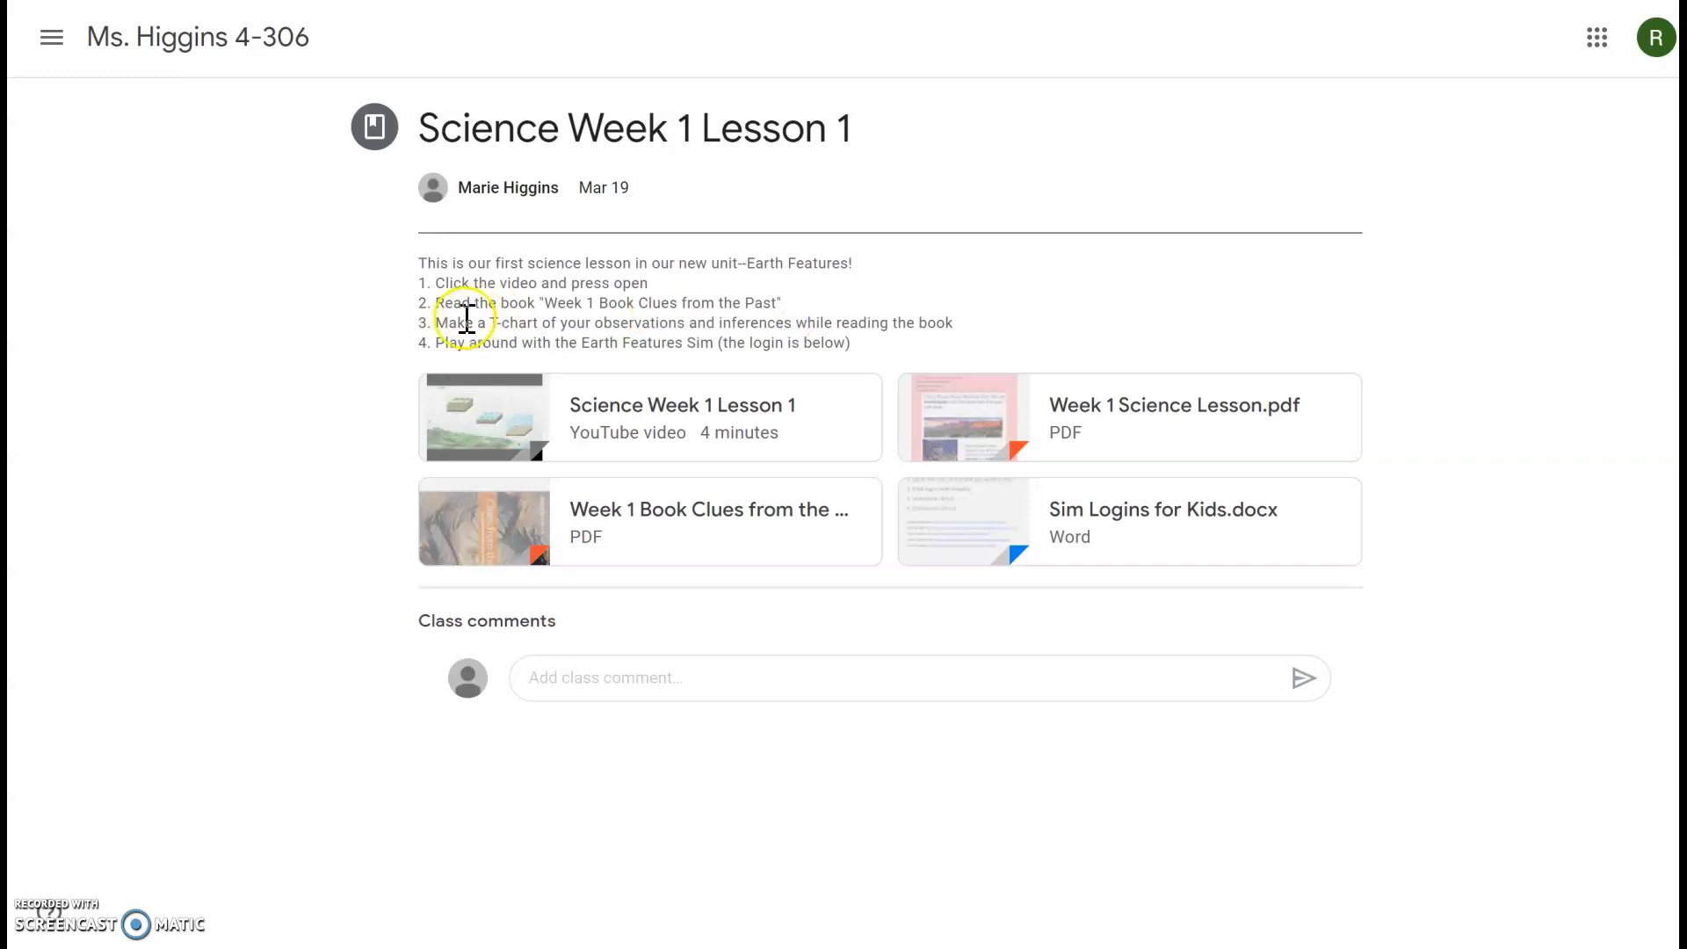
mouse_move(608, 343)
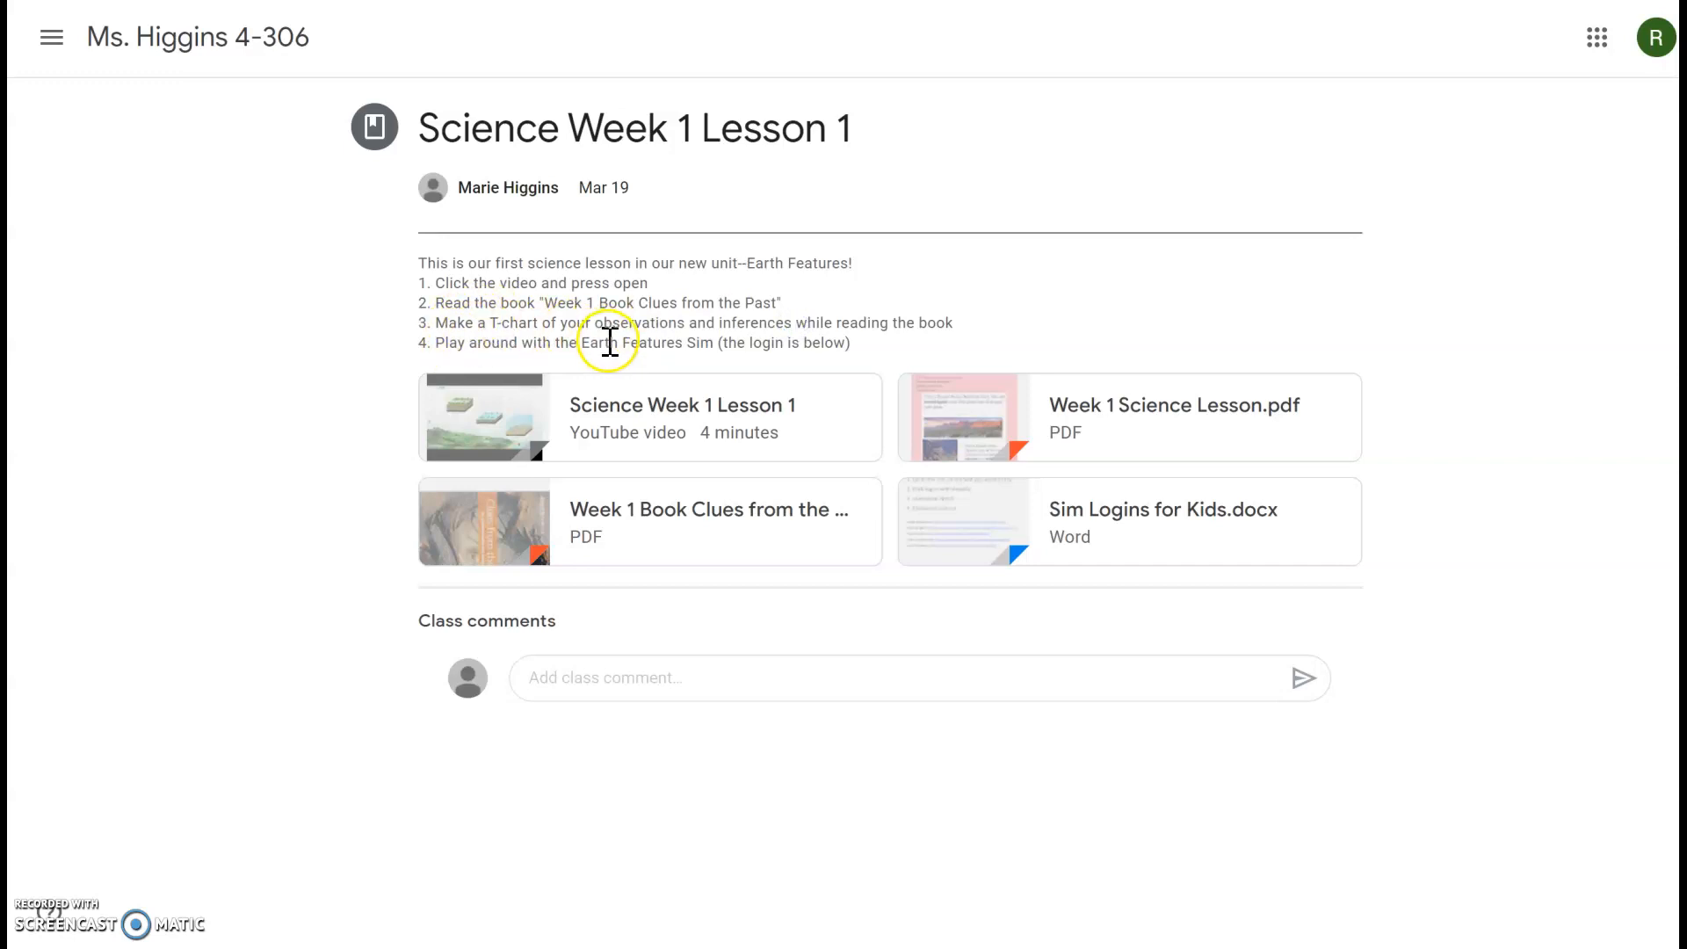
mouse_move(797, 352)
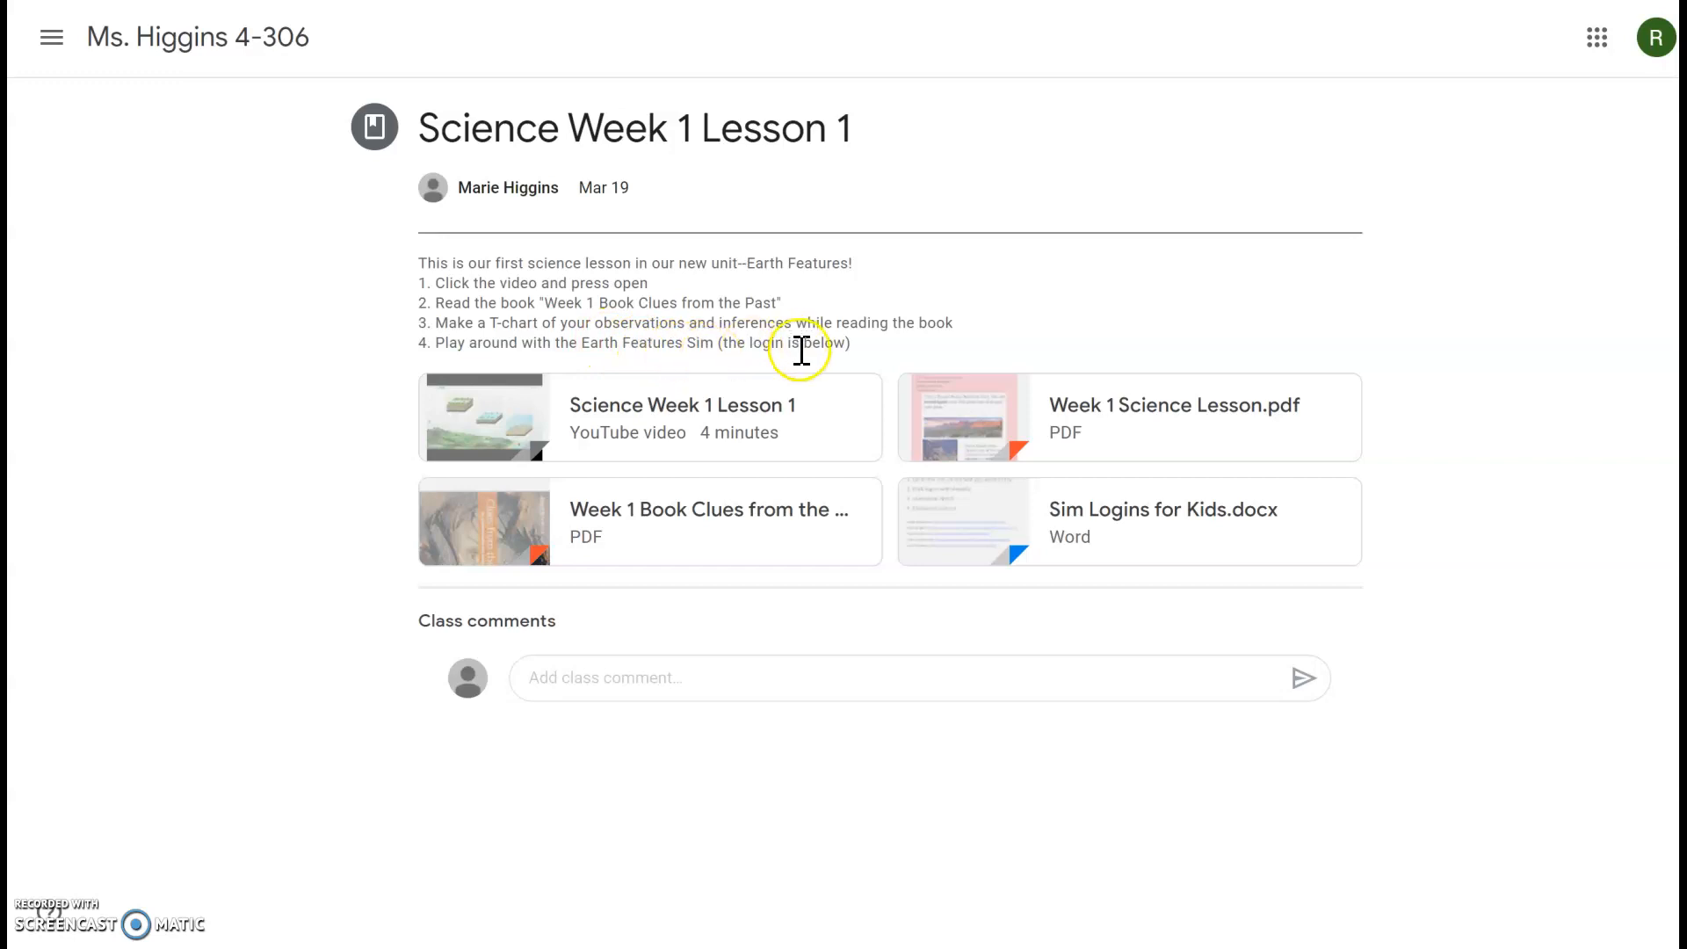
click(1128, 520)
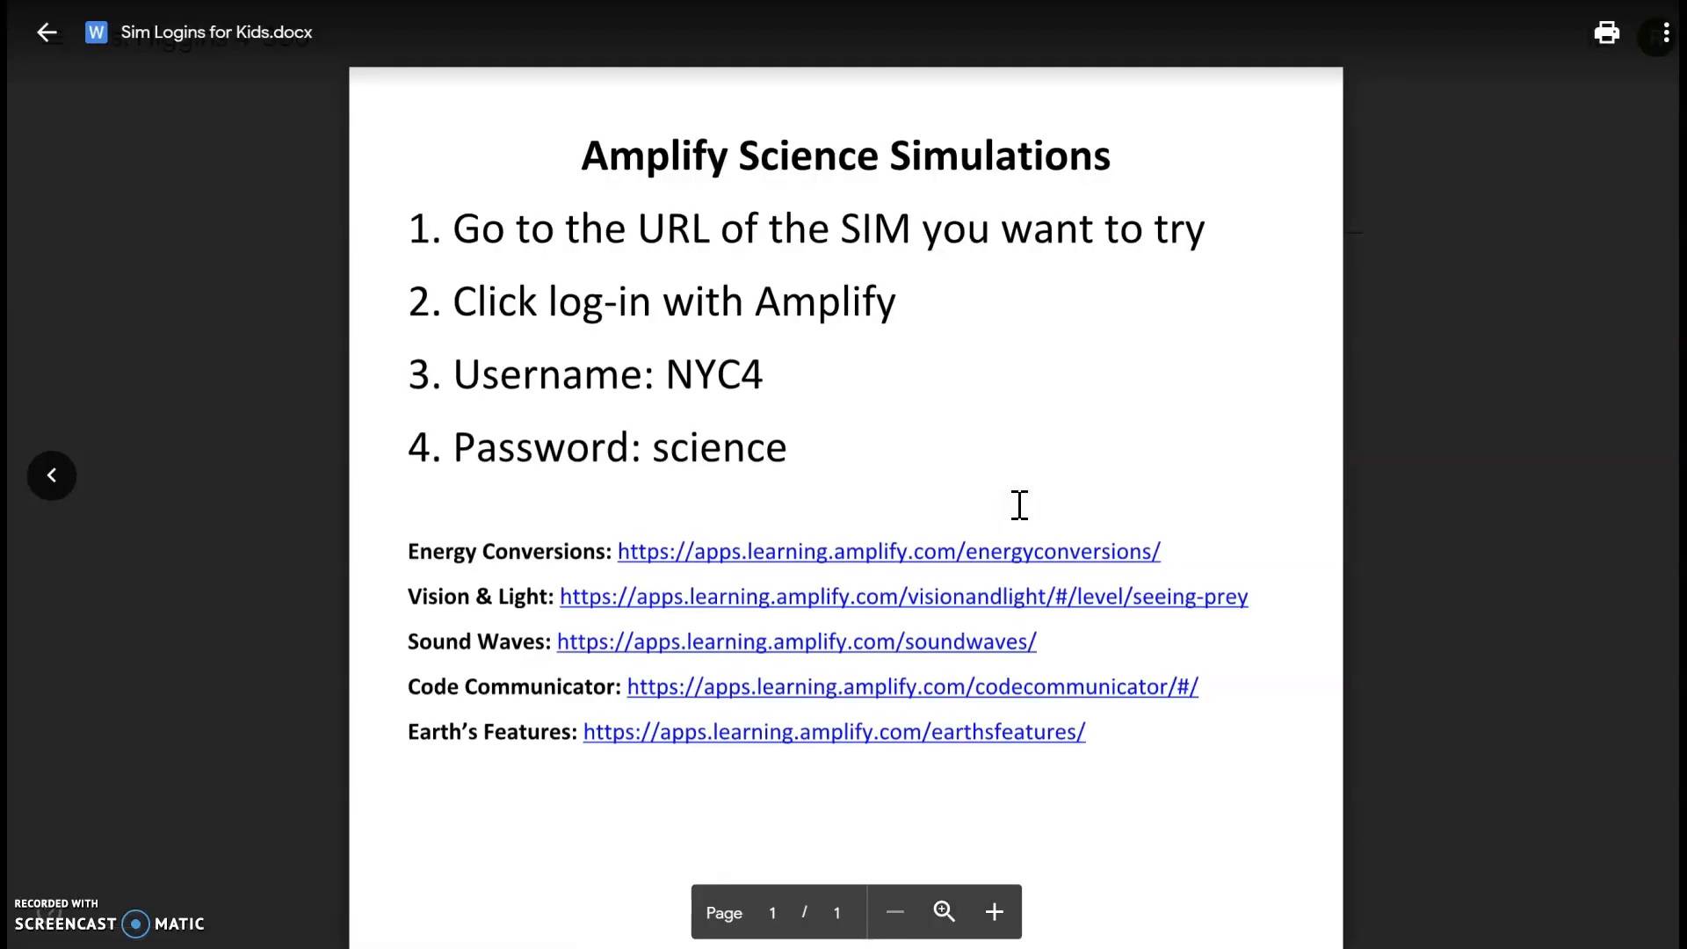
mouse_move(617, 740)
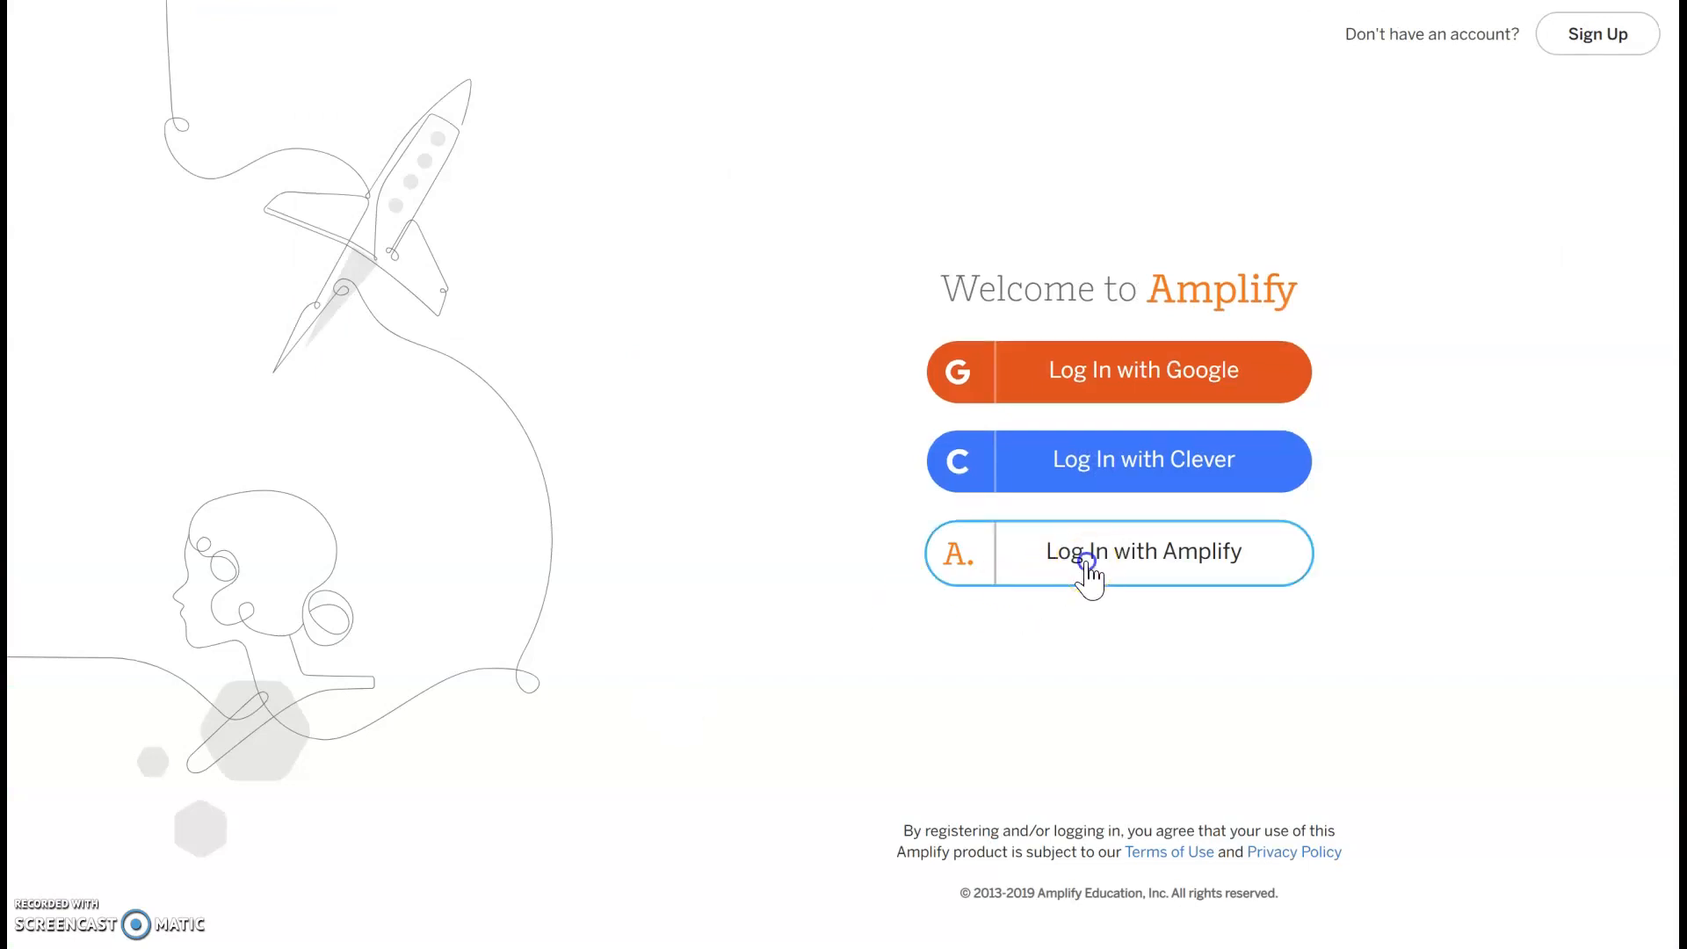
Step: Sign in with an Amplify account using the class username NYC4 and its password
click(1117, 552)
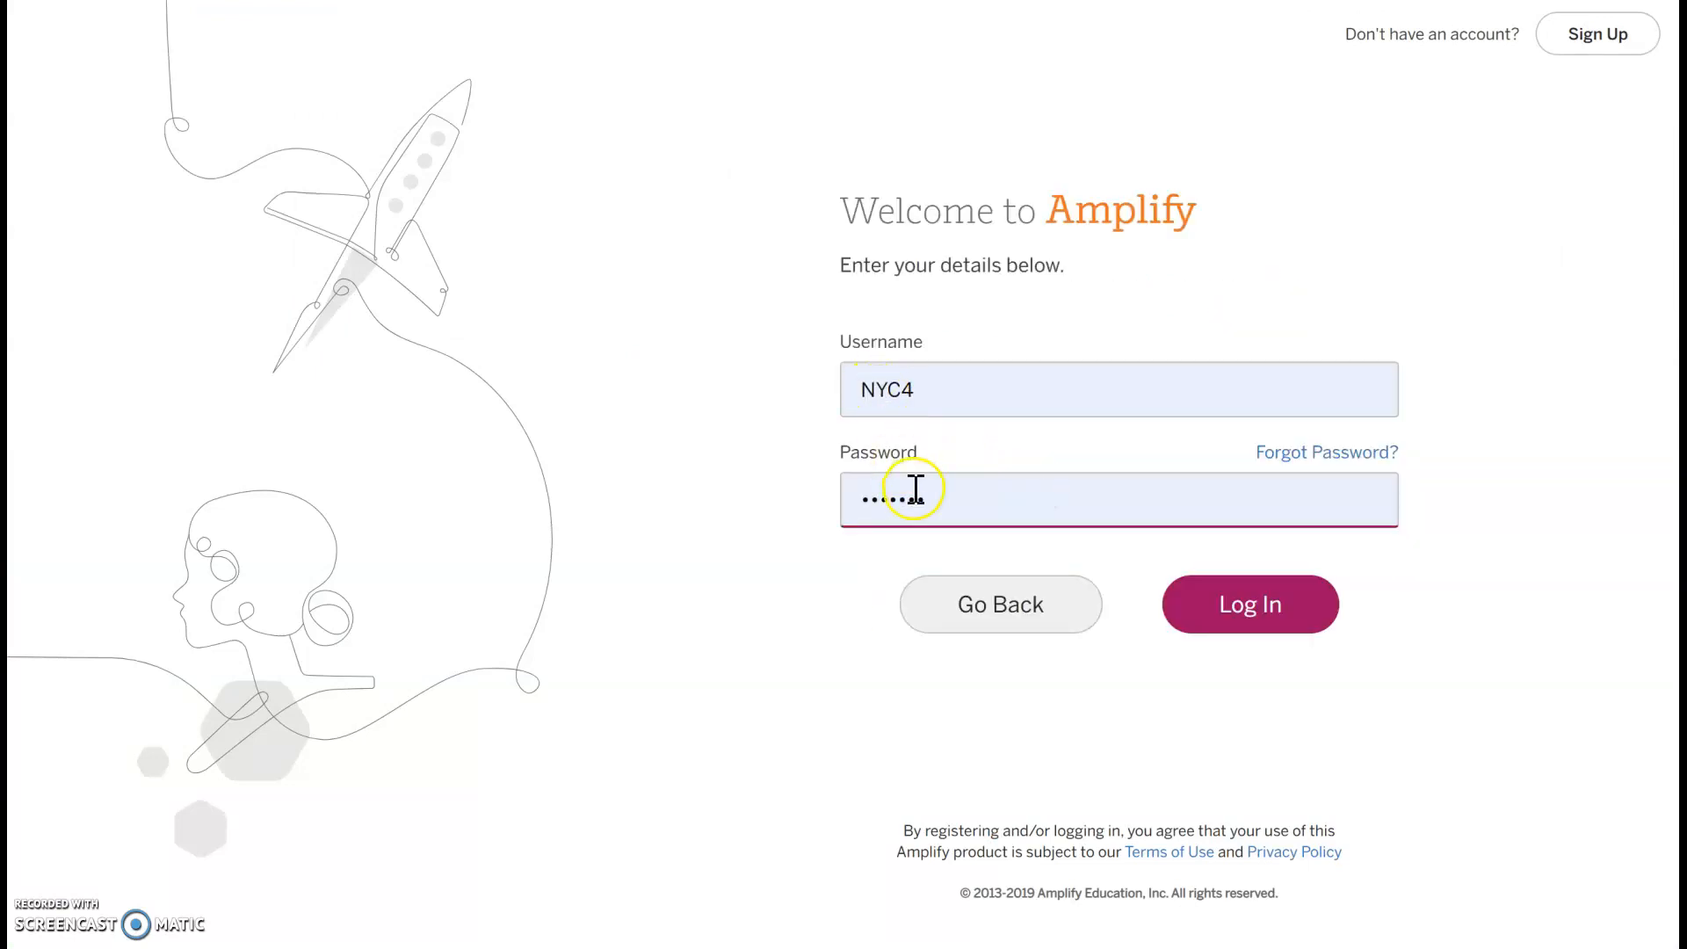
click(1249, 603)
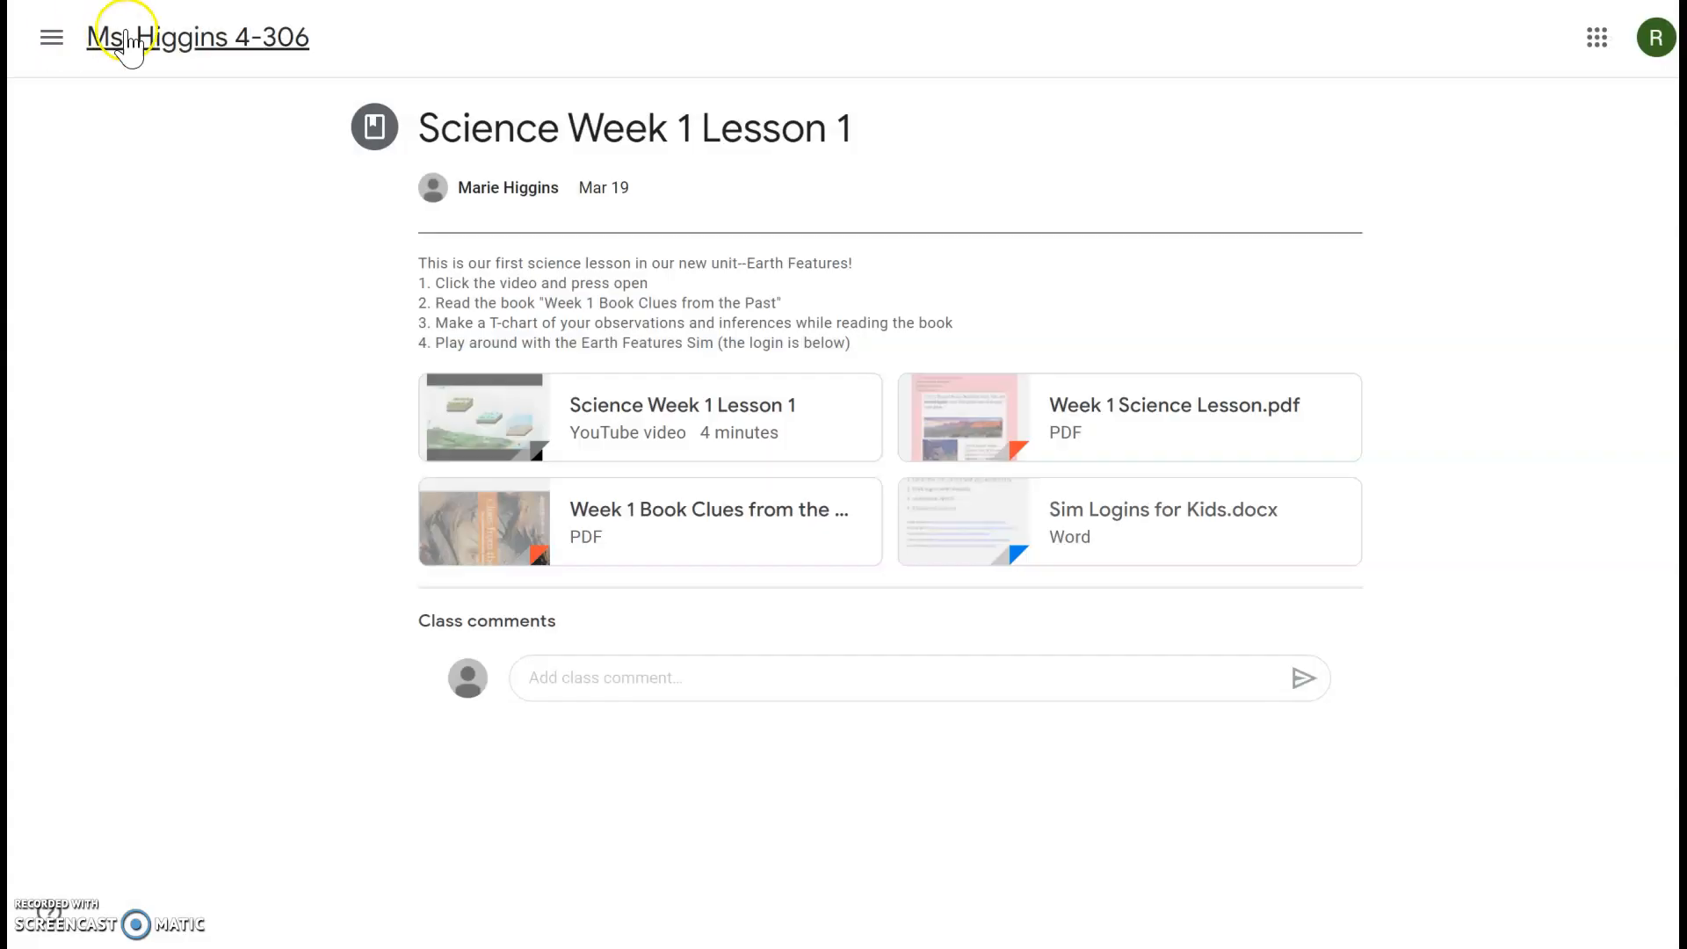
Step: Go to Classwork, scroll to Social Studies and expand the Week 1 Lesson 1 assignment
click(198, 37)
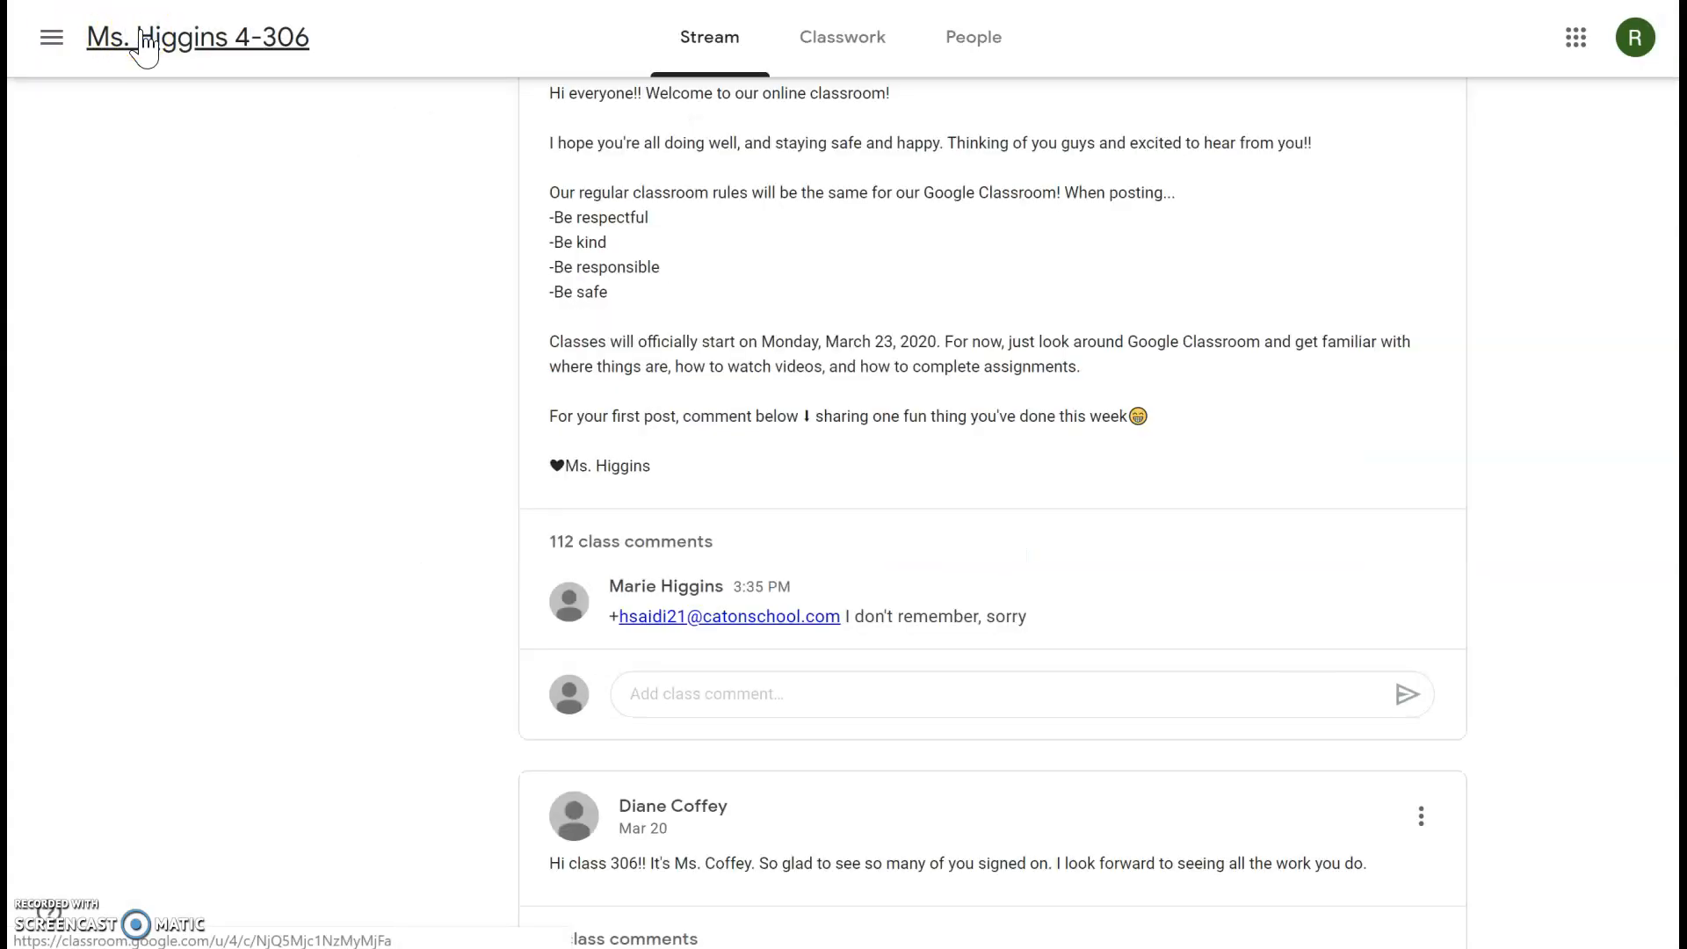
click(841, 35)
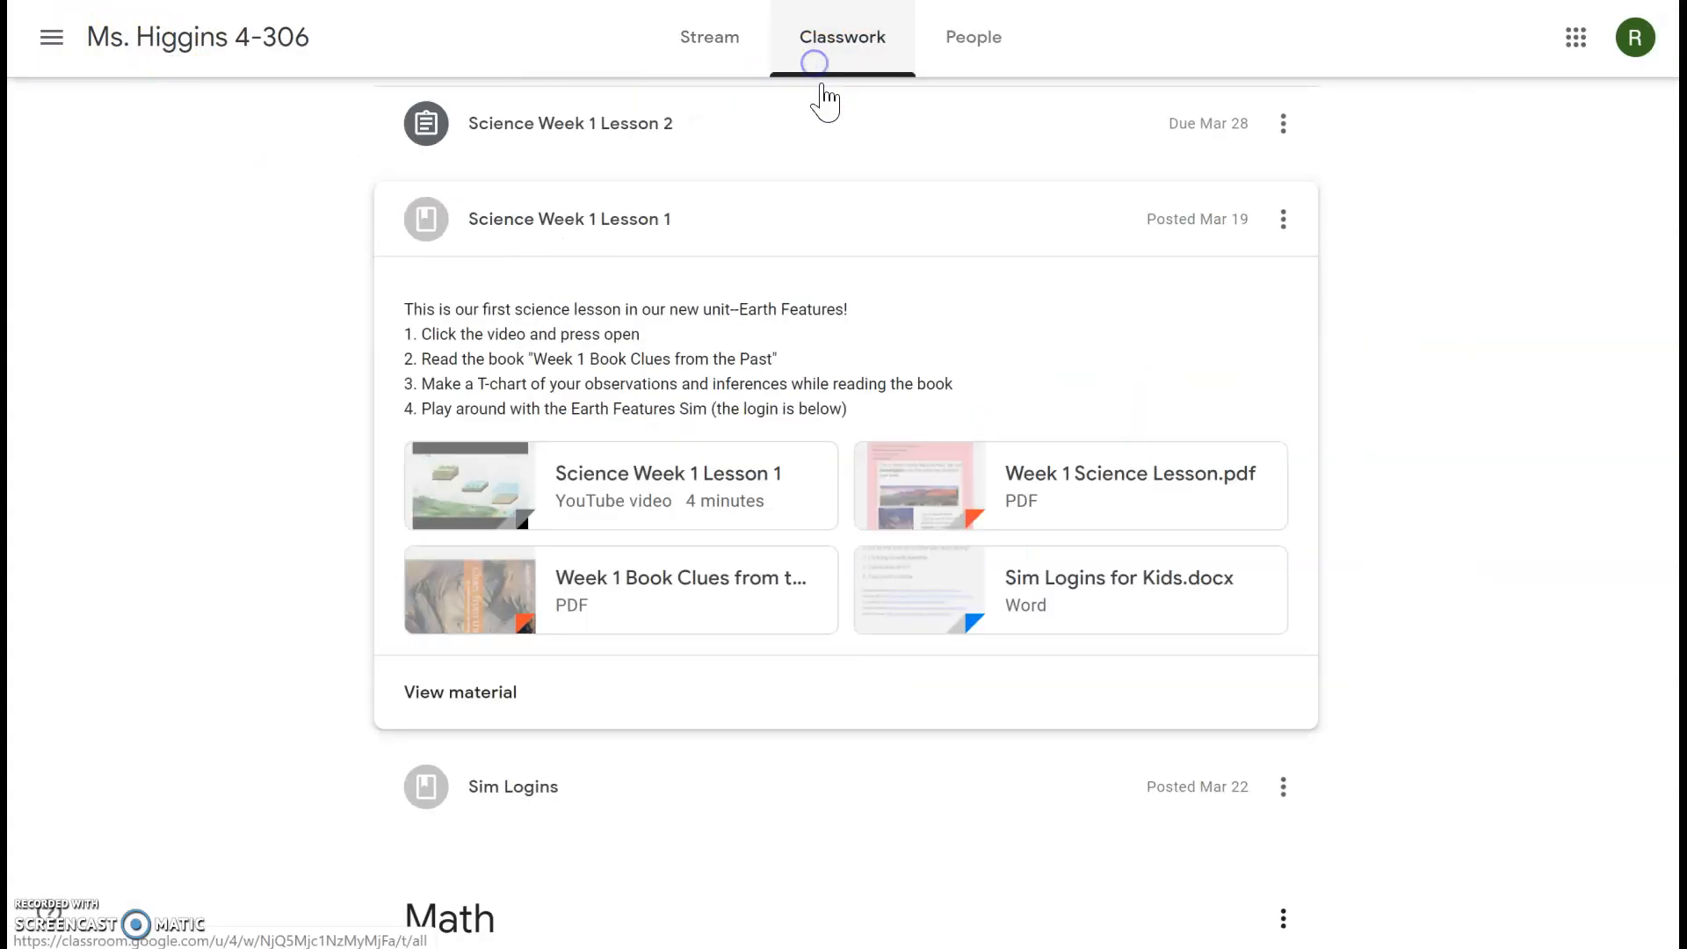
scroll(down, 3)
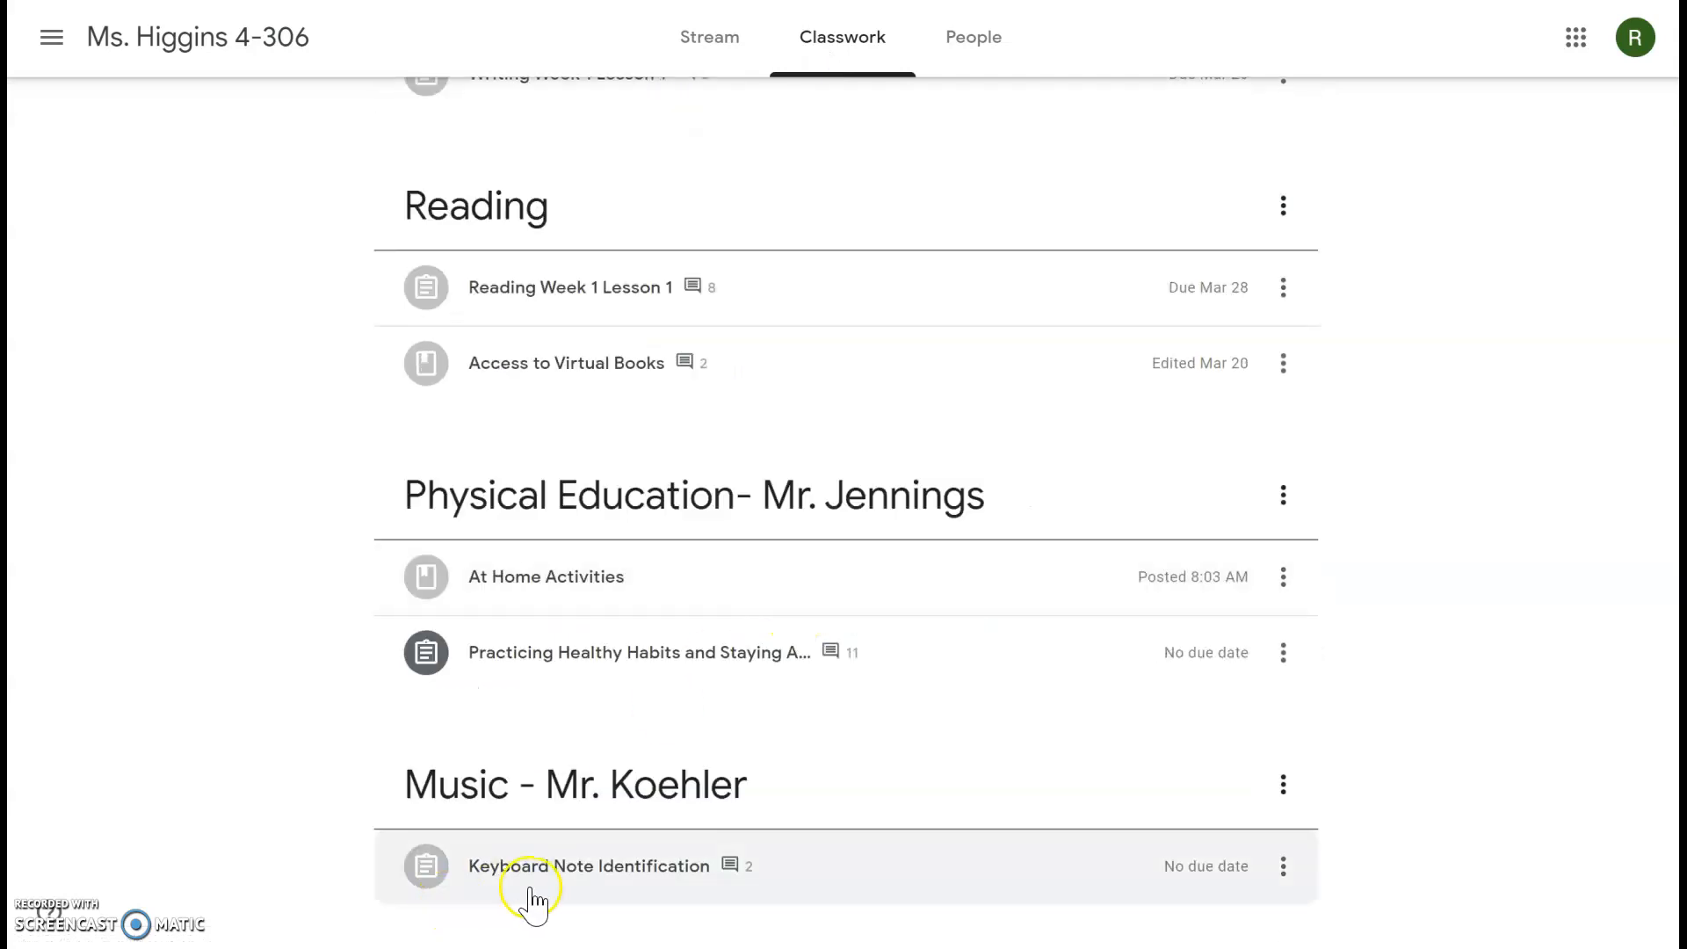
mouse_move(1012, 850)
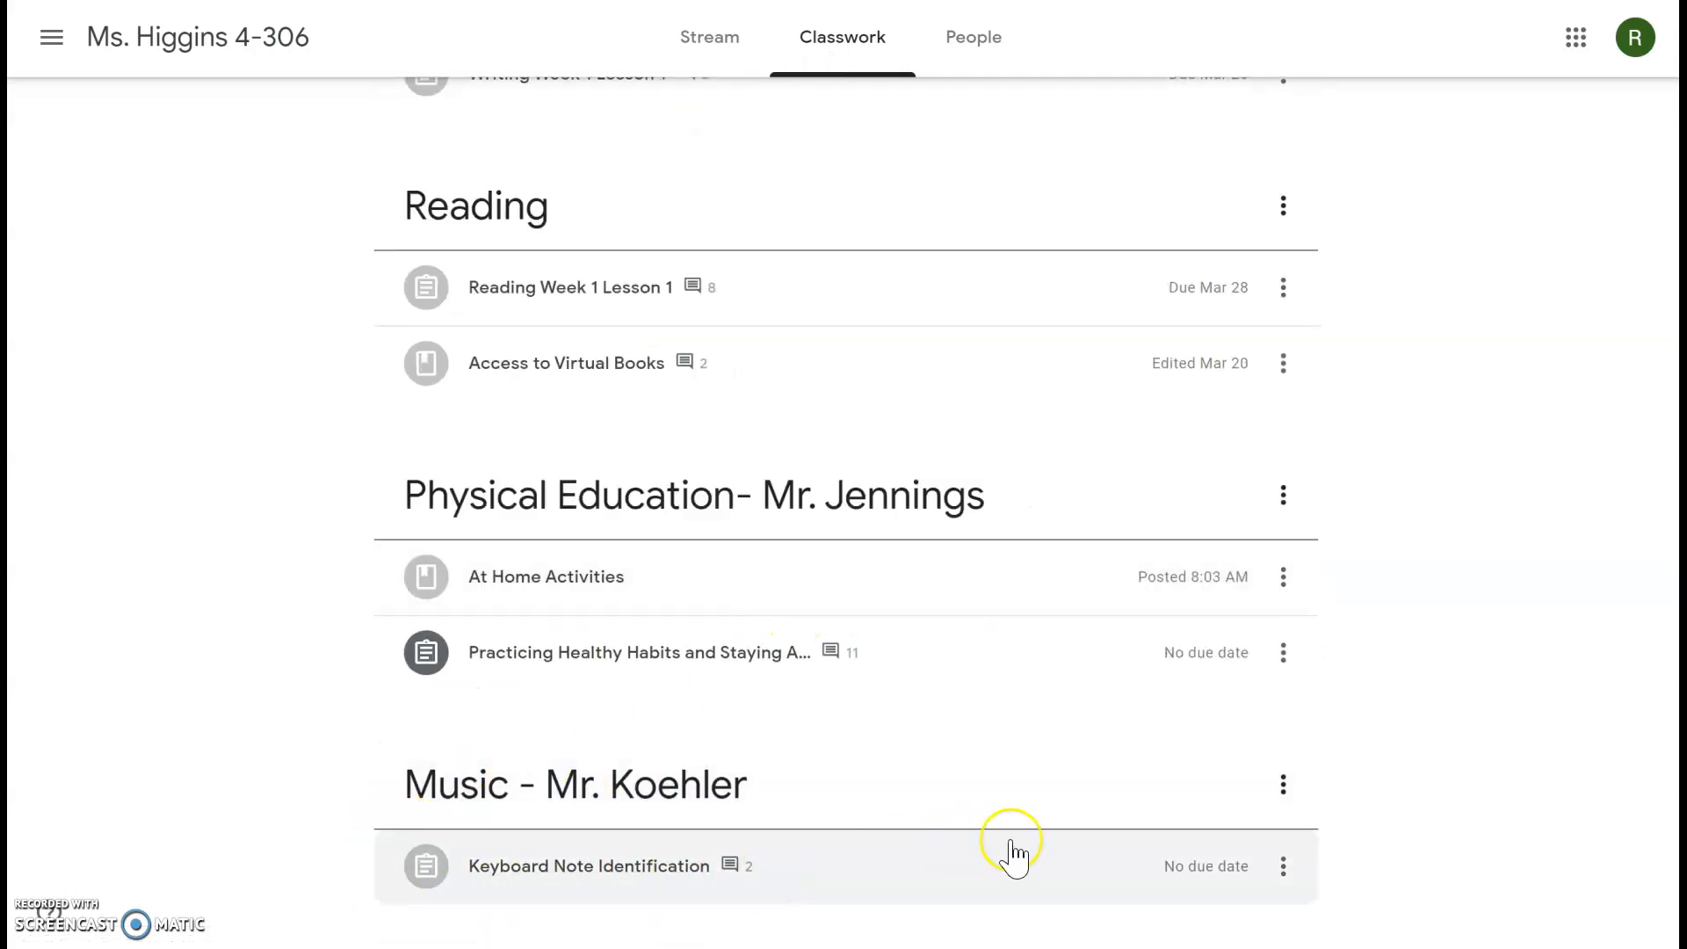
mouse_move(1541, 632)
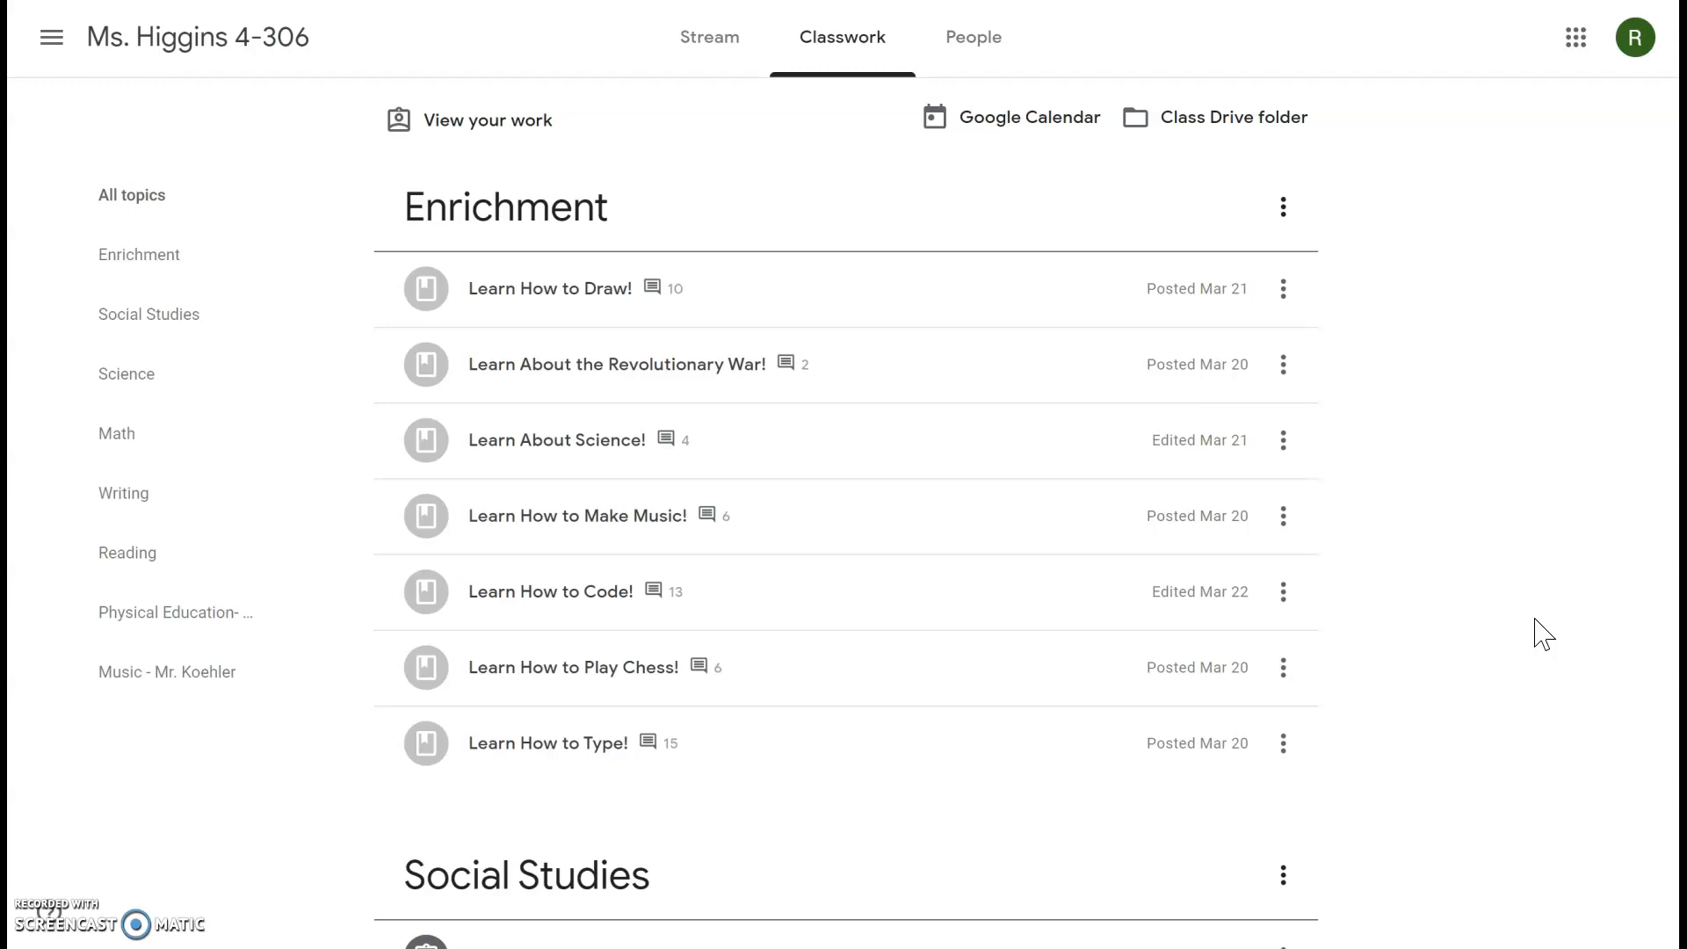
scroll(down, 3)
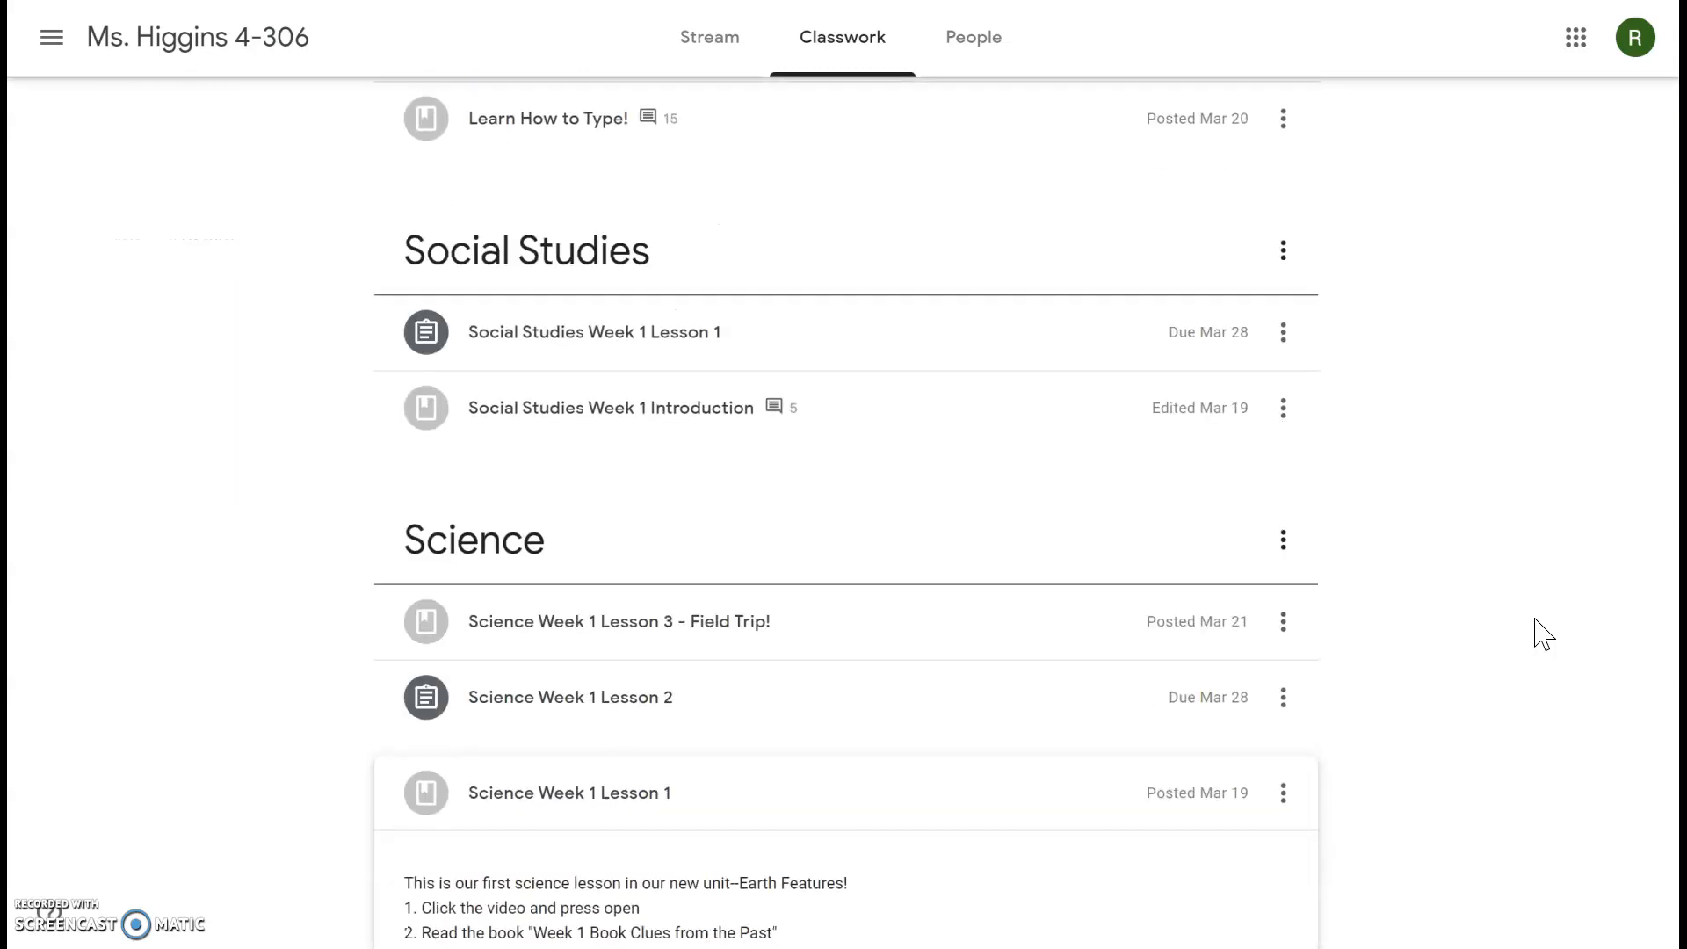
mouse_move(807, 451)
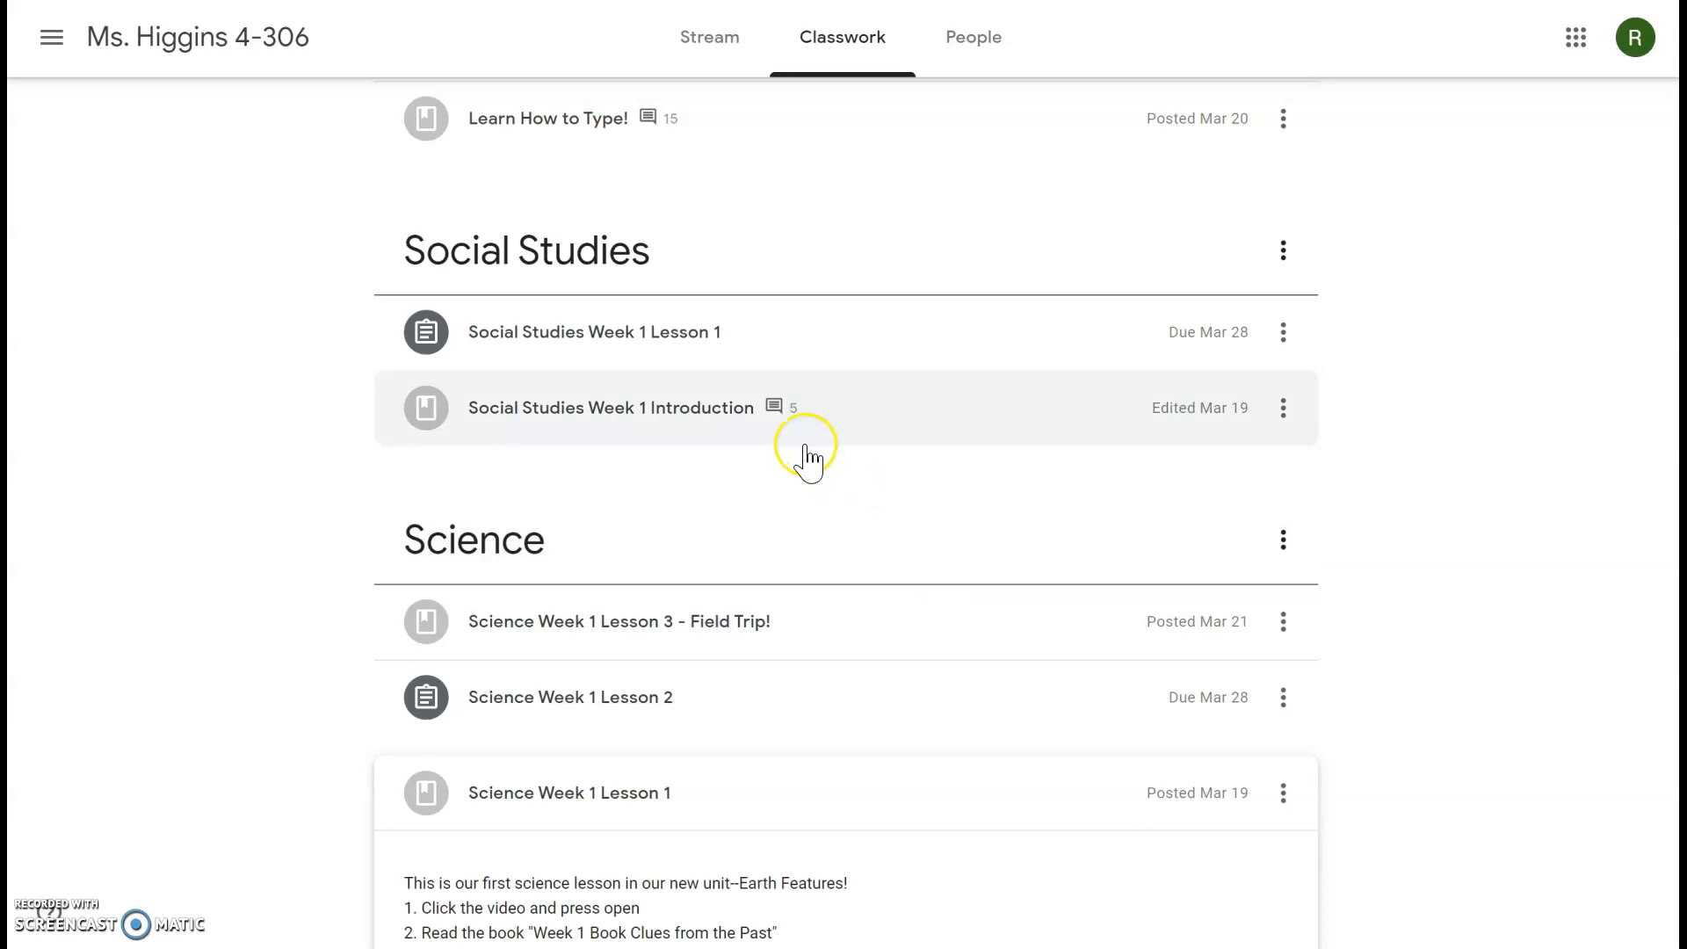
mouse_move(687, 371)
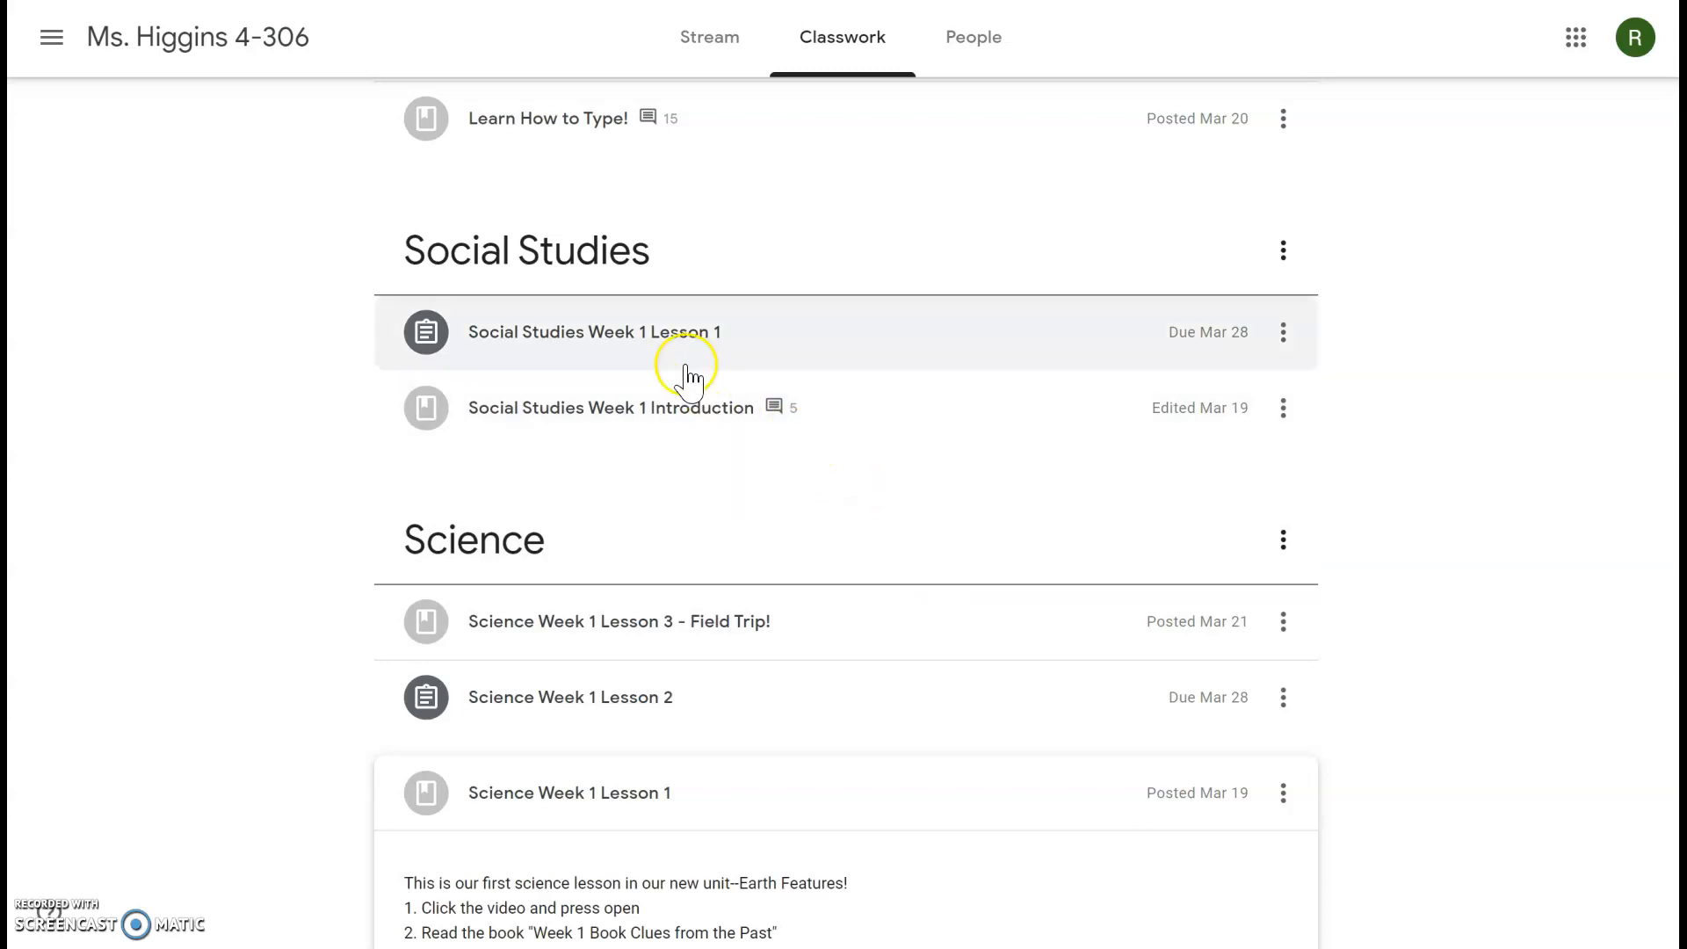
click(594, 333)
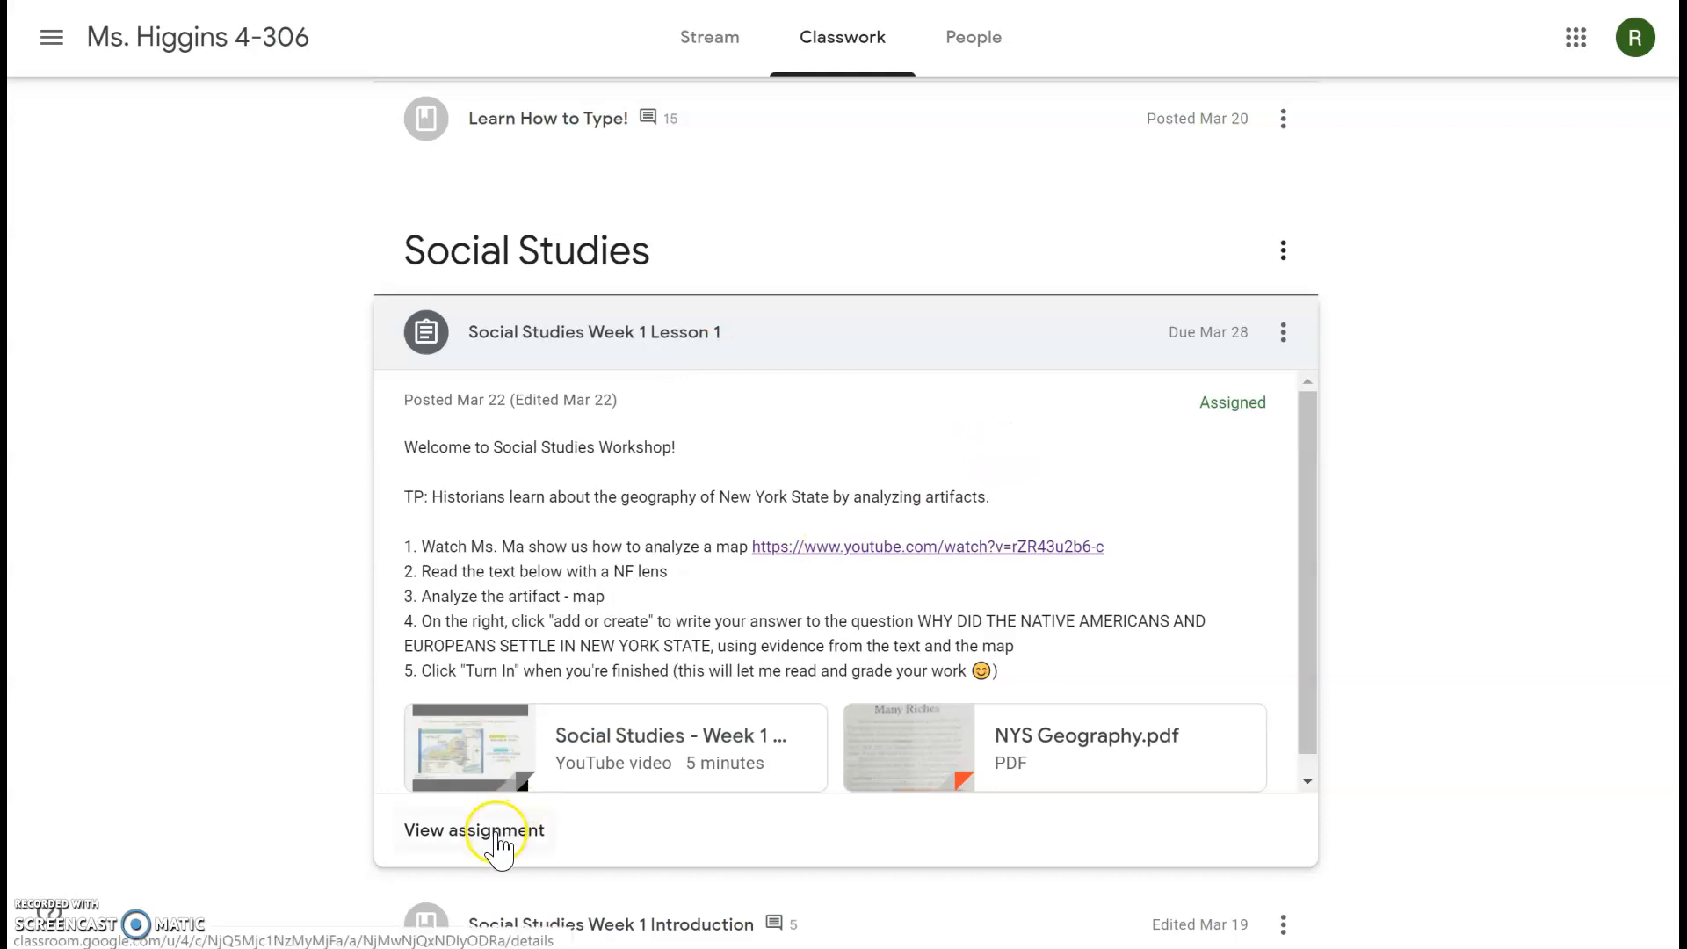
Step: On the full assignment page, create a new blank Google Docs file under Your work
click(473, 829)
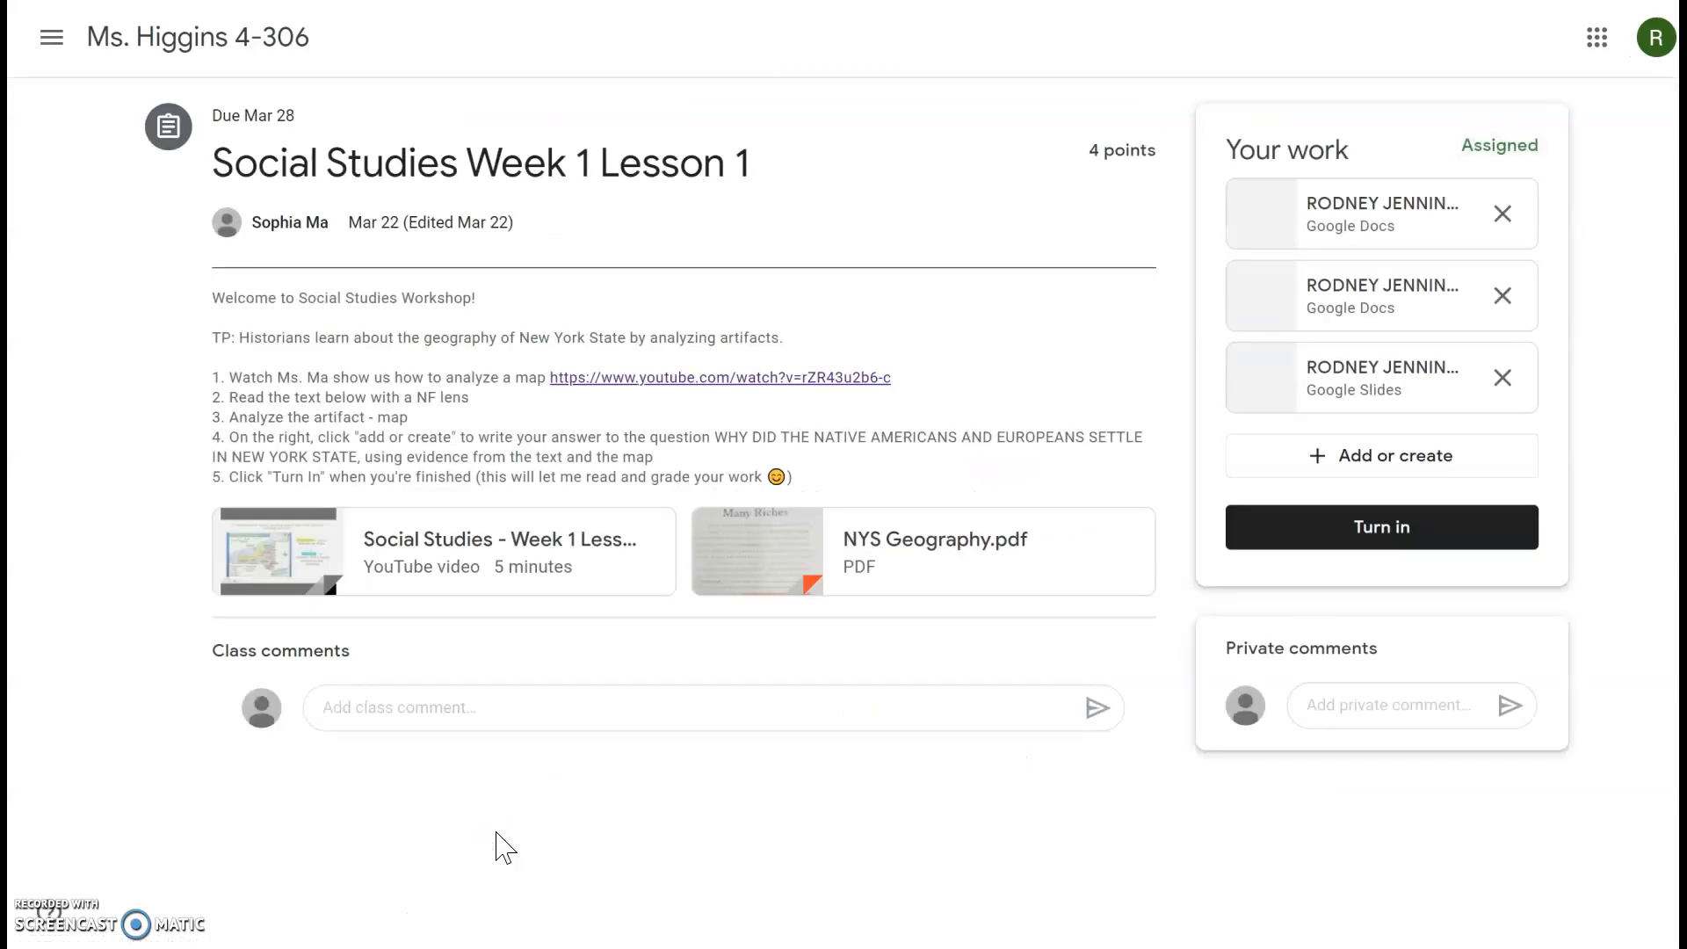
mouse_move(1582, 603)
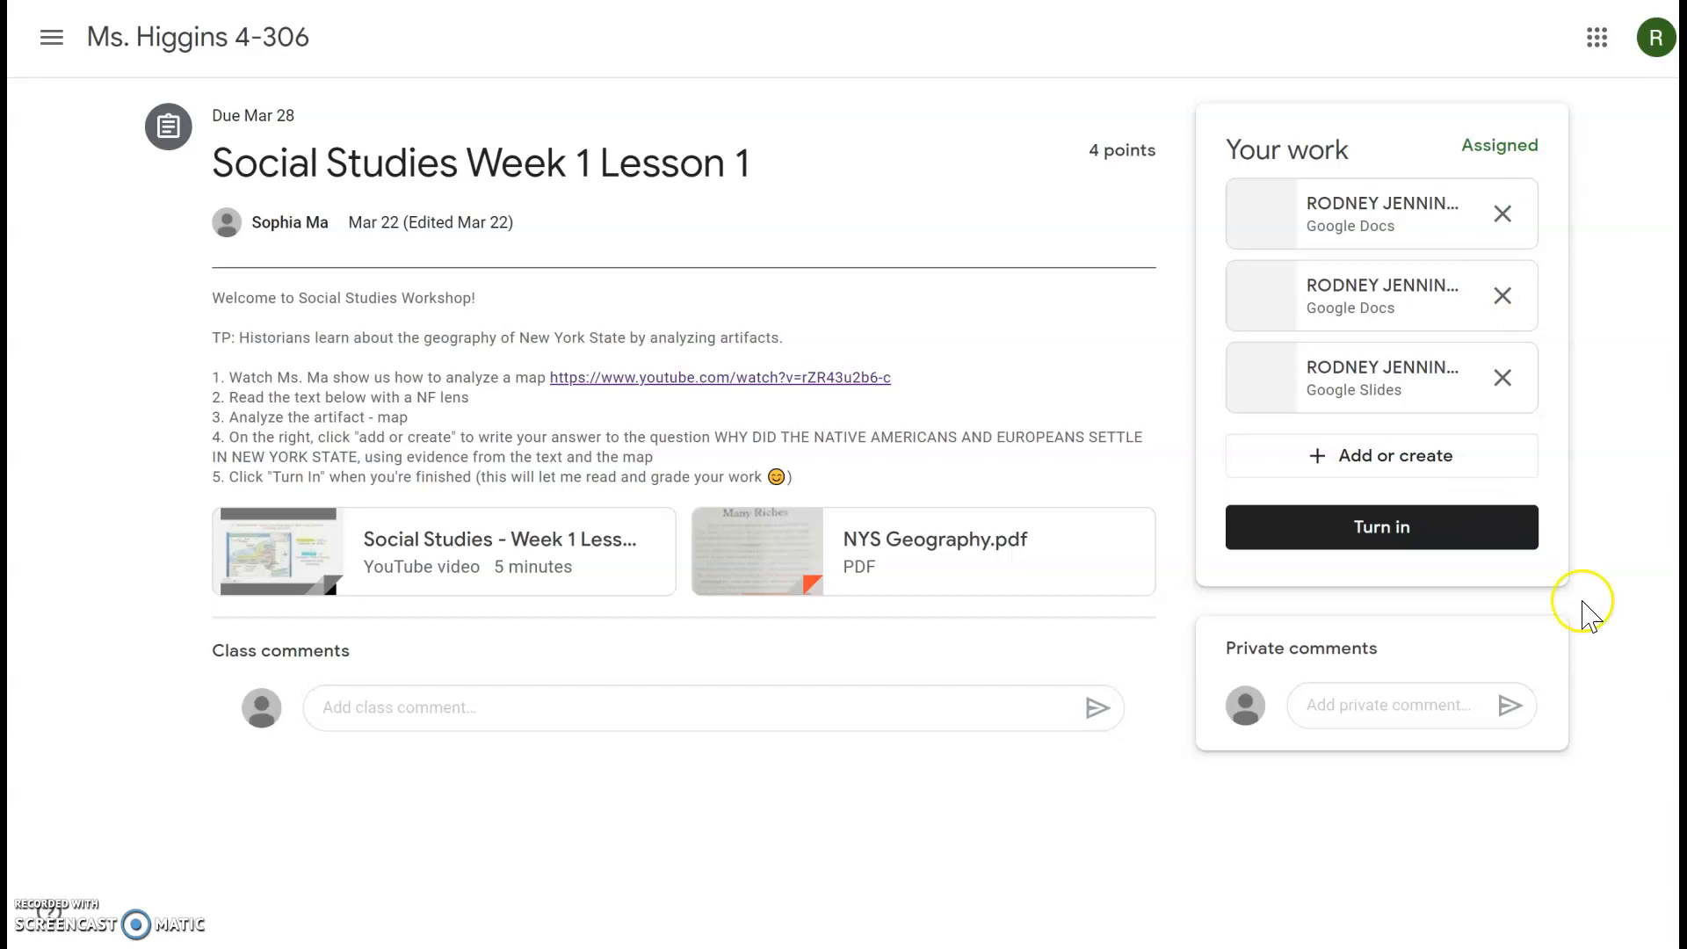
mouse_move(1244, 471)
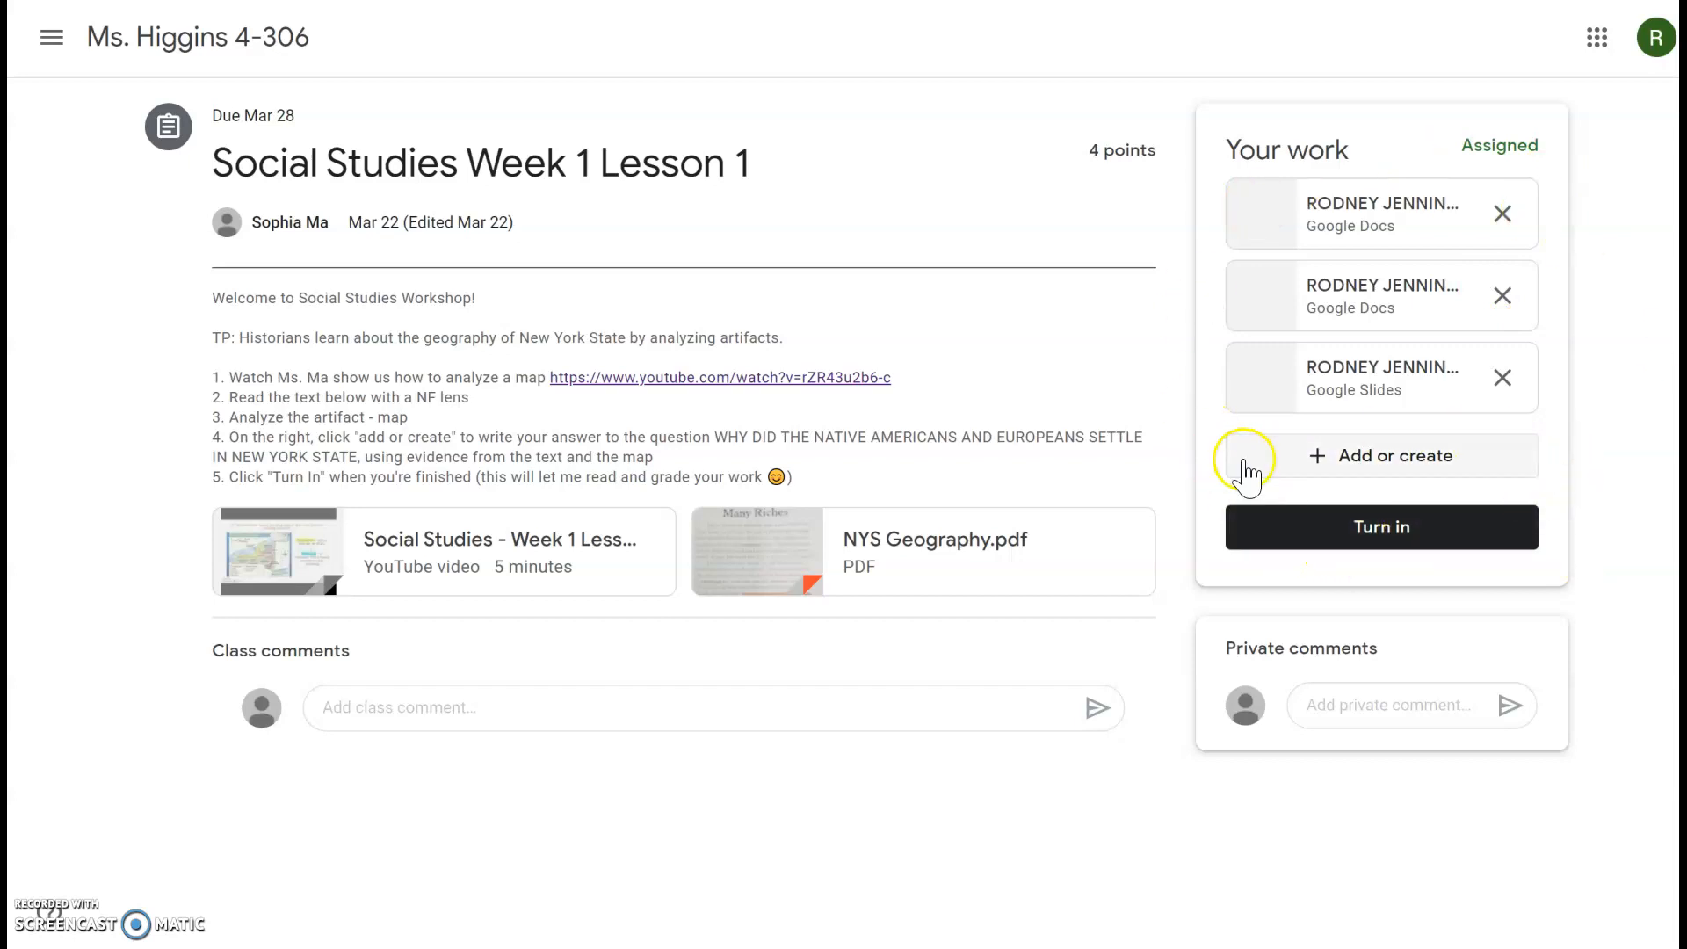
mouse_move(1411, 466)
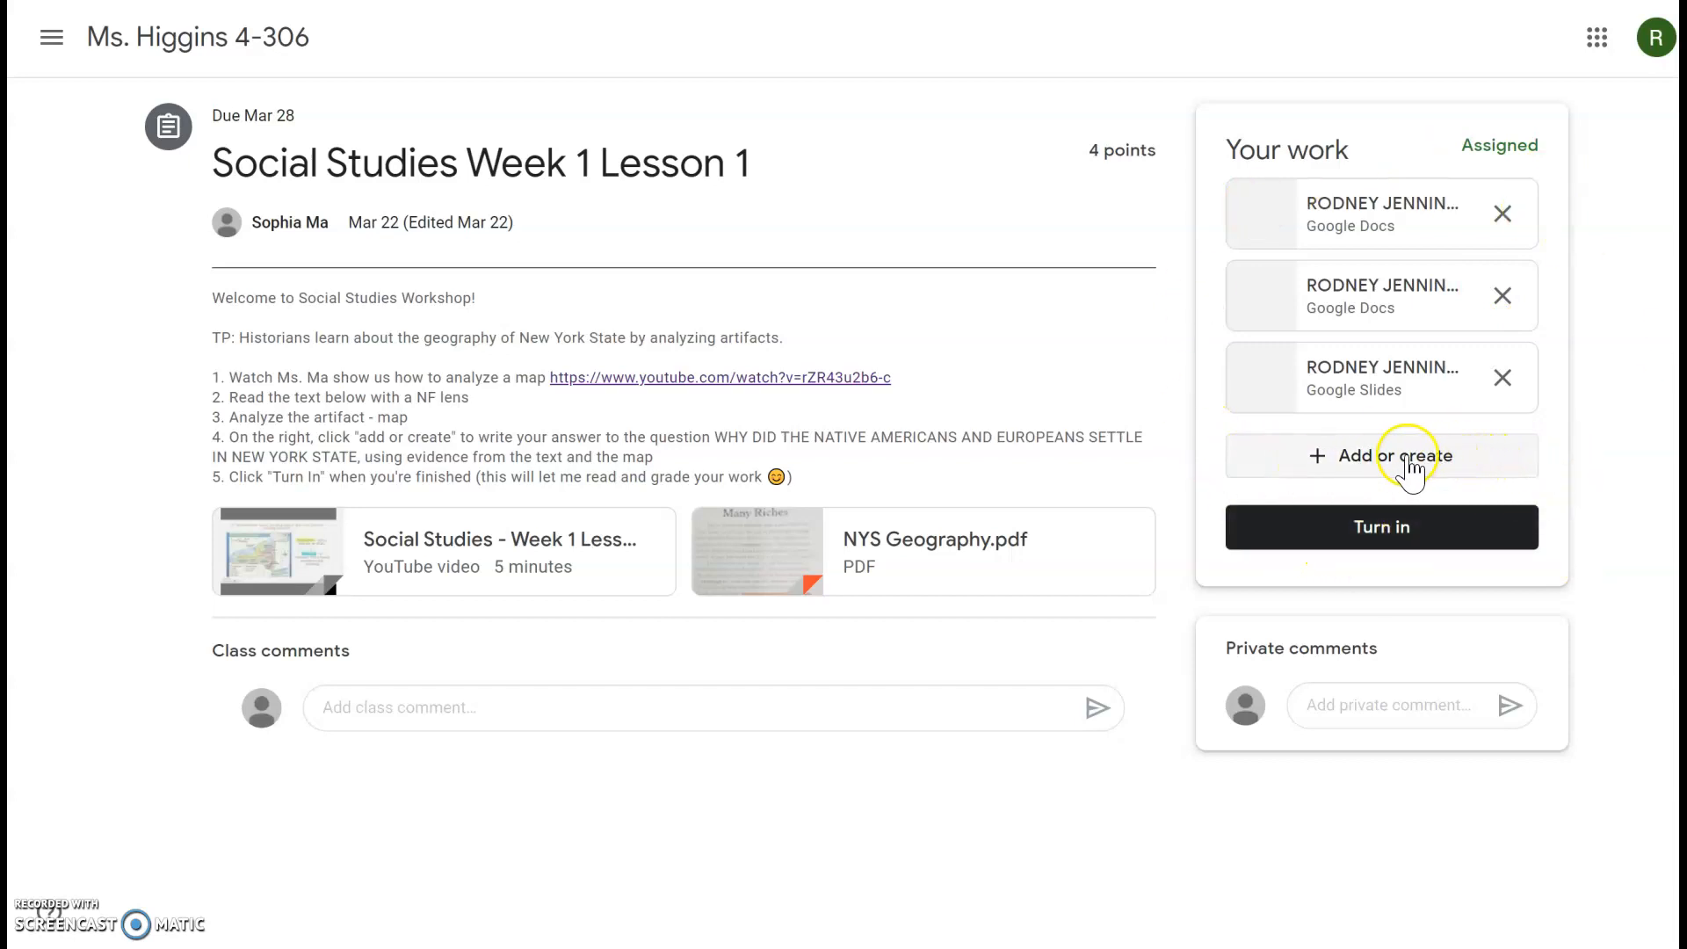
click(1381, 455)
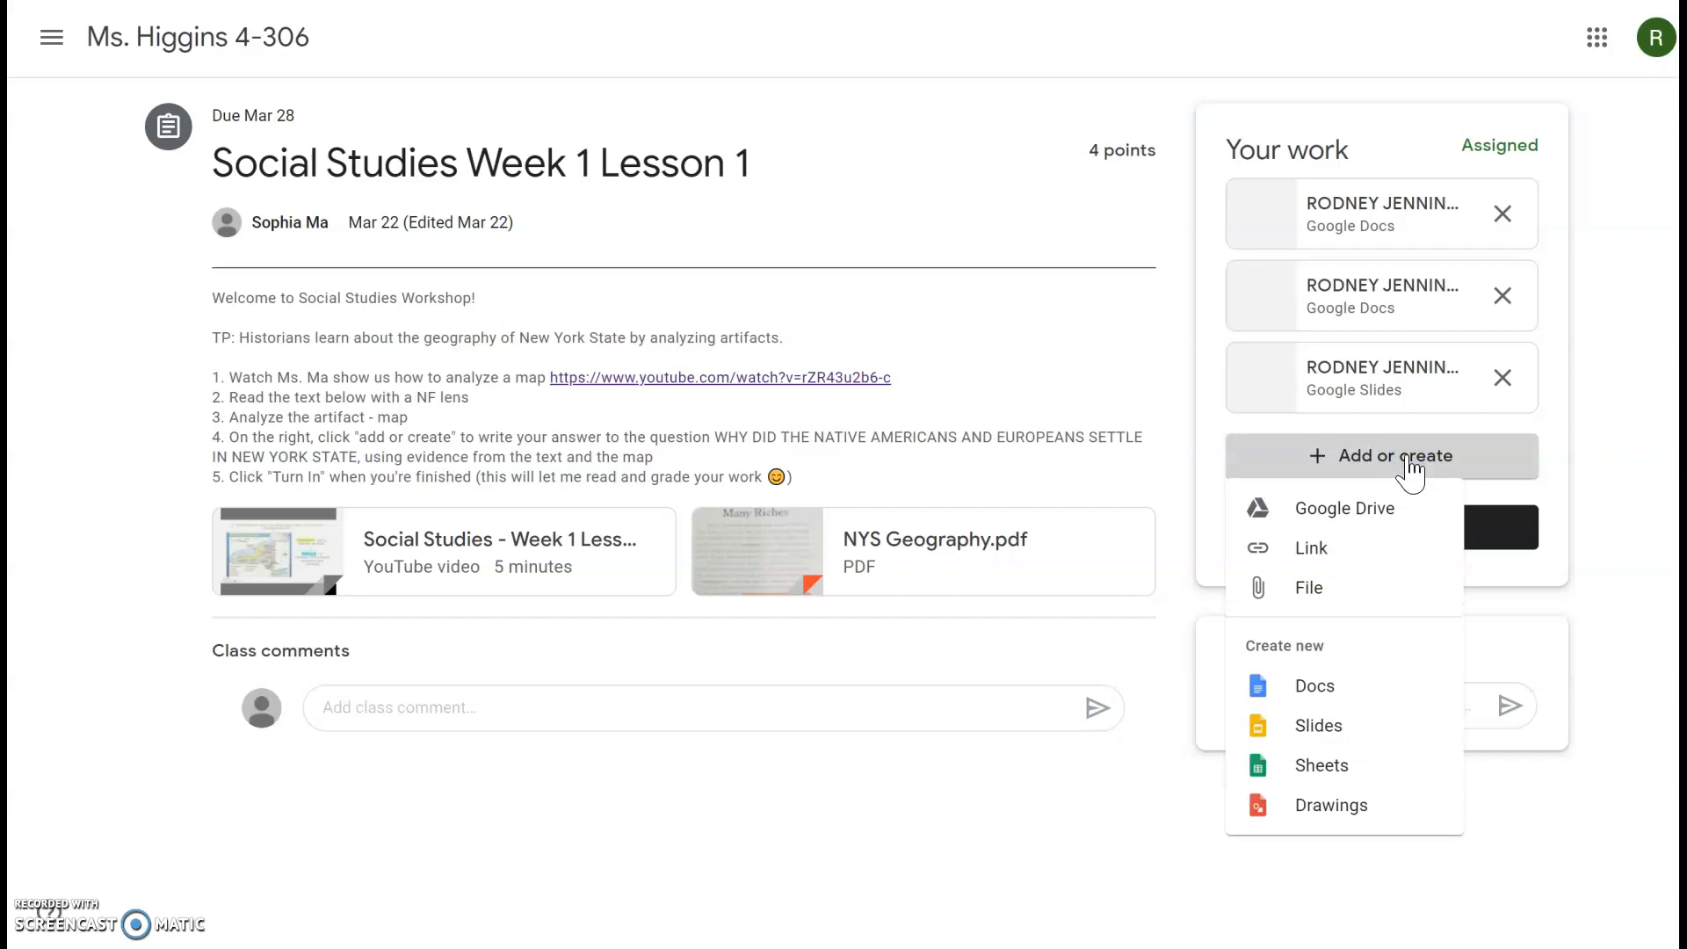
mouse_move(1342, 587)
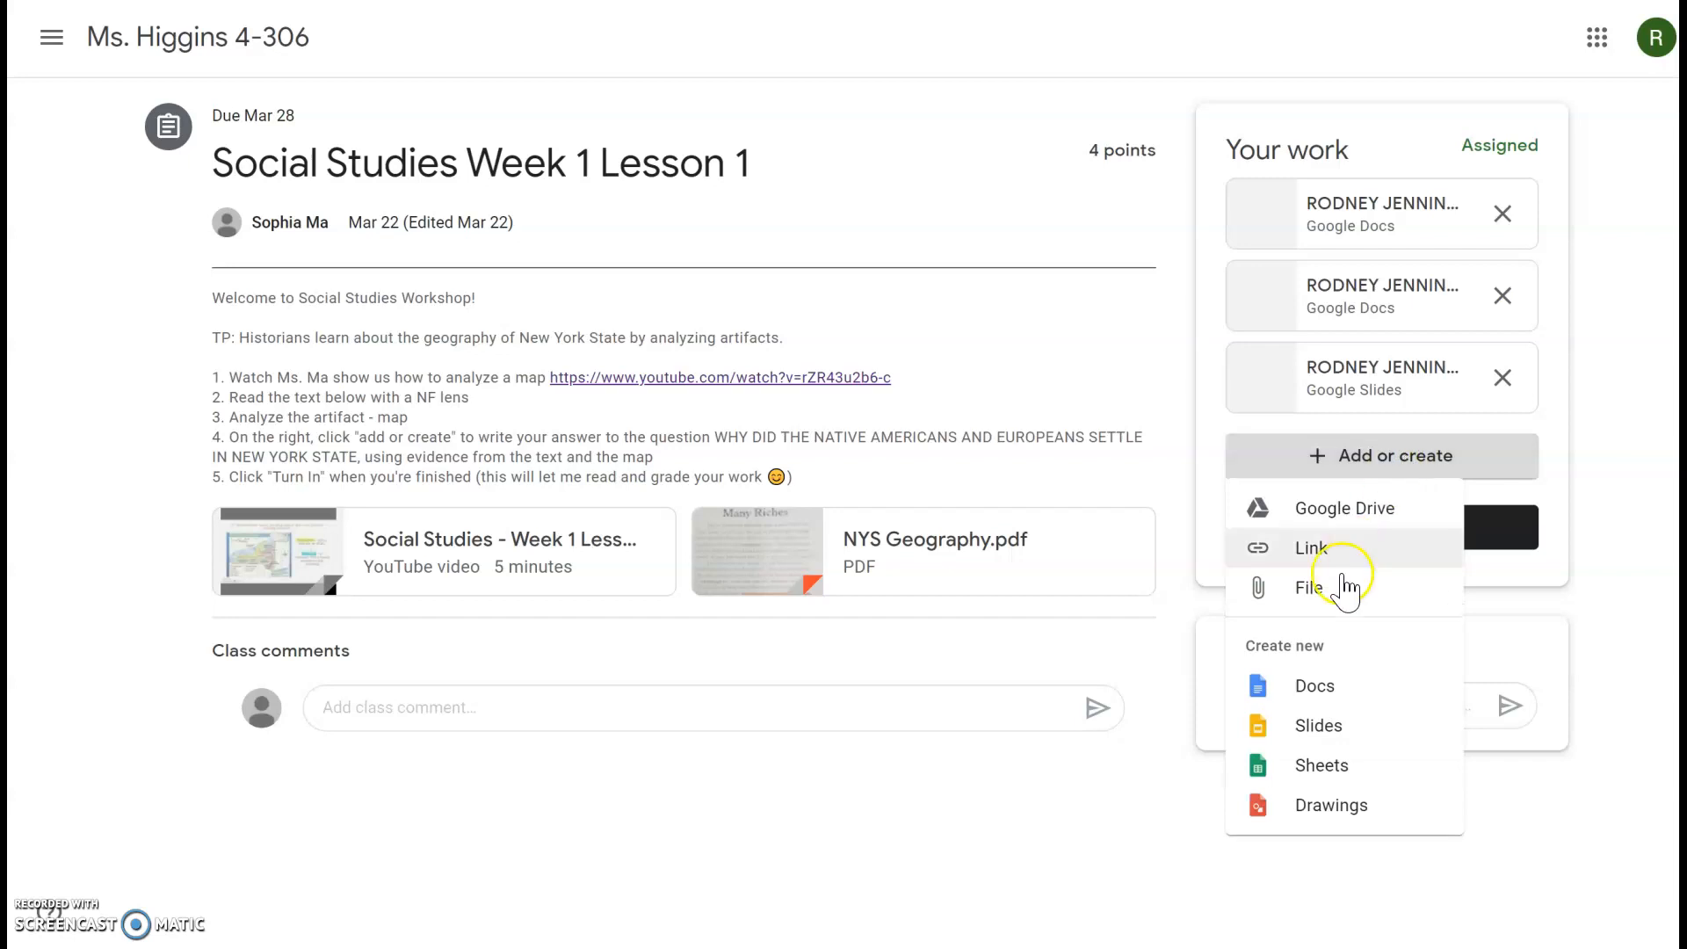
mouse_move(1320, 724)
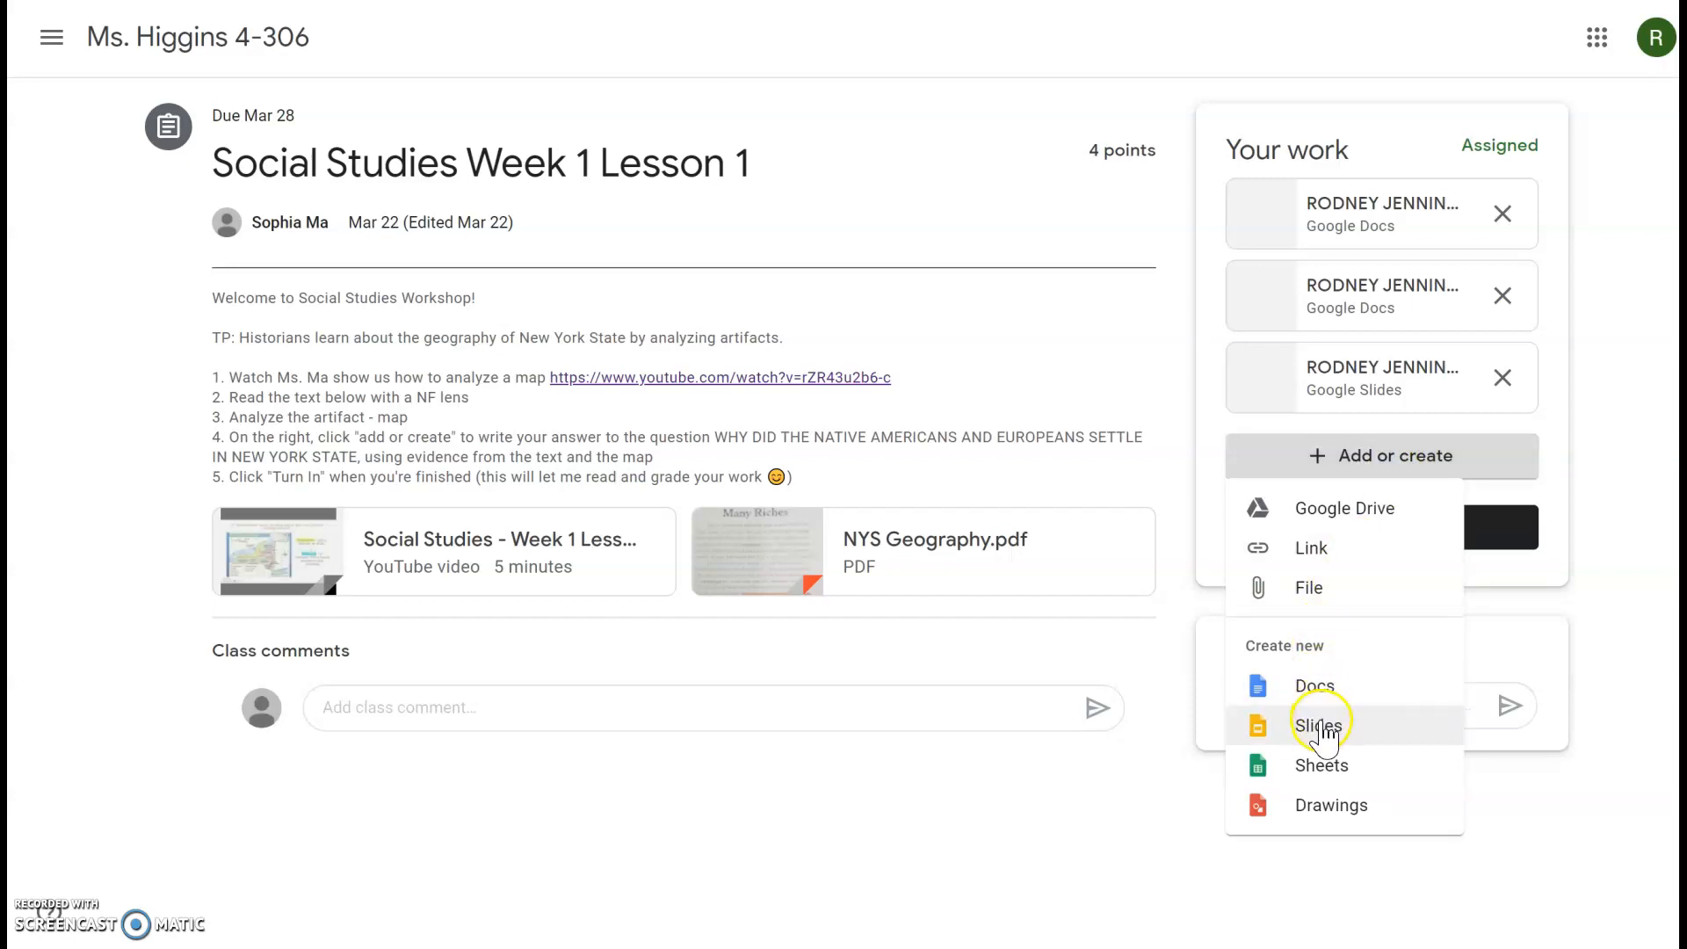
mouse_move(1316, 687)
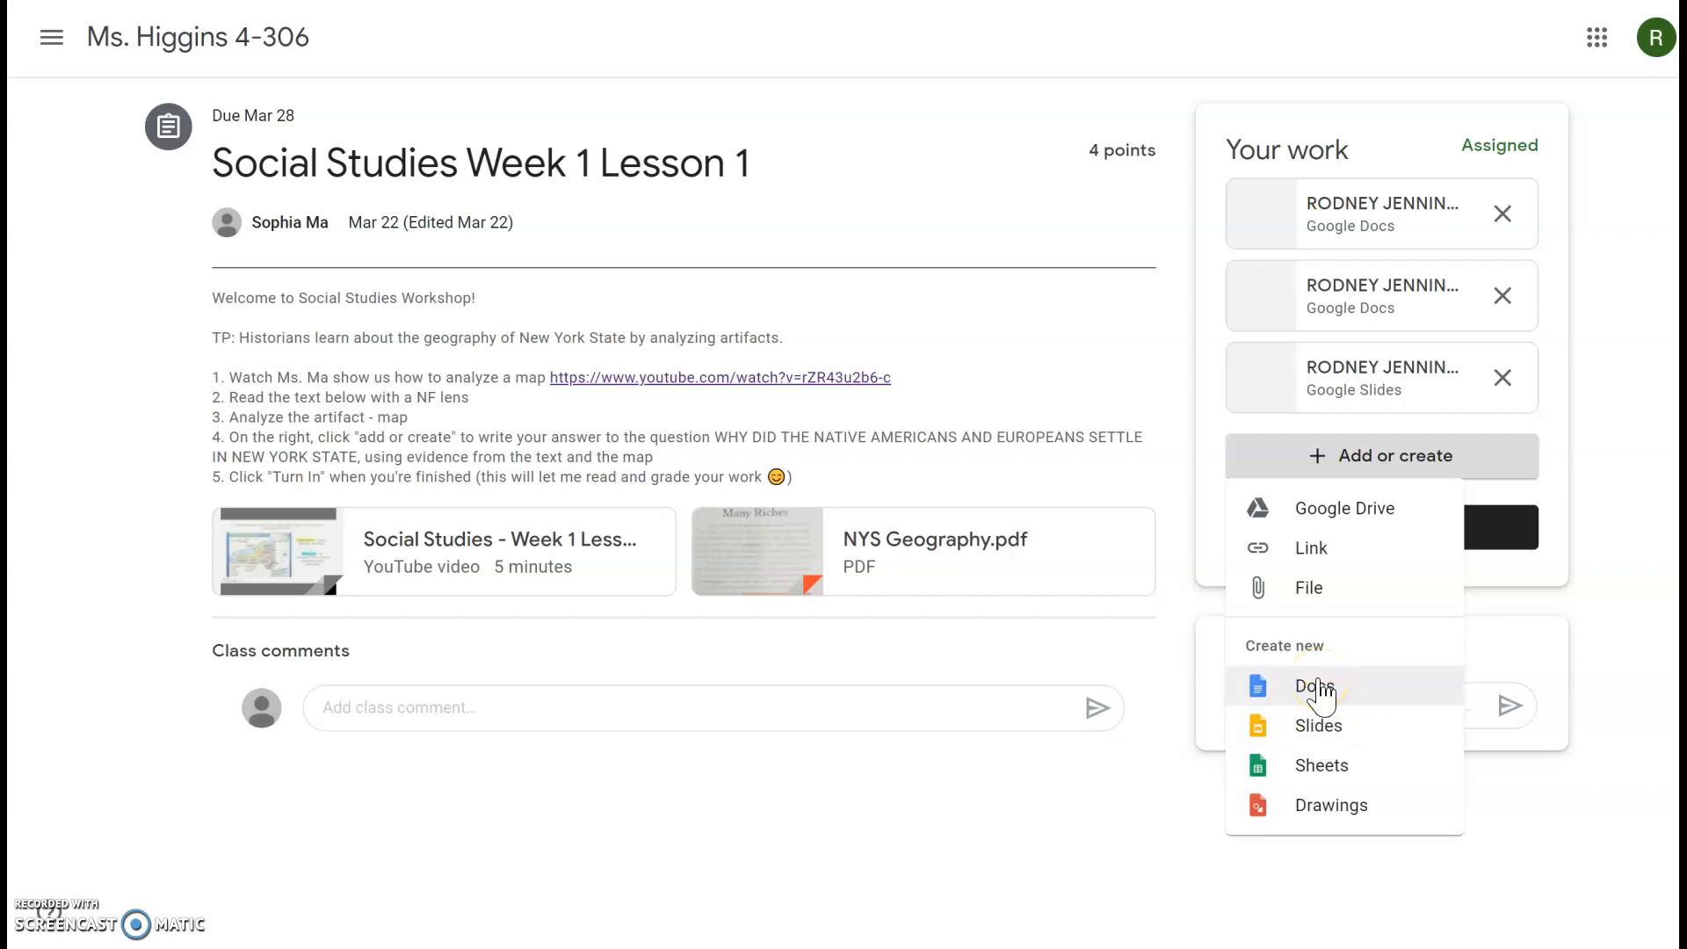
click(1314, 687)
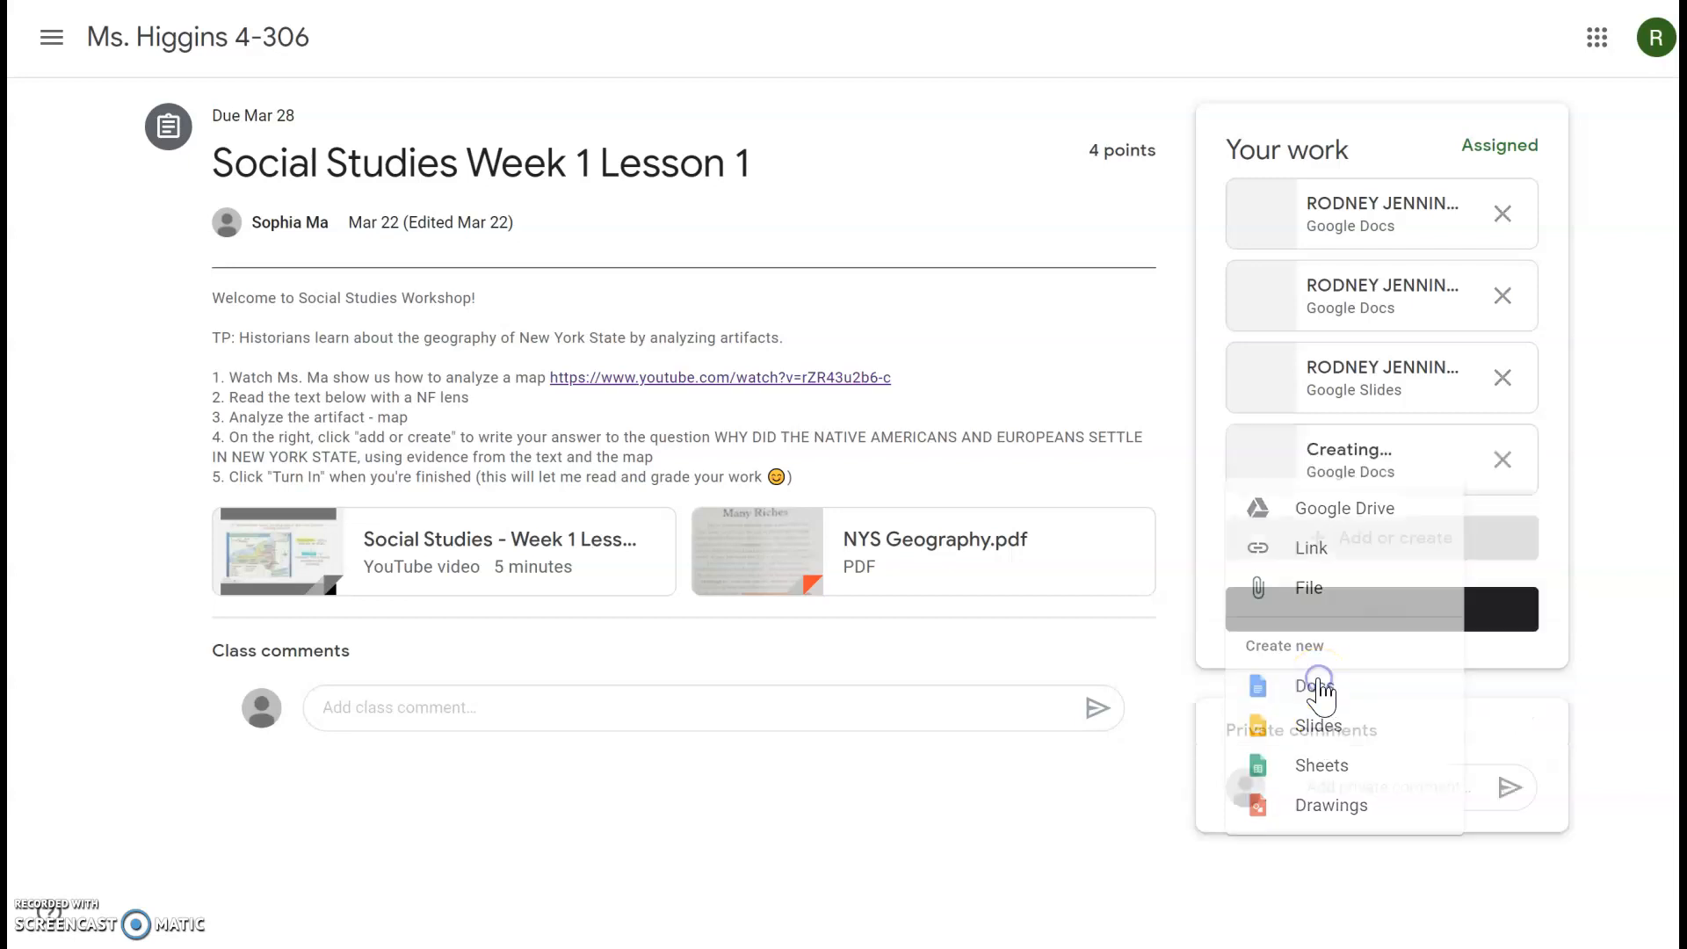
Step: Open the newly created Social Studies Week 1 Lesson 1 document once it finishes
click(1316, 686)
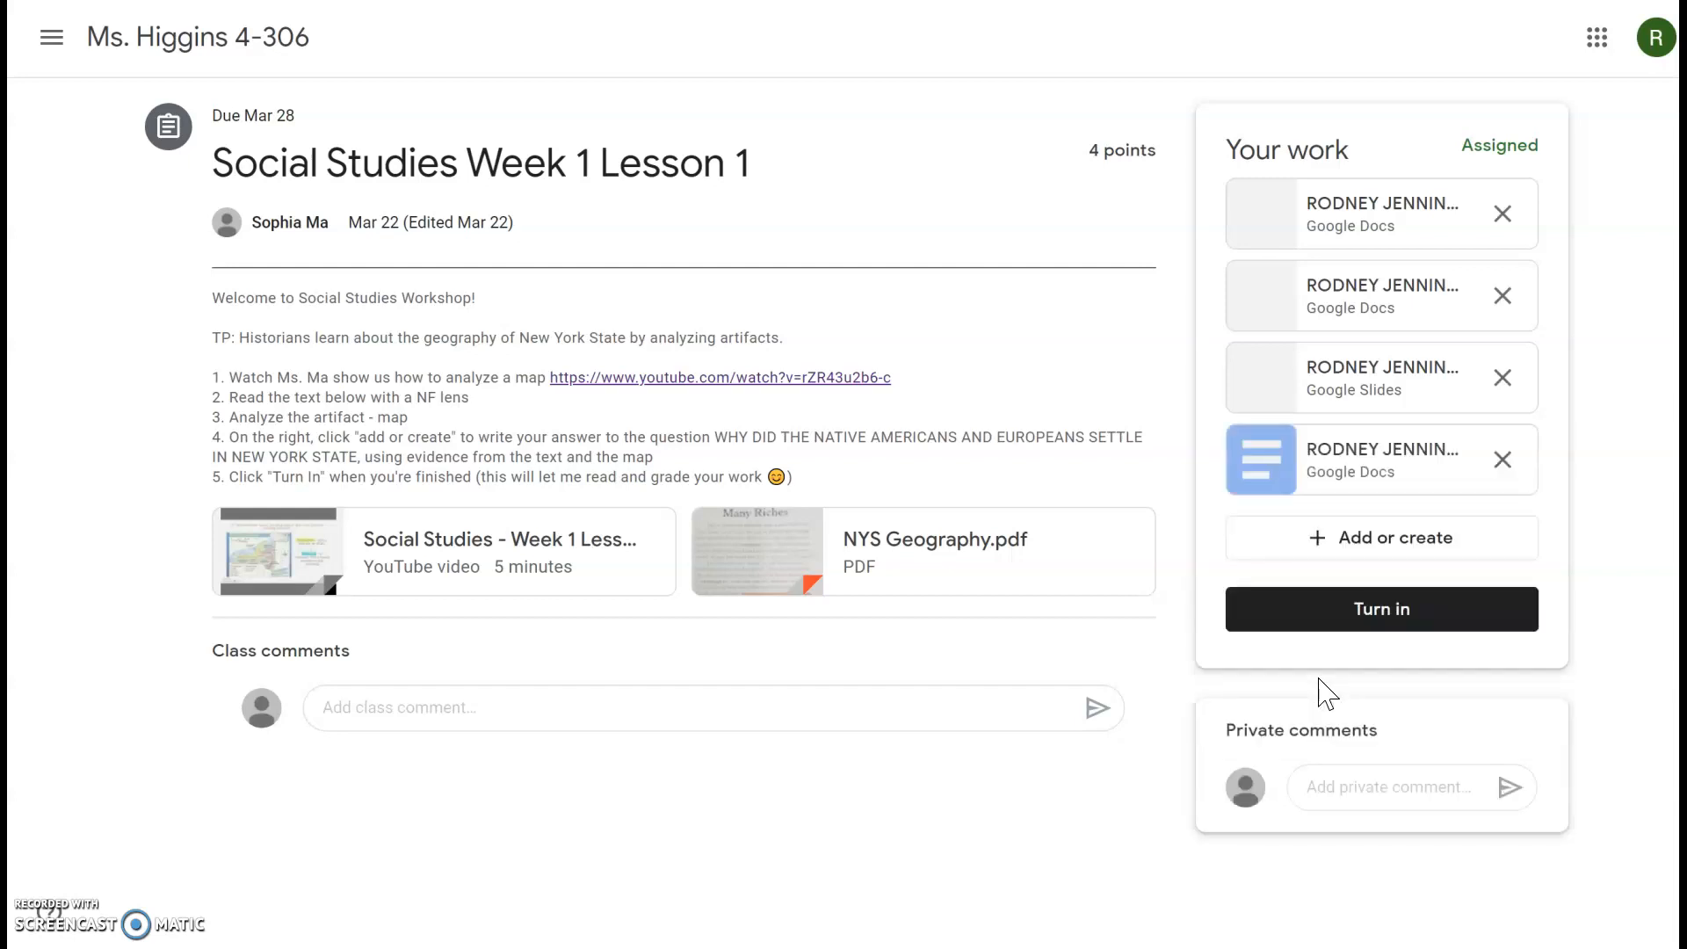
mouse_move(1381, 459)
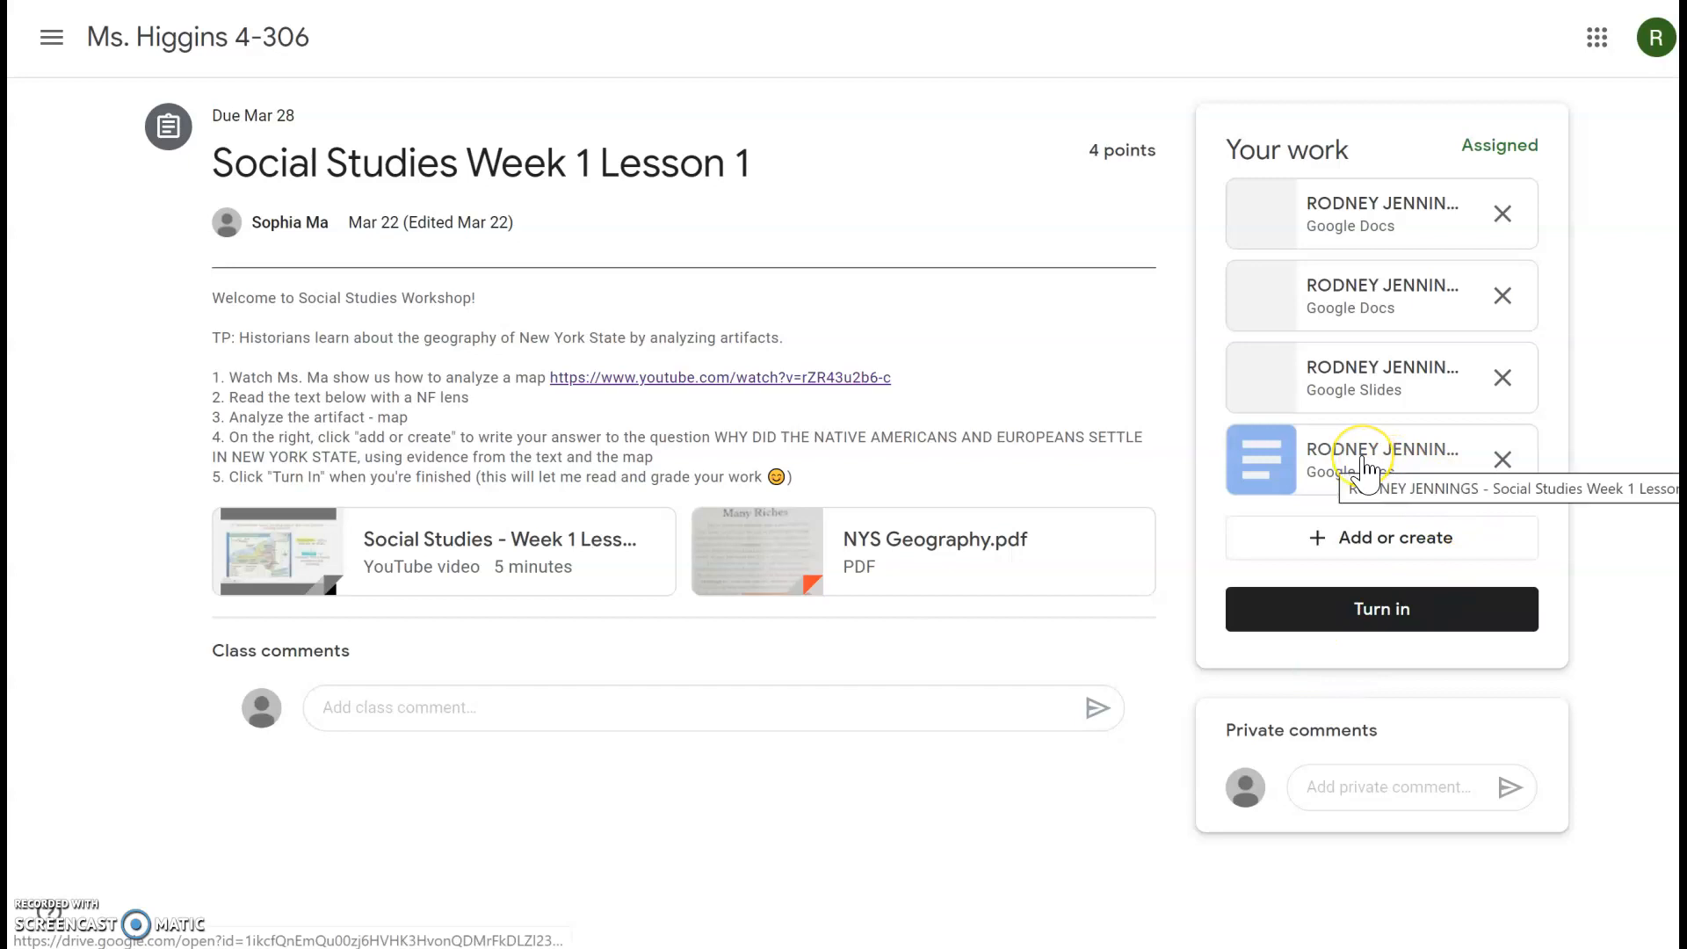
click(1383, 459)
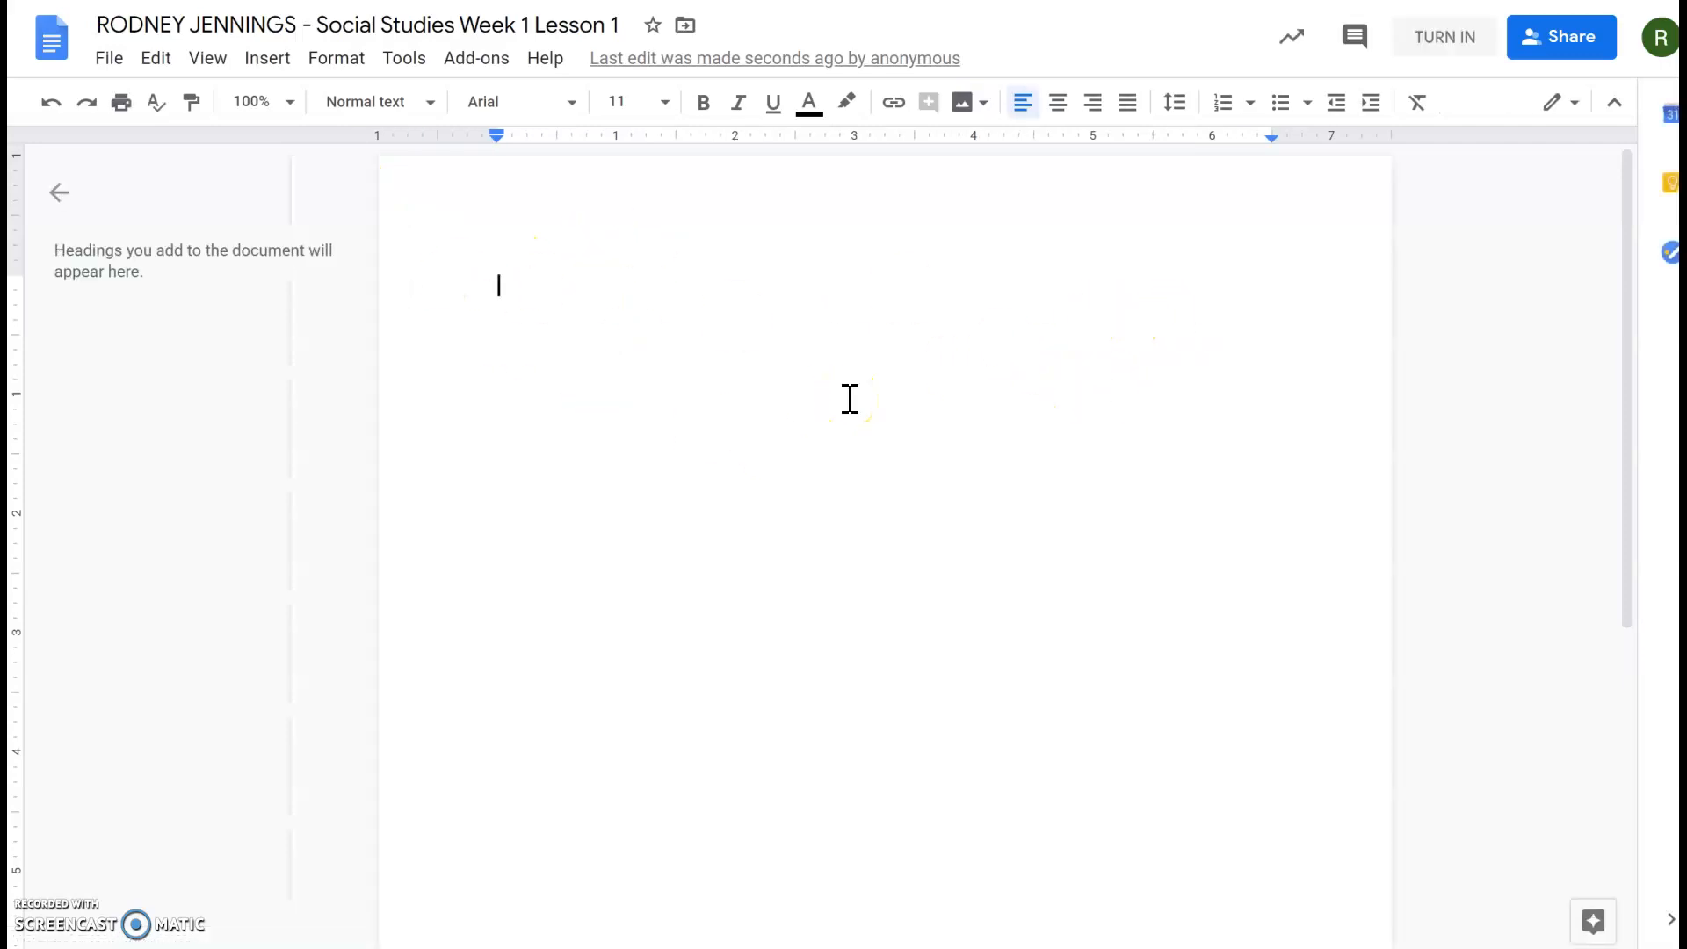
mouse_move(1339, 333)
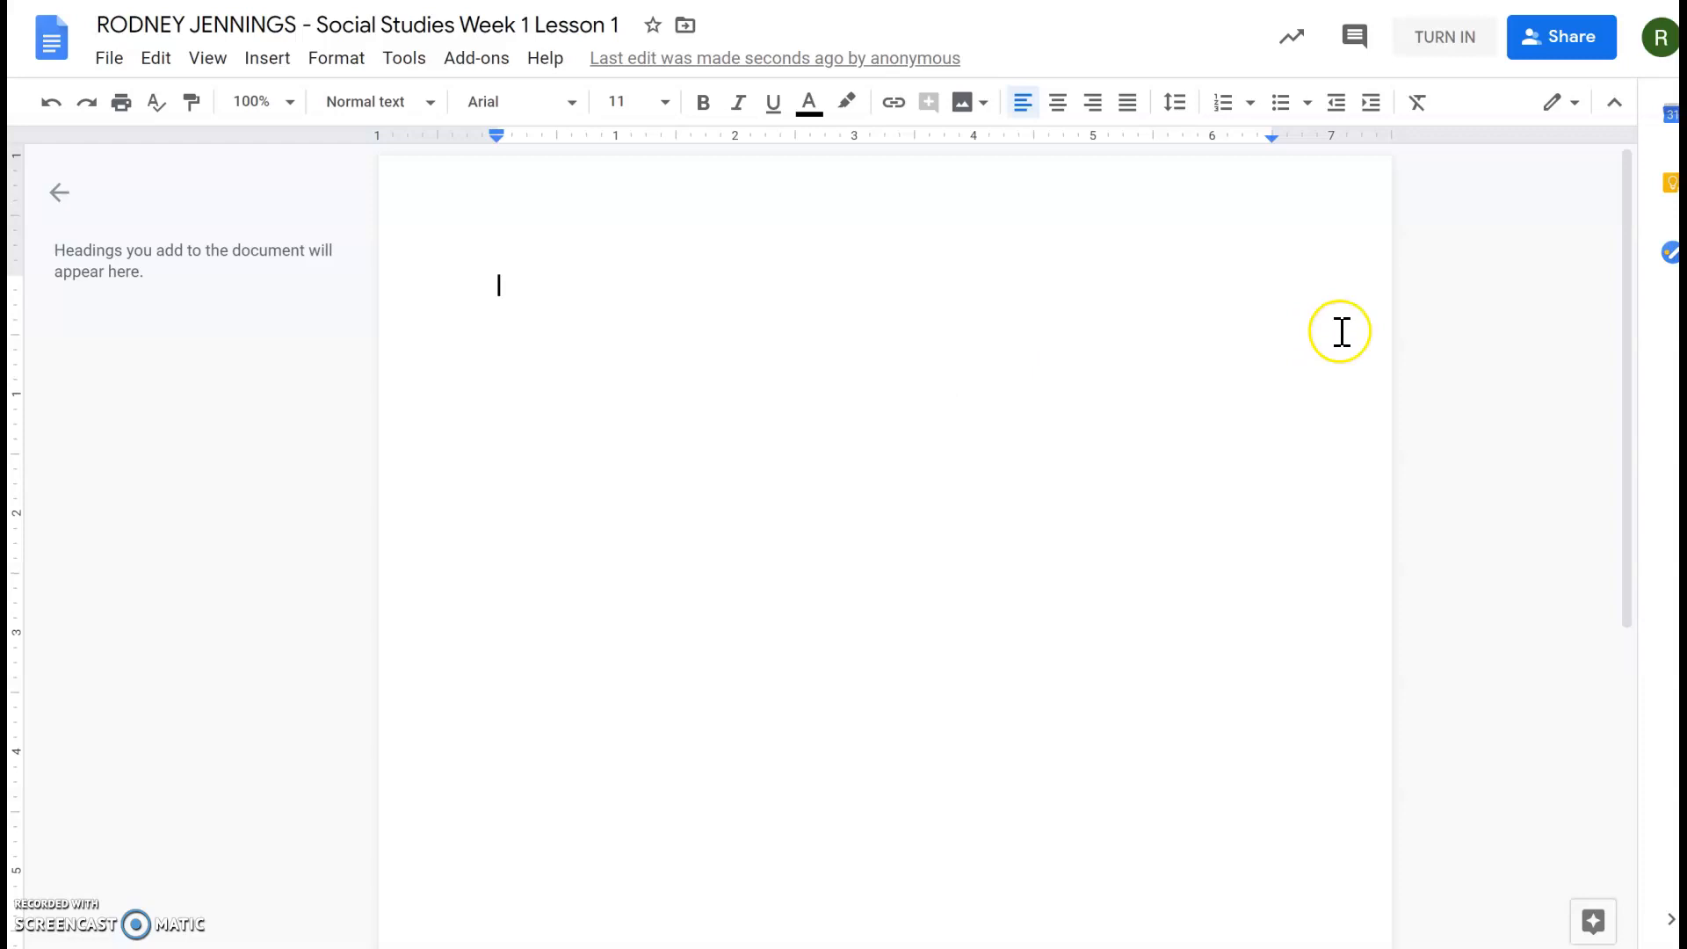
mouse_move(1388, 76)
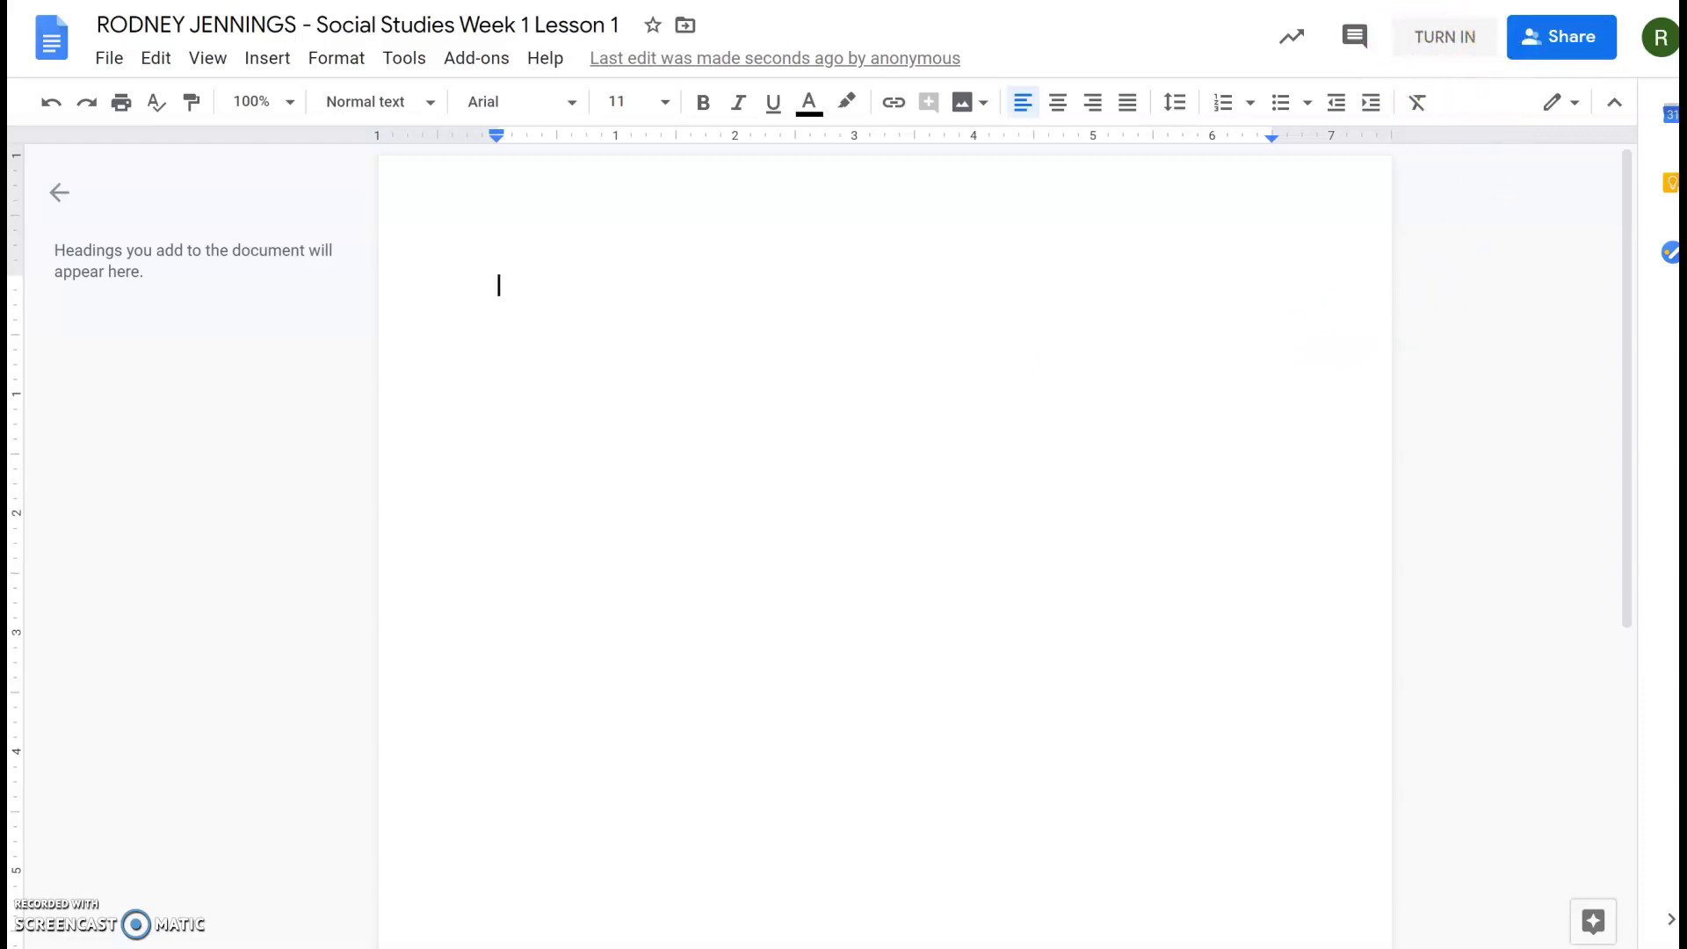
mouse_move(1369, 324)
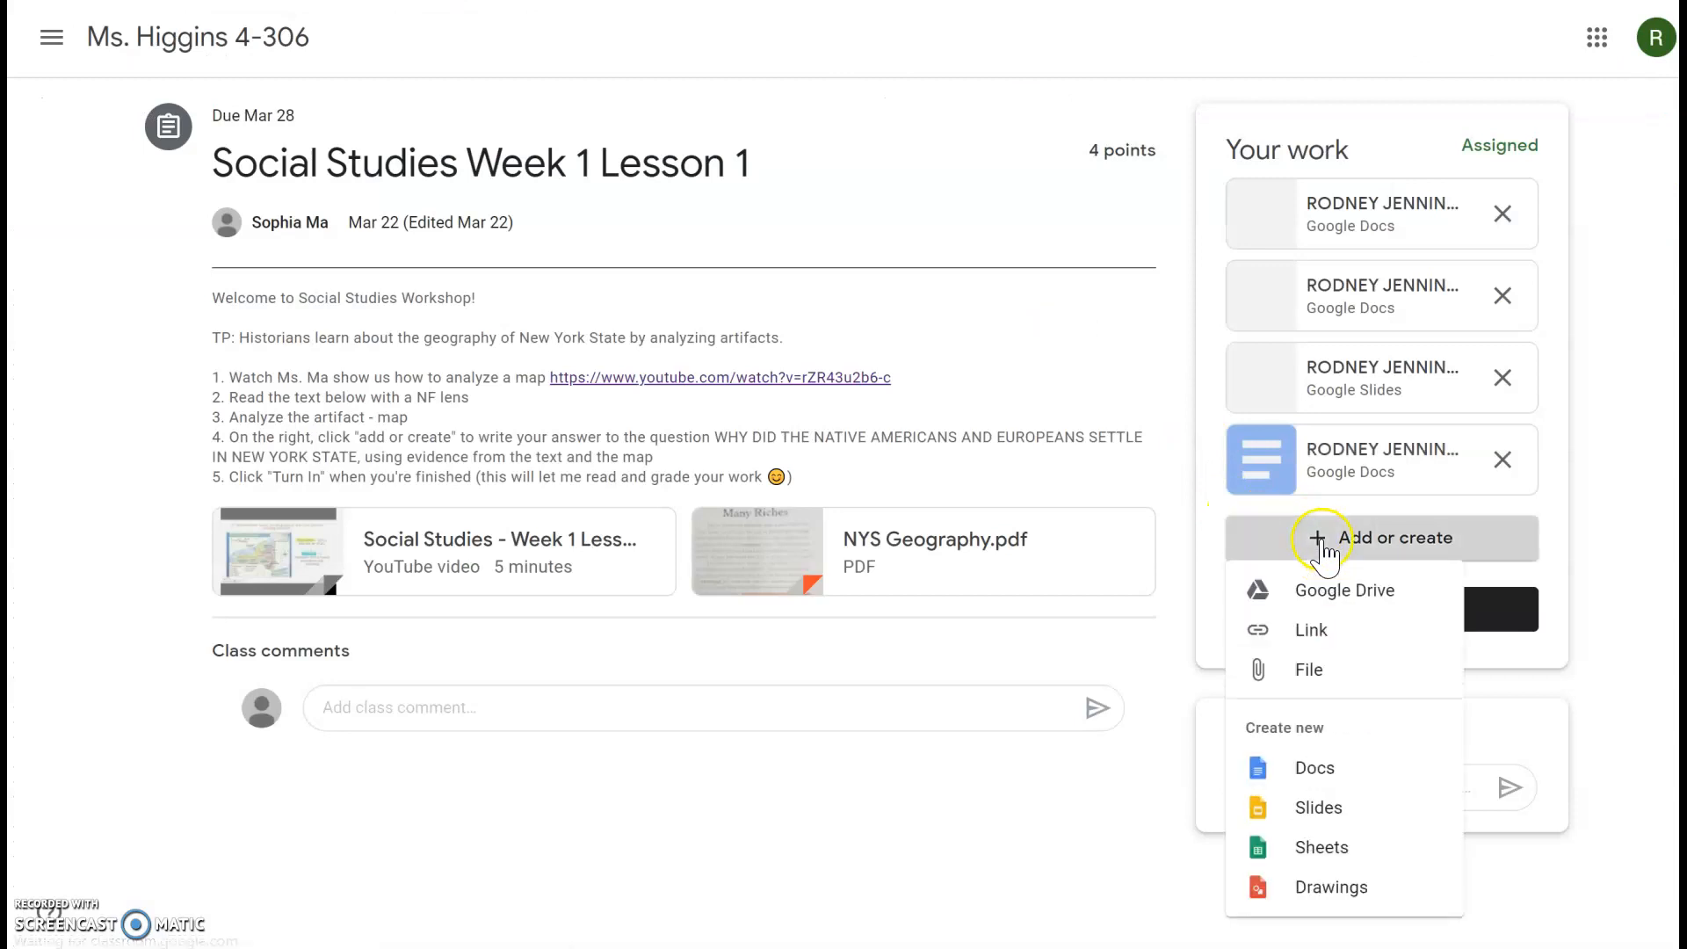
Step: Create a new blank Slides presentation, open it and check the Present options
click(1318, 808)
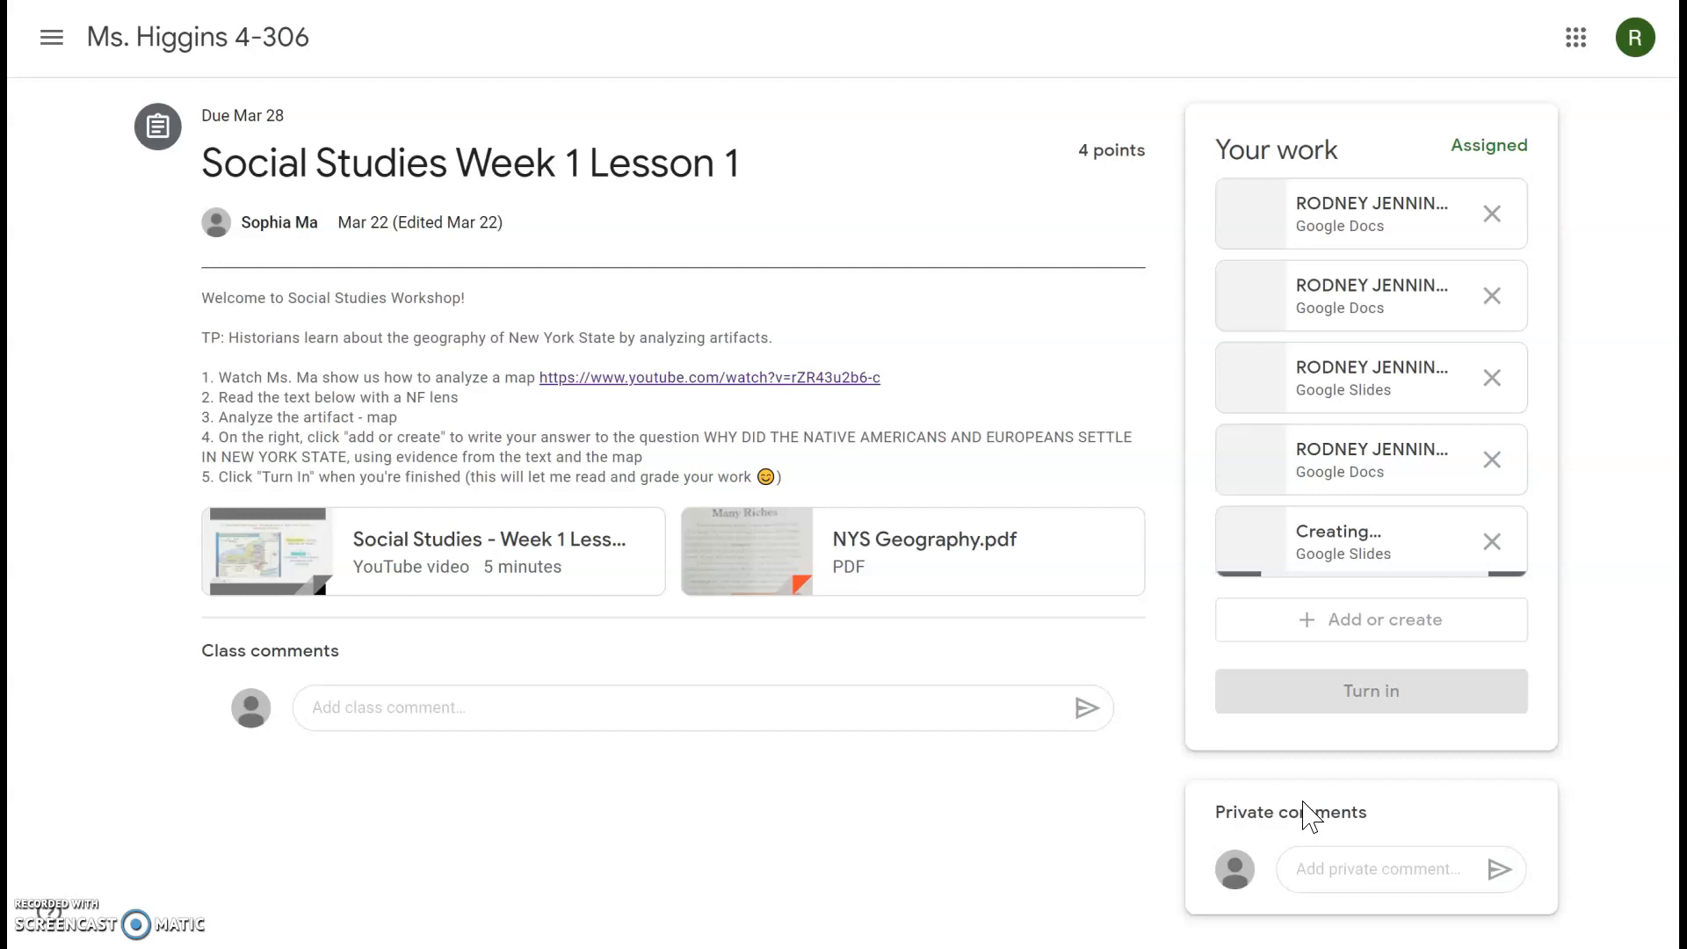
mouse_move(1367, 741)
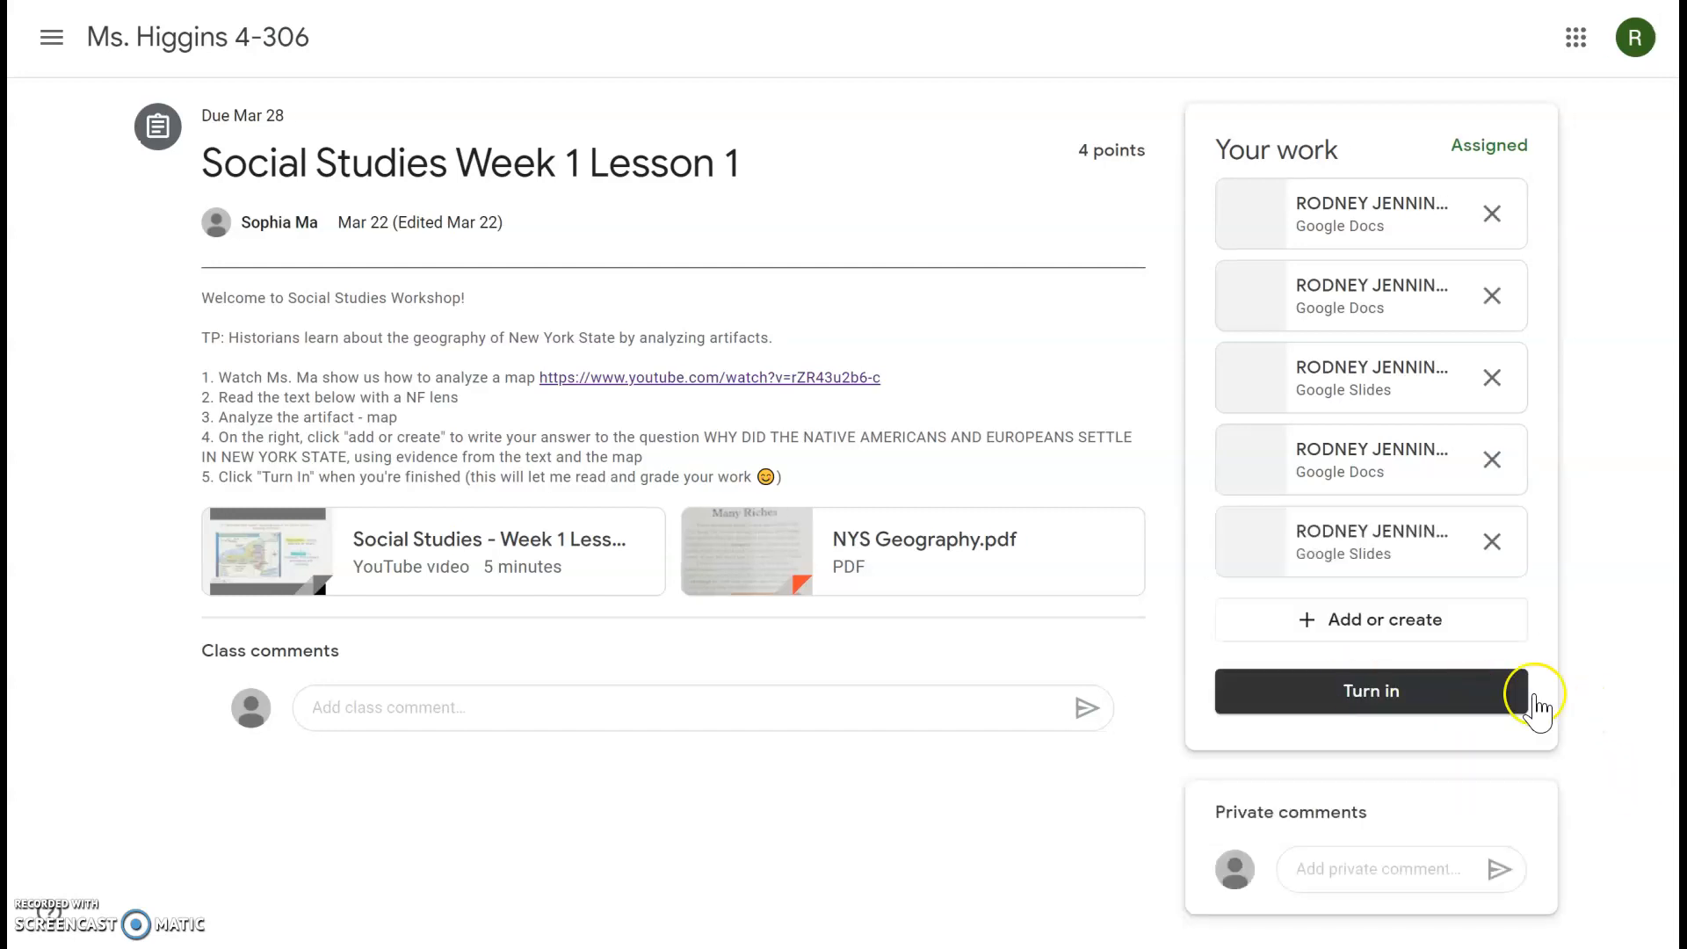
mouse_move(1409, 588)
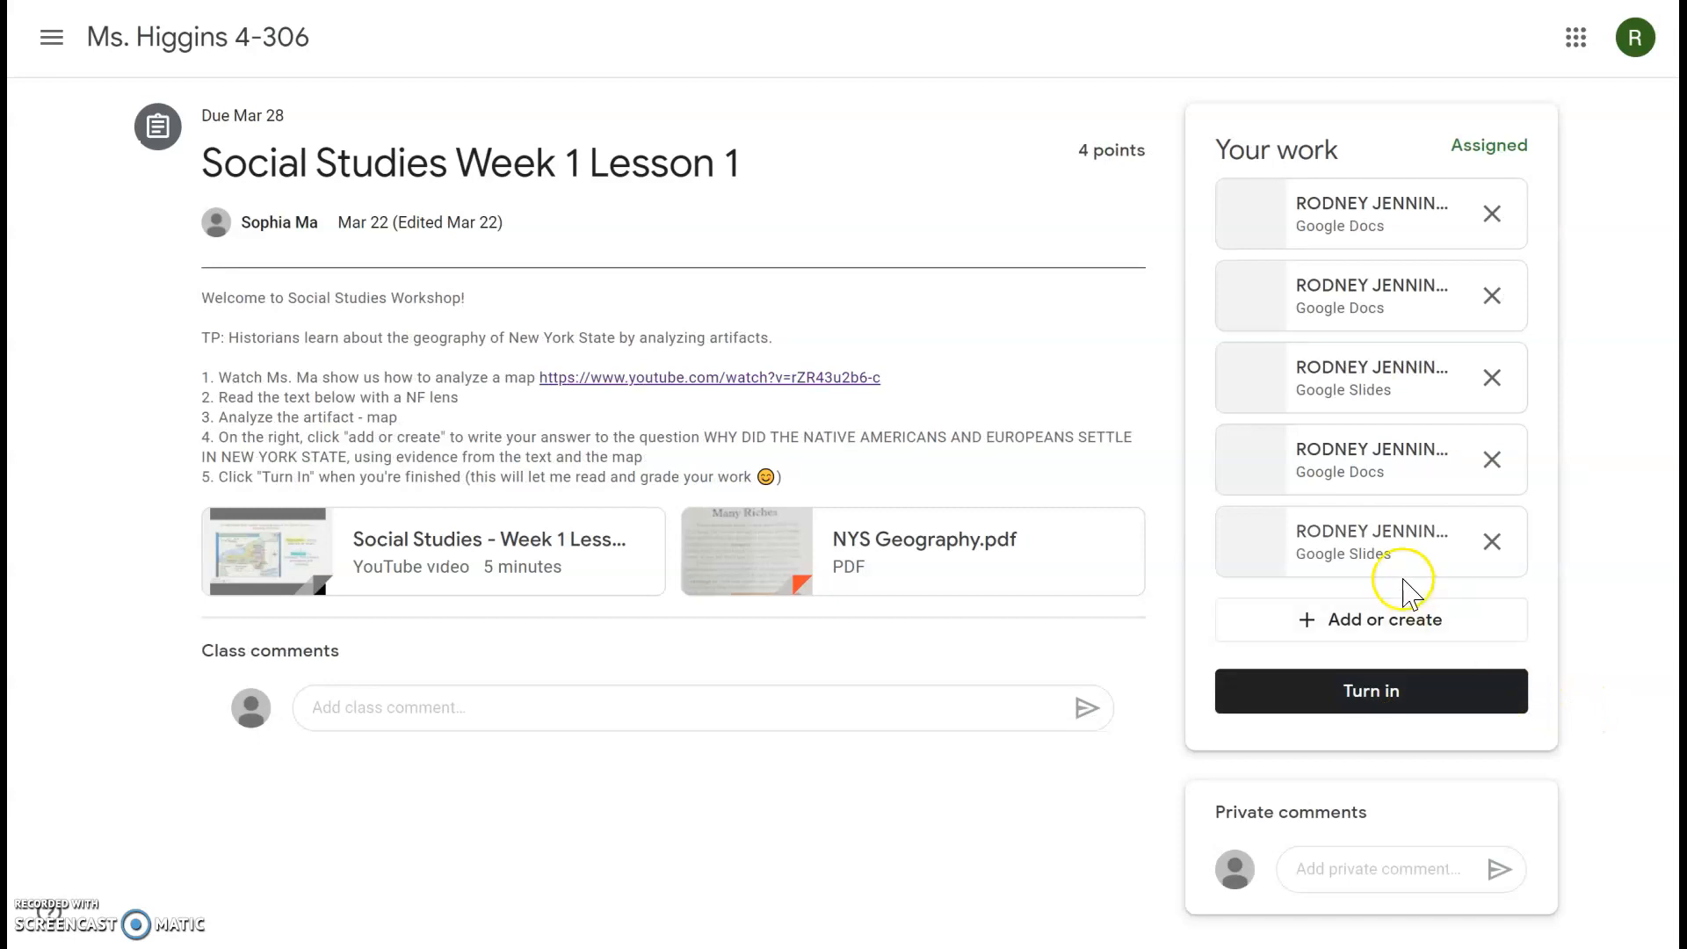
click(1370, 541)
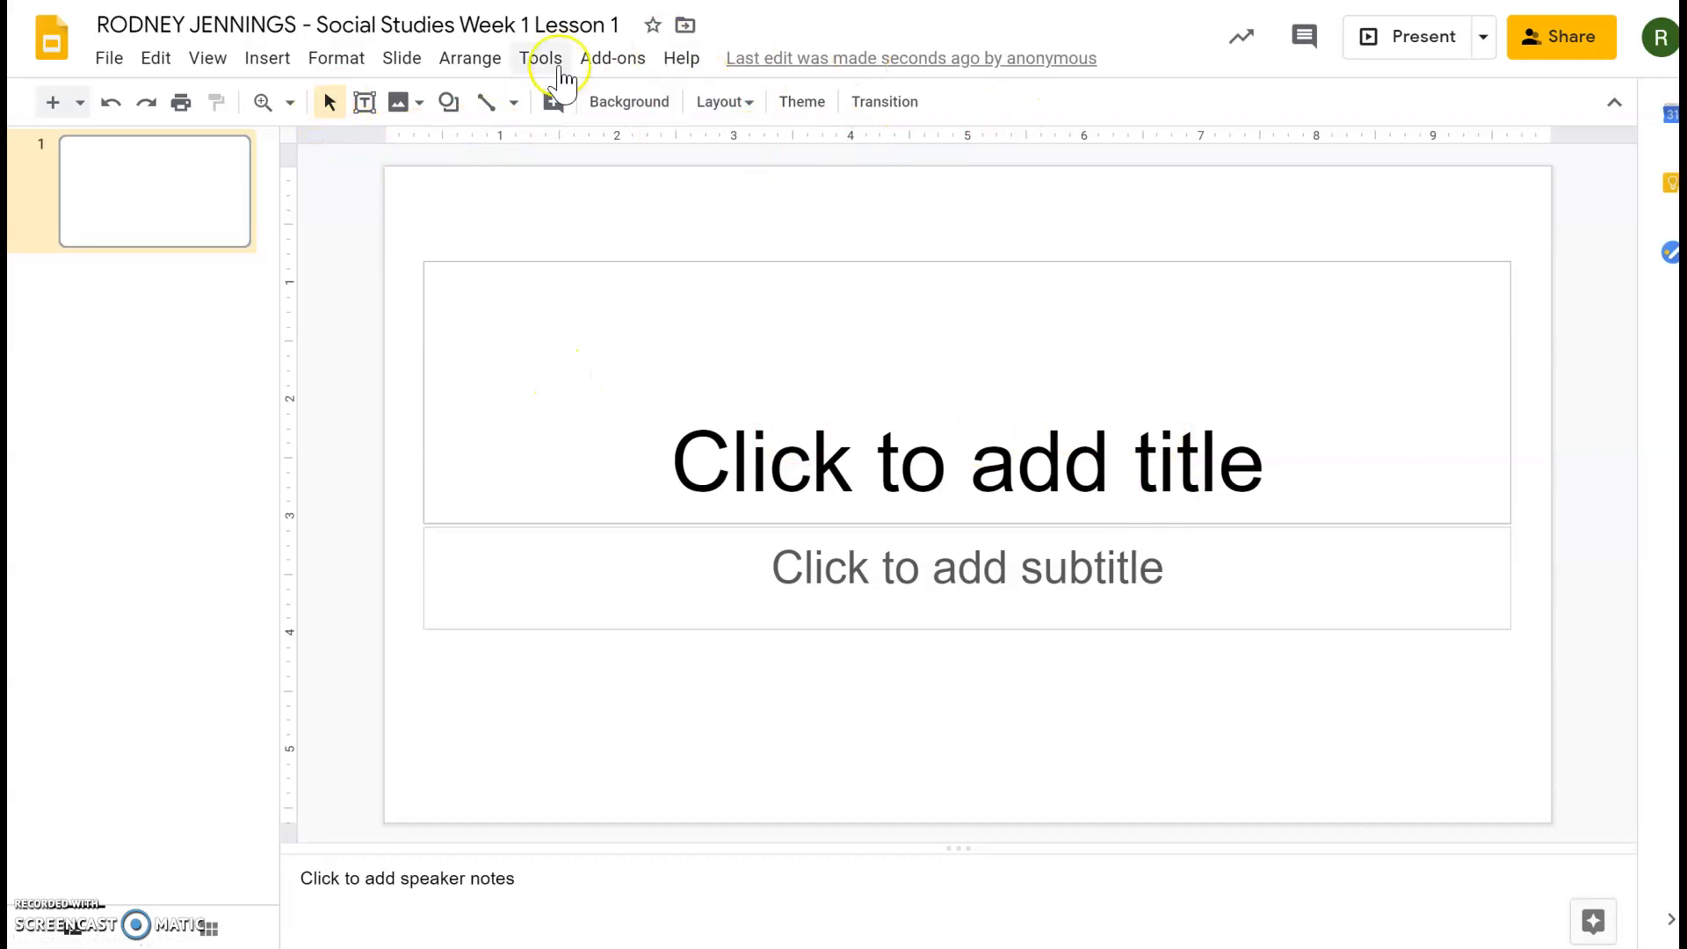
mouse_move(801, 101)
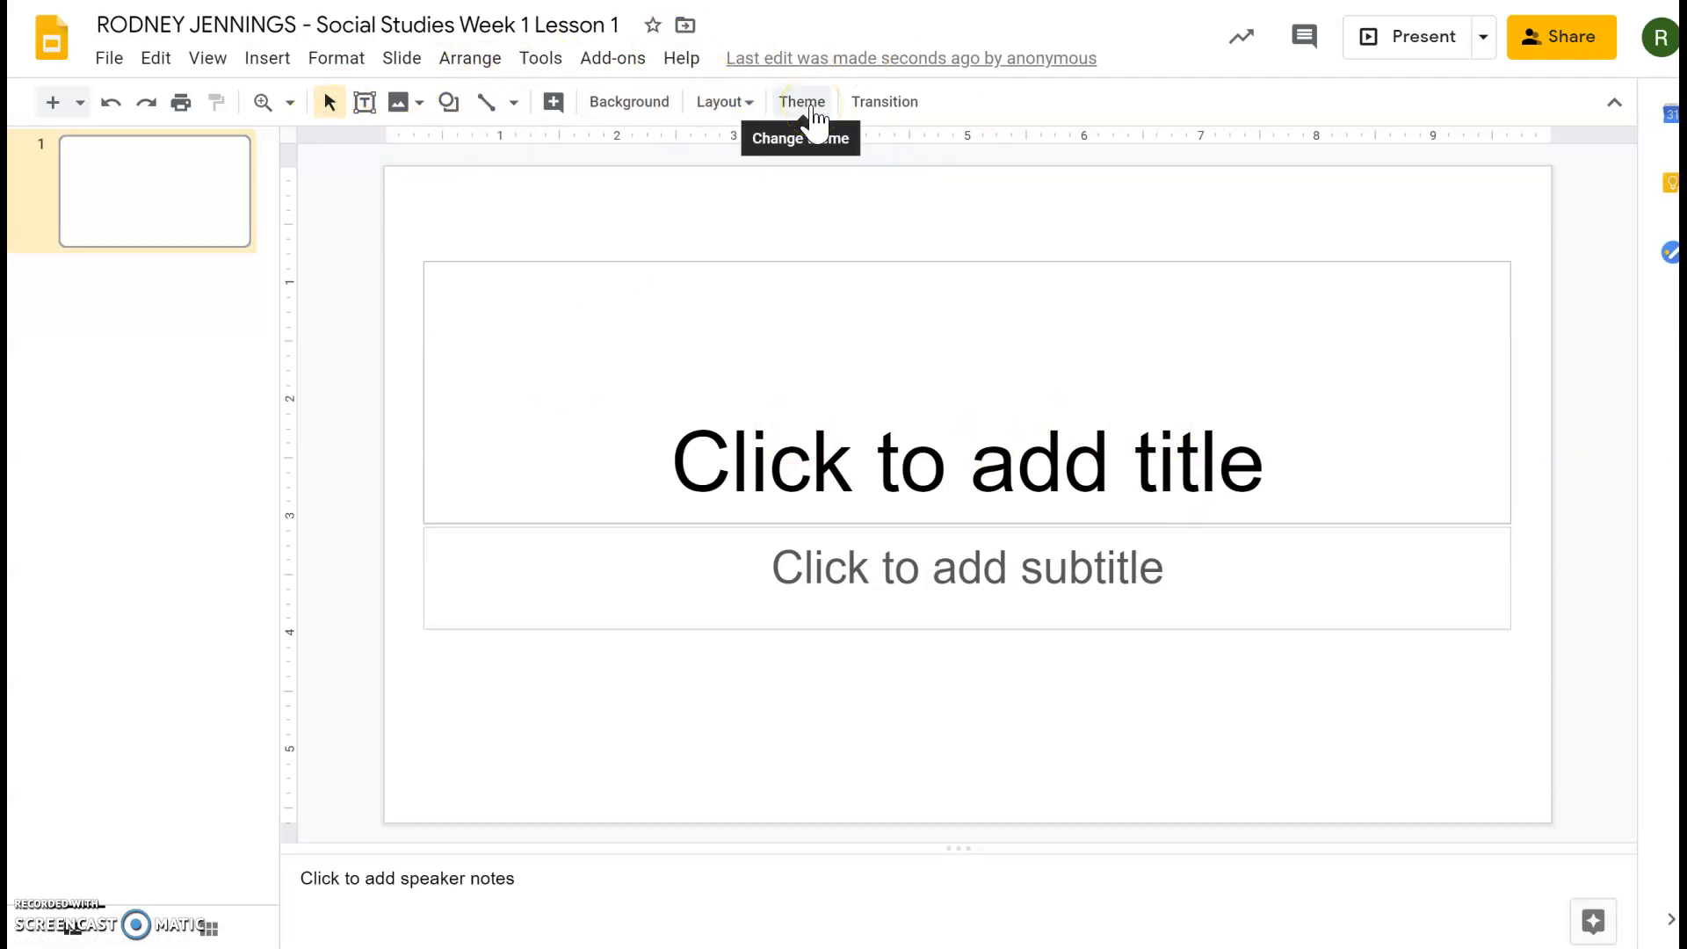
mouse_move(933, 304)
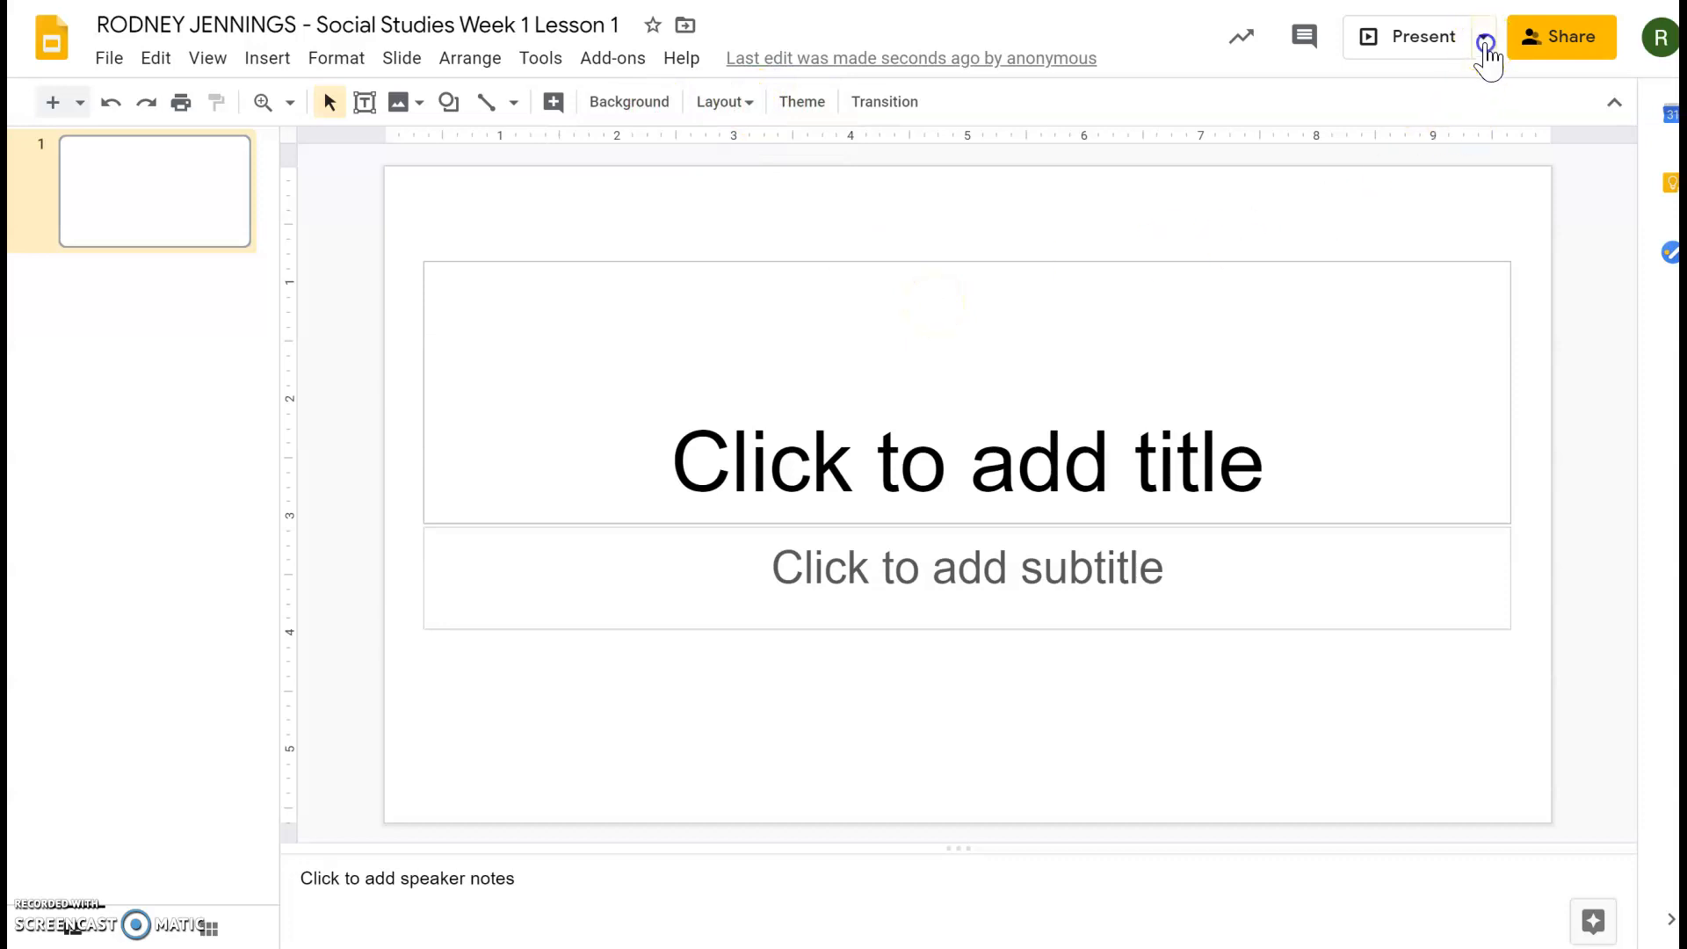
click(1483, 37)
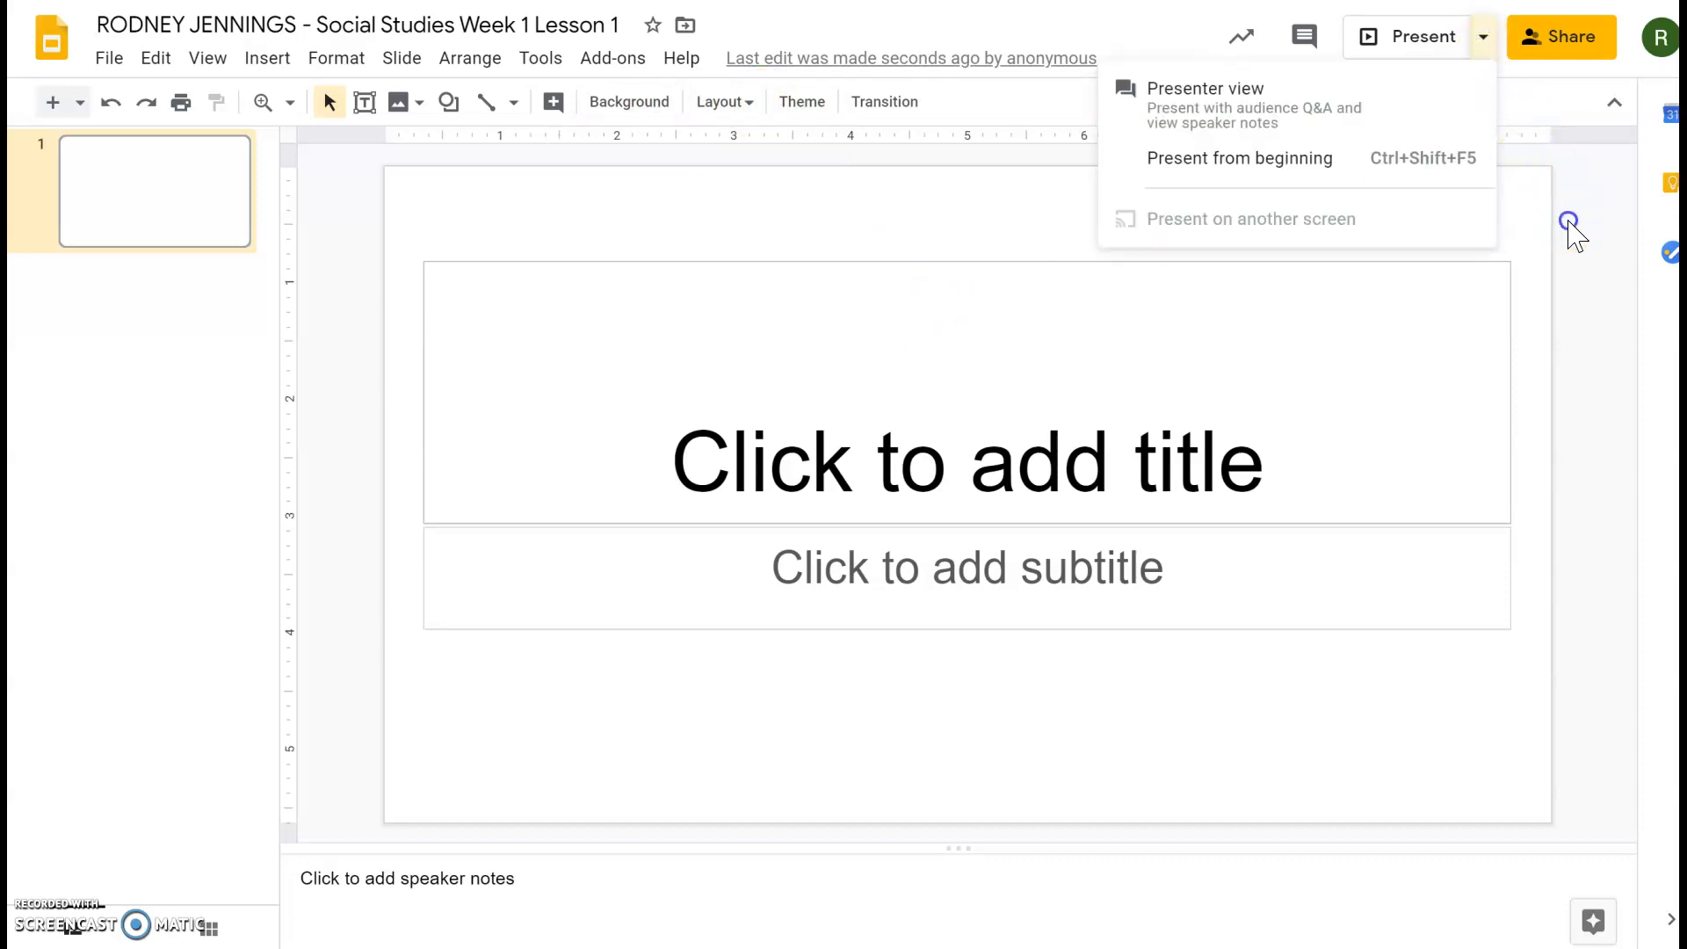
click(1172, 81)
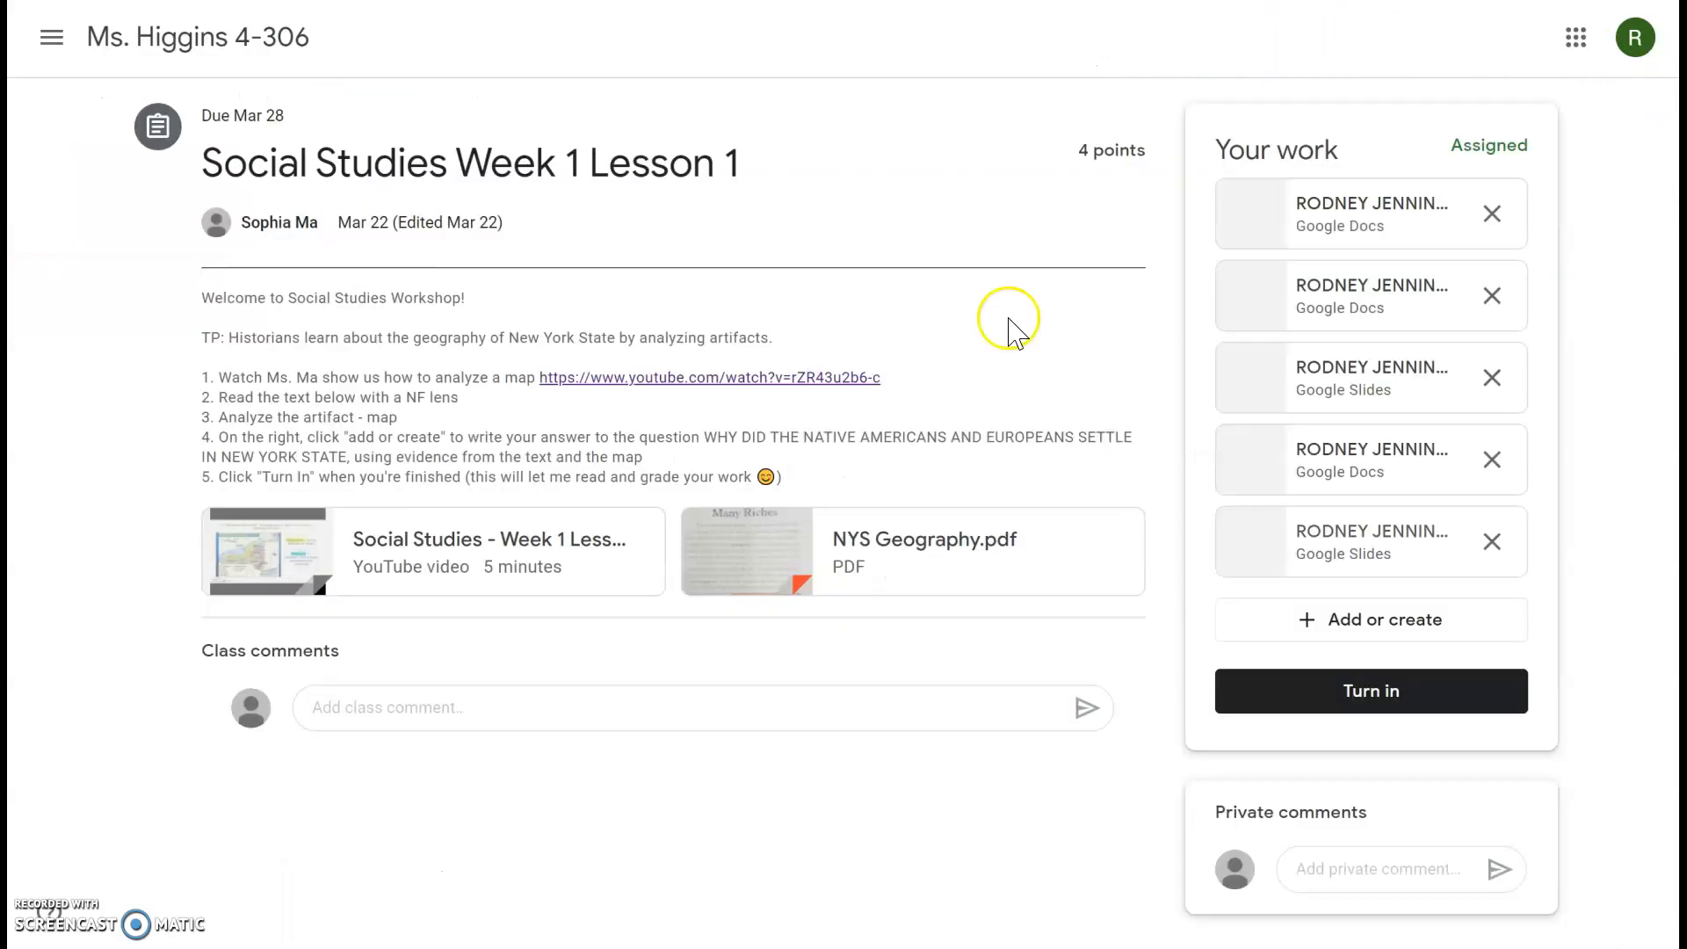
mouse_move(1246, 705)
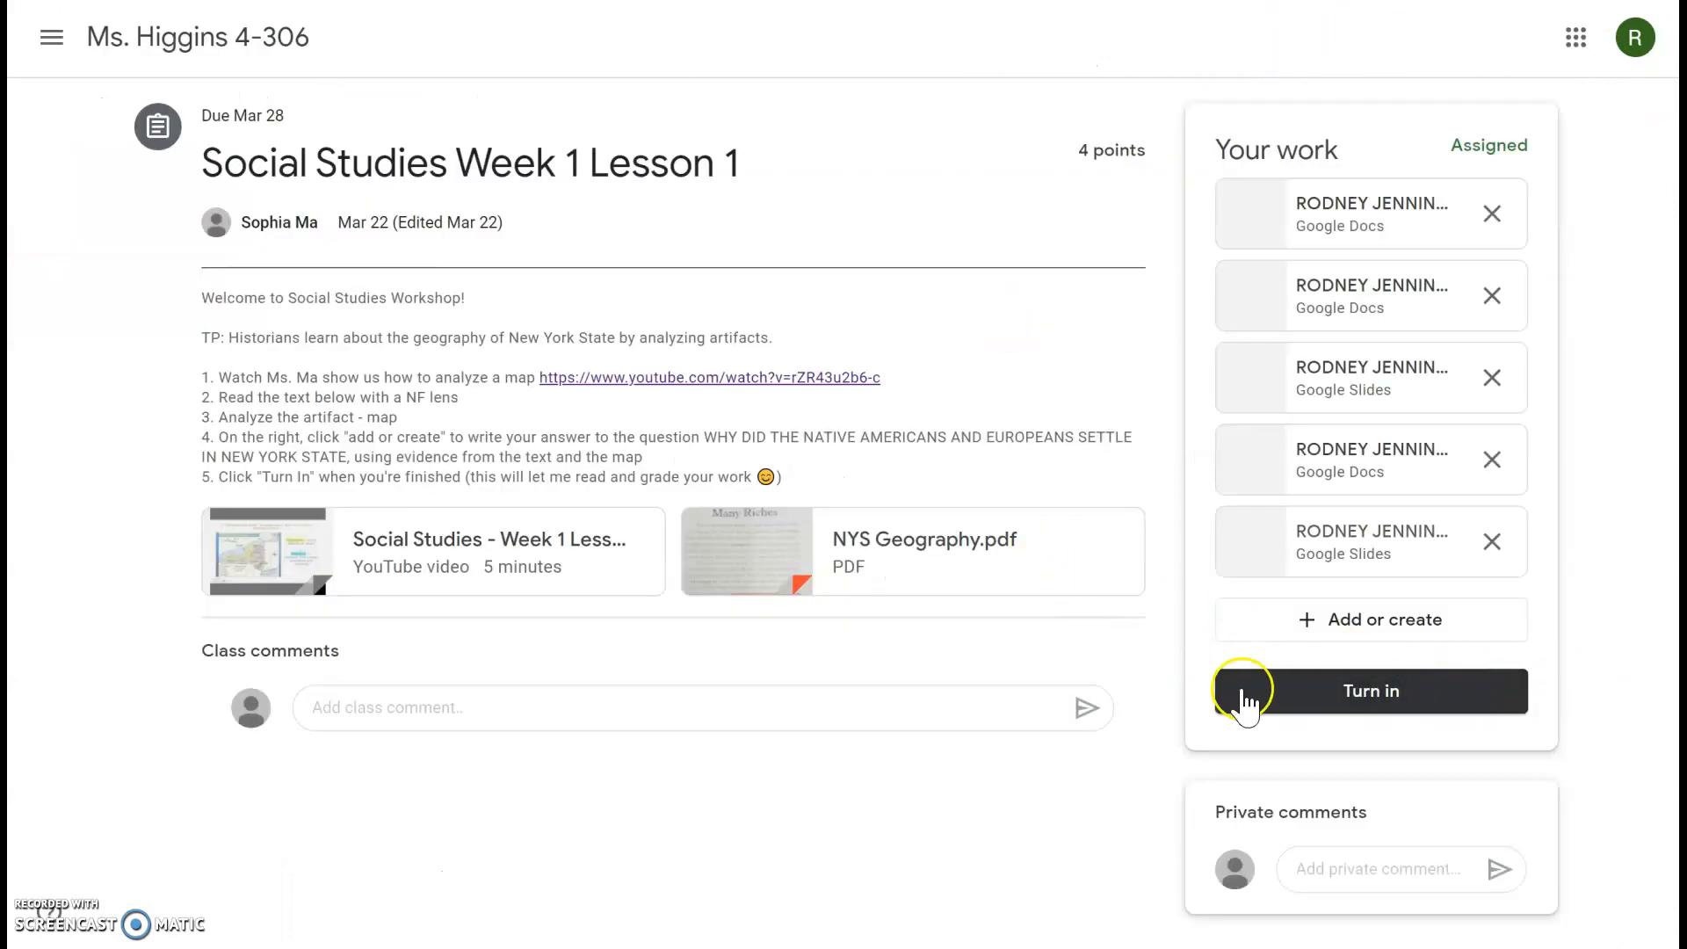
mouse_move(1549, 697)
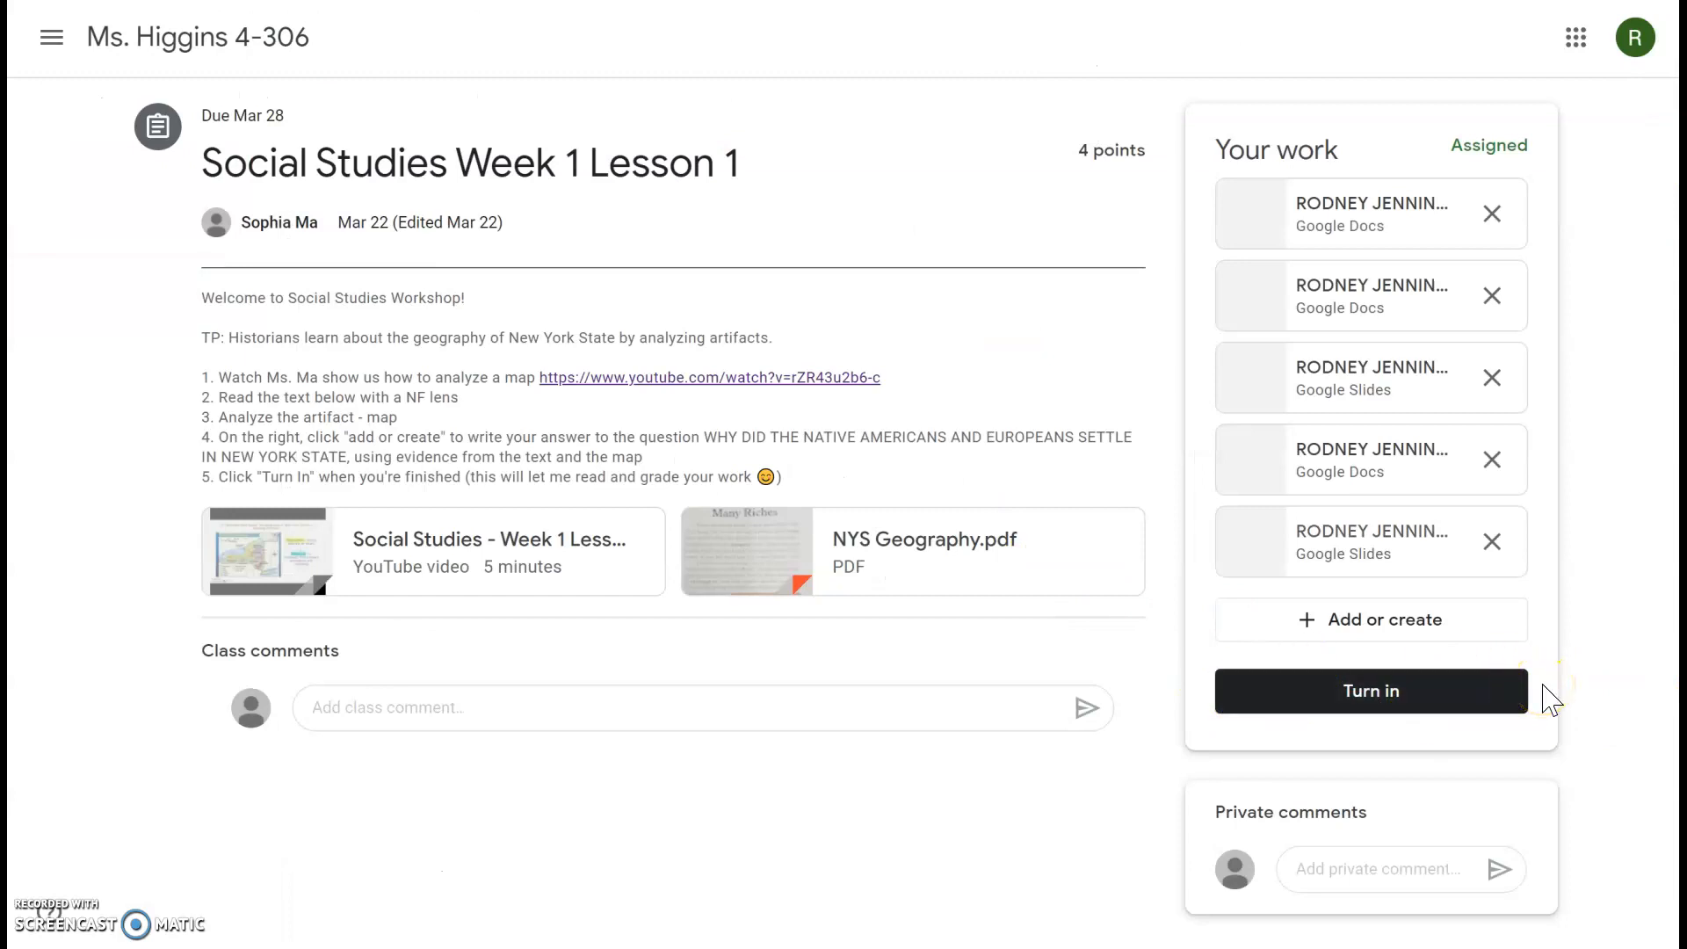
Step: Return to the class Stream from the Social Studies assignment without turning it in
click(199, 37)
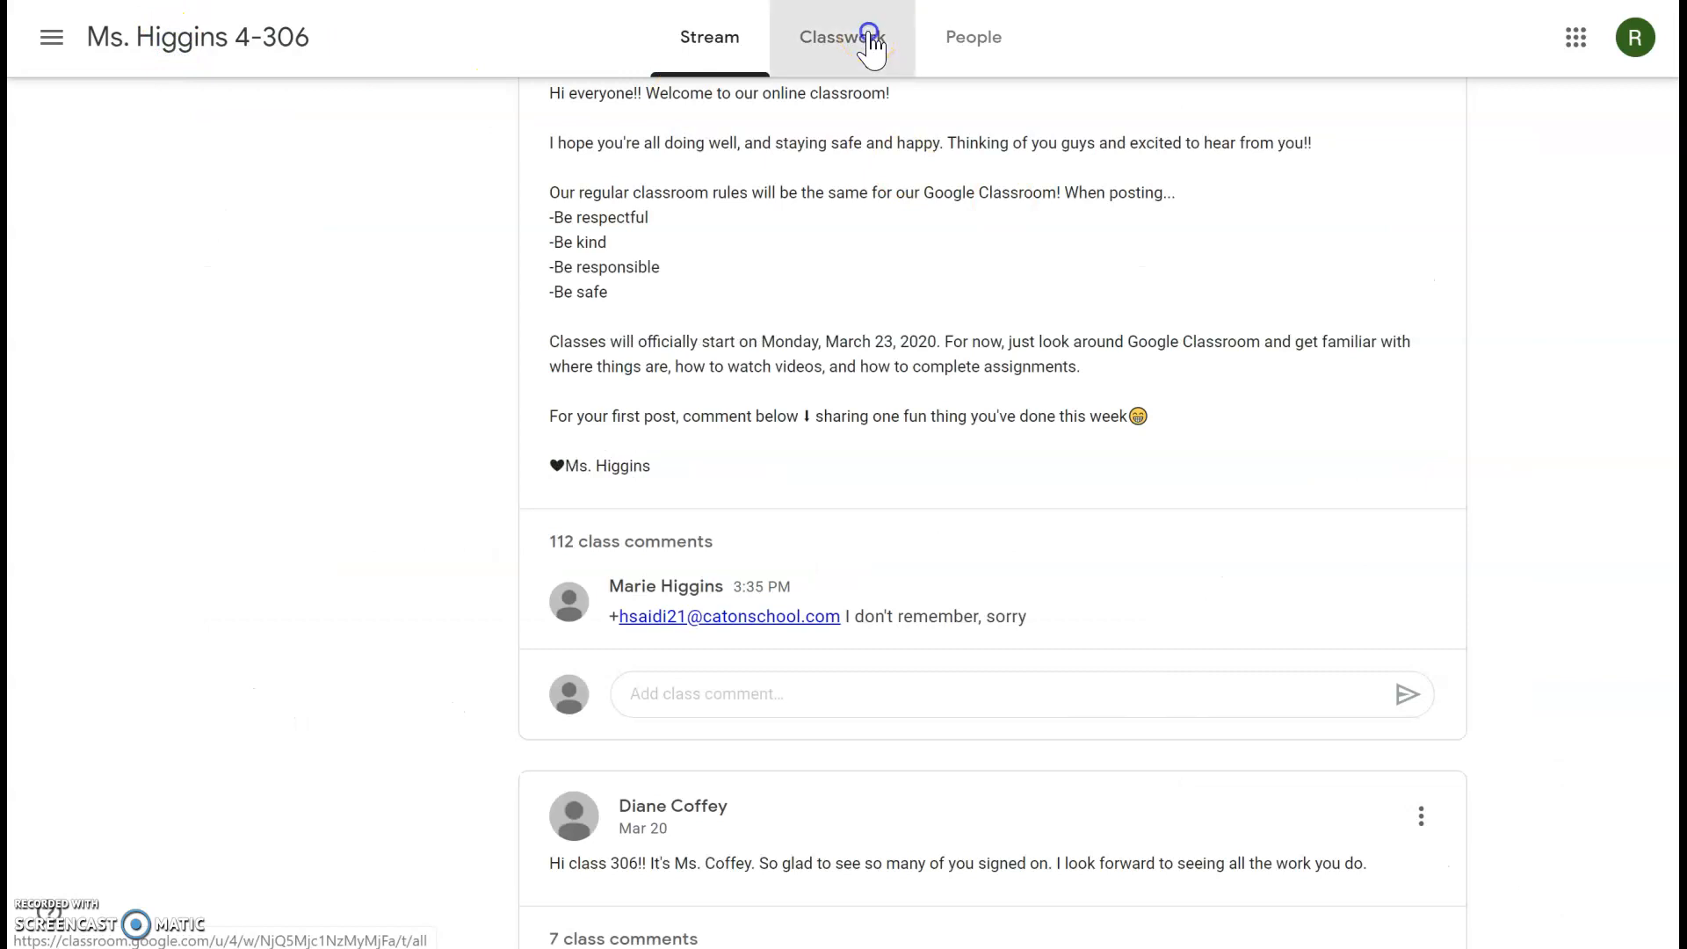
Step: View the turned-in Reading Week 1 Lesson 1 assignment from Classwork, then return to the Stream
click(842, 37)
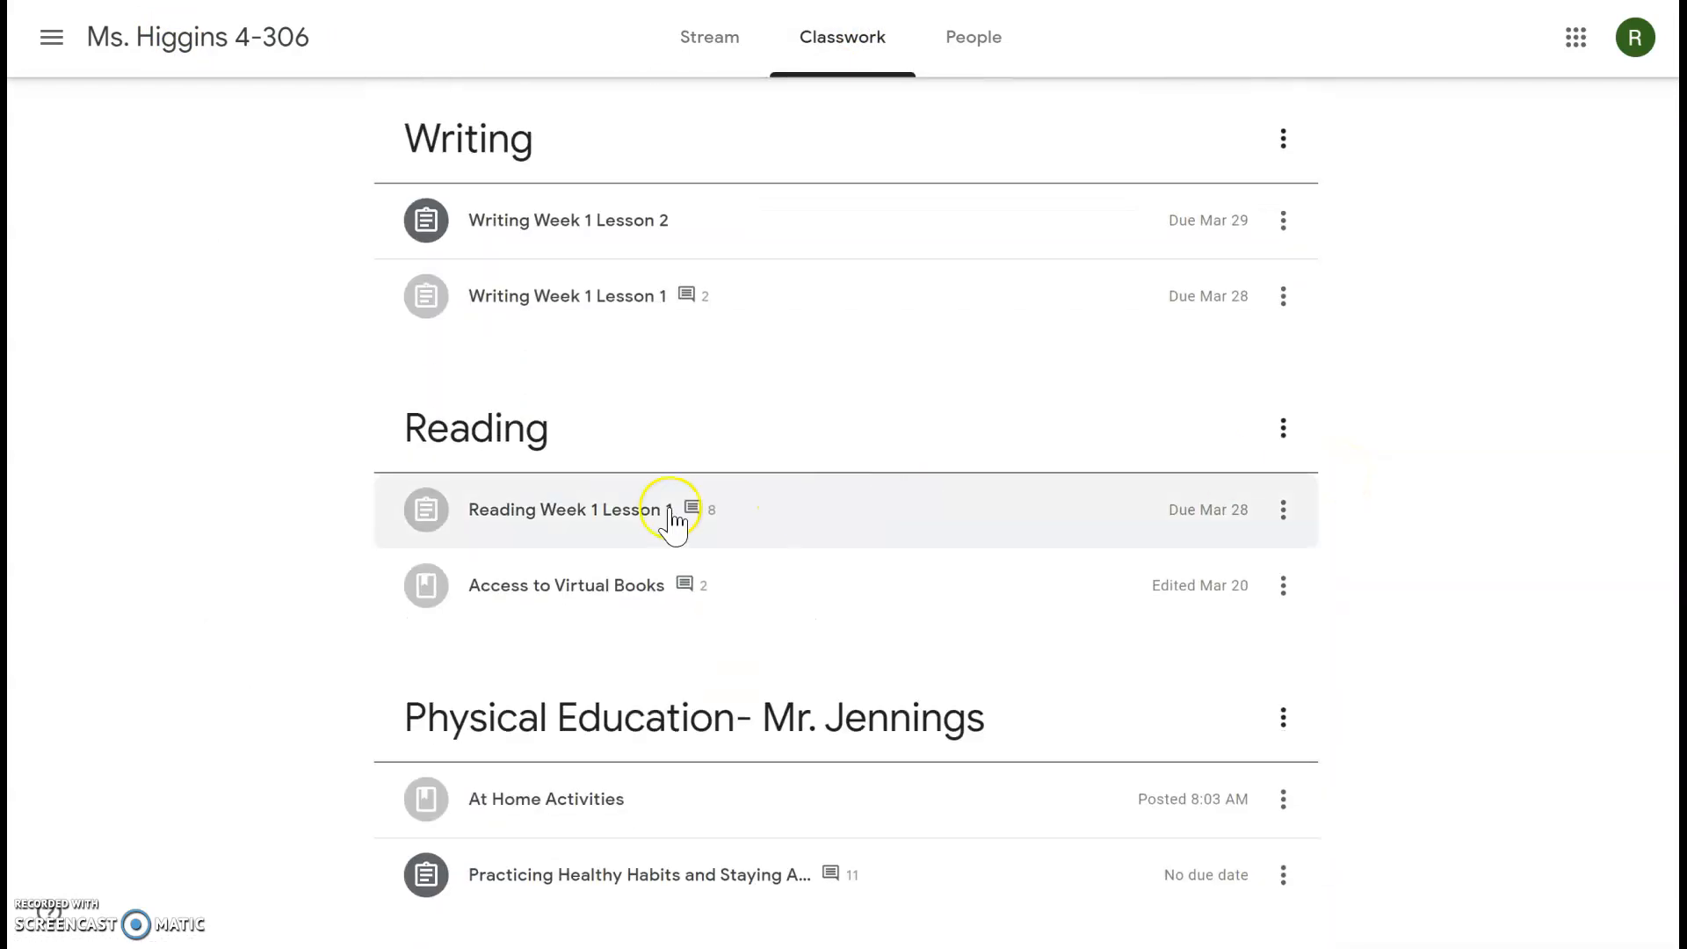
click(567, 510)
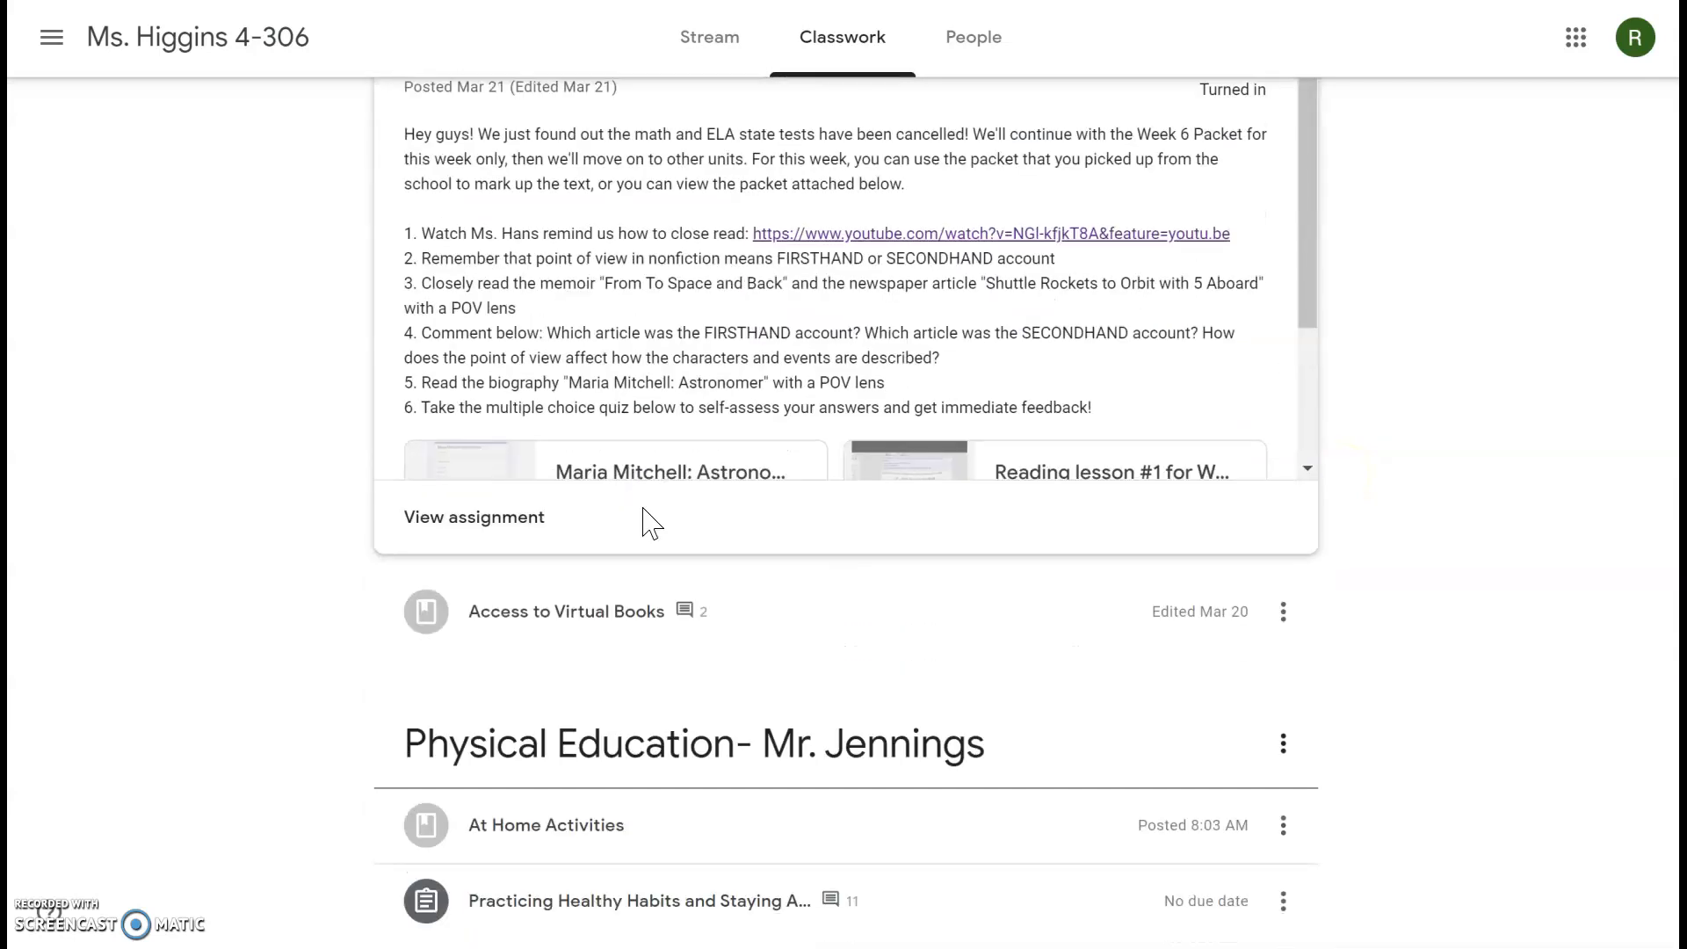
click(473, 516)
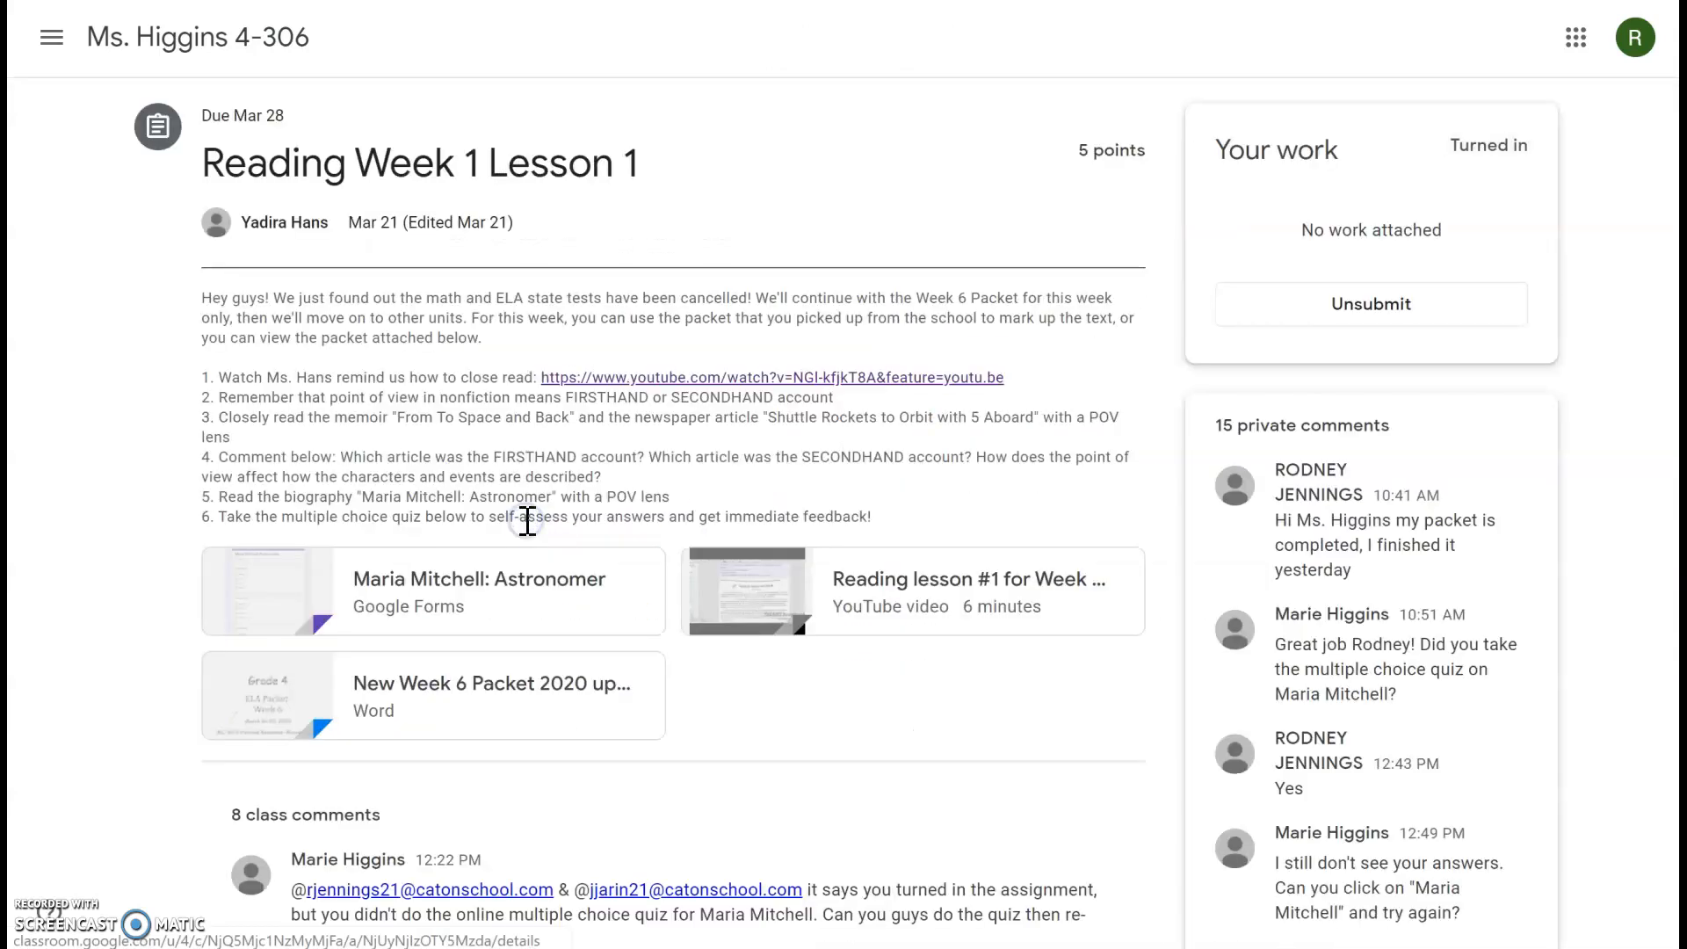
mouse_move(1411, 425)
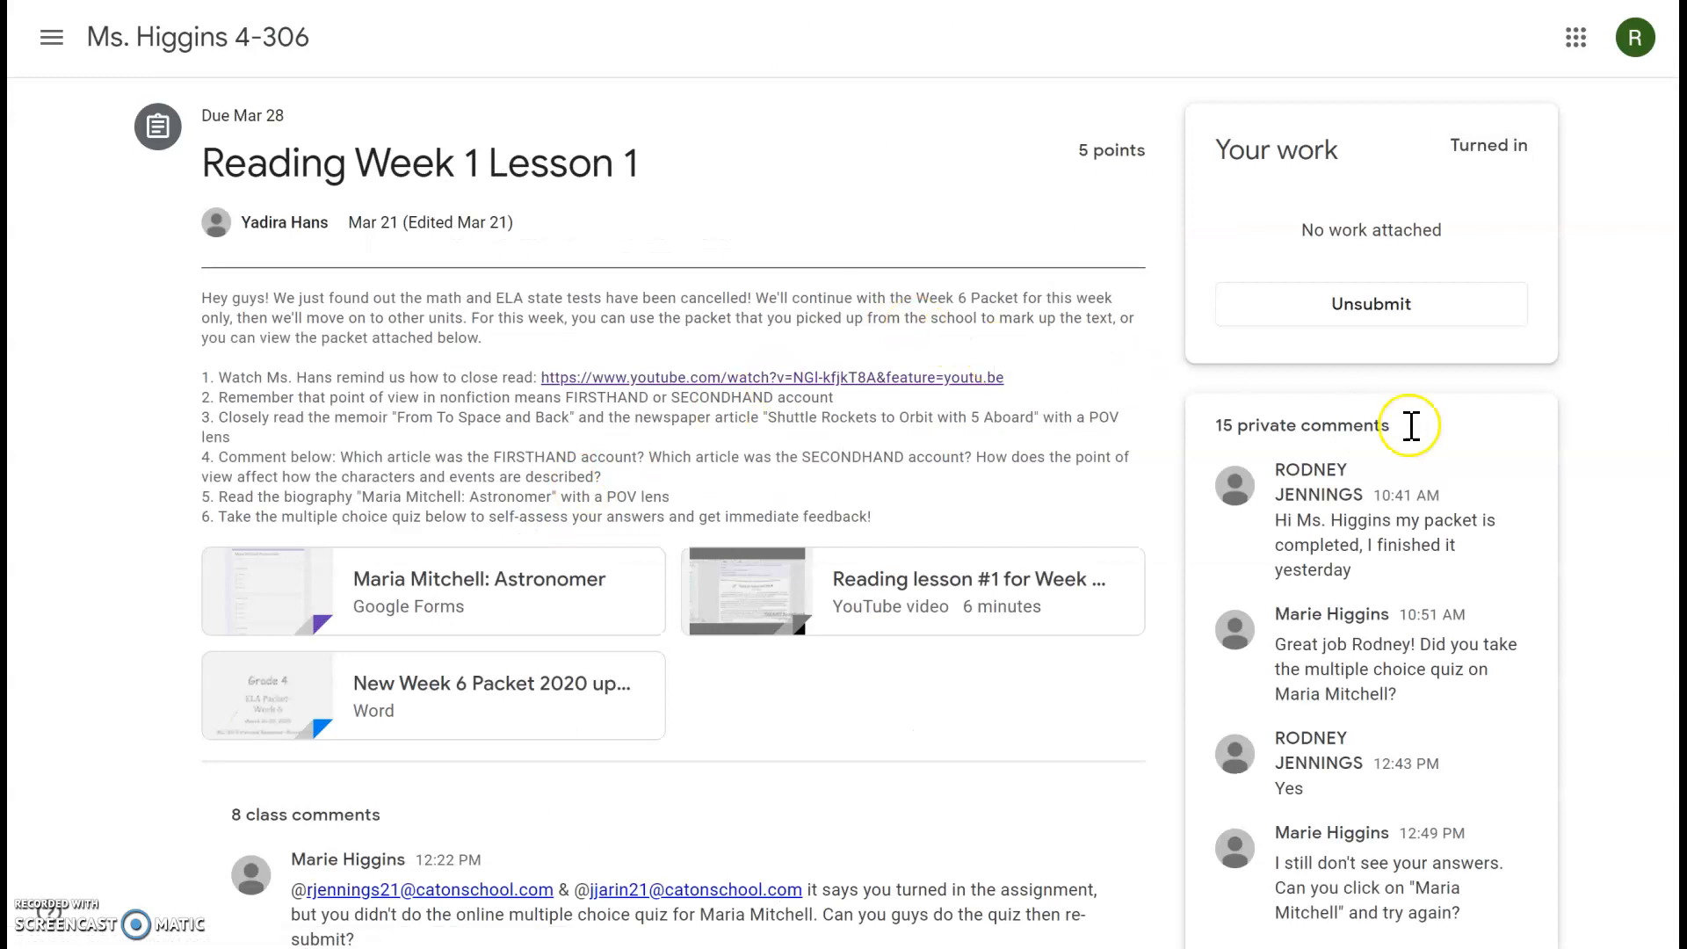
mouse_move(1436, 471)
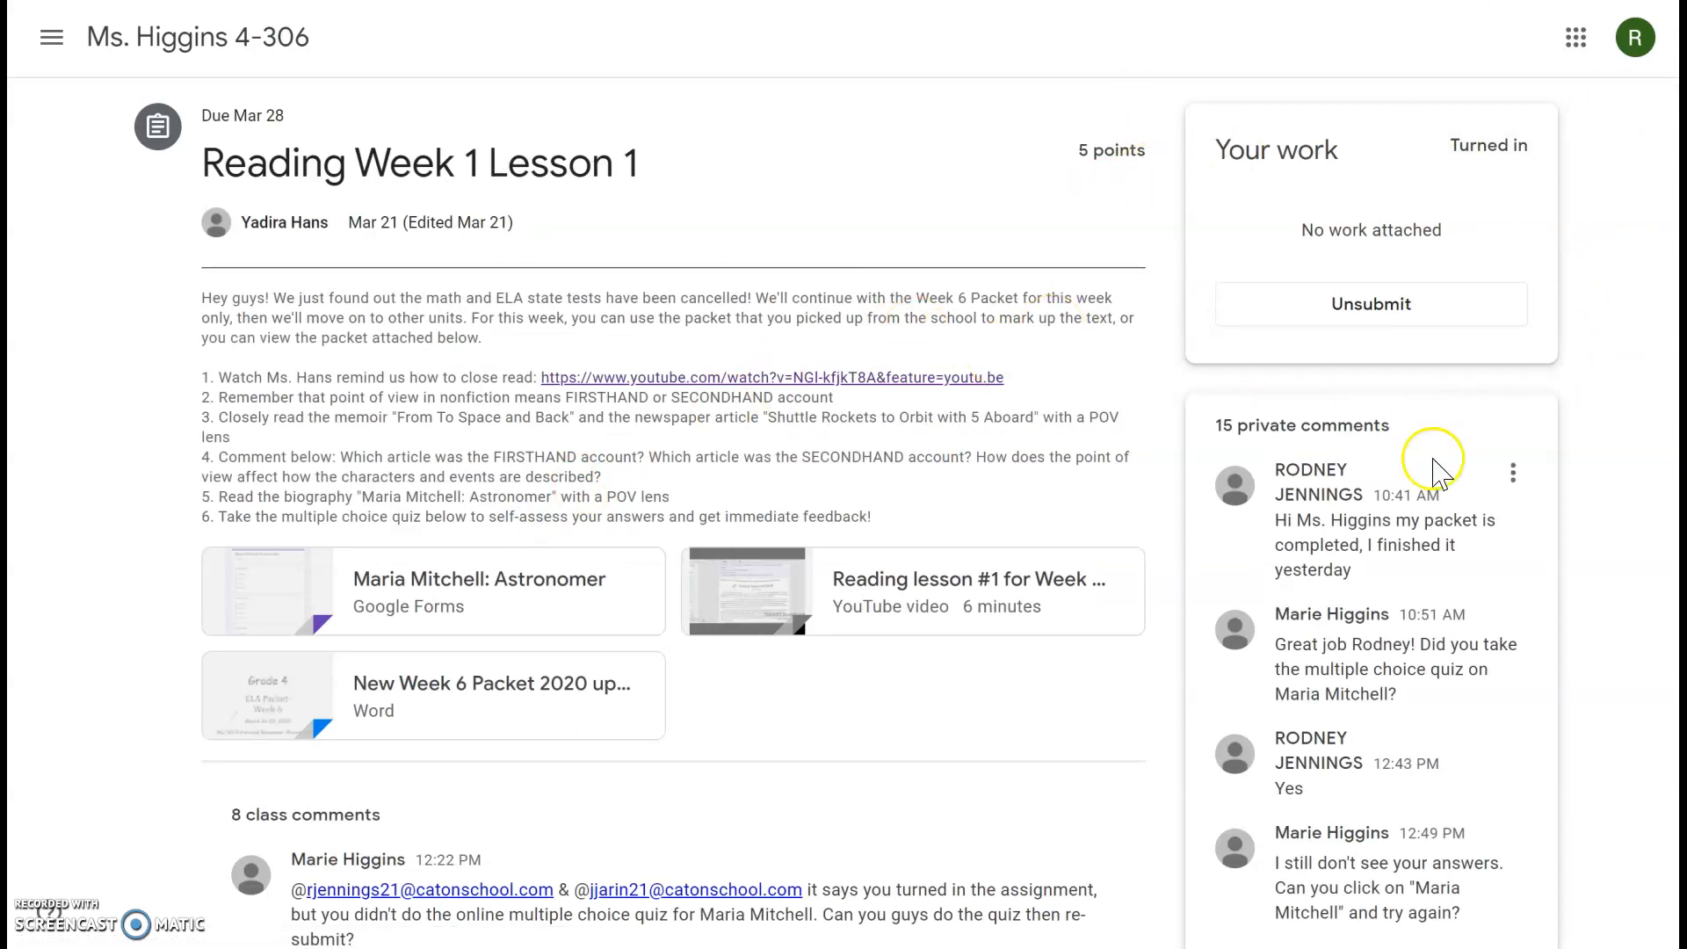
mouse_move(1460, 401)
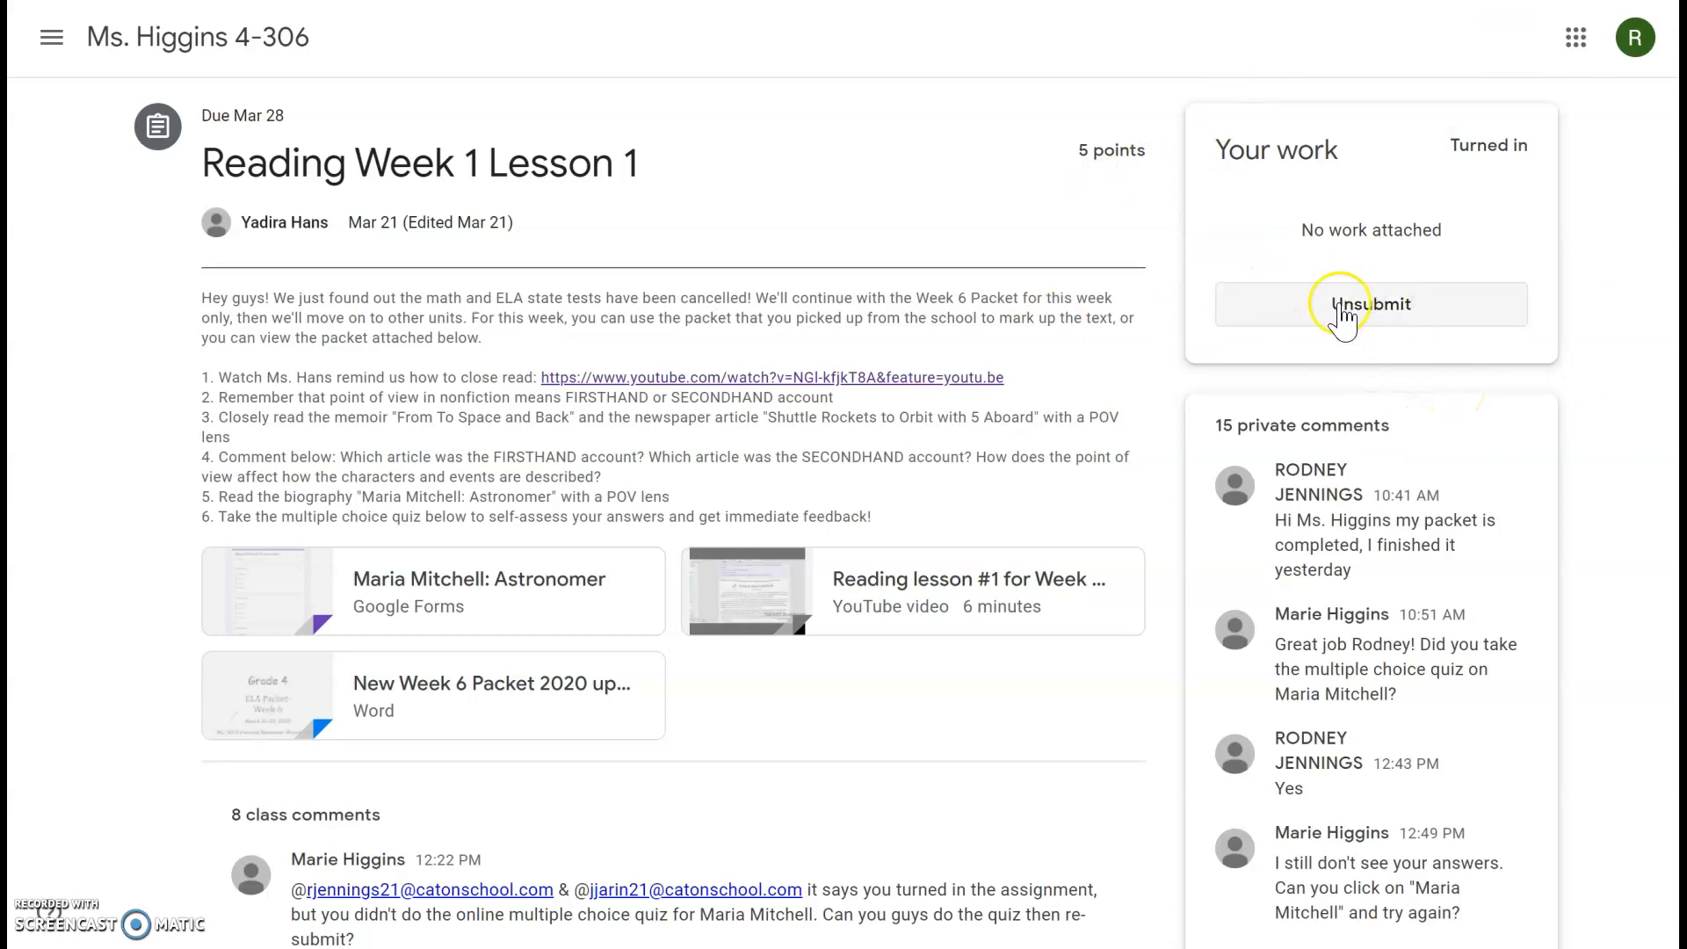
mouse_move(1405, 372)
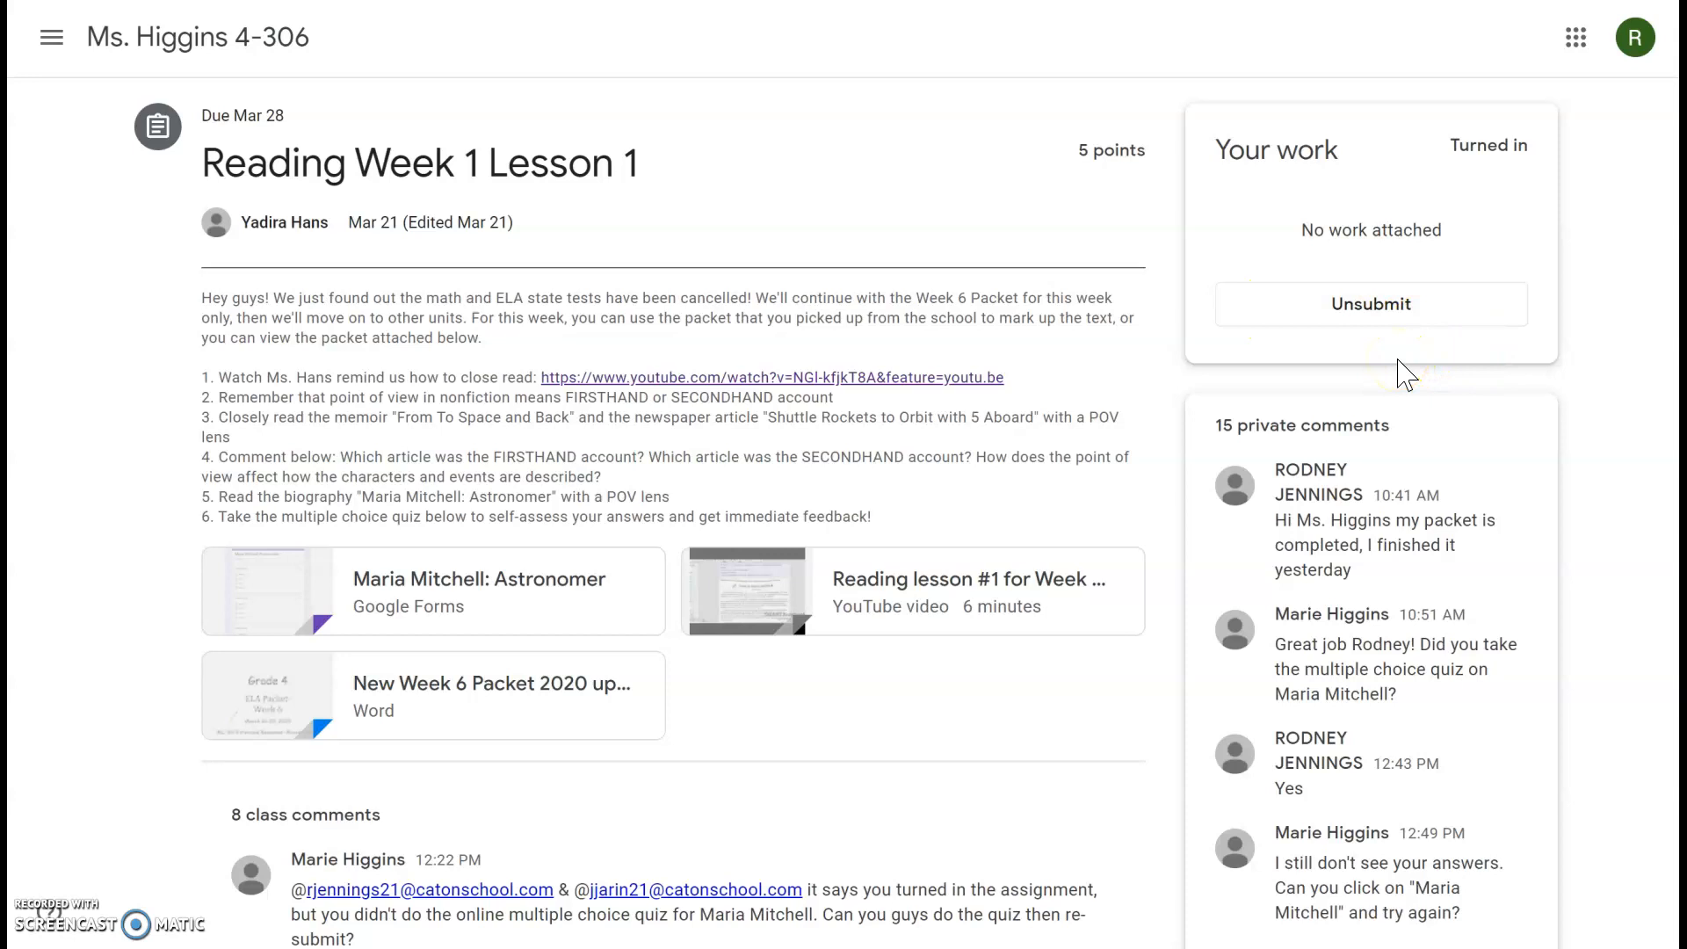
mouse_move(202, 72)
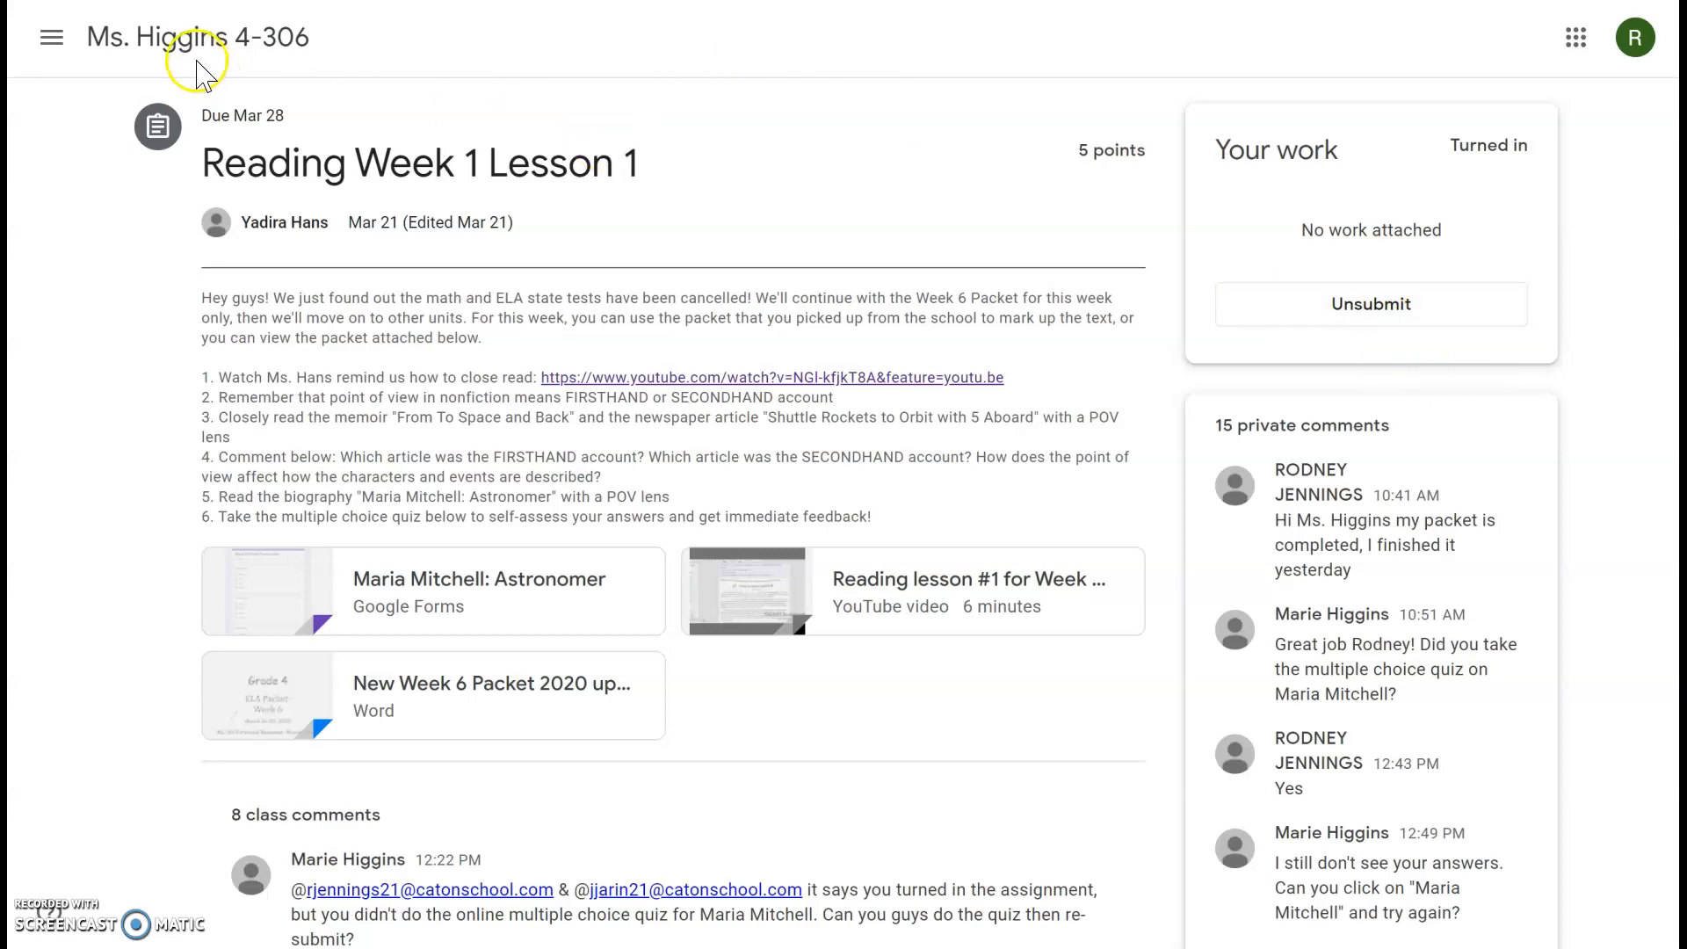
click(708, 37)
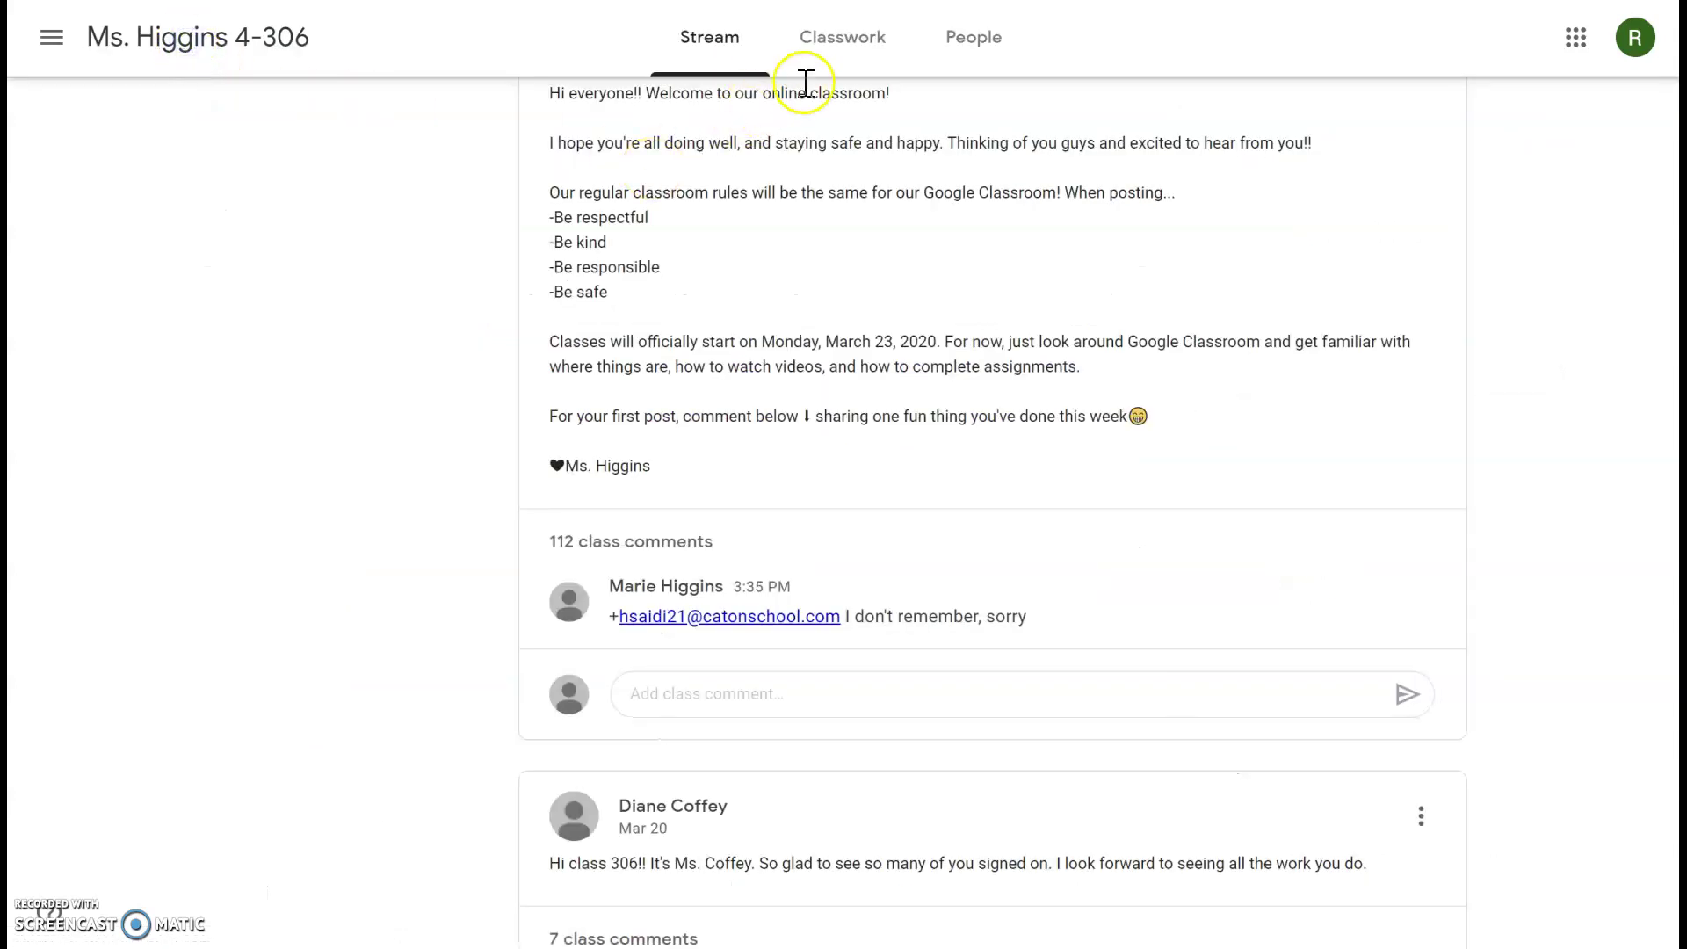
Step: Show the Classwork page with topics listed from Enrichment at the top
click(841, 35)
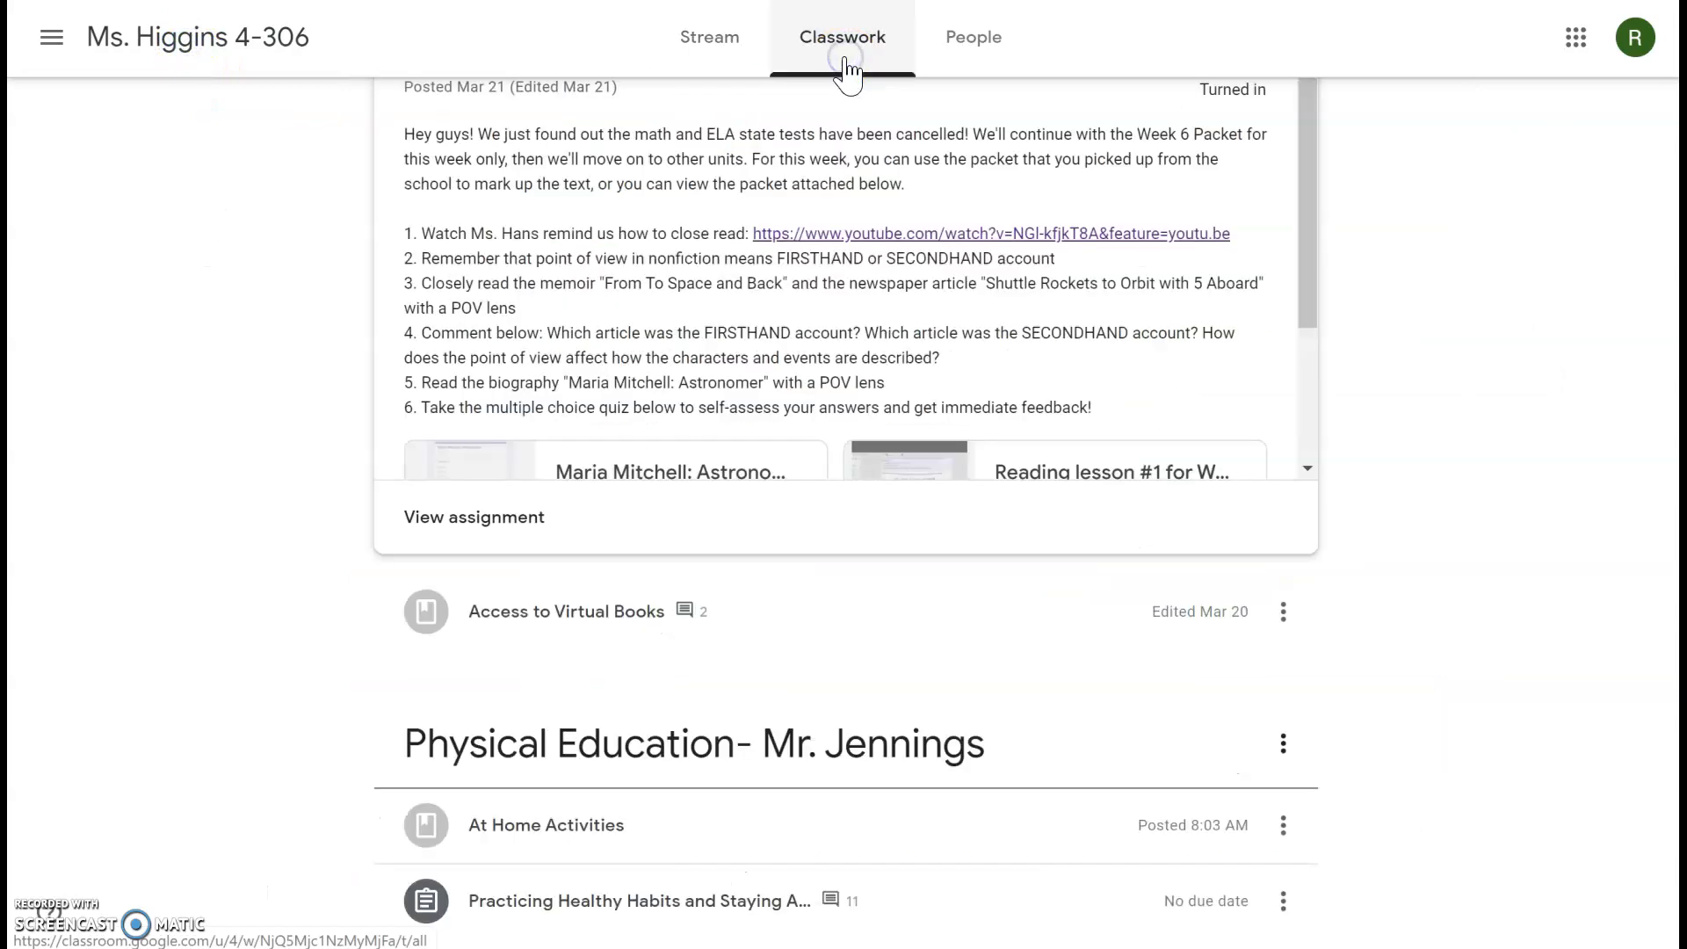
scroll(up, 3)
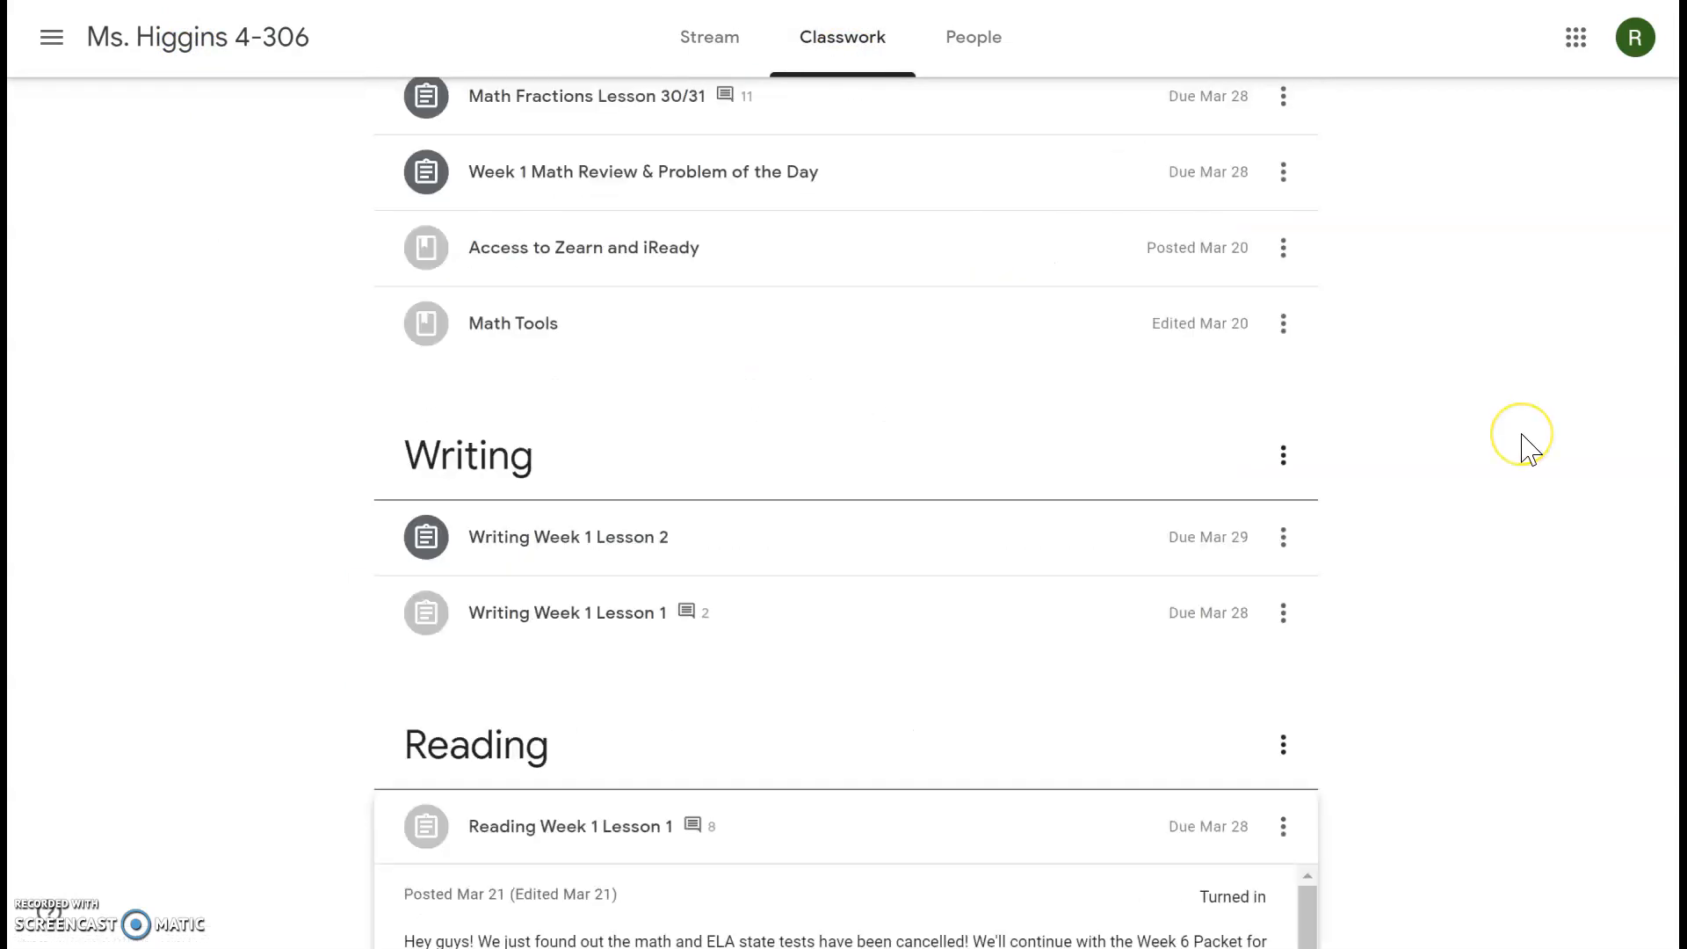
scroll(up, 3)
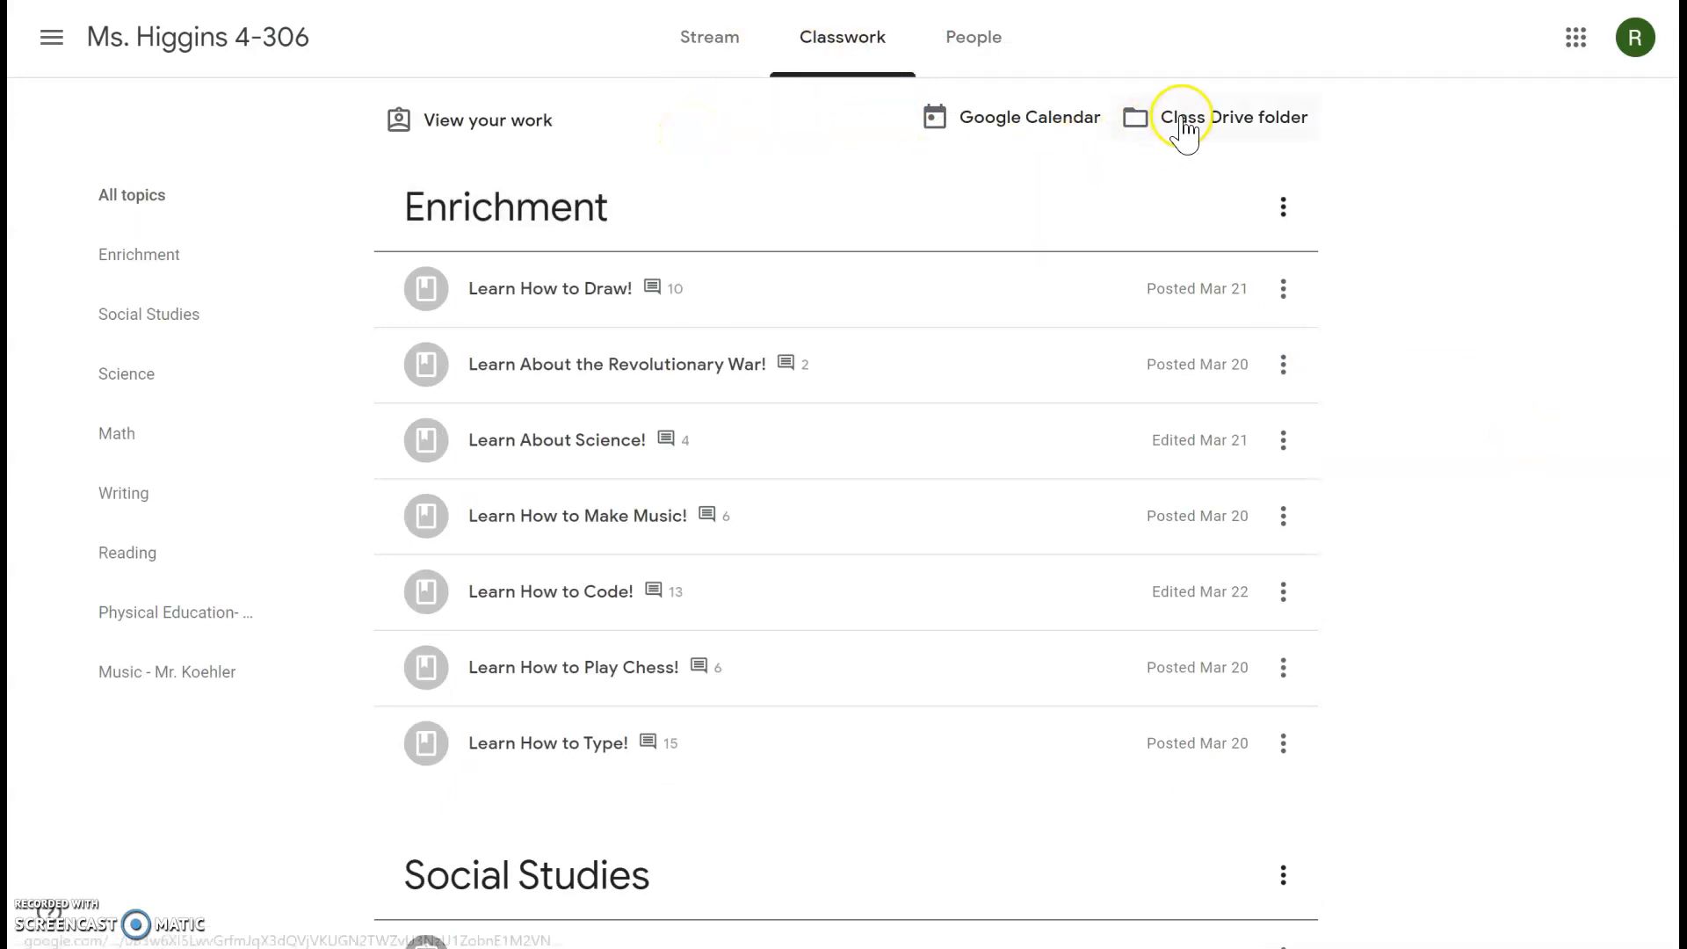
click(1233, 118)
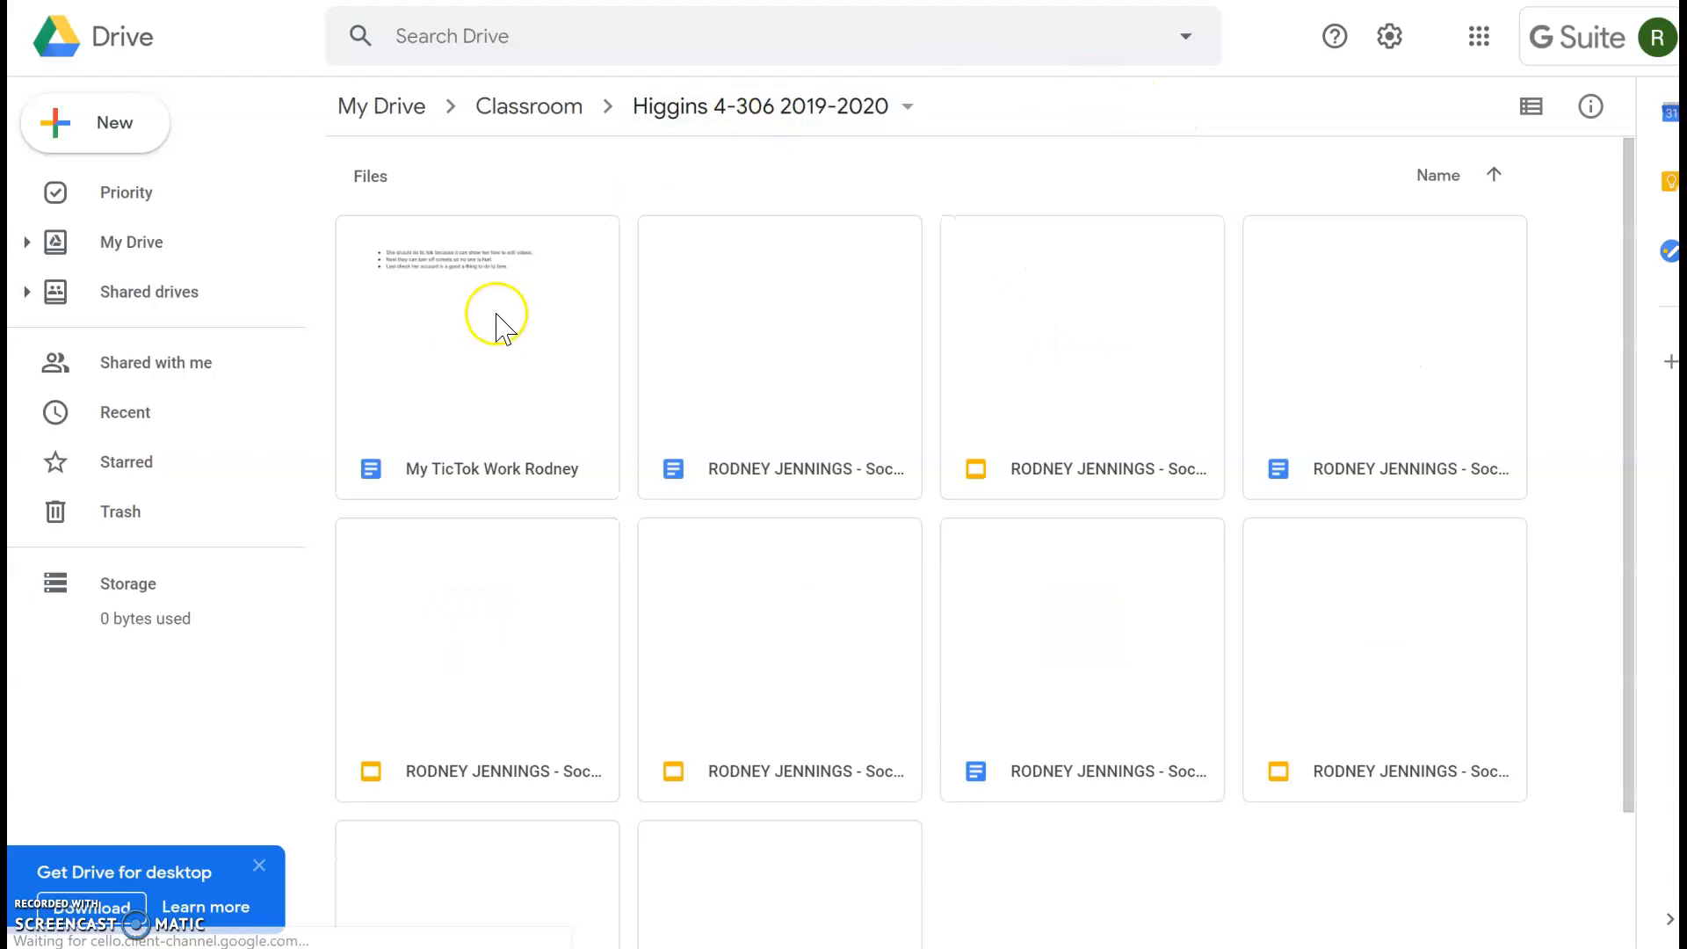
scroll(down, 3)
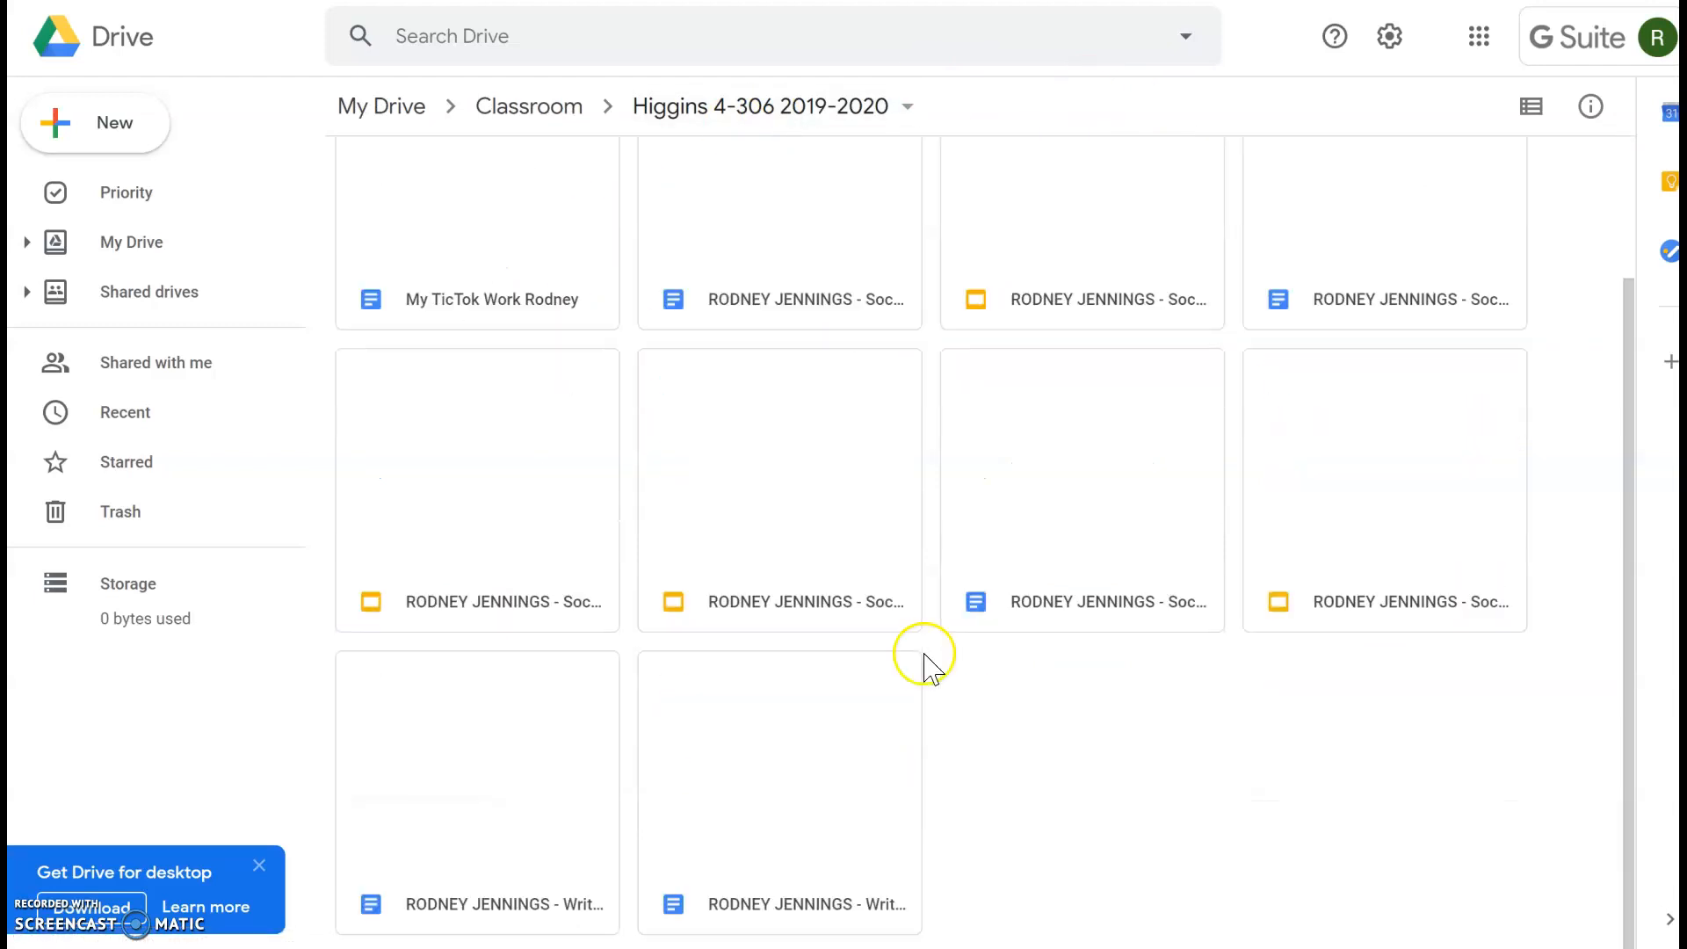
scroll(up, 3)
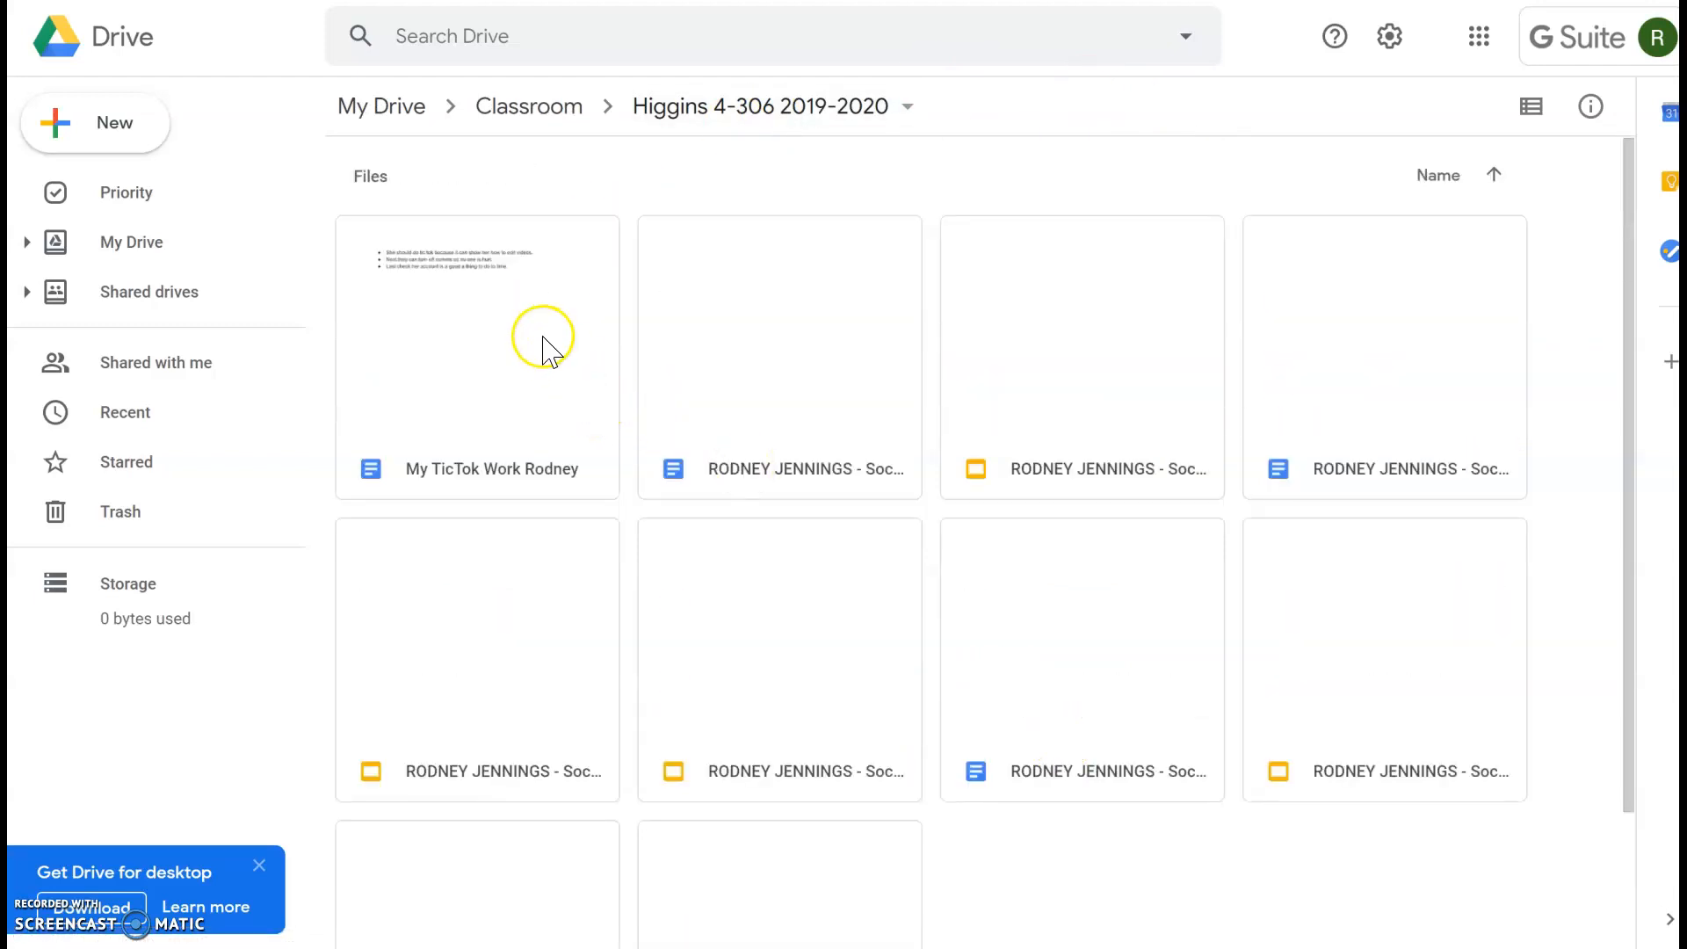
double_click(477, 355)
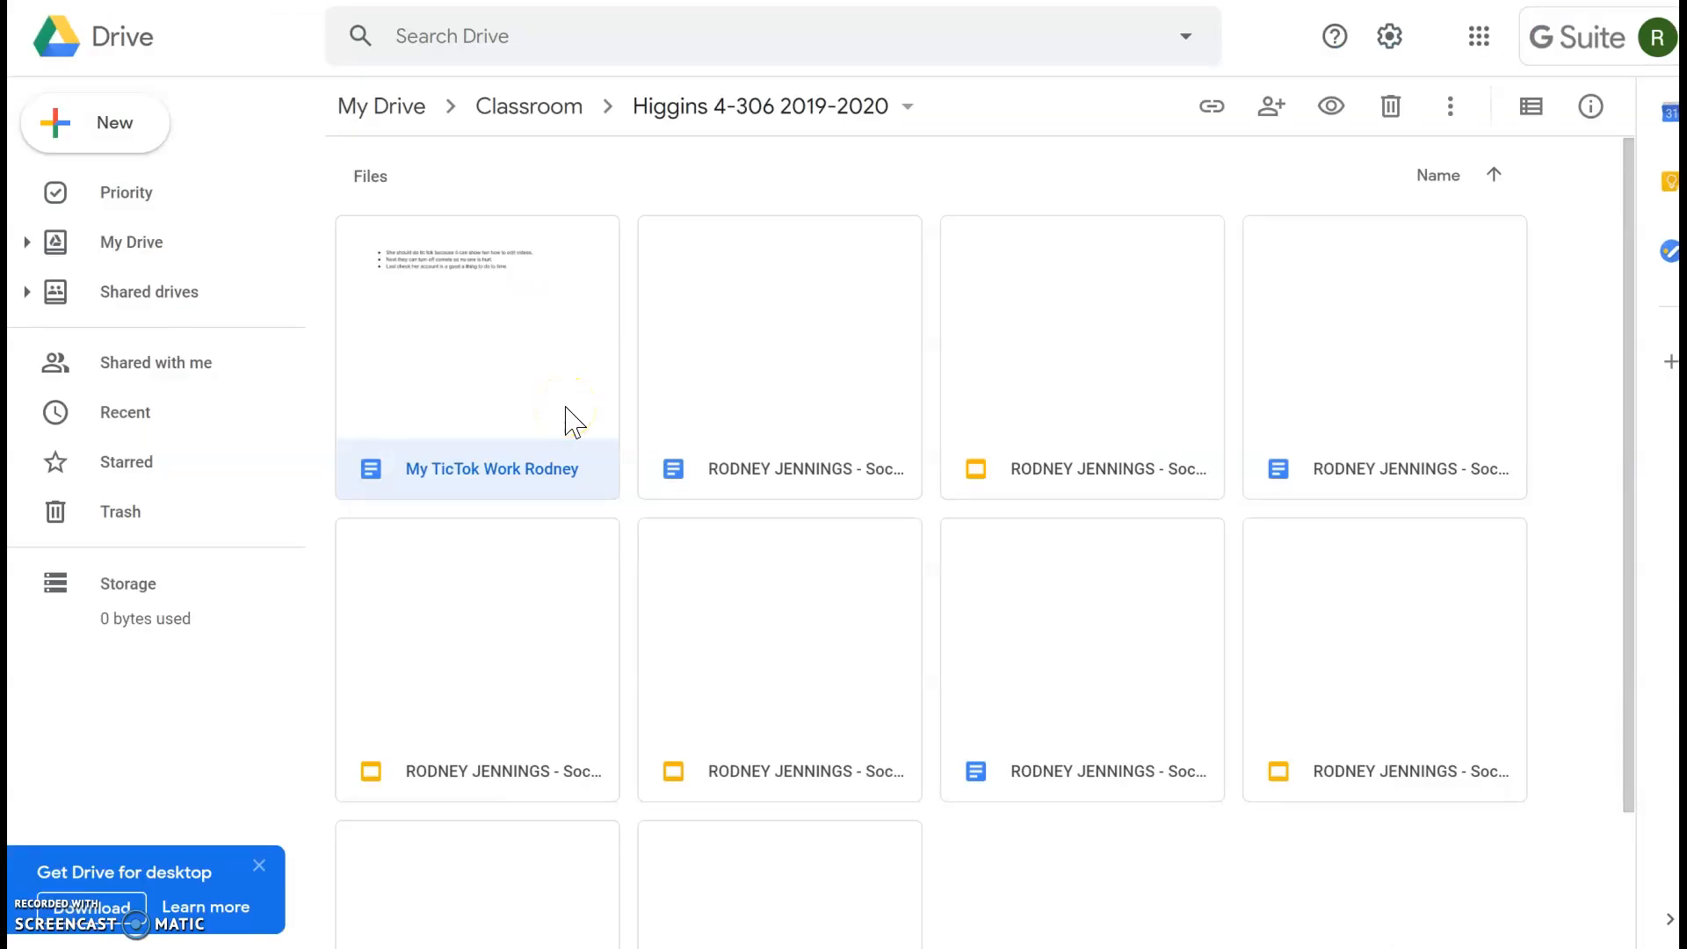
mouse_move(451, 357)
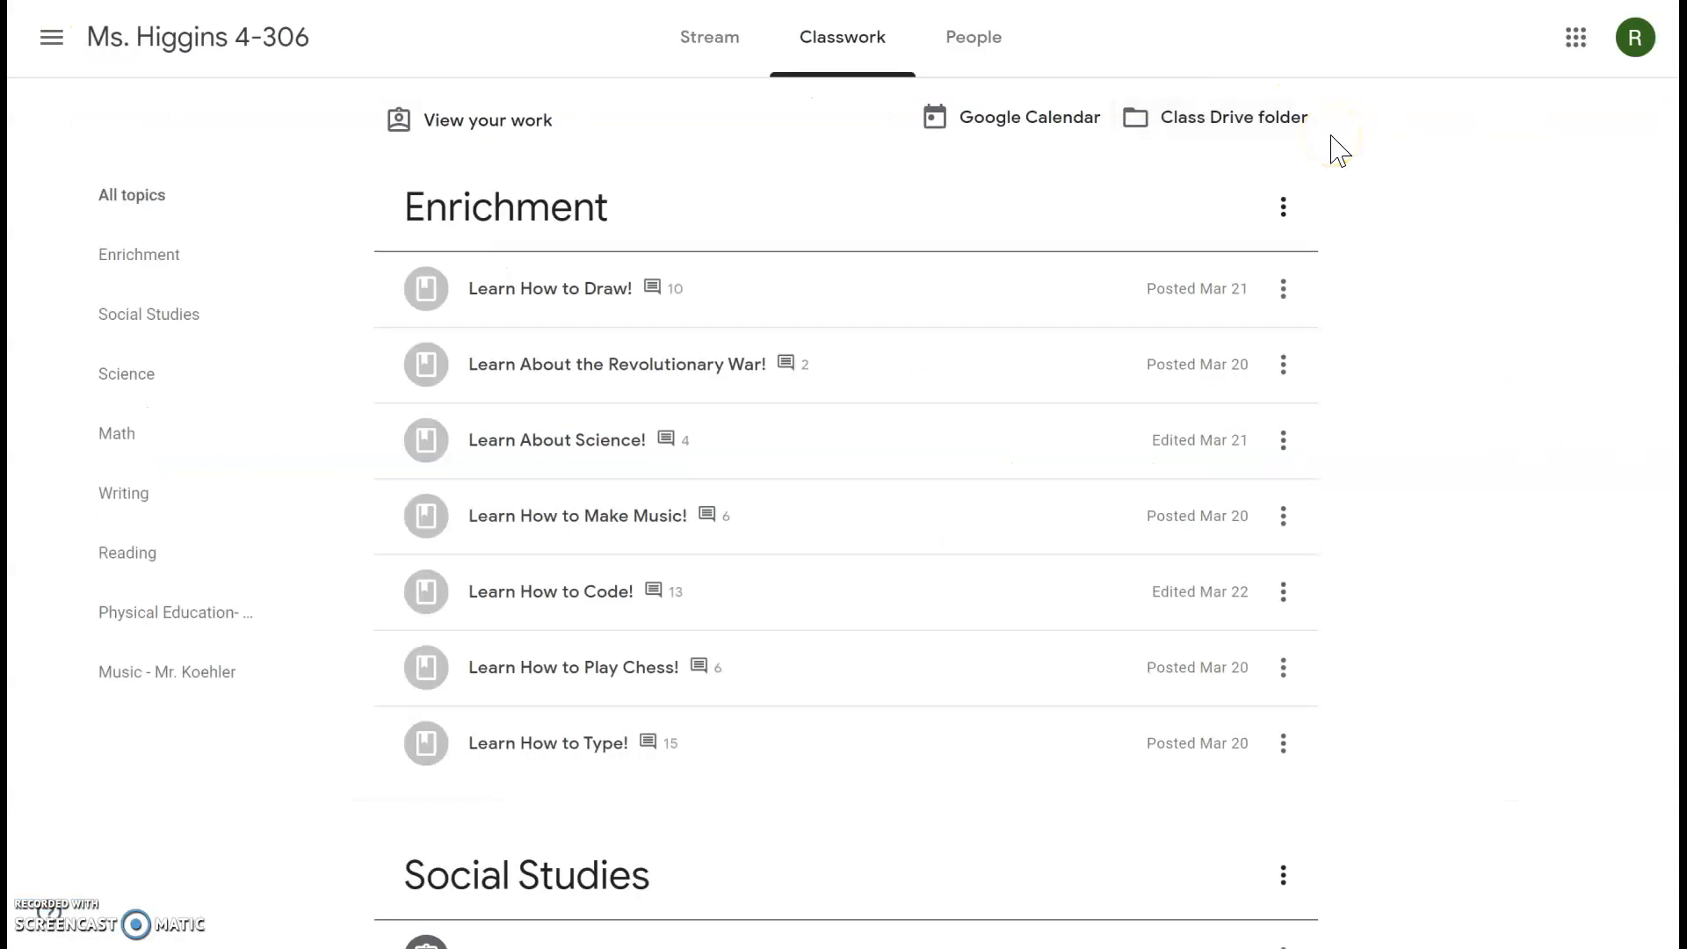
mouse_move(1297, 506)
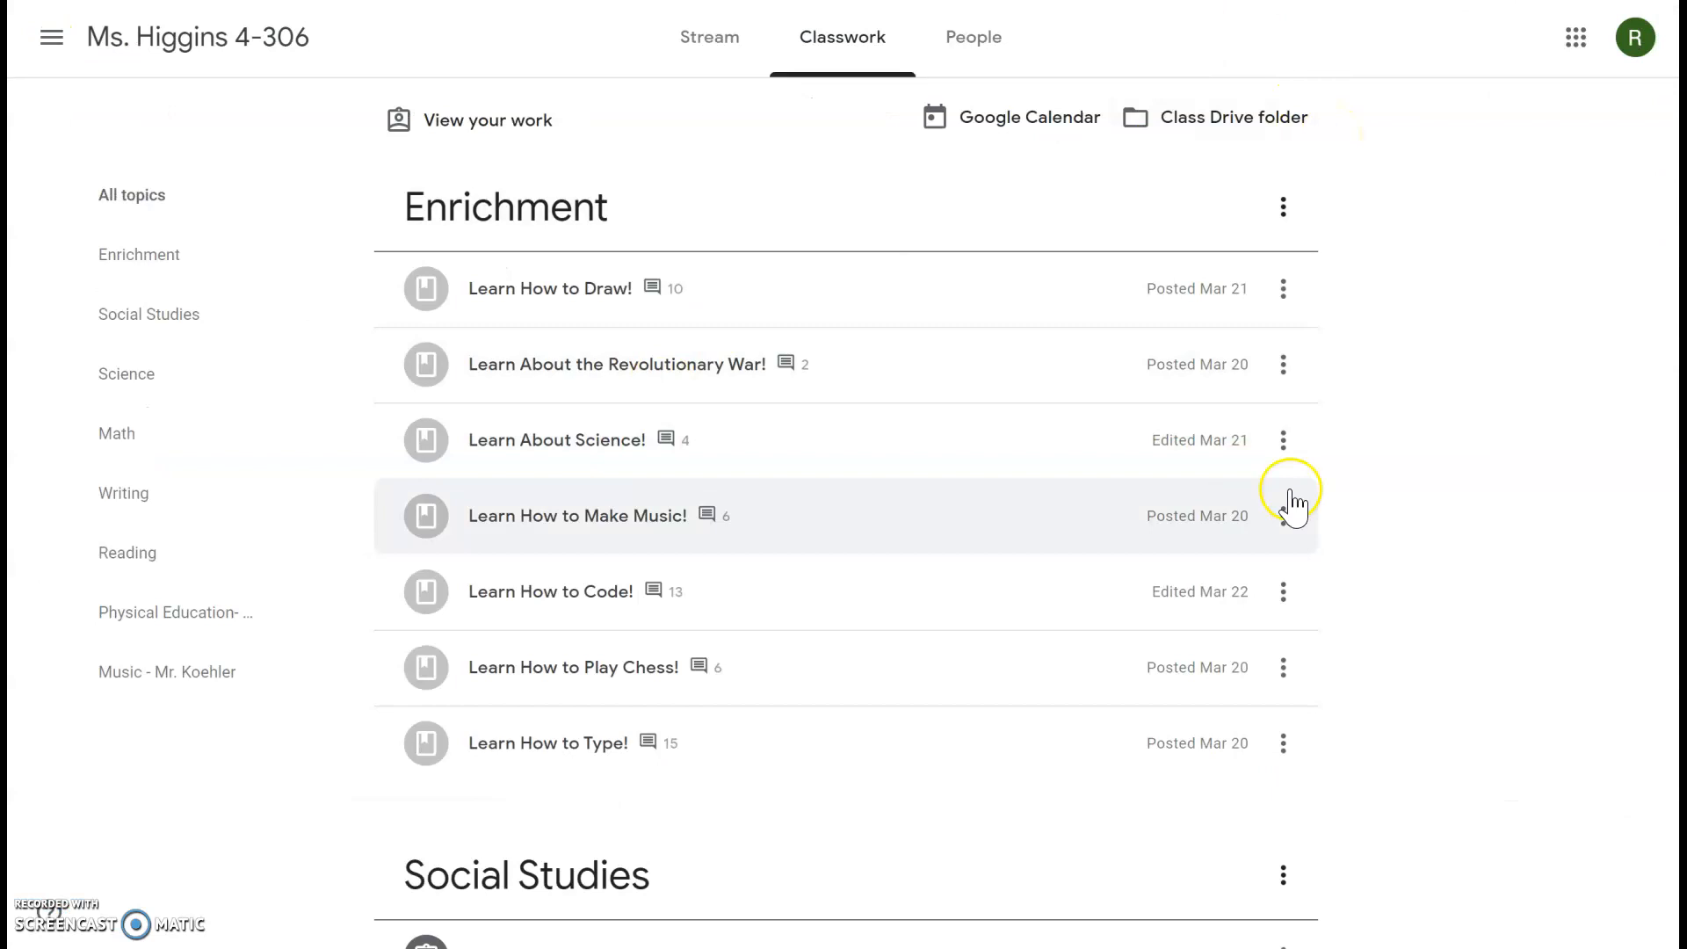
mouse_move(1453, 160)
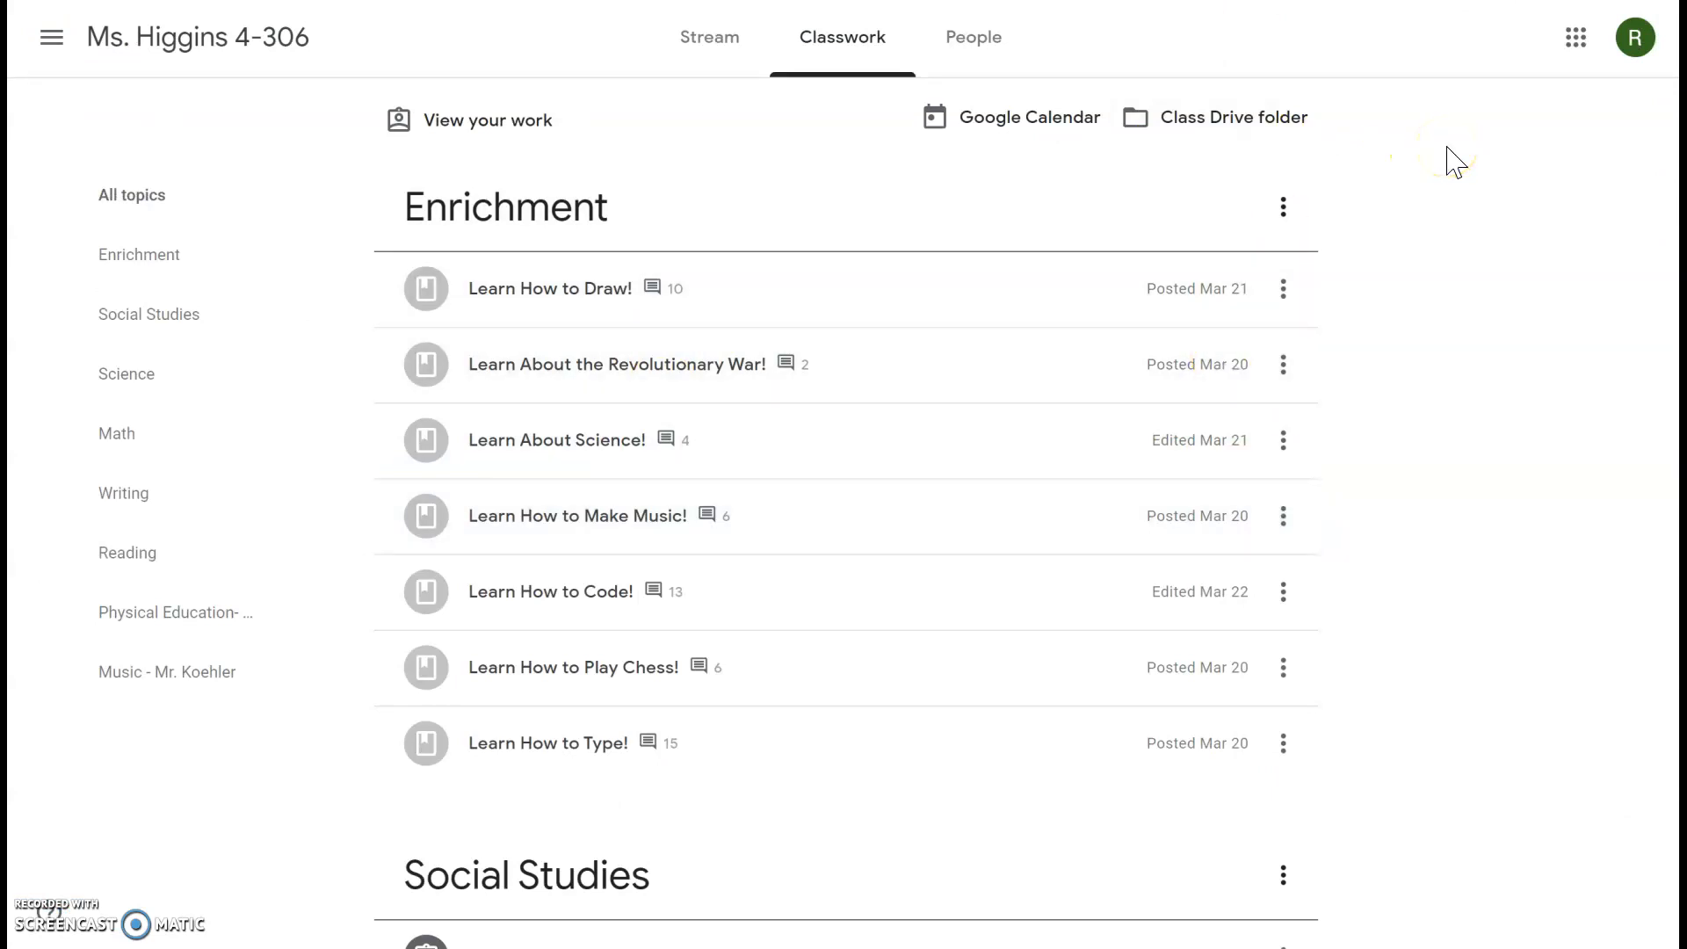
mouse_move(629, 169)
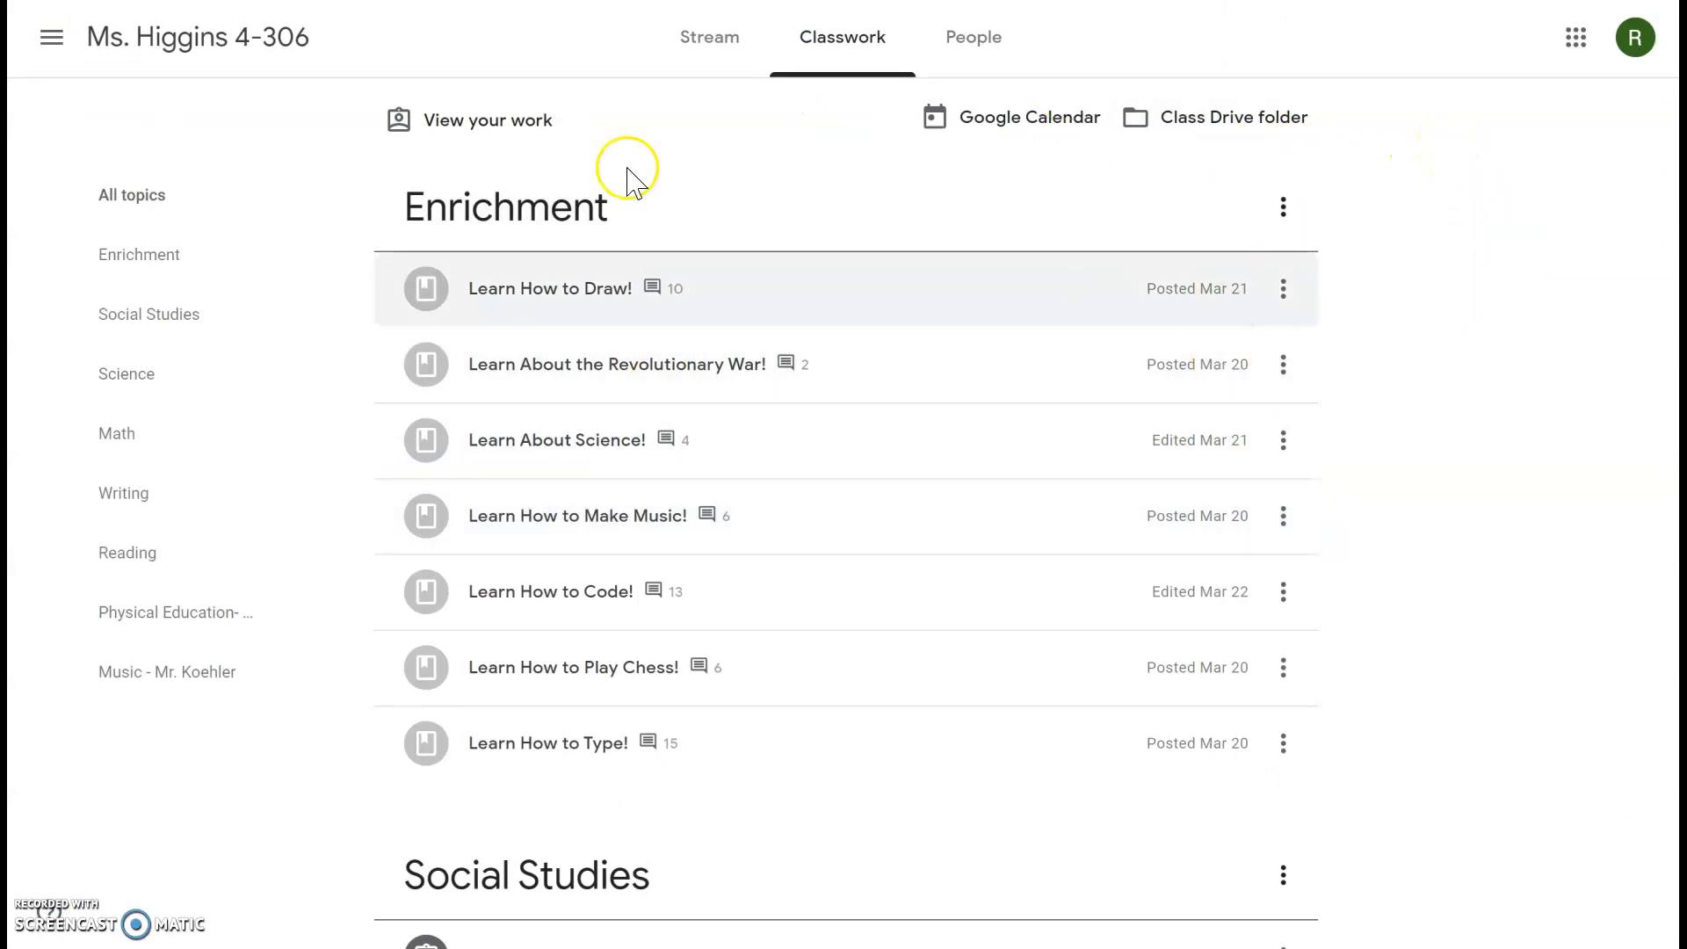
mouse_move(1300, 464)
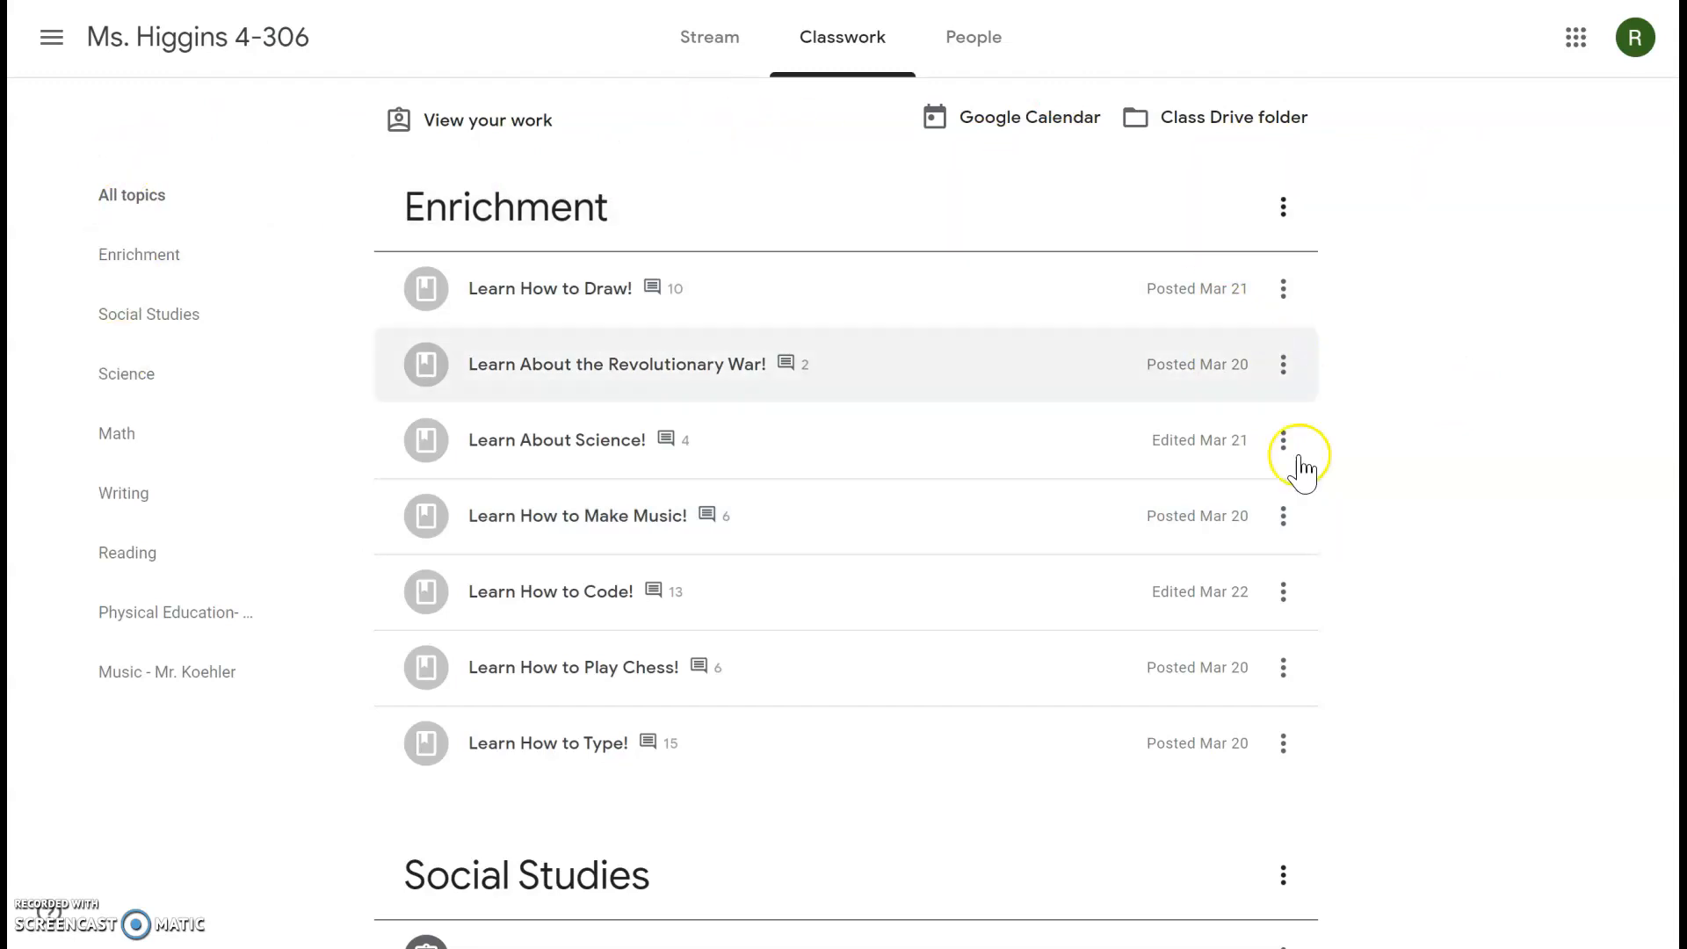
scroll(down, 3)
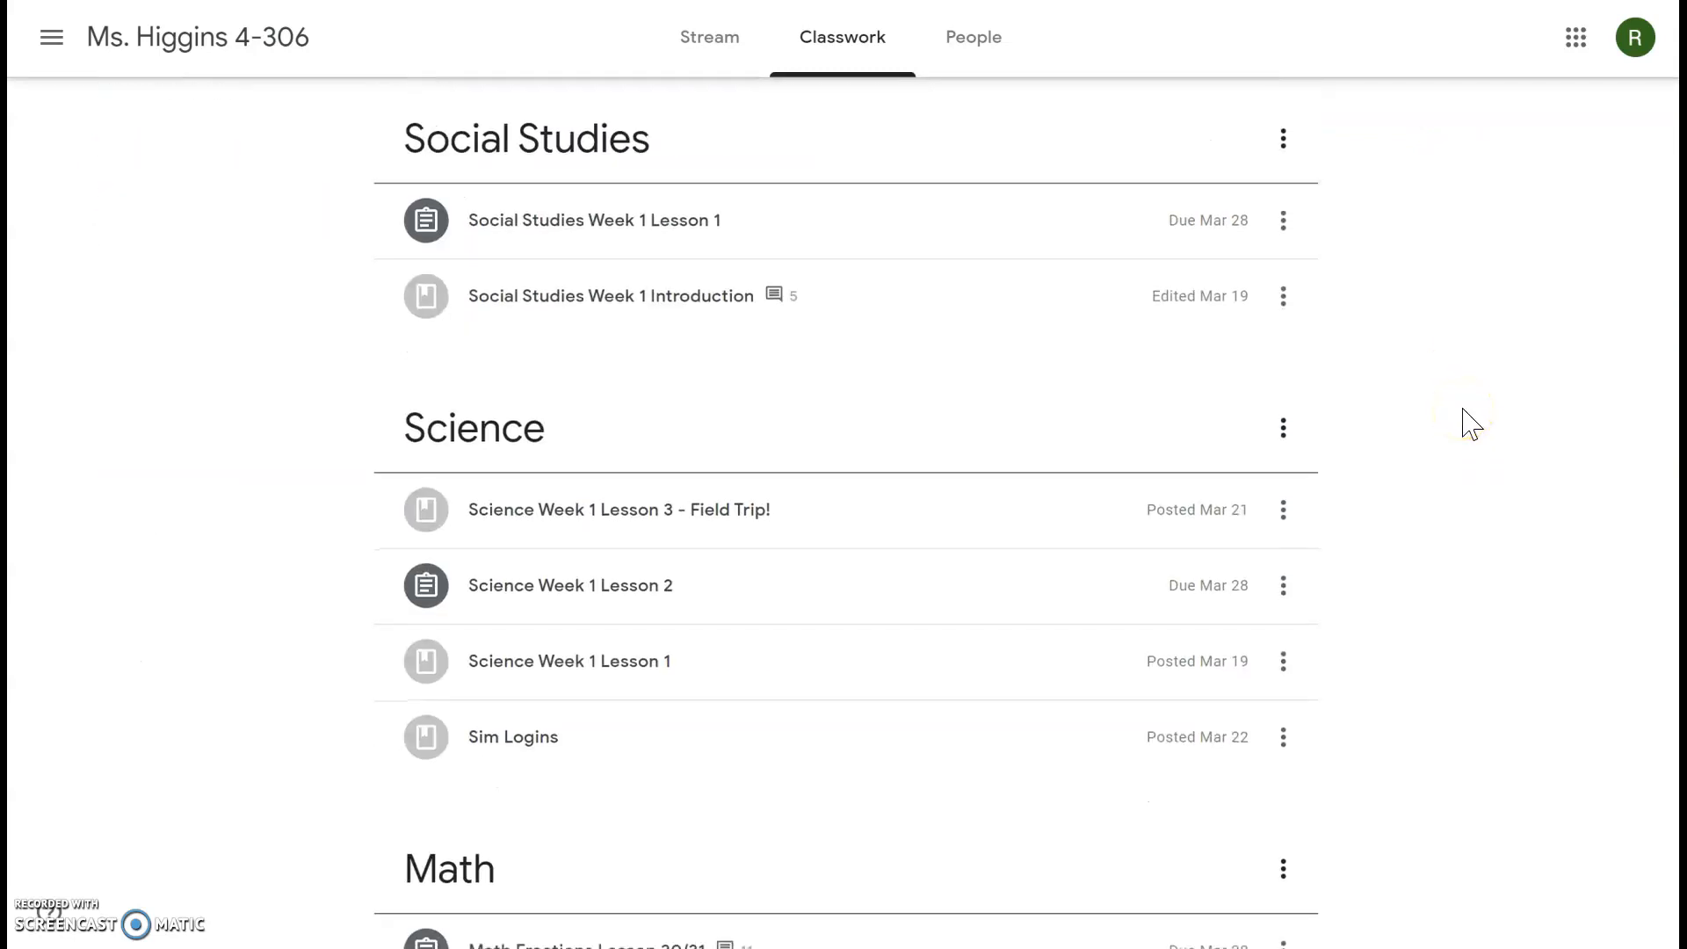
scroll(up, 3)
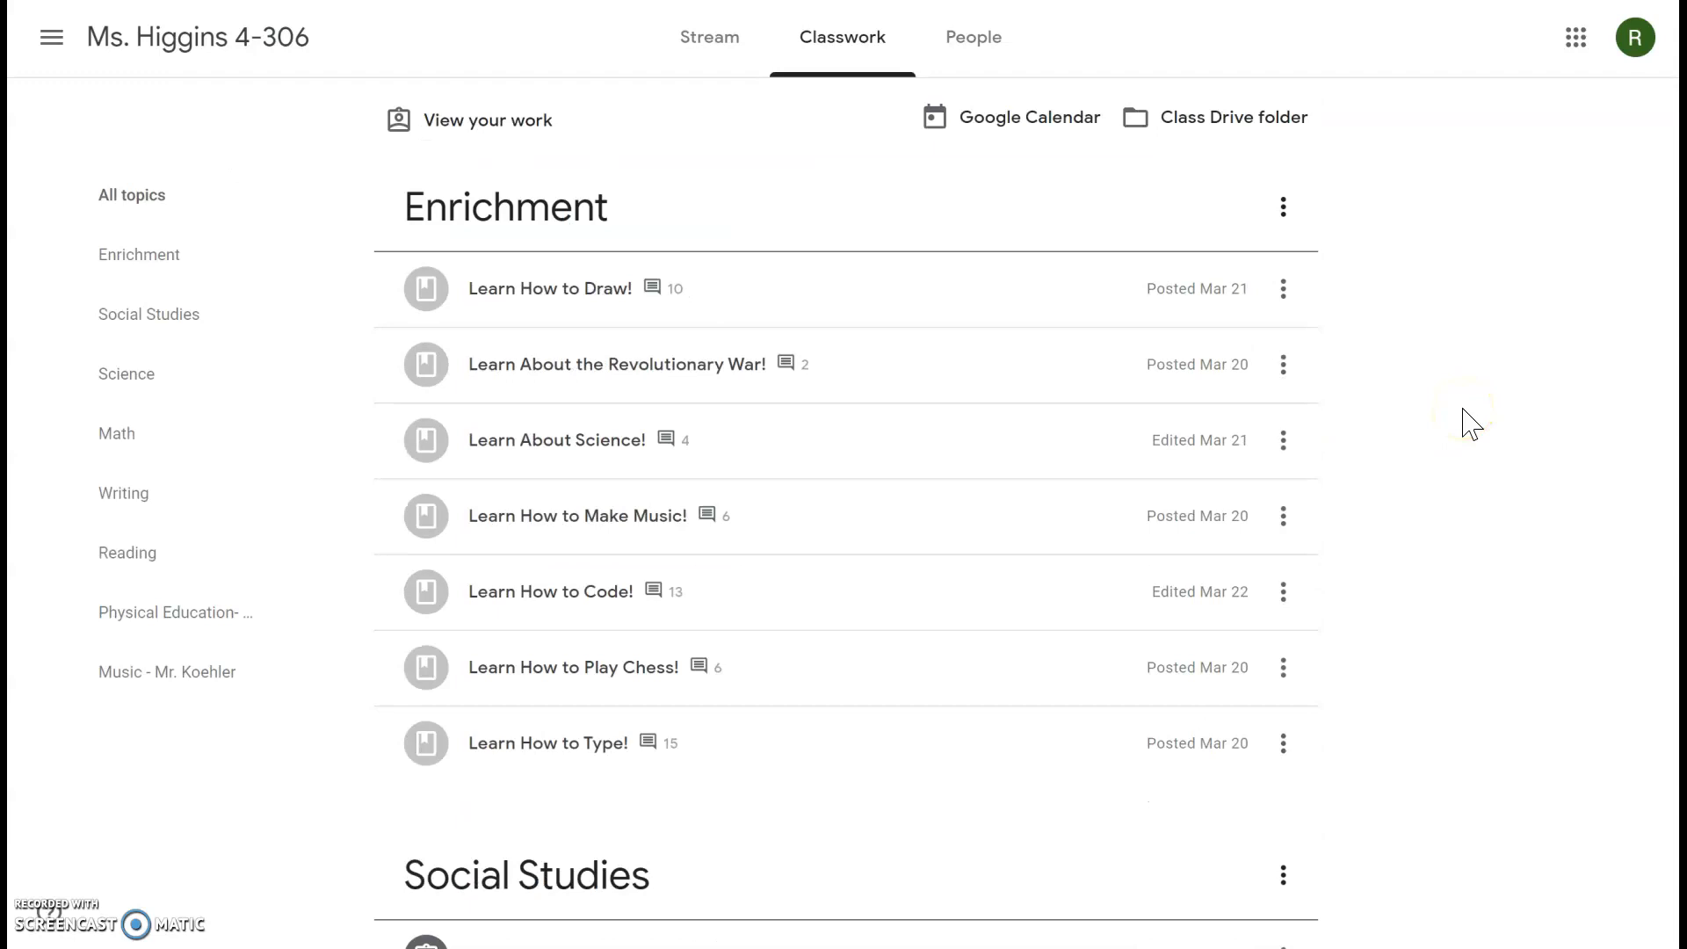
scroll(down, 3)
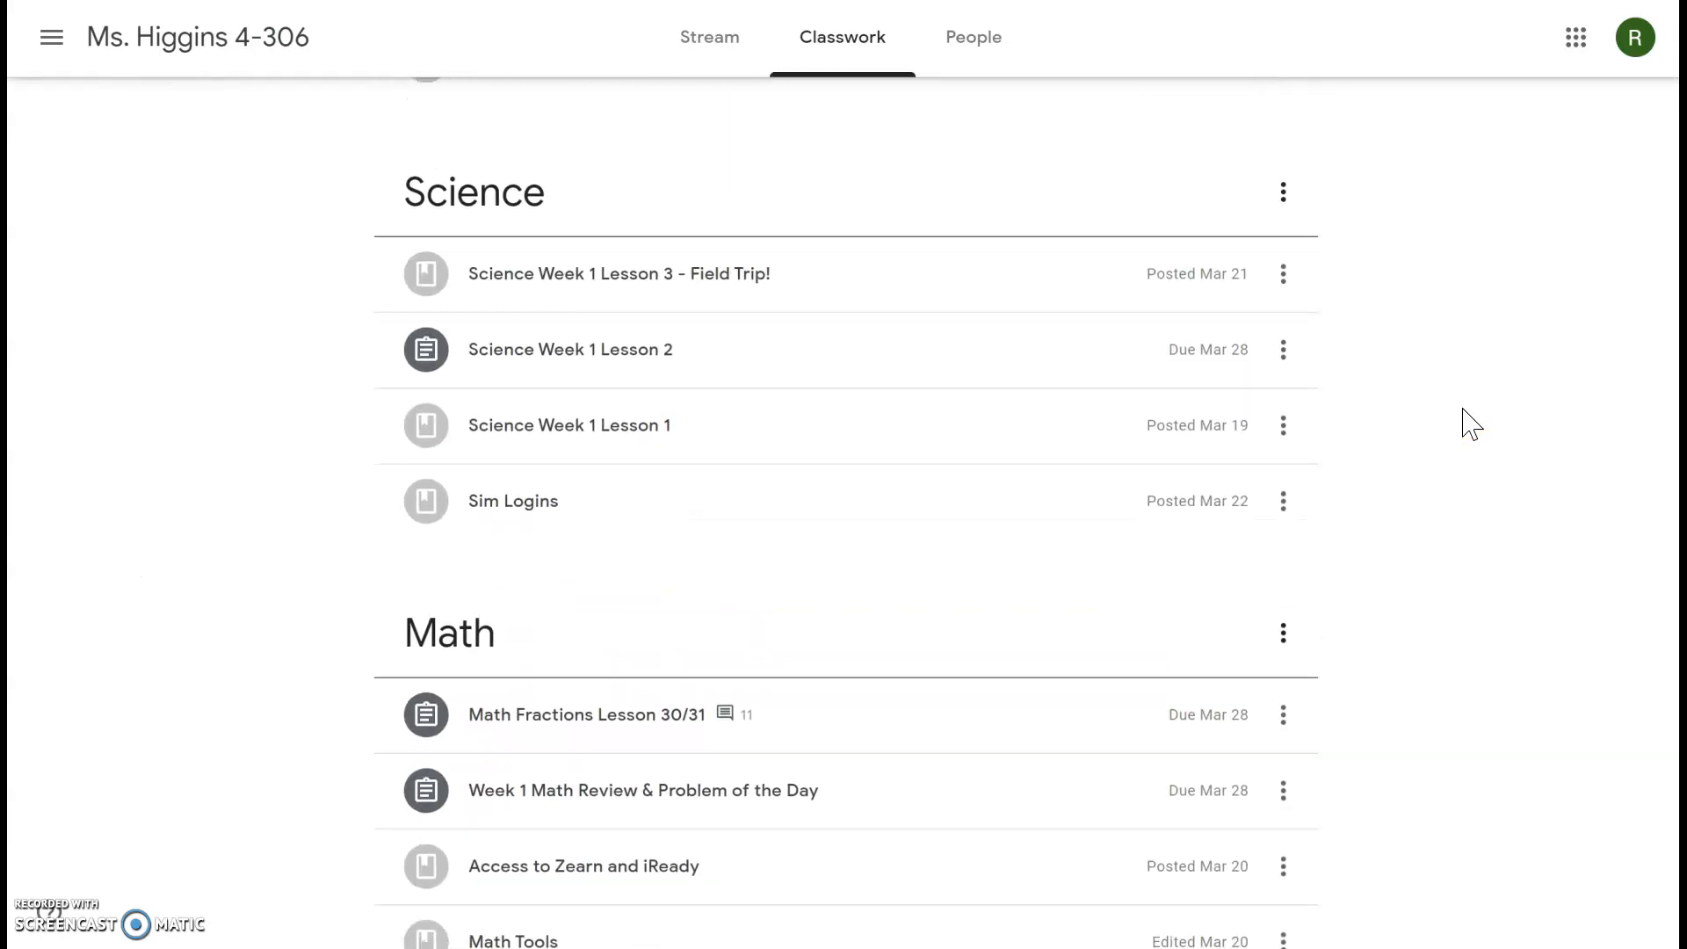
scroll(down, 3)
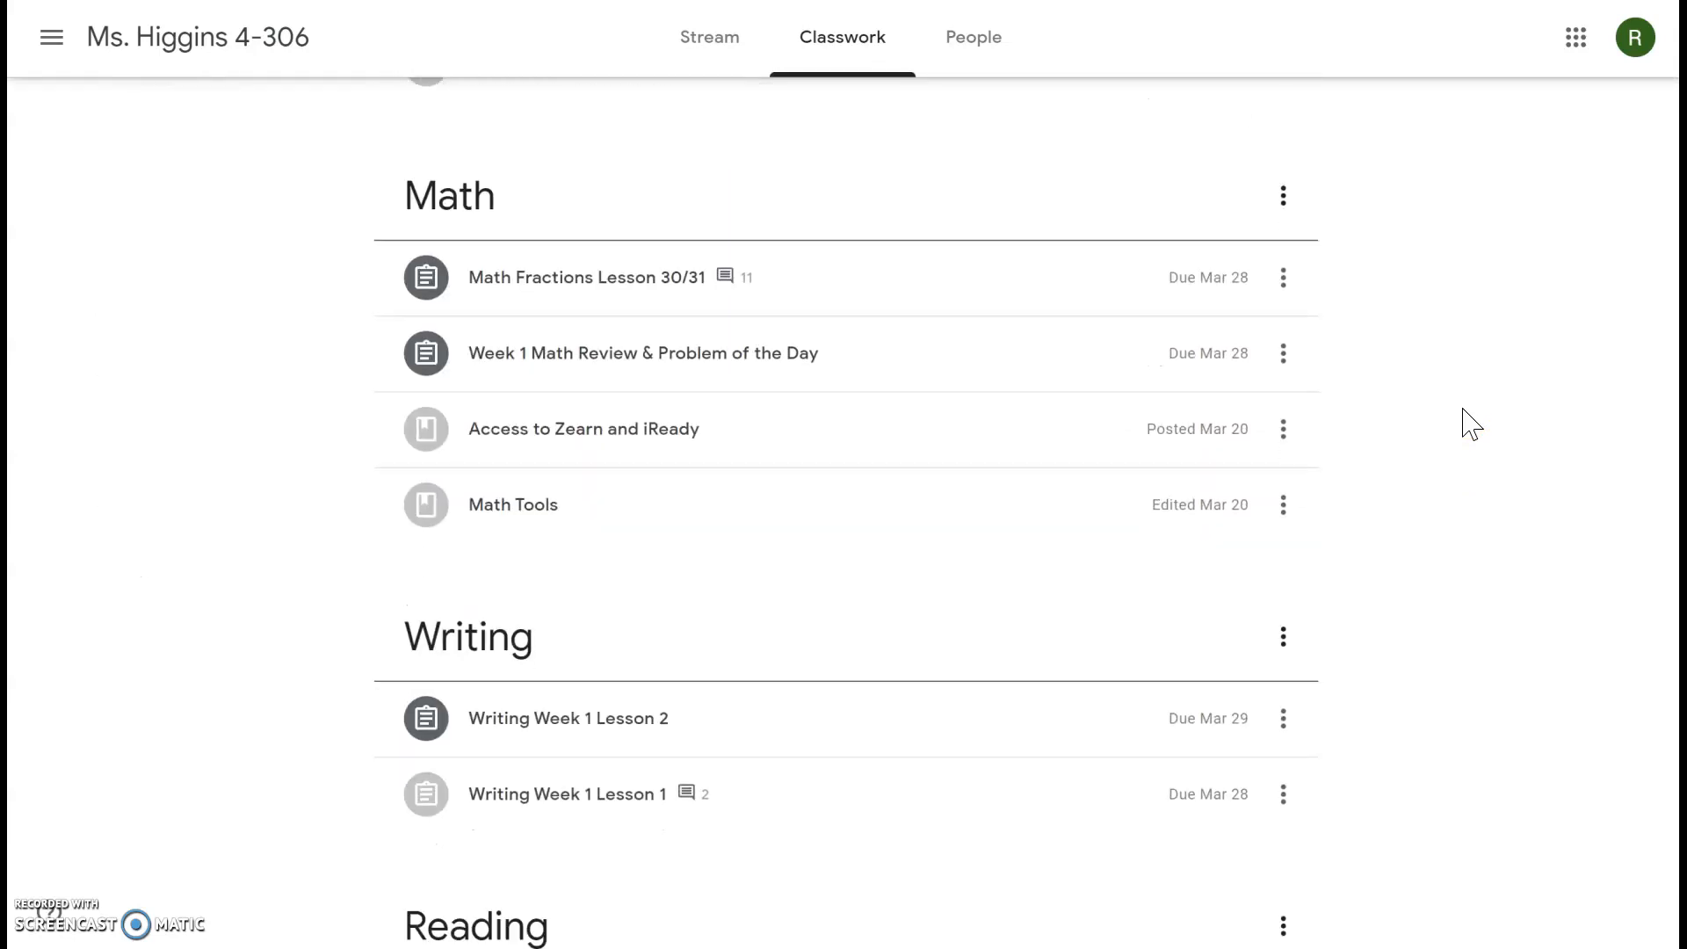
scroll(down, 3)
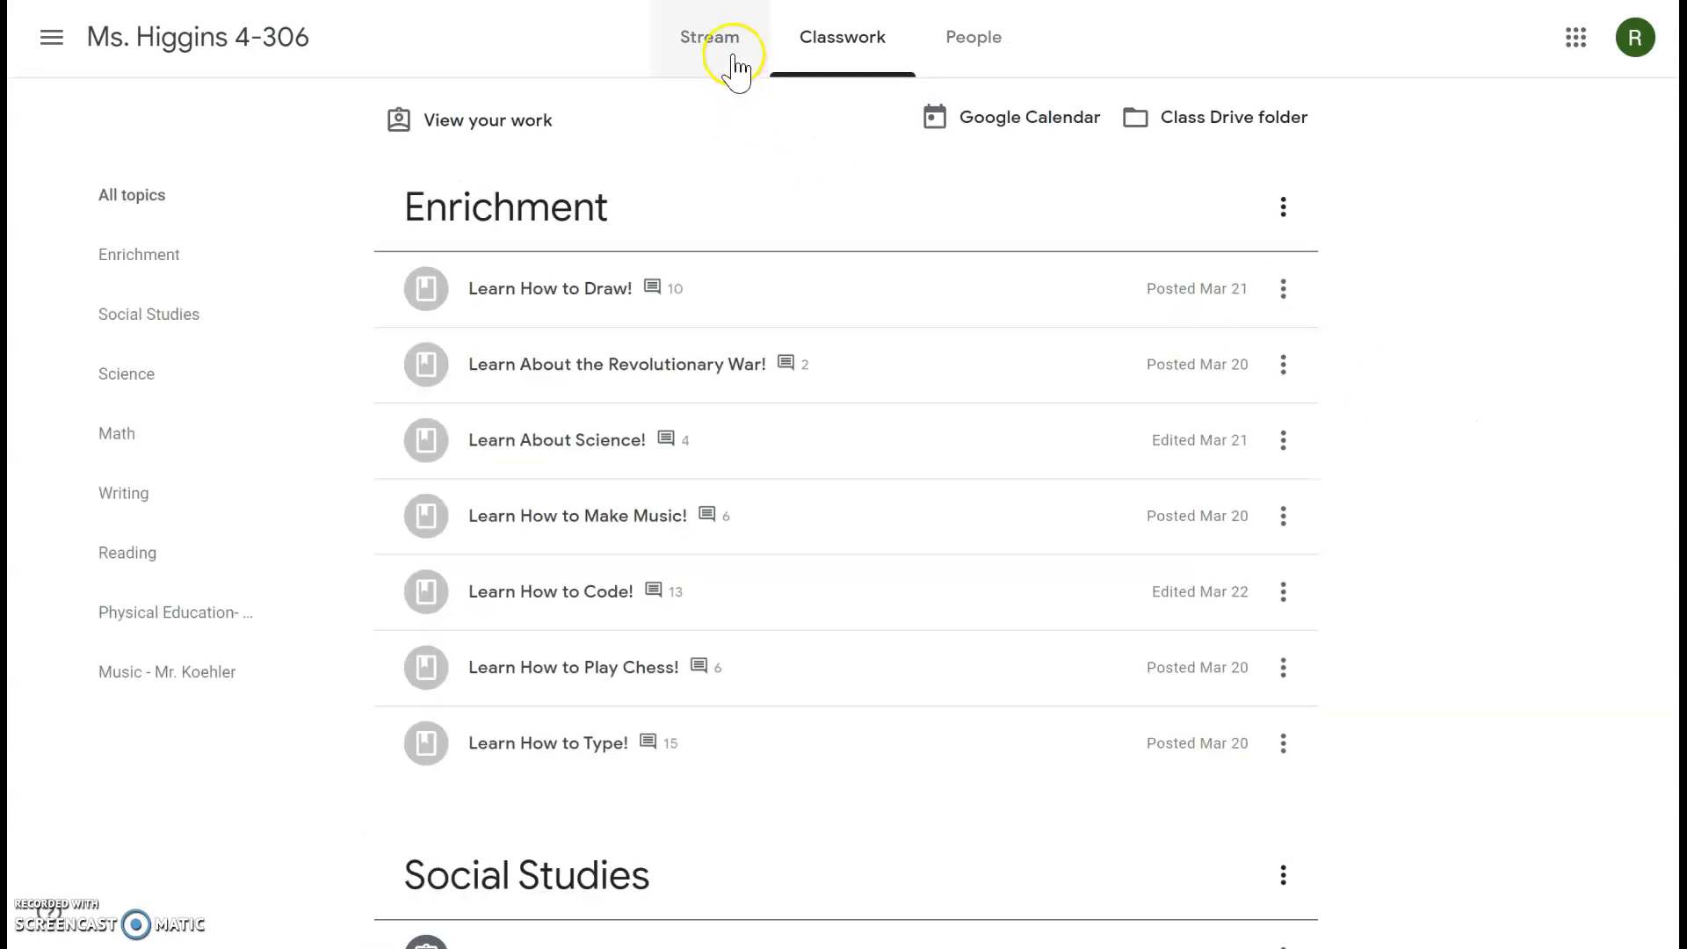
Step: View the teacher's morning schedule post with its Daily Reflection Question on the Stream
click(708, 35)
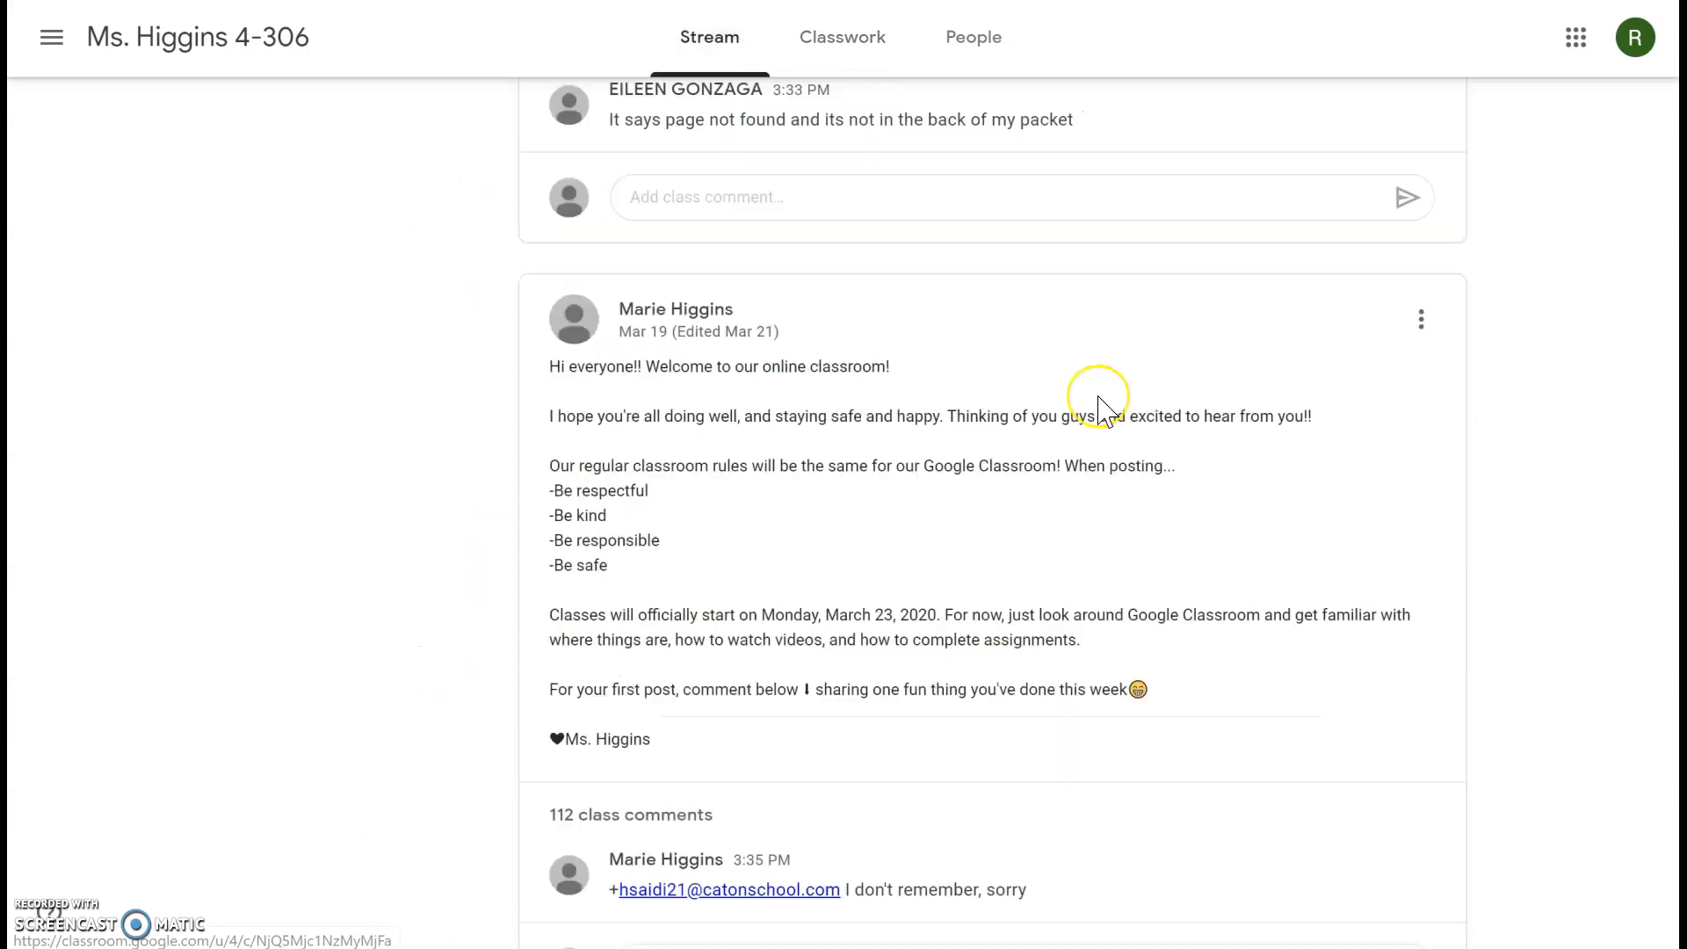
scroll(up, 3)
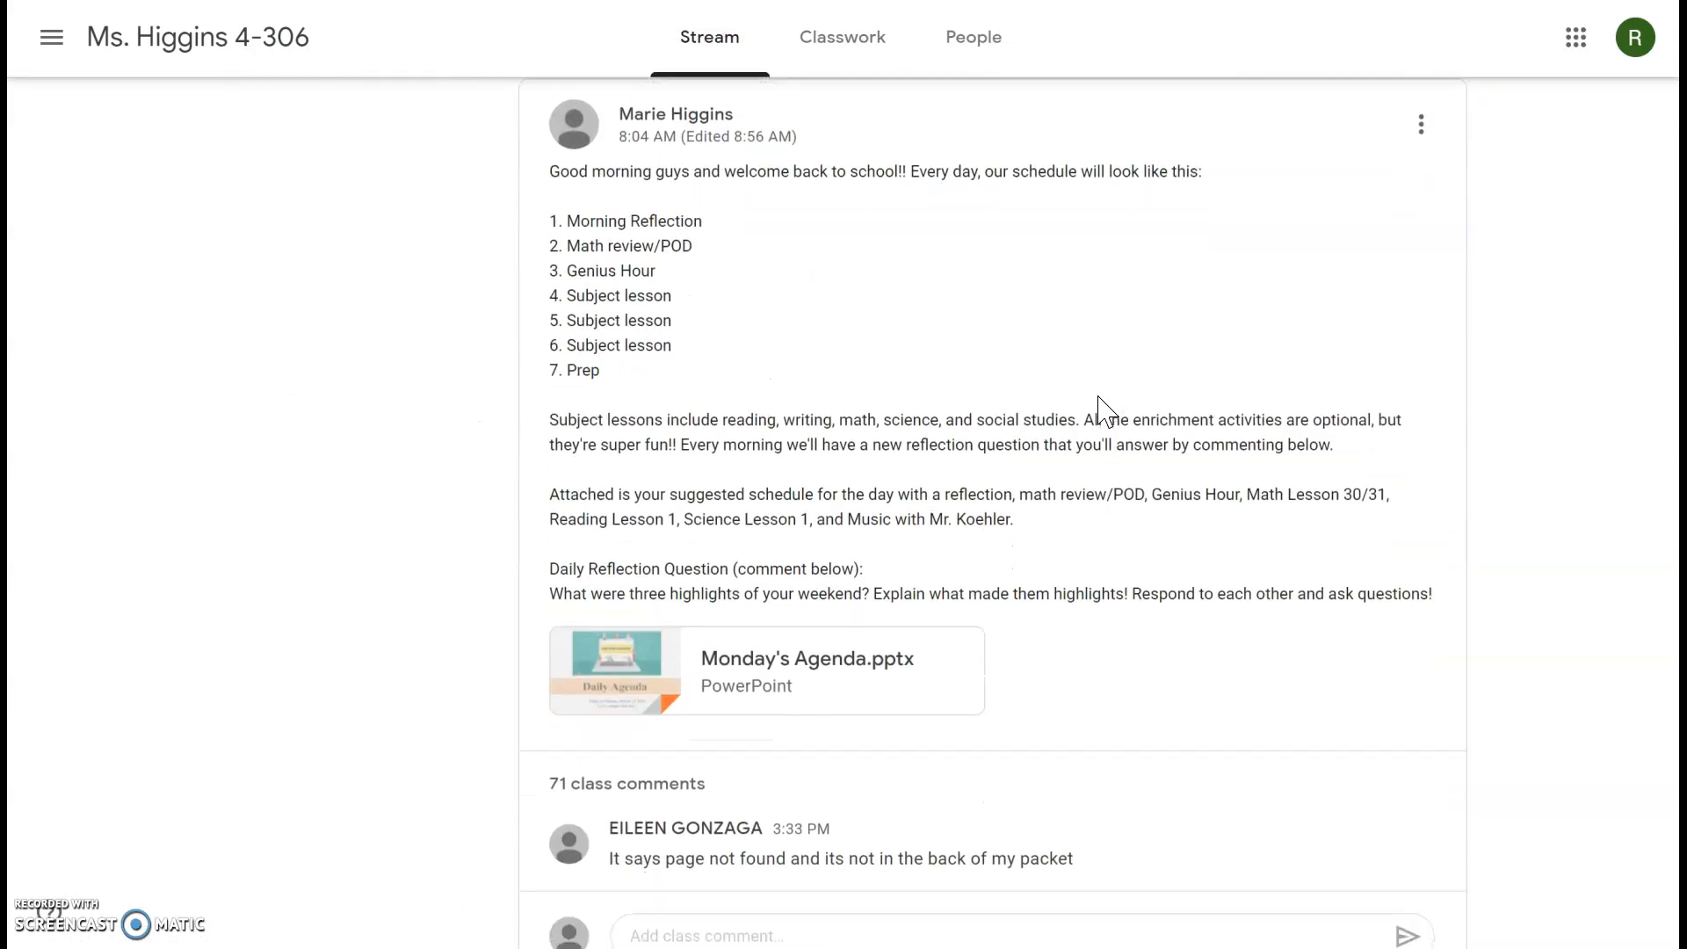
mouse_move(1343, 486)
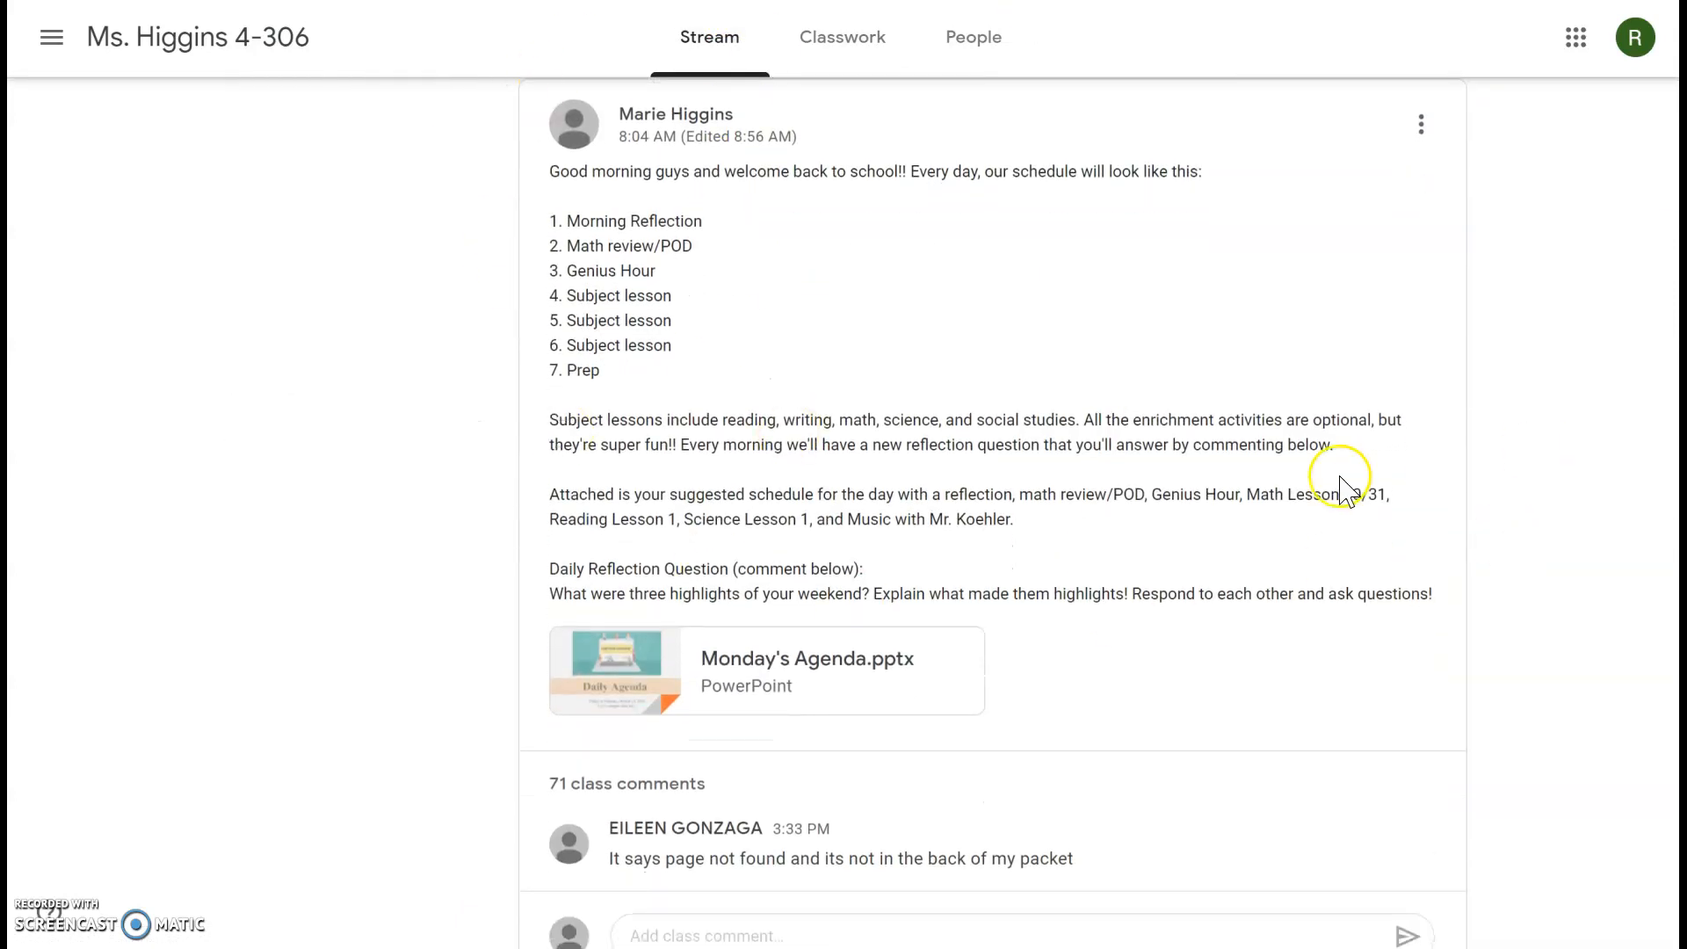
mouse_move(950, 494)
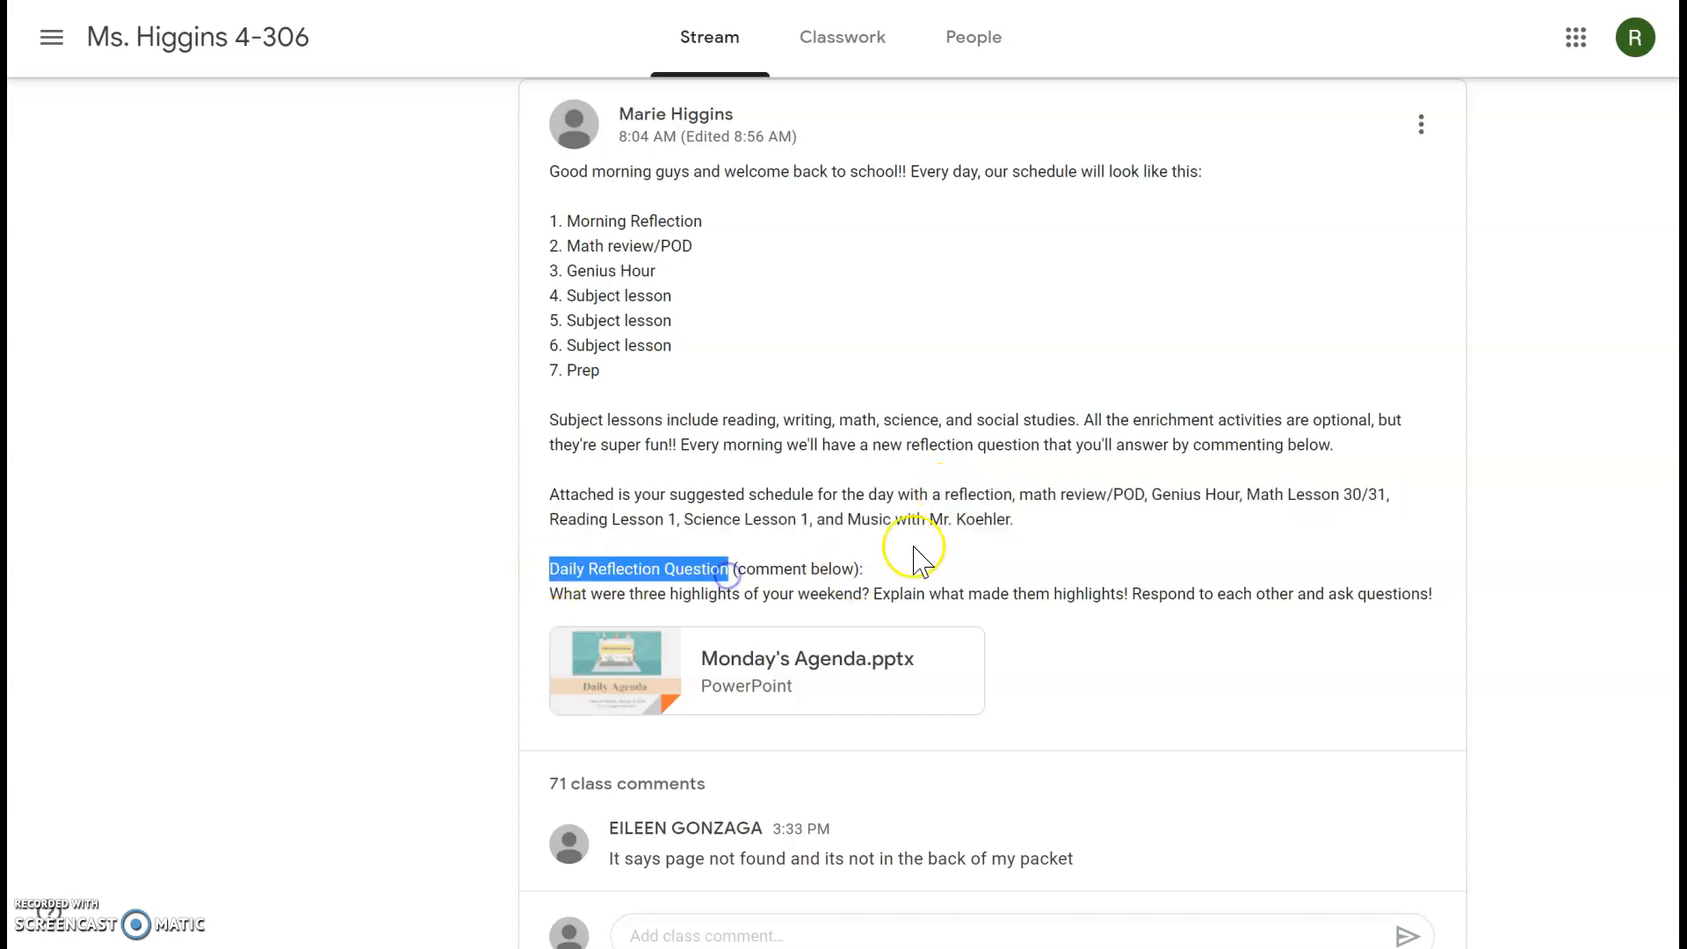
click(915, 559)
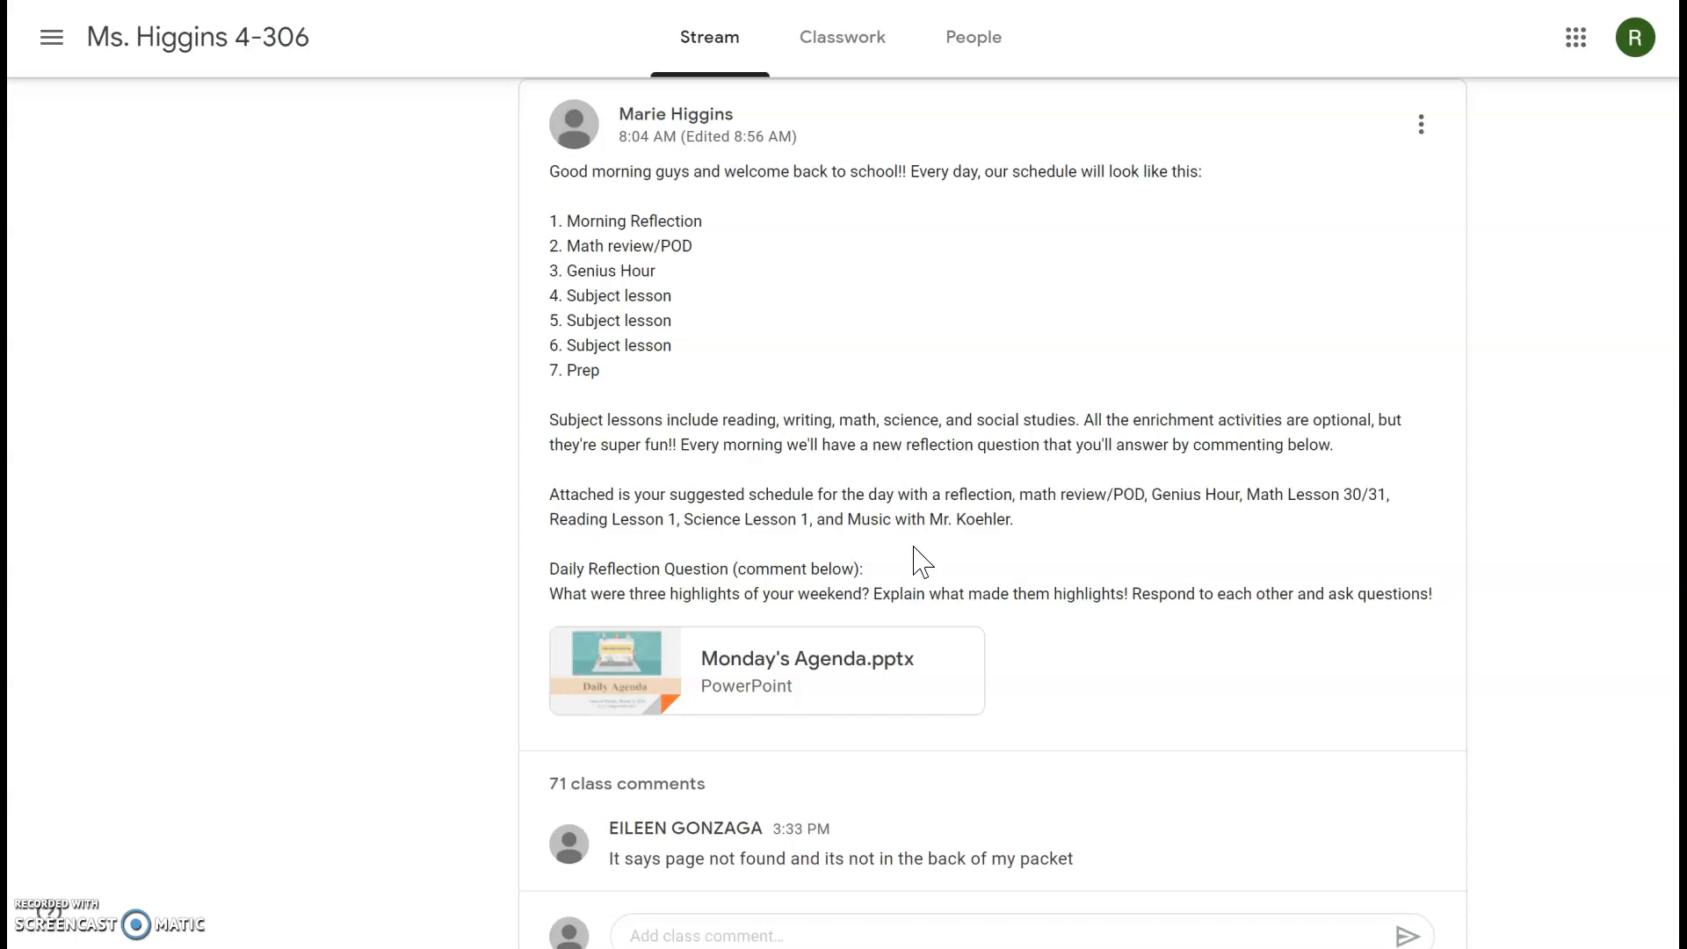
mouse_move(171, 880)
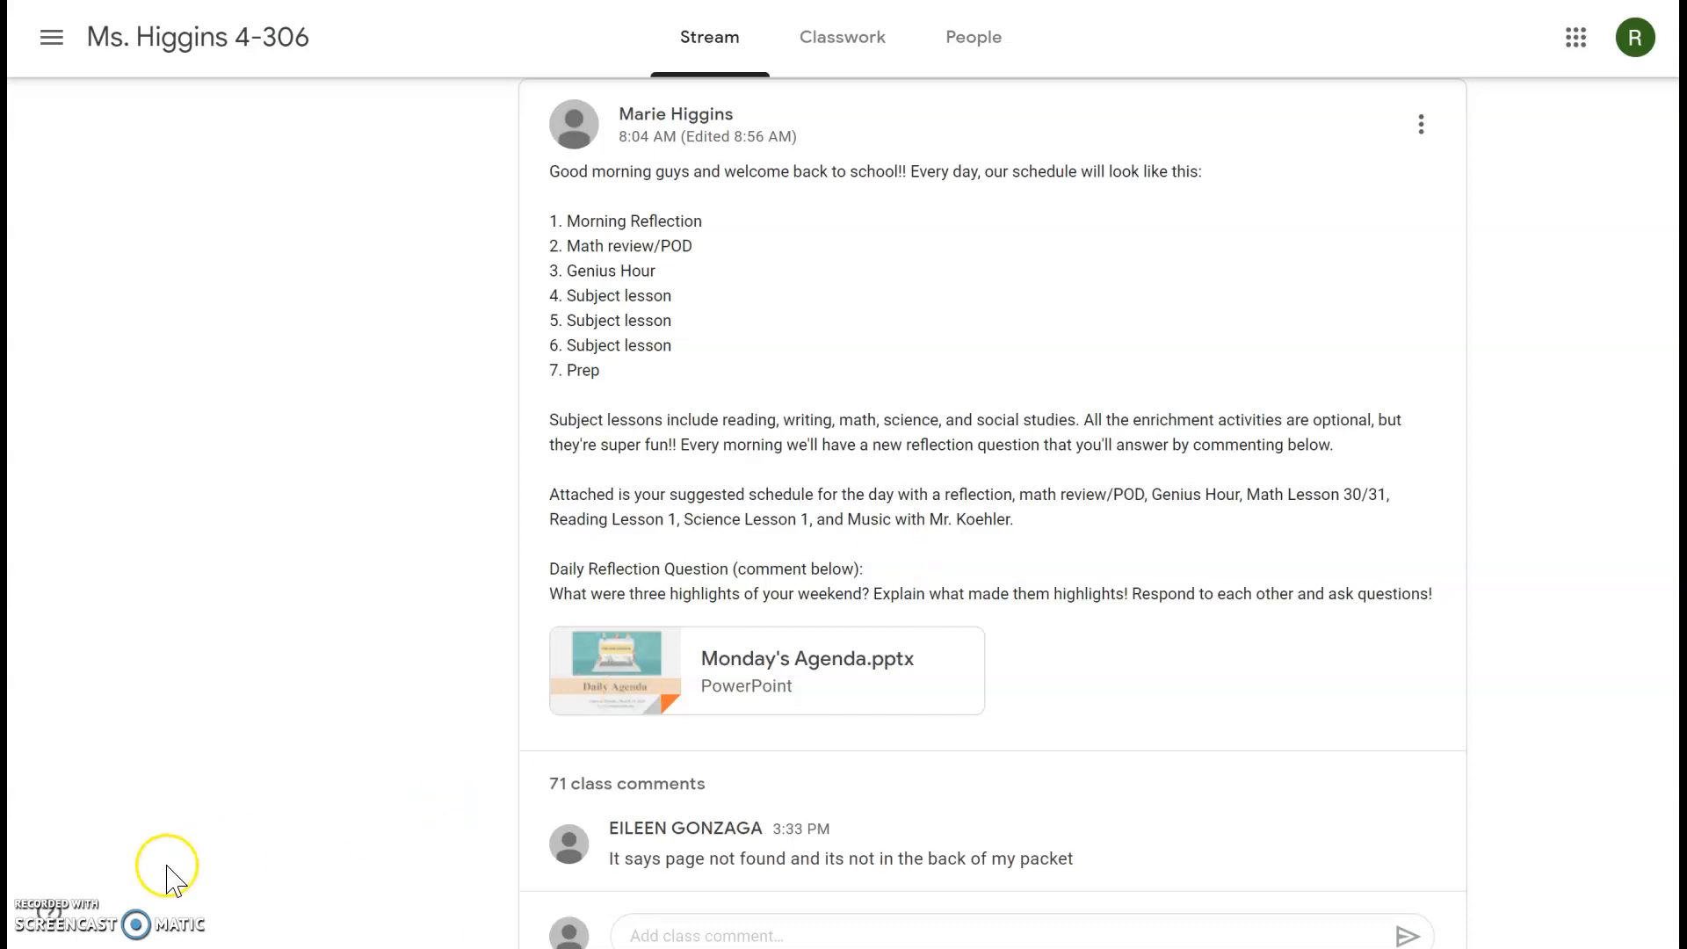